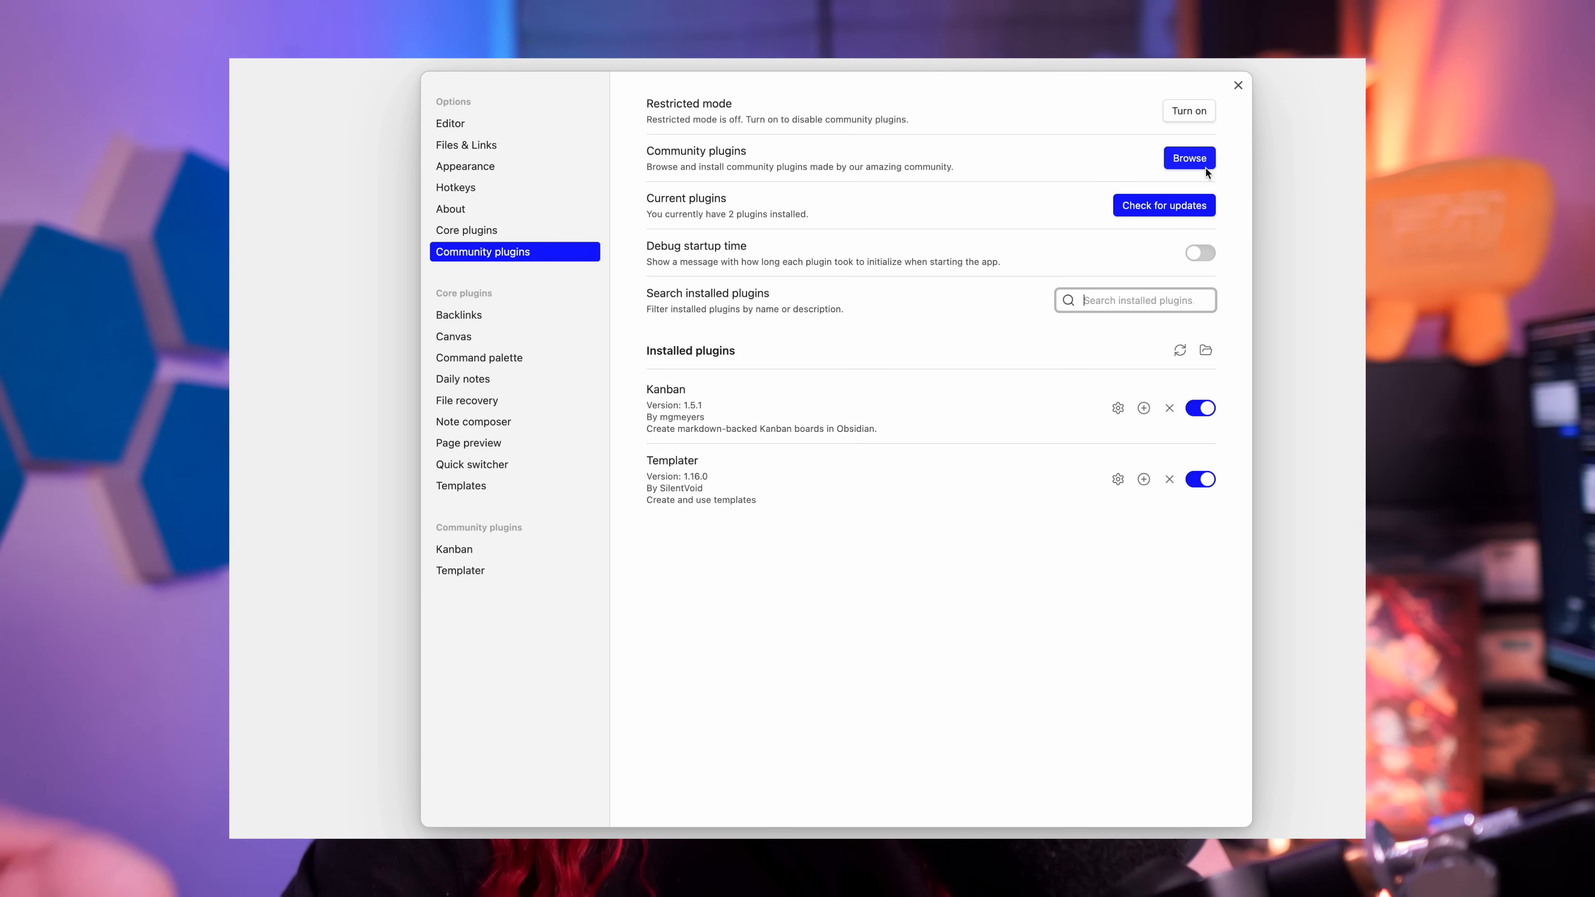
- Show the Community plugins settings page listing the vault's 49 installed plugins
left_click(1188, 158)
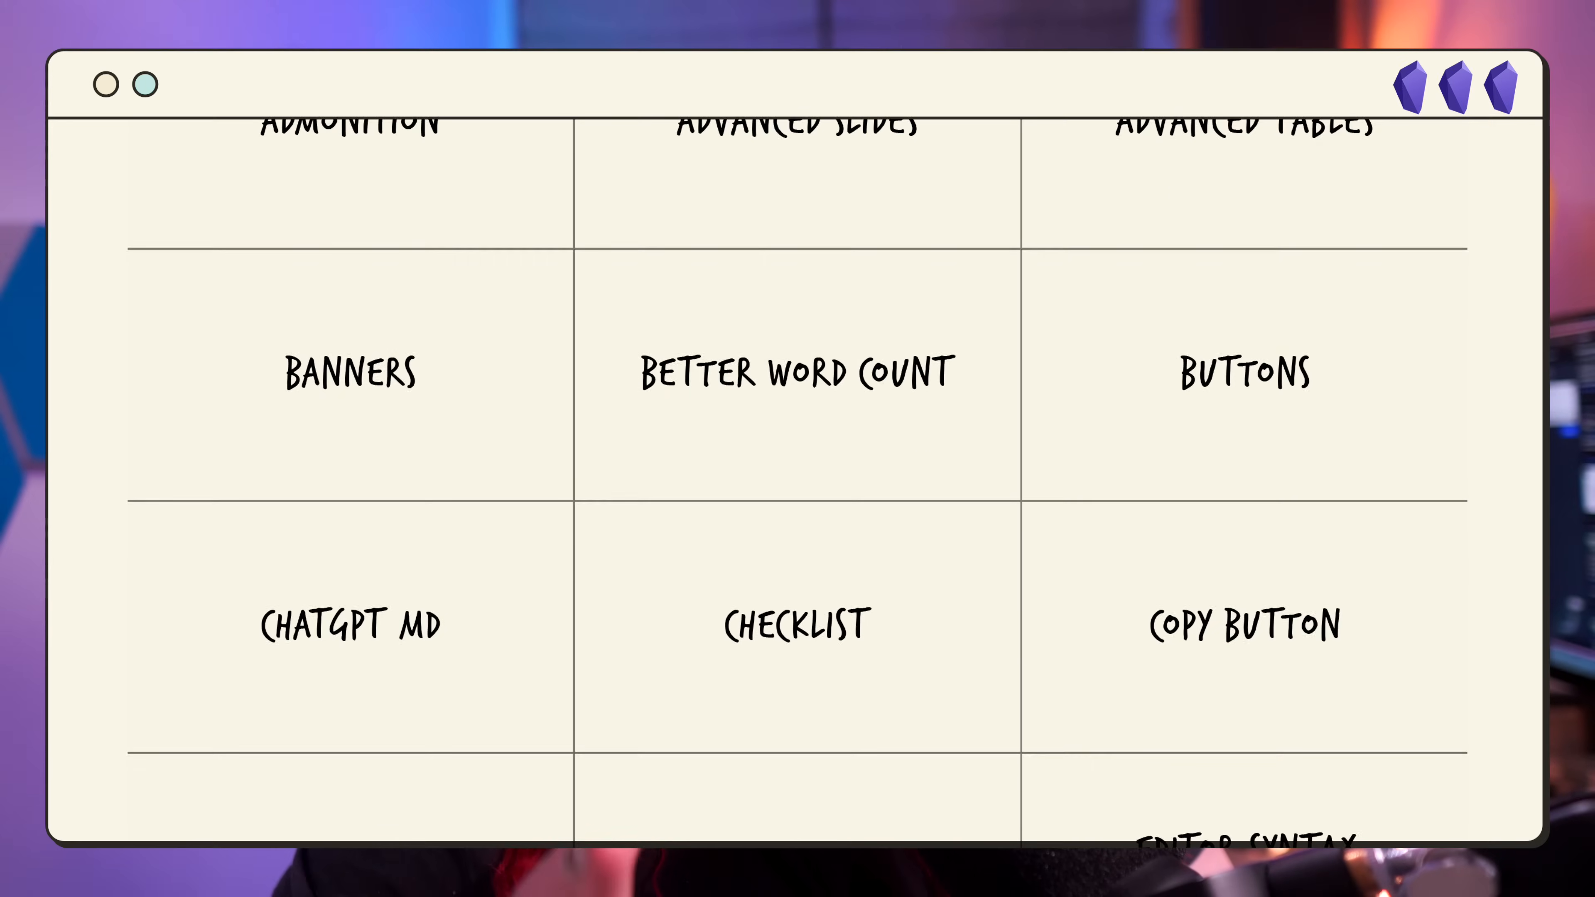
scroll("down", 3)
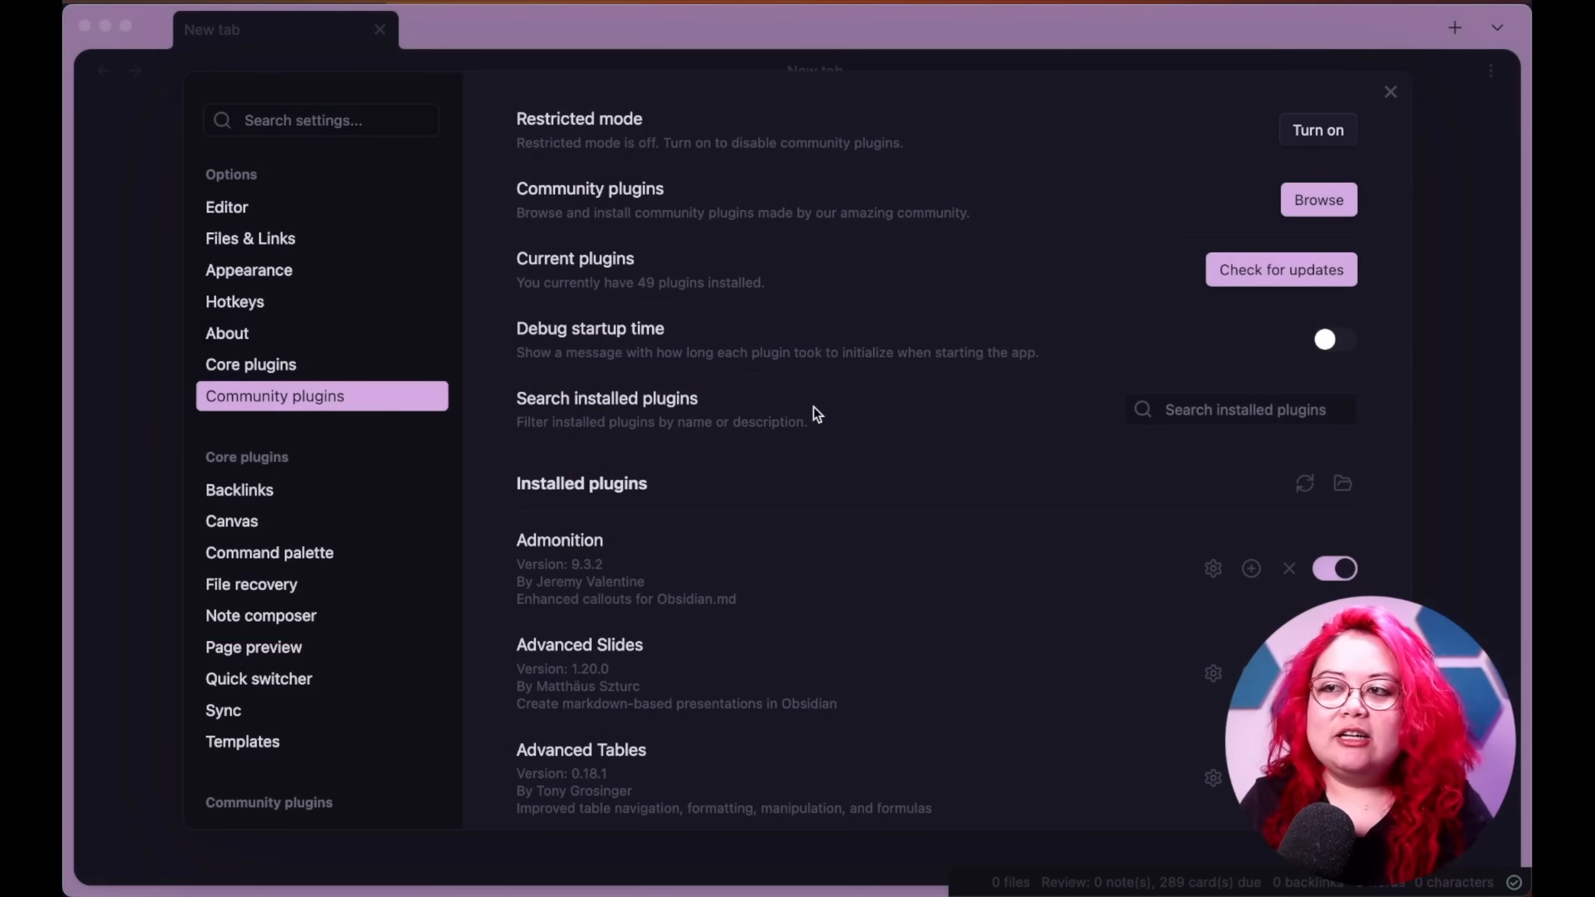
scroll("down", 3)
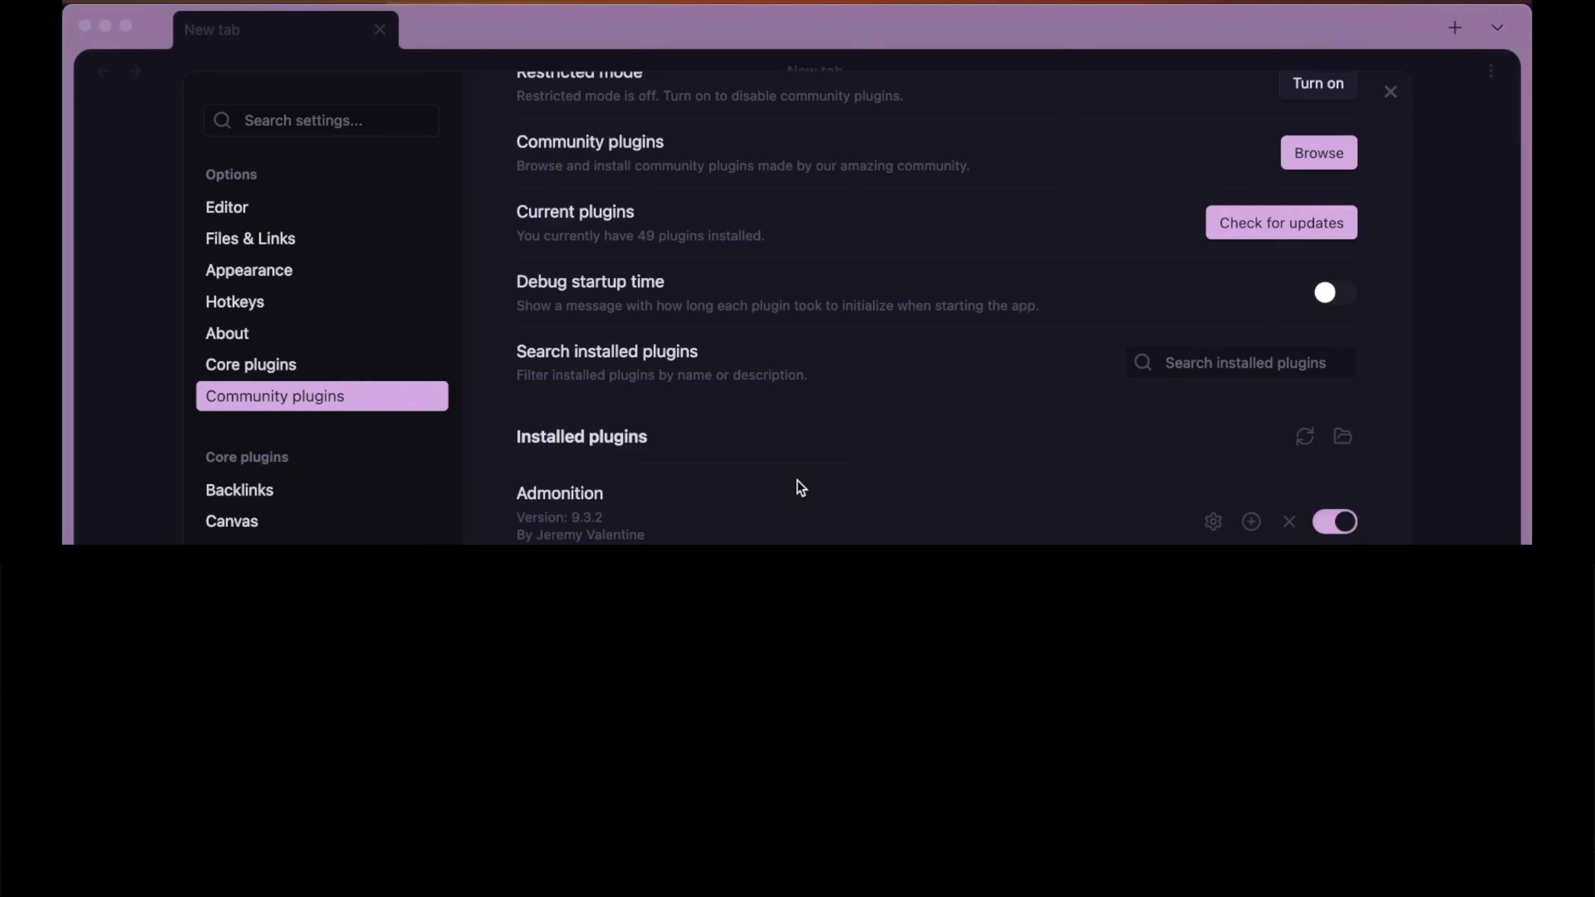
scroll("down", 3)
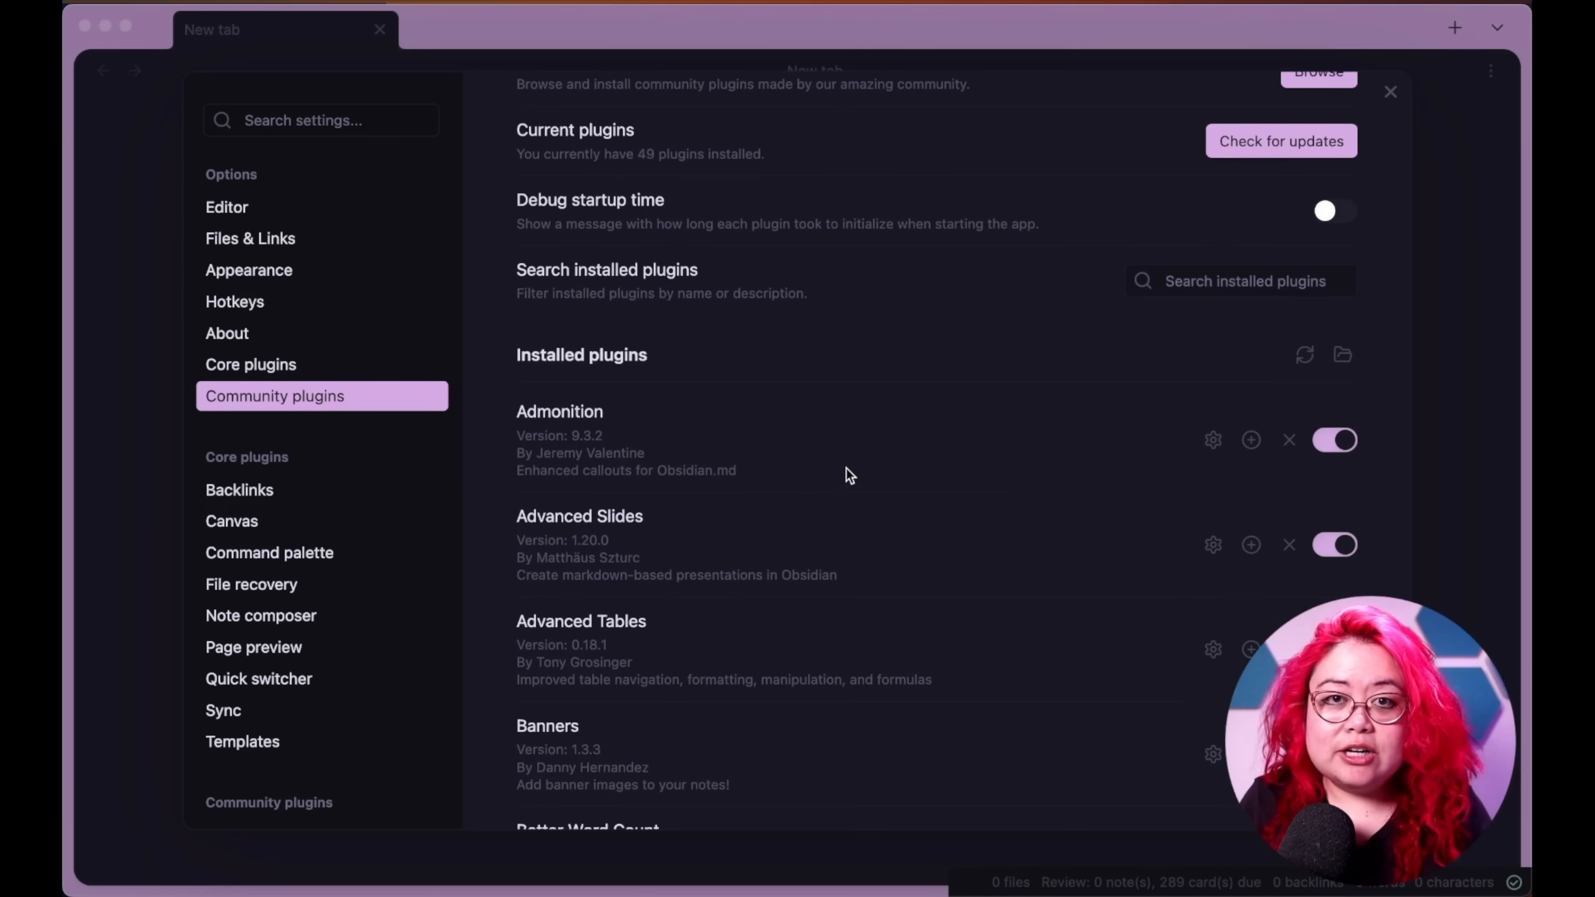
mouse_move(756, 440)
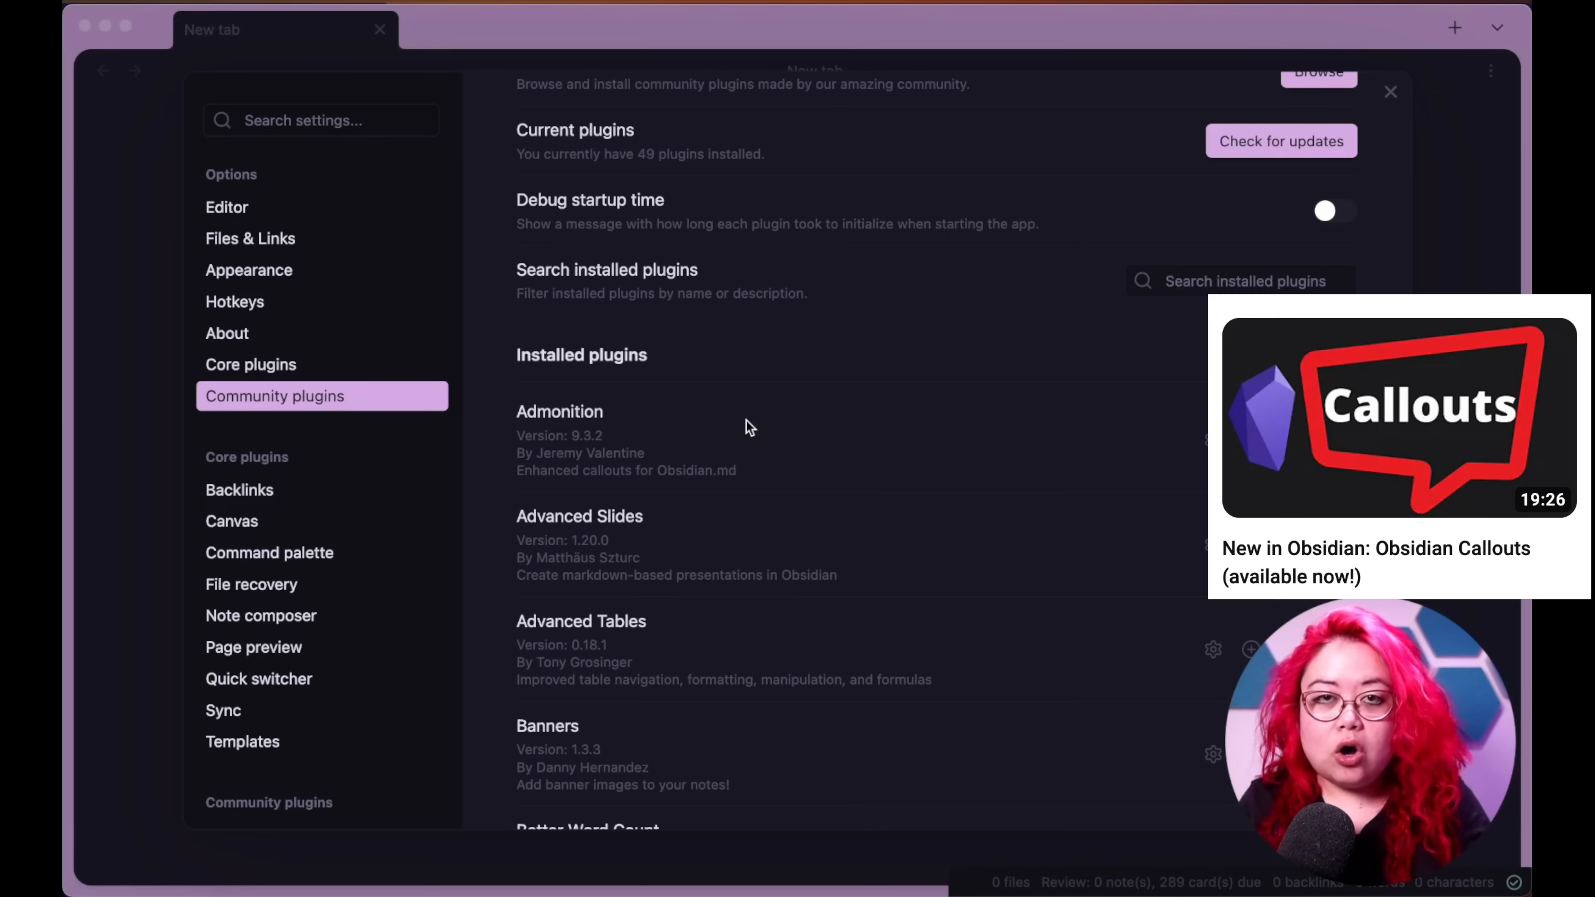
mouse_move(791, 430)
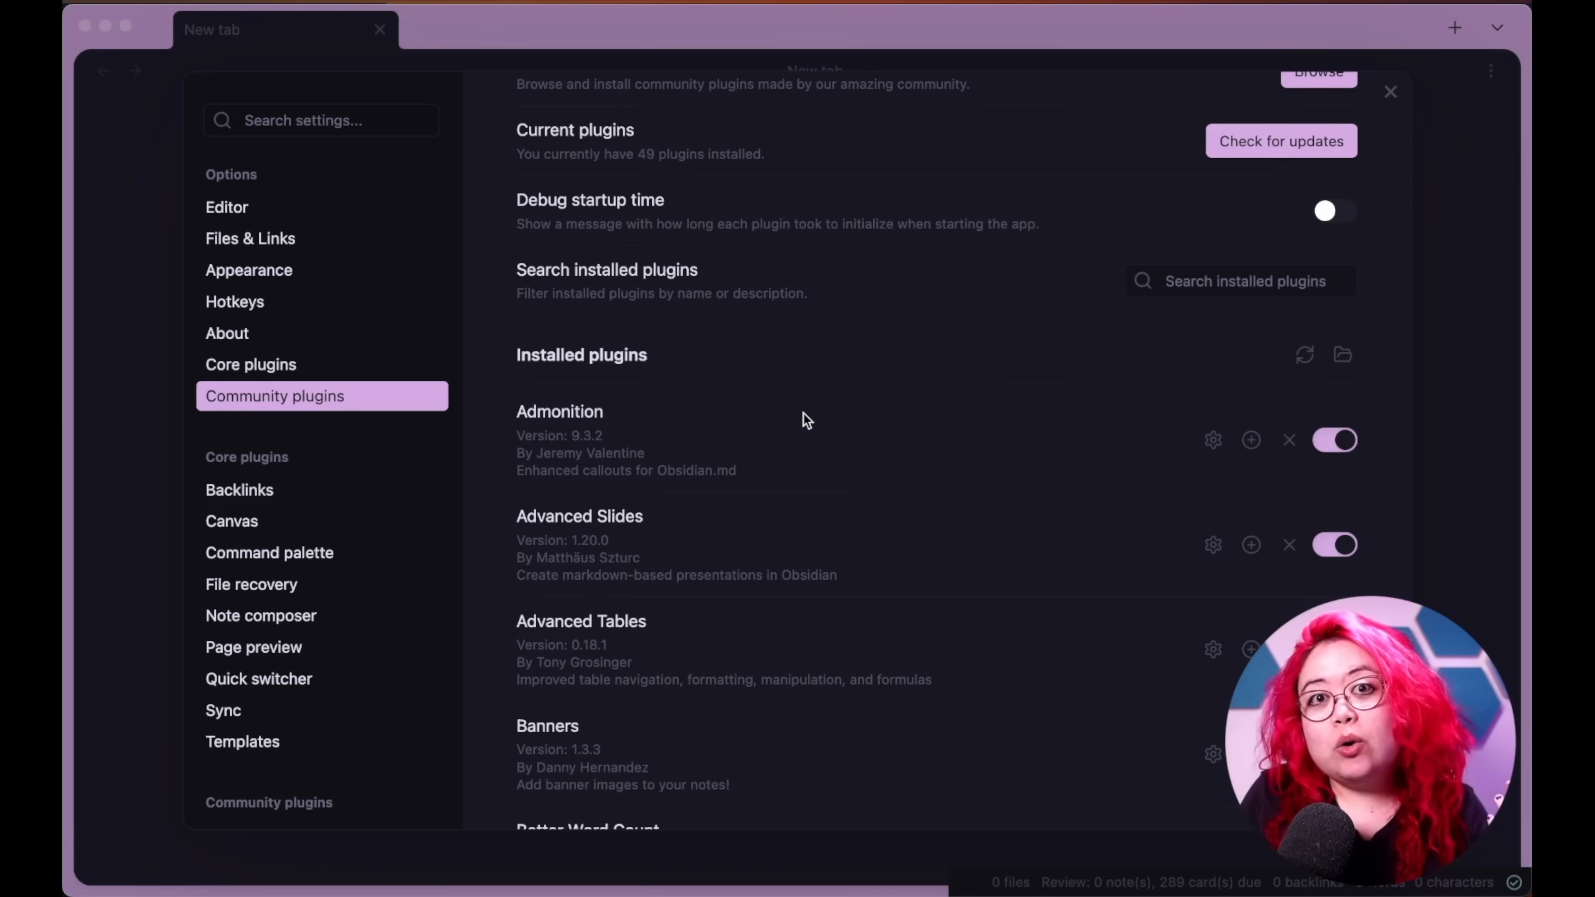
mouse_move(933, 426)
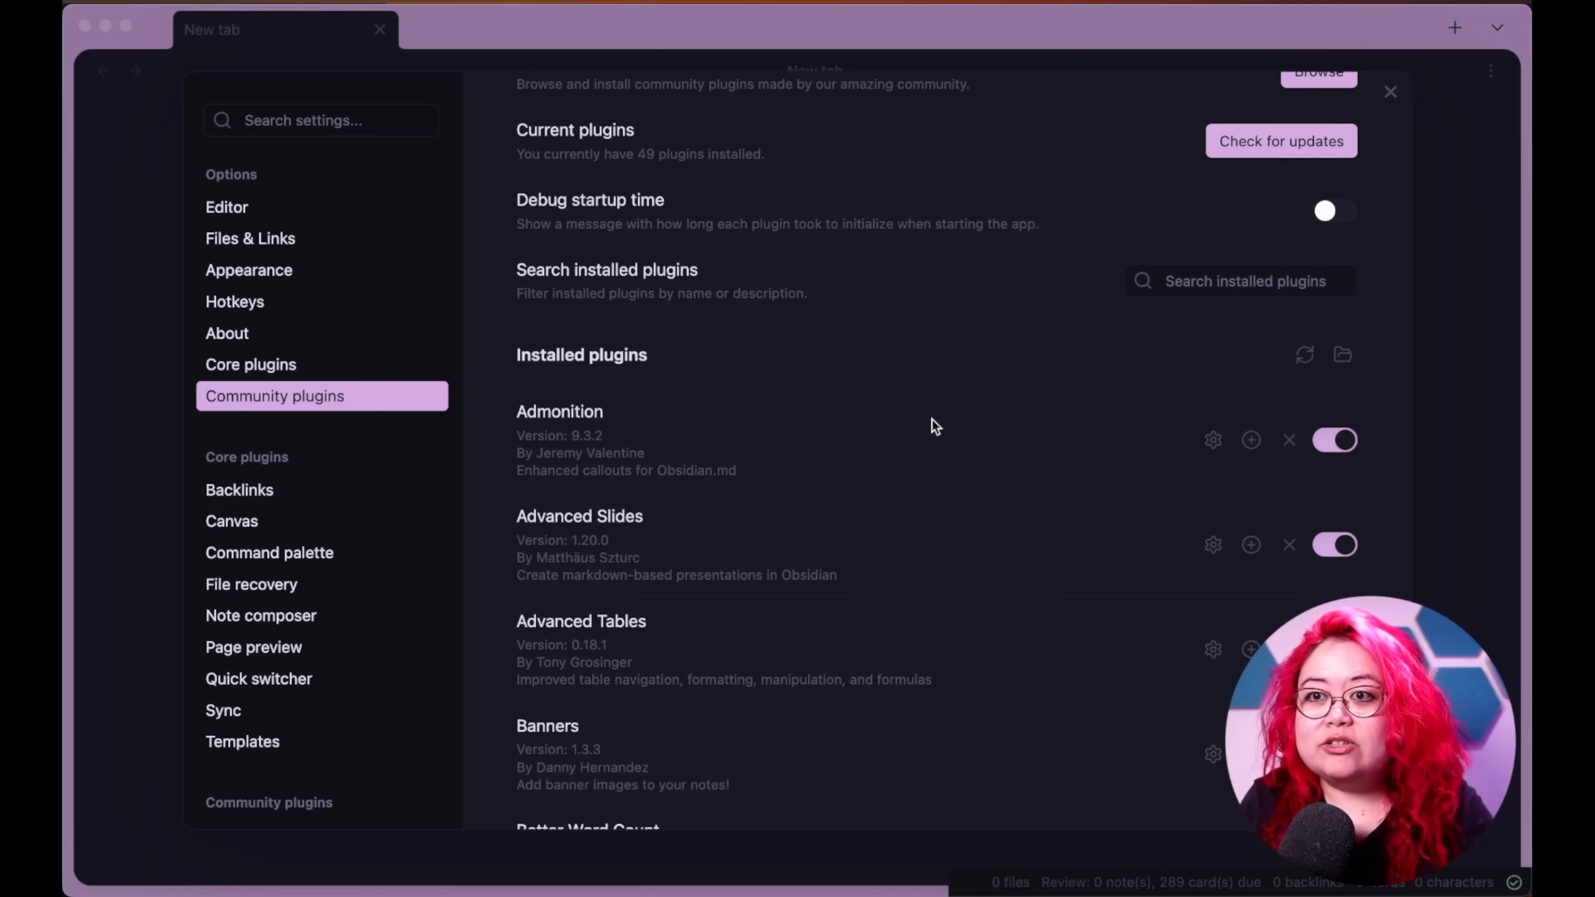
scroll("down", 3)
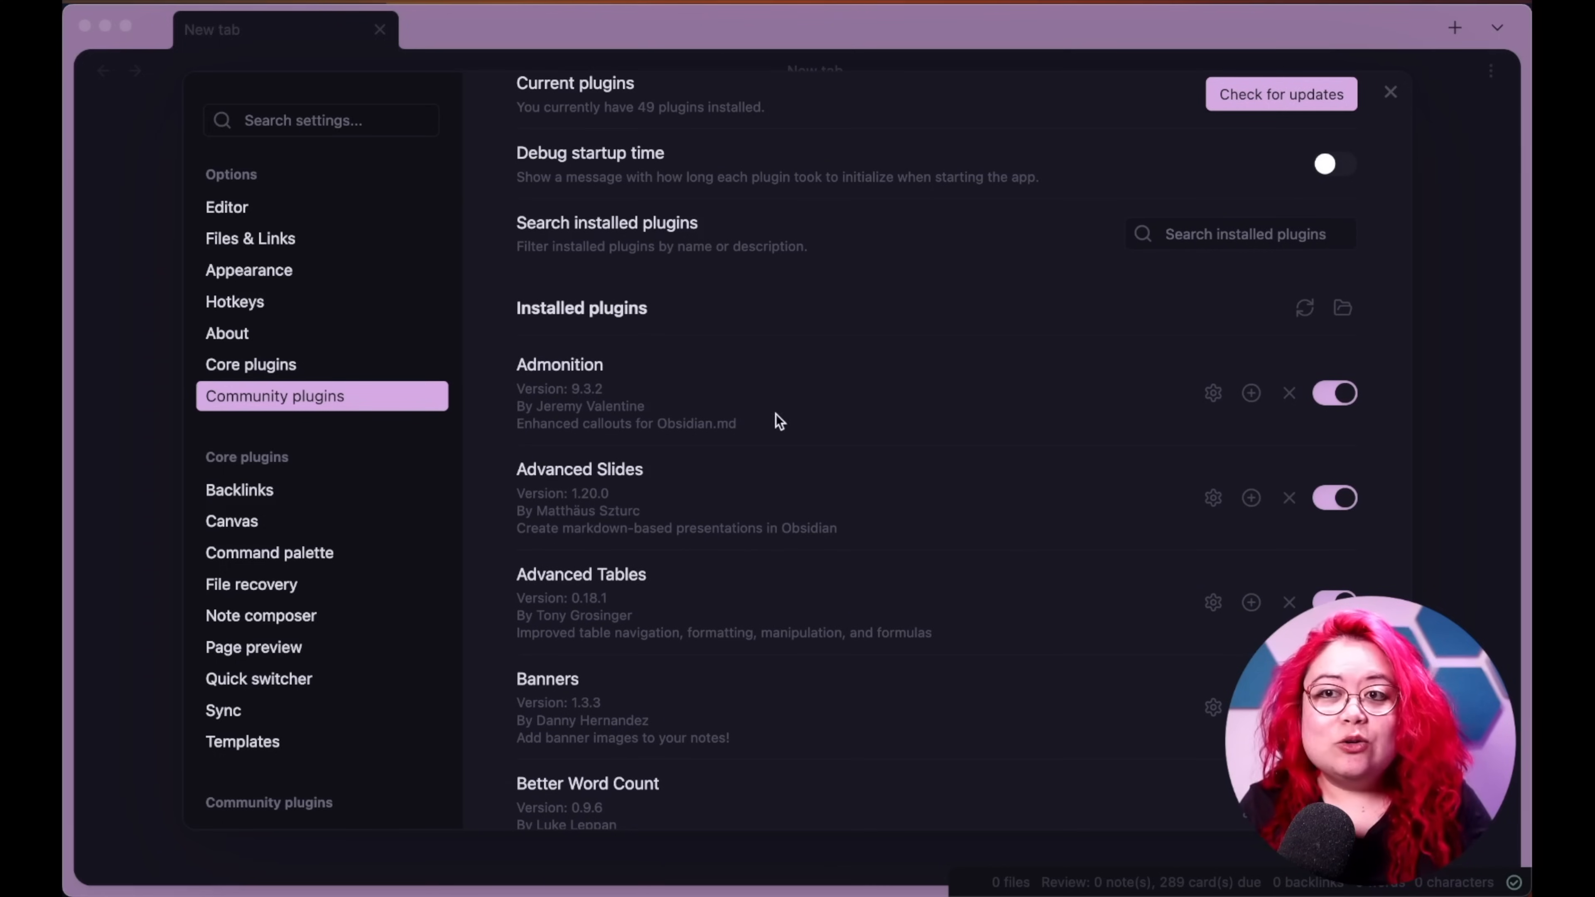
mouse_move(784, 421)
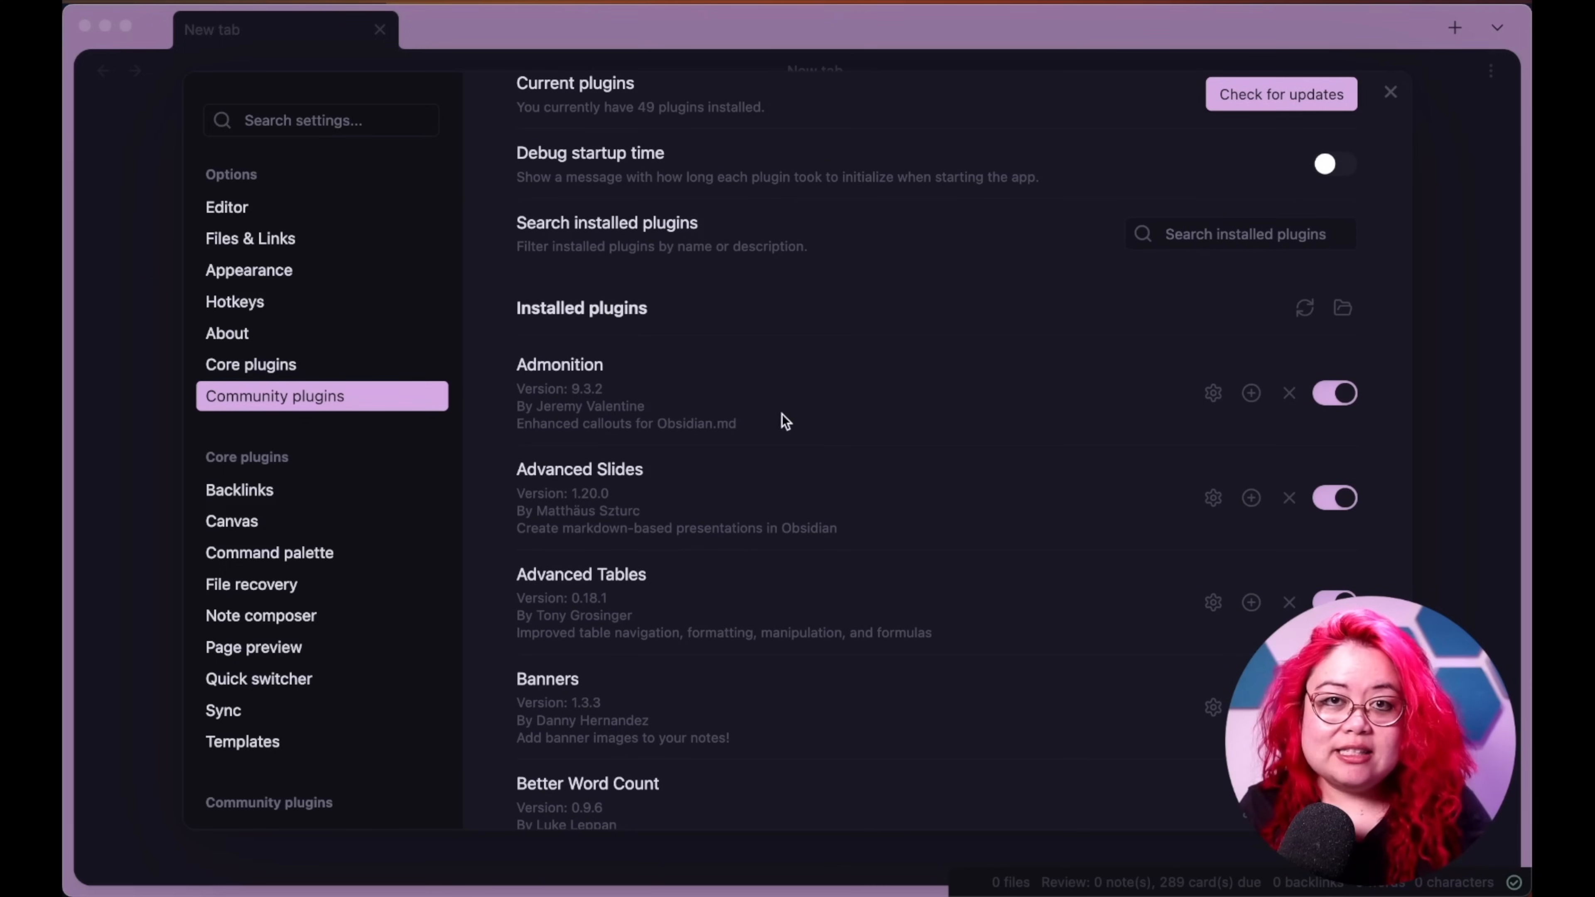
mouse_move(806, 420)
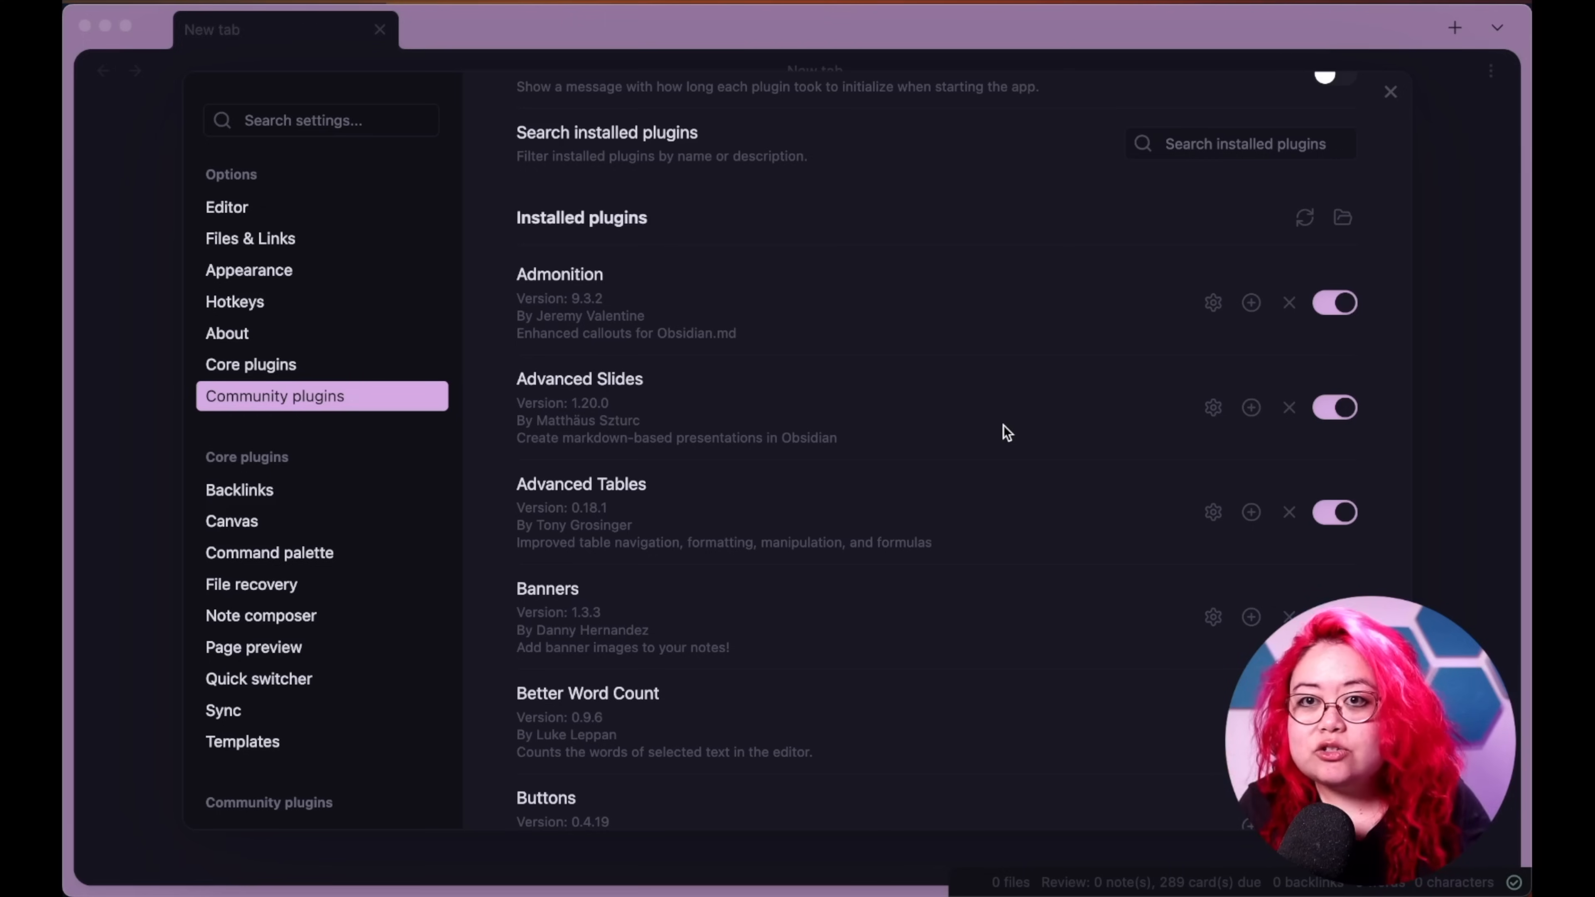
mouse_move(522, 382)
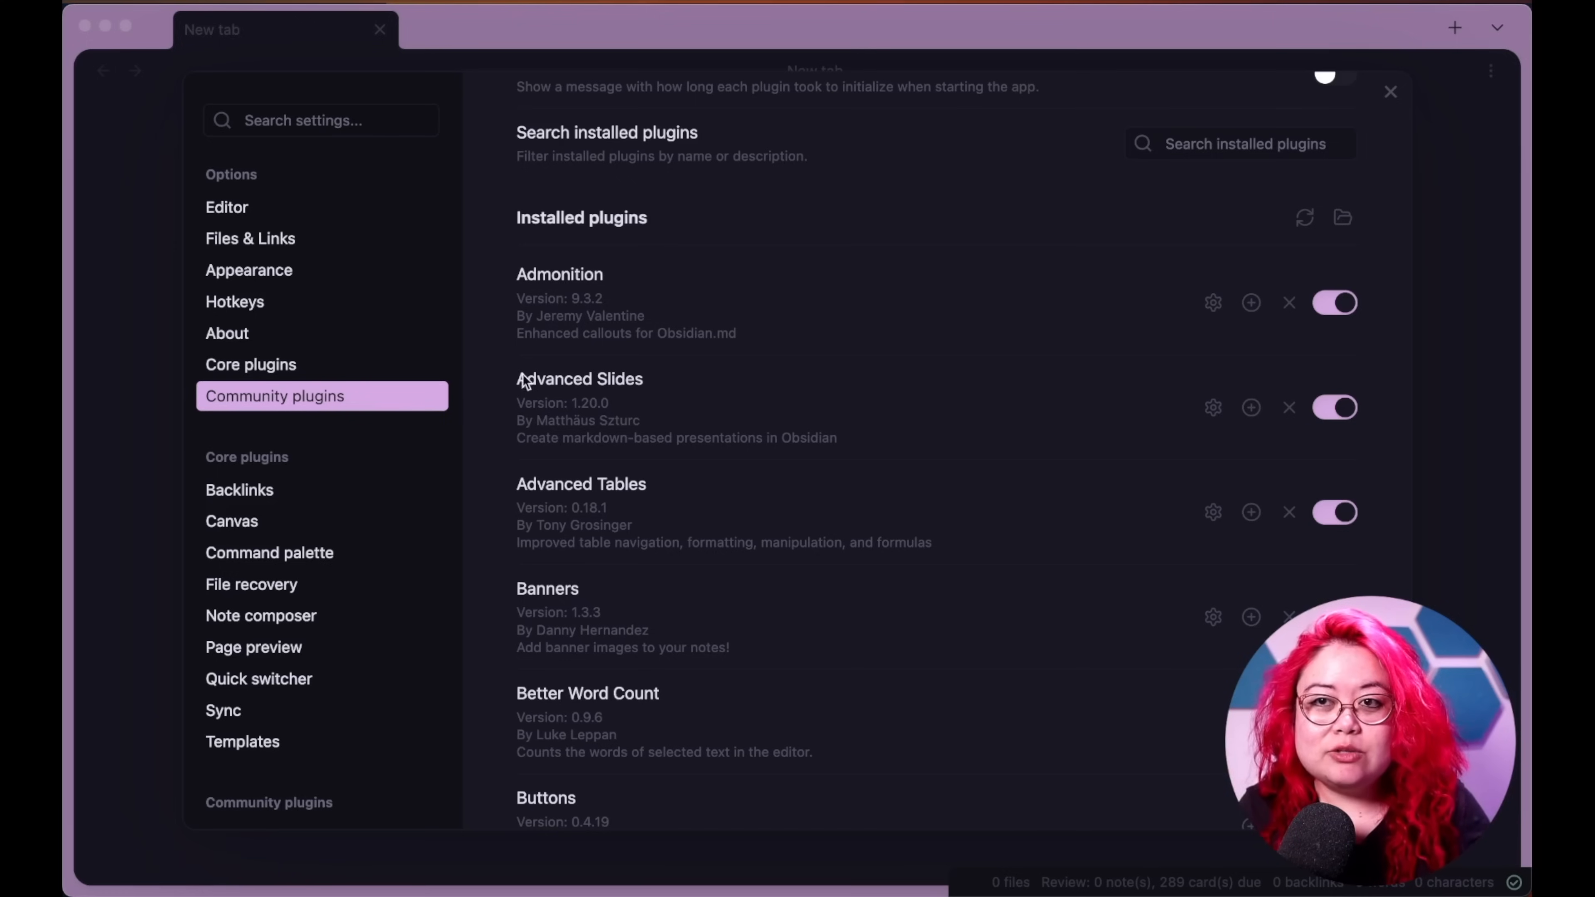
mouse_move(722, 398)
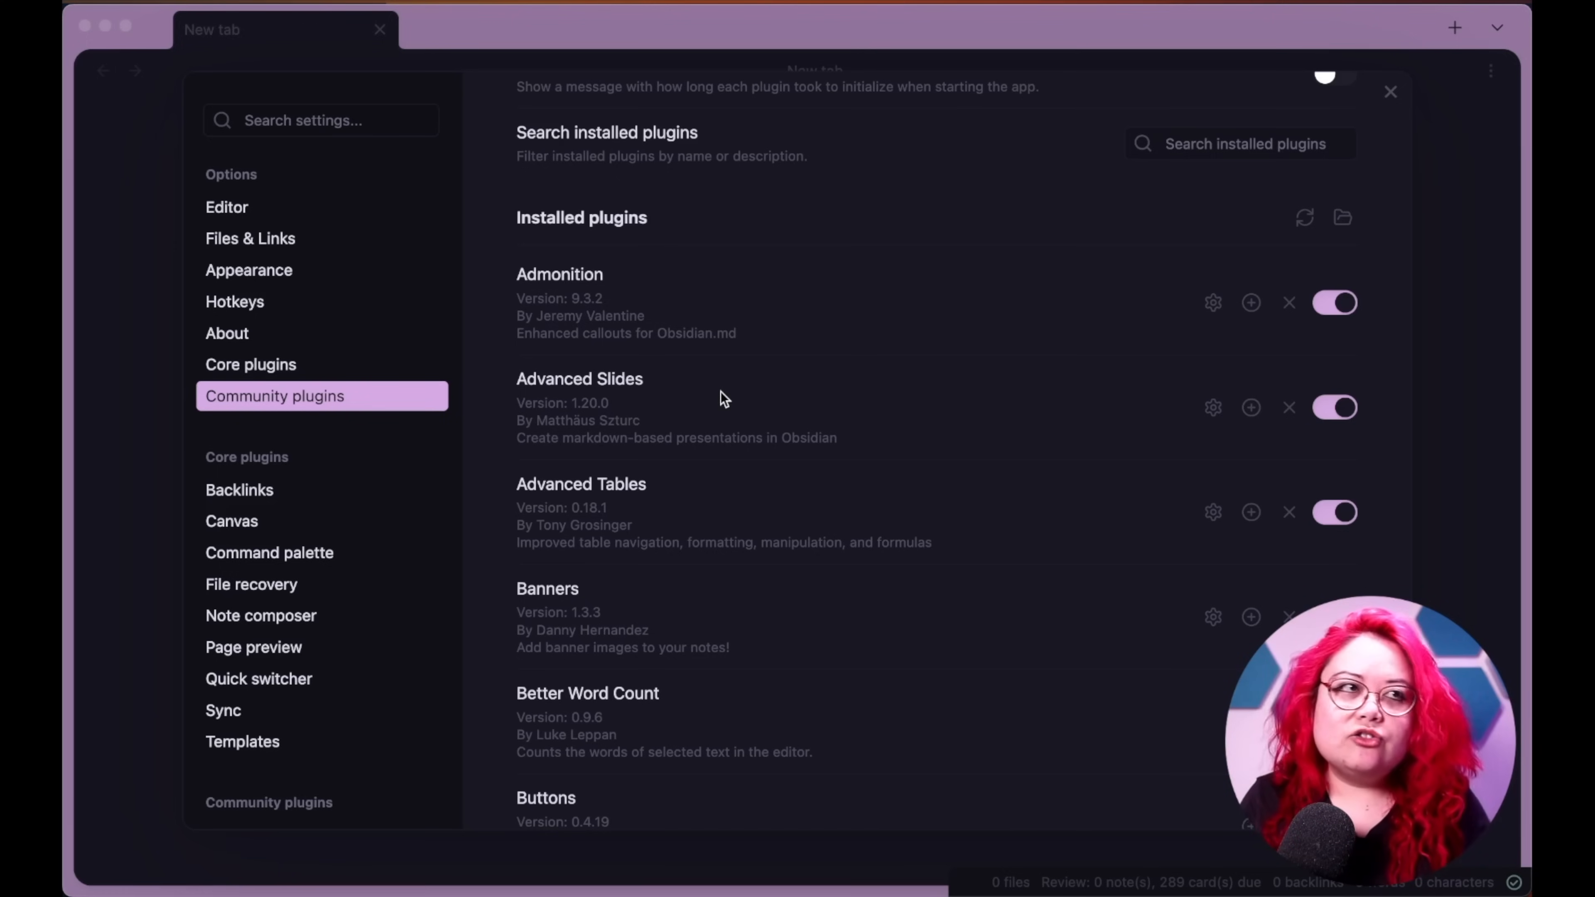
mouse_move(712, 395)
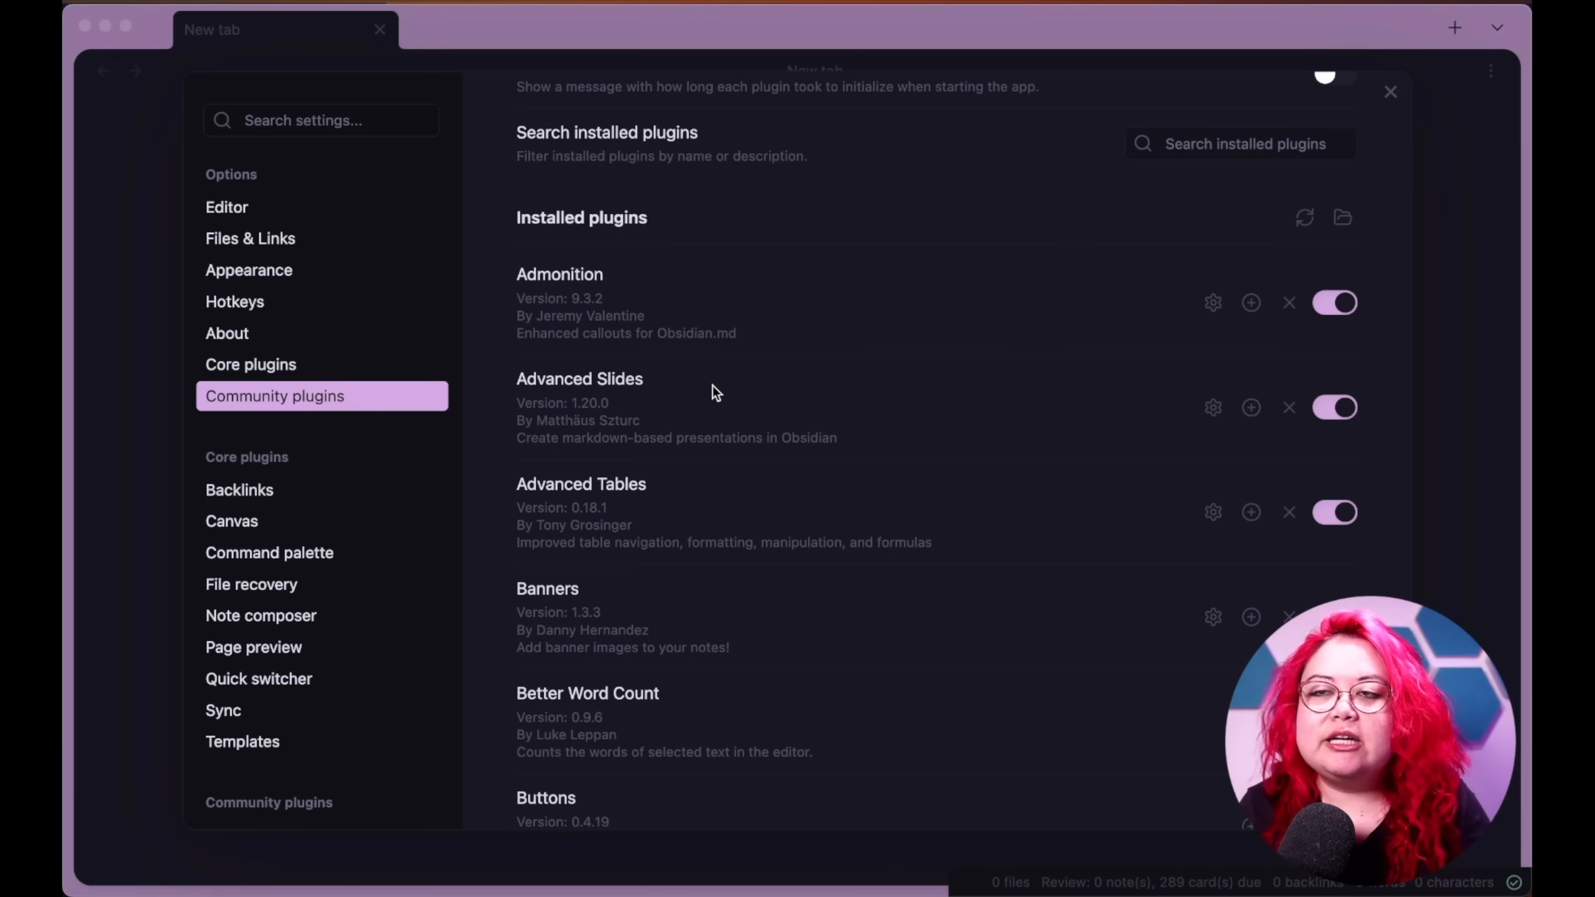
mouse_move(1239, 430)
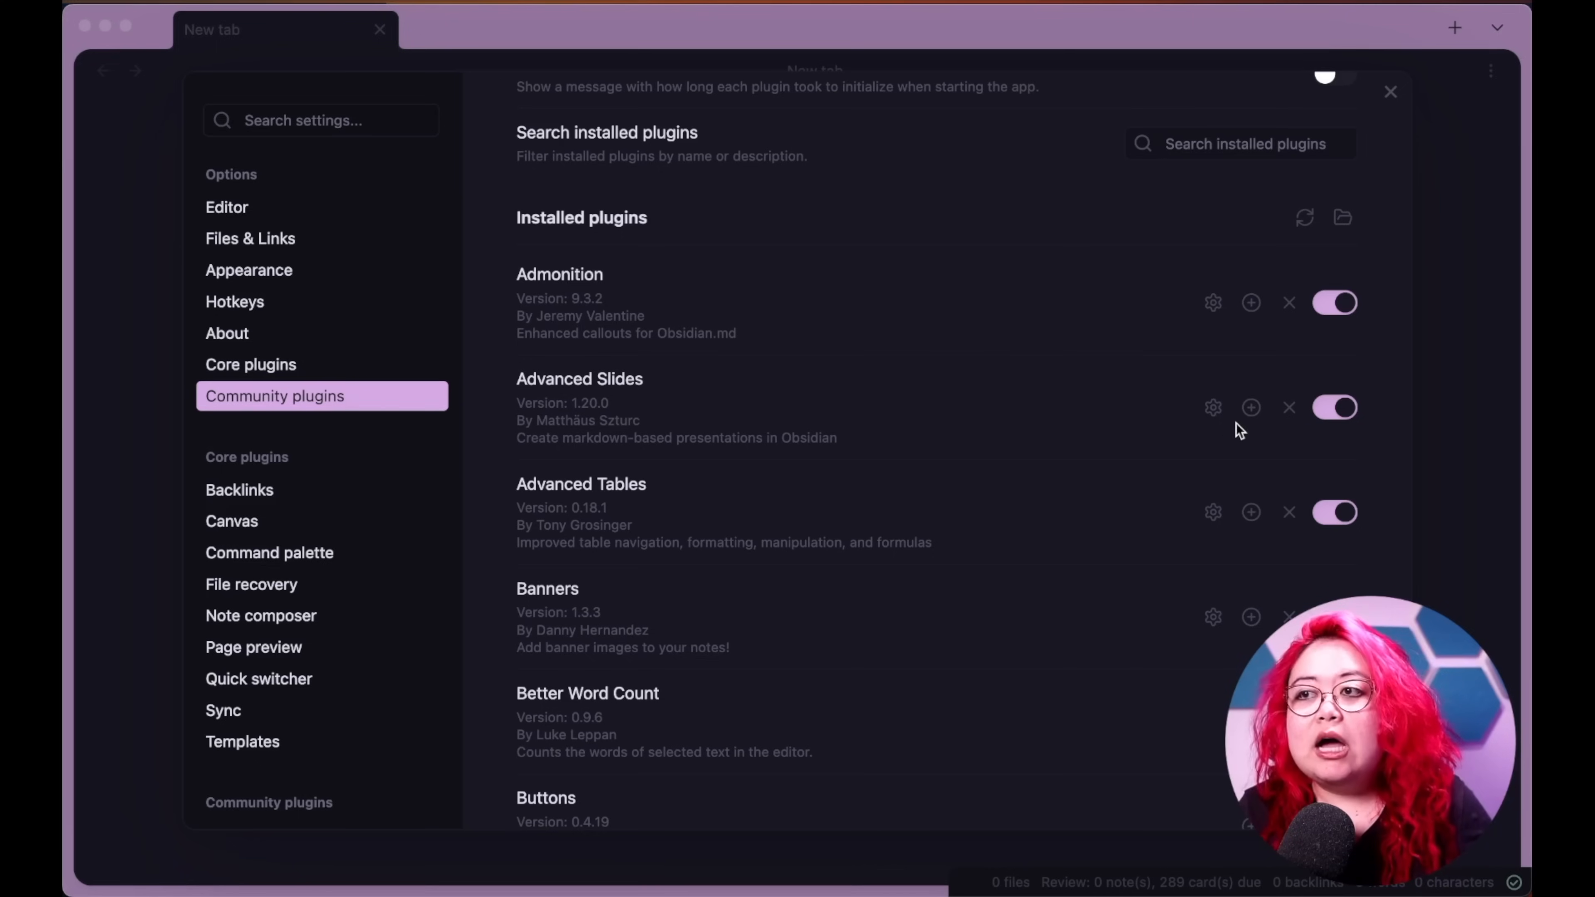
mouse_move(1005, 412)
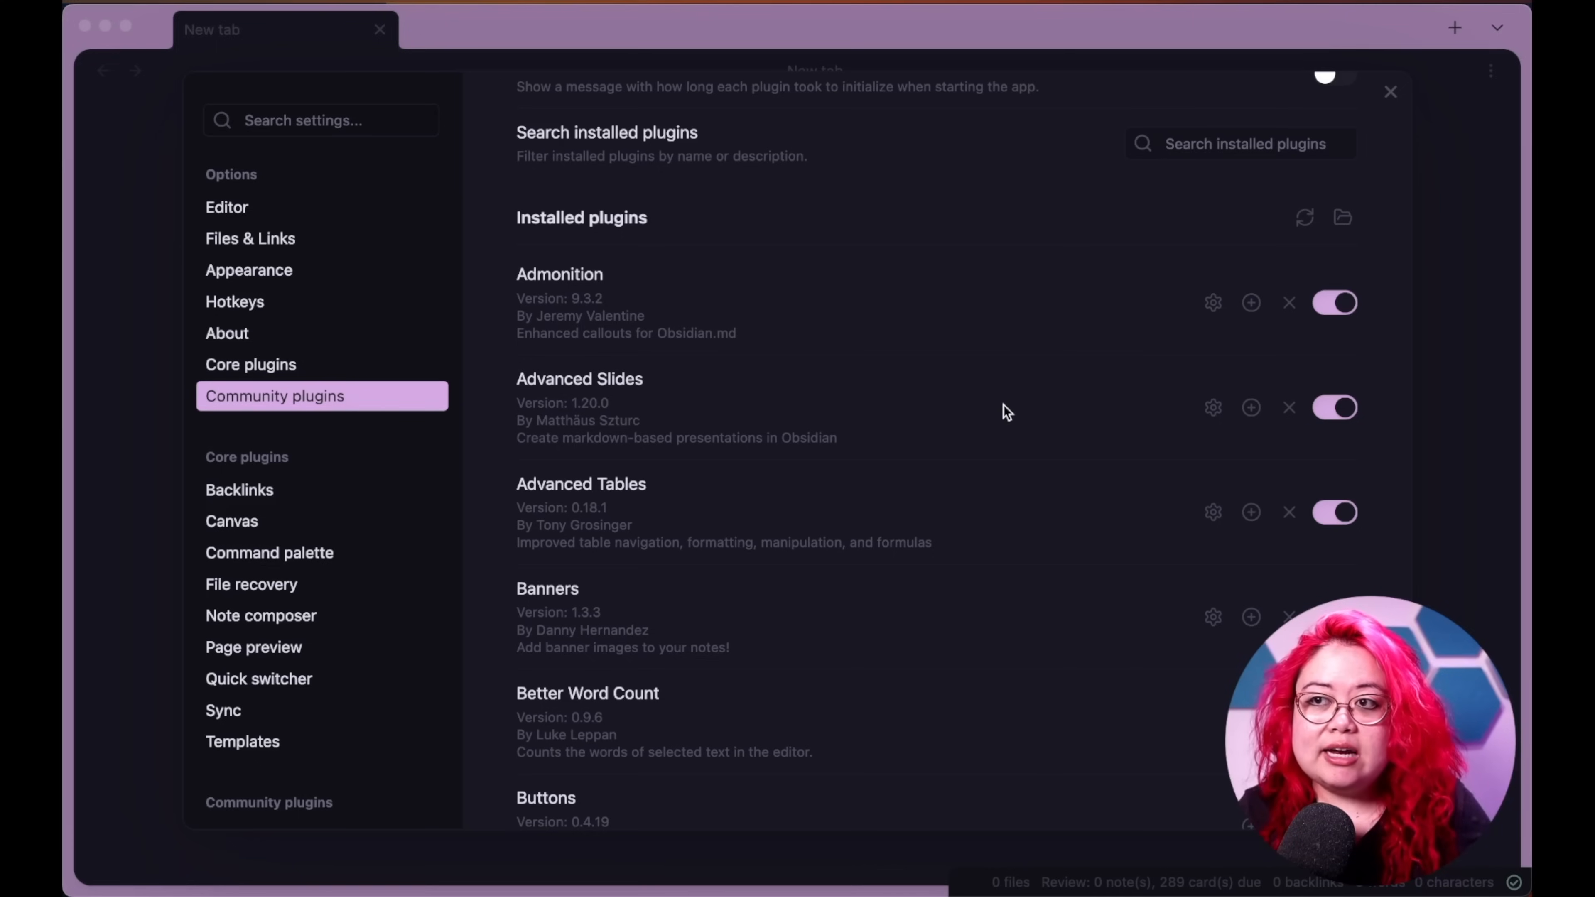
mouse_move(1014, 388)
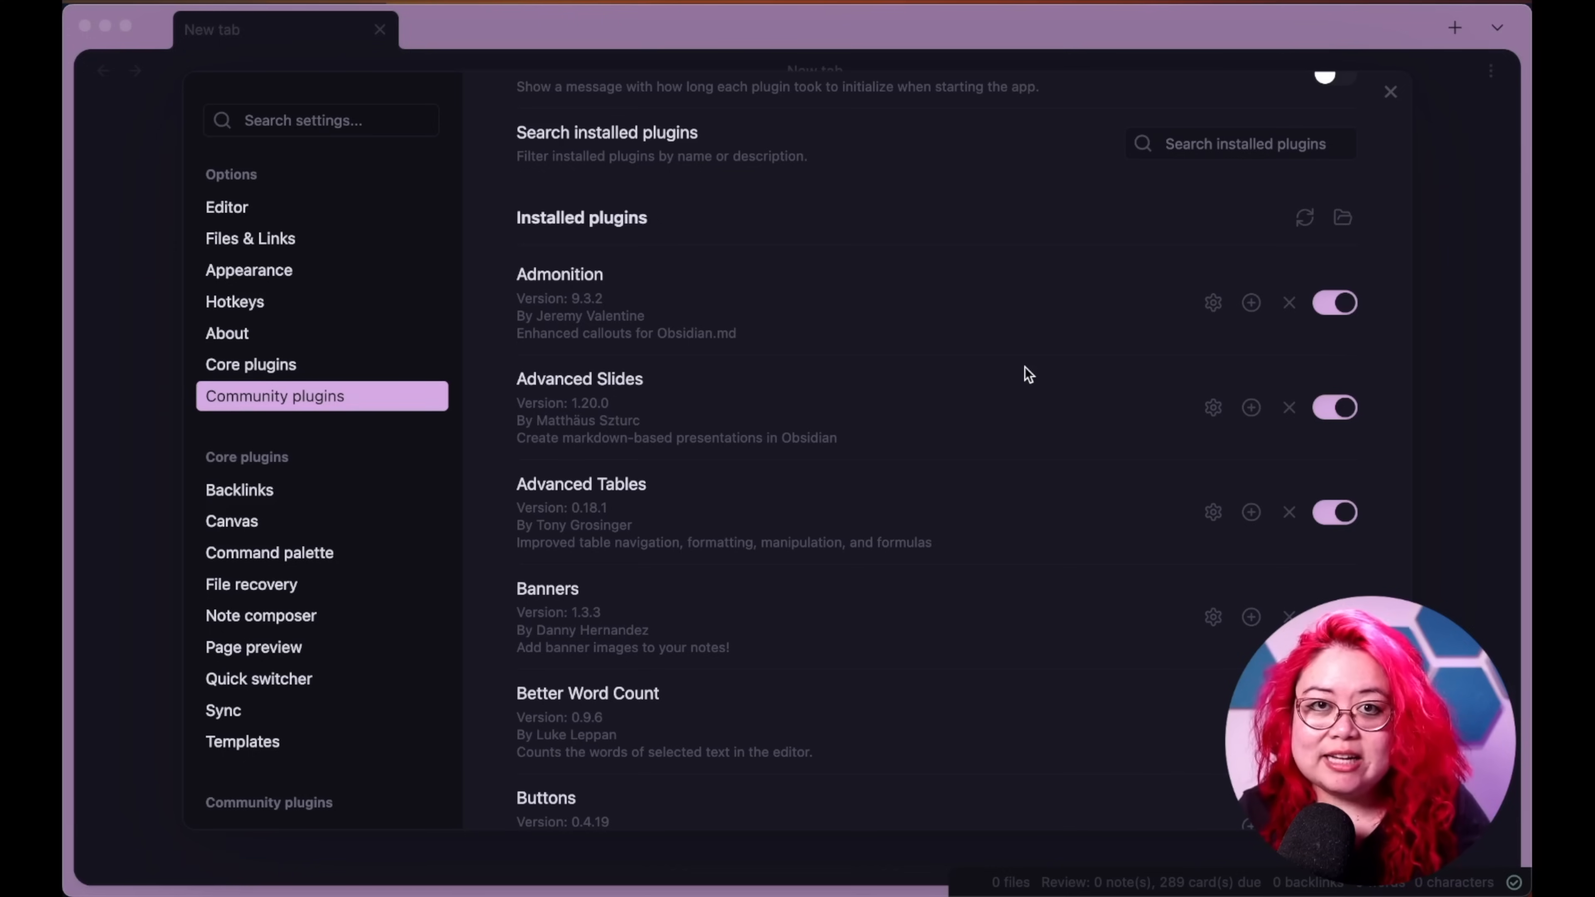
mouse_move(1019, 422)
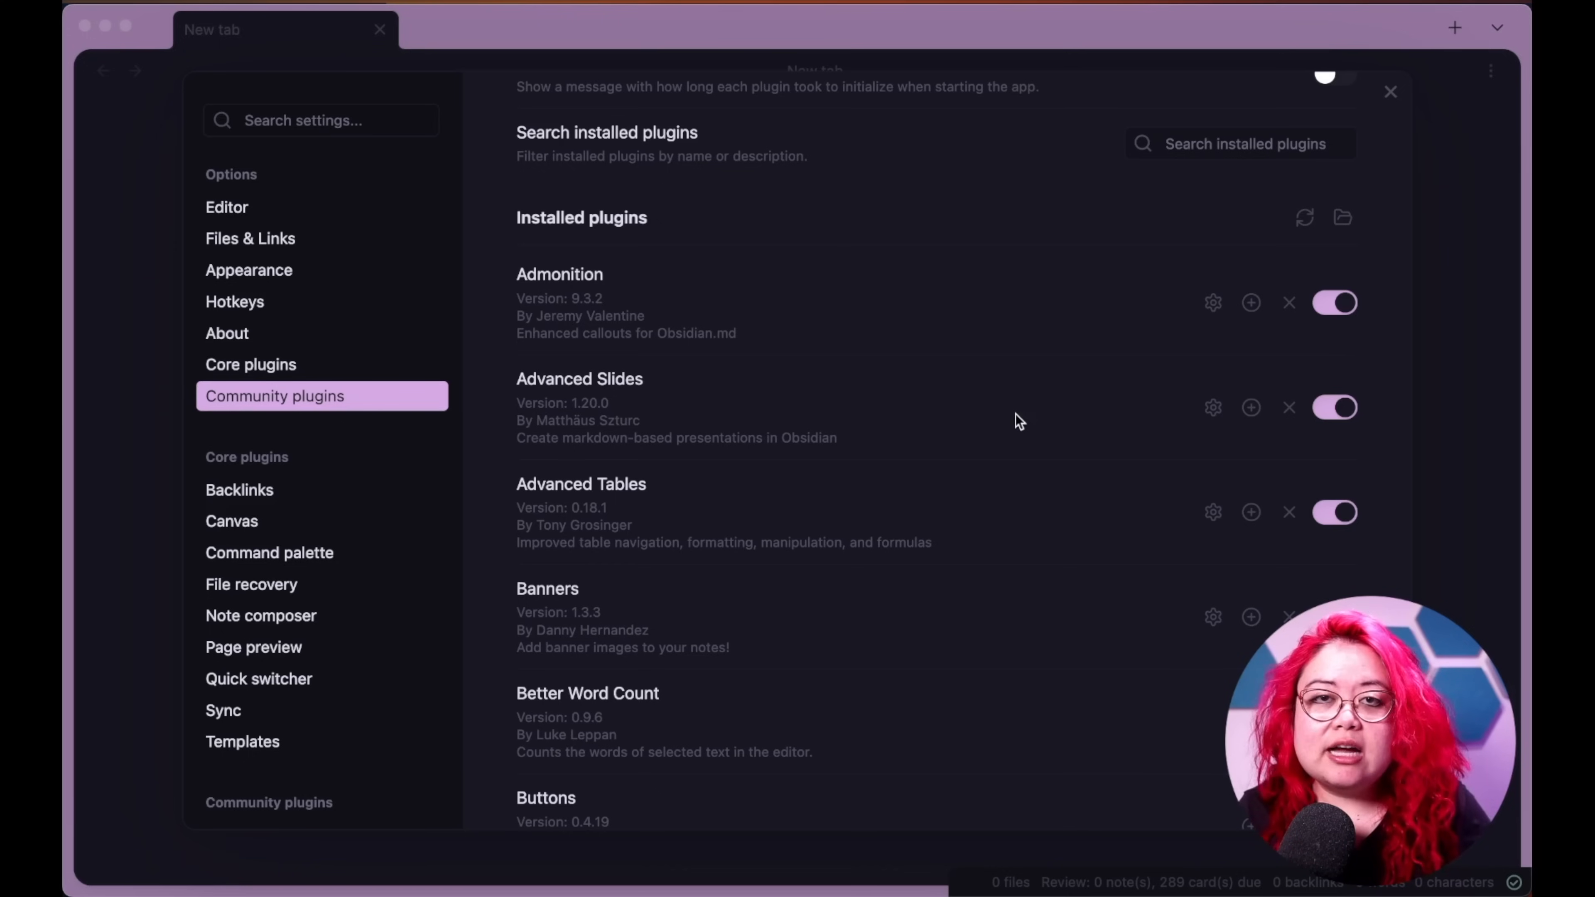
mouse_move(992, 394)
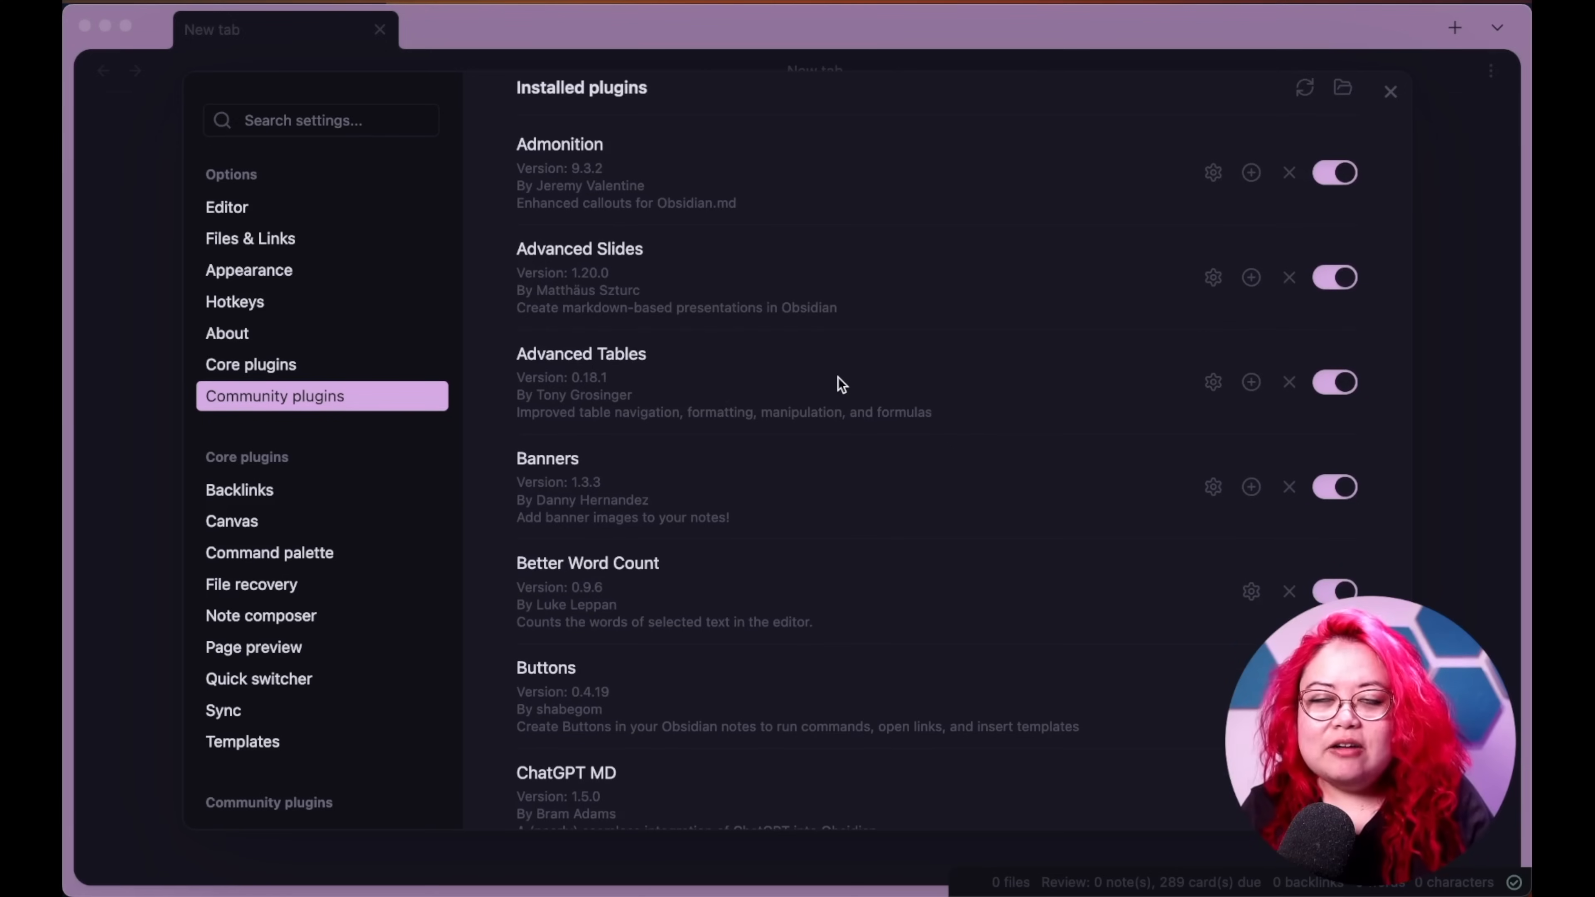
mouse_move(837, 412)
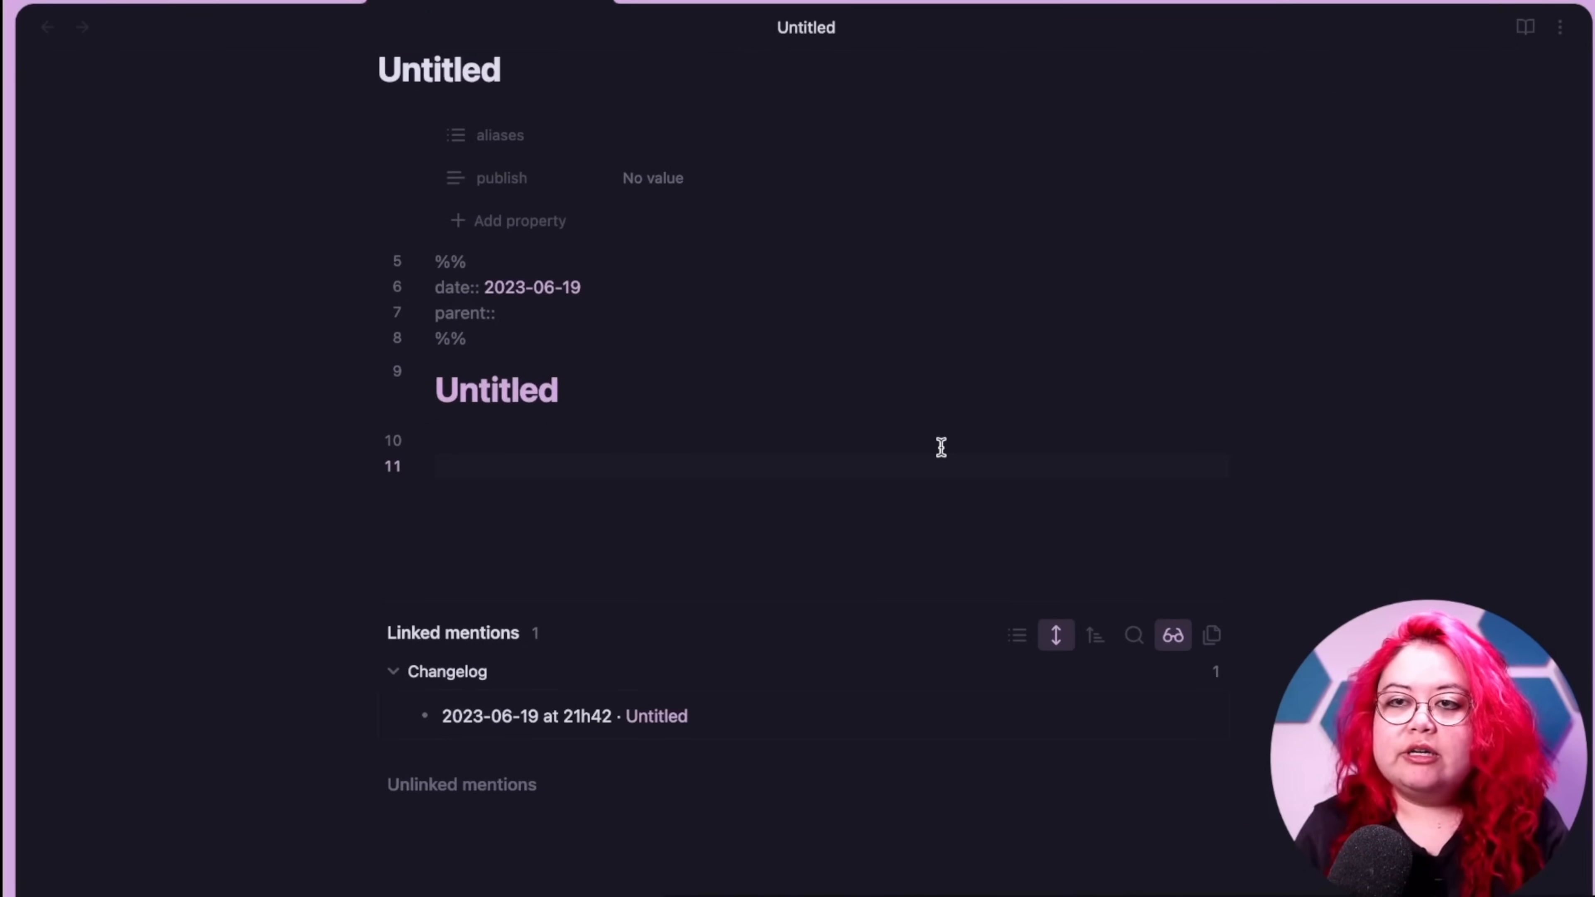
- Write a Markdown table header 'COlumn 1 name | Col 2 name' with its ---|---| separator row
key("enter")
type("|")
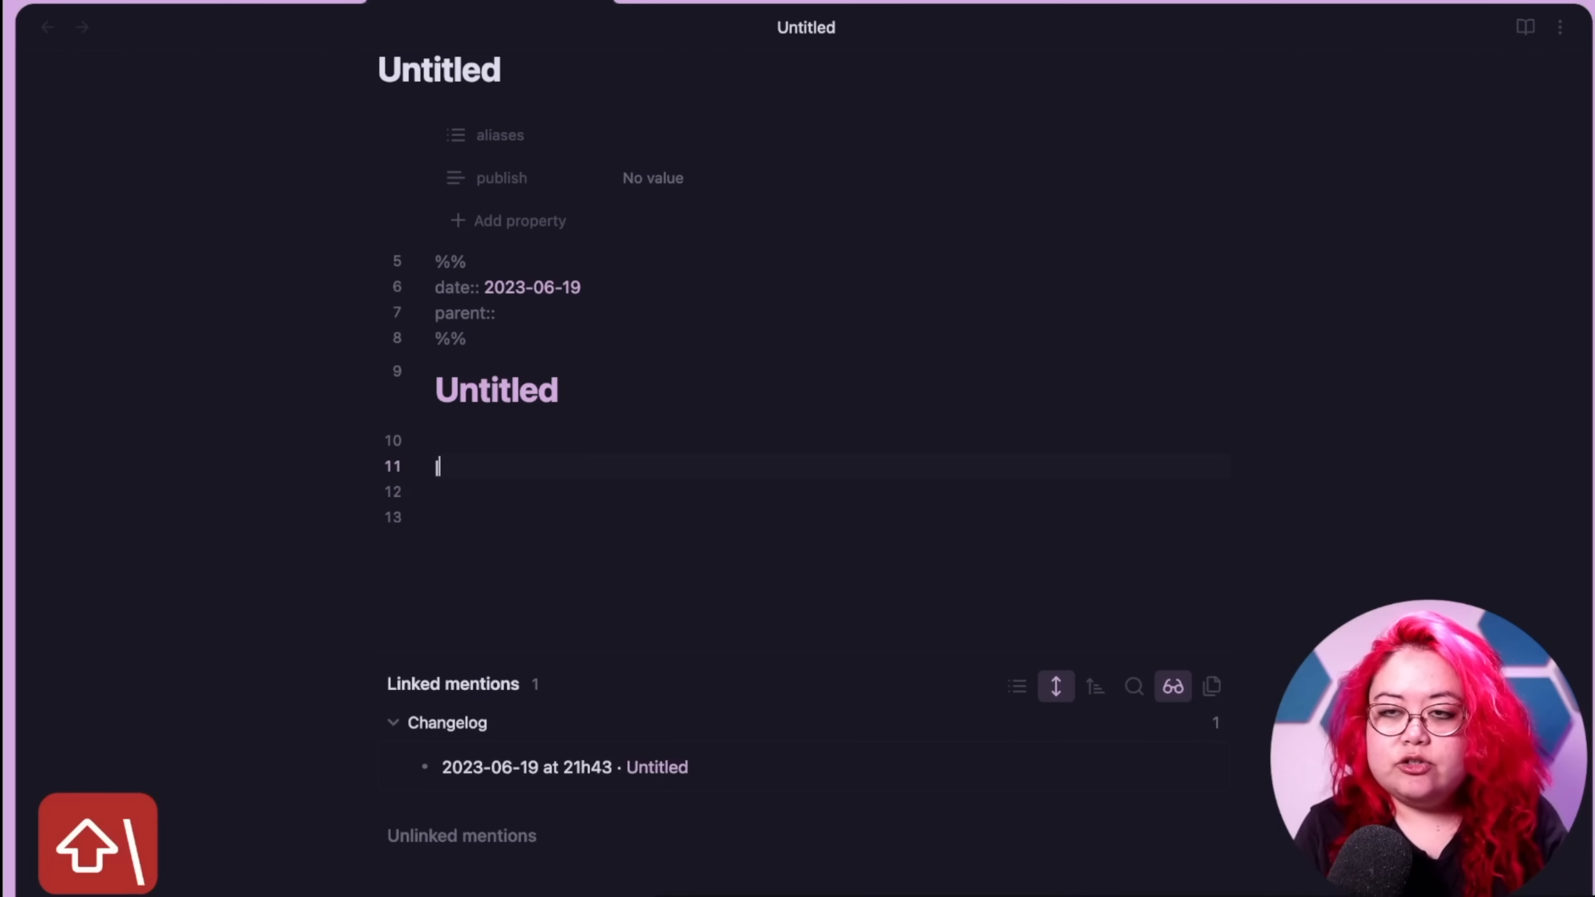
type("He")
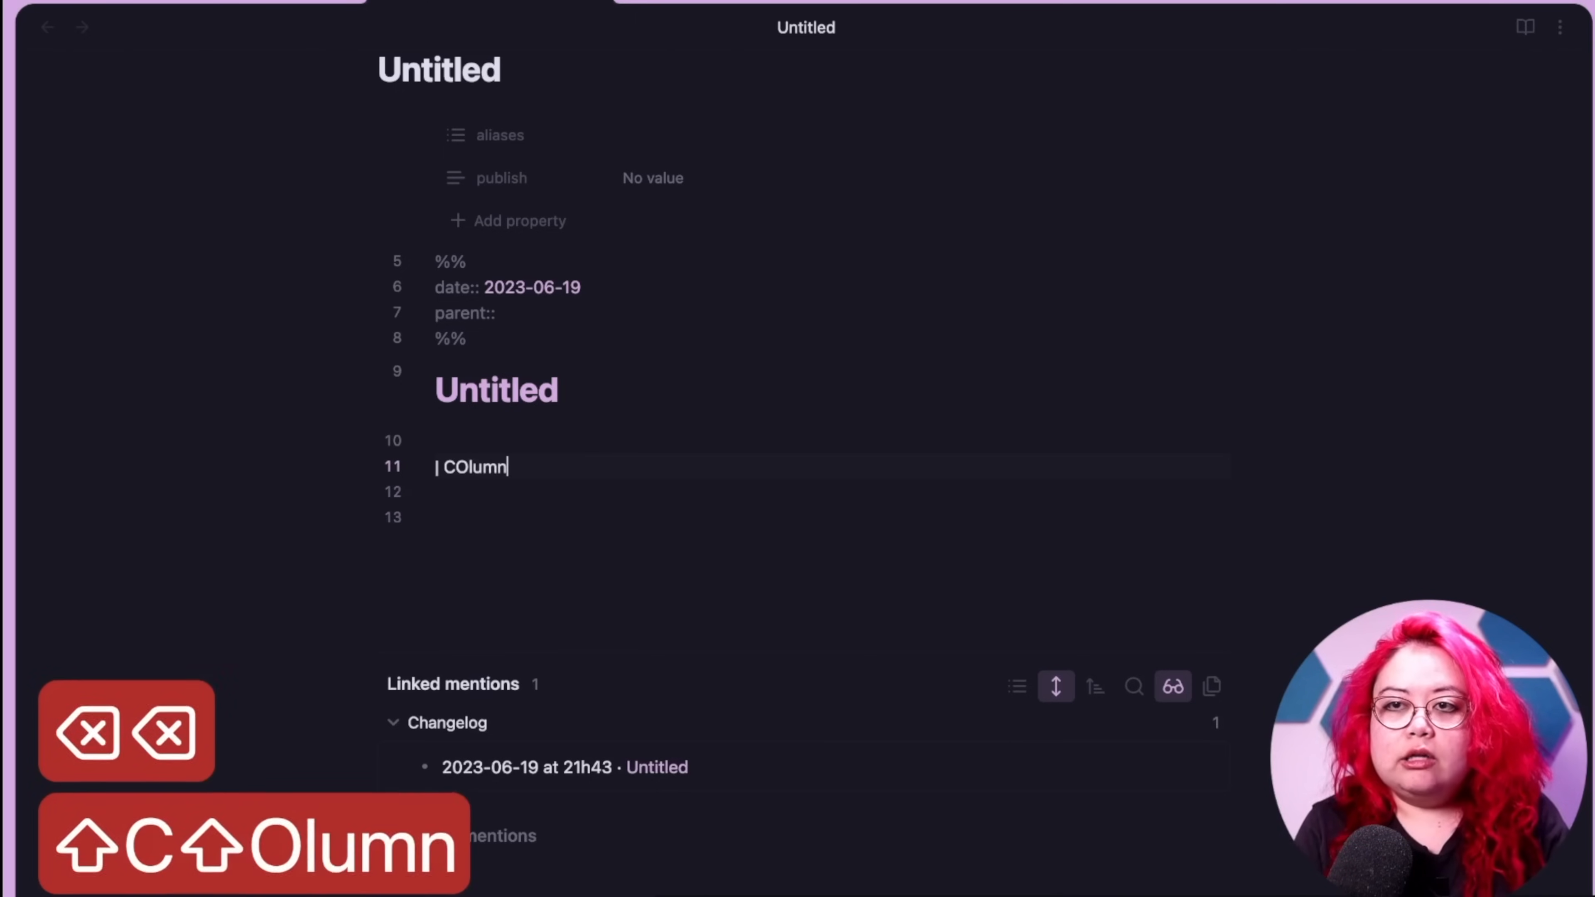
type("1 name |")
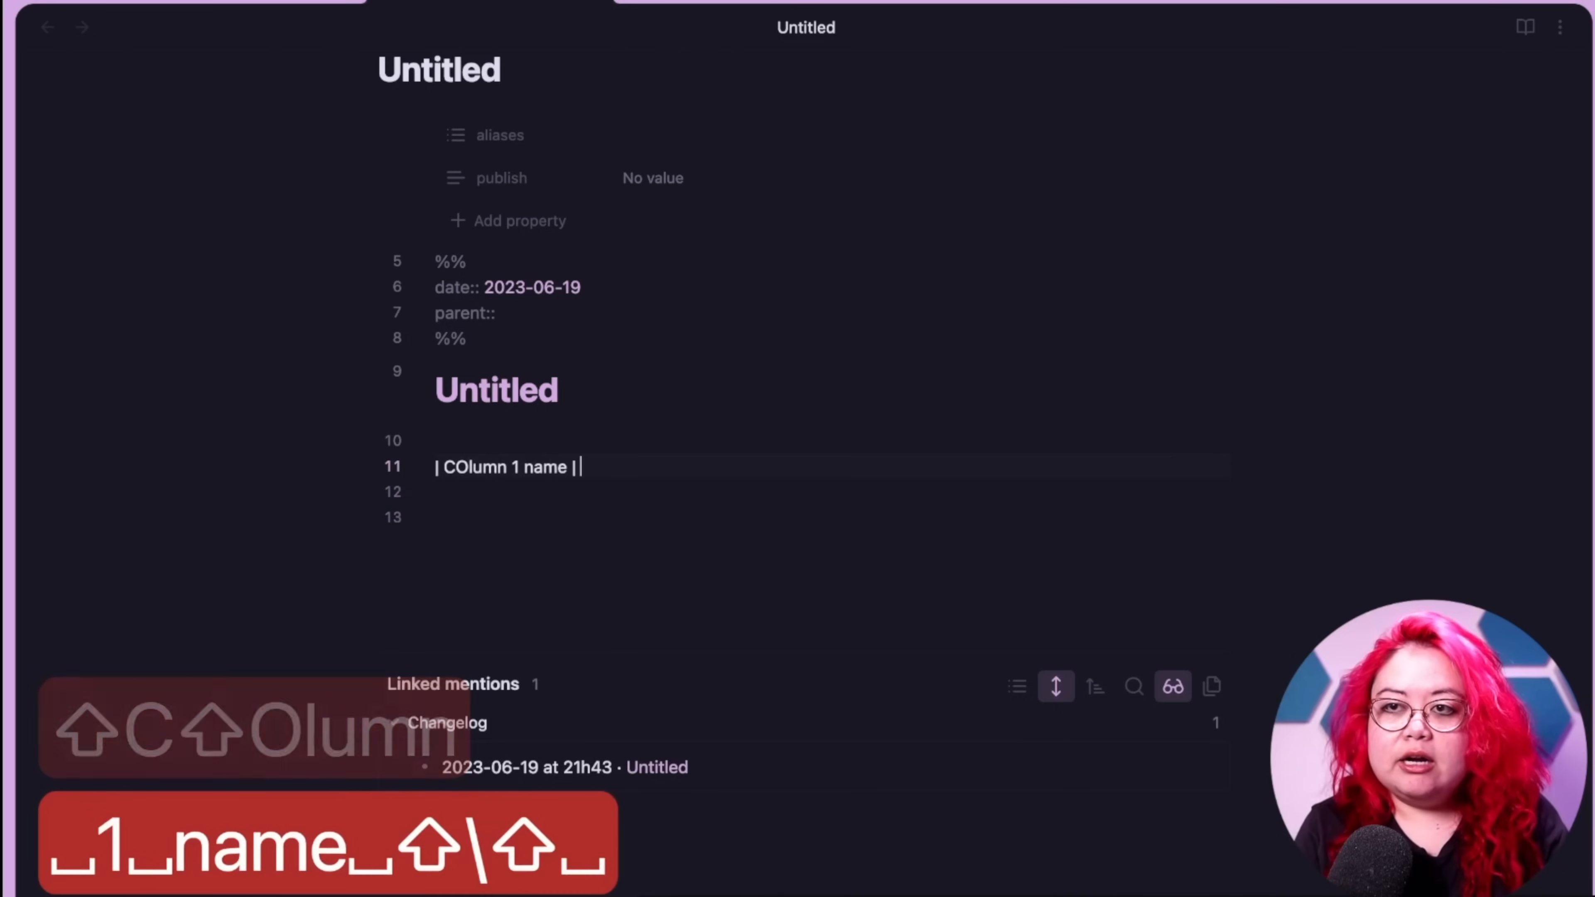
type("Col 2 na")
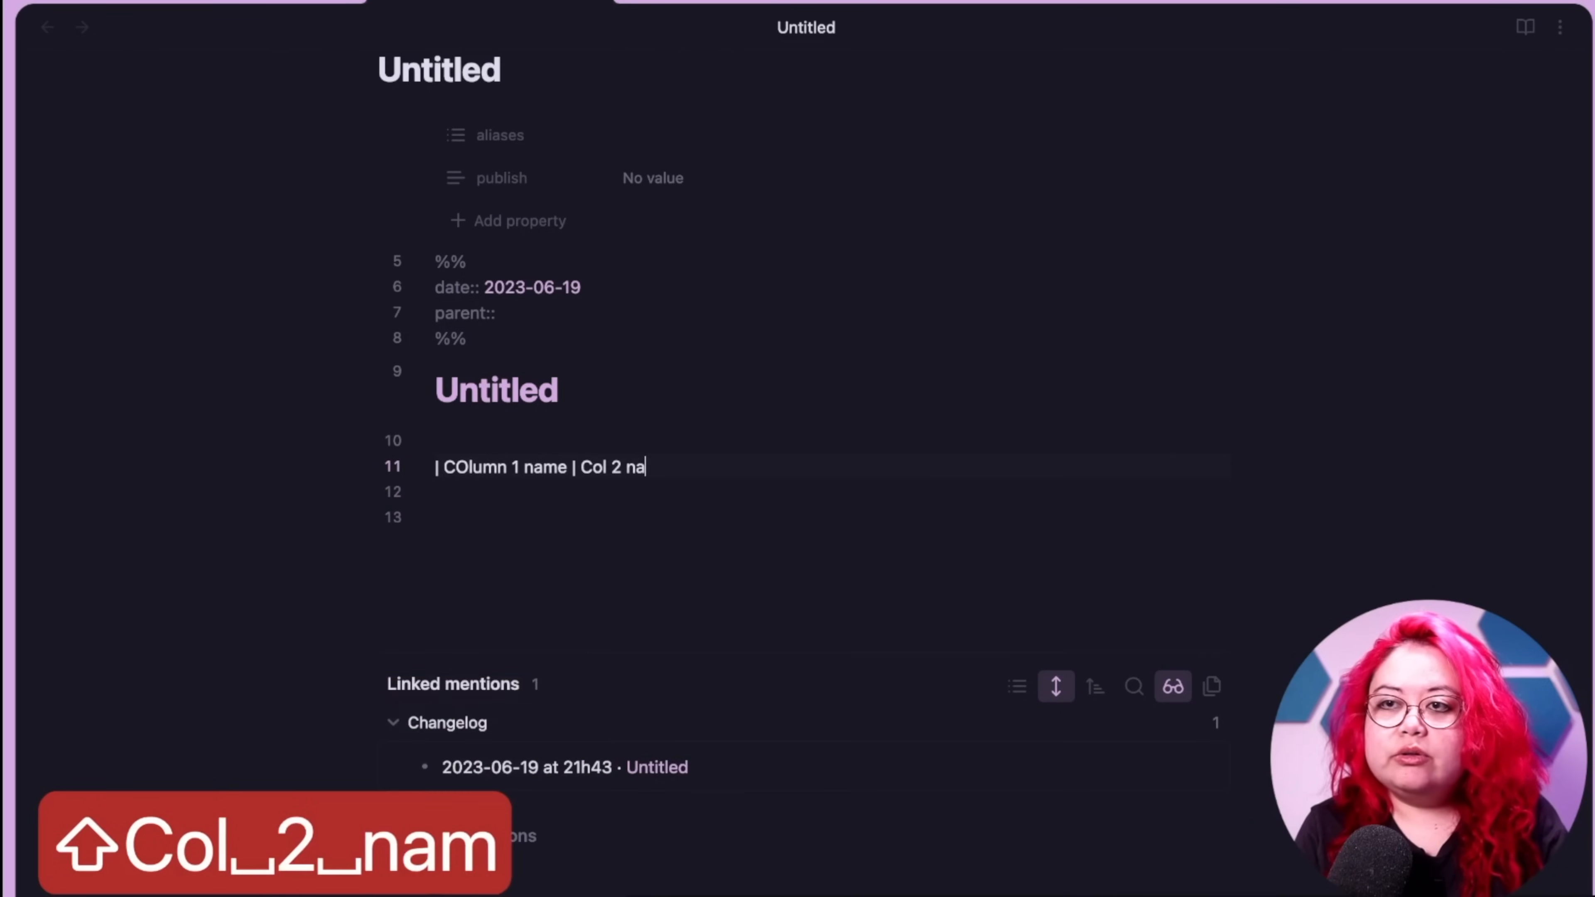
type("me|")
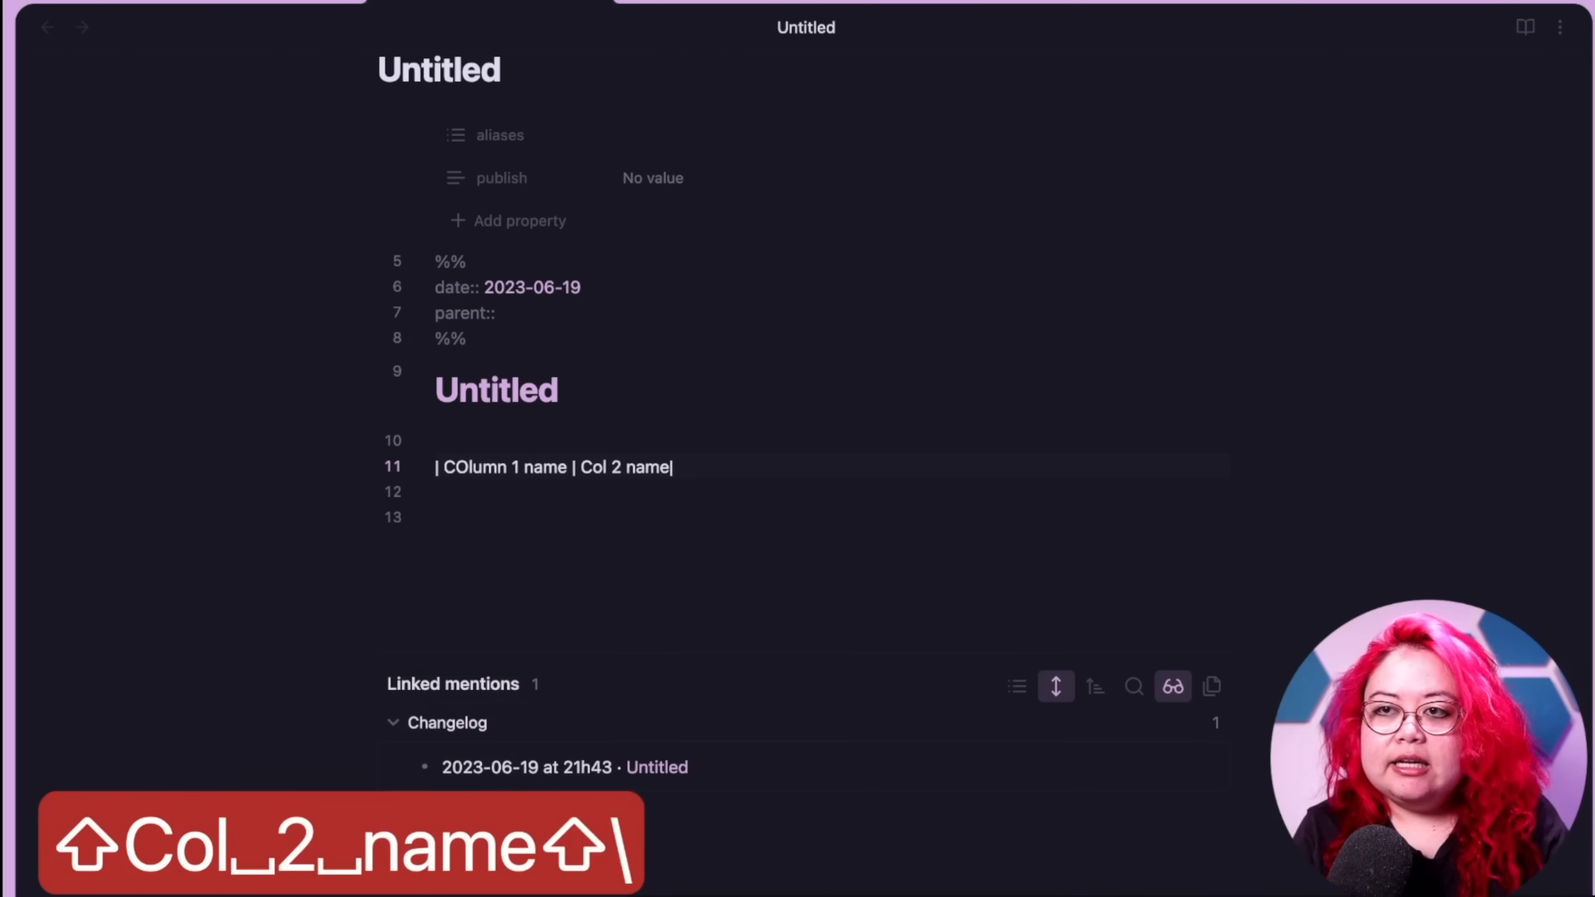
key("enter")
type("|")
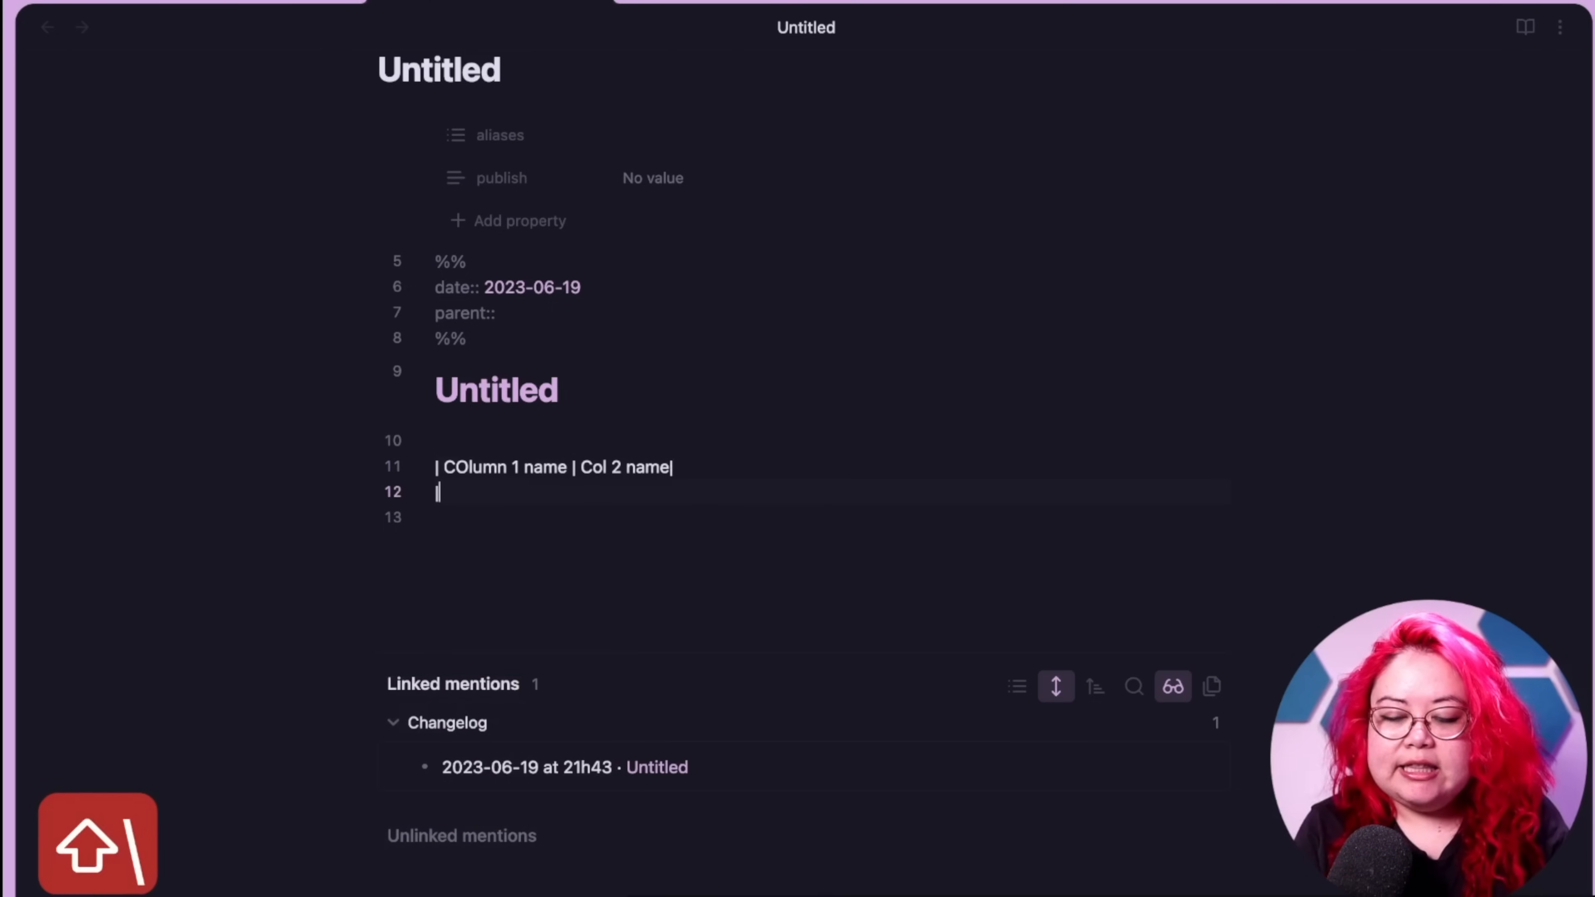
type("---|")
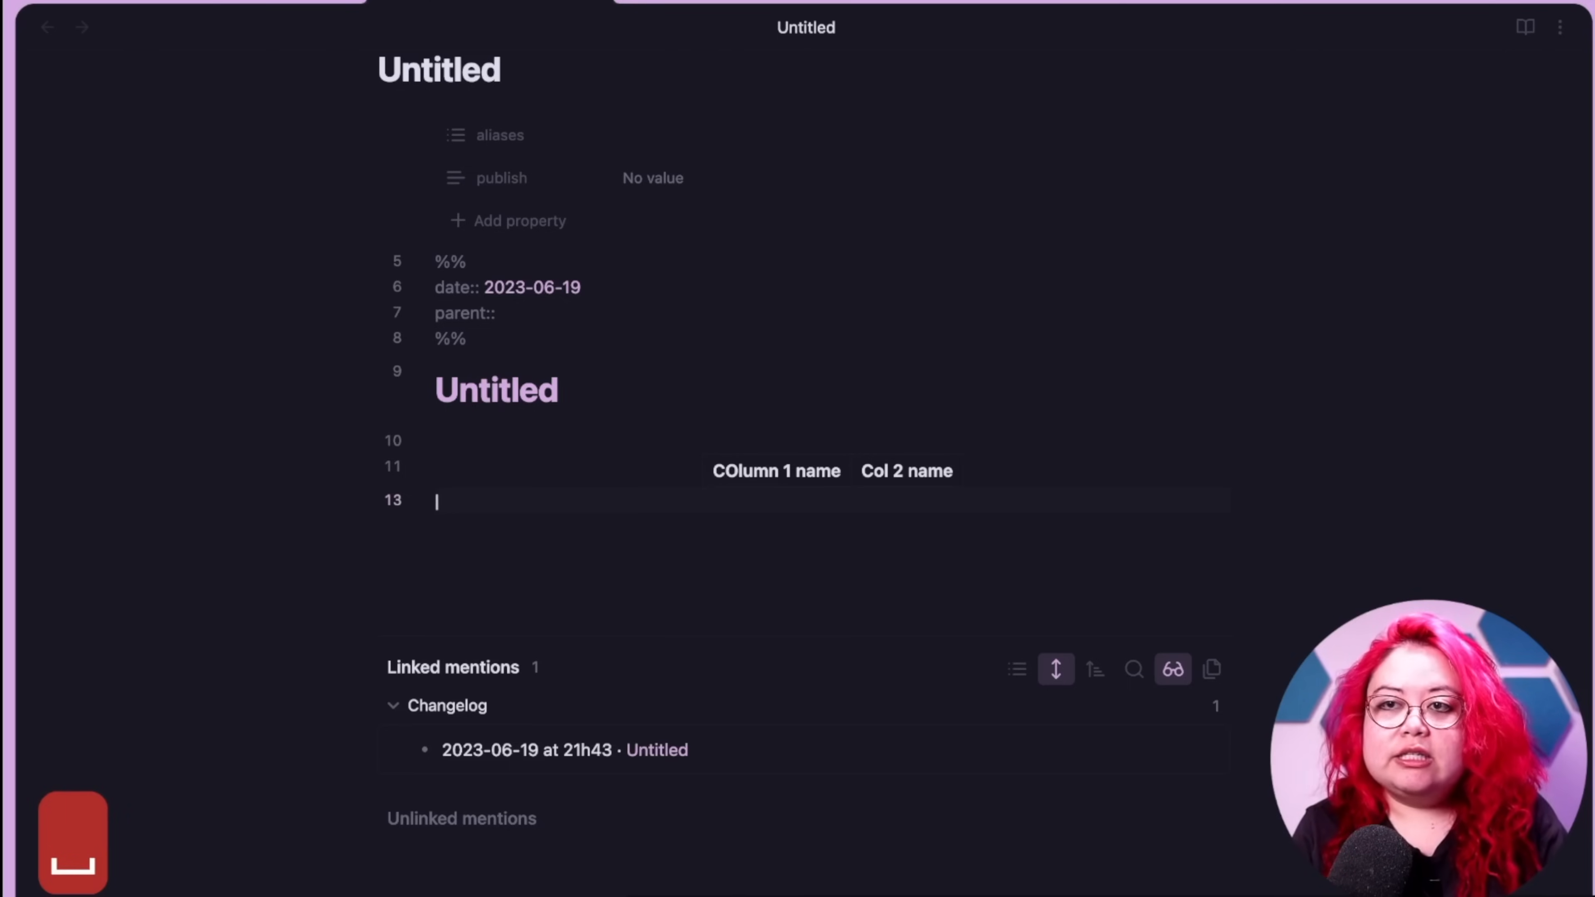
- Add the value row 'Col 1 value | COl 2 value' and finish the table with a new line
type("C")
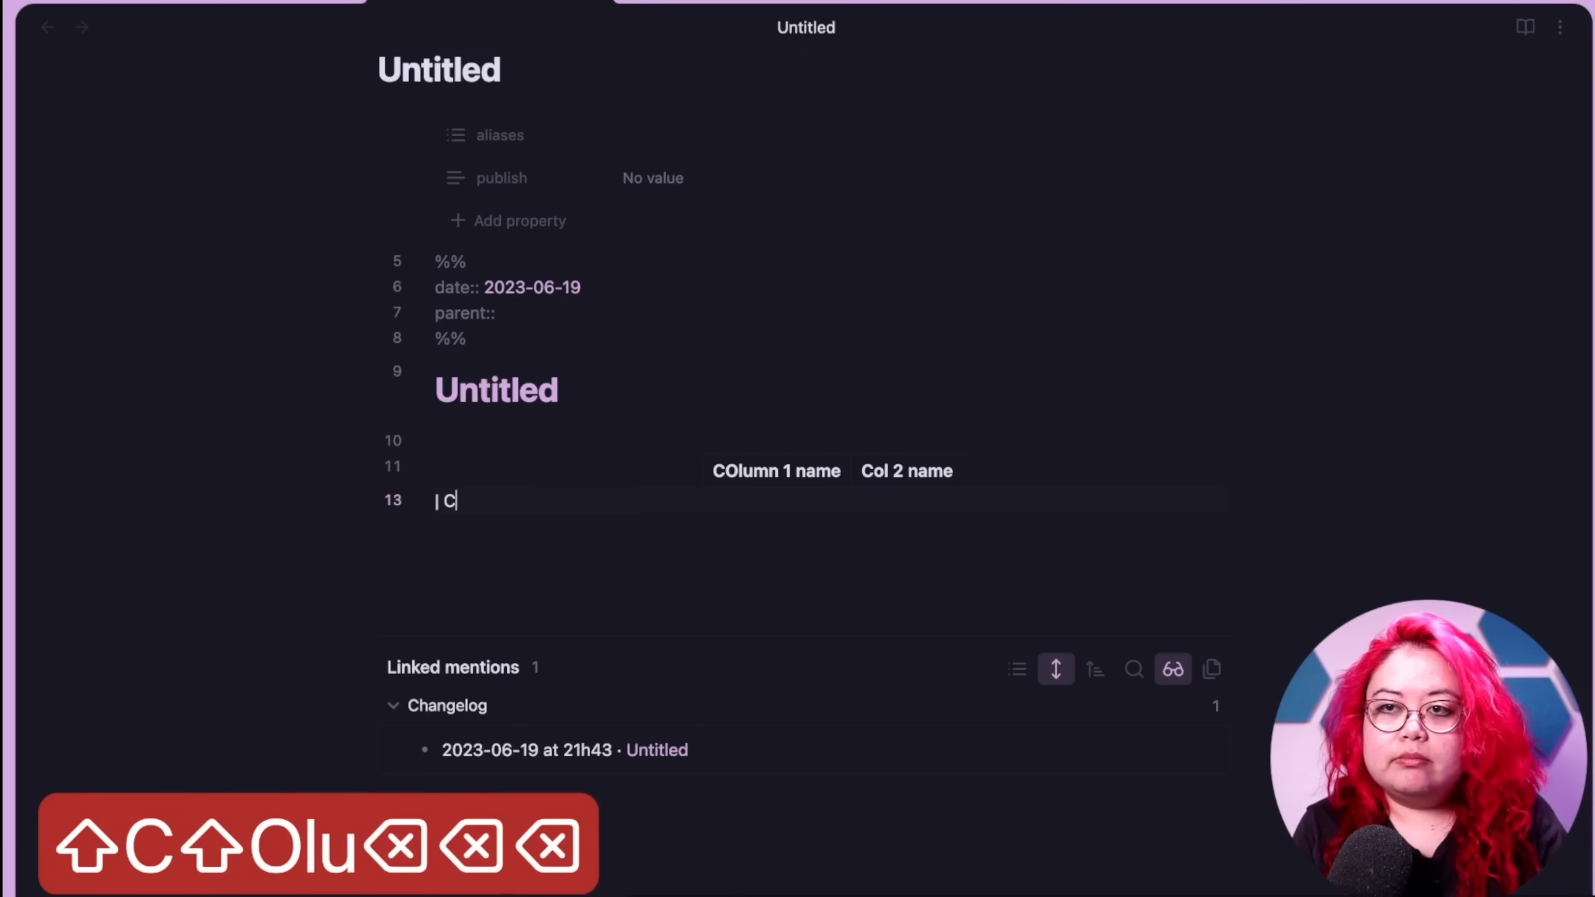
type("ol 1 value")
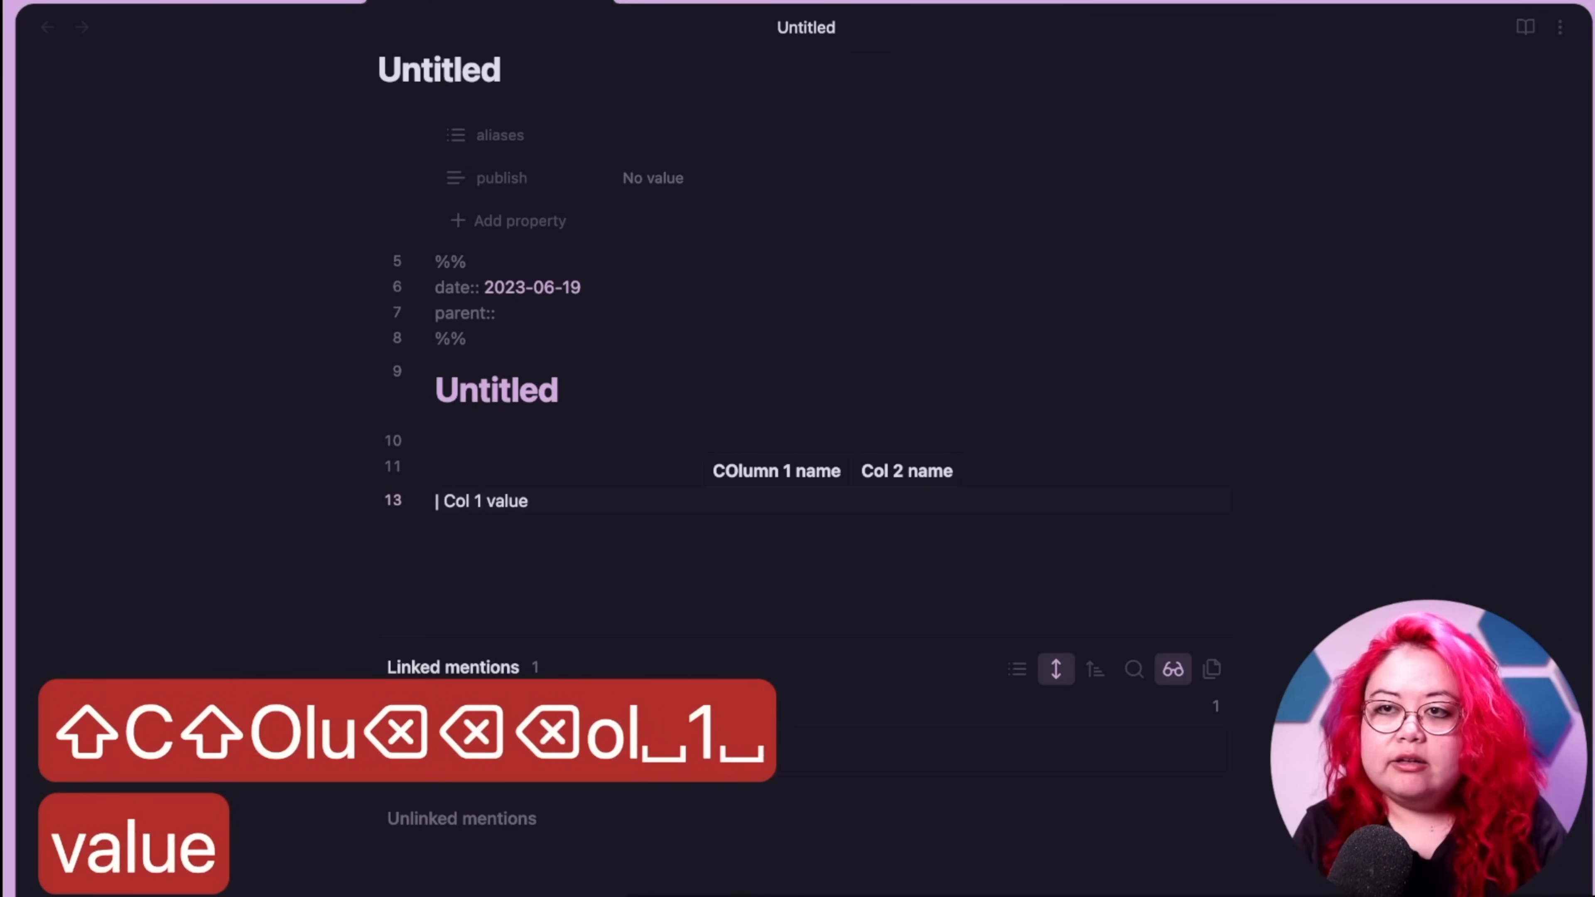
type("COl 2")
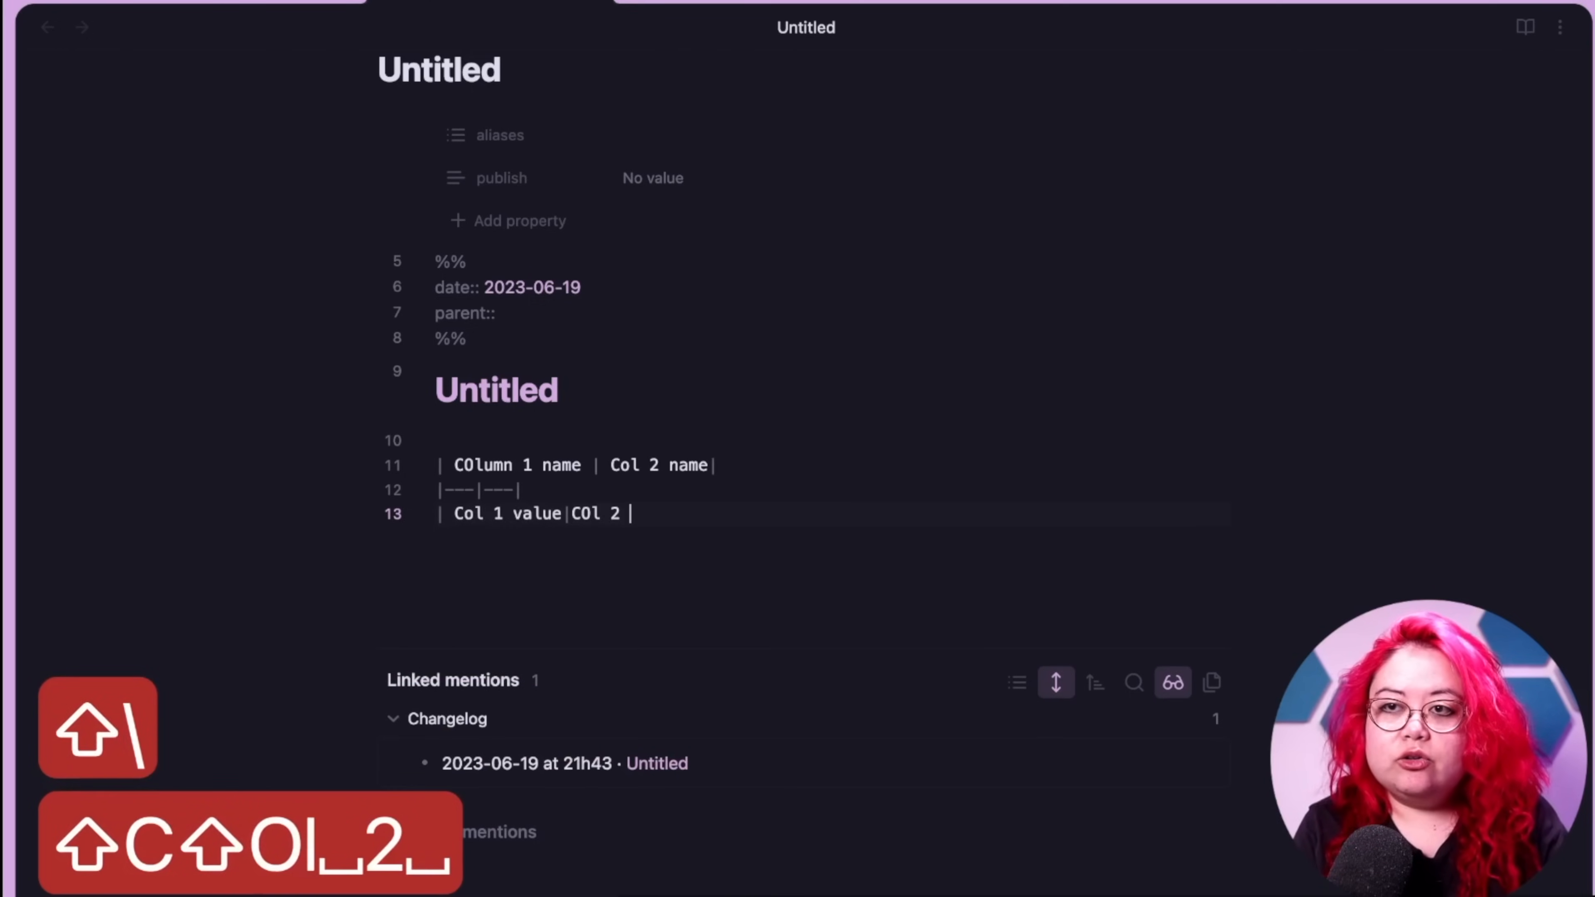
type("value")
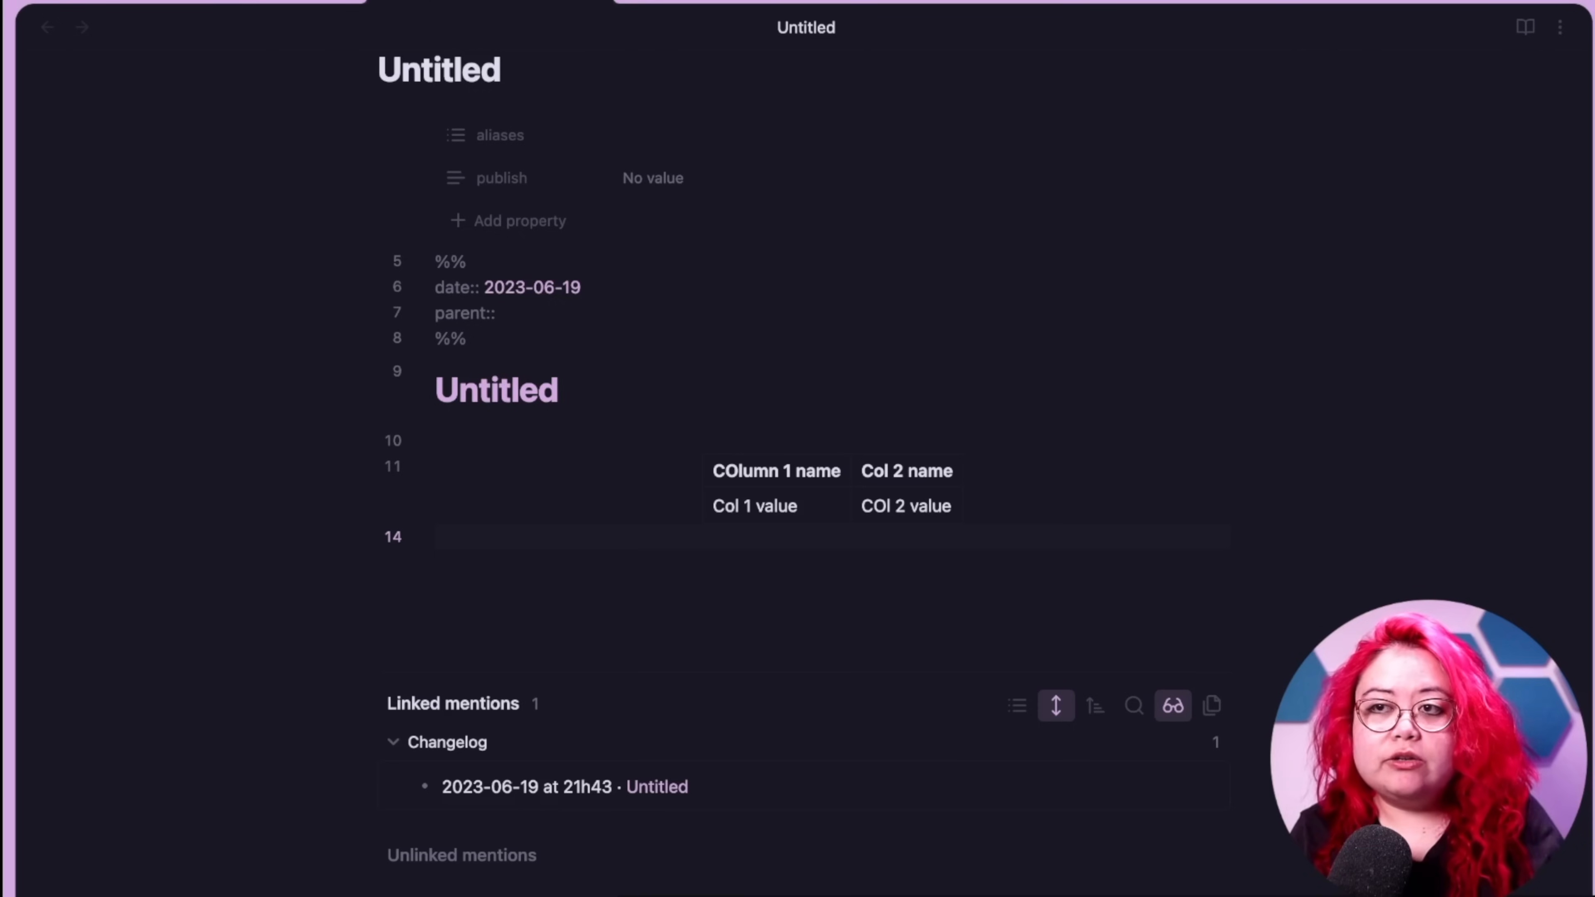
key("enter")
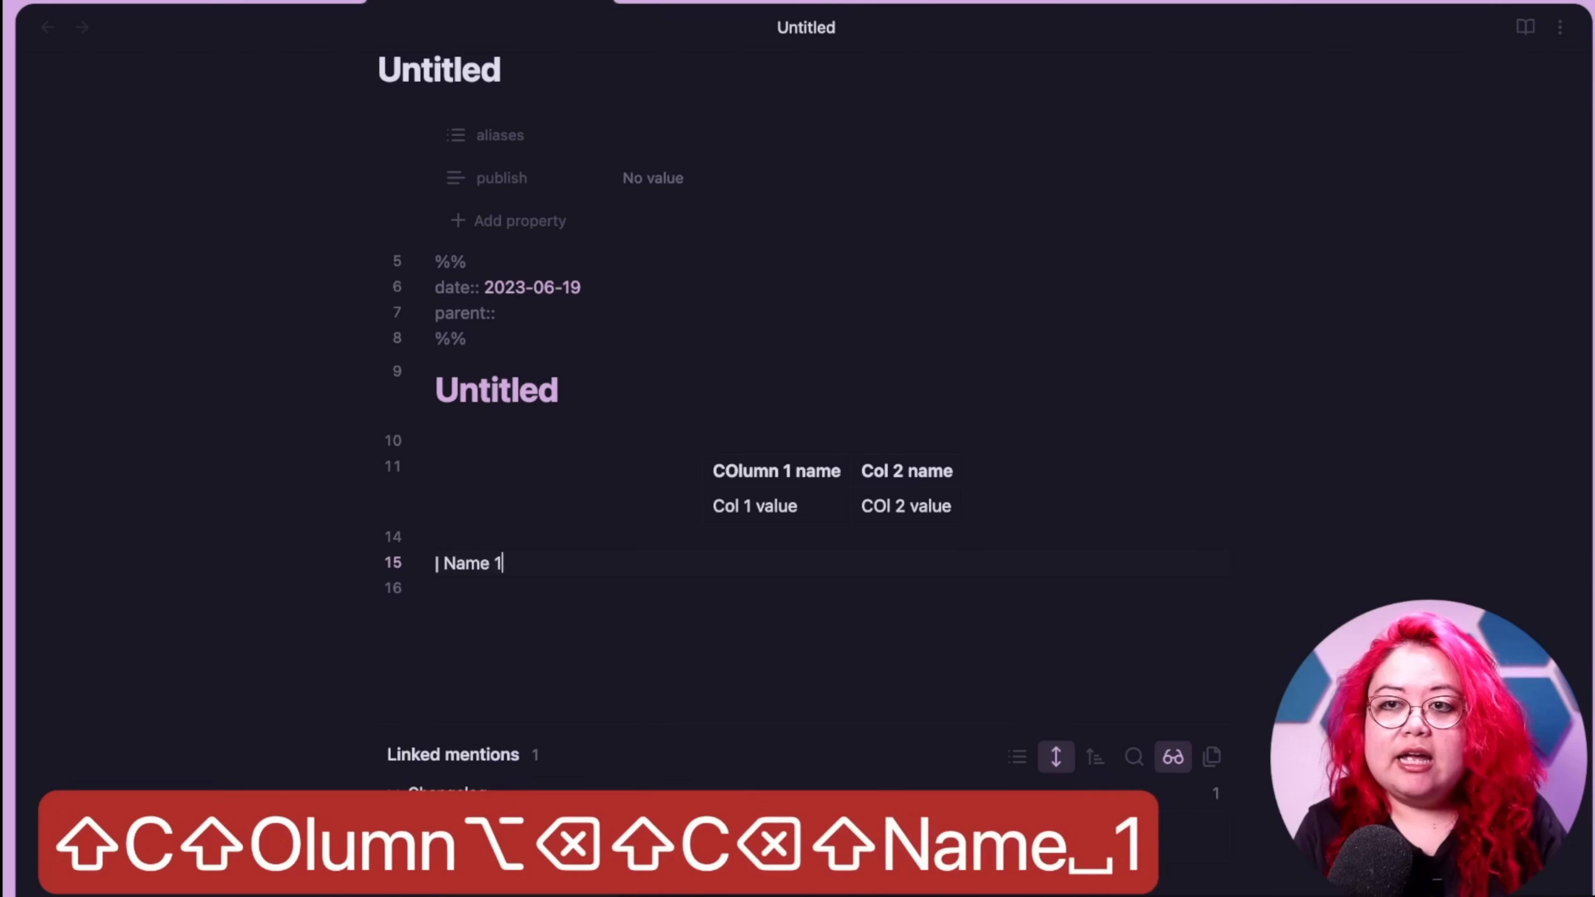
- Head the second table Name 1 / Name 2 and fill its first row with placeholder text, auto-aligned
type("| Name 2 |")
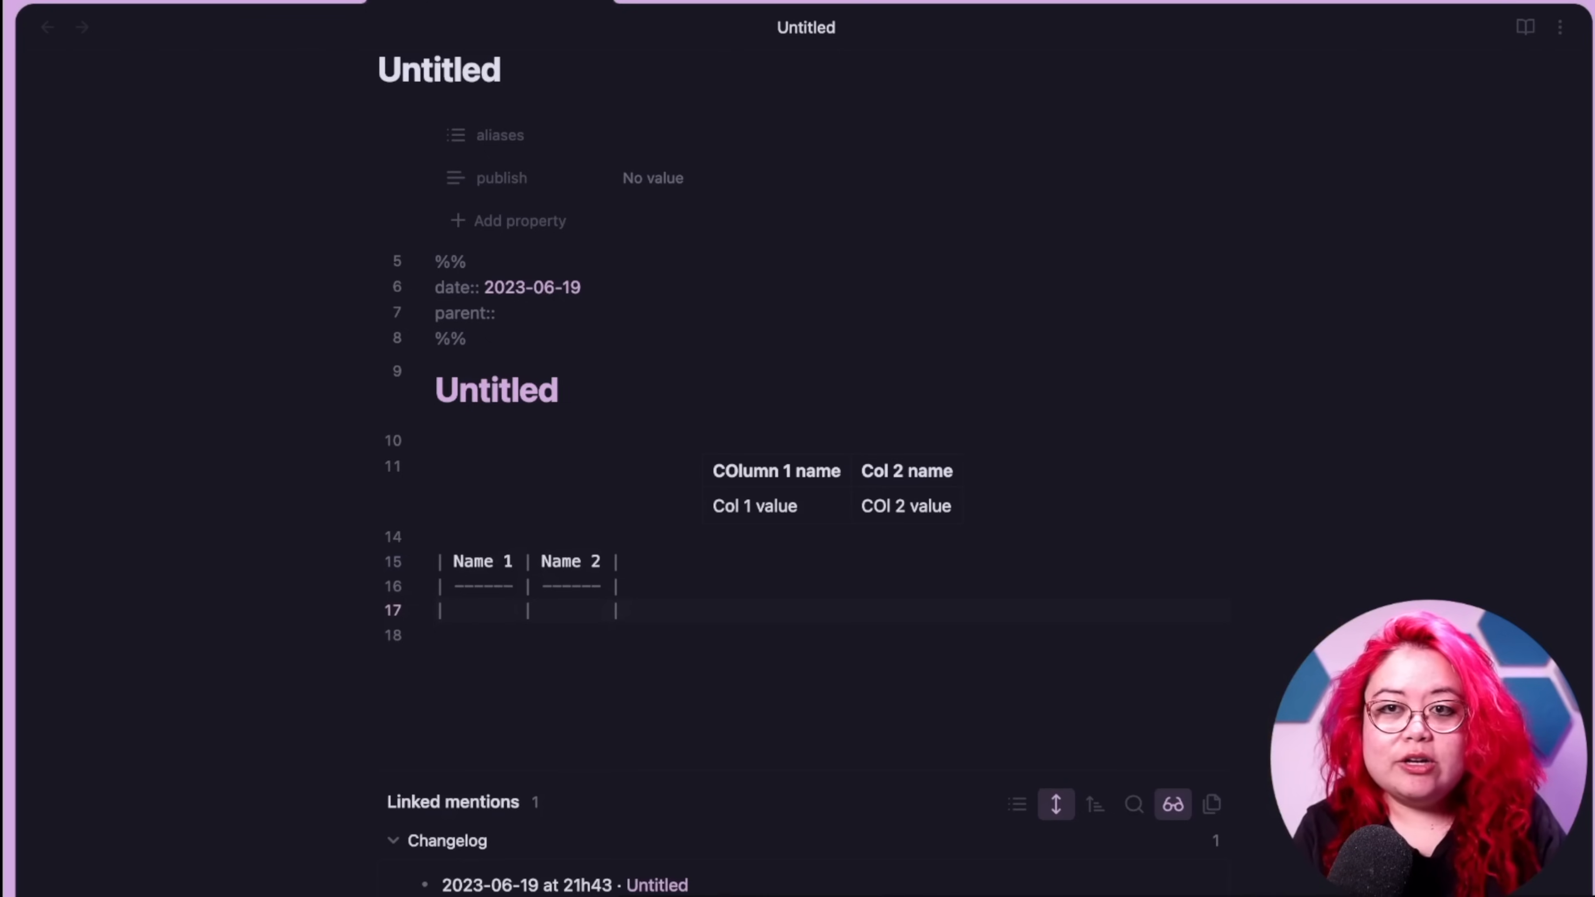
type("as;ldkfja;lskejr;lwakejfsdf")
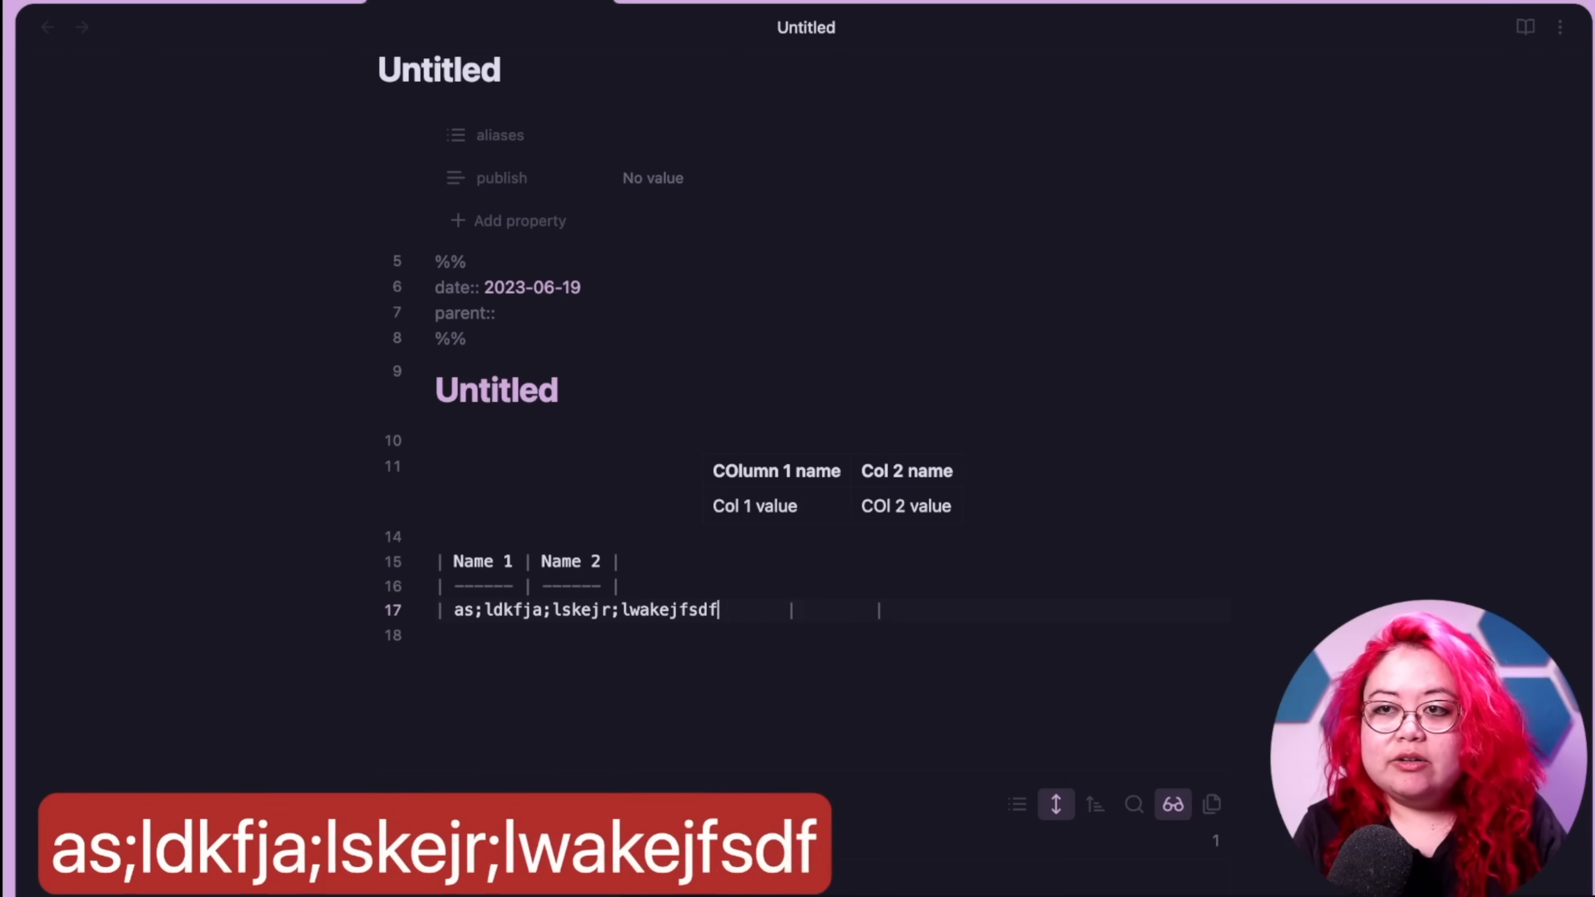
key("Tab")
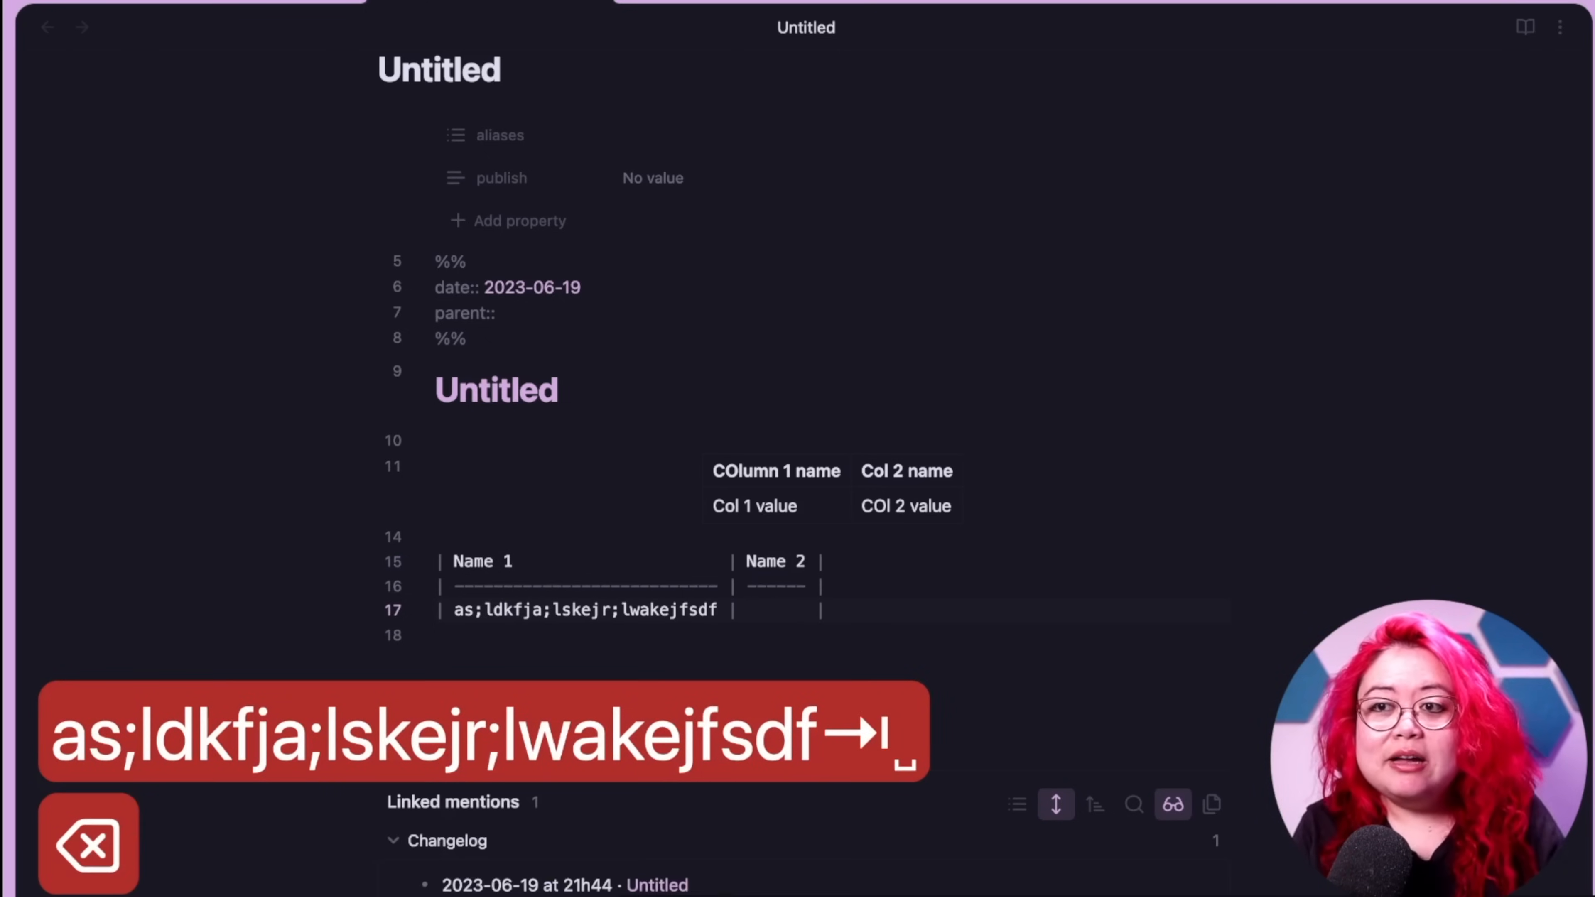
key("Tab")
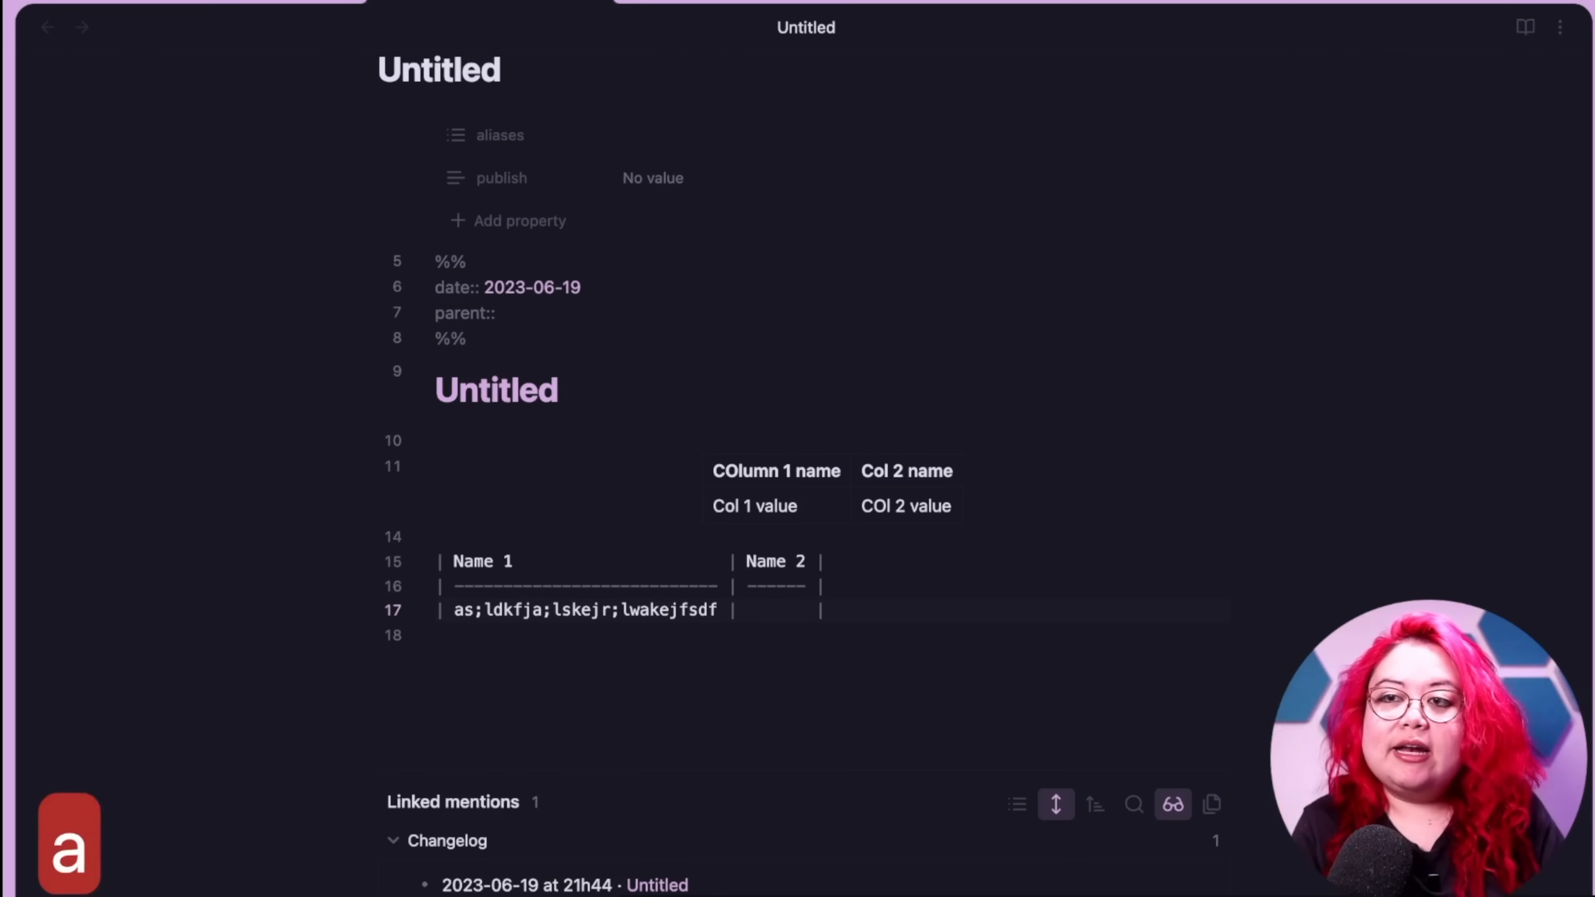
type("asdff")
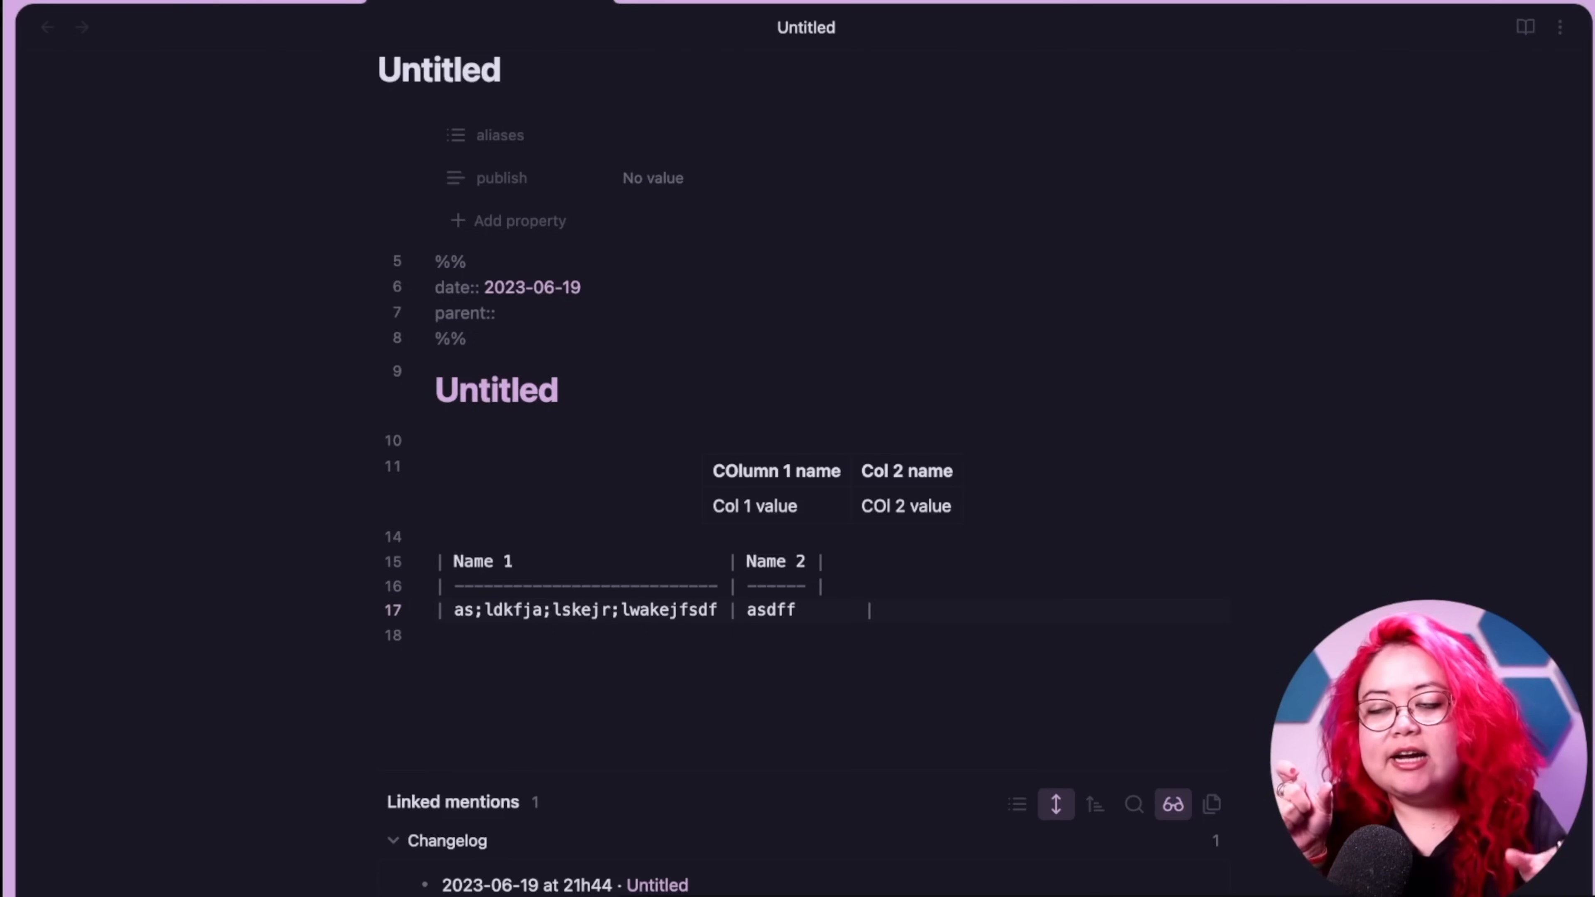
mouse_move(879, 314)
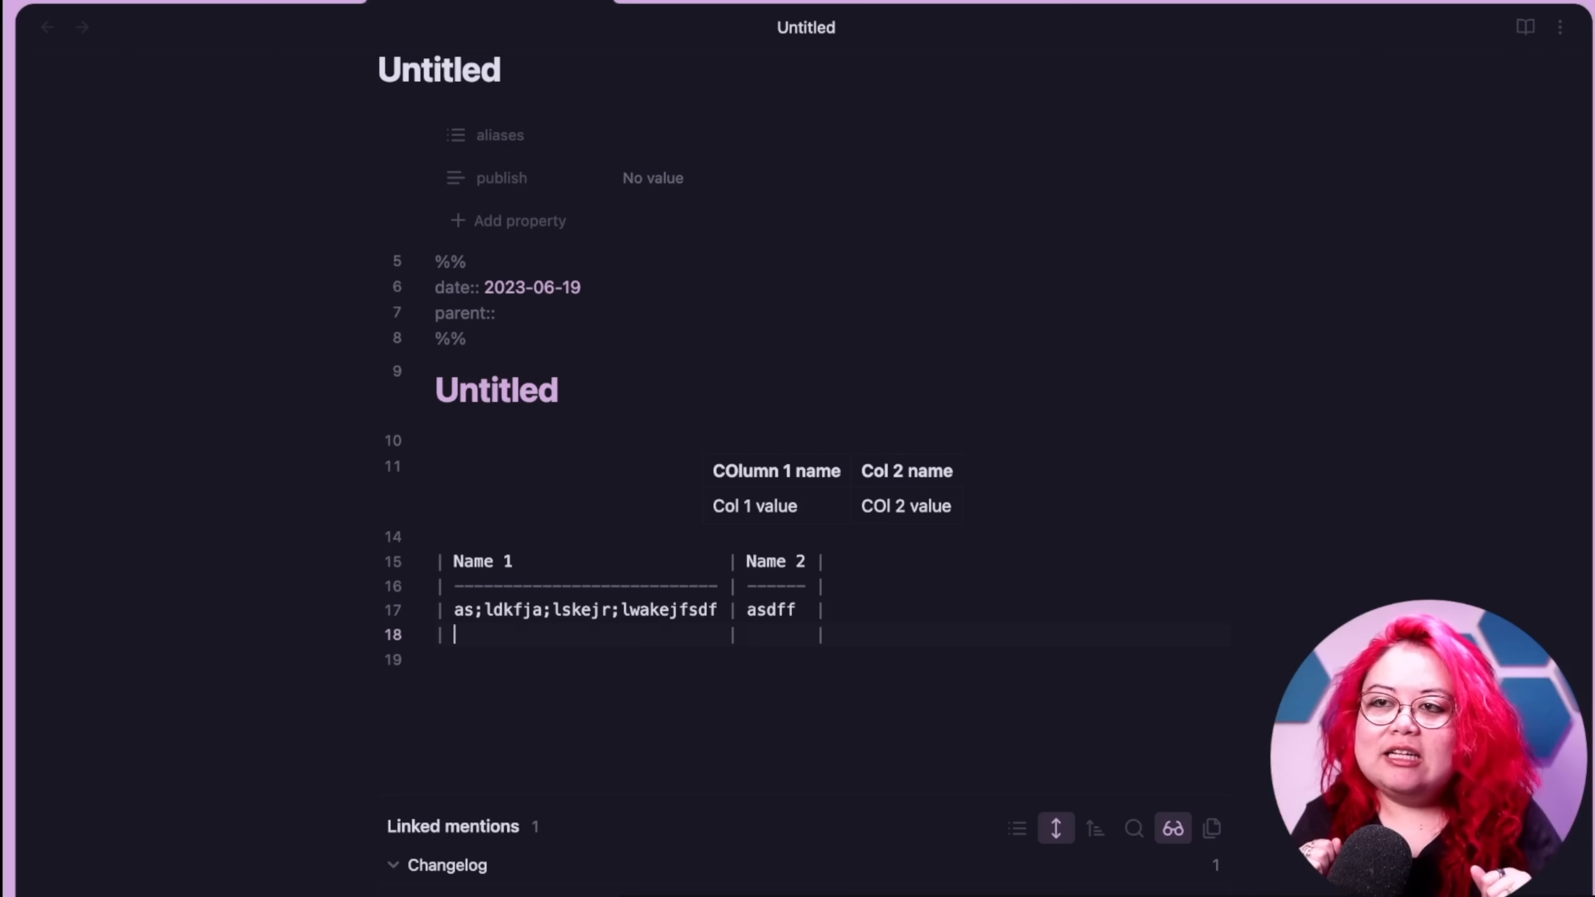
- Close the Untitled note and scroll the installed plugins list down past Buttons to Dataview
right_click(435, 28)
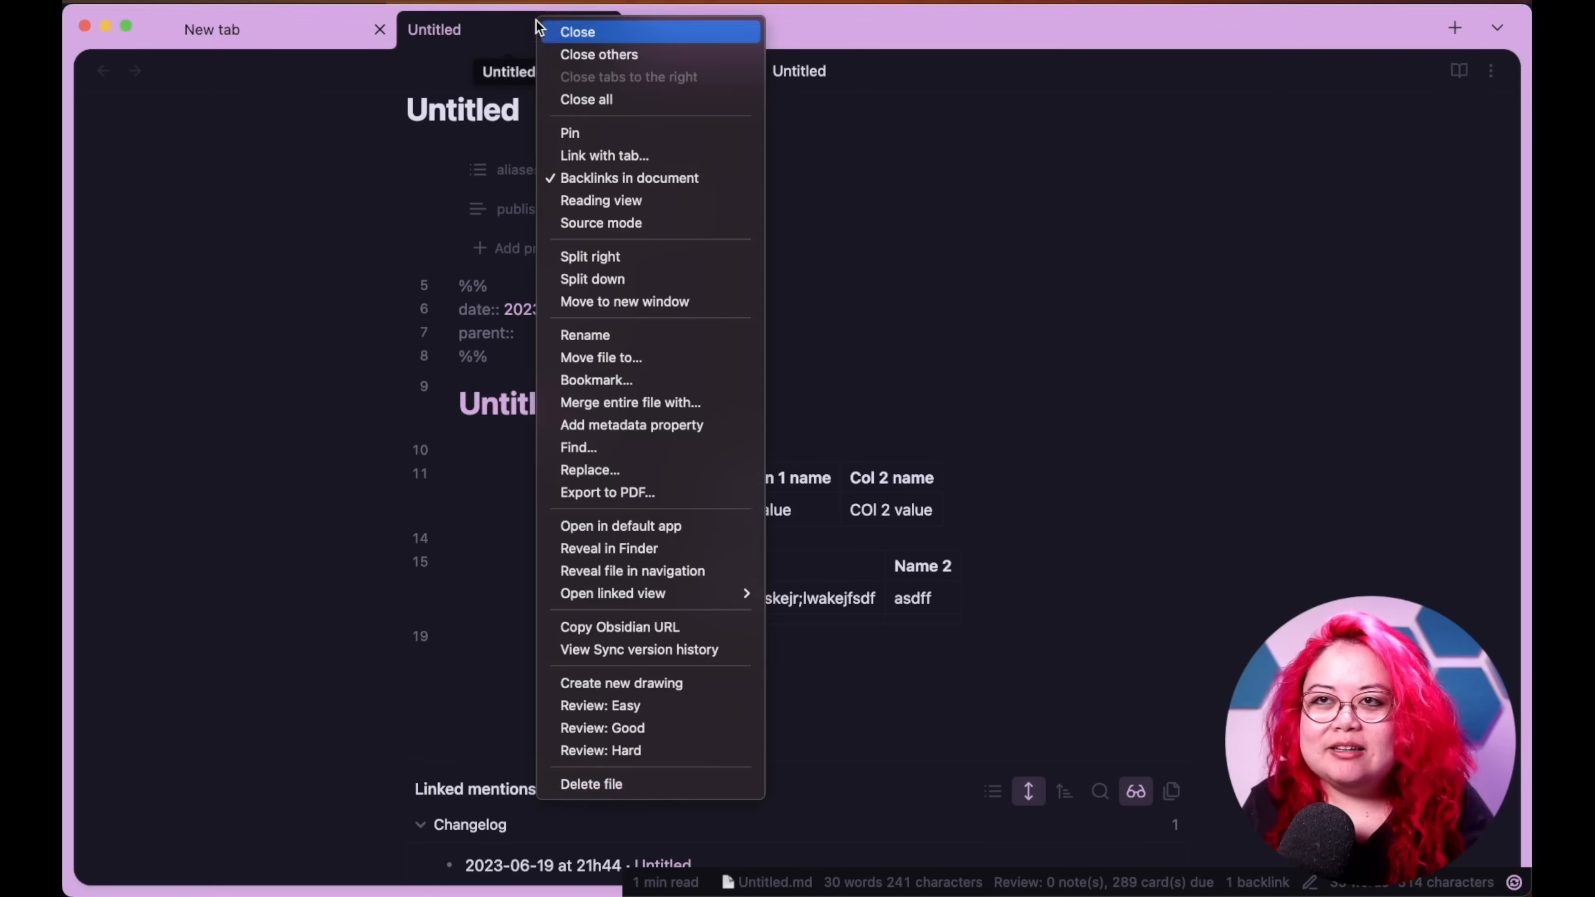
left_click(577, 31)
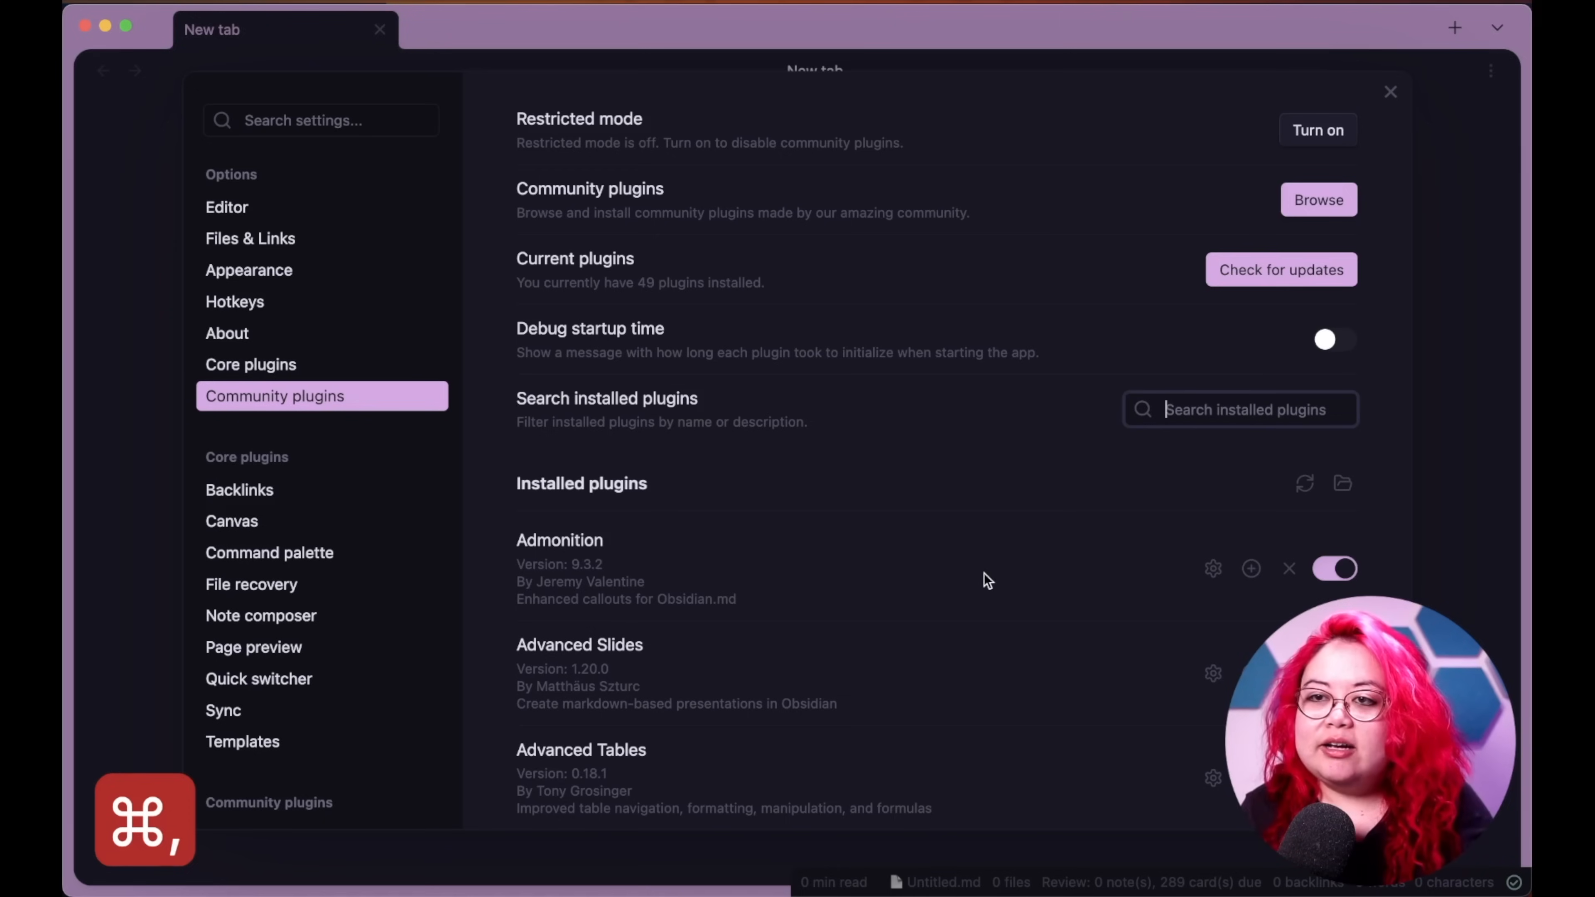
scroll("down", 3)
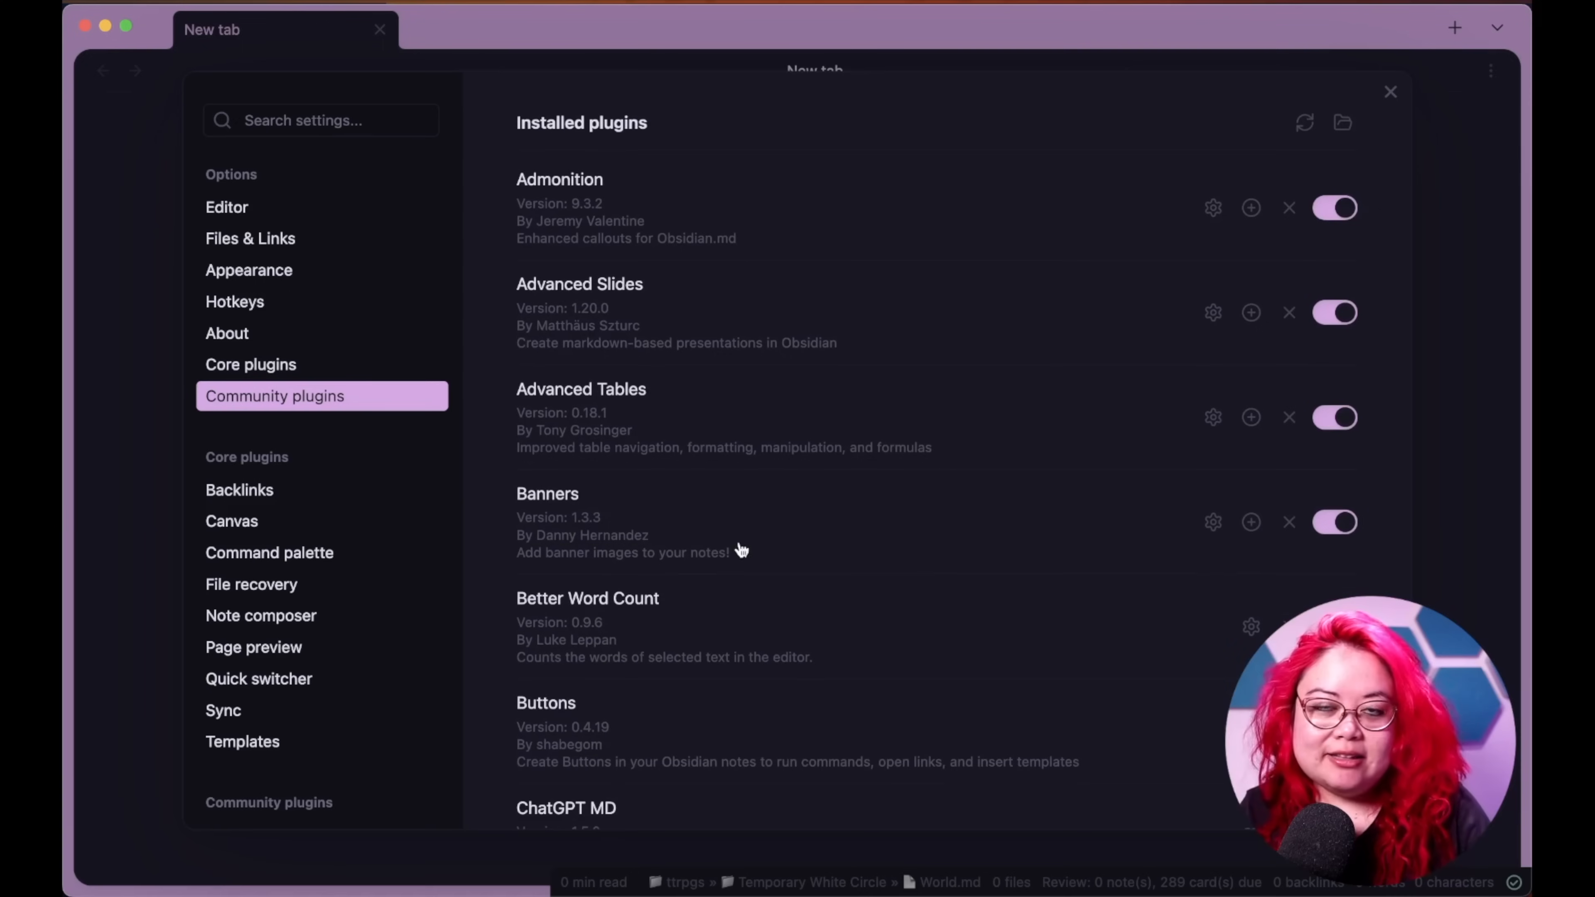
mouse_move(748, 542)
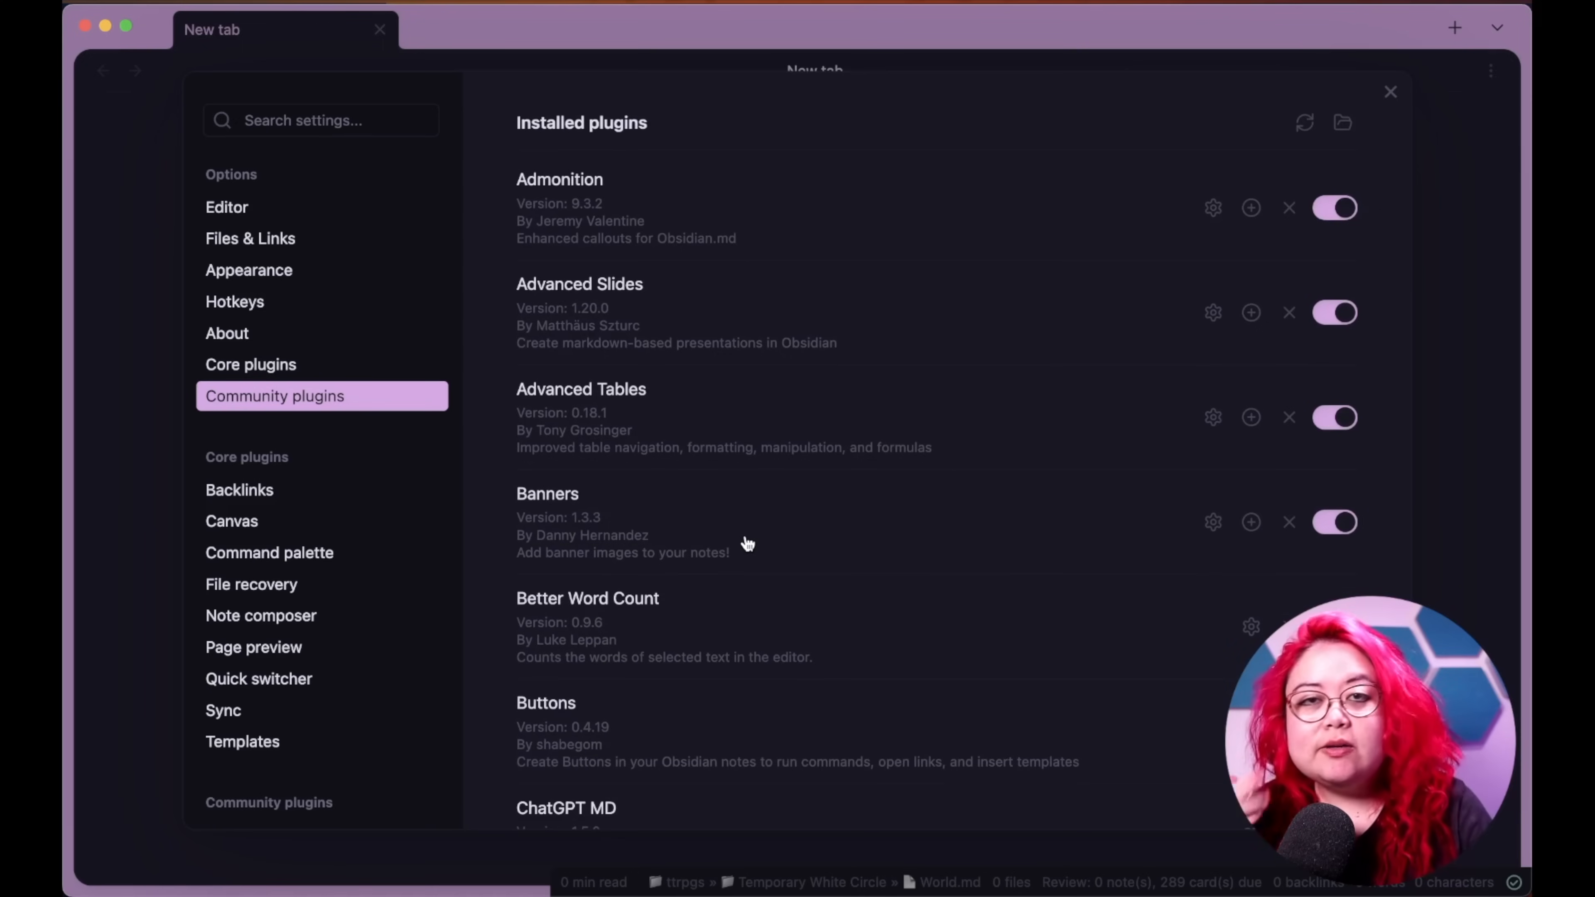
mouse_move(720, 543)
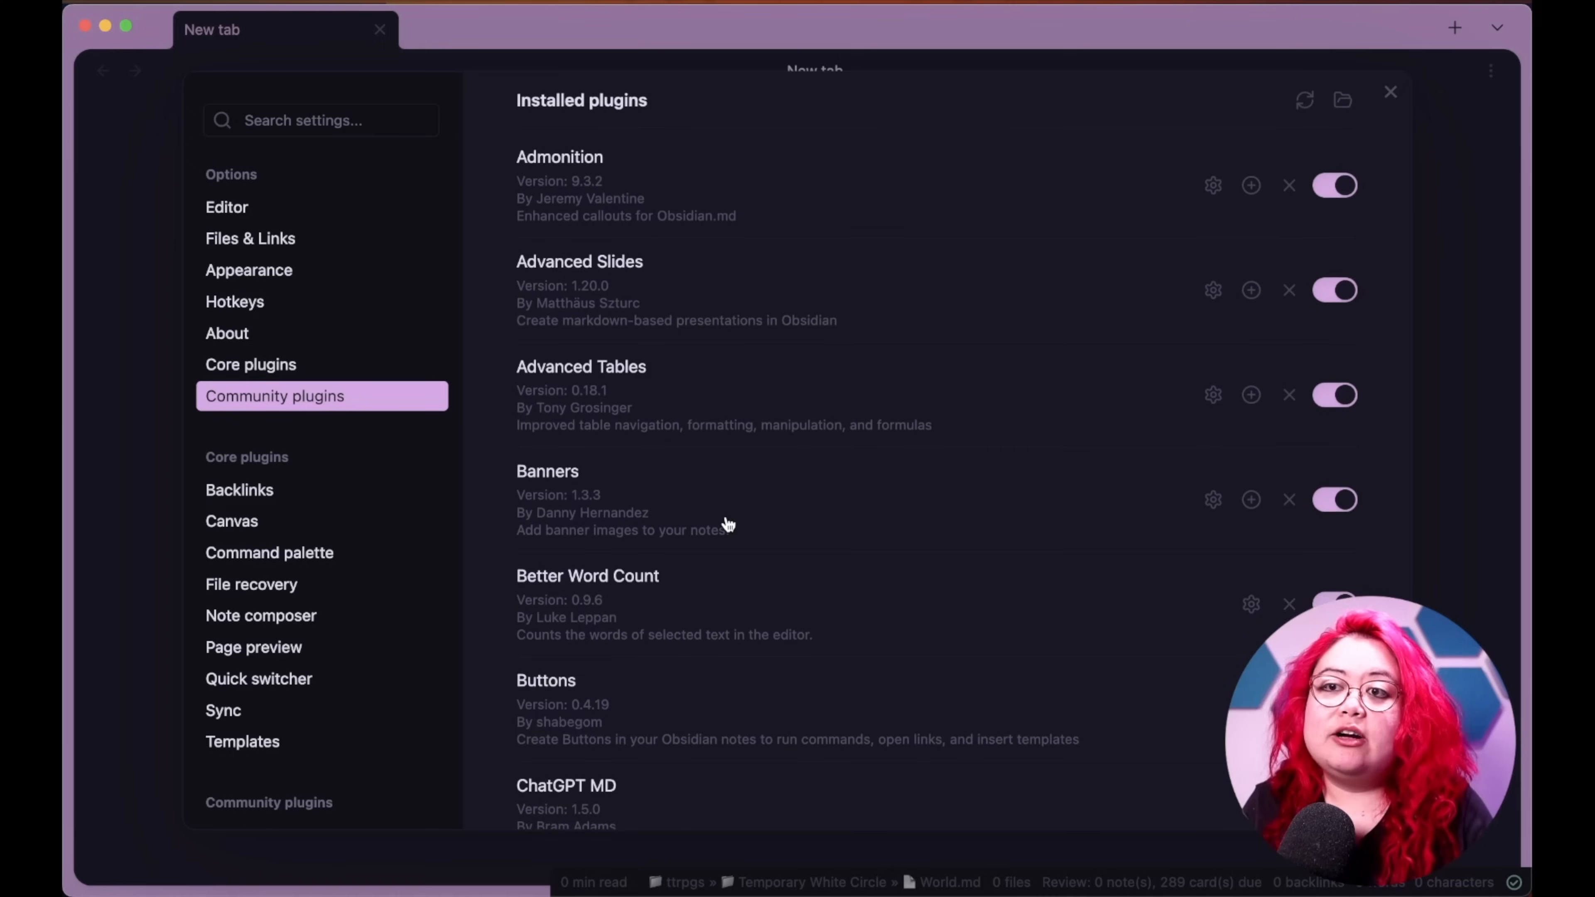
scroll("down", 3)
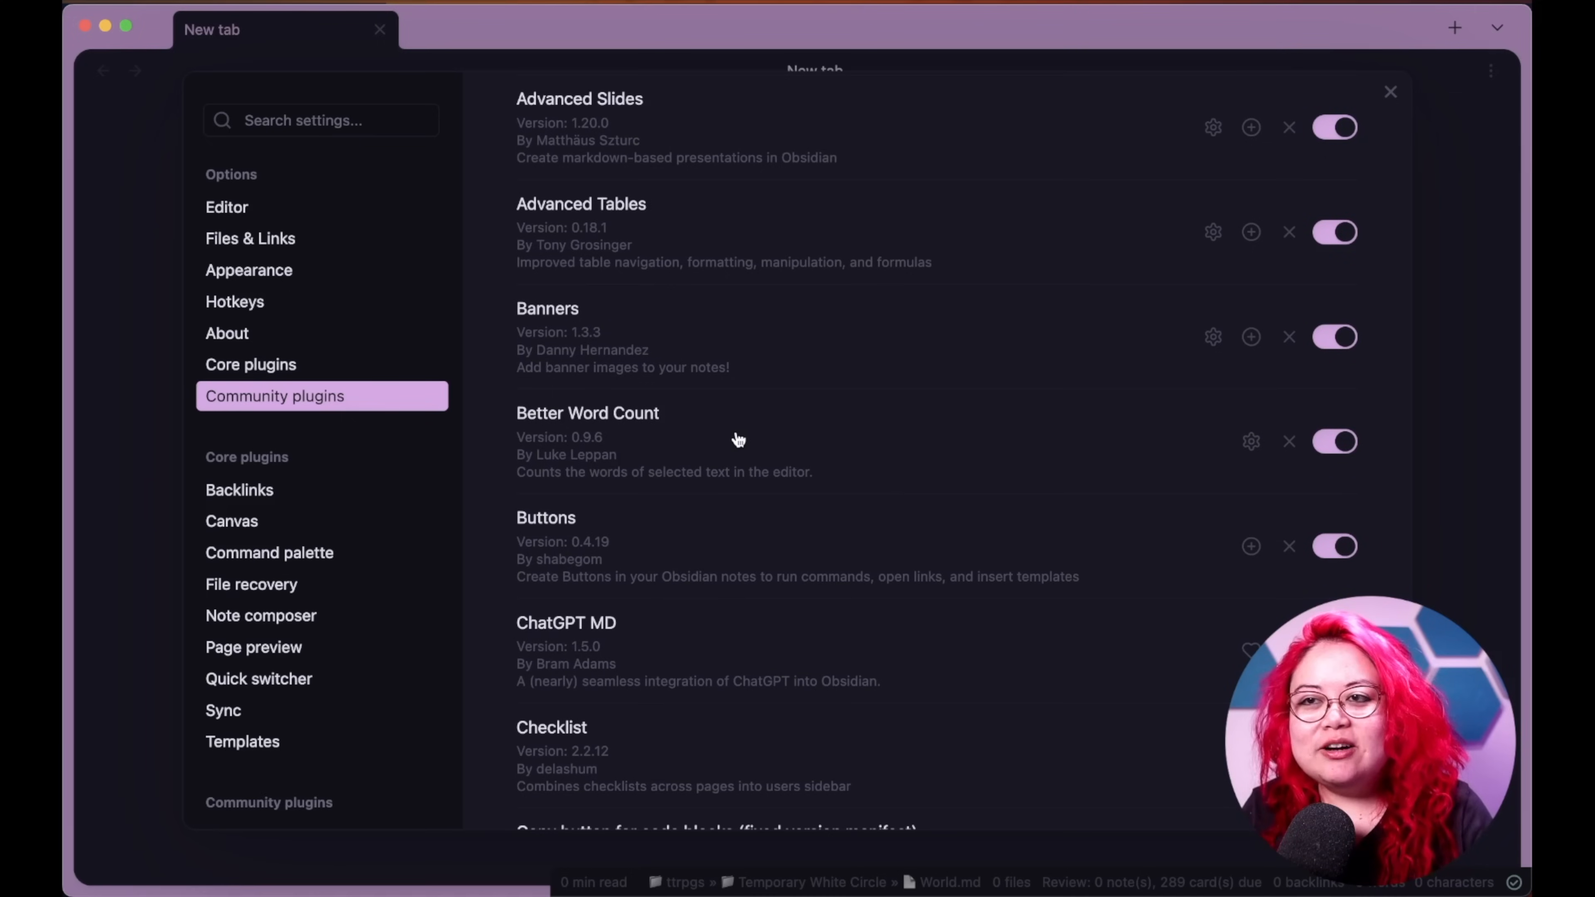
mouse_move(825, 481)
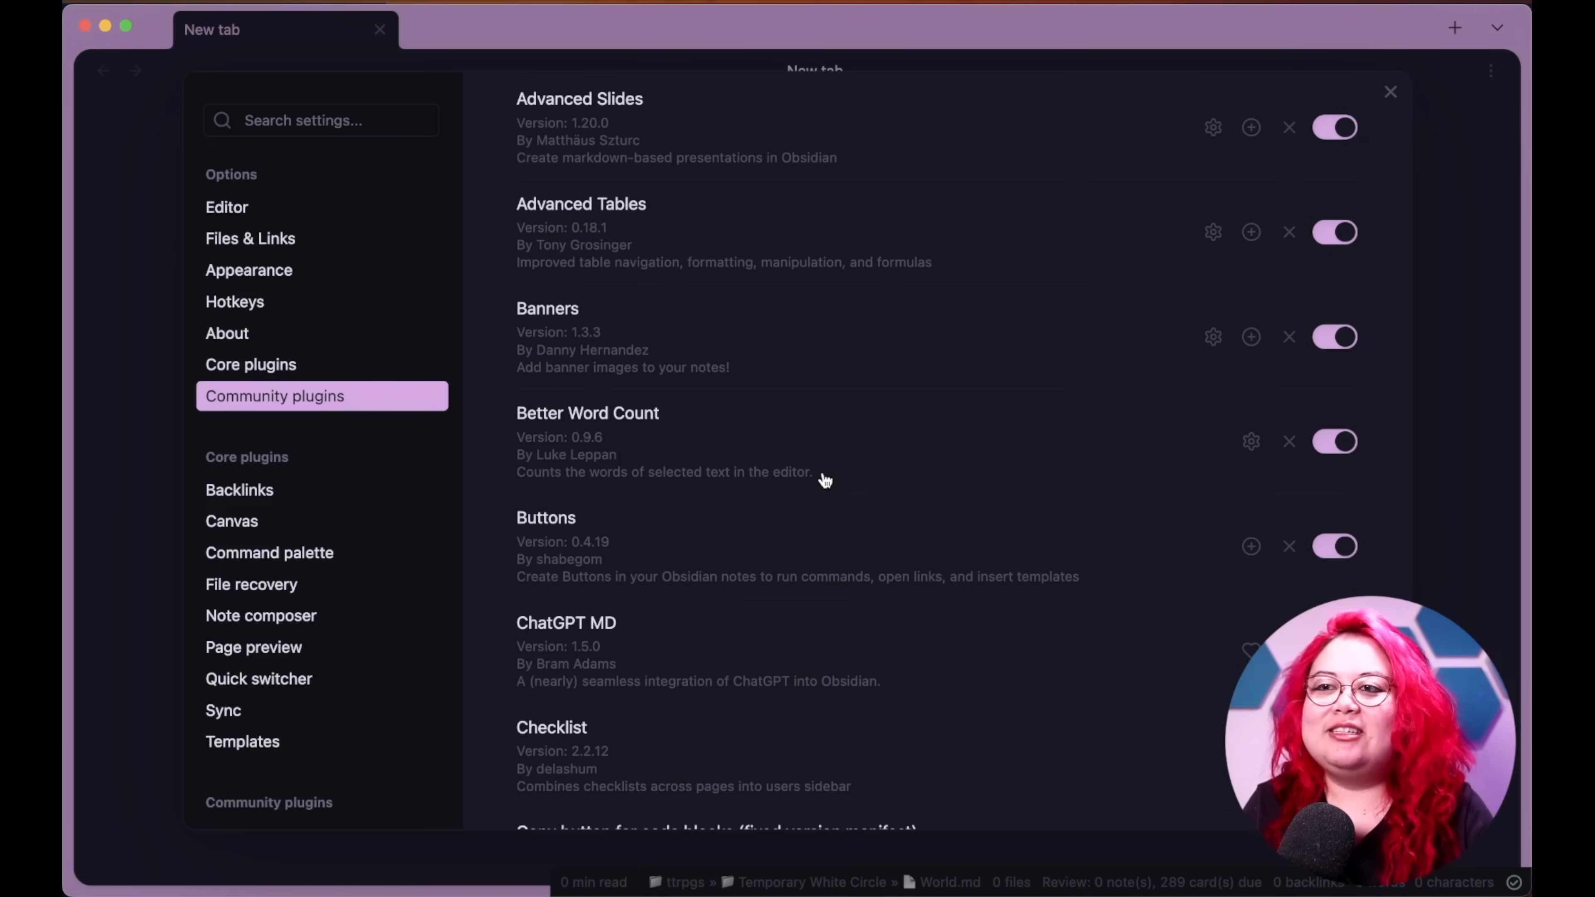
mouse_move(659, 435)
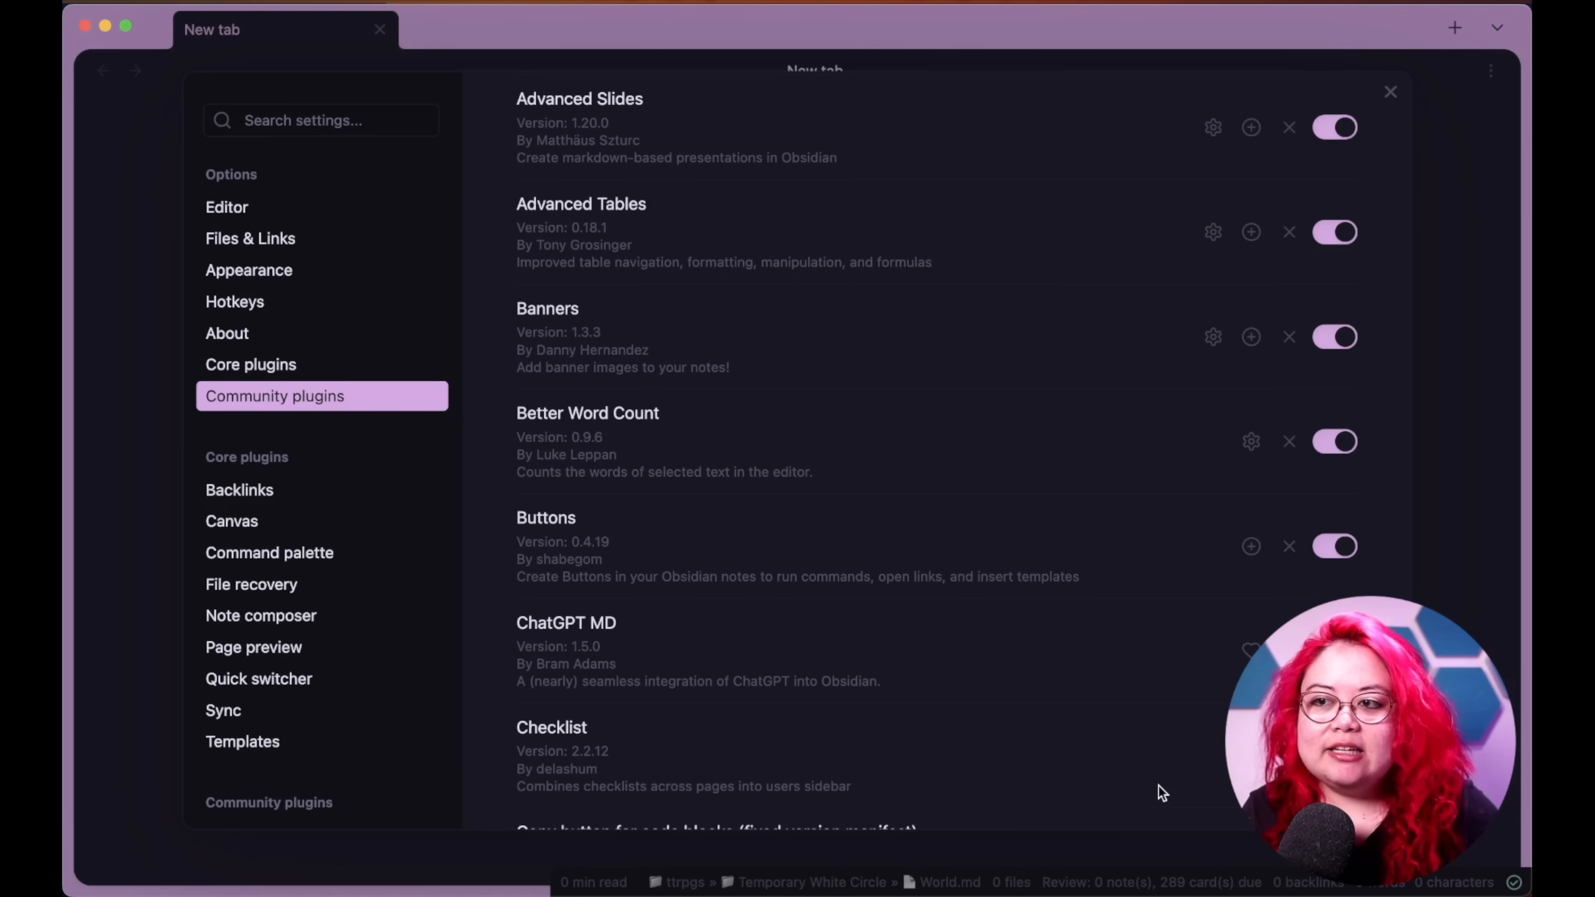
mouse_move(843, 503)
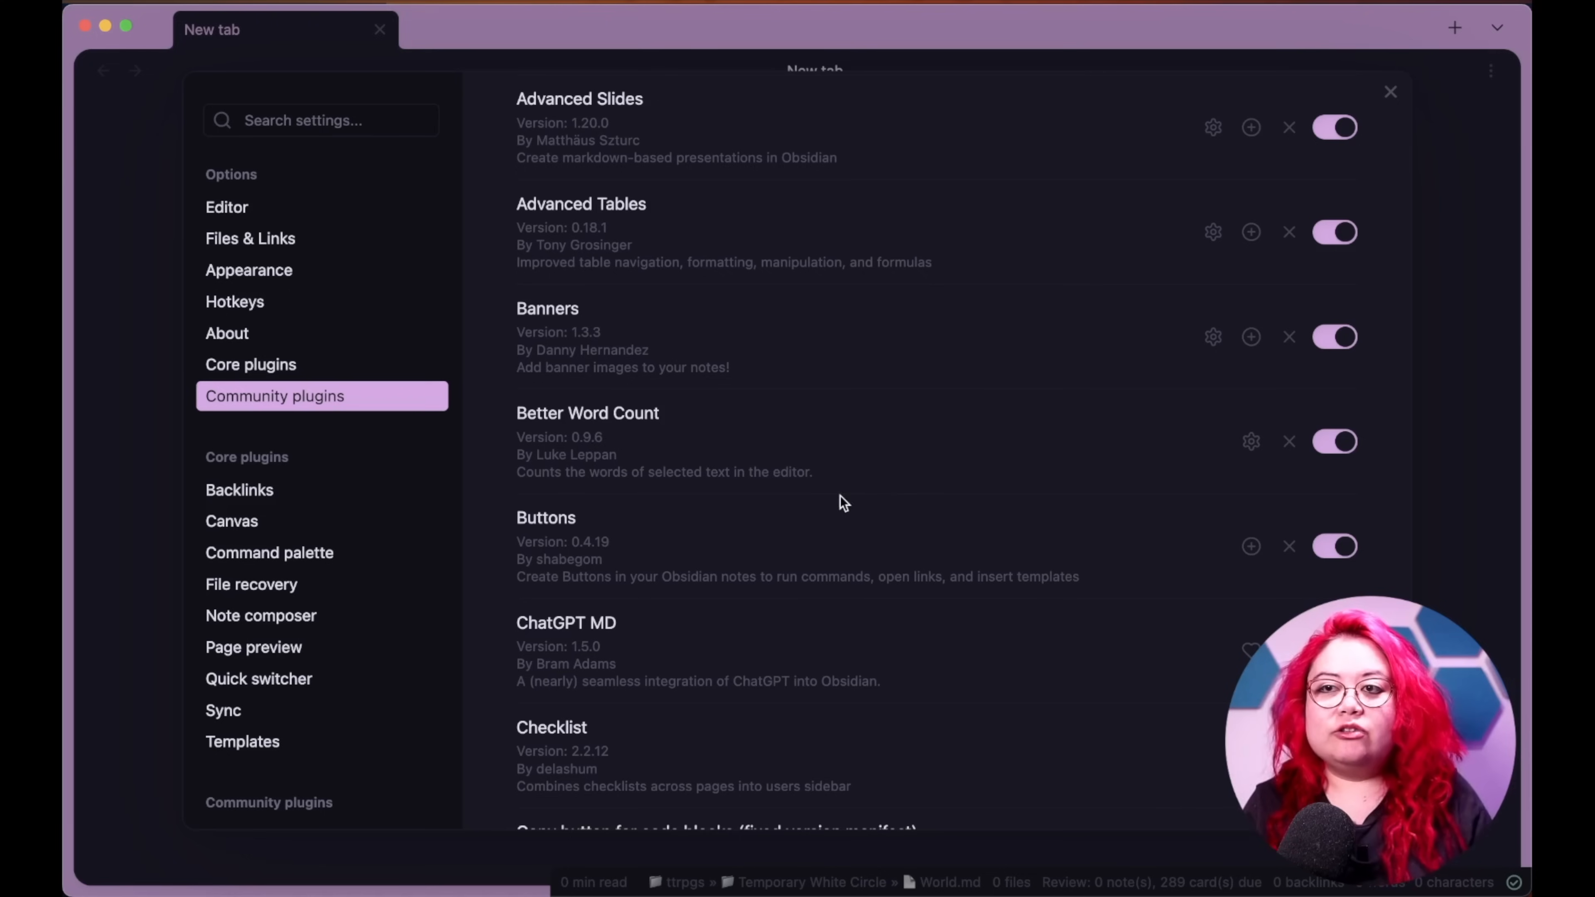
mouse_move(965, 521)
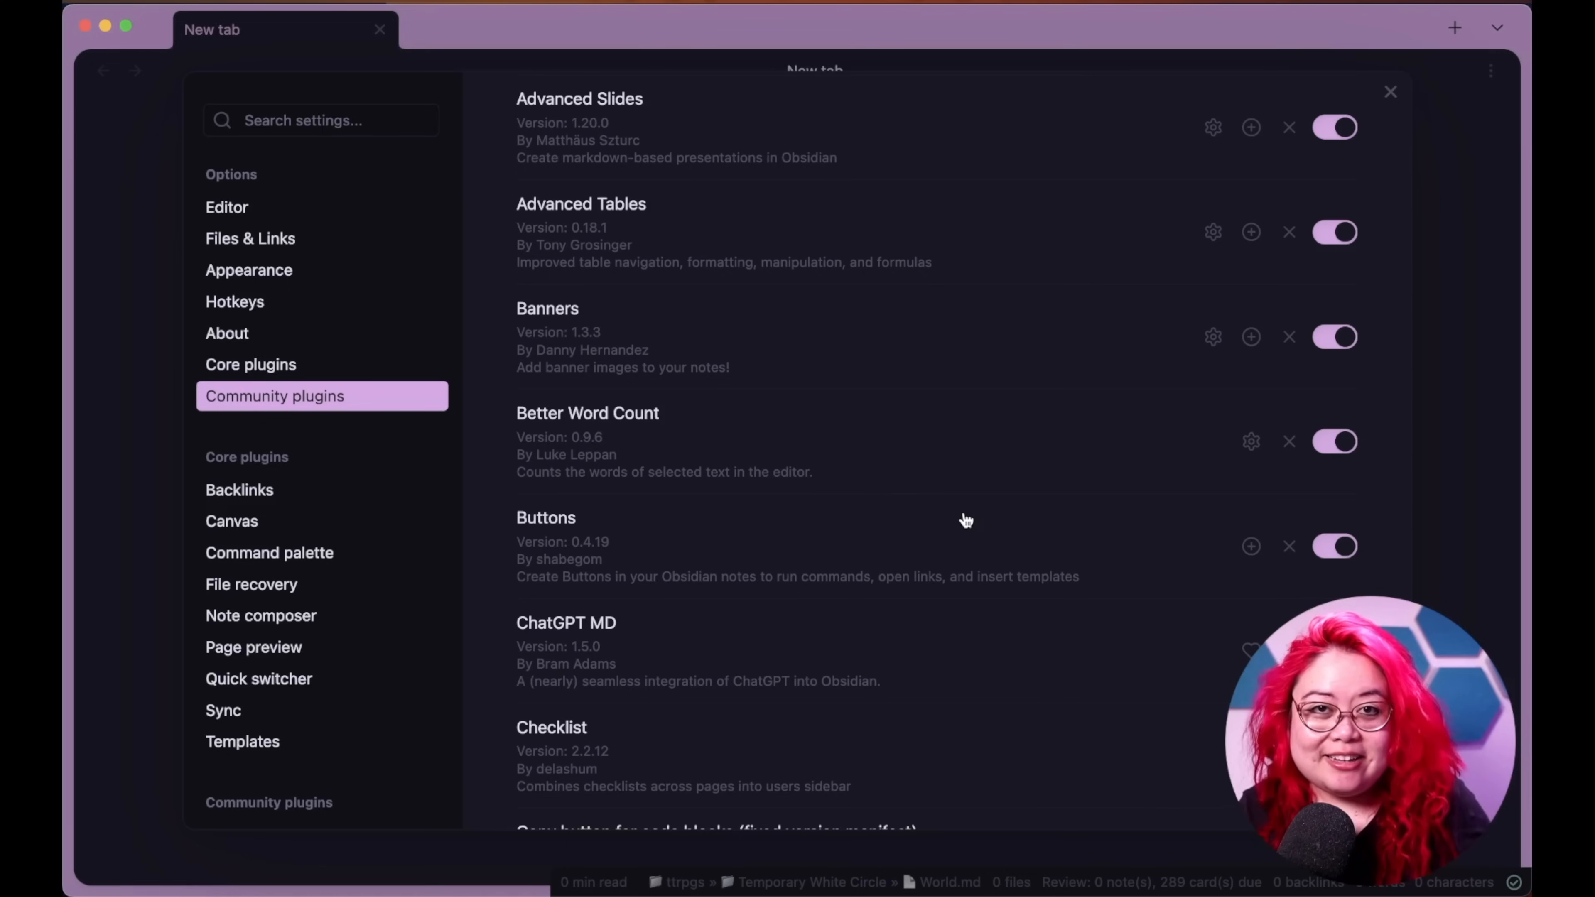
mouse_move(855, 530)
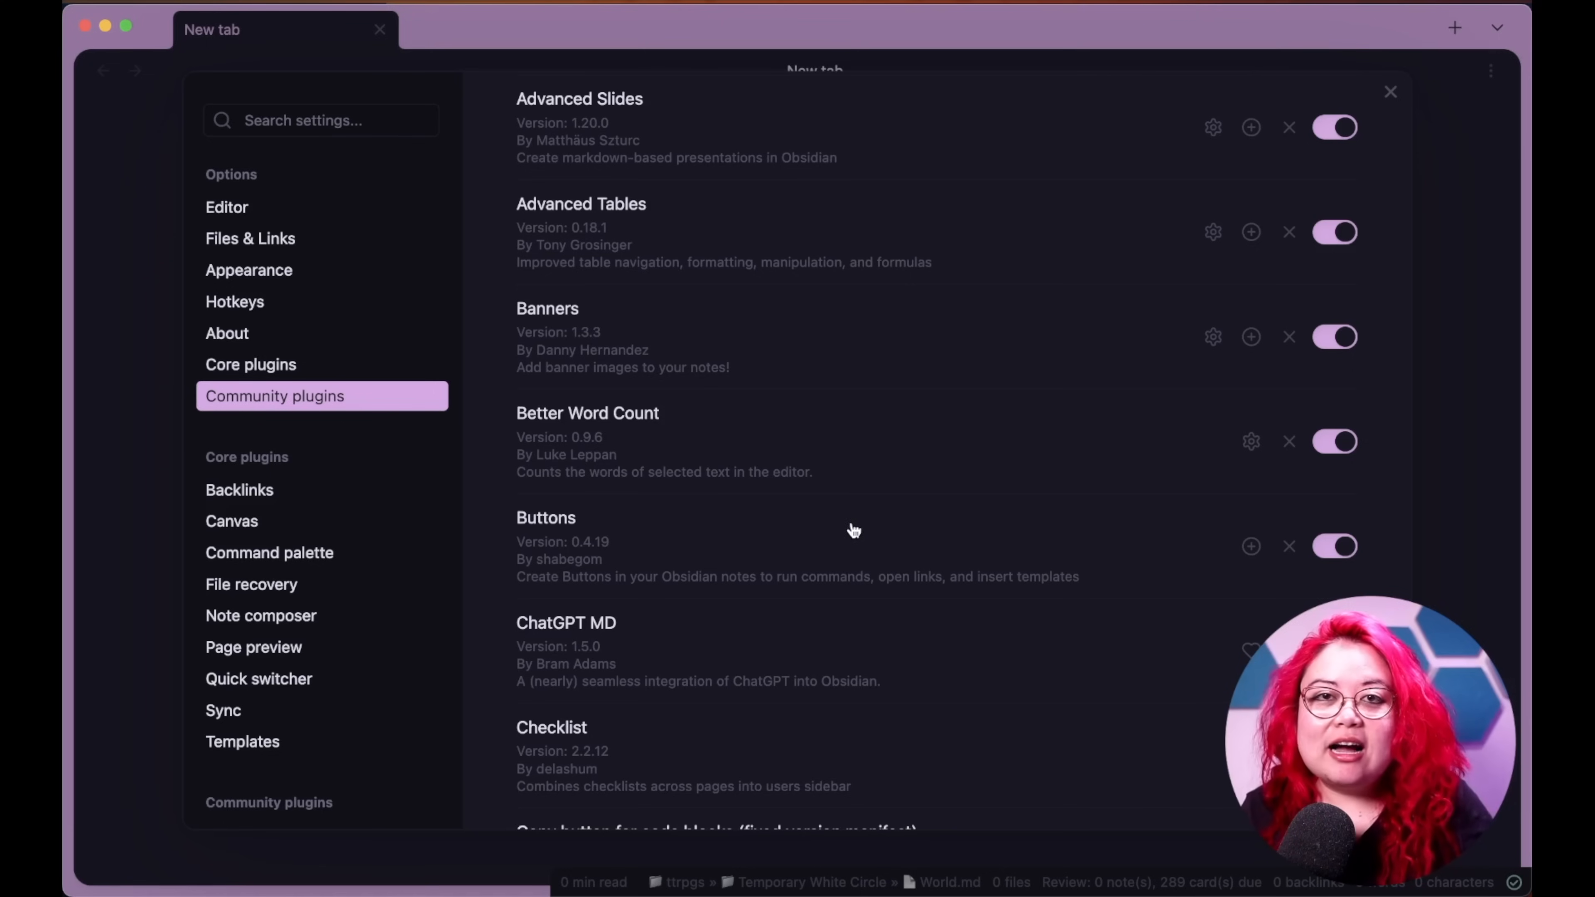
mouse_move(810, 432)
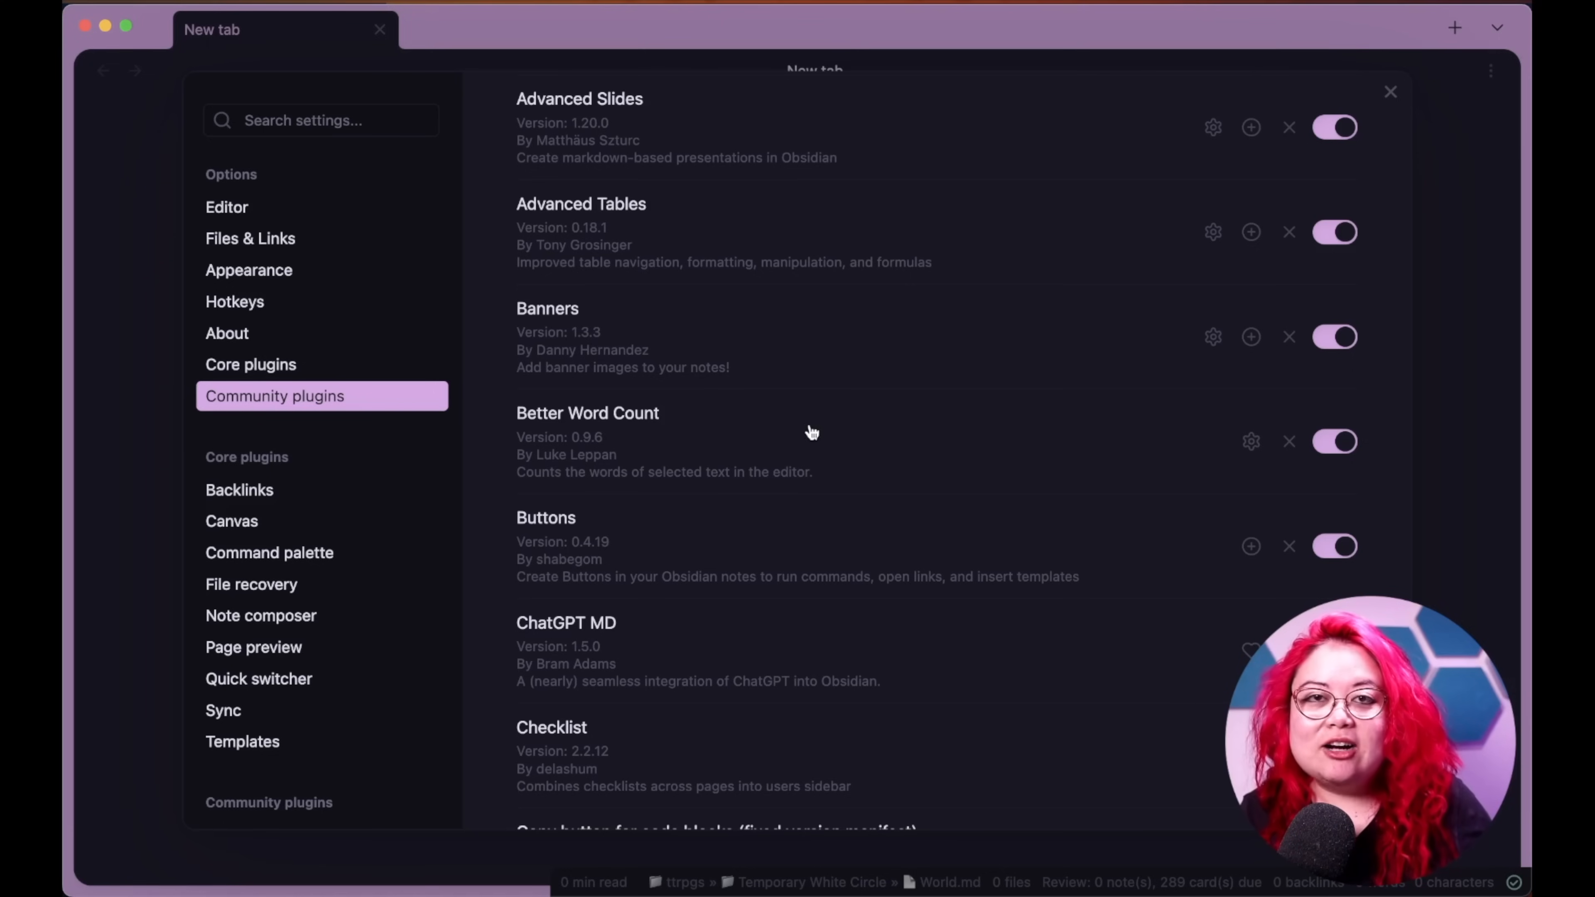
mouse_move(818, 432)
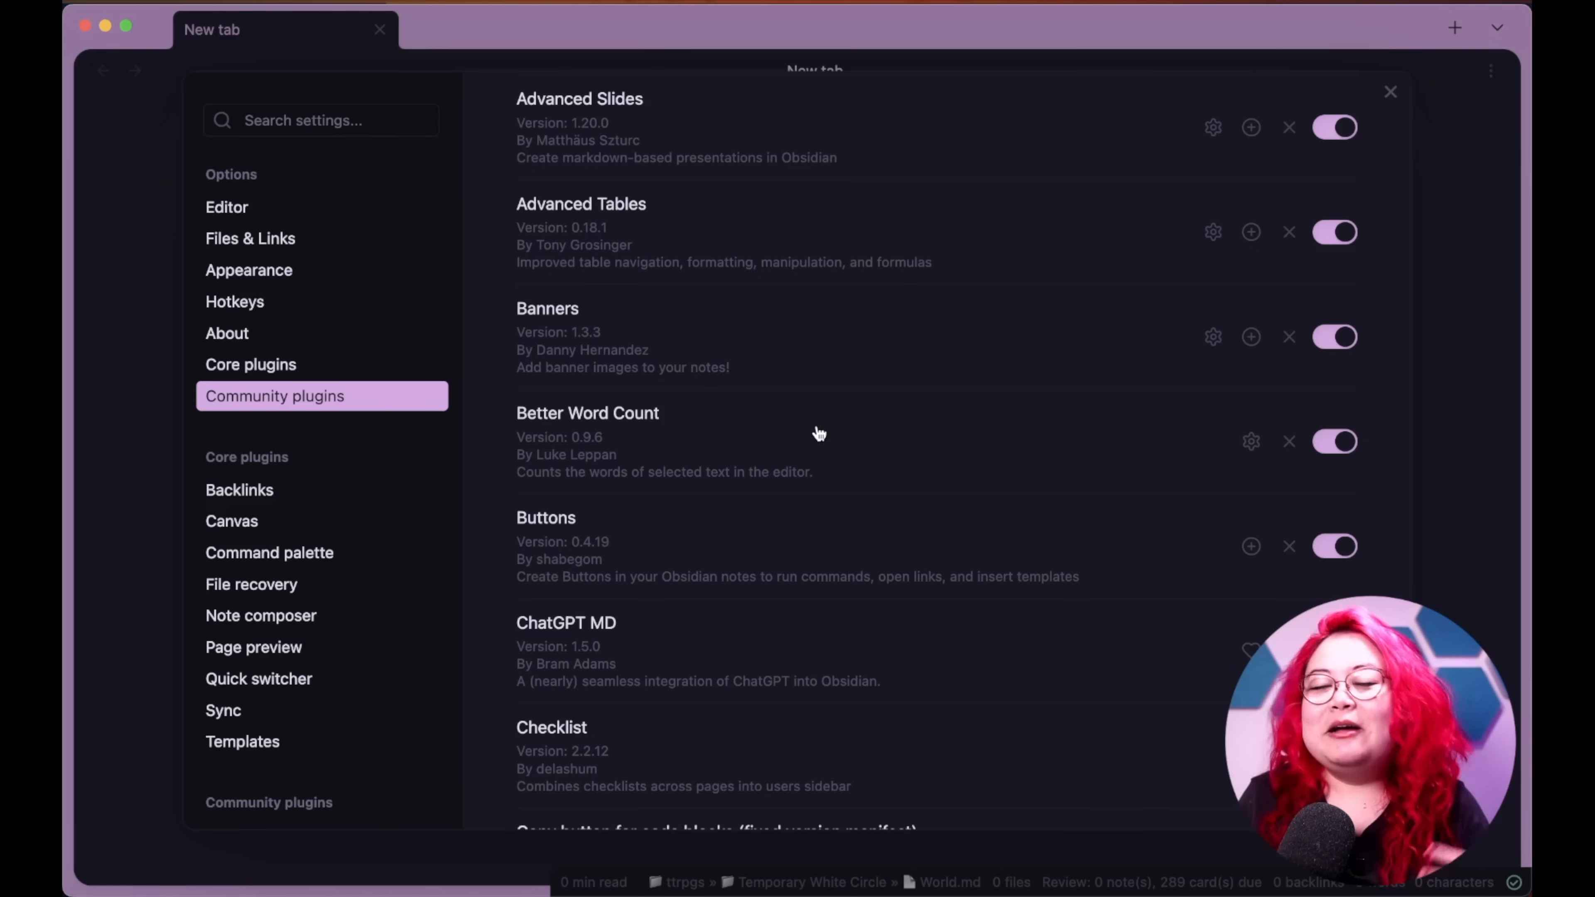
mouse_move(829, 436)
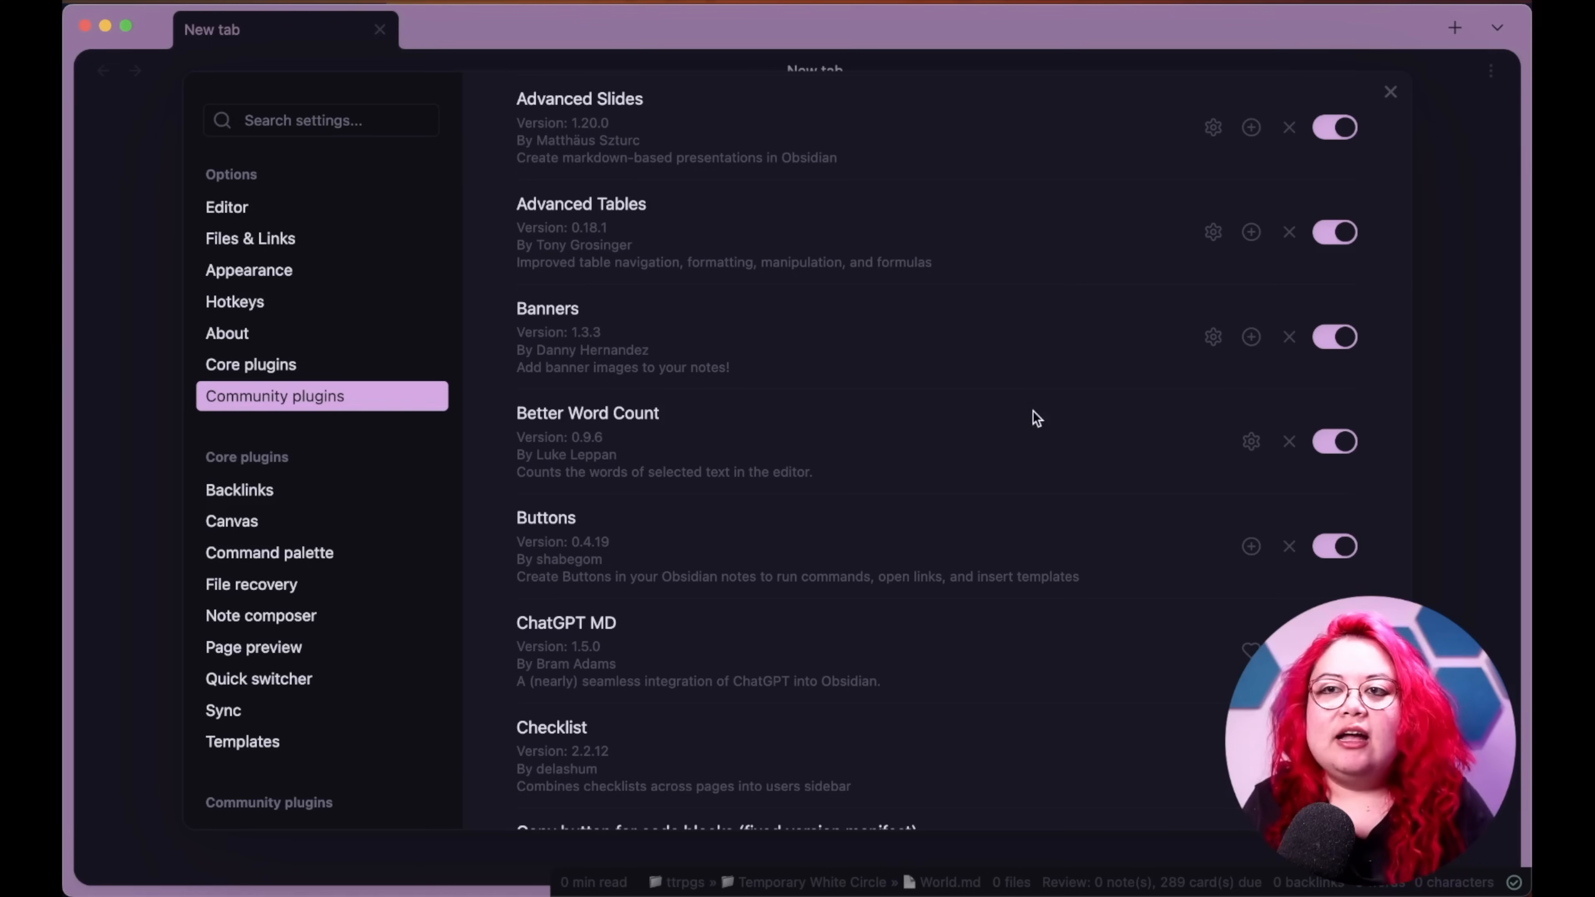
scroll("down", 3)
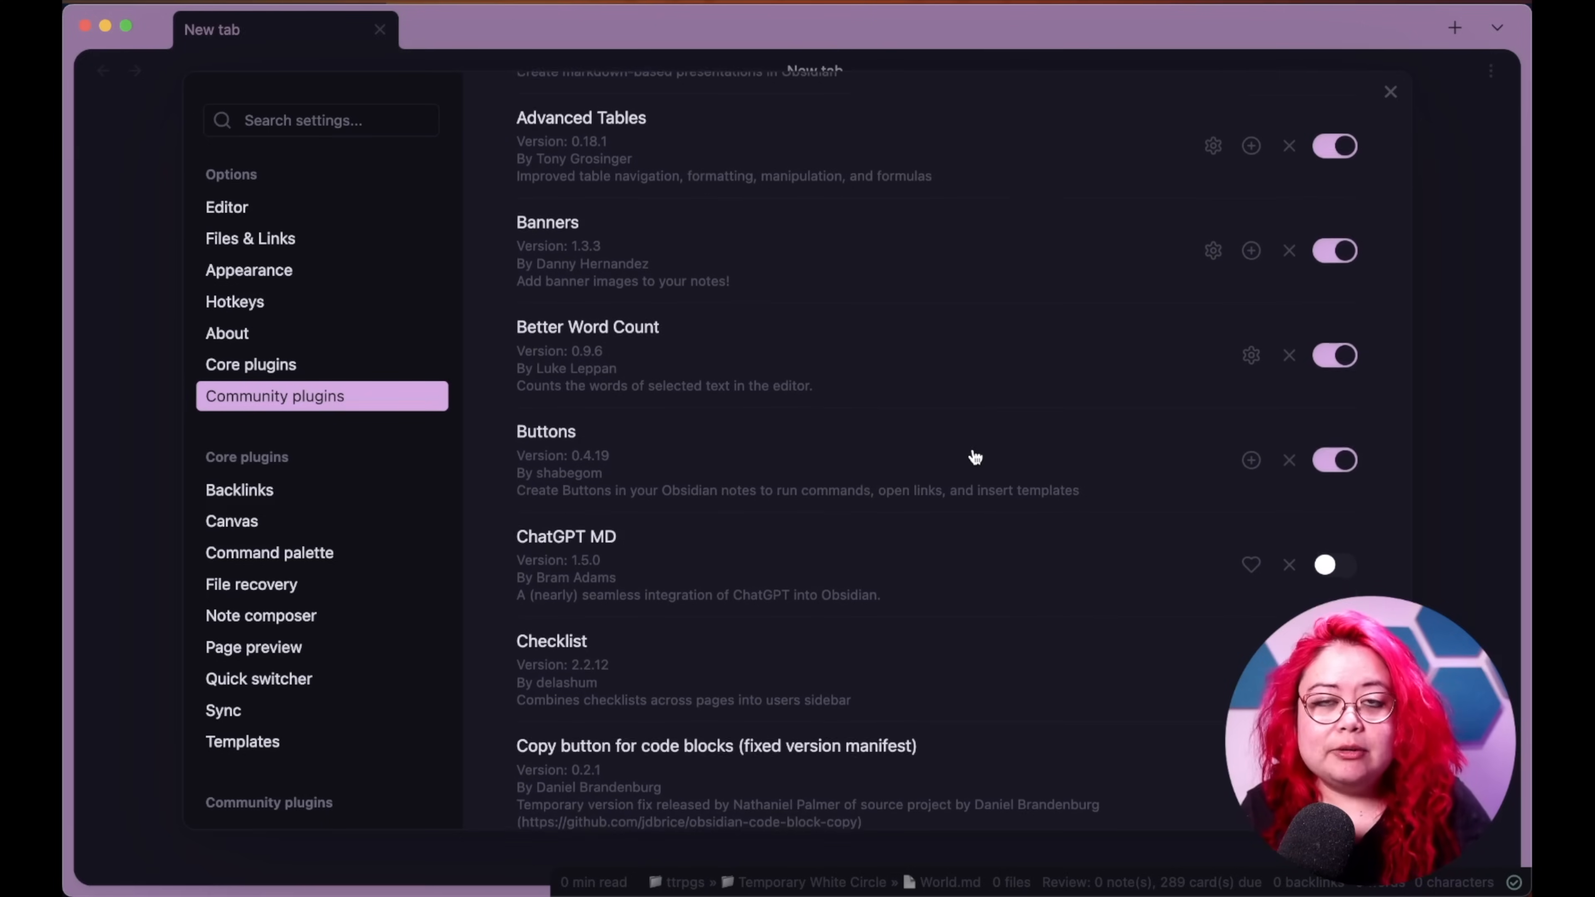
scroll("down", 3)
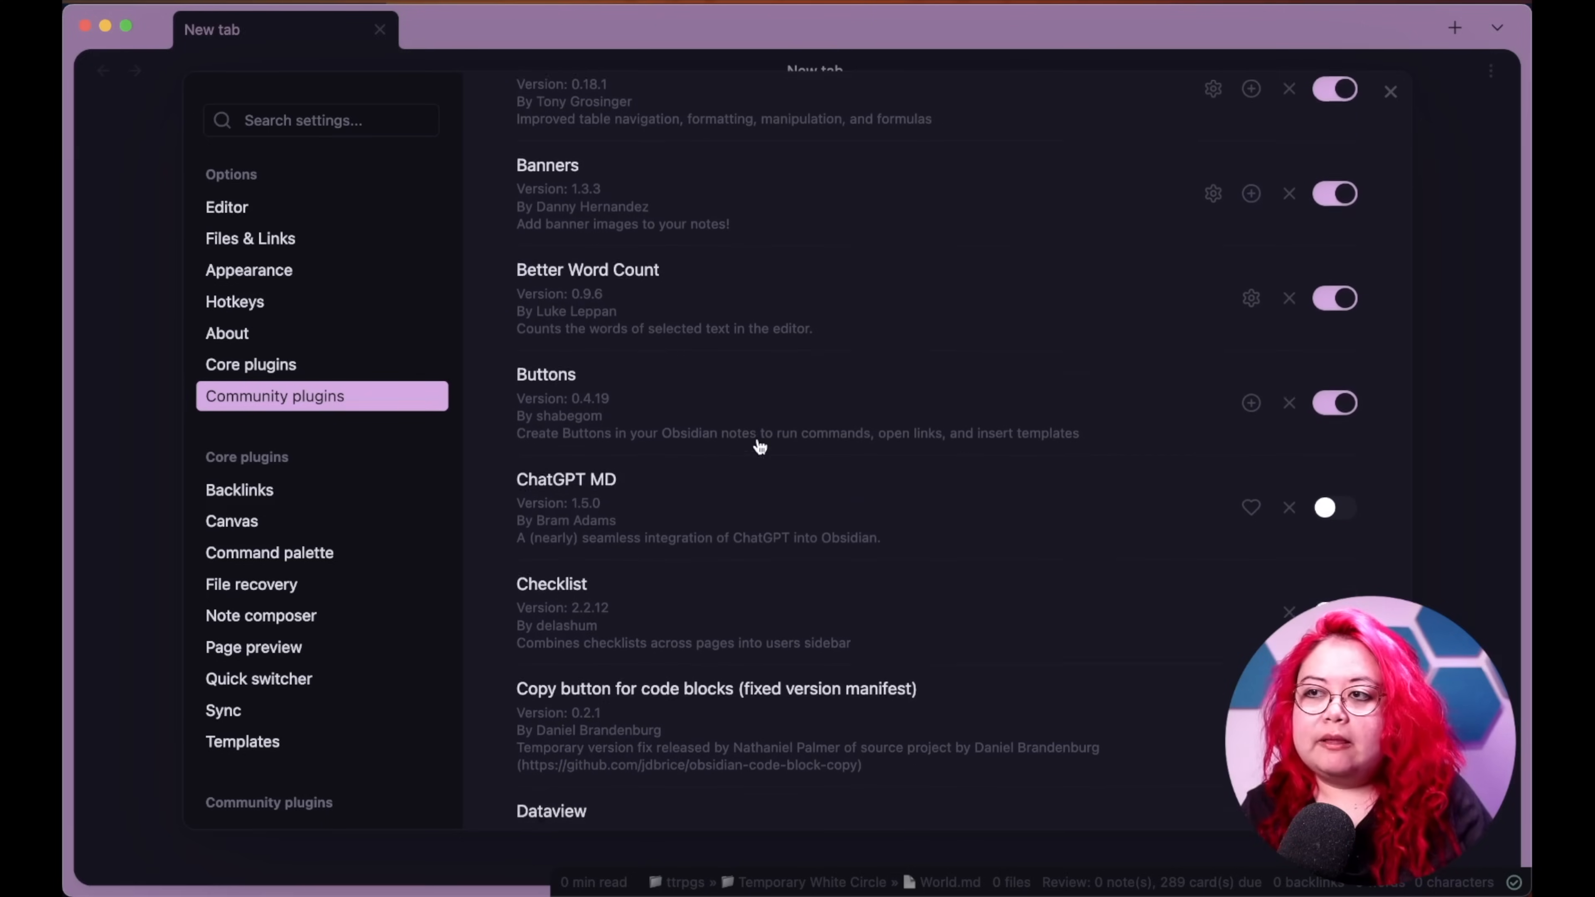
scroll("down", 3)
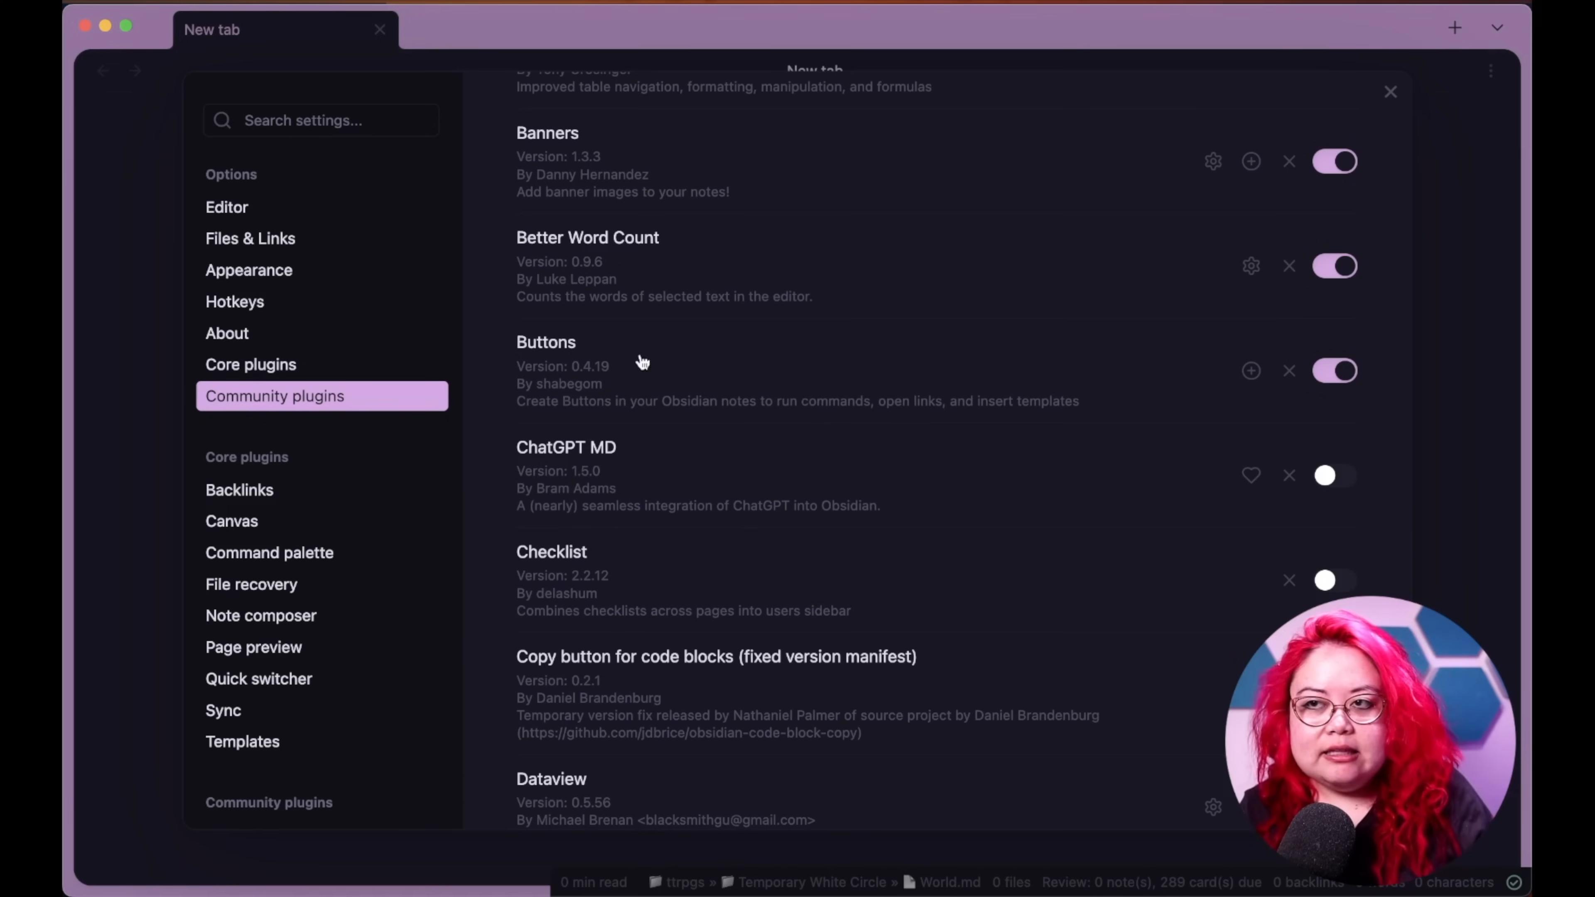
mouse_move(600, 370)
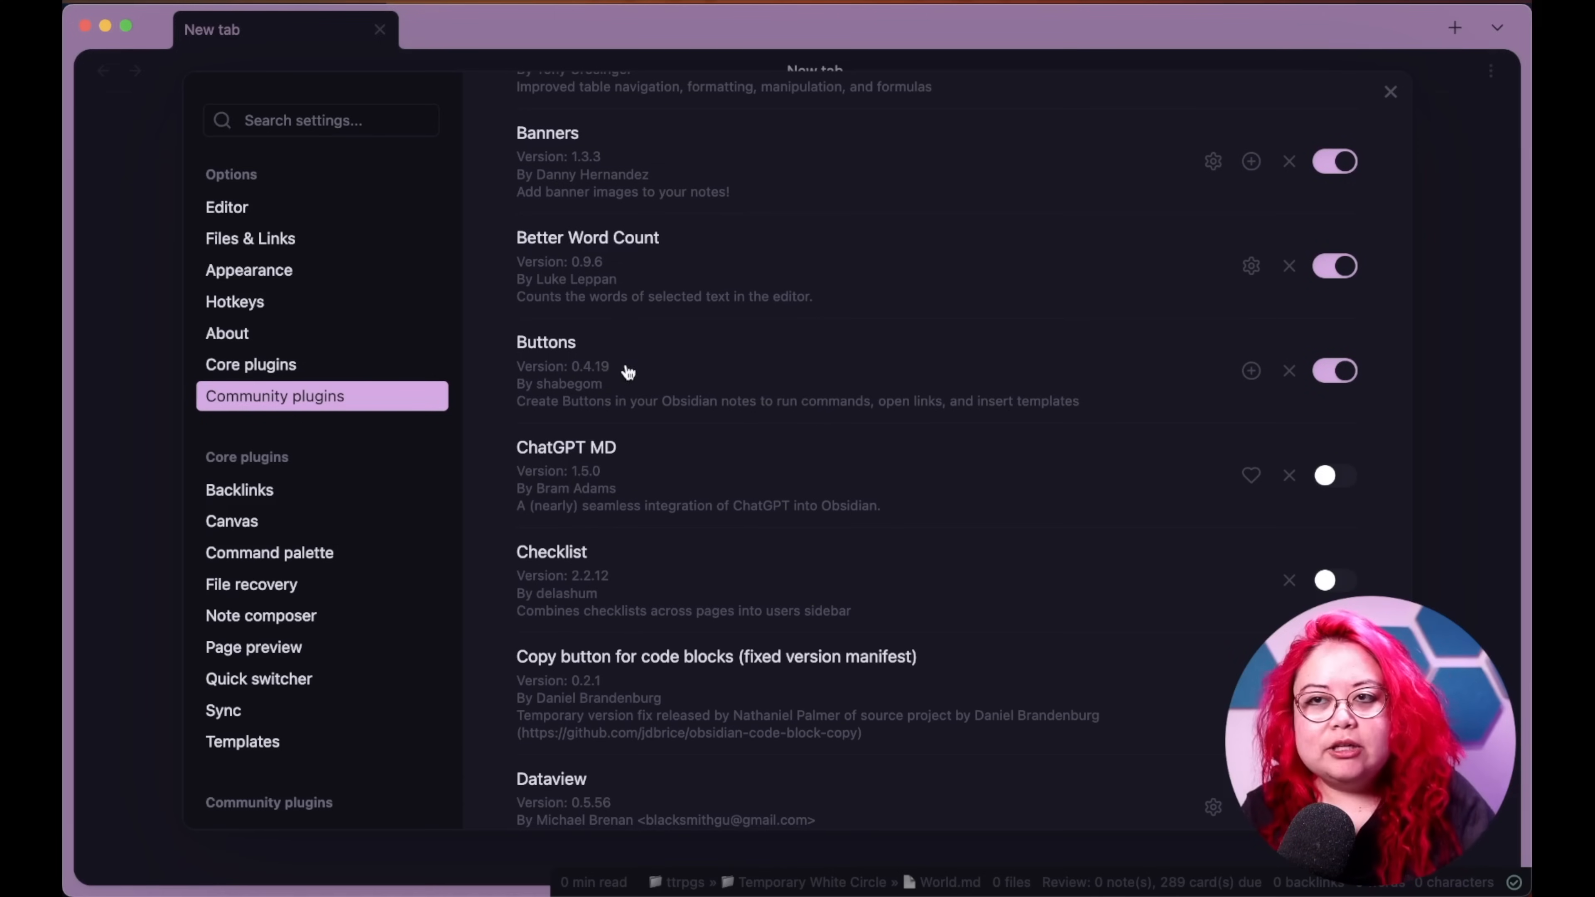
mouse_move(814, 386)
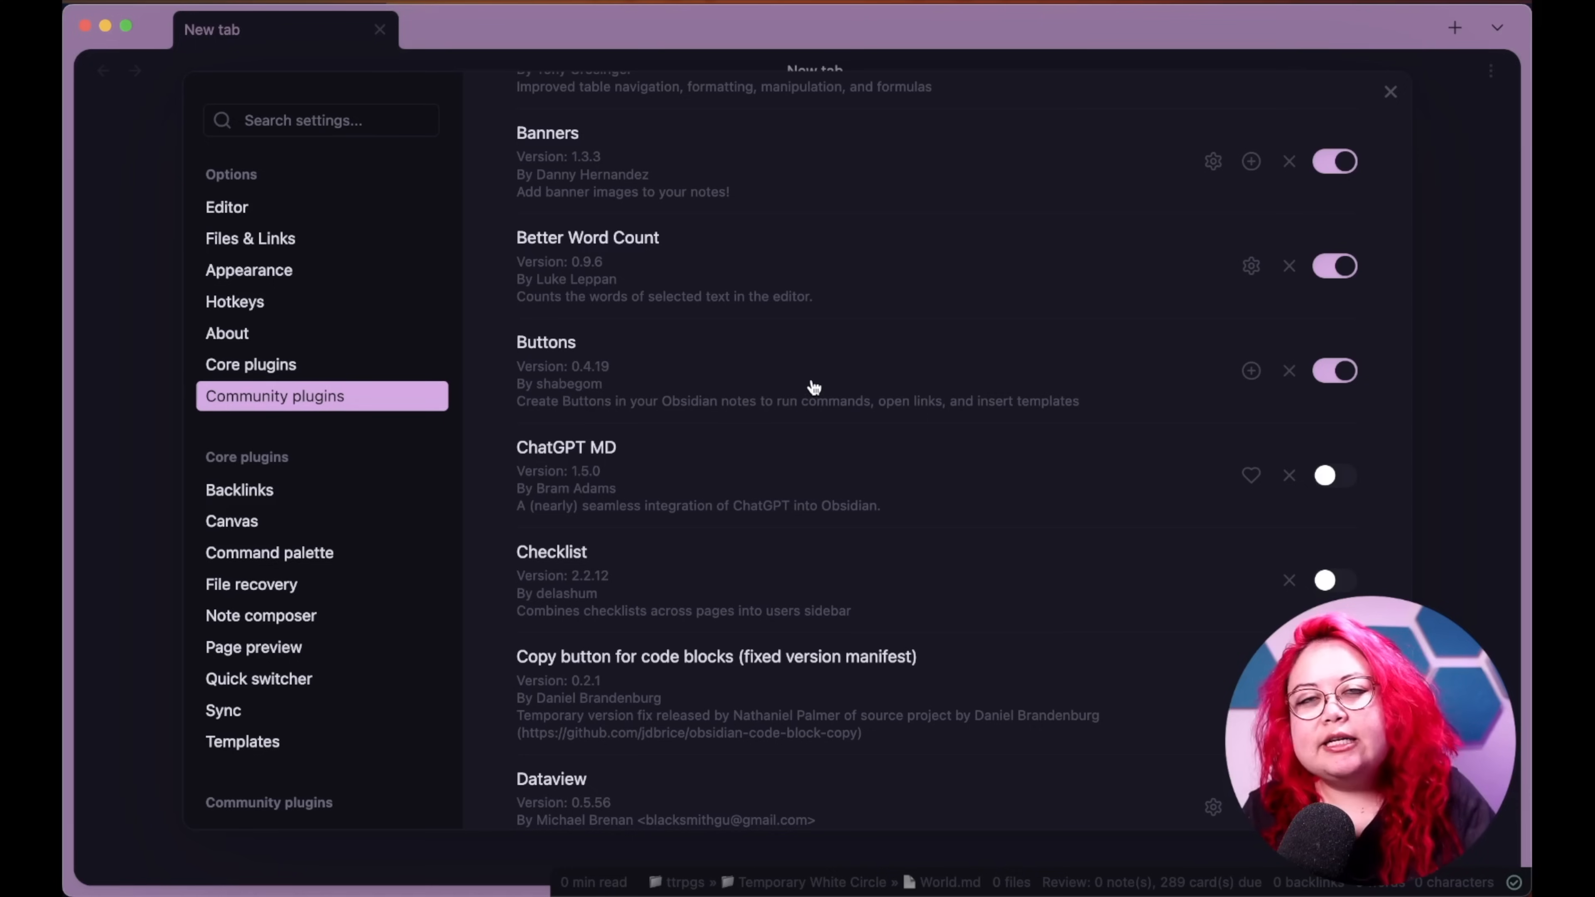
- Leave Settings, scroll the World note's session gallery and switch to the Kickstarters note via 'kickst'
left_click(1391, 91)
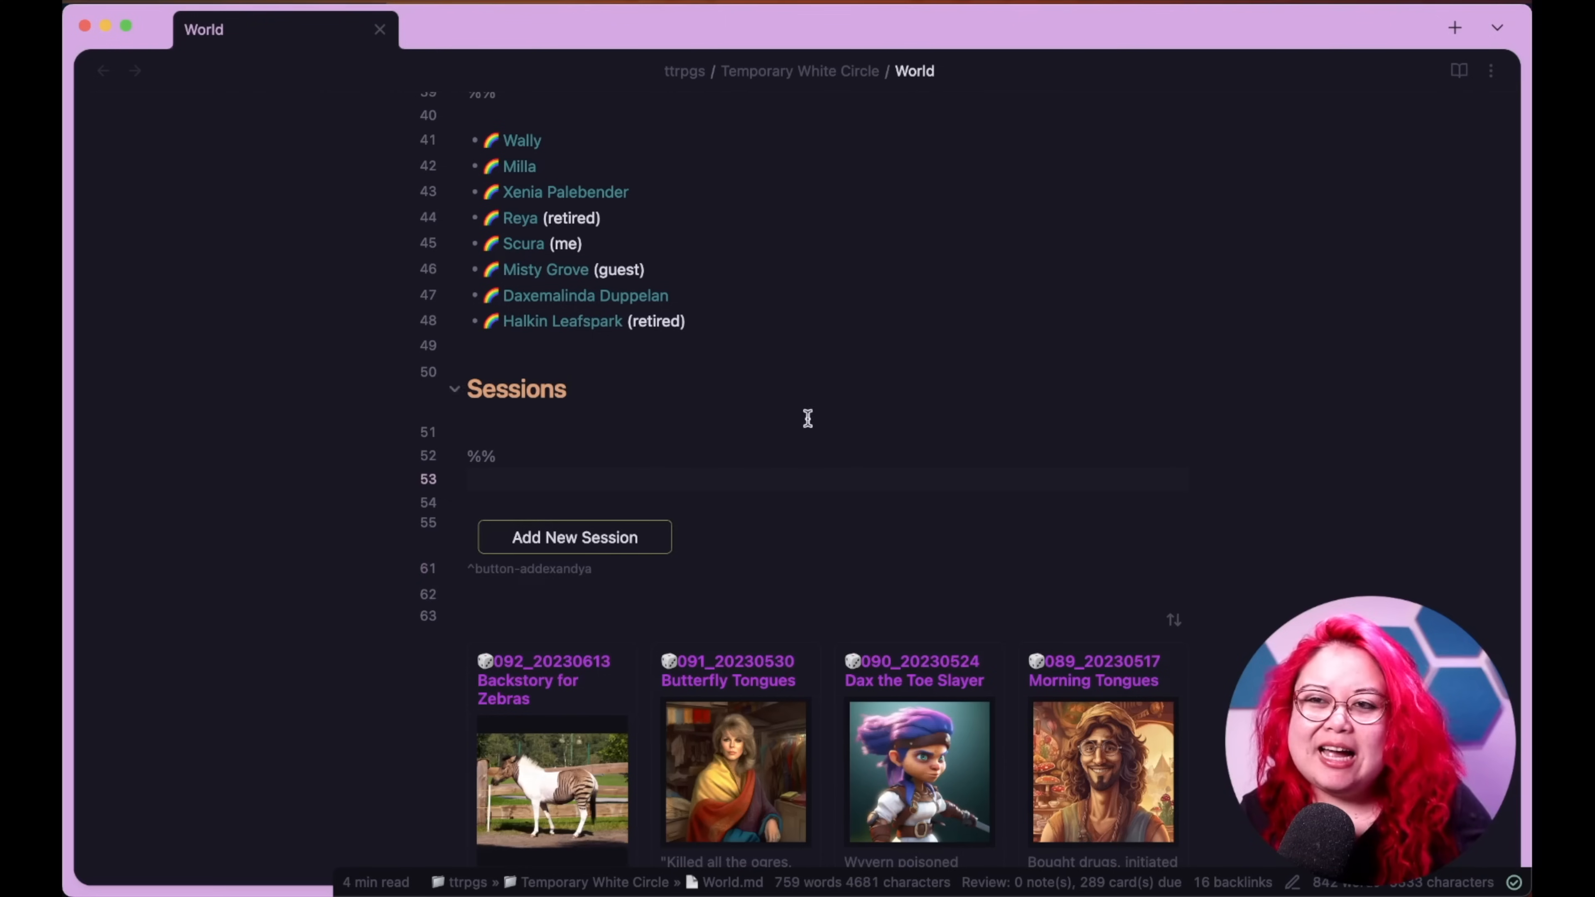
scroll("down", 3)
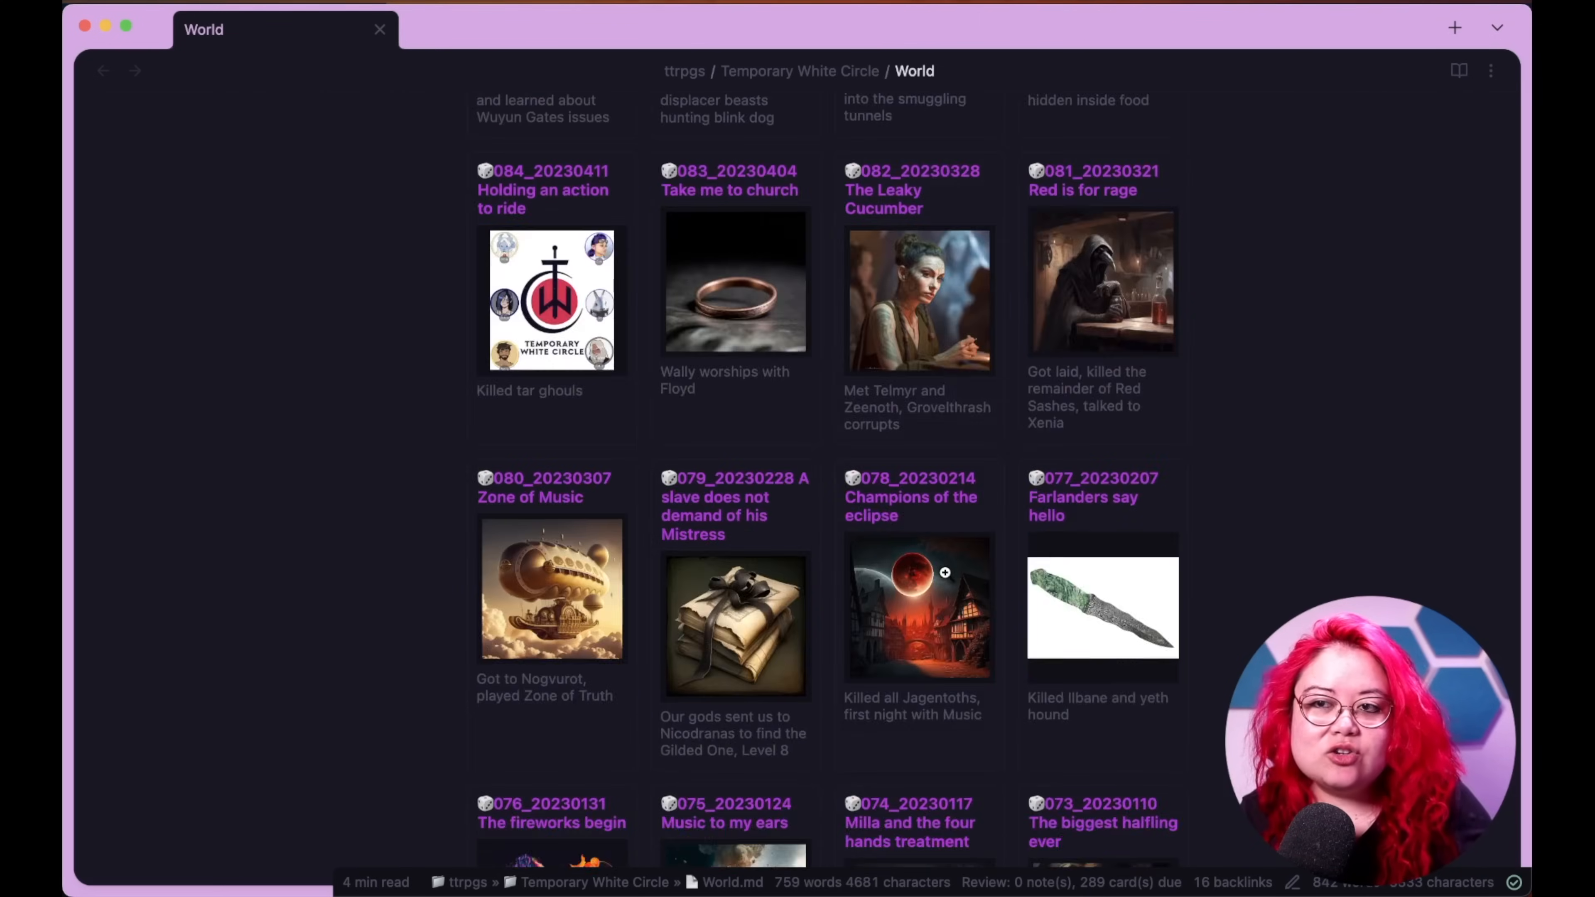
scroll("down", 3)
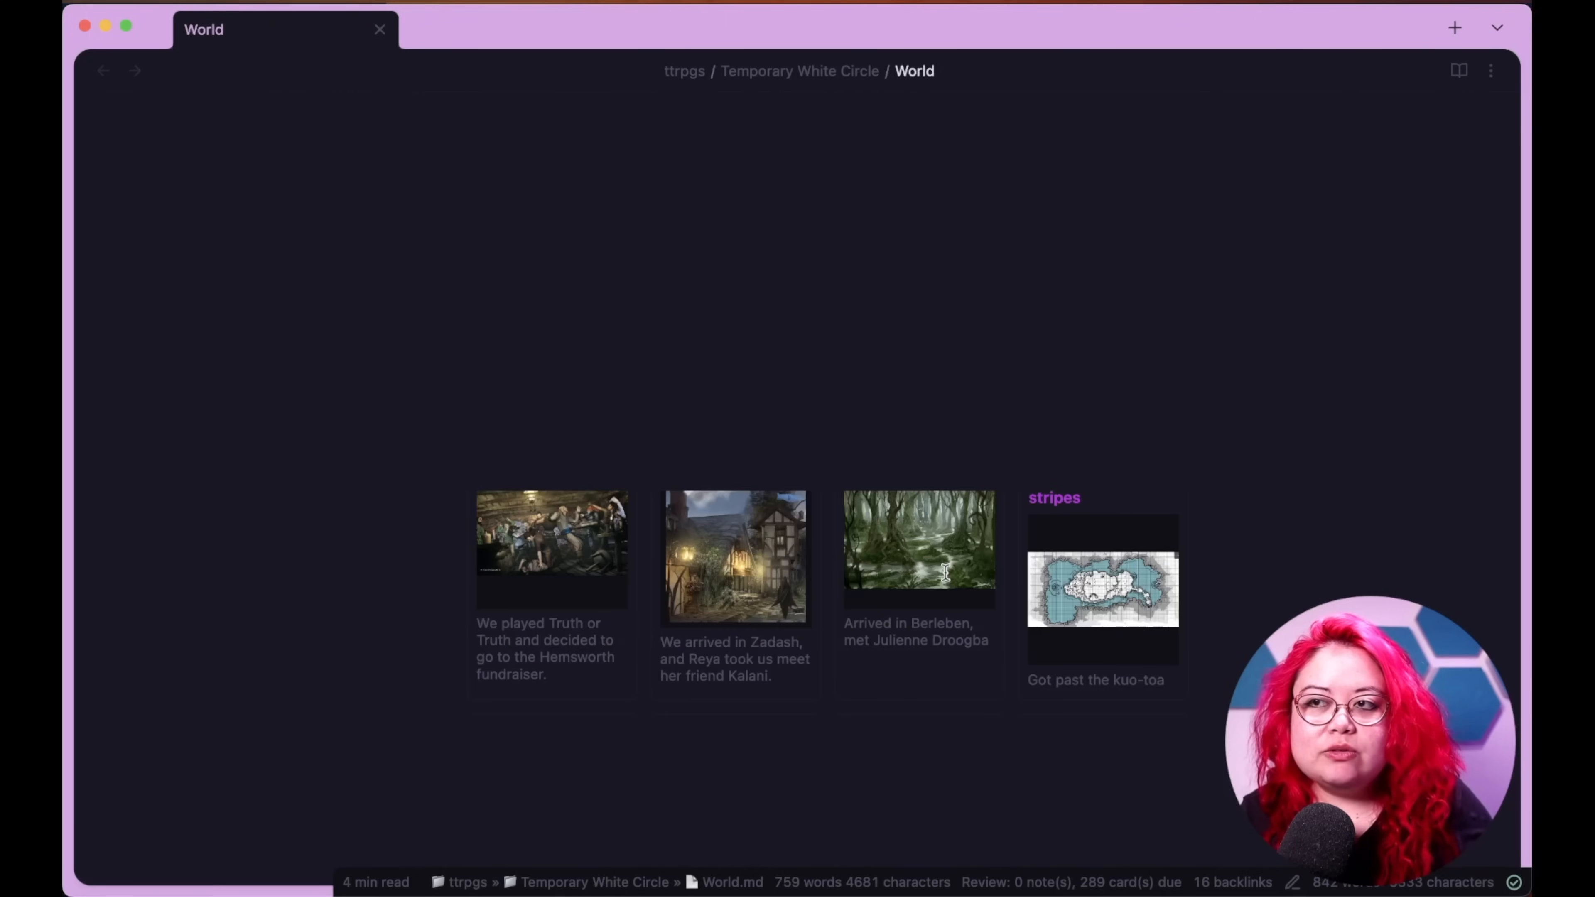
scroll("down", 3)
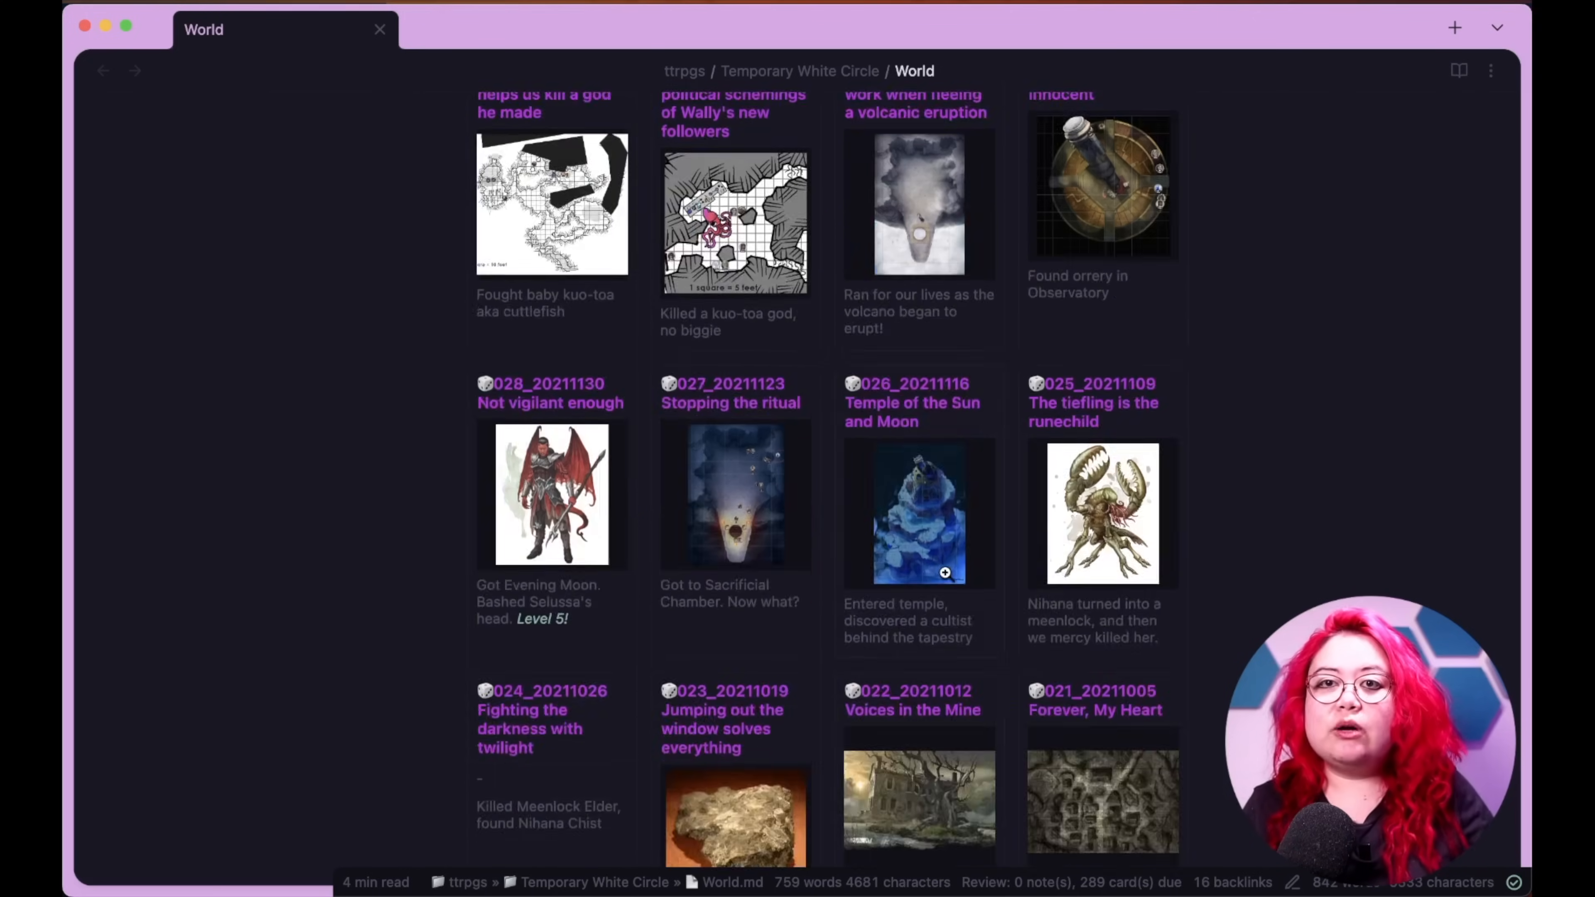
type("kickst")
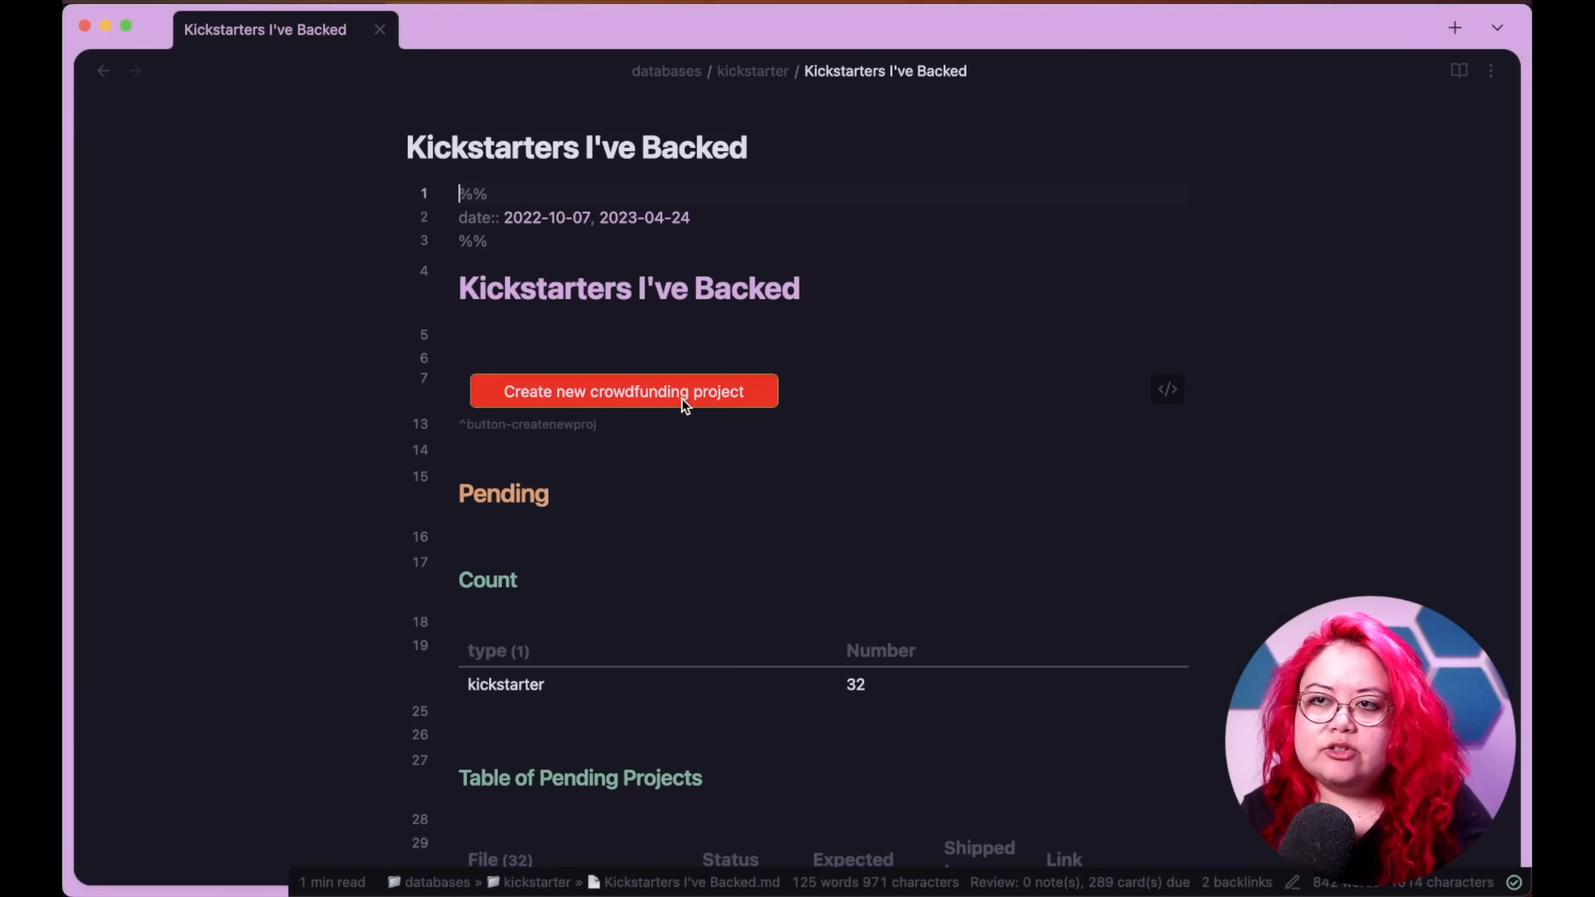
- Create a crowdfunding project note 'New project here' with status Awaiting Funding and start its Link field
left_click(622, 392)
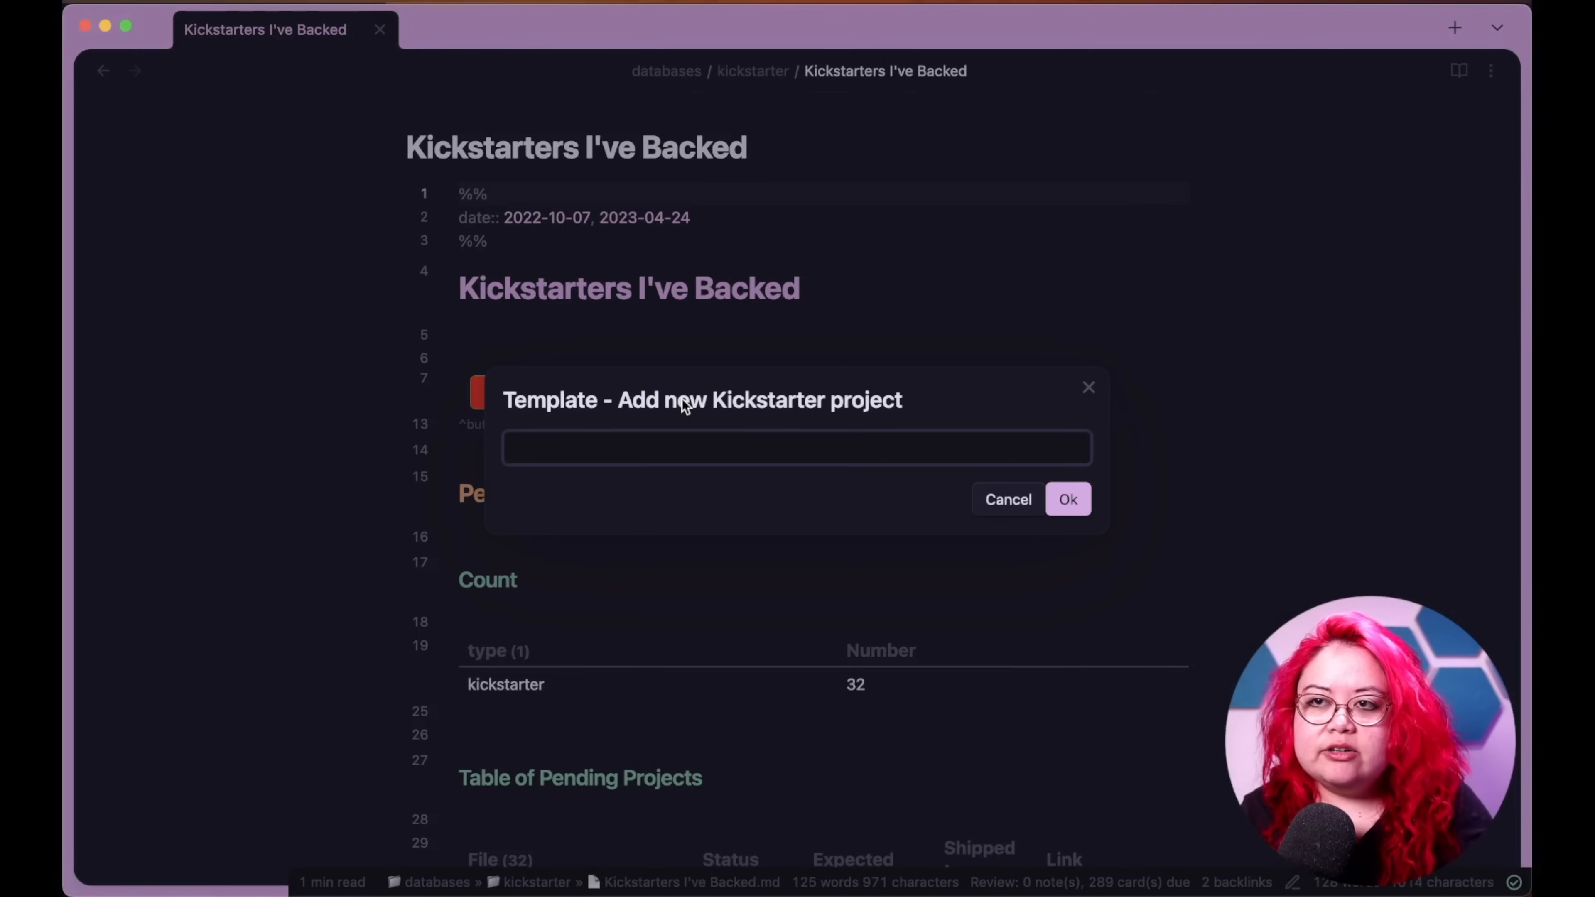
mouse_move(758, 432)
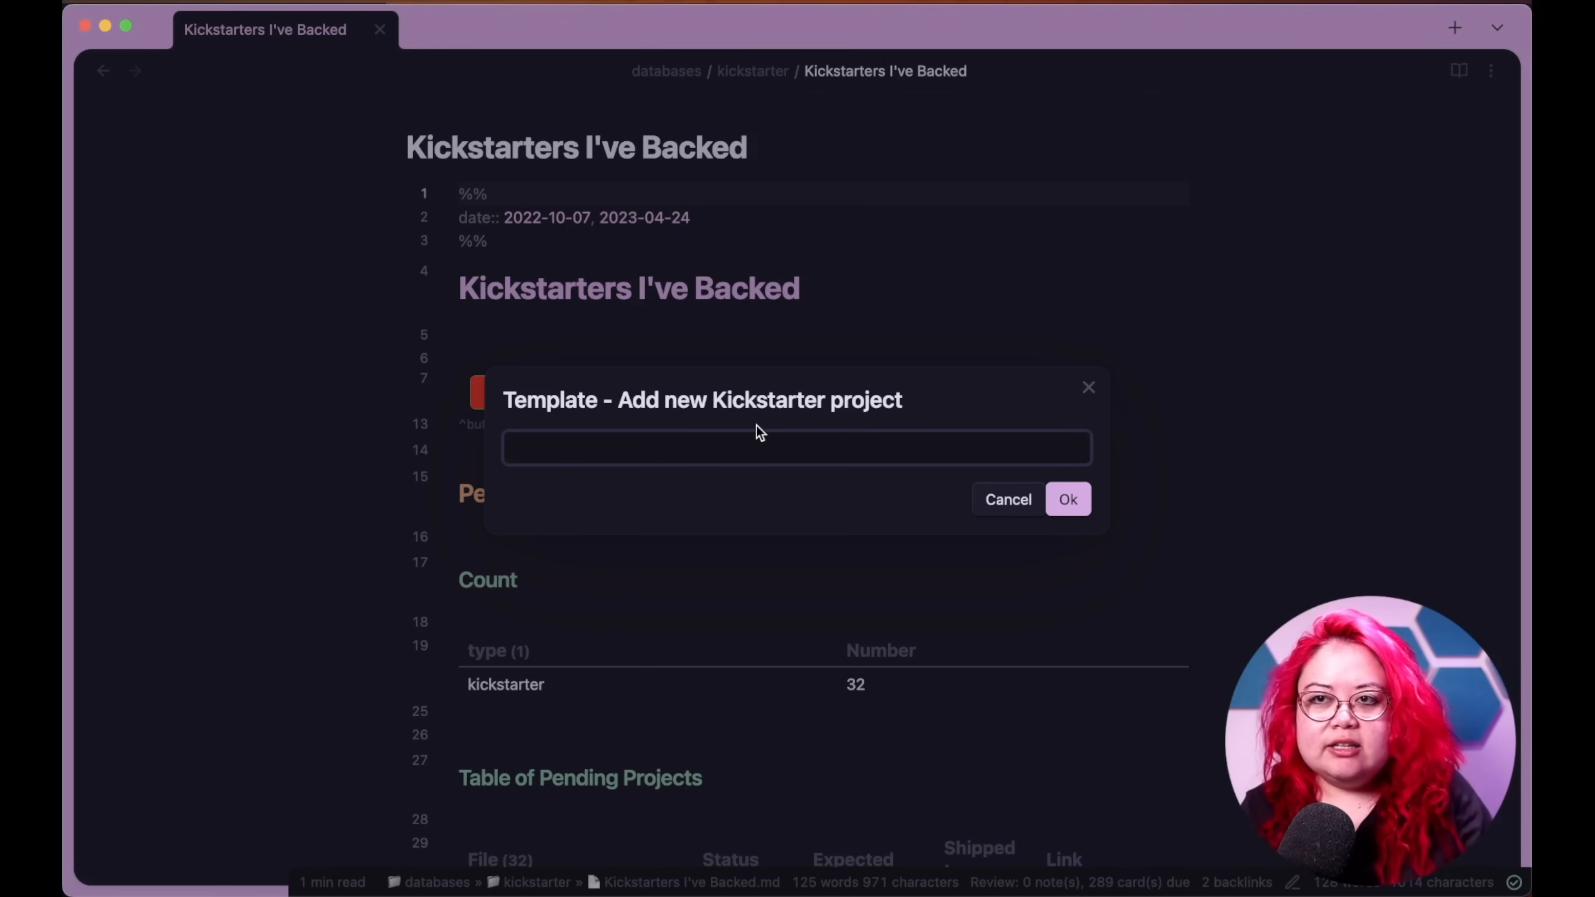
type("New project he")
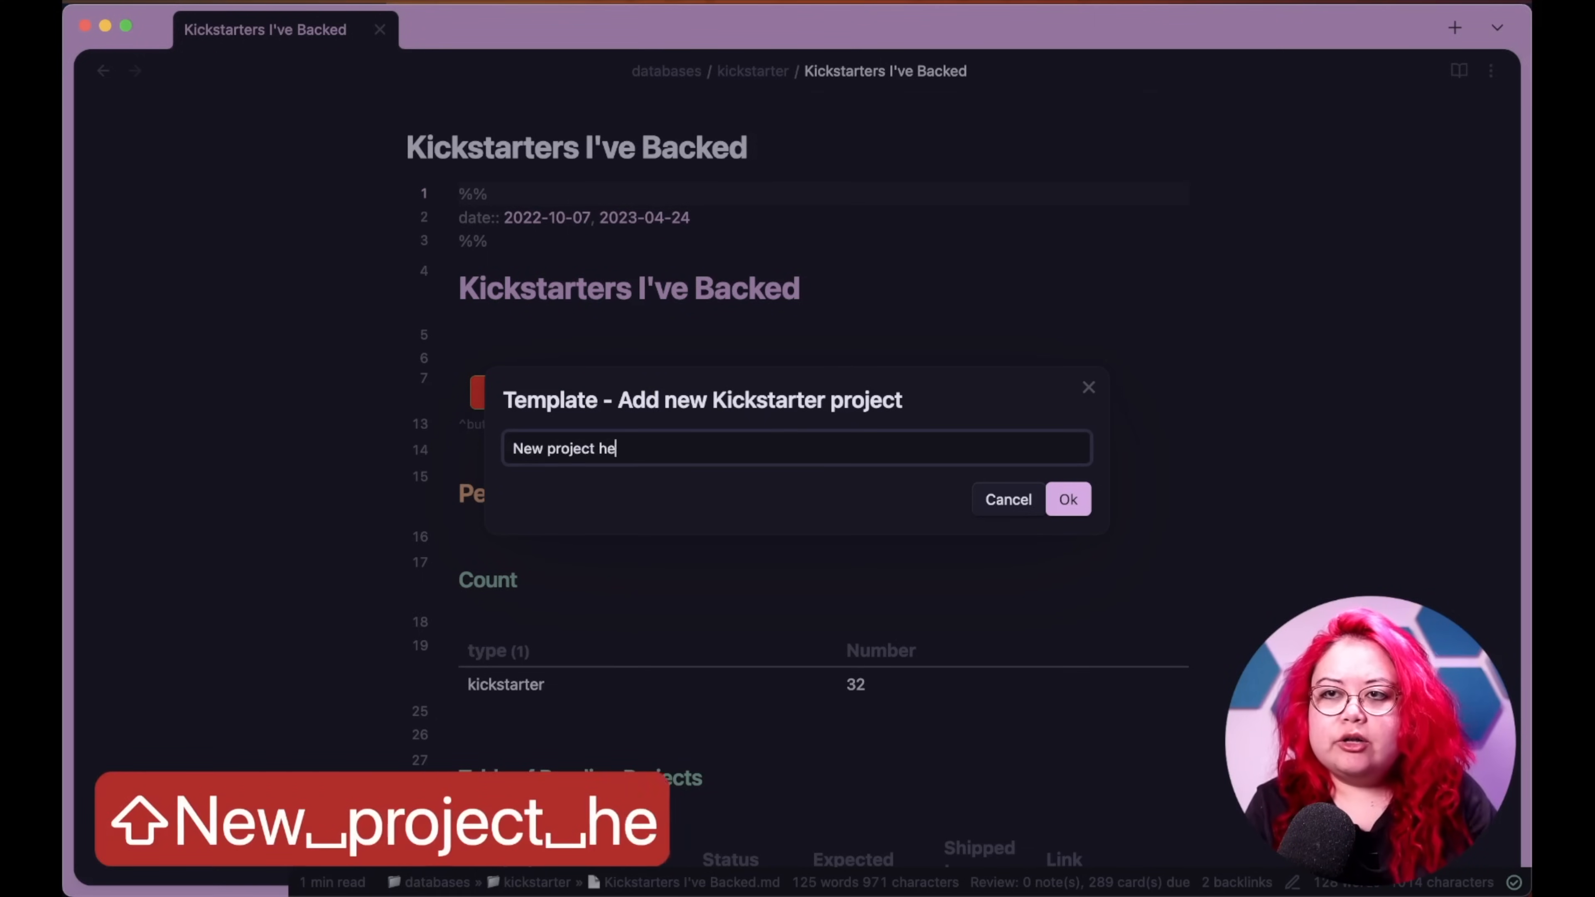
key("enter")
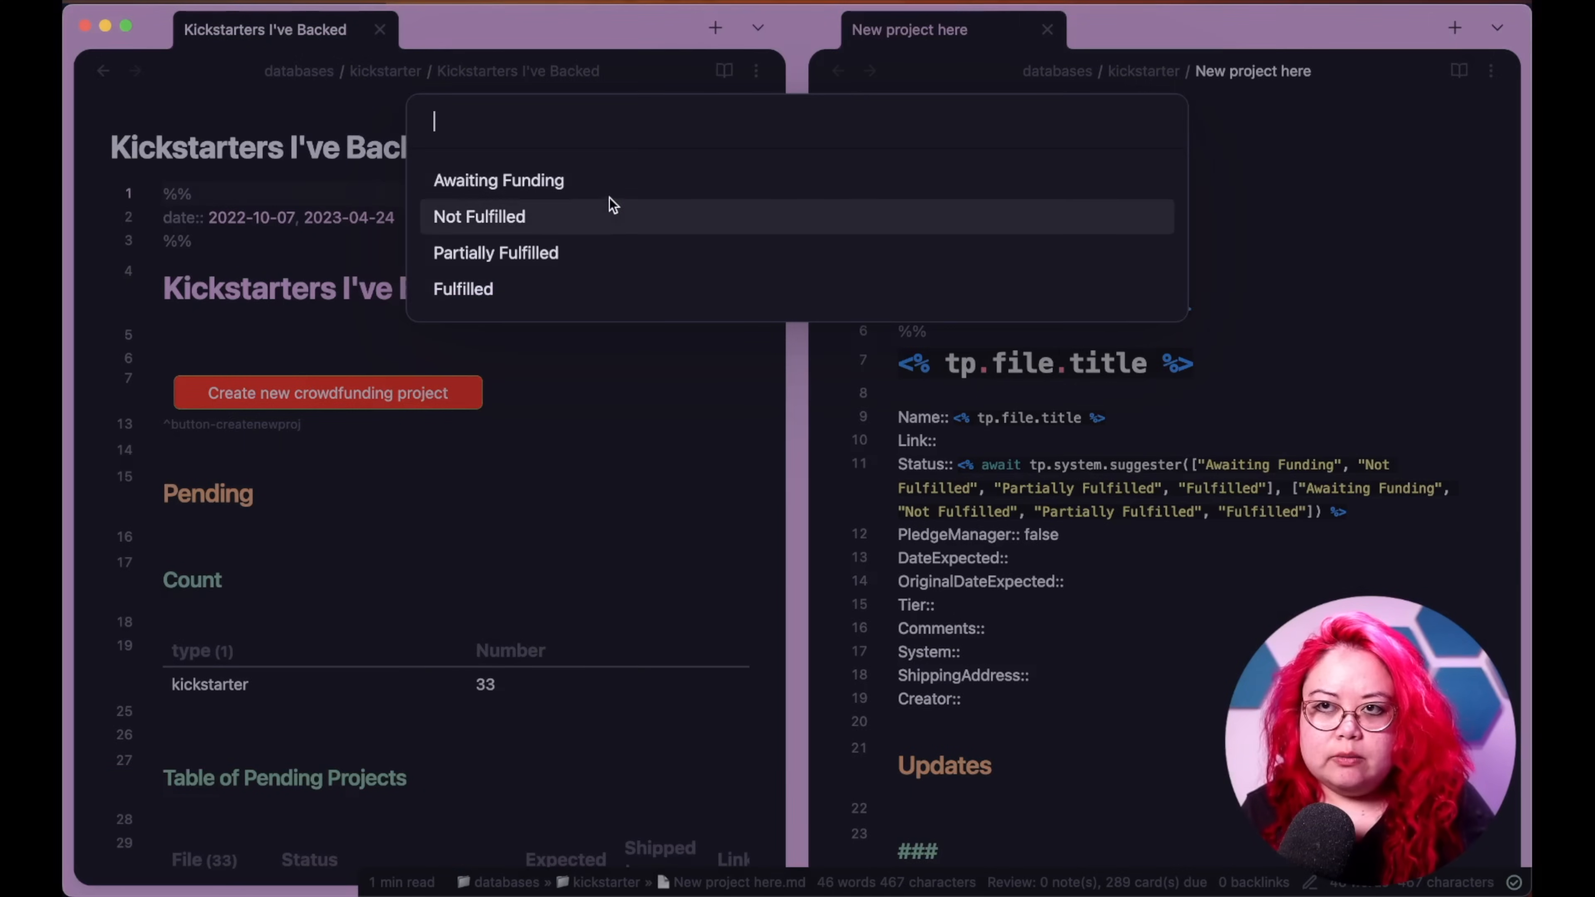
left_click(498, 180)
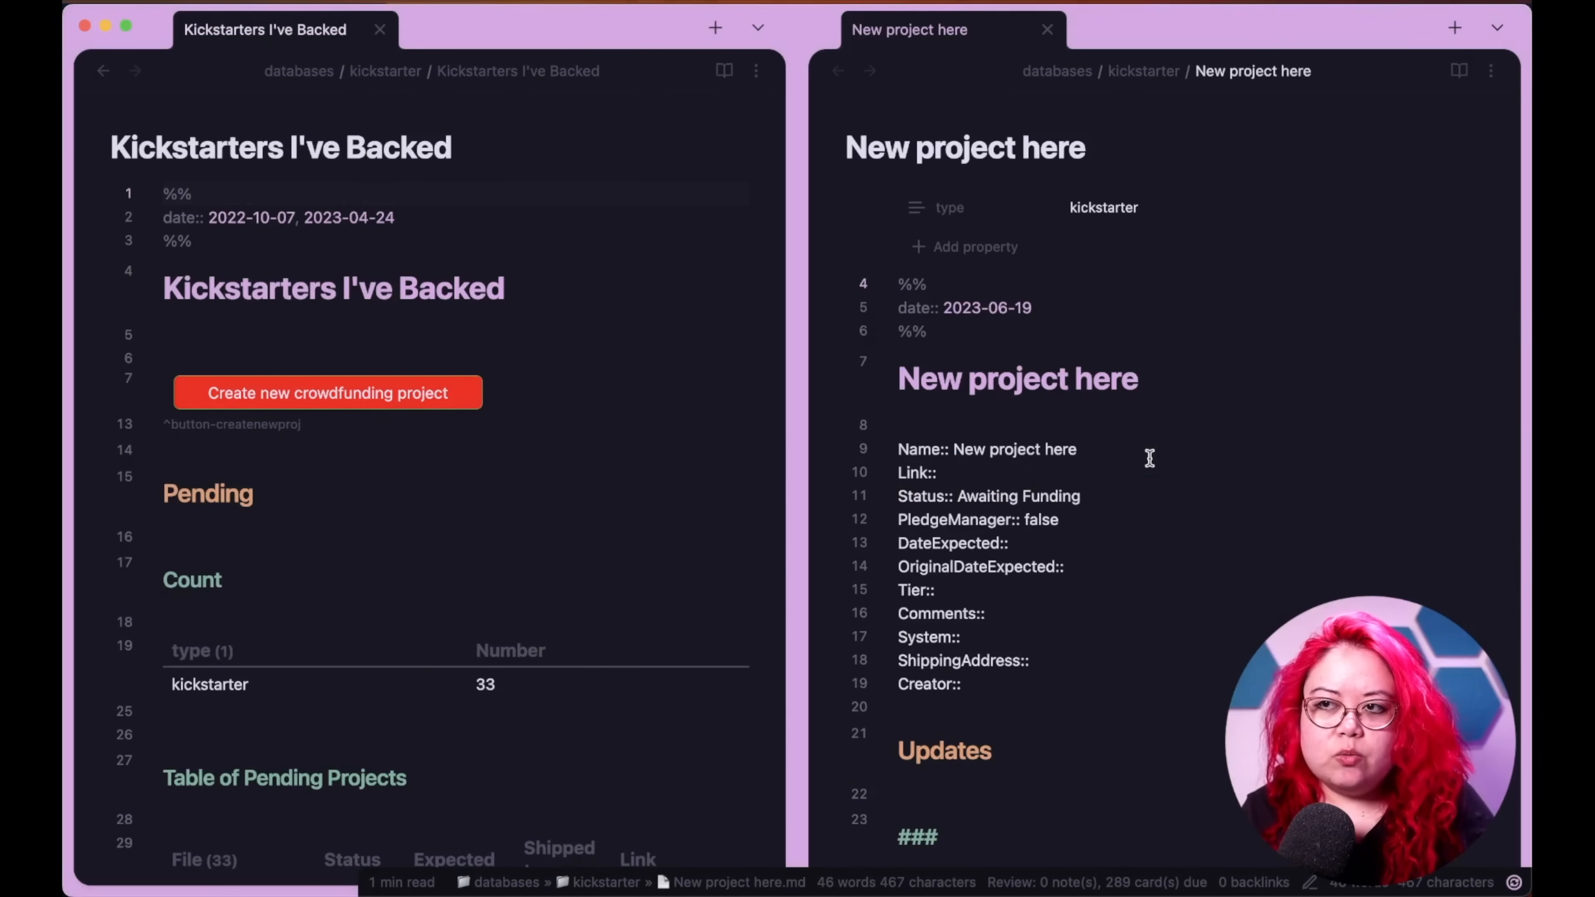
left_click(941, 472)
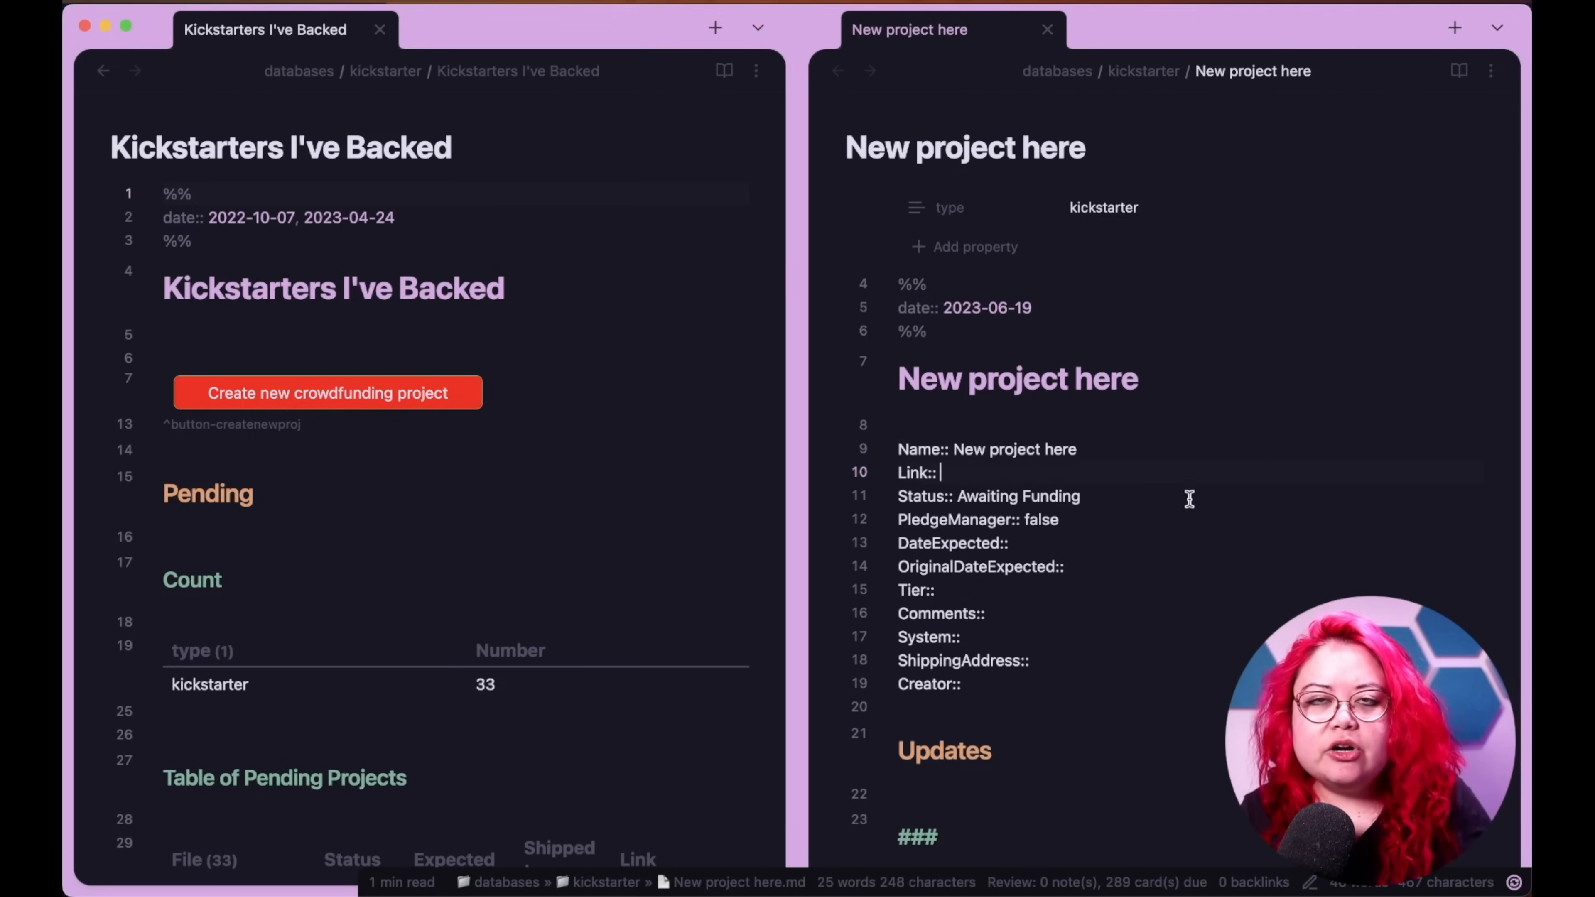
mouse_move(1216, 473)
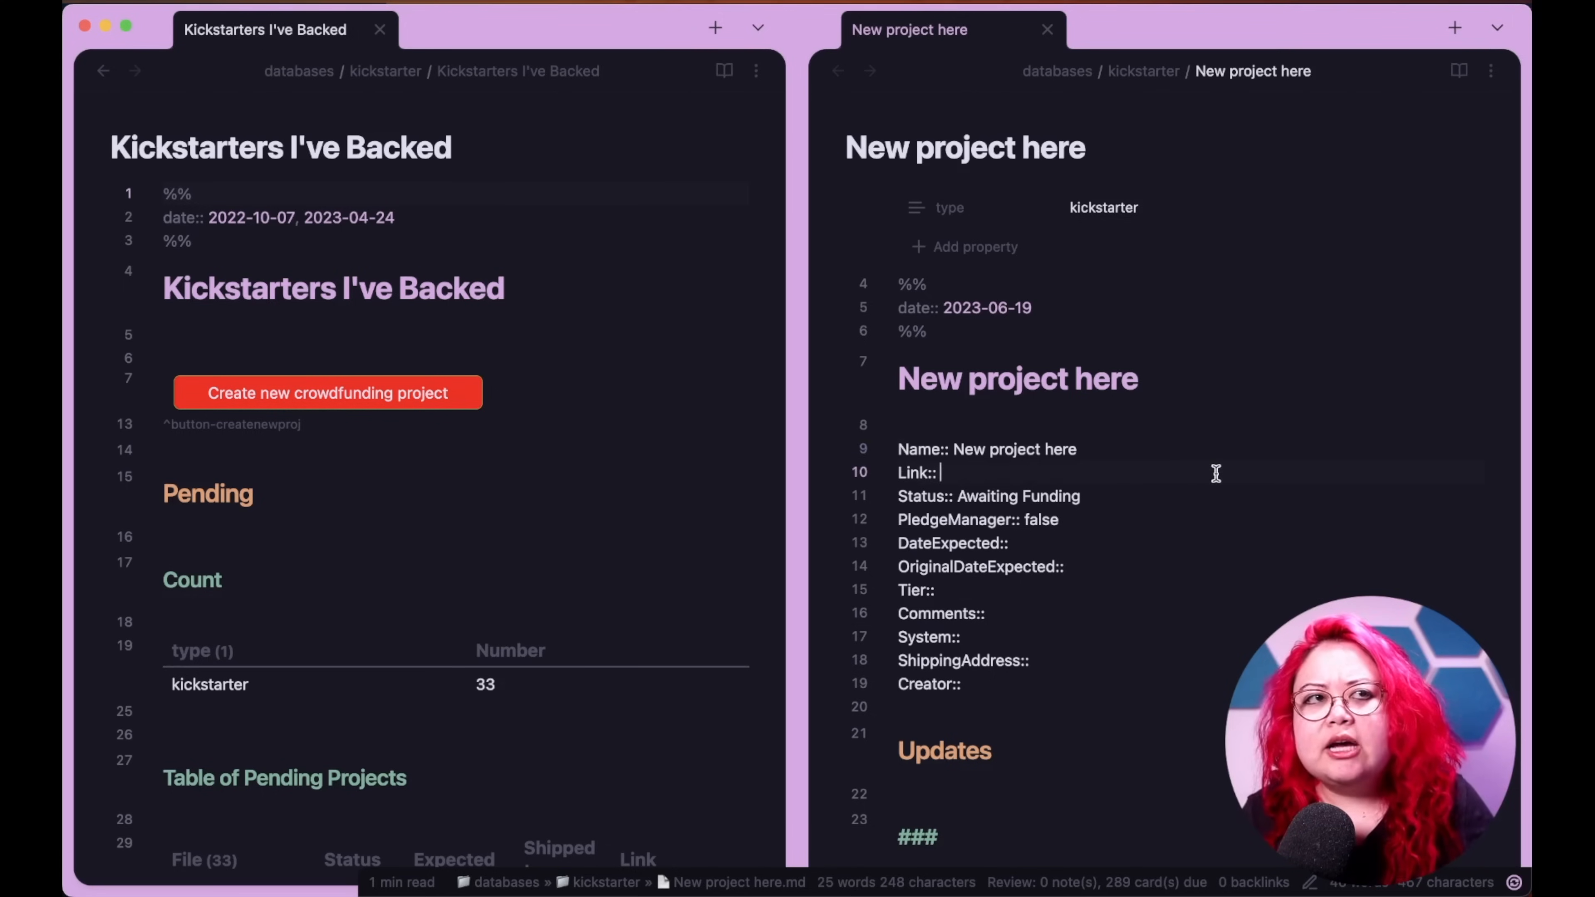
left_click(1046, 30)
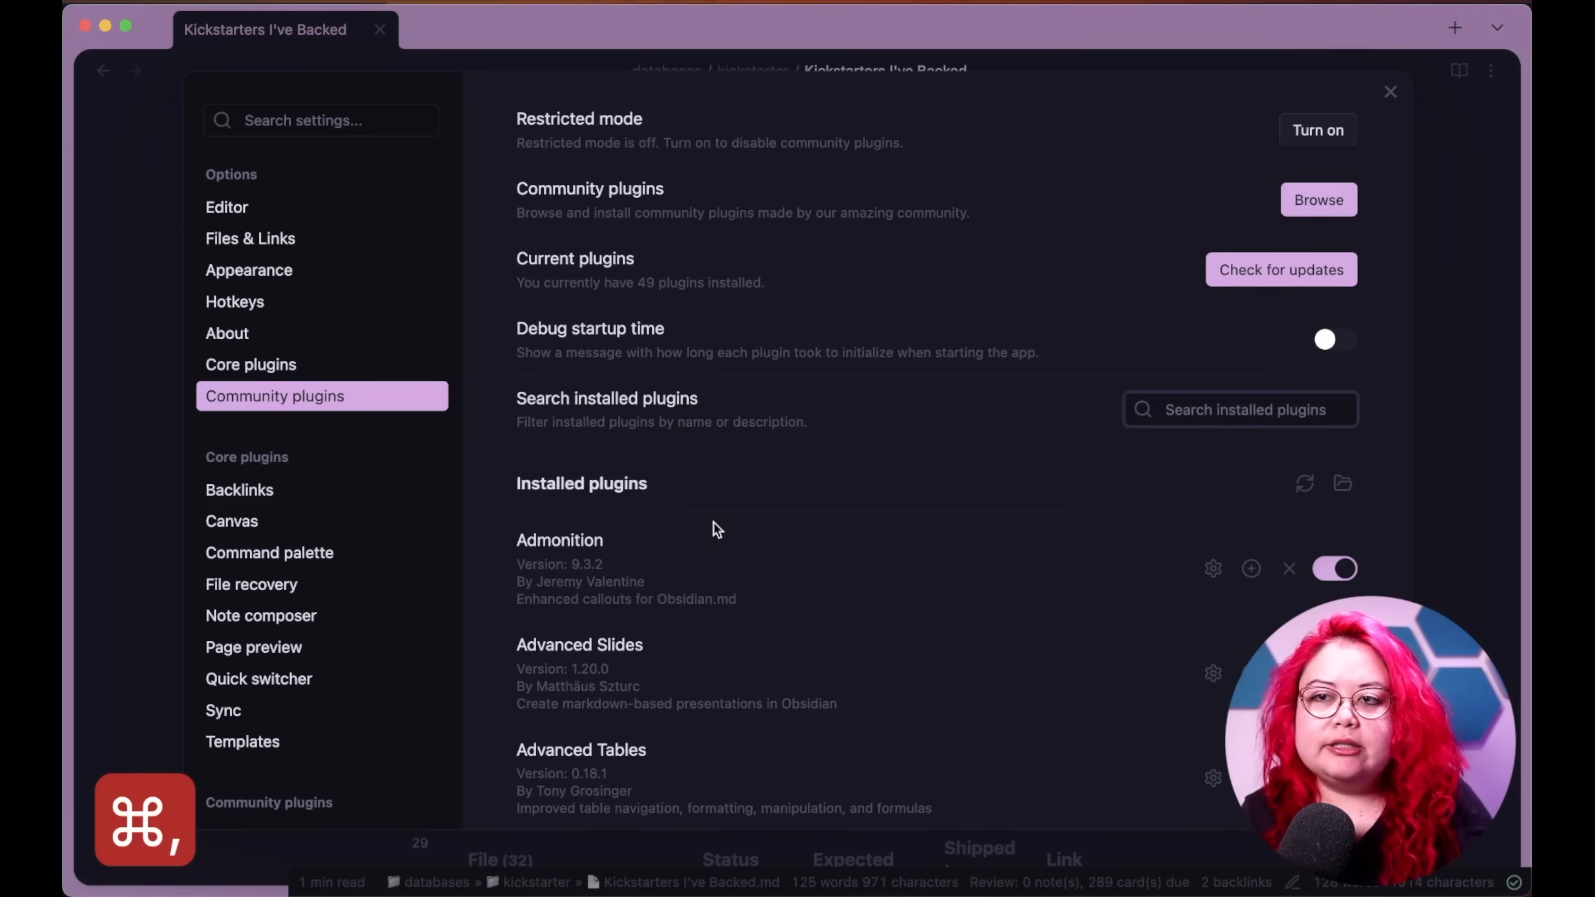
- Scroll the installed plugins list down to Buttons, ChatGPT MD, Checklist and Dataview
scroll("down", 3)
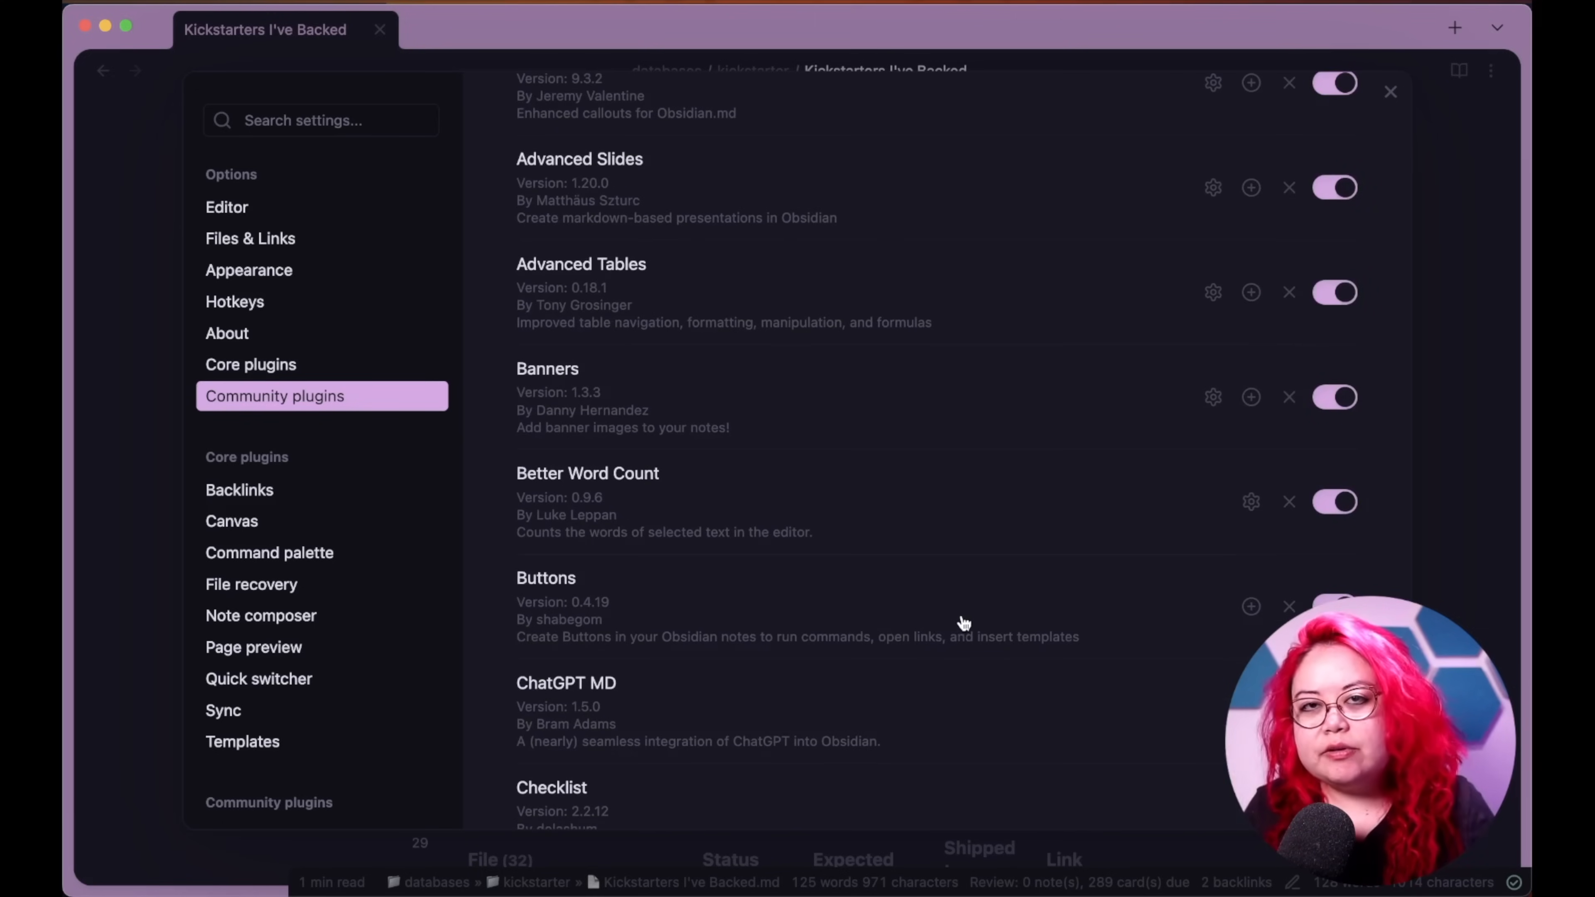
mouse_move(997, 634)
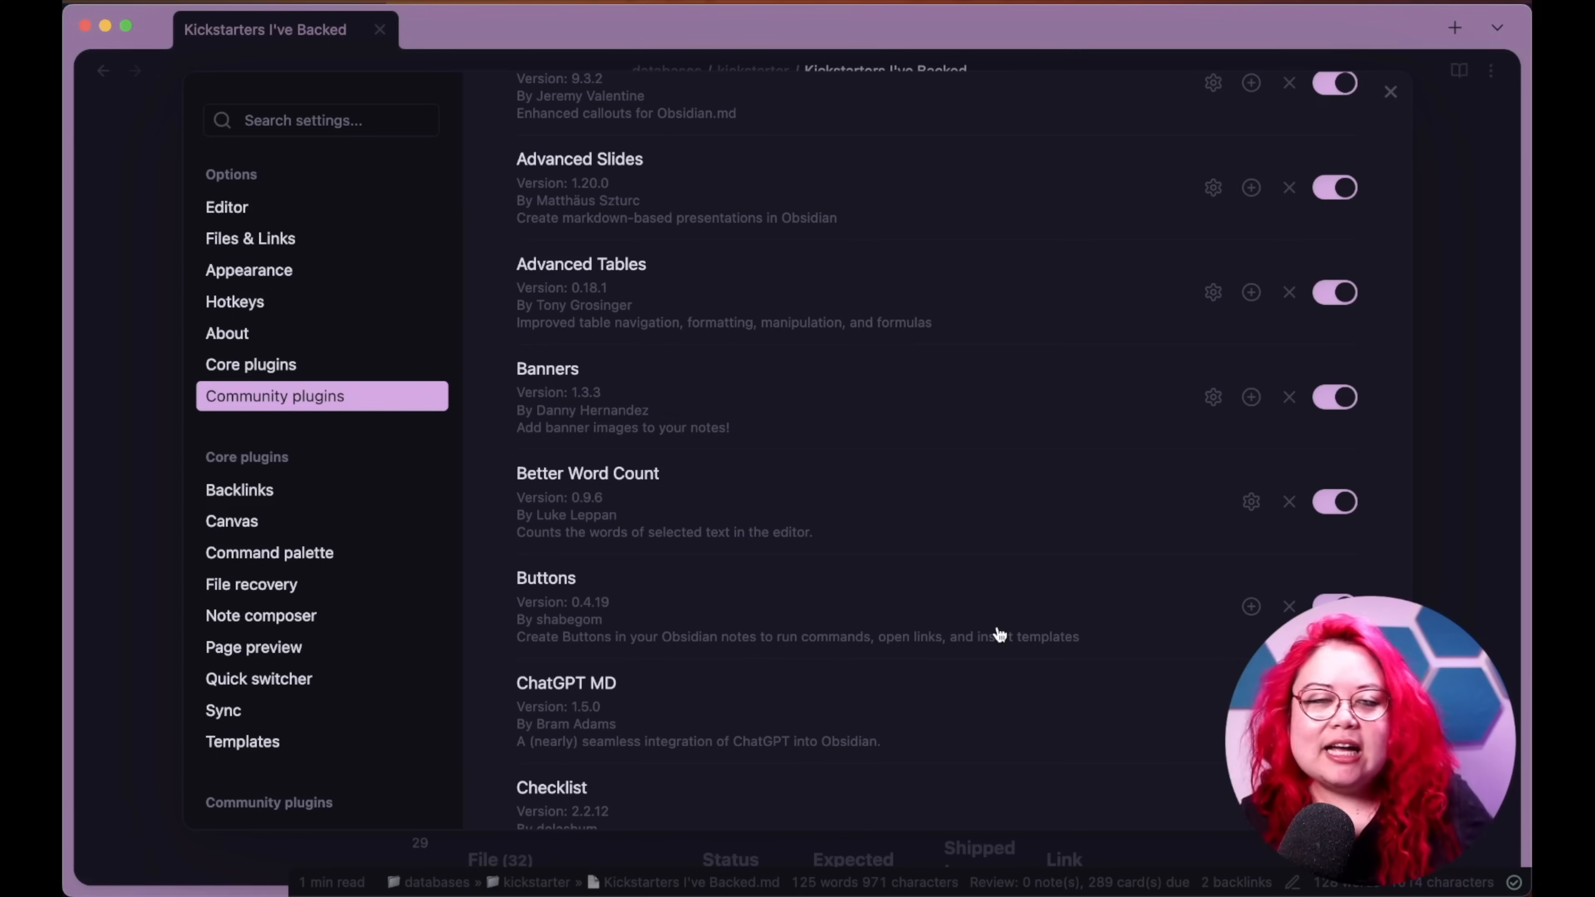
scroll("down", 3)
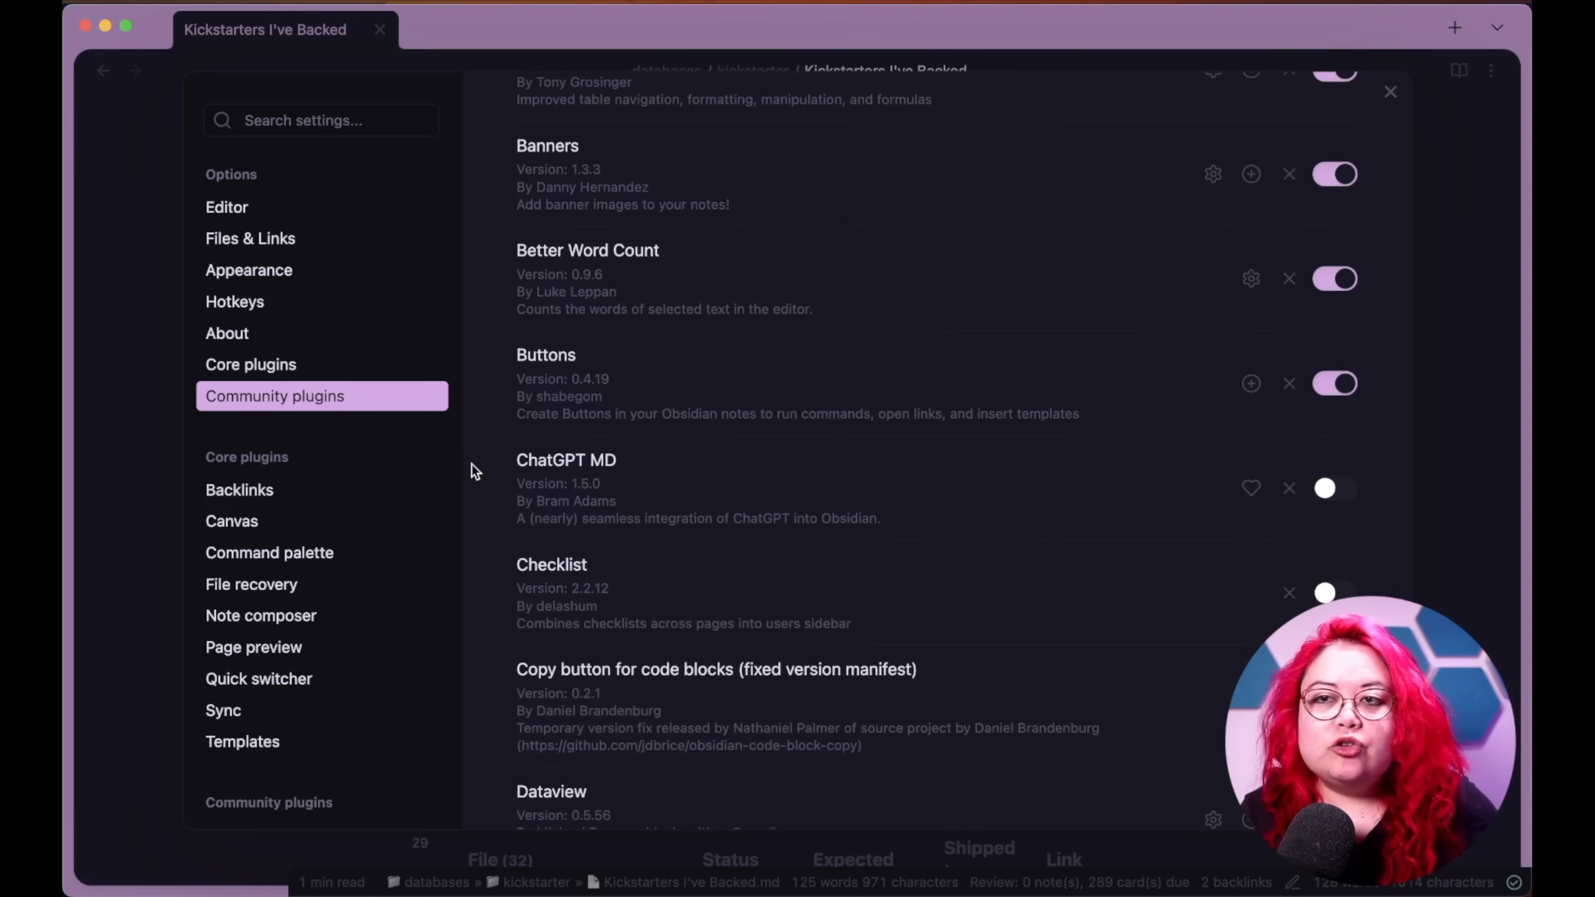
mouse_move(606, 459)
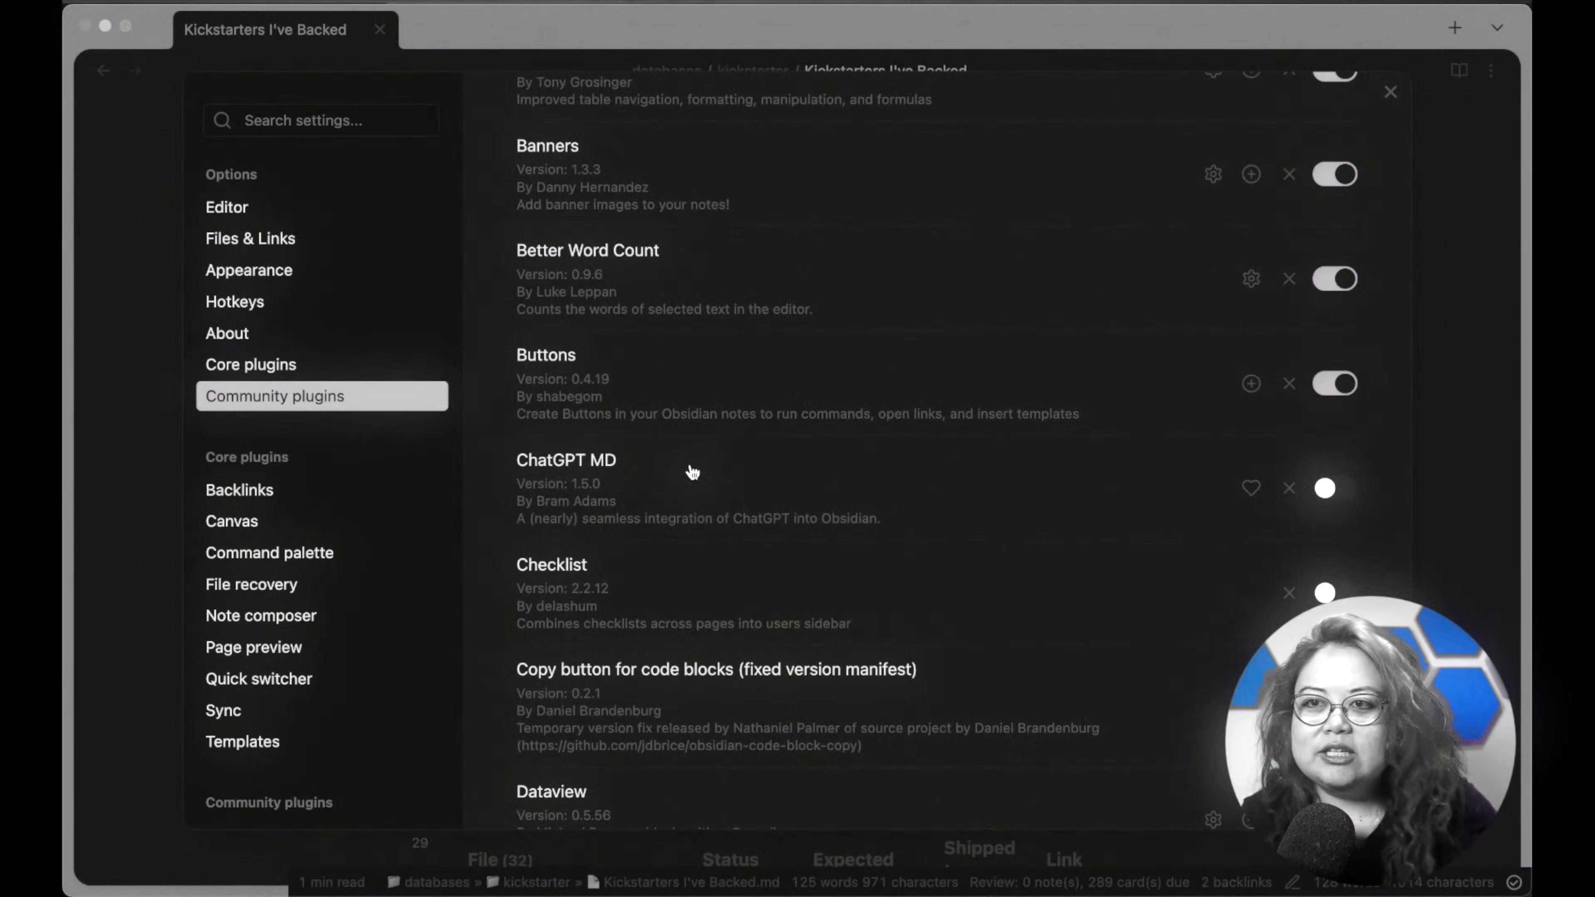
mouse_move(819, 502)
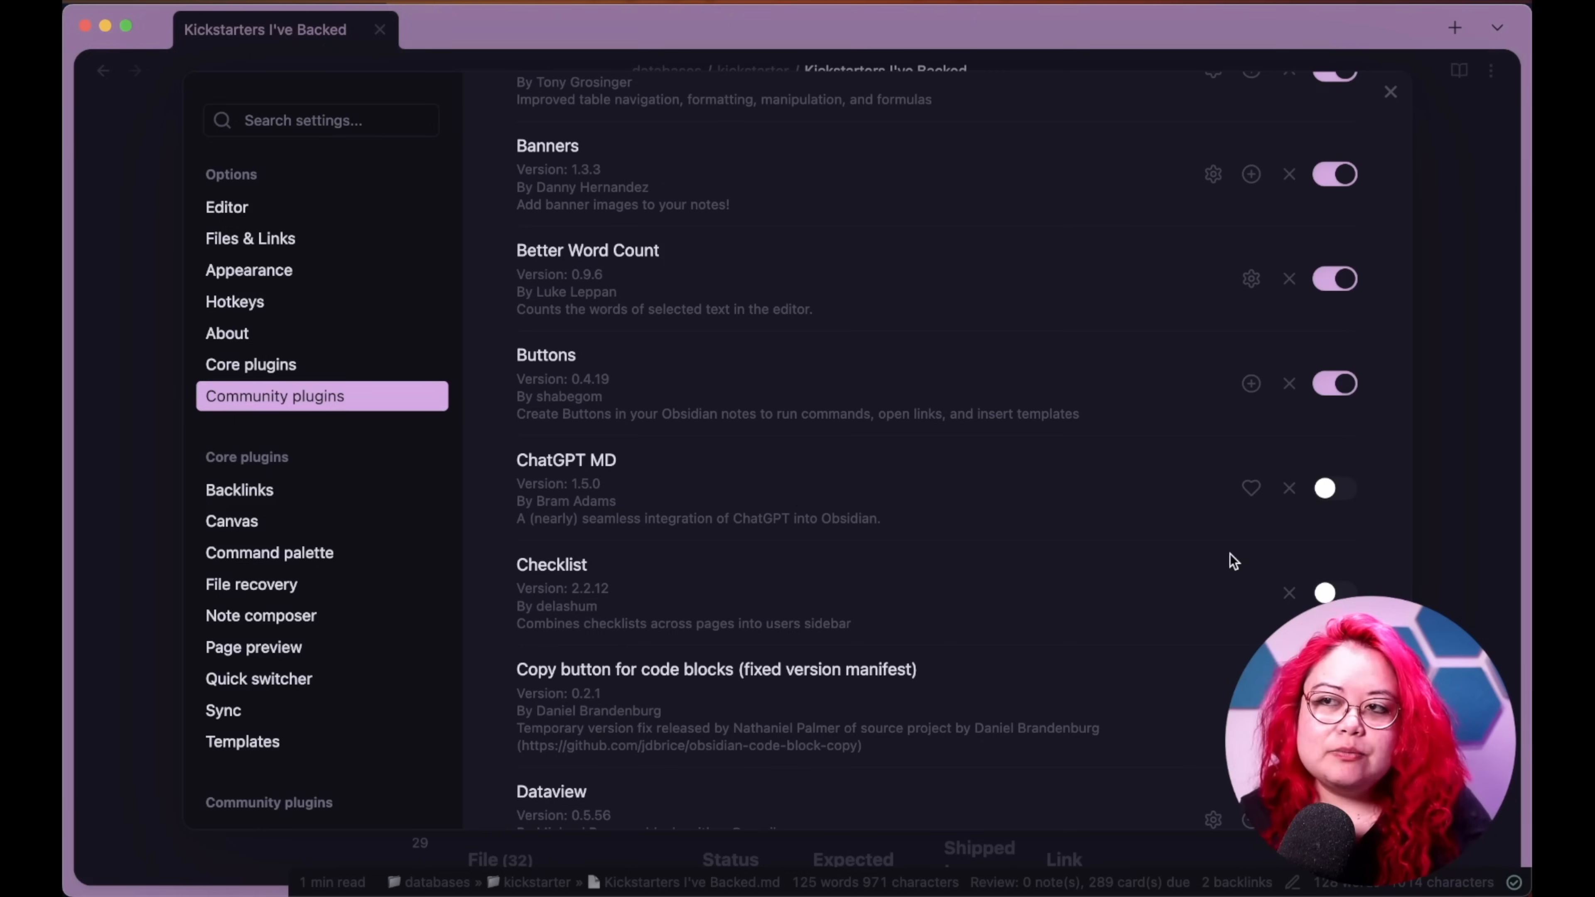
mouse_move(1310, 513)
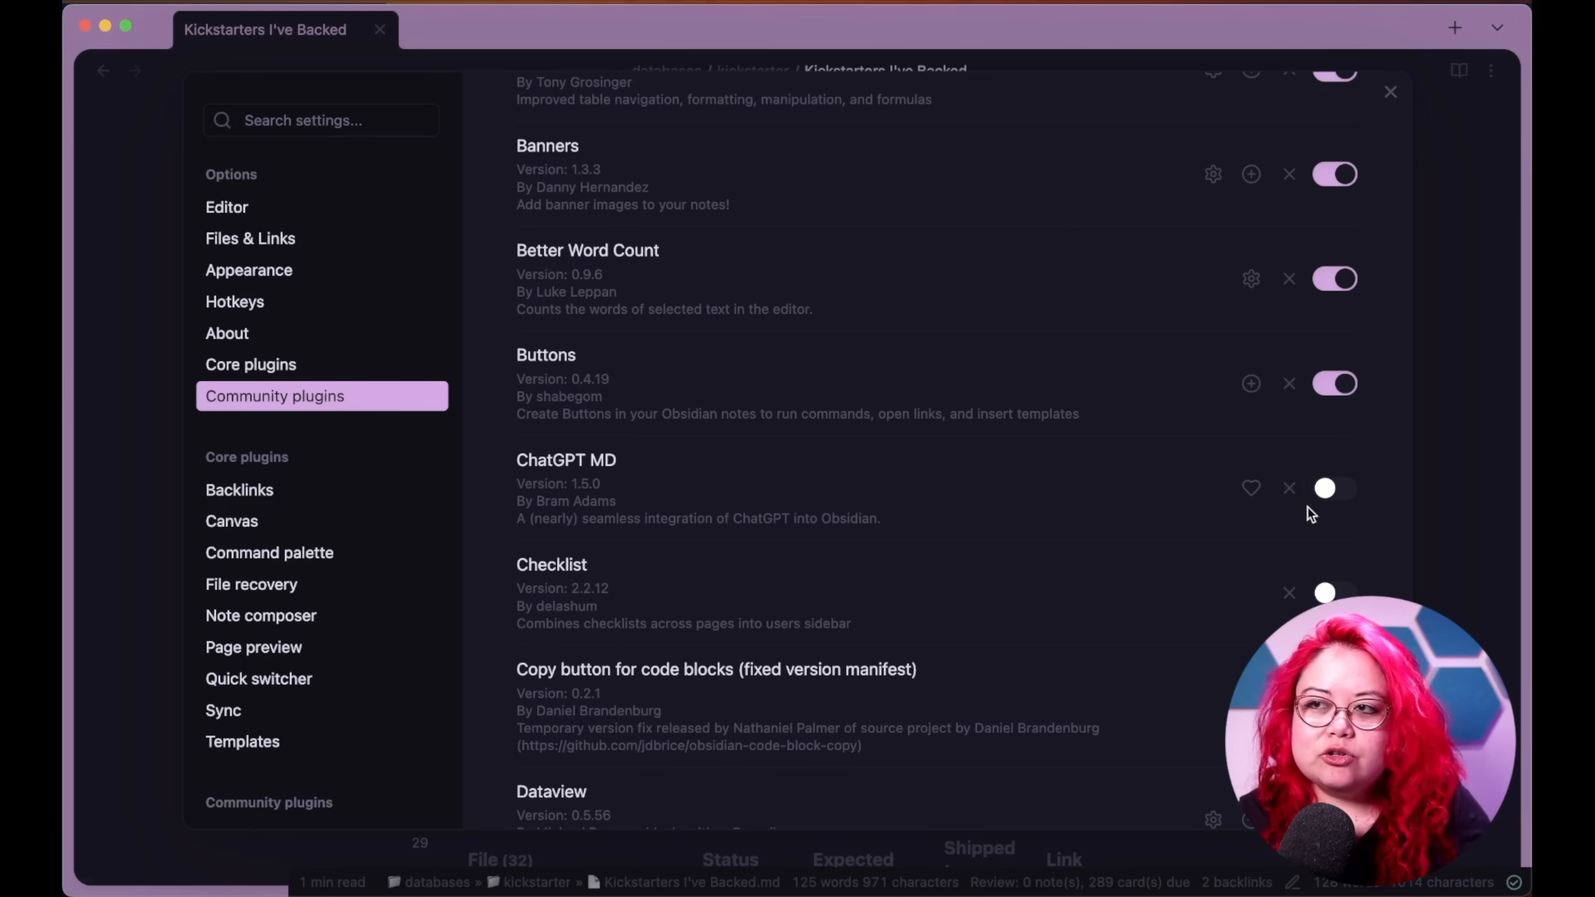
mouse_move(1289, 488)
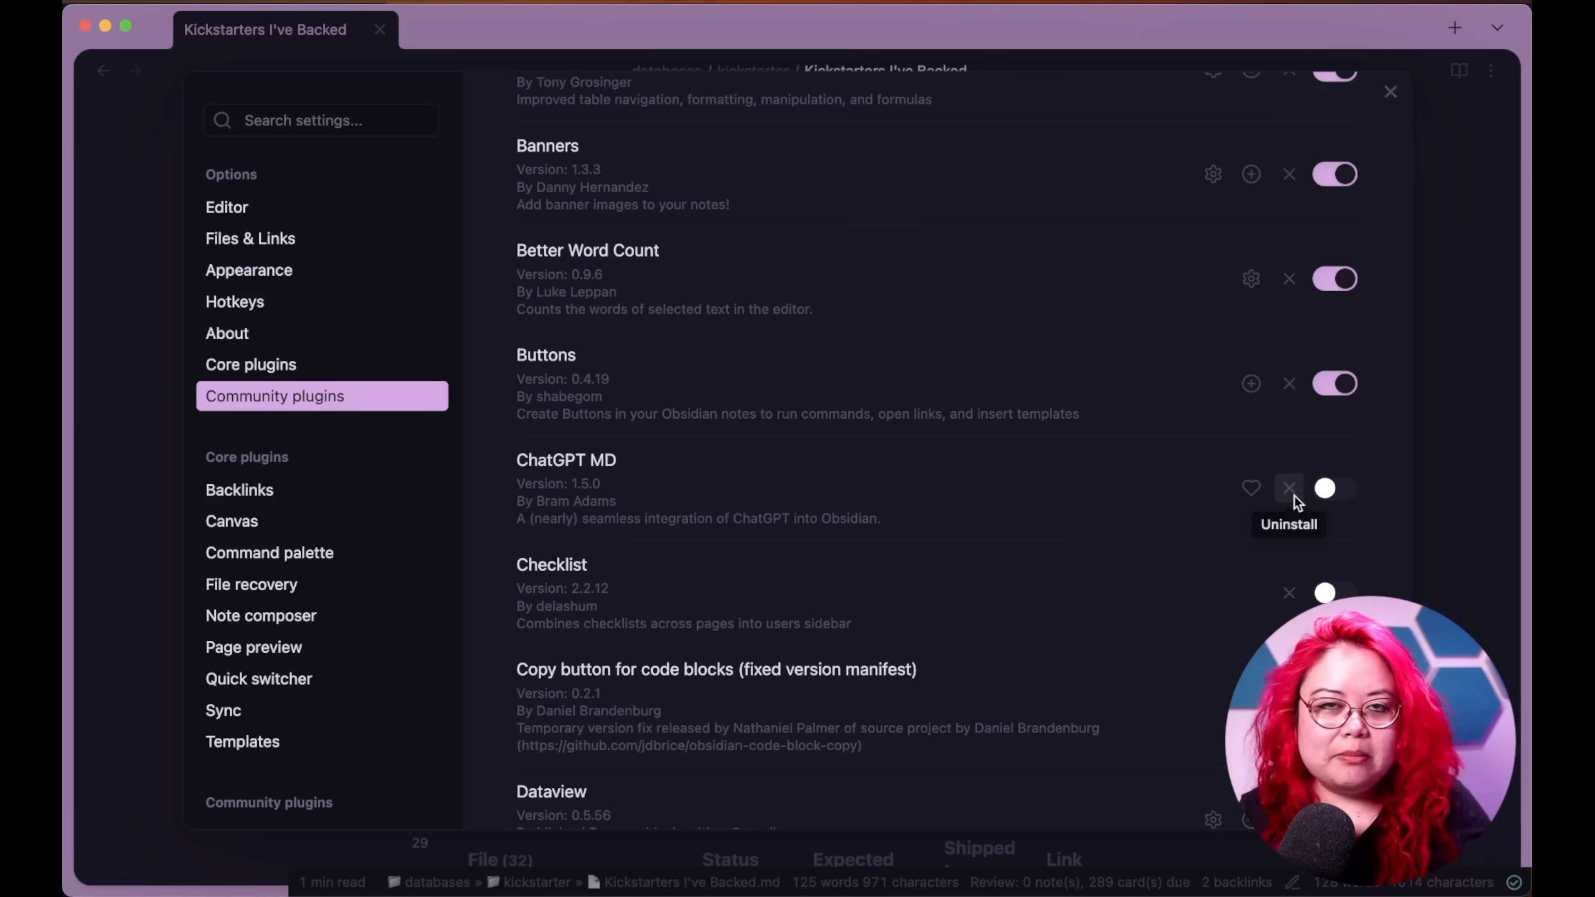
- Uninstall the disabled ChatGPT MD plugin and continue down the list
left_click(1288, 487)
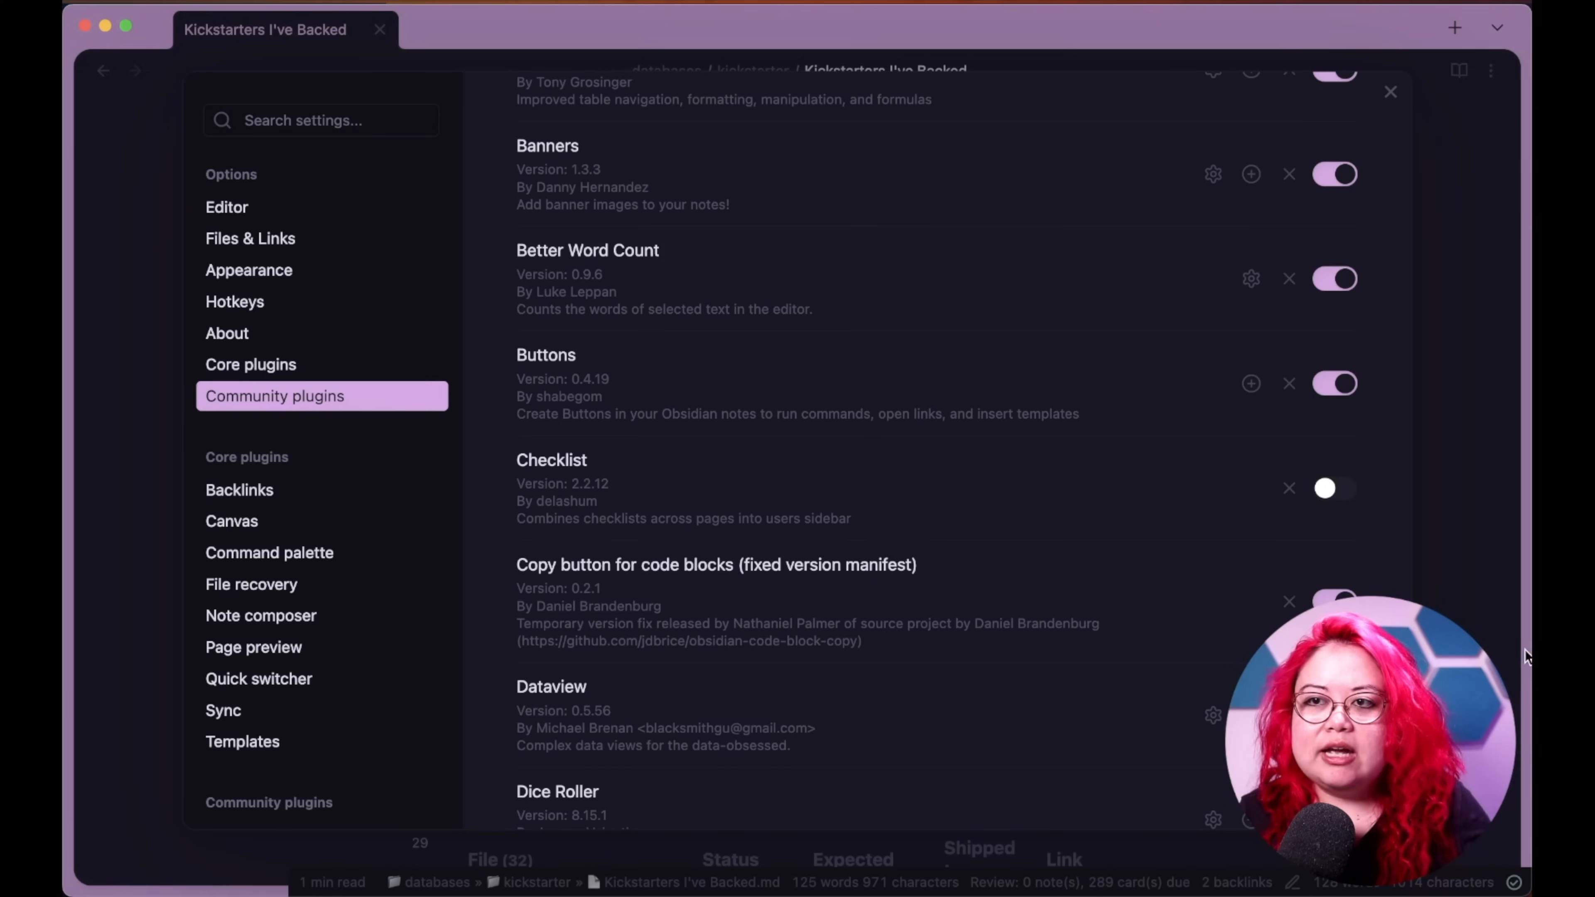
mouse_move(1215, 557)
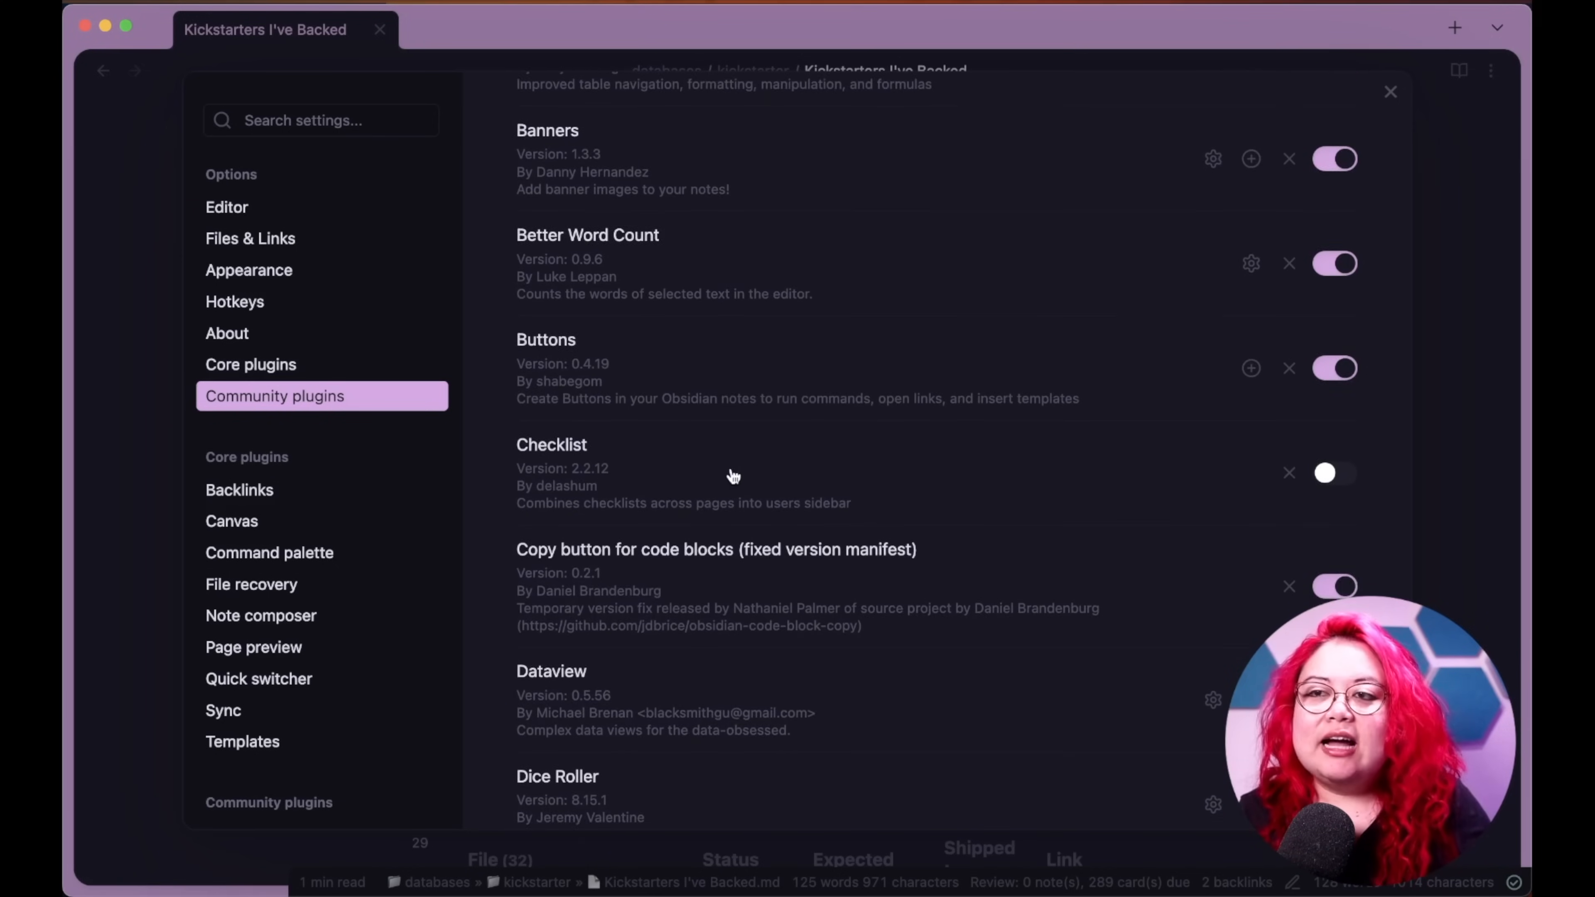
scroll("down", 3)
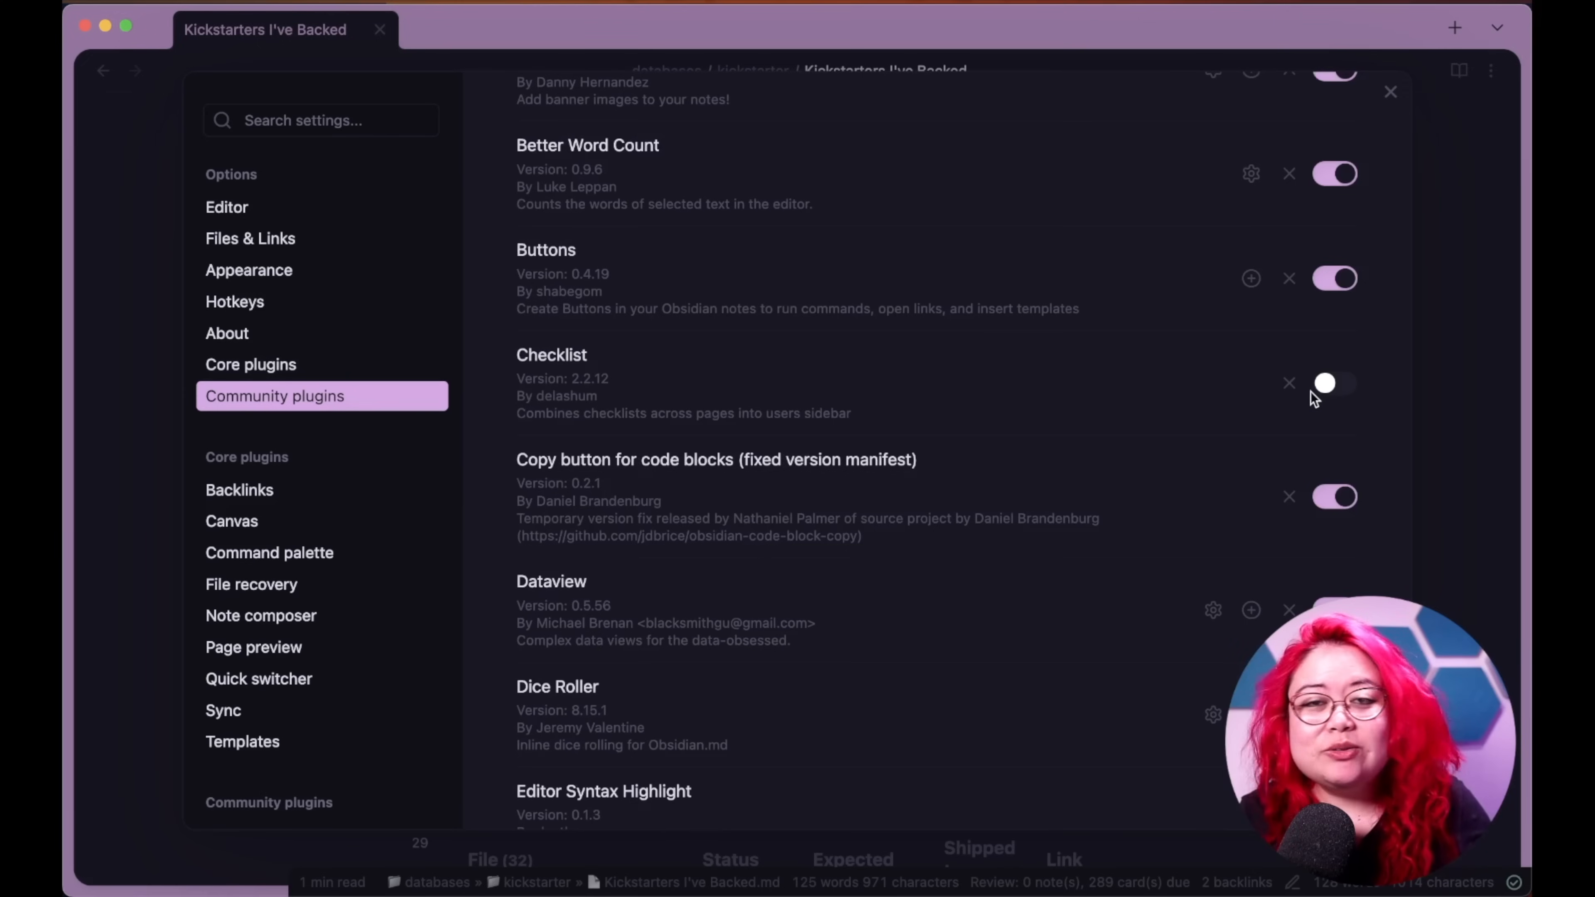
mouse_move(1307, 397)
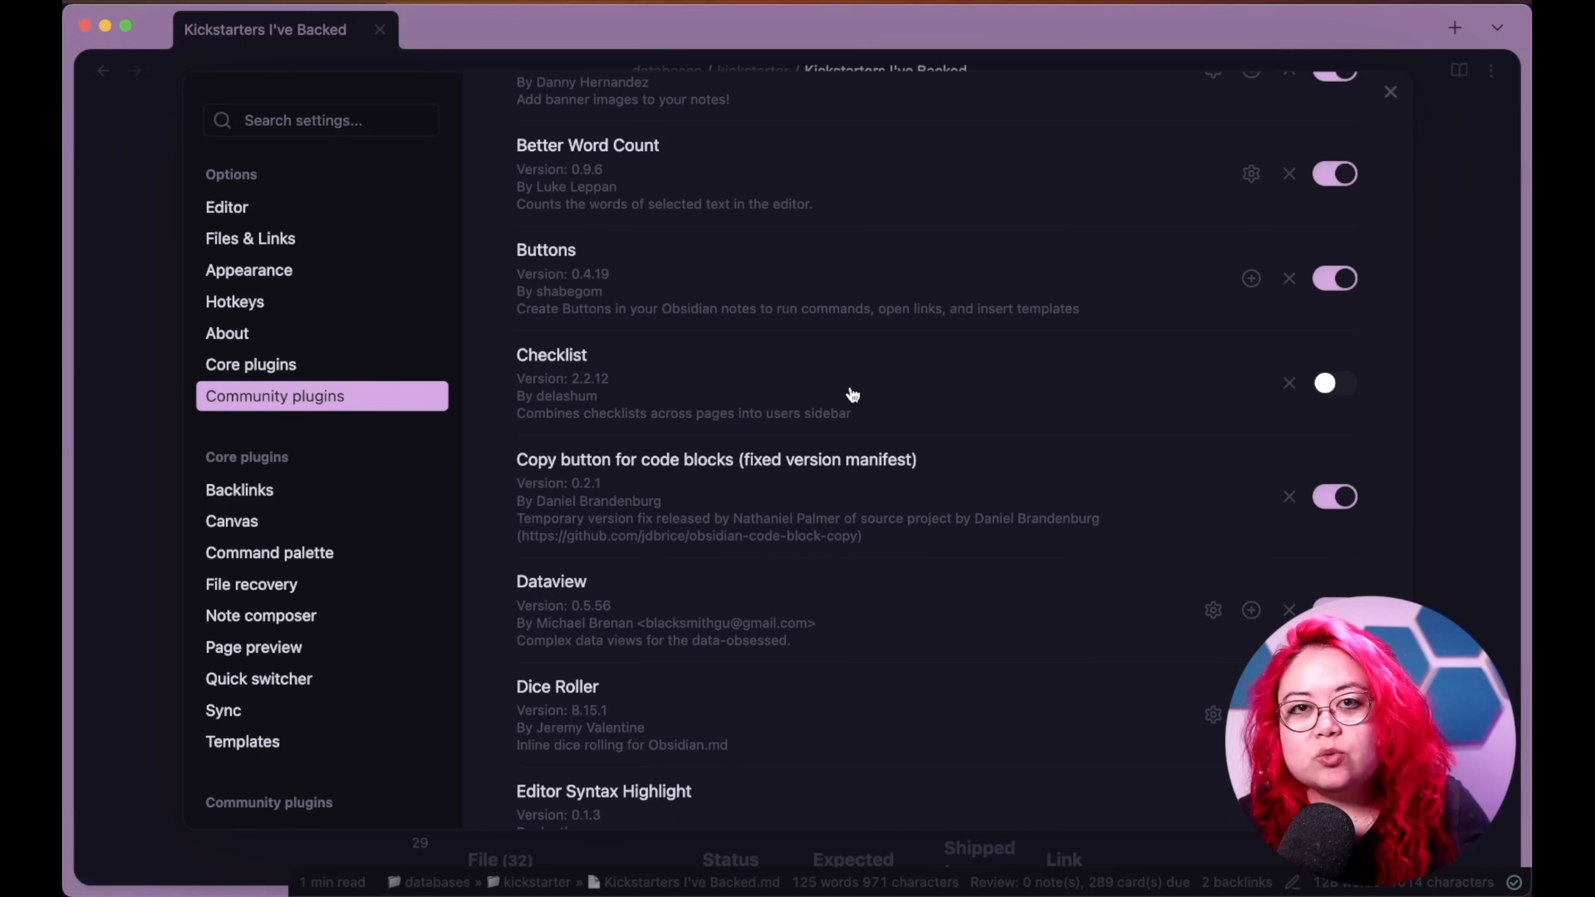
mouse_move(979, 417)
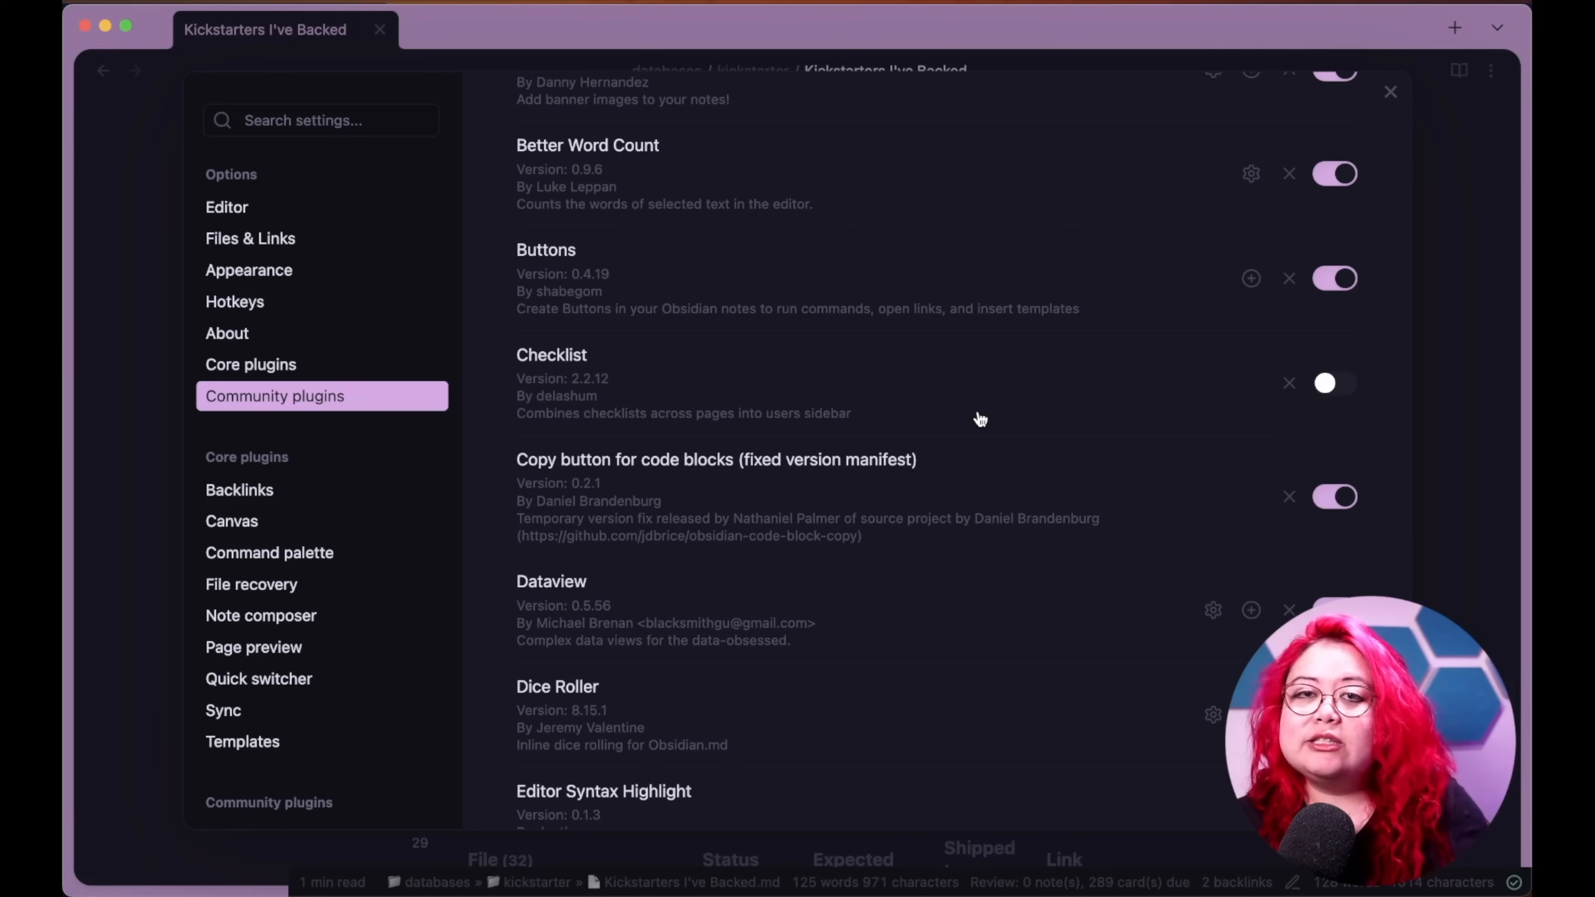
mouse_move(967, 405)
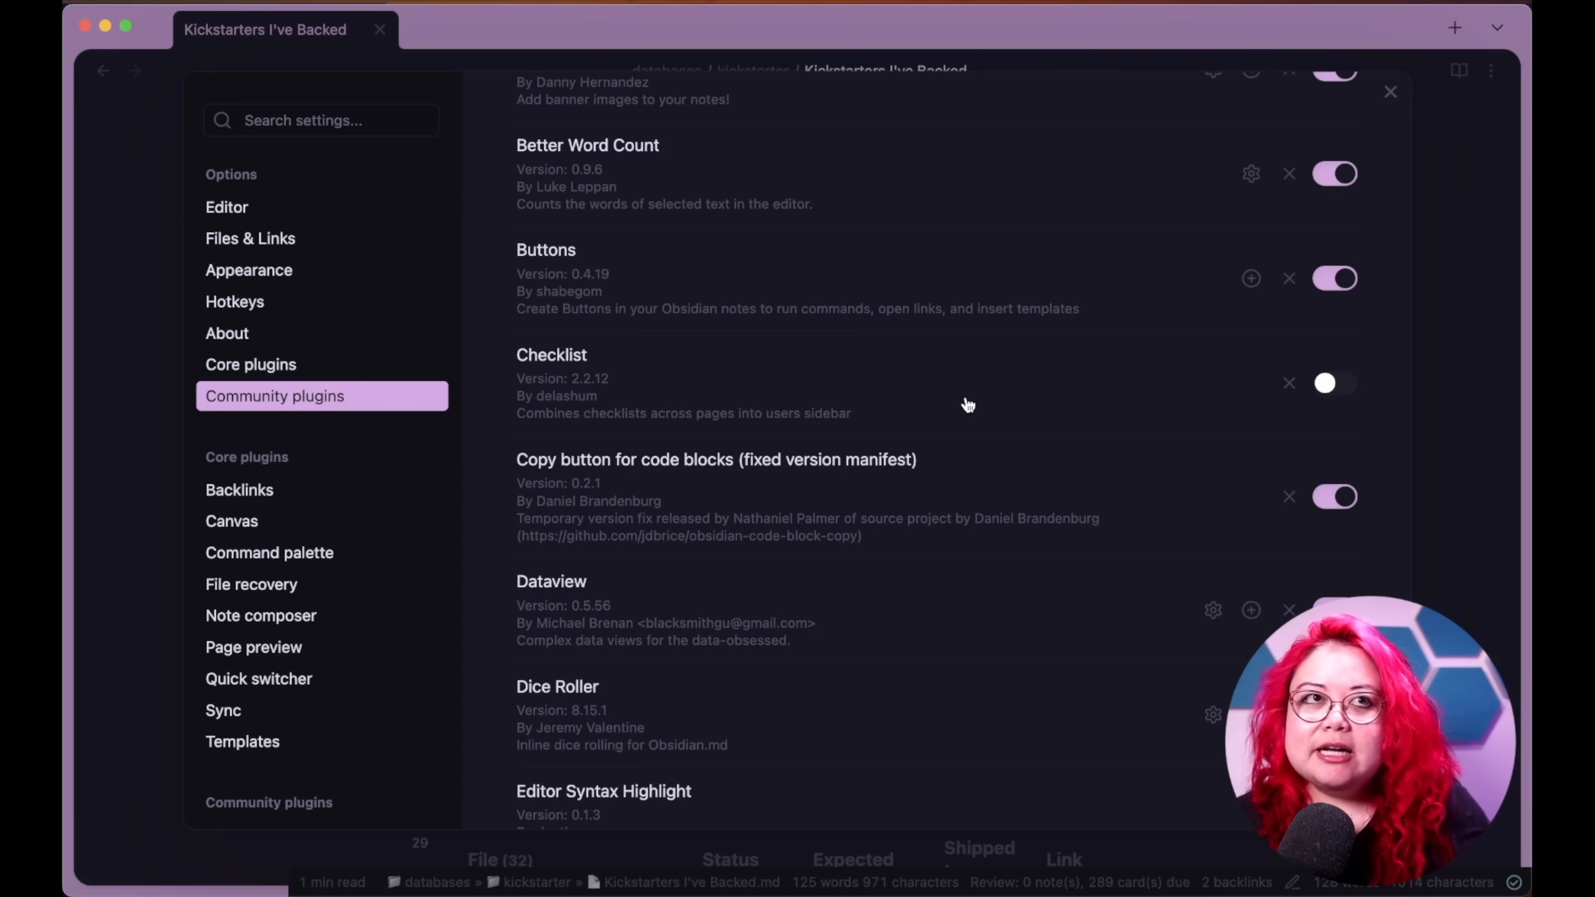
mouse_move(1441, 403)
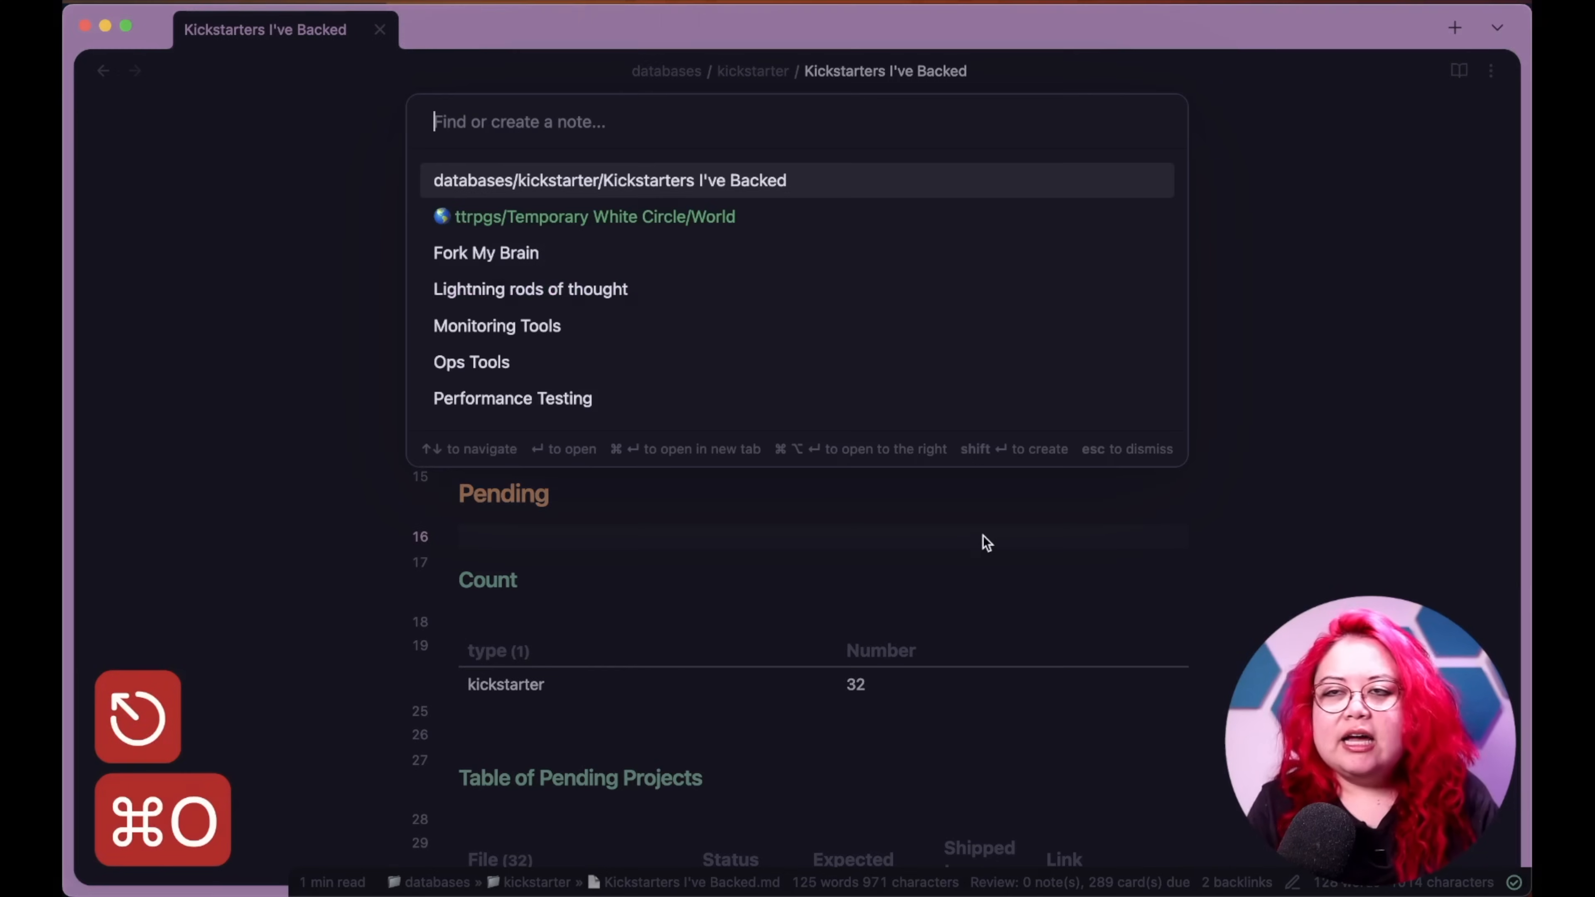
- Find 'pyth' in the quick switcher and open the Regular Expressions in Python note
type("pyth")
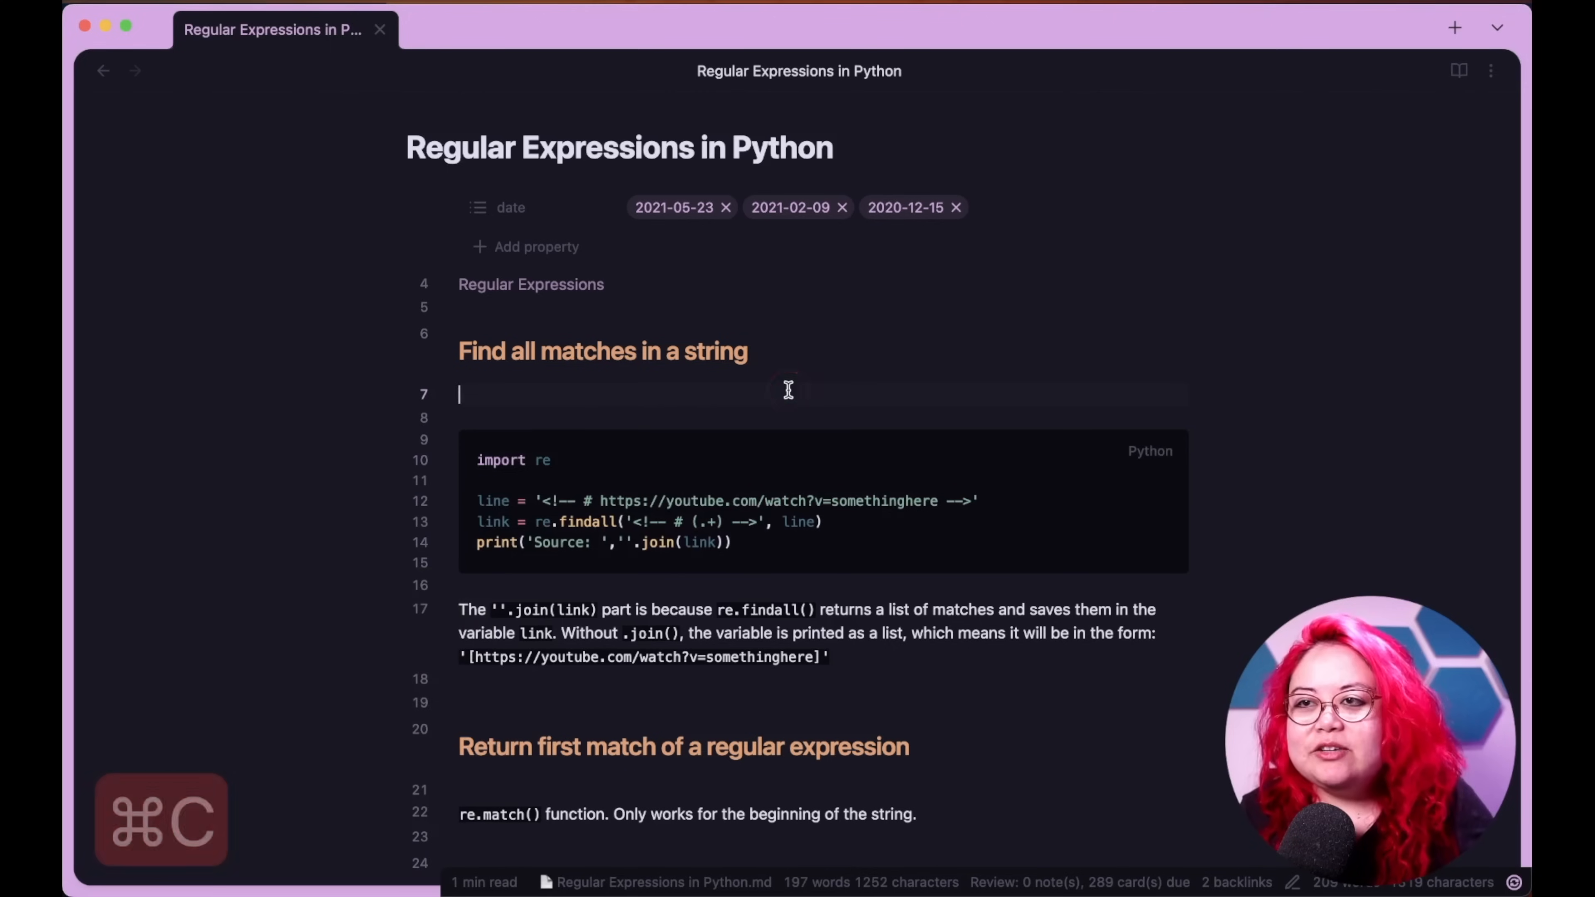
key("cmd+c")
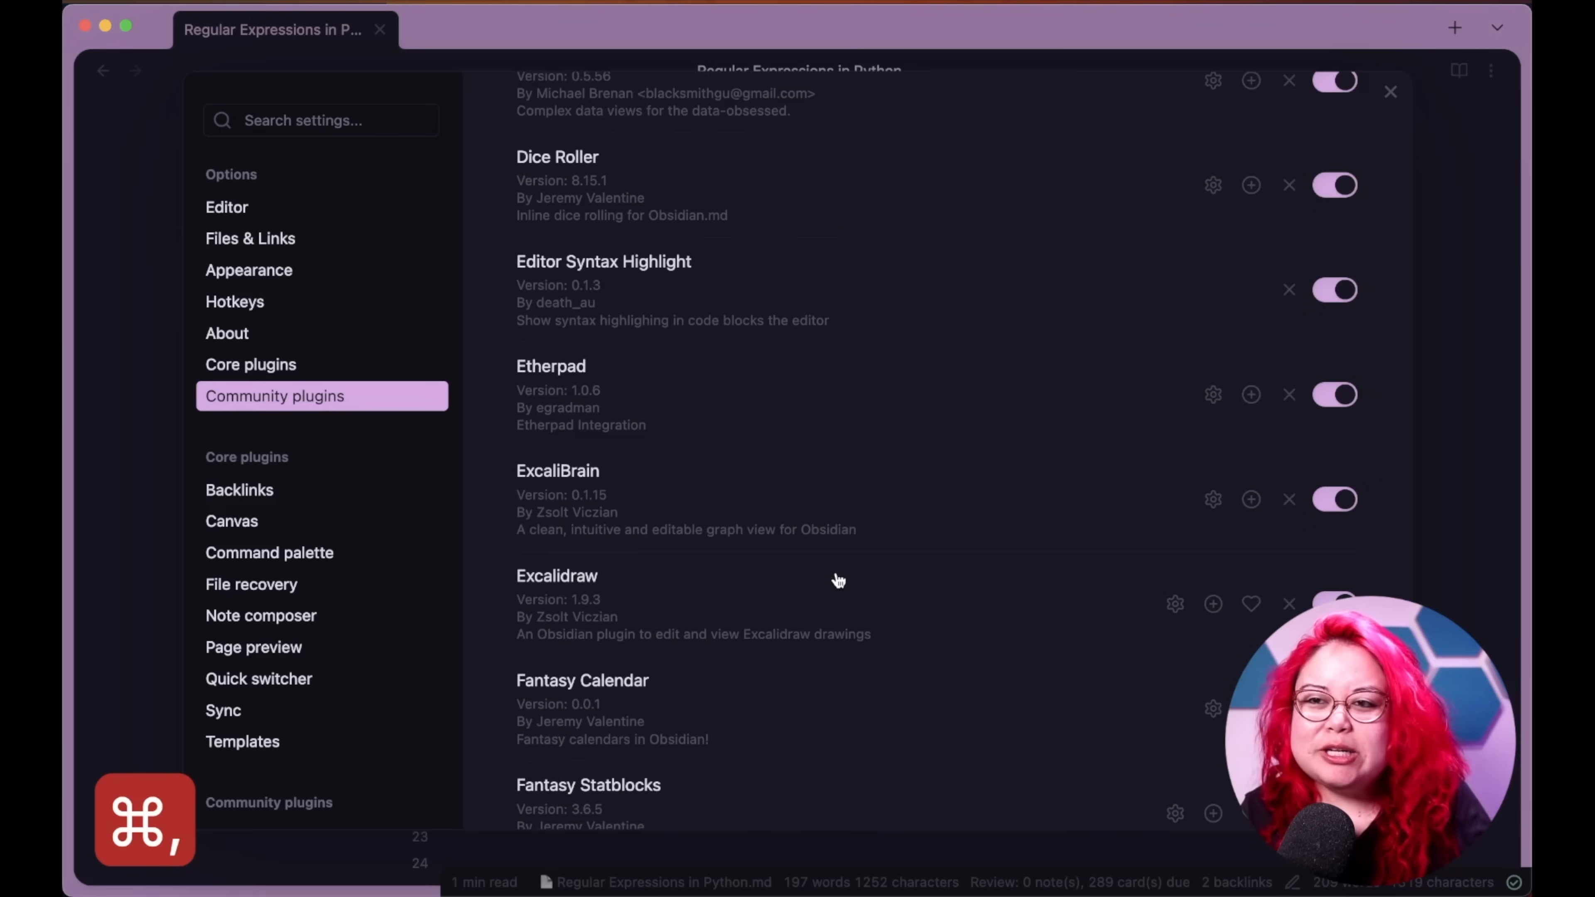
- Adjust the plugins list so the note's date frontmatter shows as raw text instead of property chips
left_click(1333, 290)
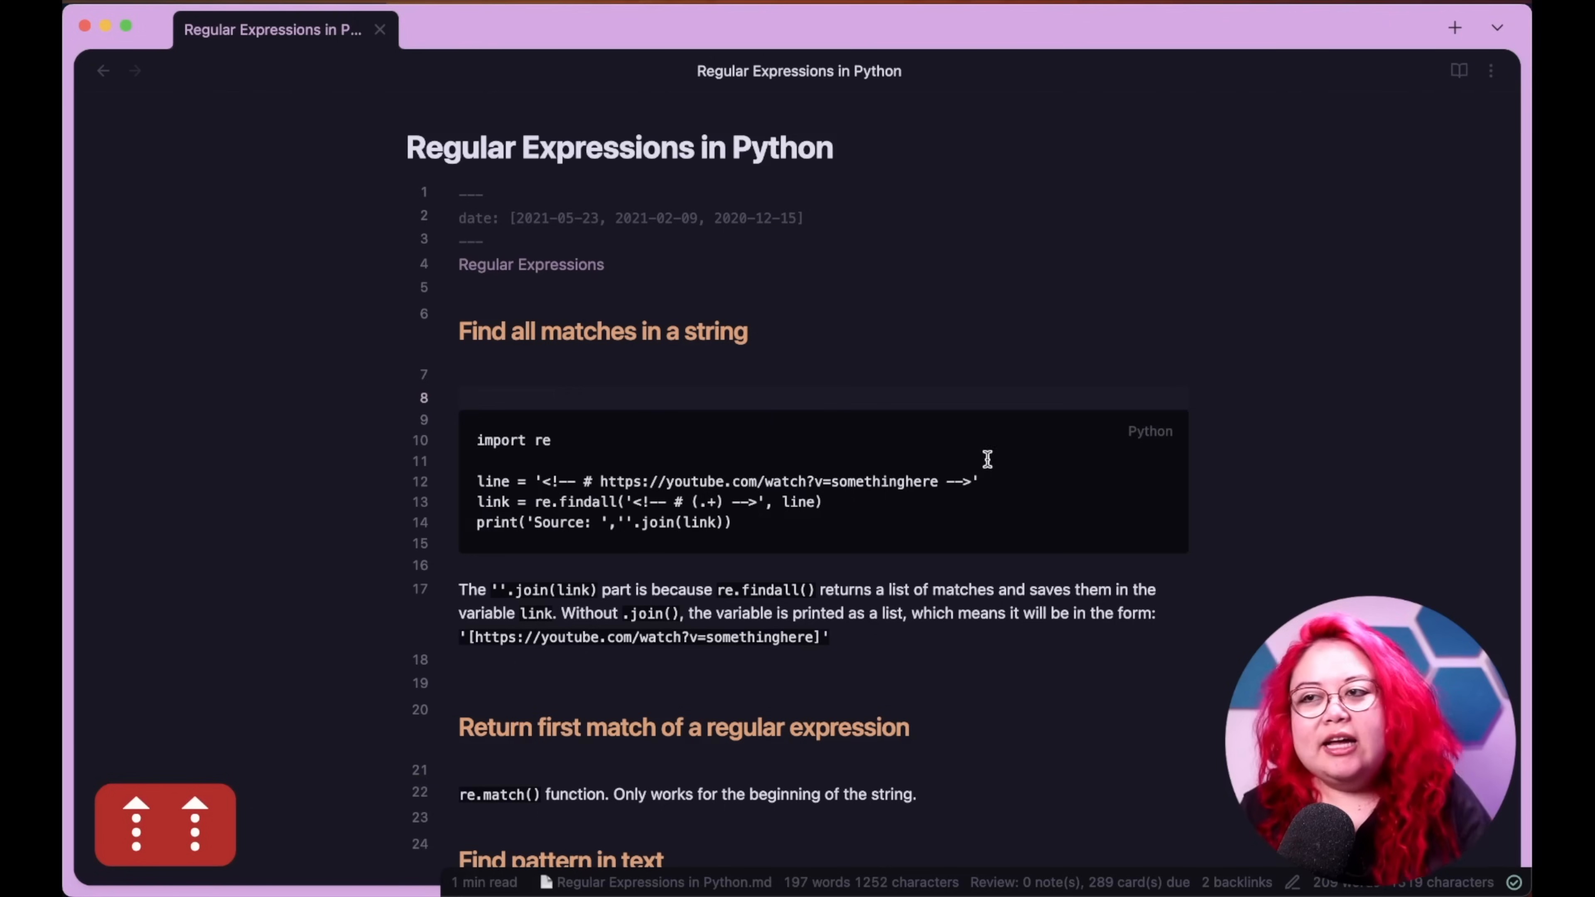
mouse_move(979, 457)
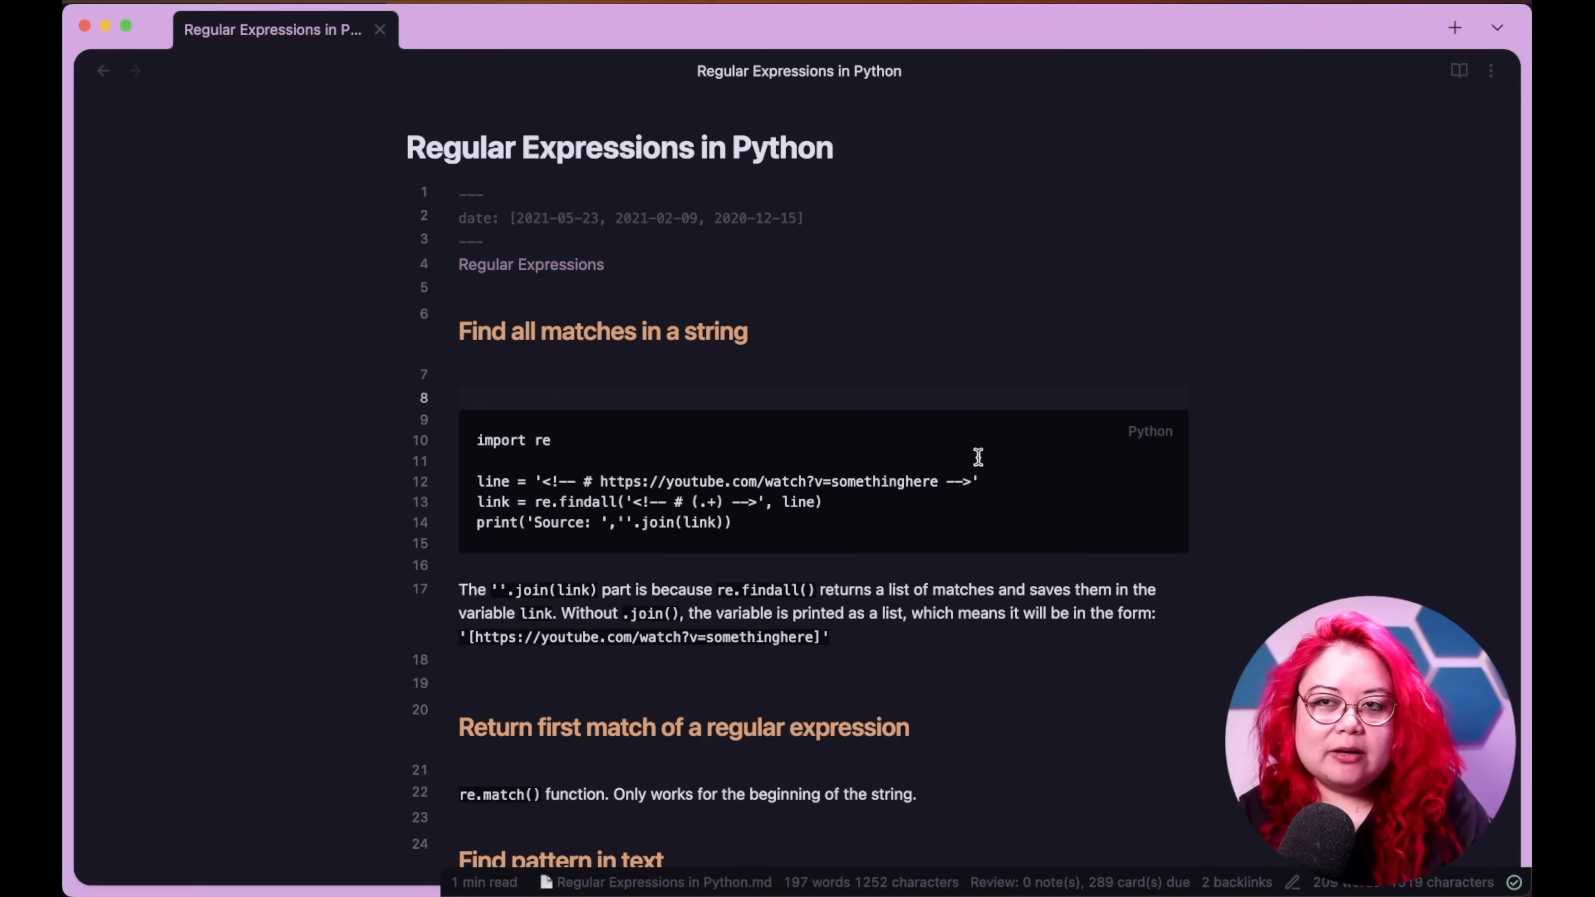
type("ed")
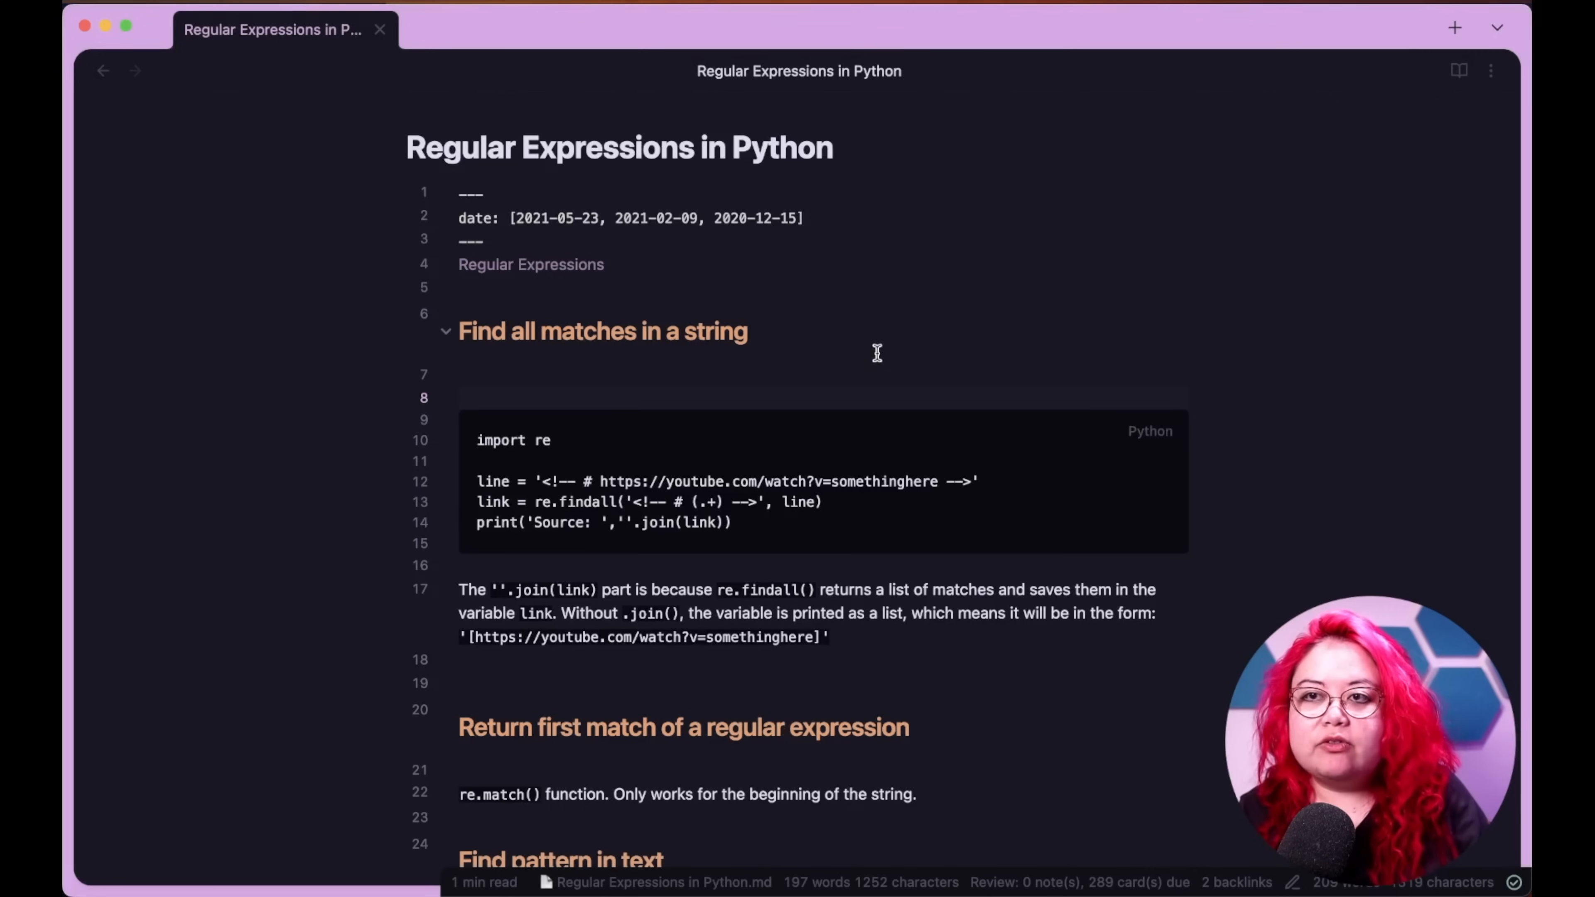
- Reopen the Regular Expressions in Python note from the switcher so its dates show as property chips
key("cmd+o")
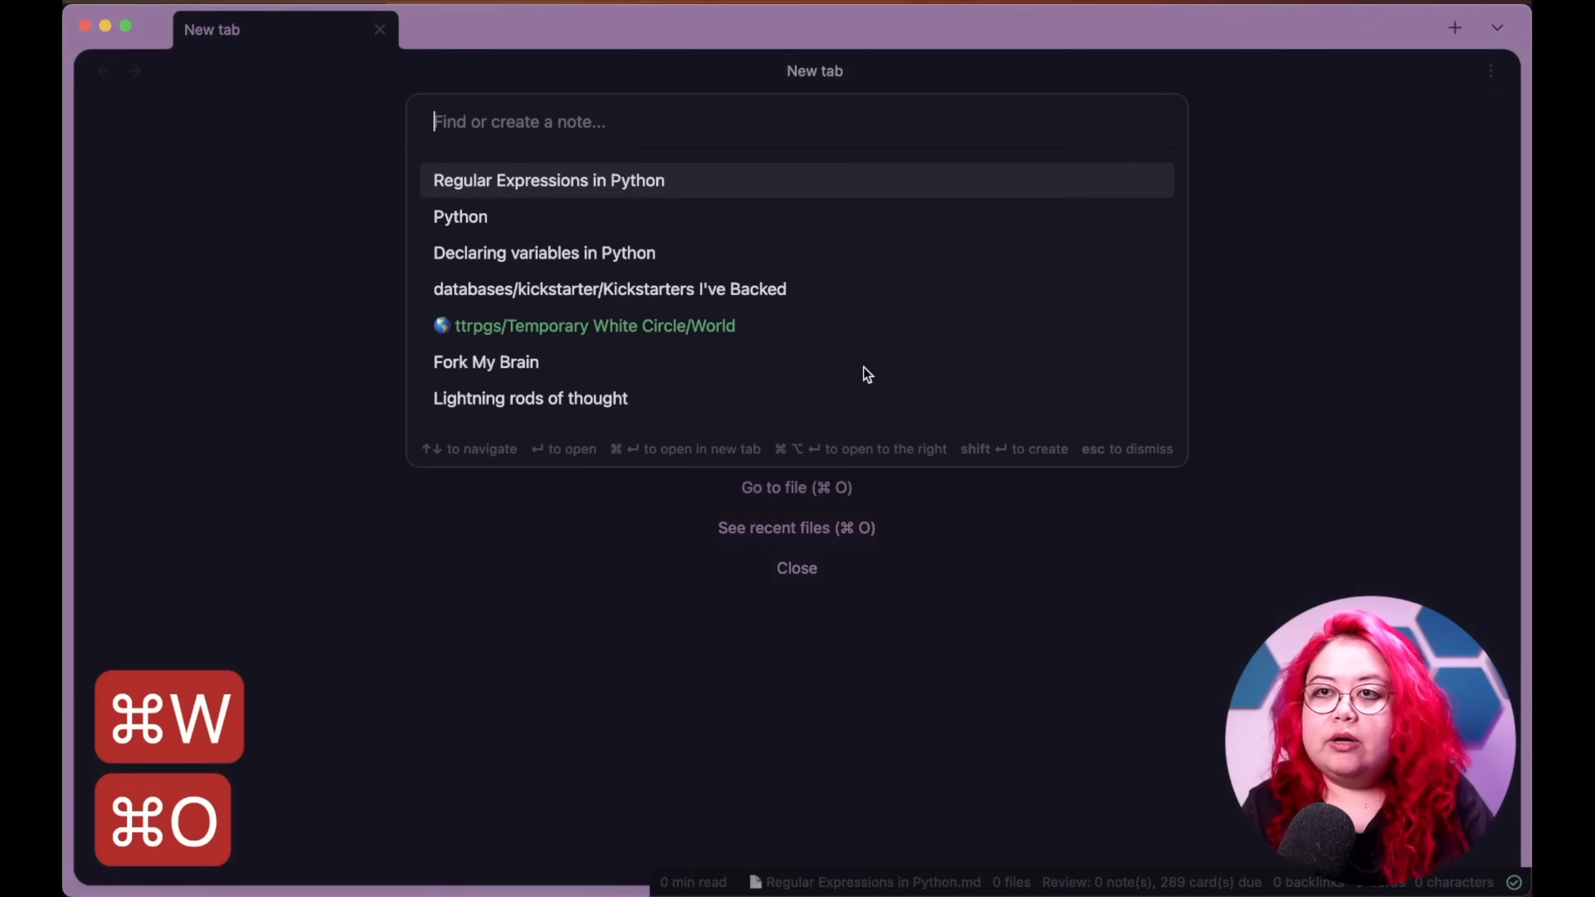
left_click(549, 180)
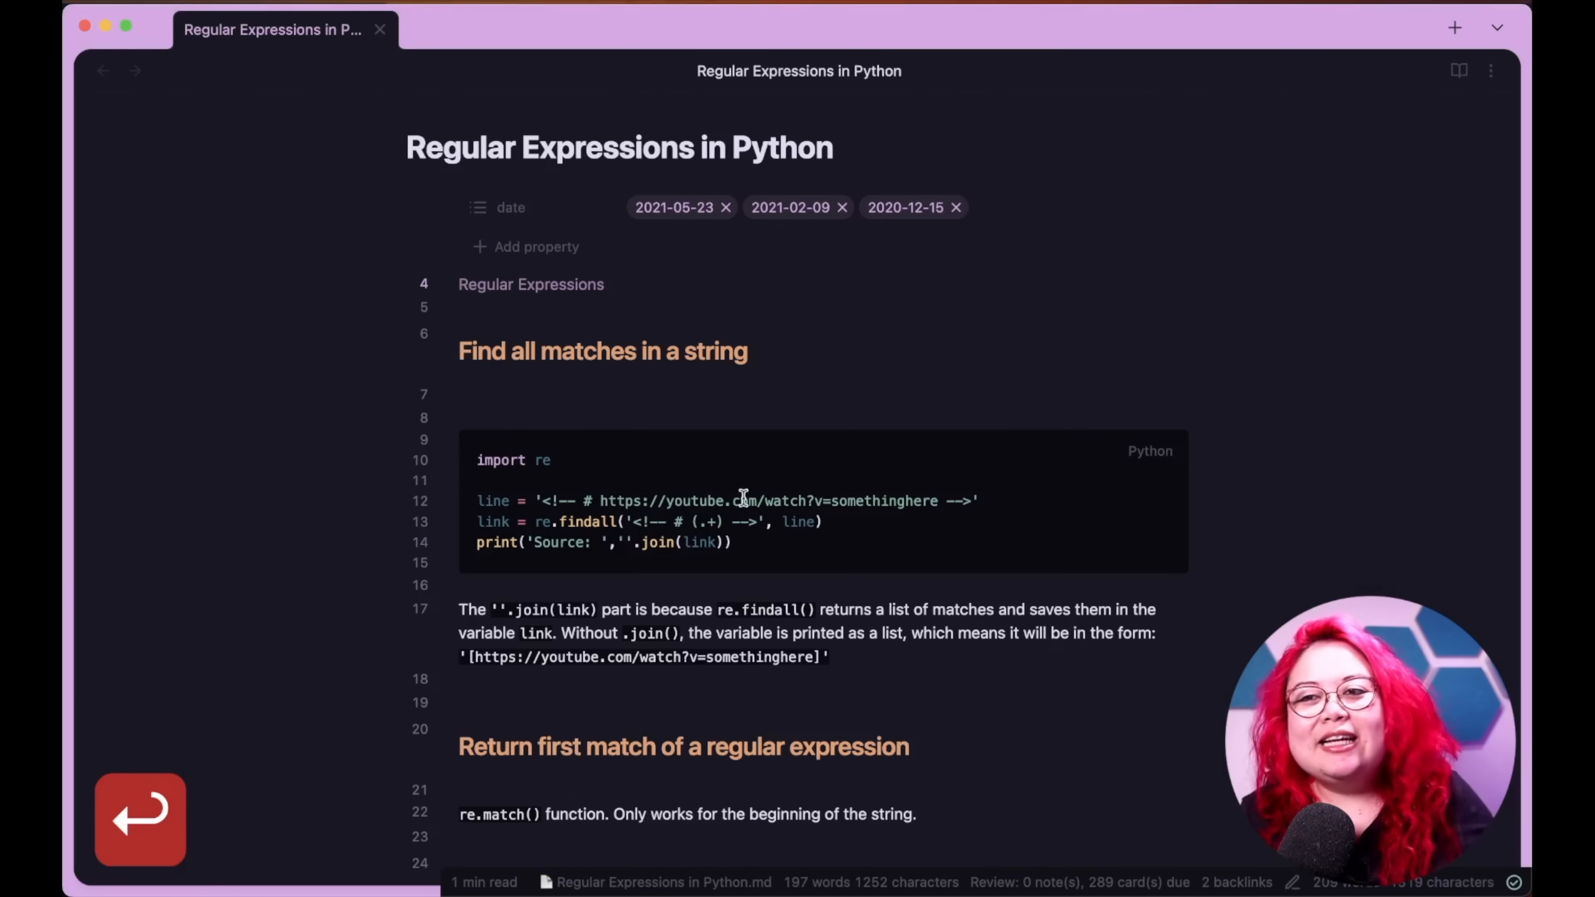
mouse_move(736, 536)
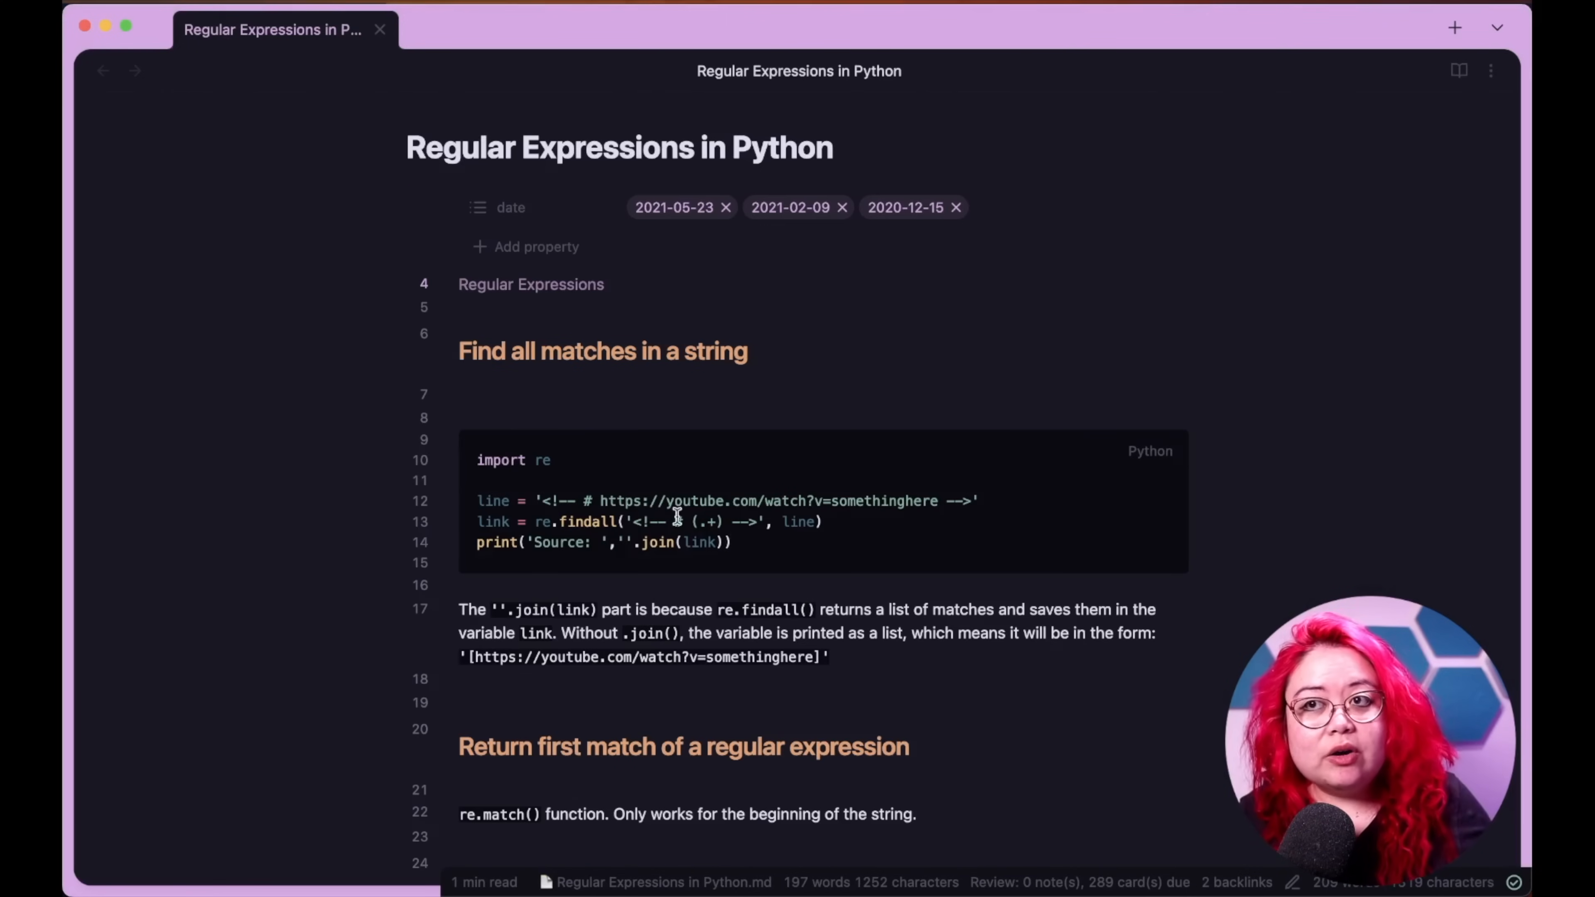
mouse_move(1089, 181)
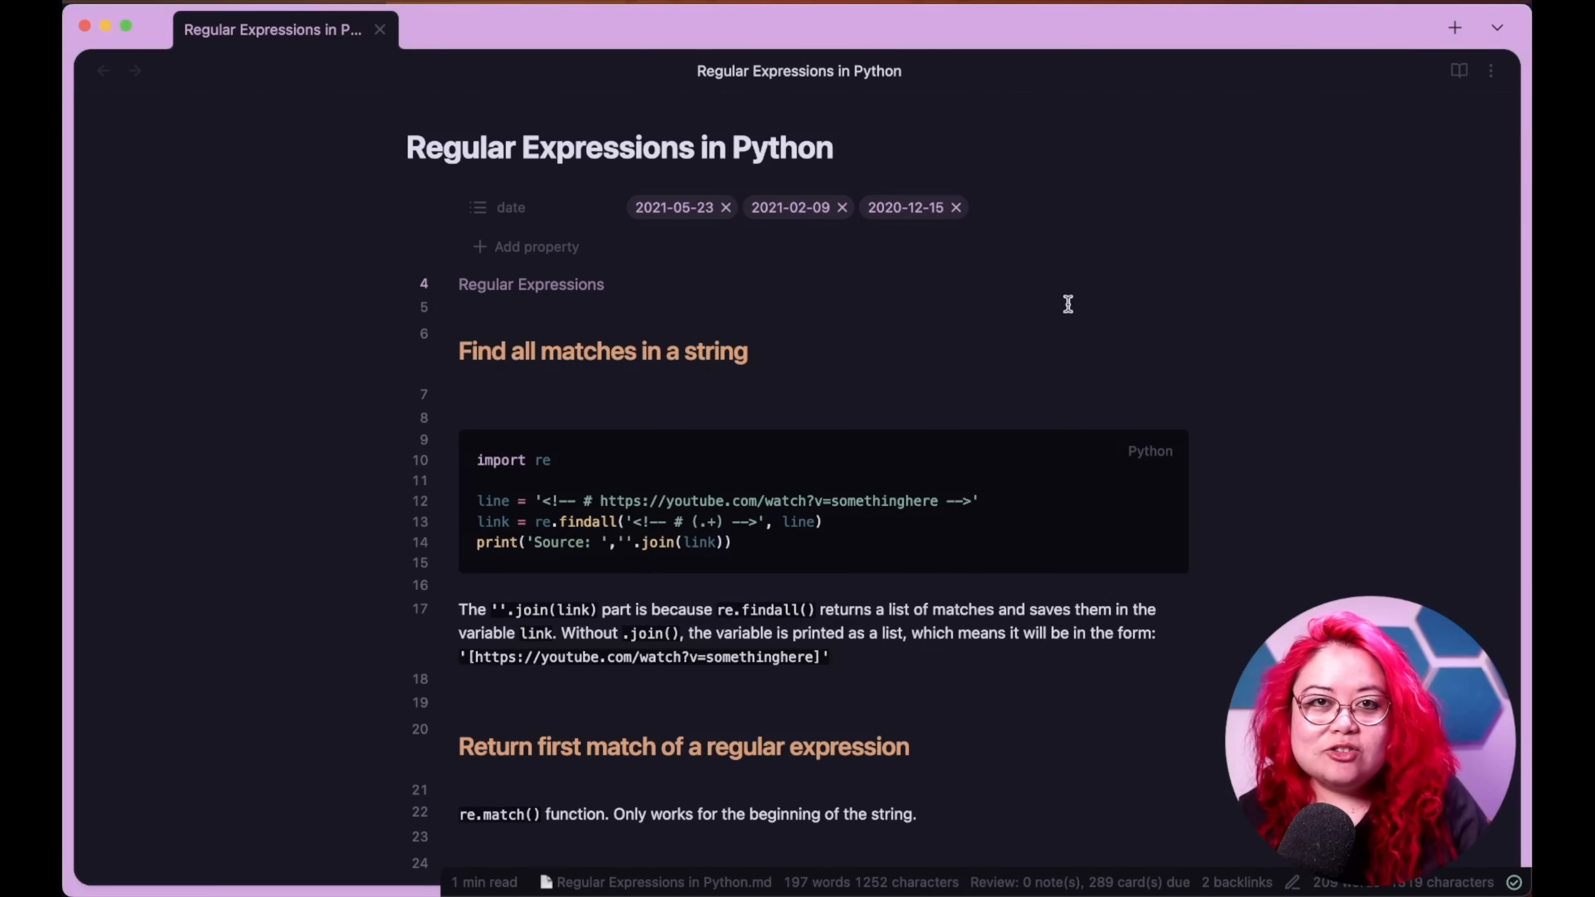
- Switch the Regular Expressions in Python note to Source mode showing raw Markdown
key("cmd+alt+s")
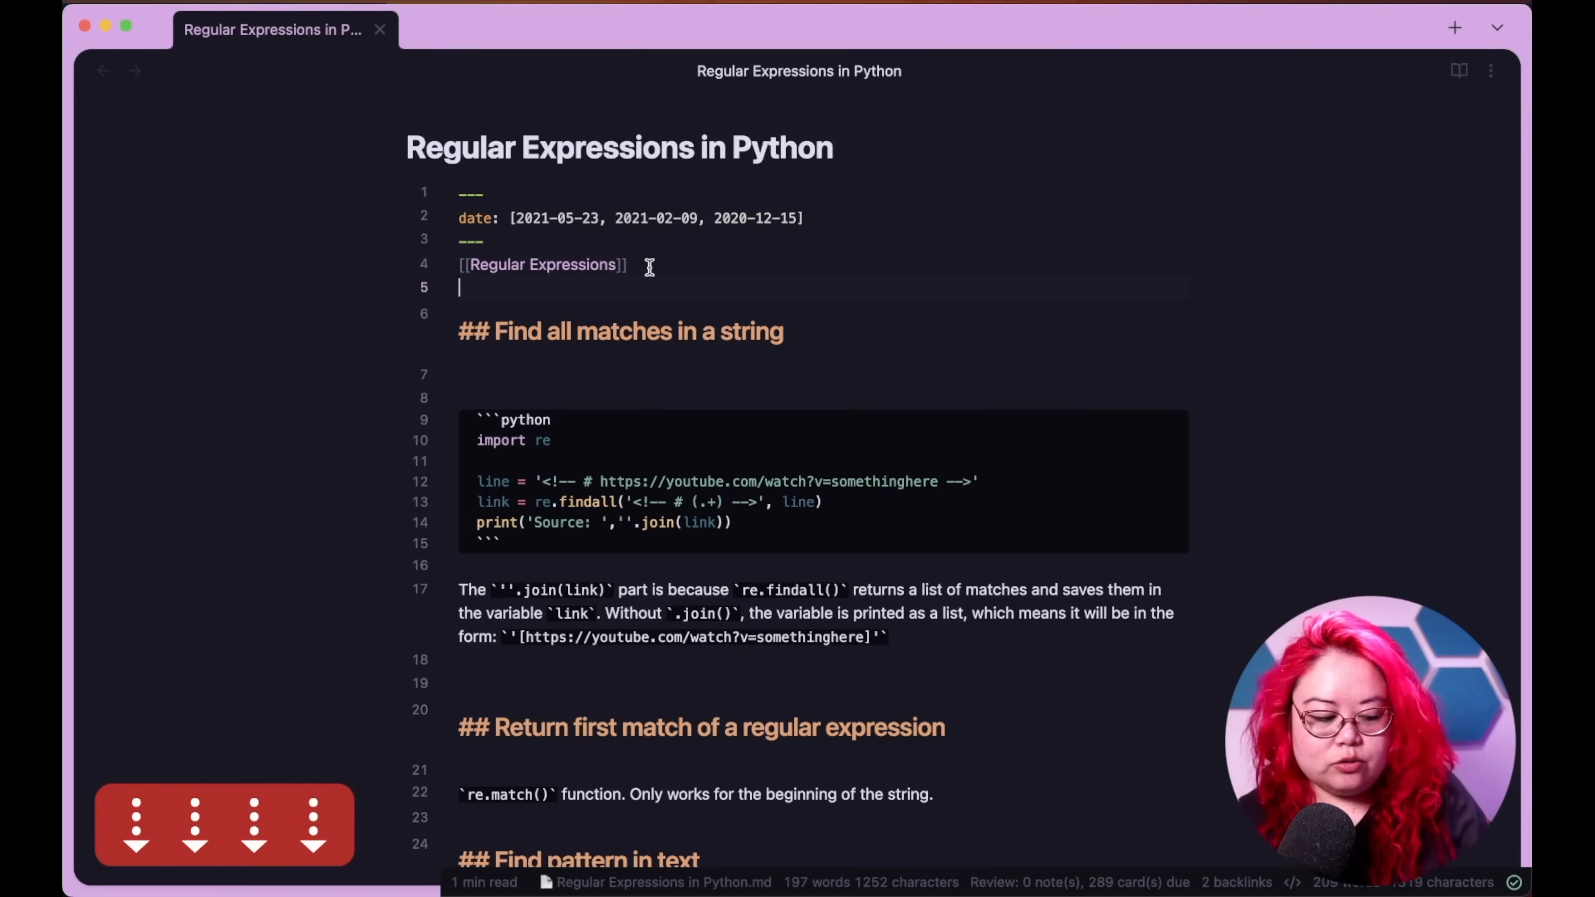
mouse_move(969, 236)
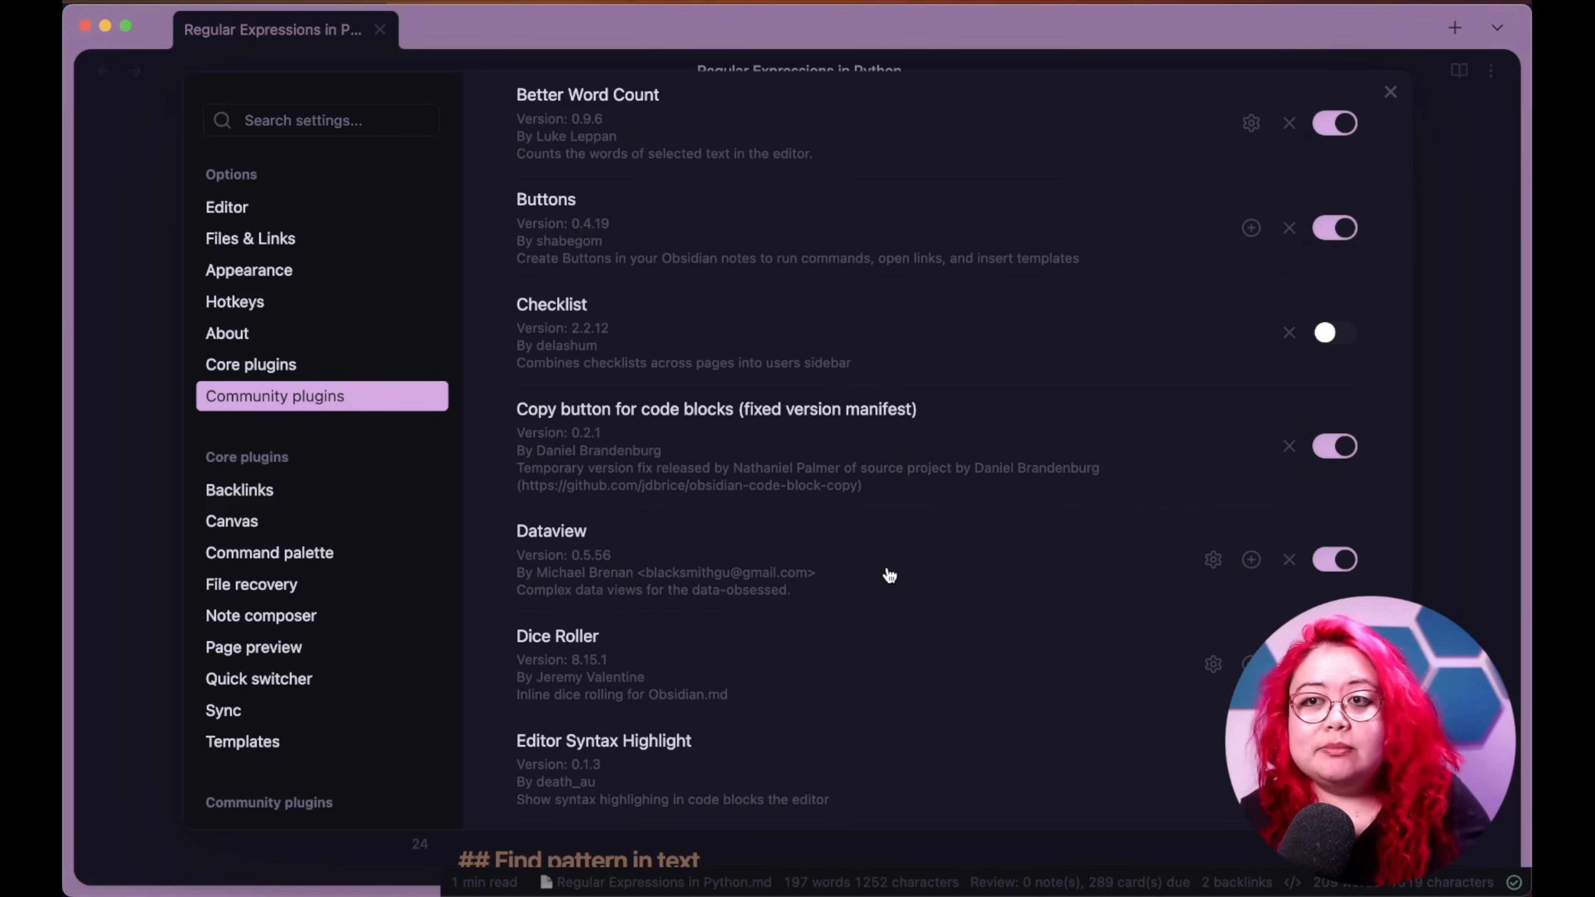
scroll("down", 3)
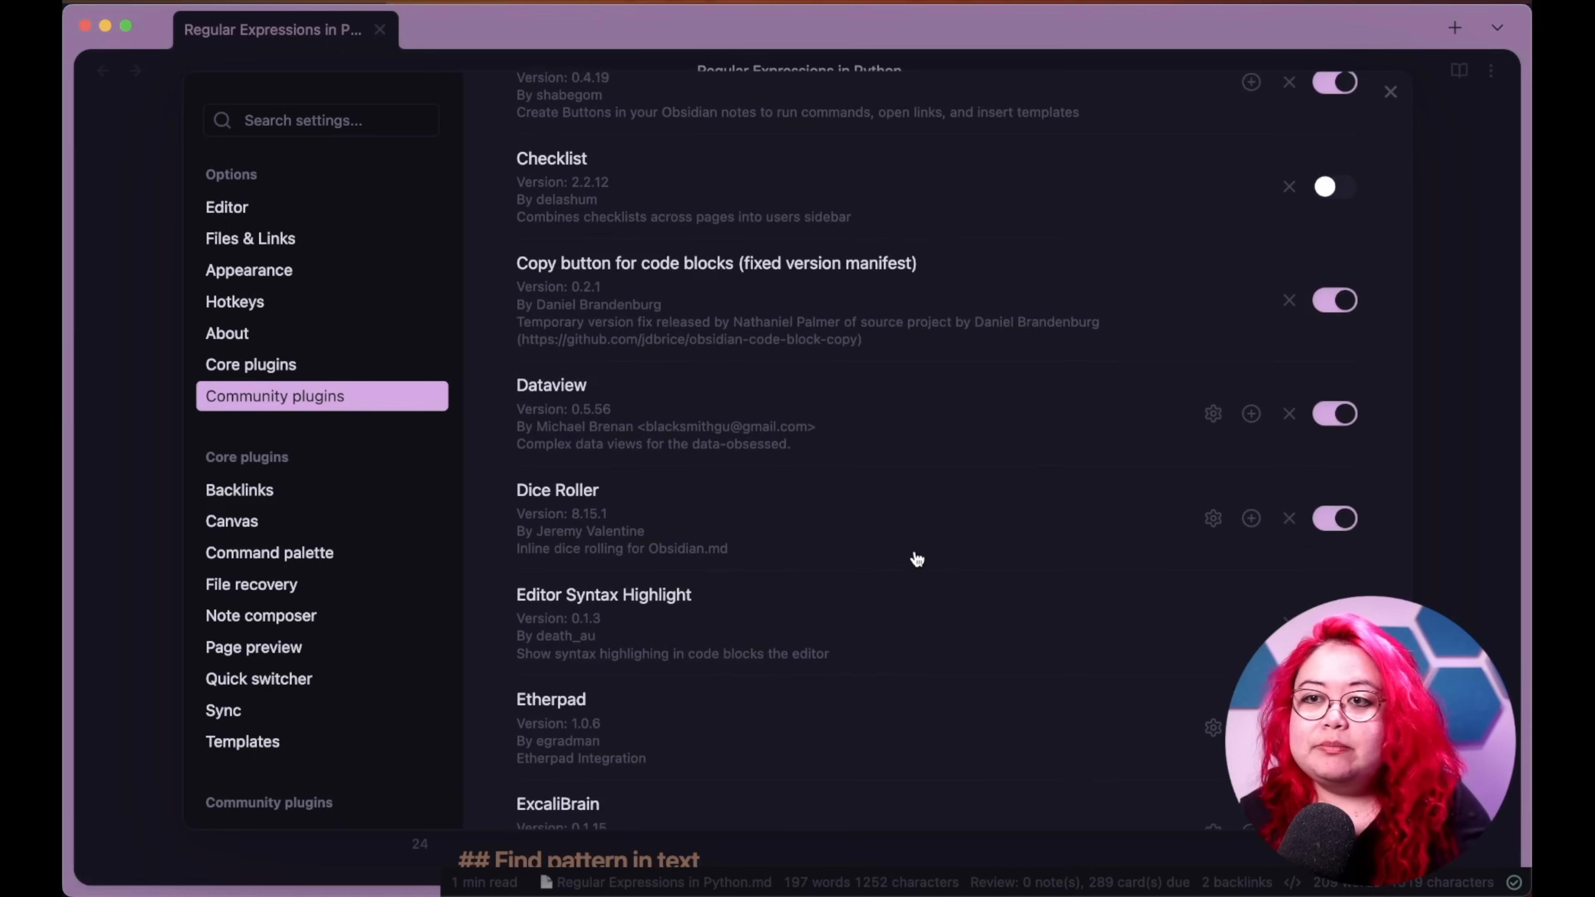
scroll("down", 3)
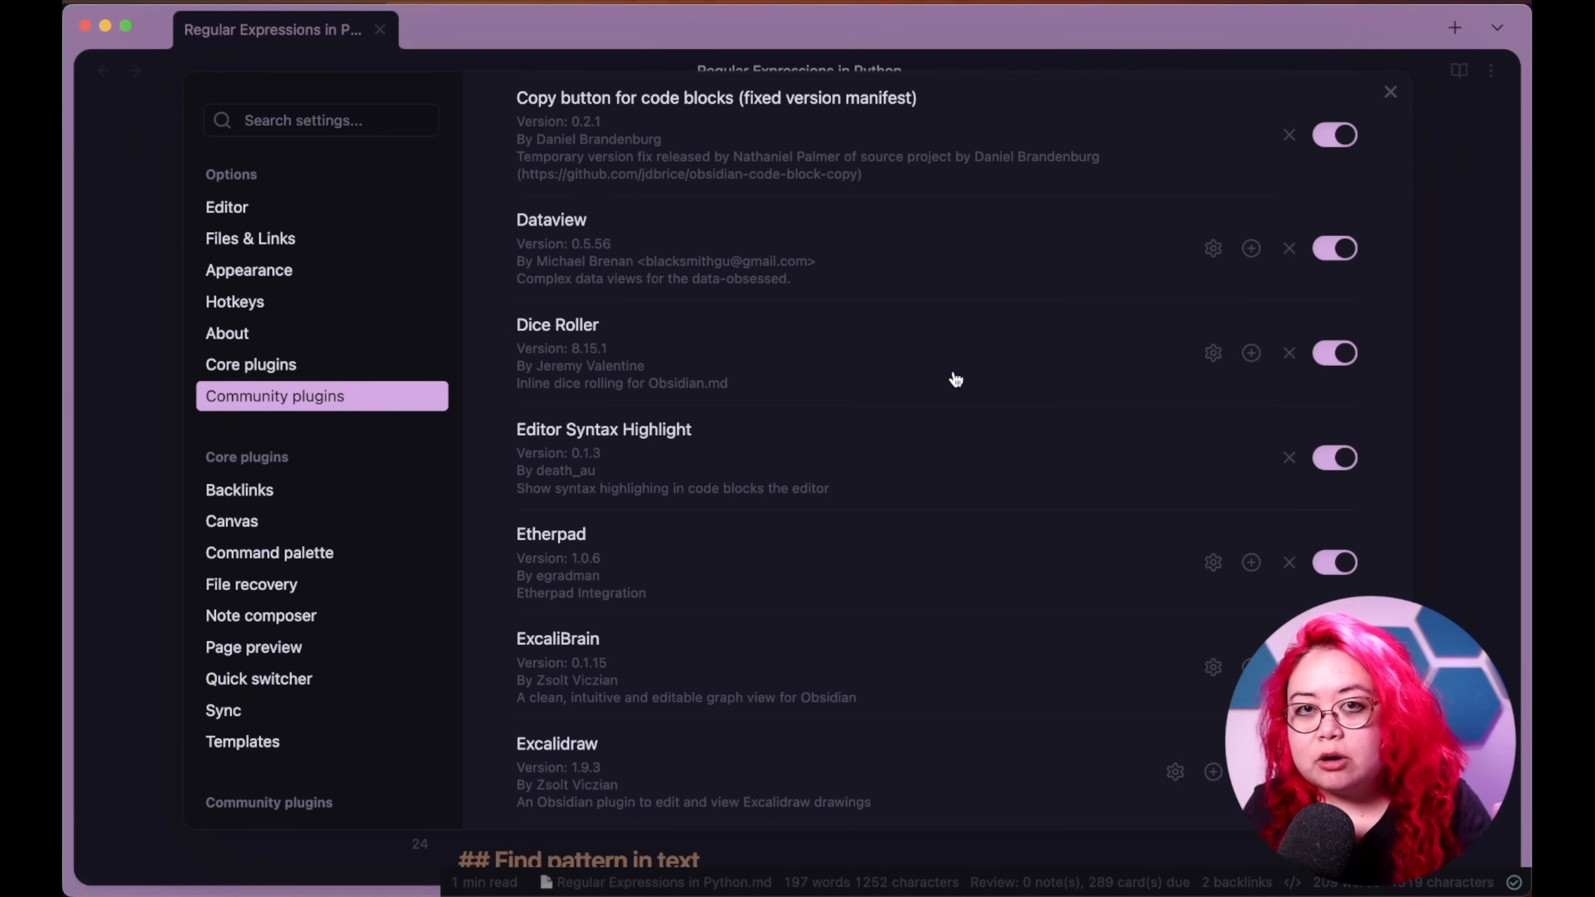
mouse_move(967, 440)
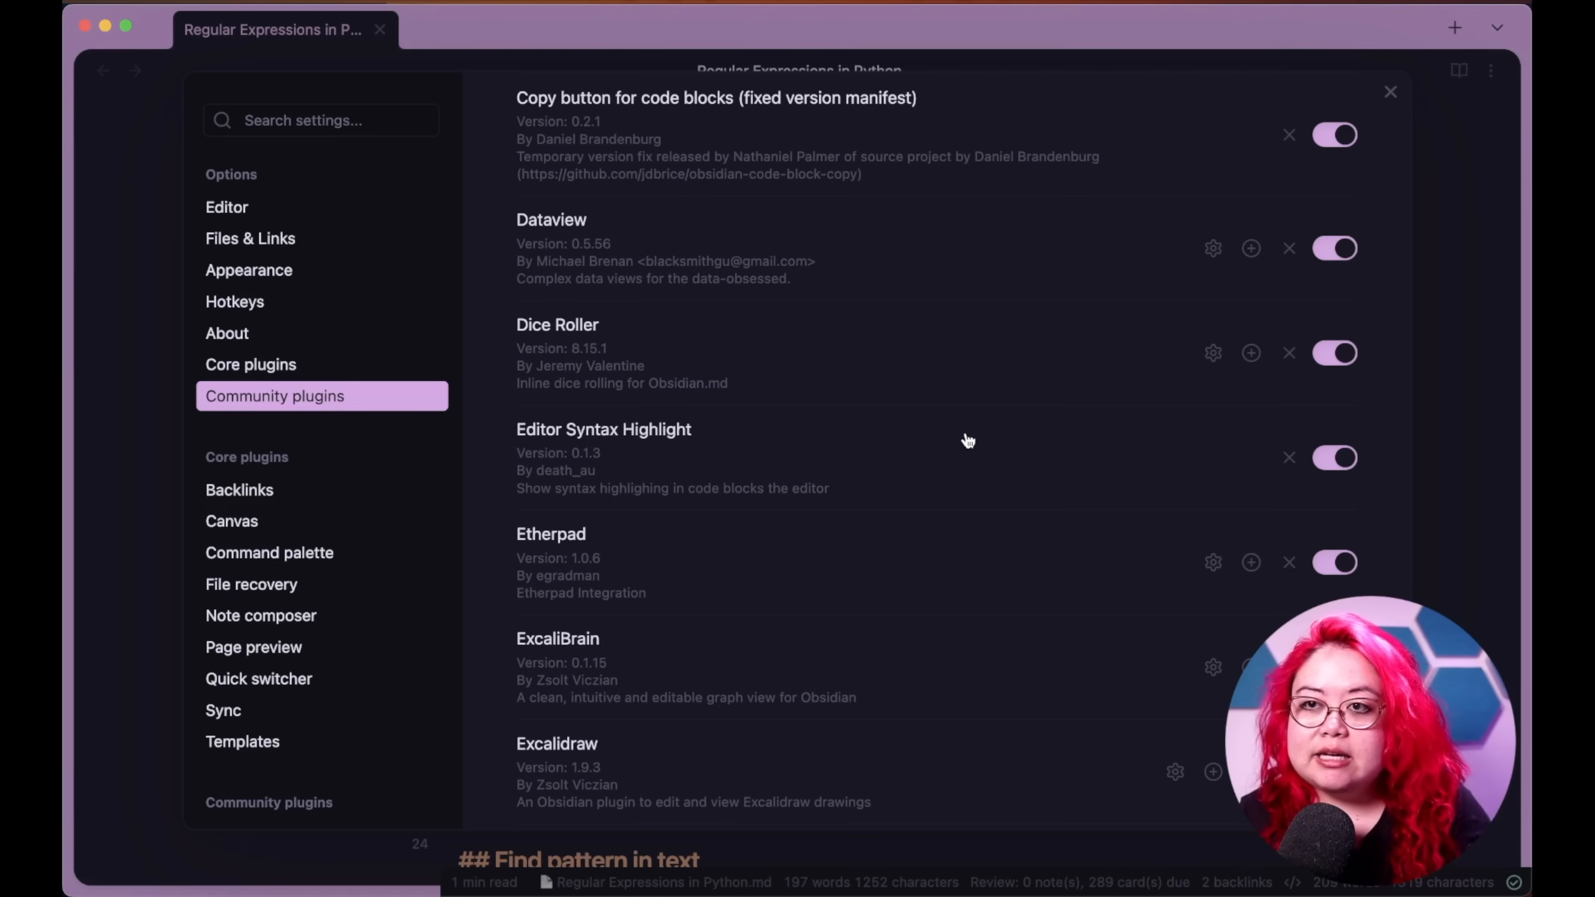
mouse_move(982, 344)
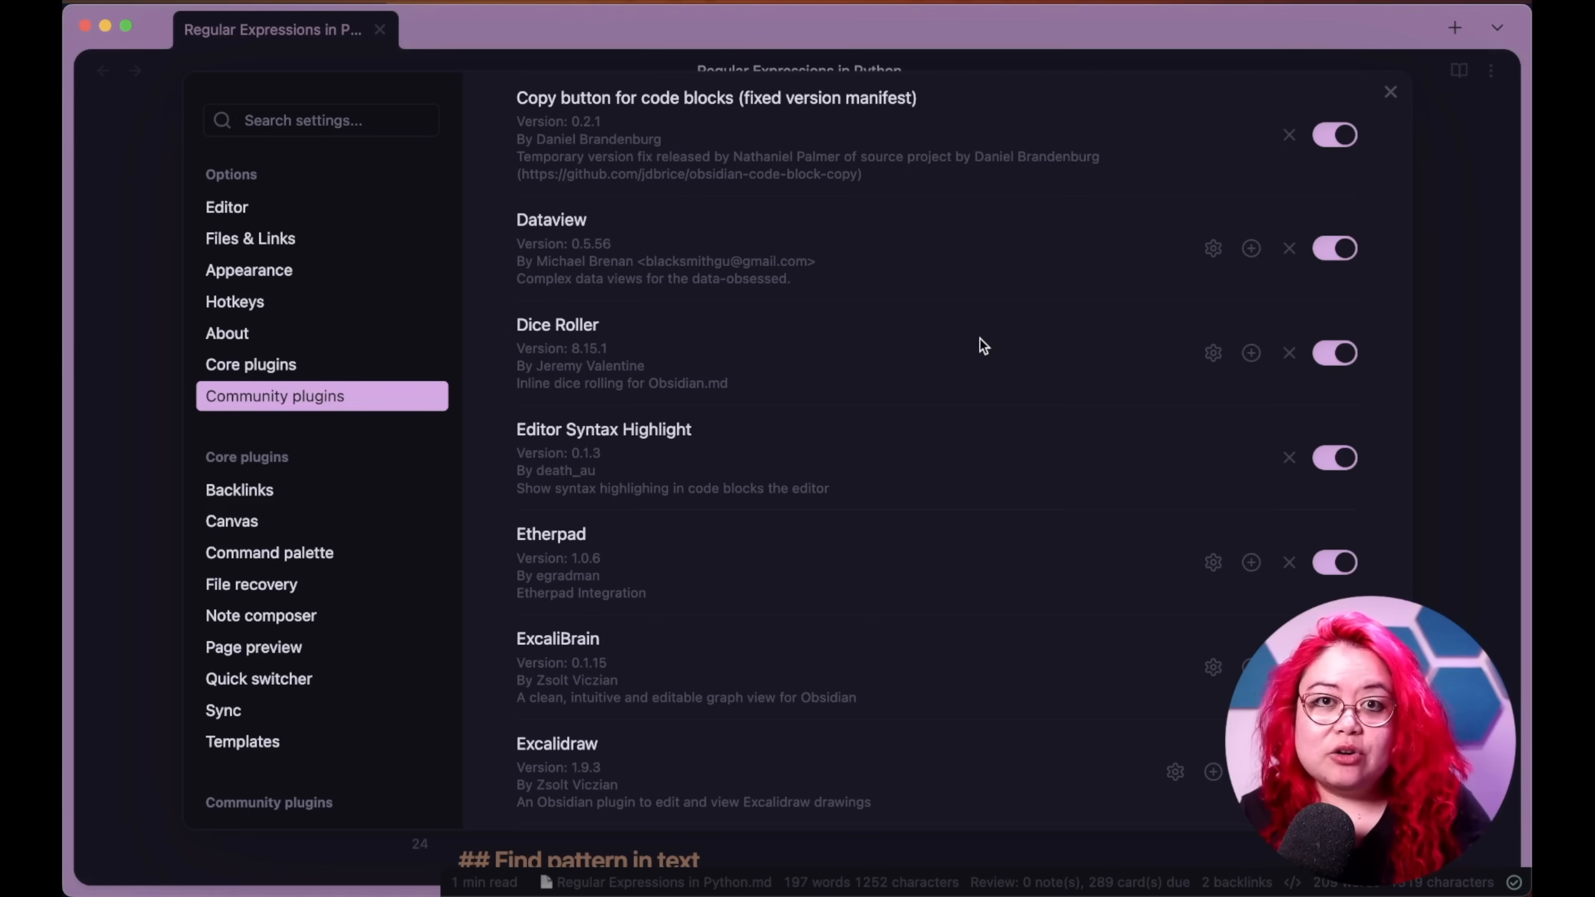
mouse_move(1033, 353)
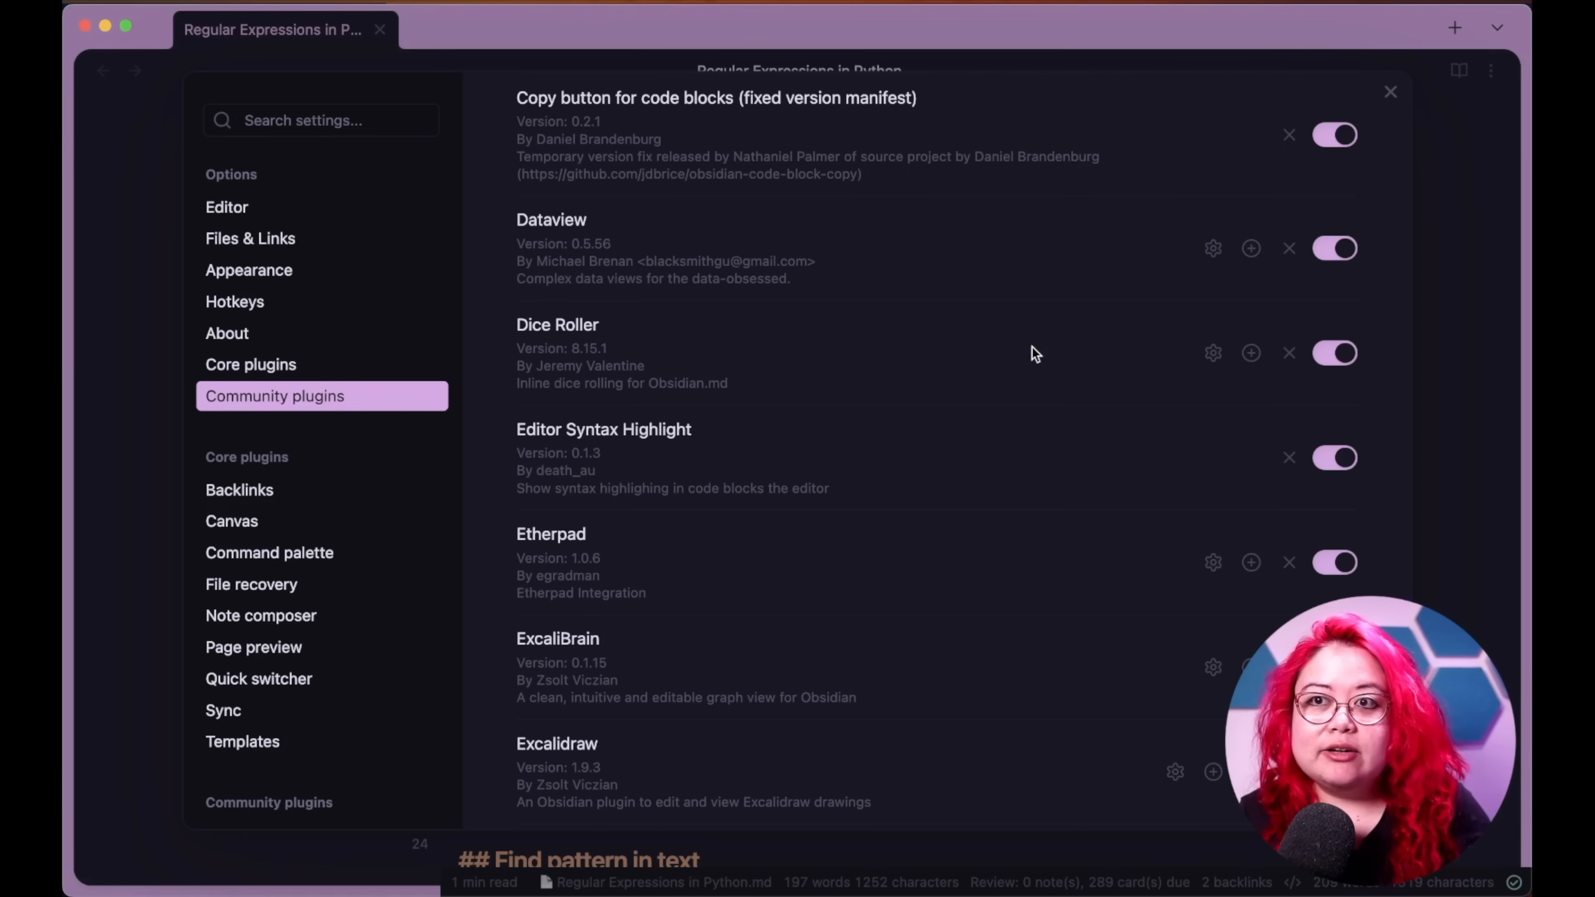
mouse_move(1046, 381)
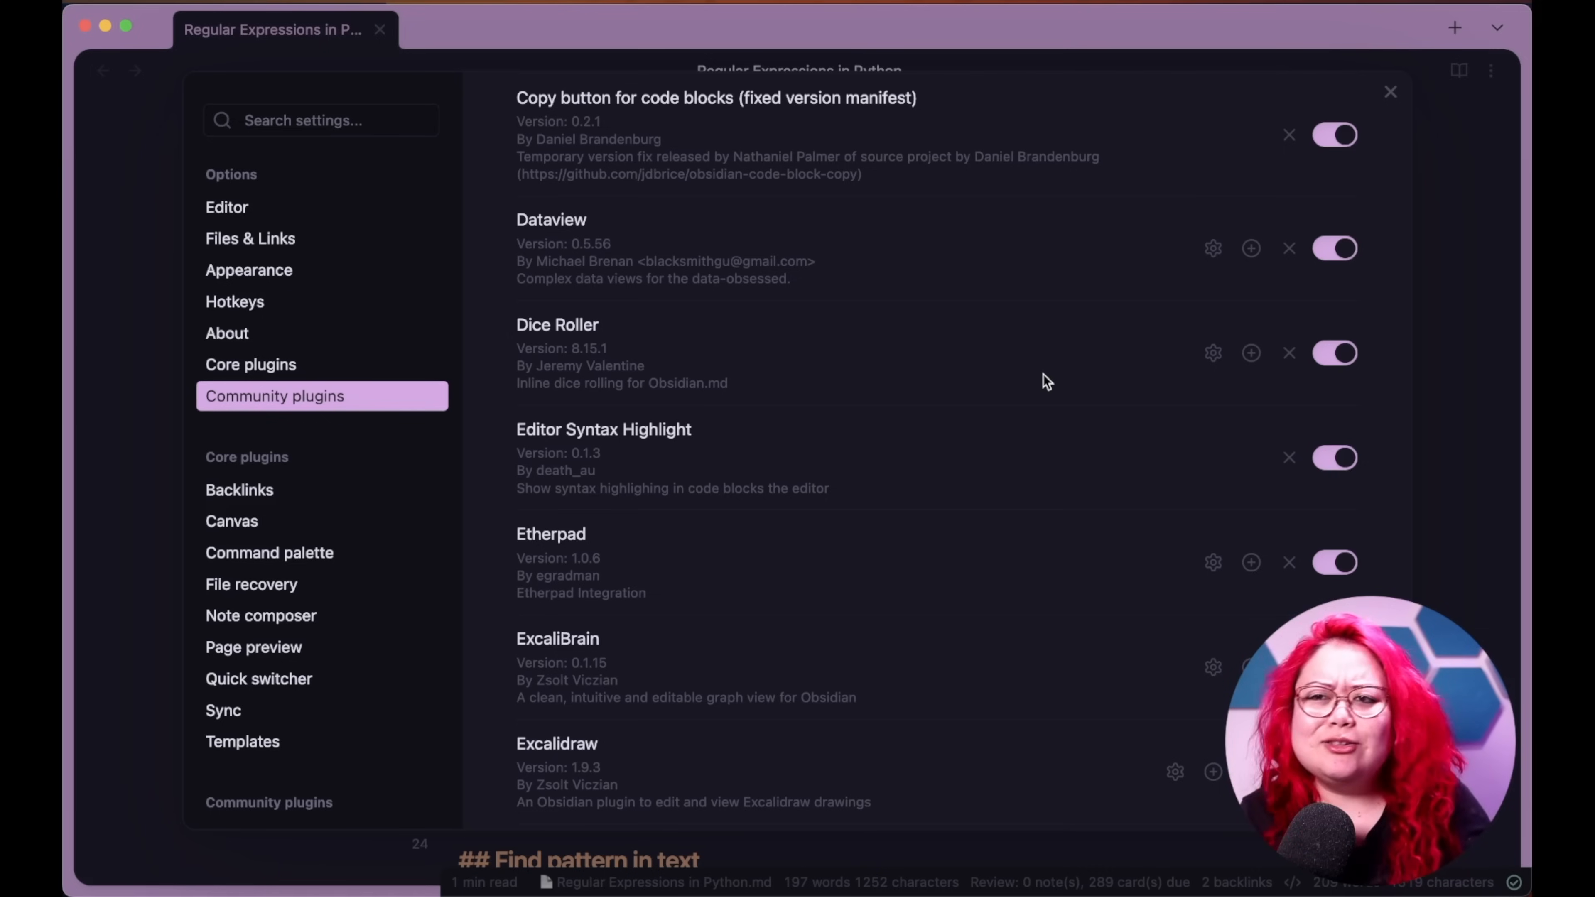
scroll("down", 3)
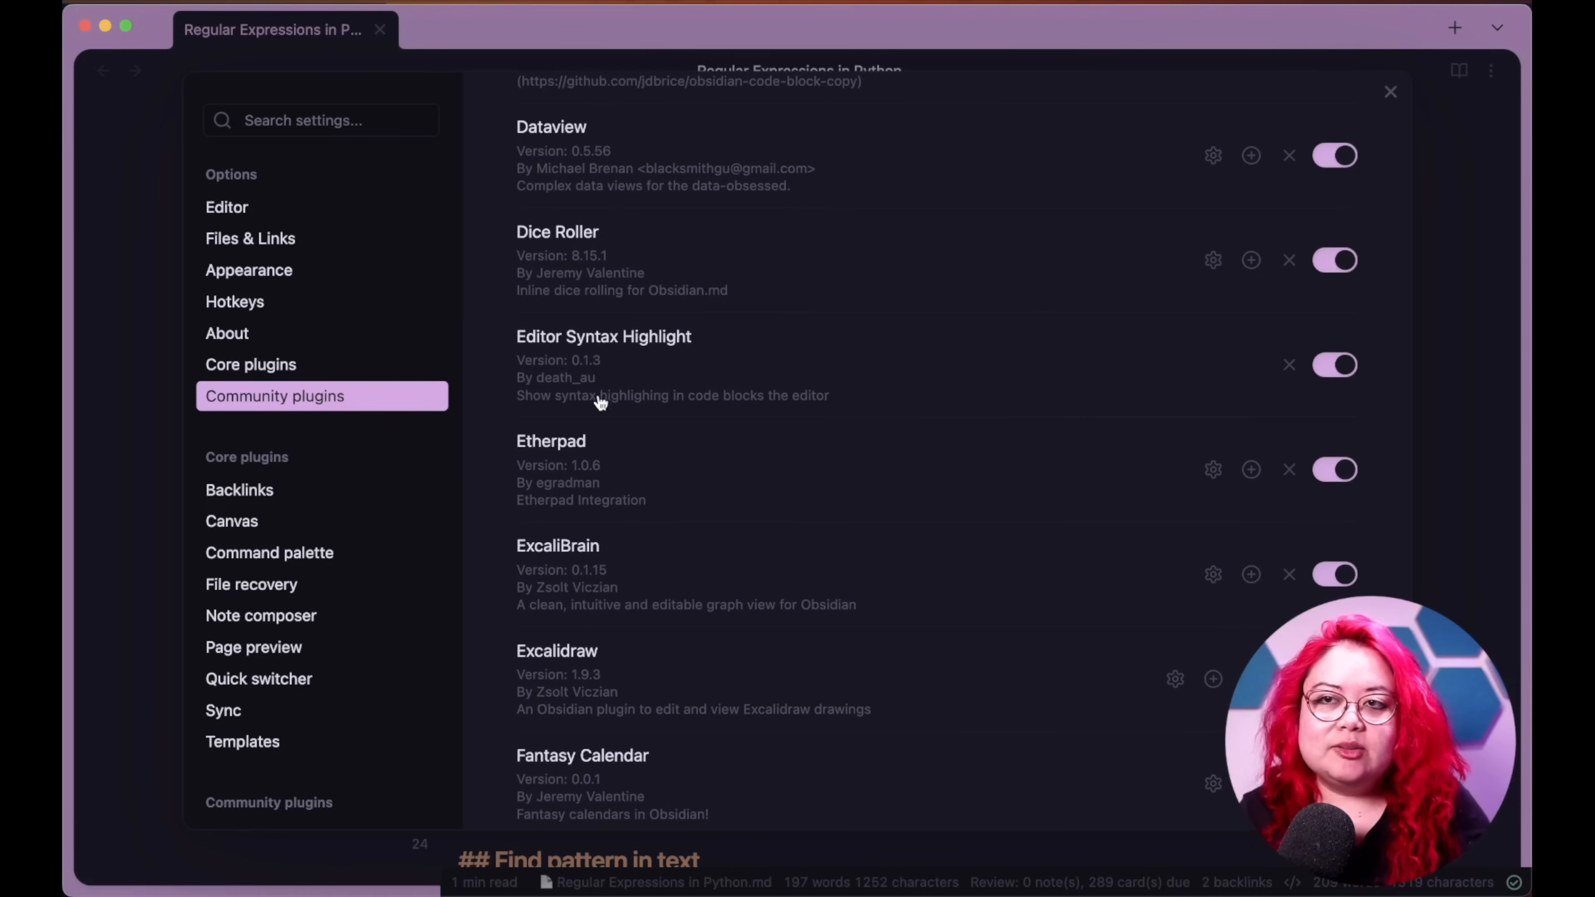
scroll("down", 3)
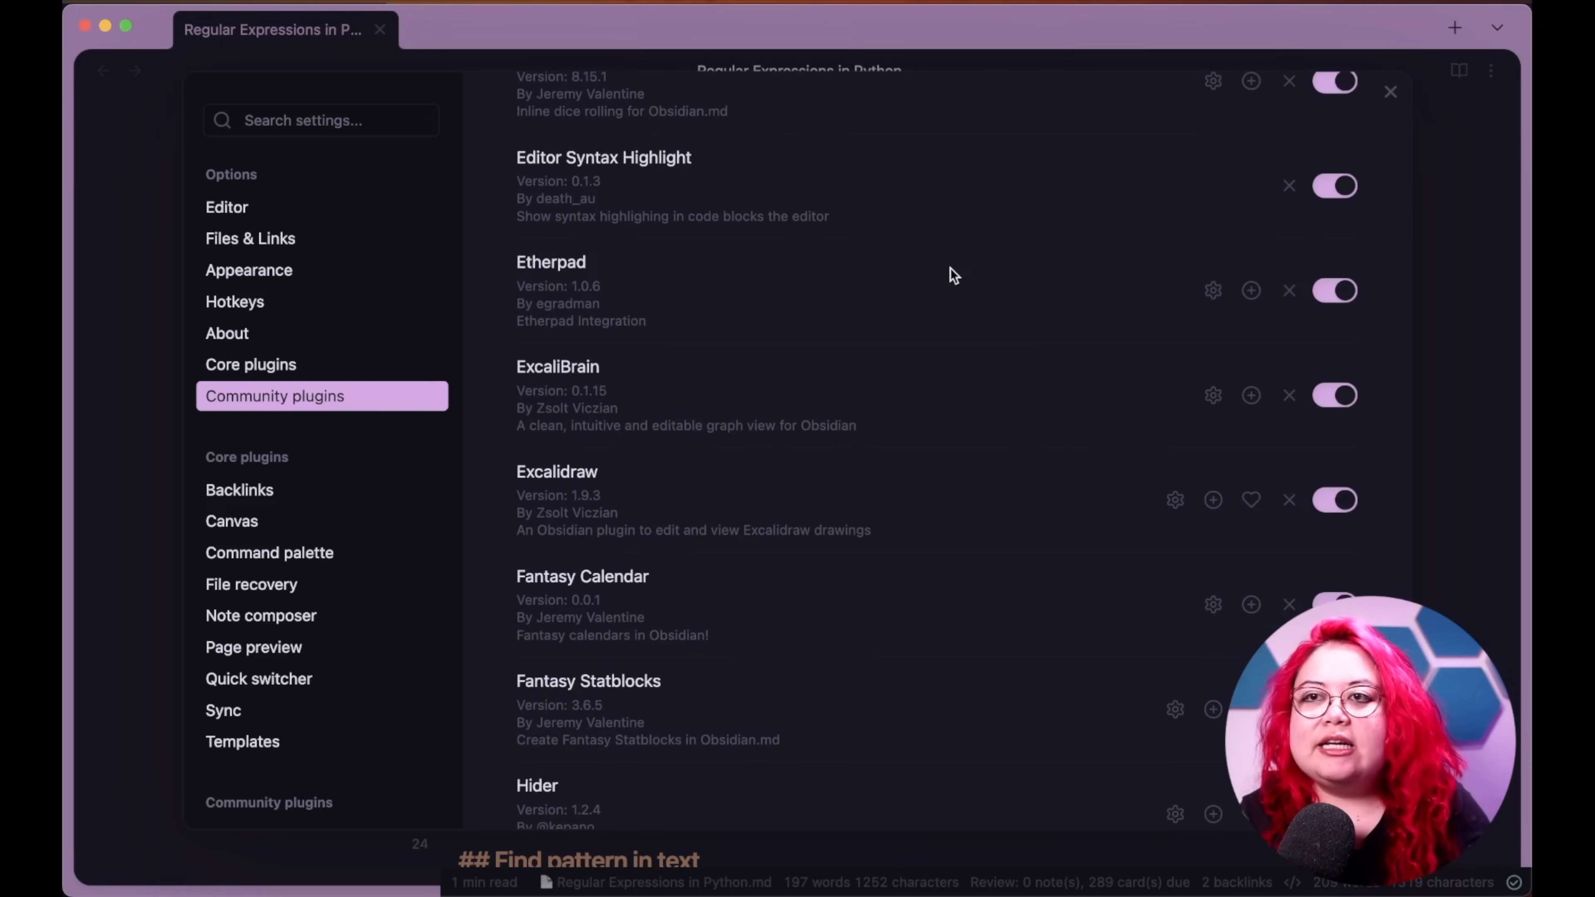
mouse_move(974, 314)
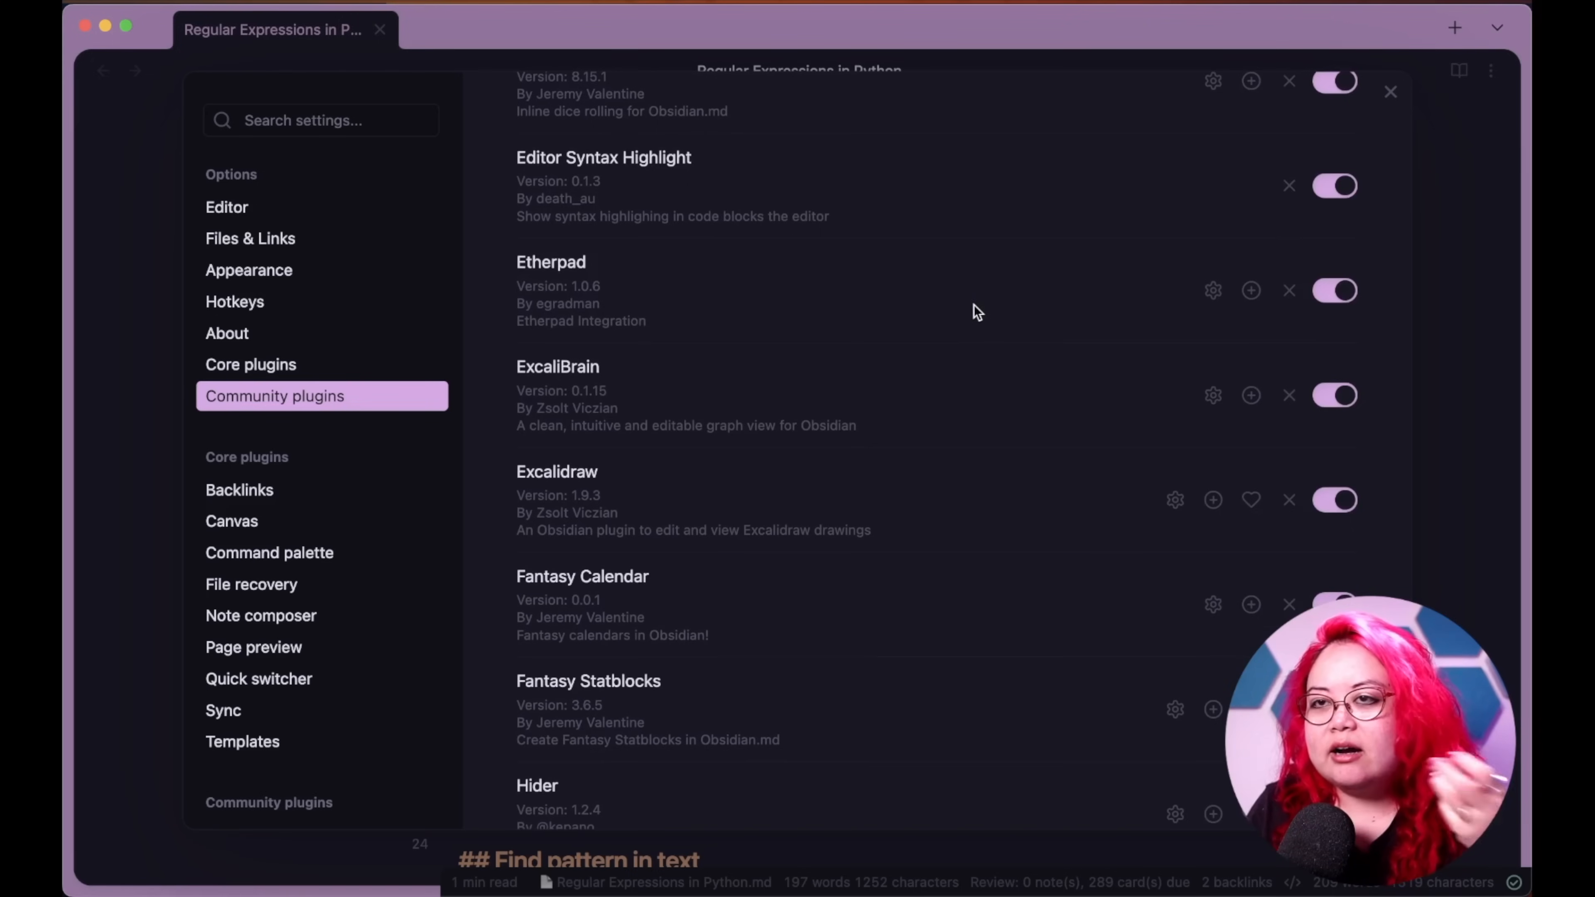
mouse_move(787, 298)
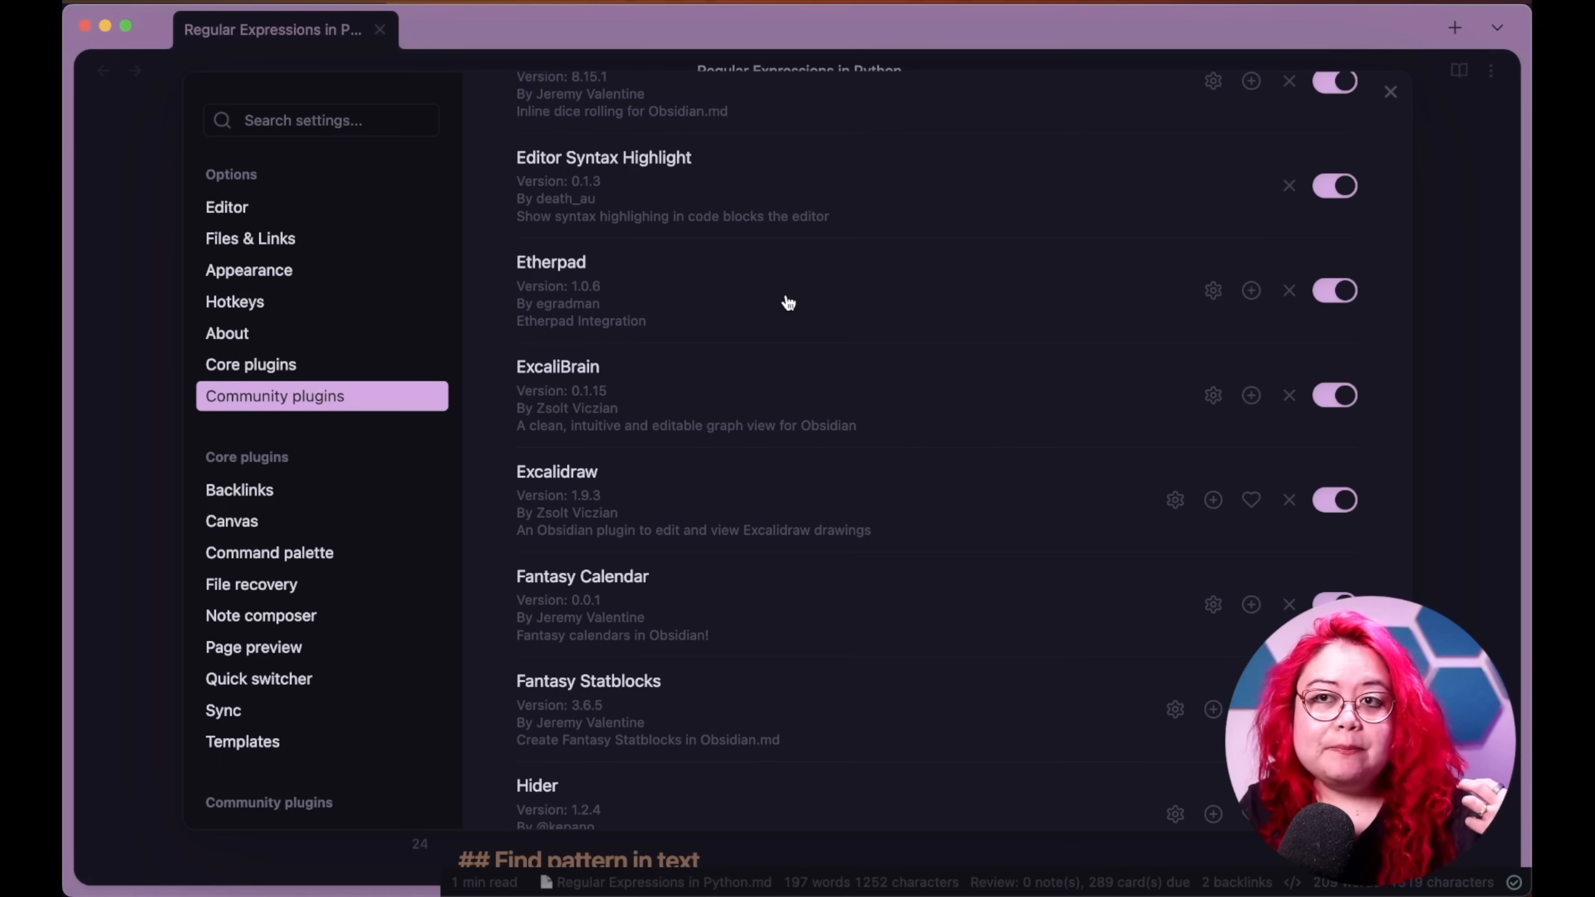
mouse_move(792, 308)
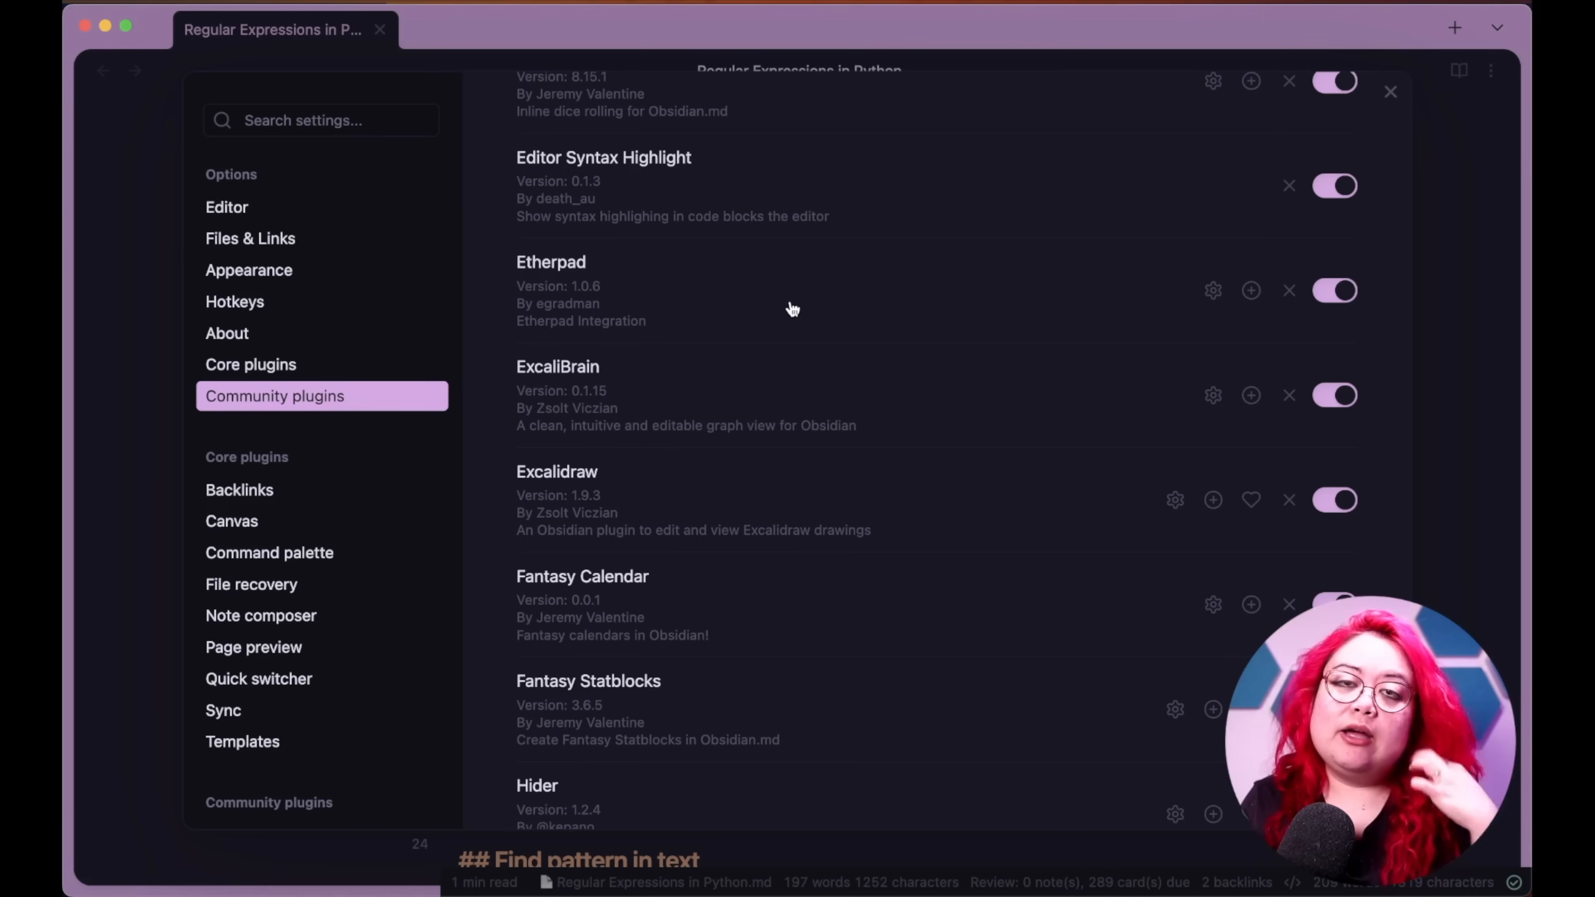
mouse_move(794, 312)
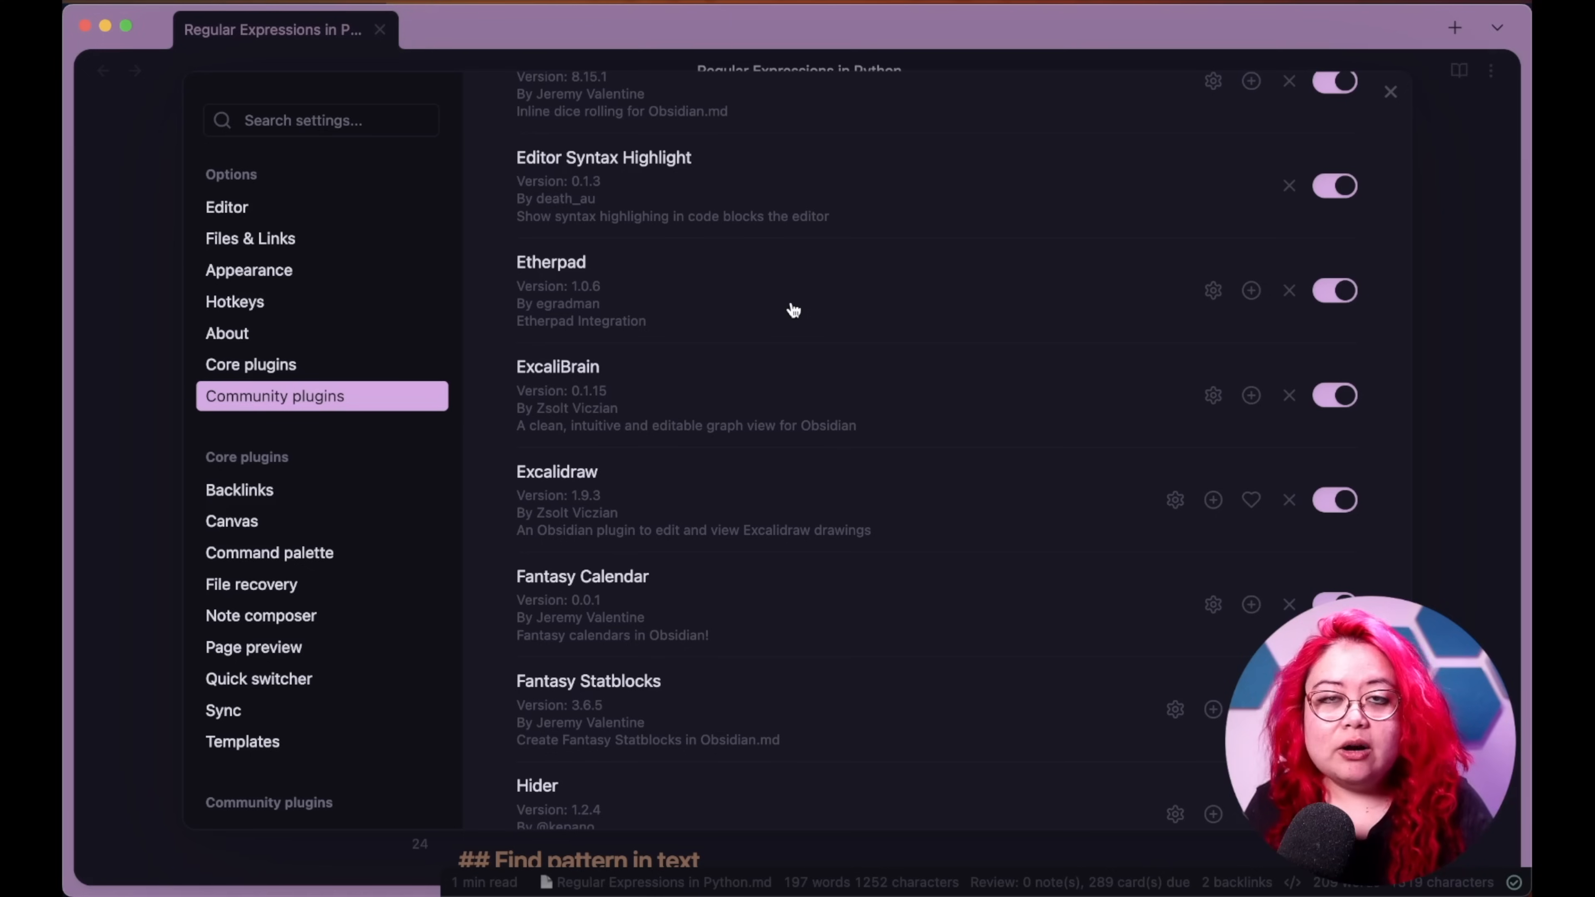
mouse_move(802, 308)
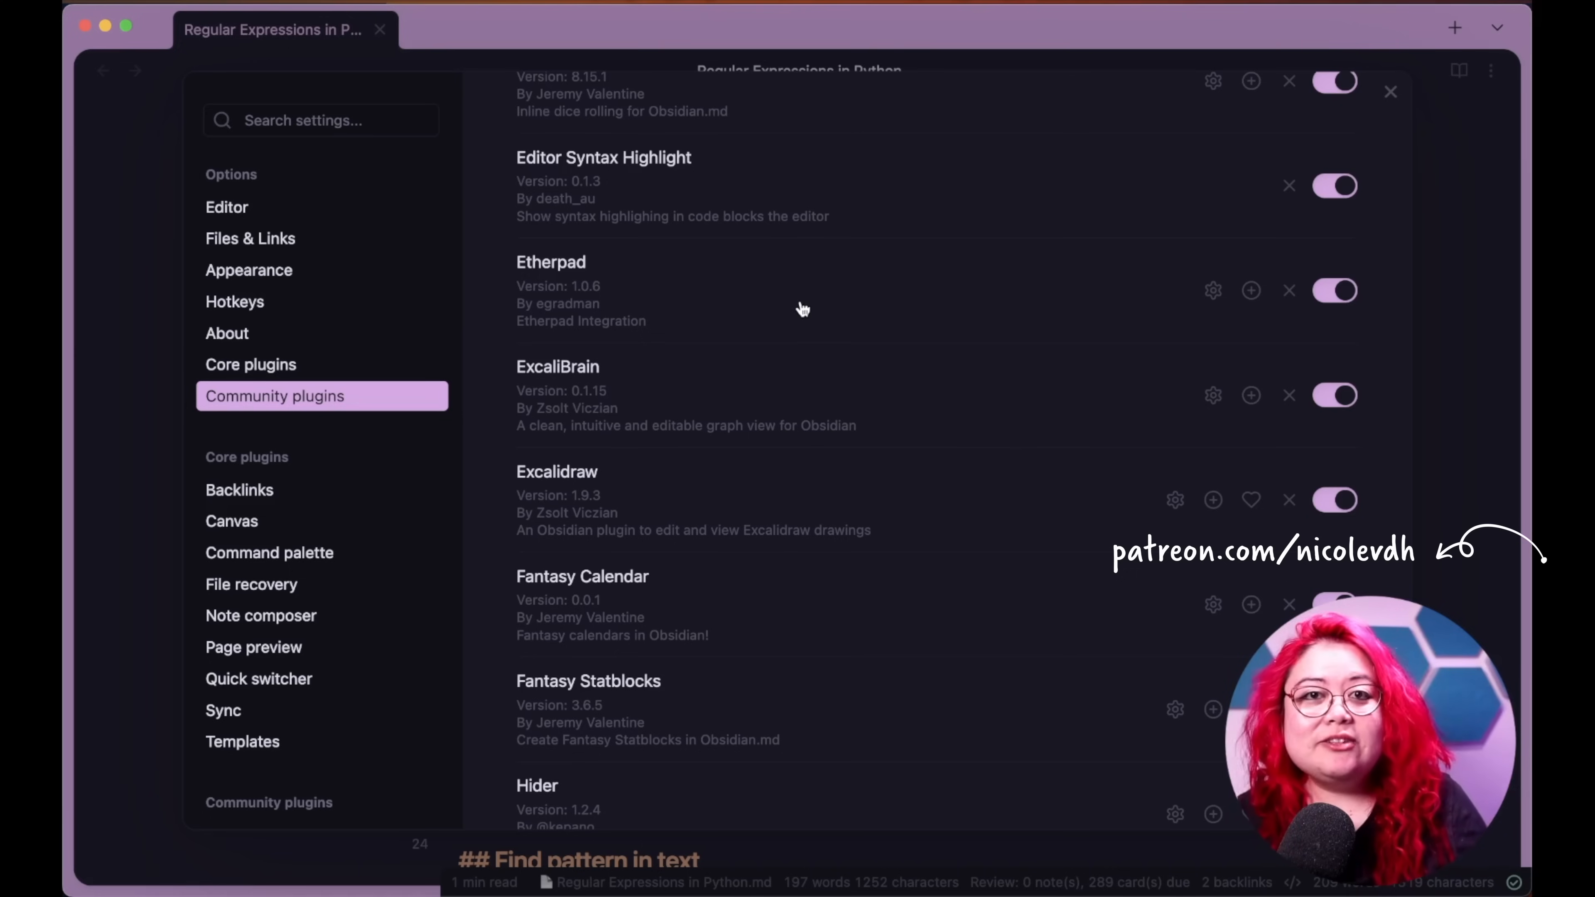
mouse_move(816, 349)
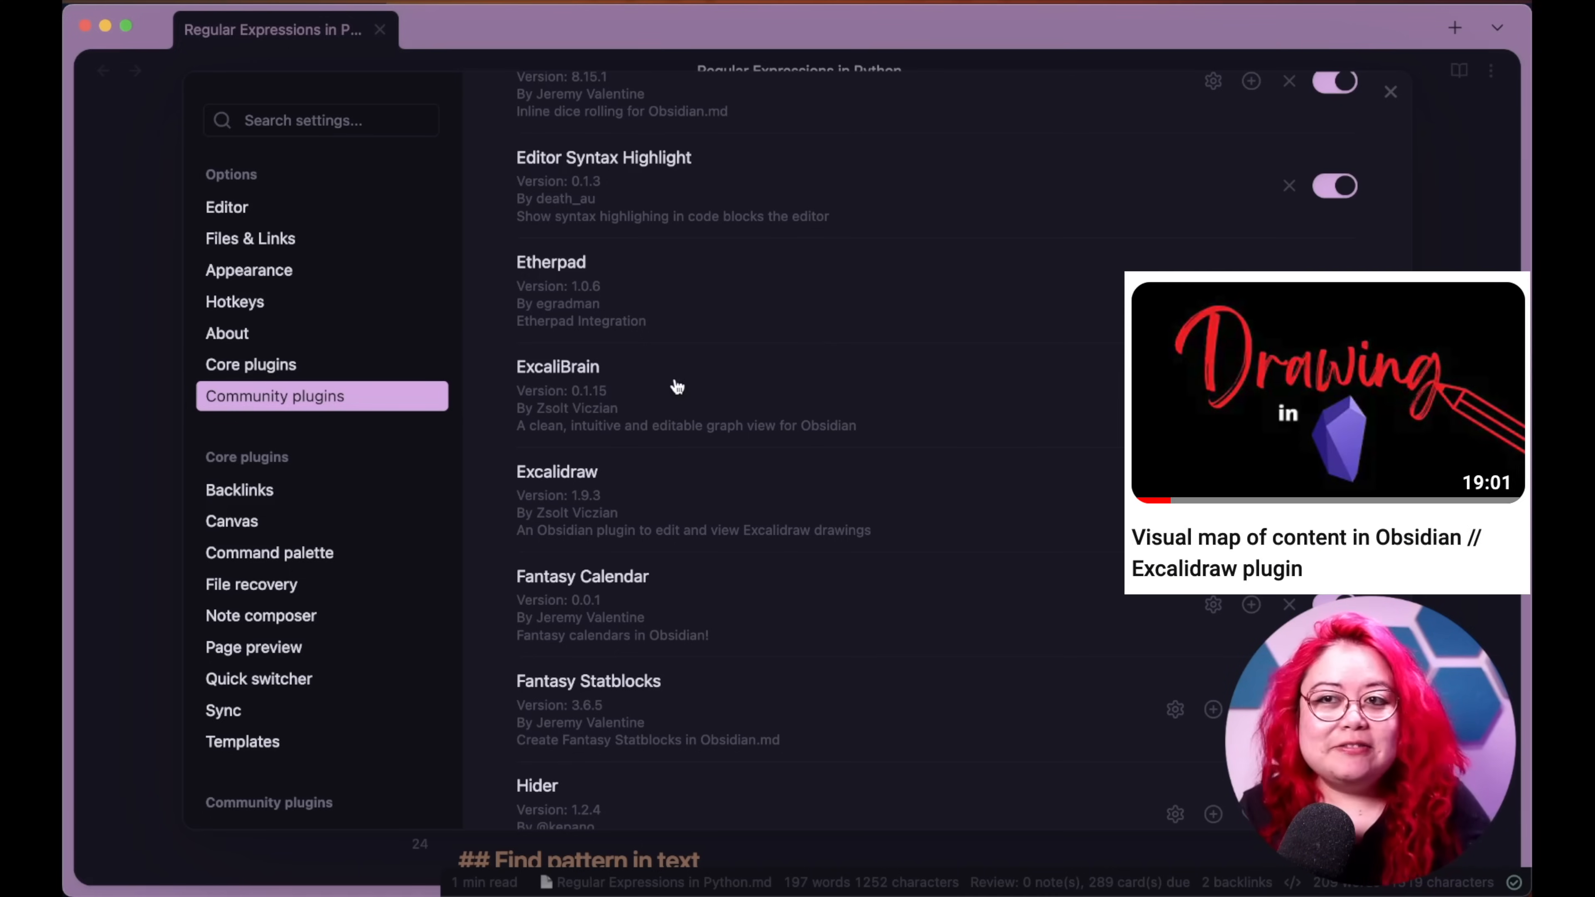
scroll("down", 3)
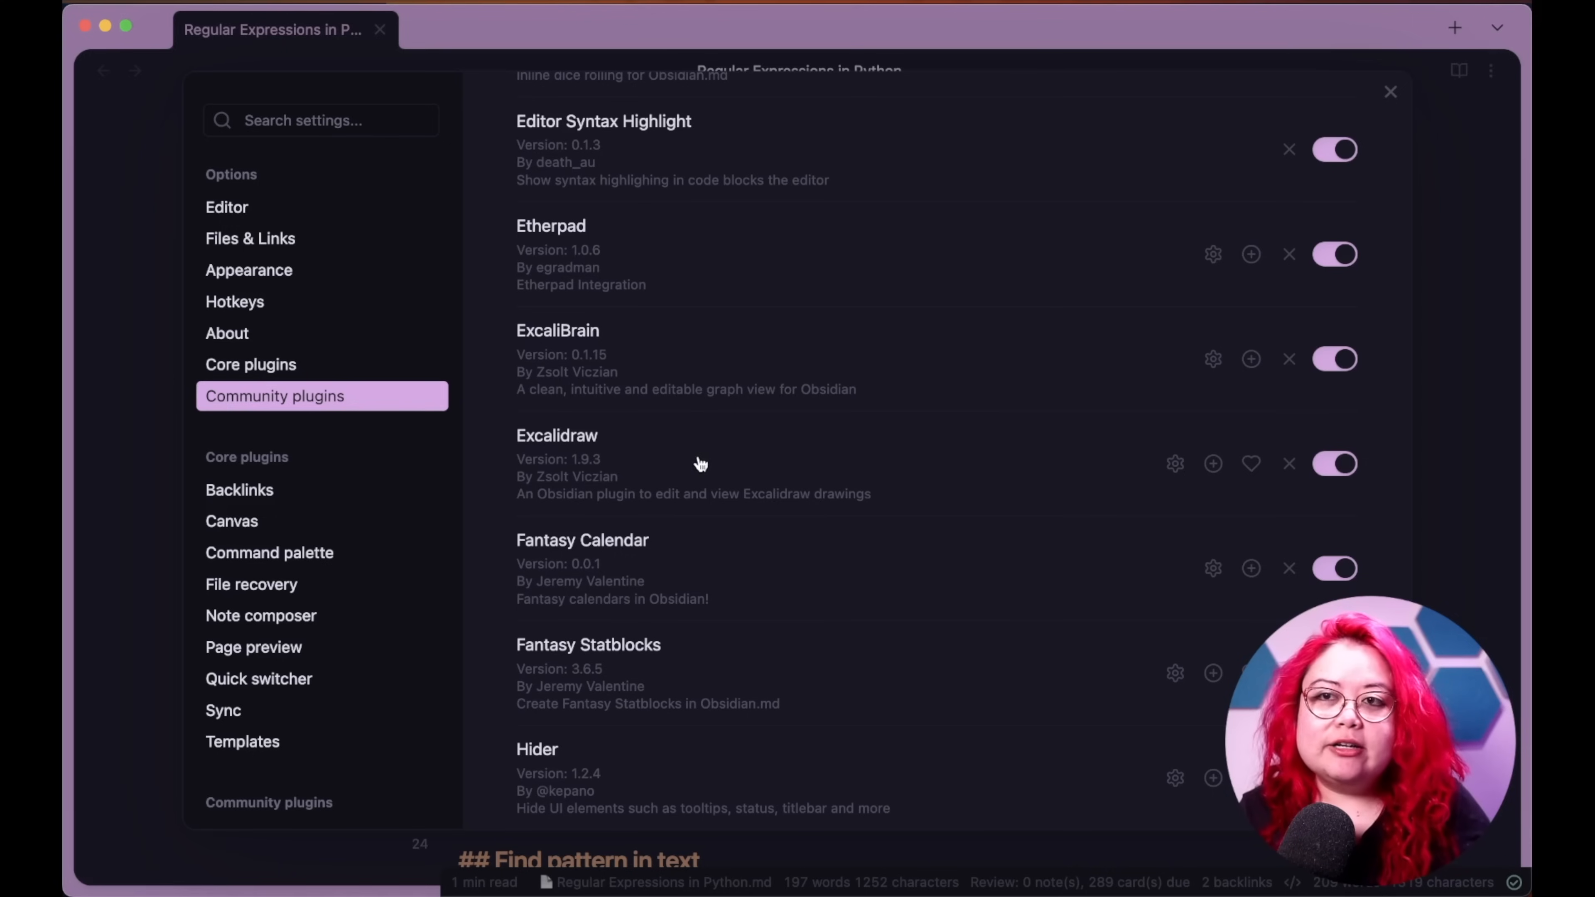
mouse_move(648, 444)
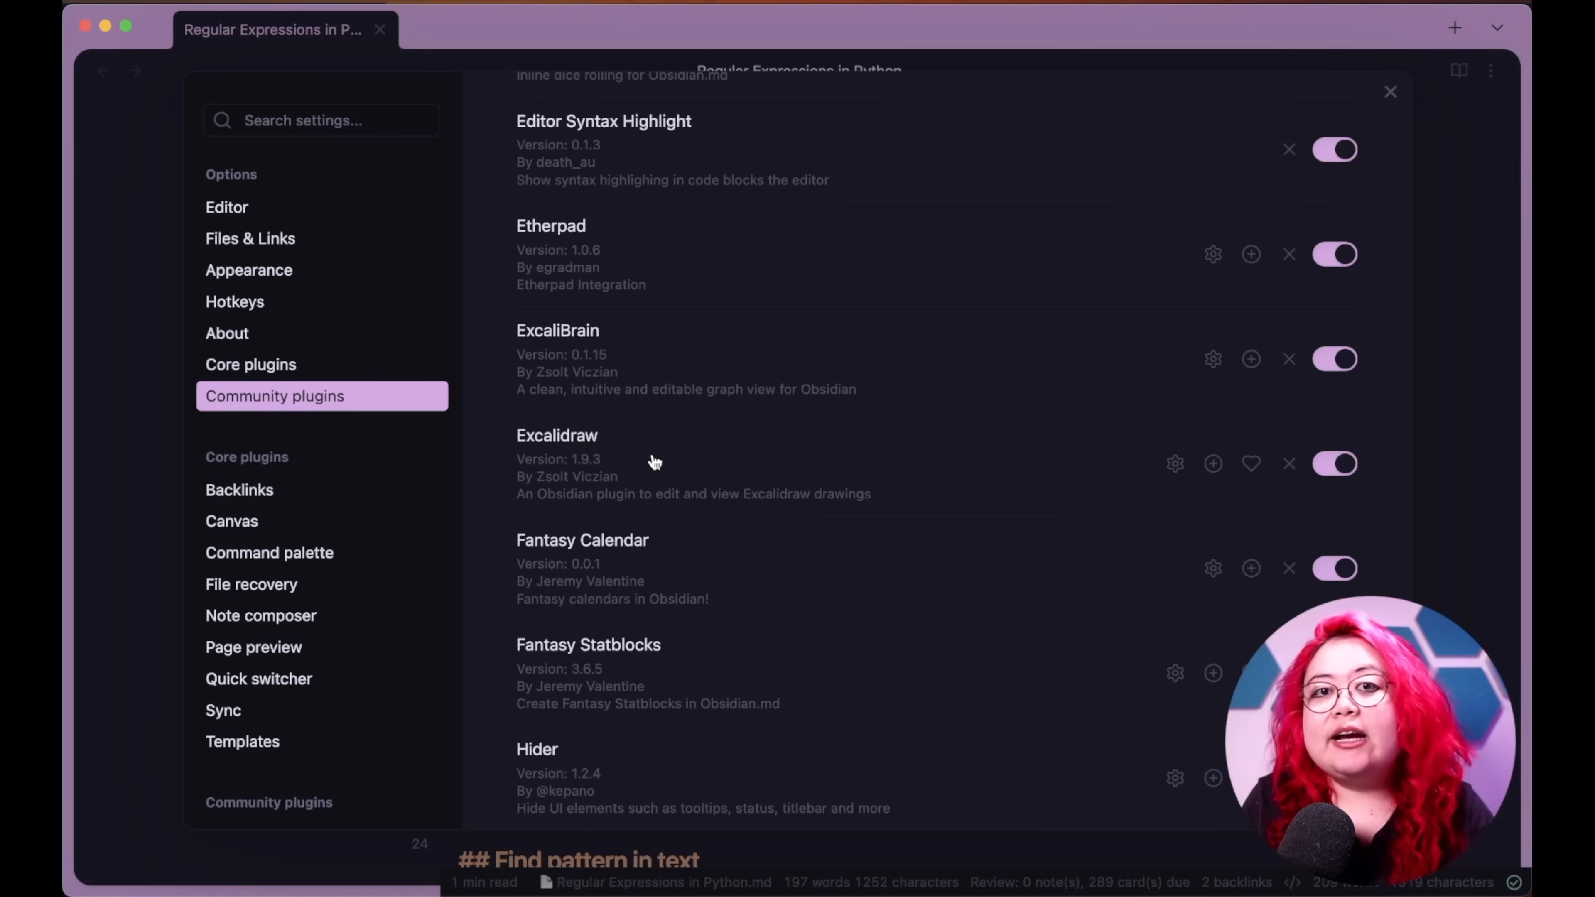
mouse_move(661, 466)
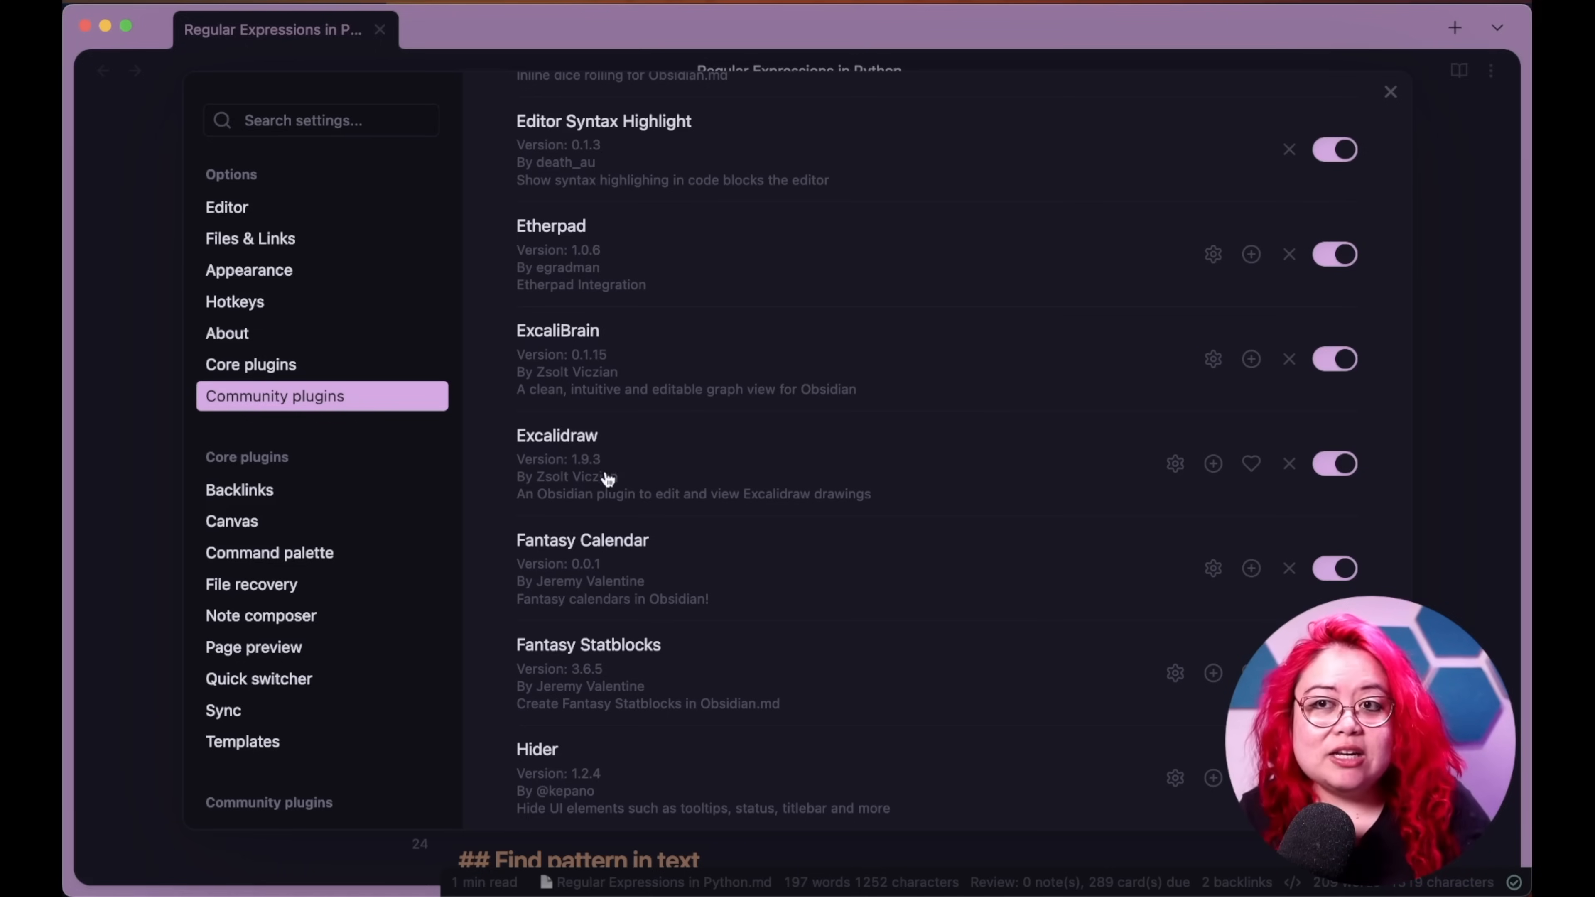
mouse_move(611, 361)
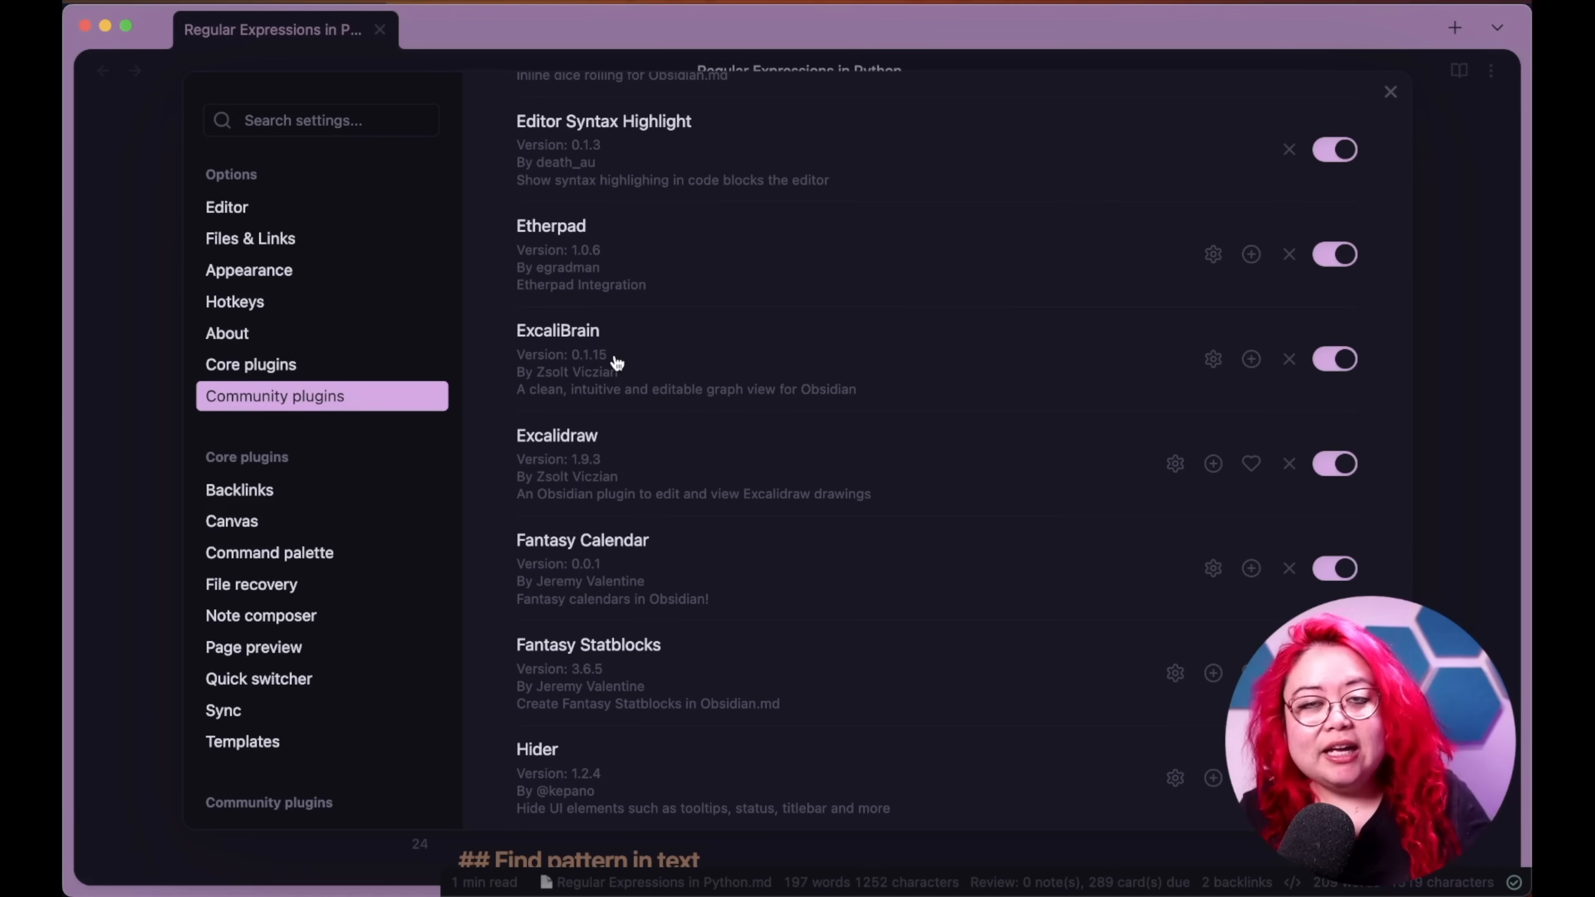
mouse_move(639, 371)
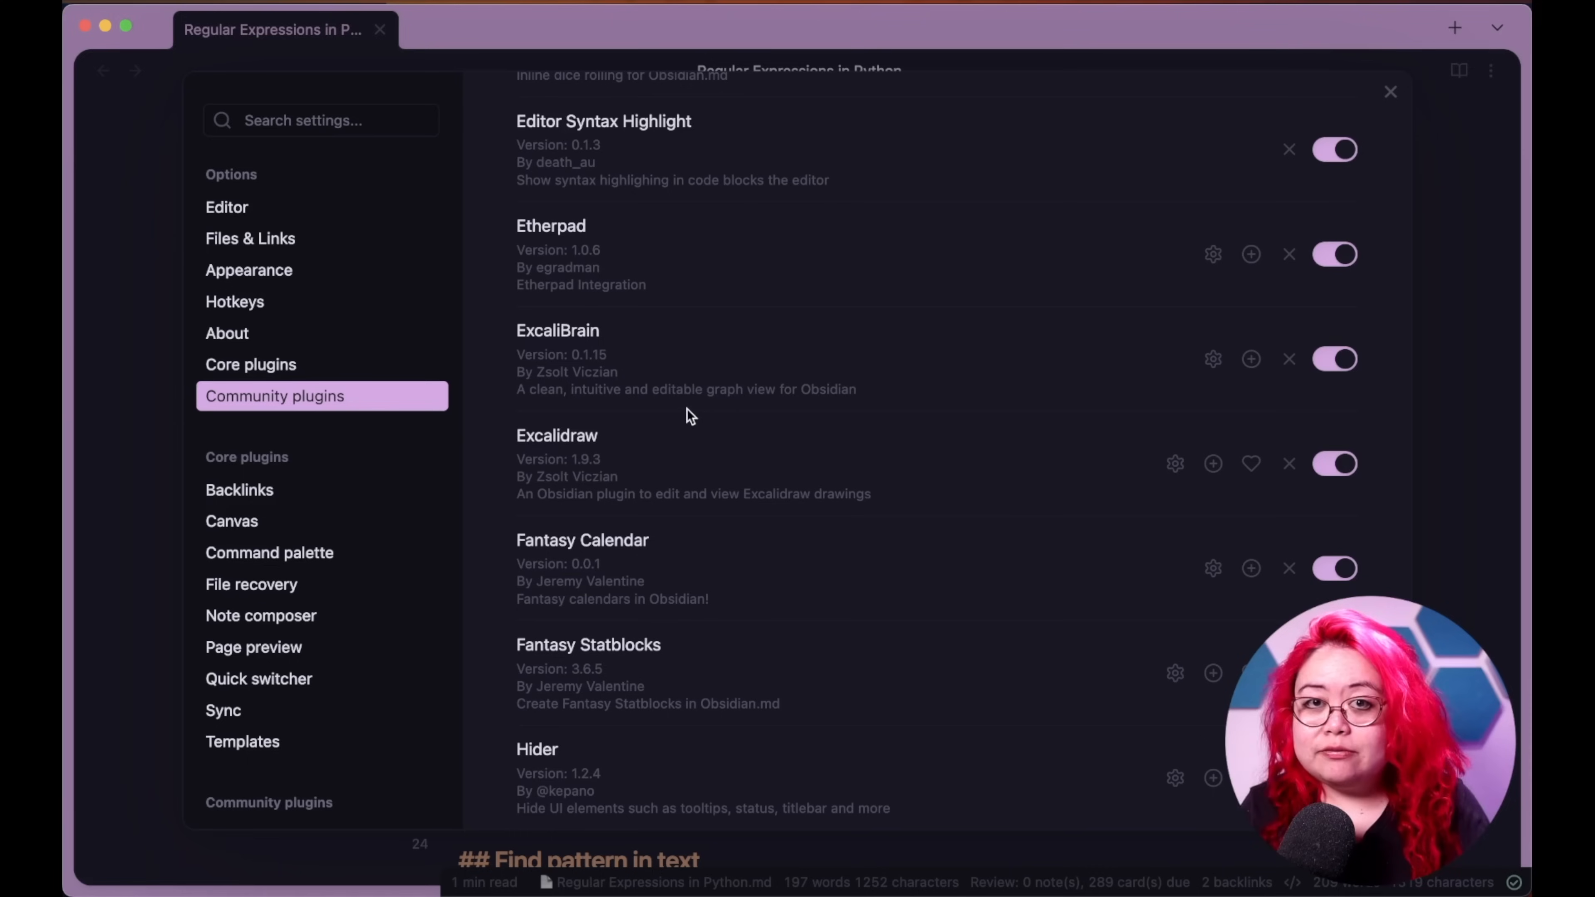
mouse_move(803, 432)
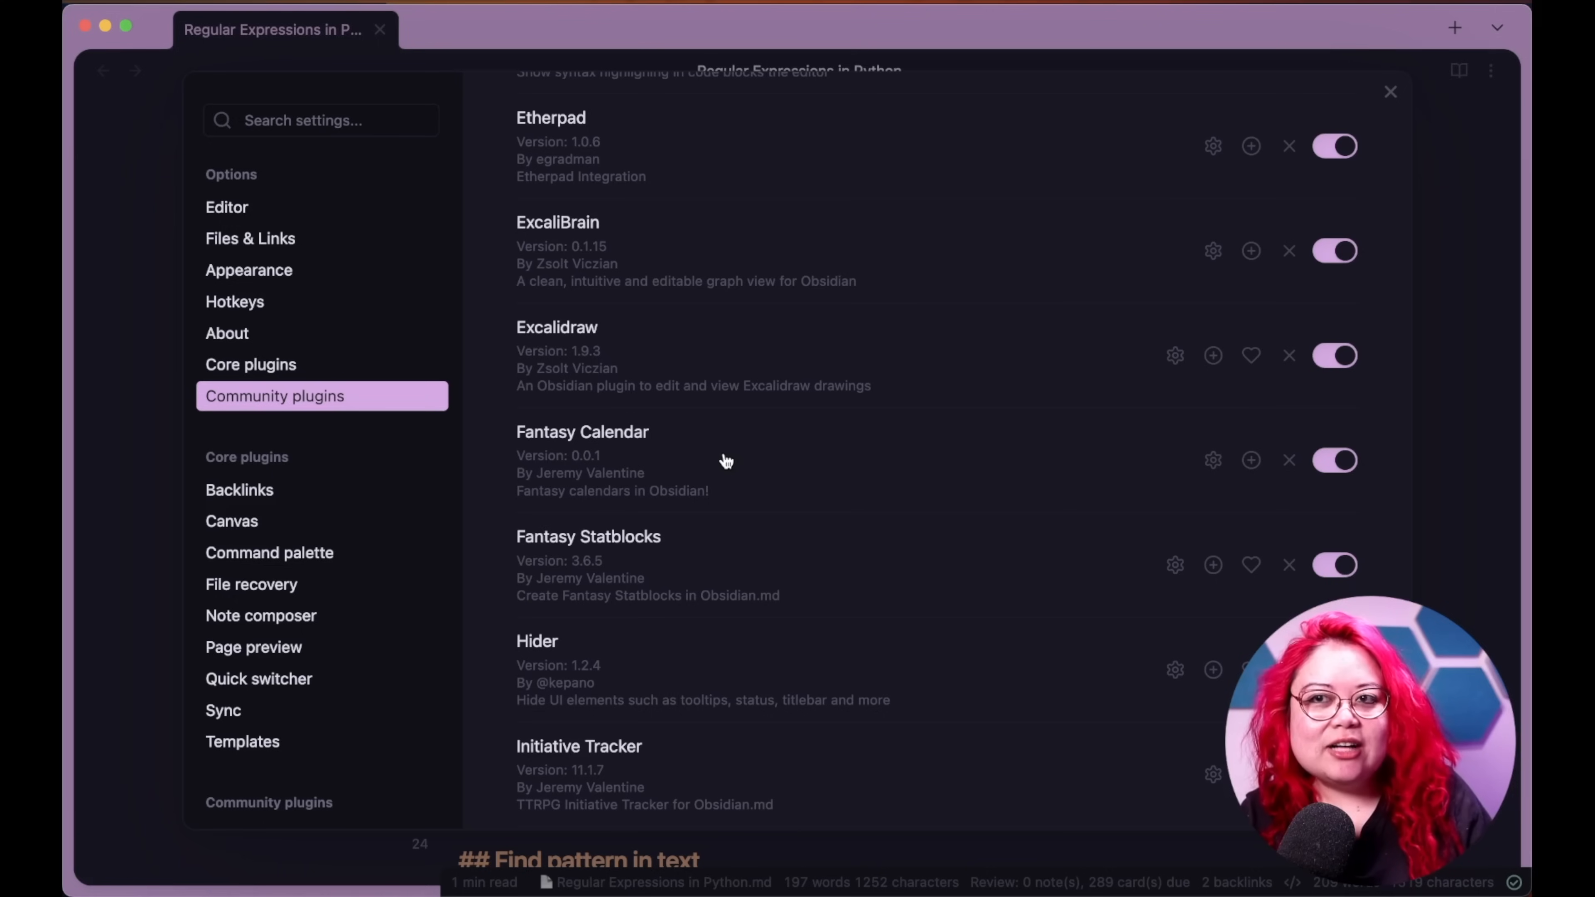
- Show the June 2023 Fantasy Calendar view, then return to the Community plugins settings
left_click(1390, 92)
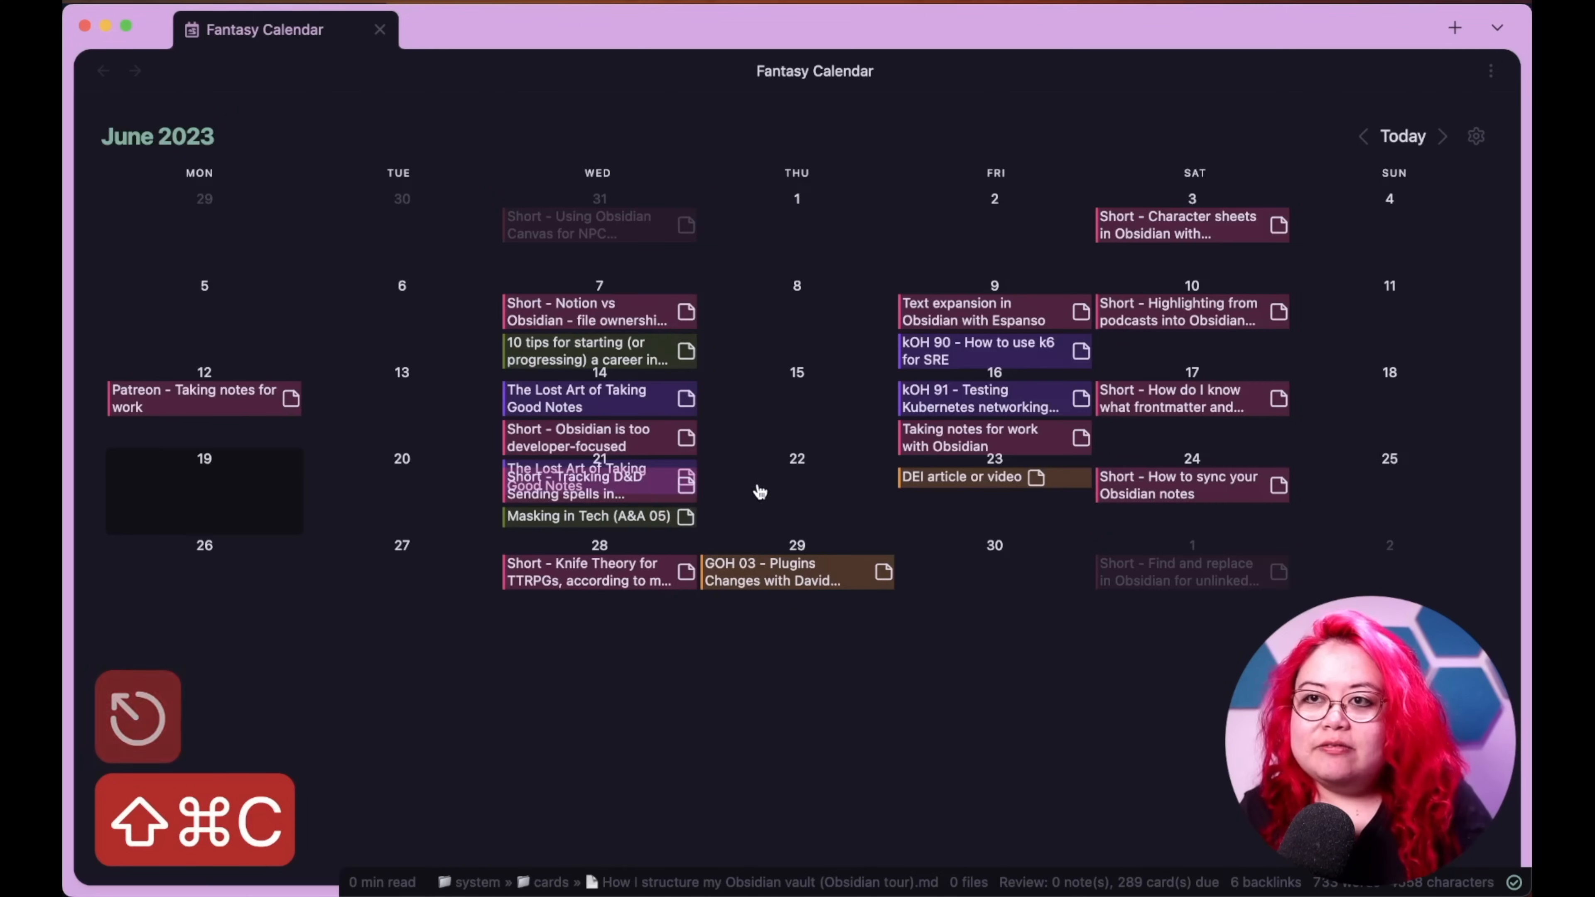
mouse_move(1234, 390)
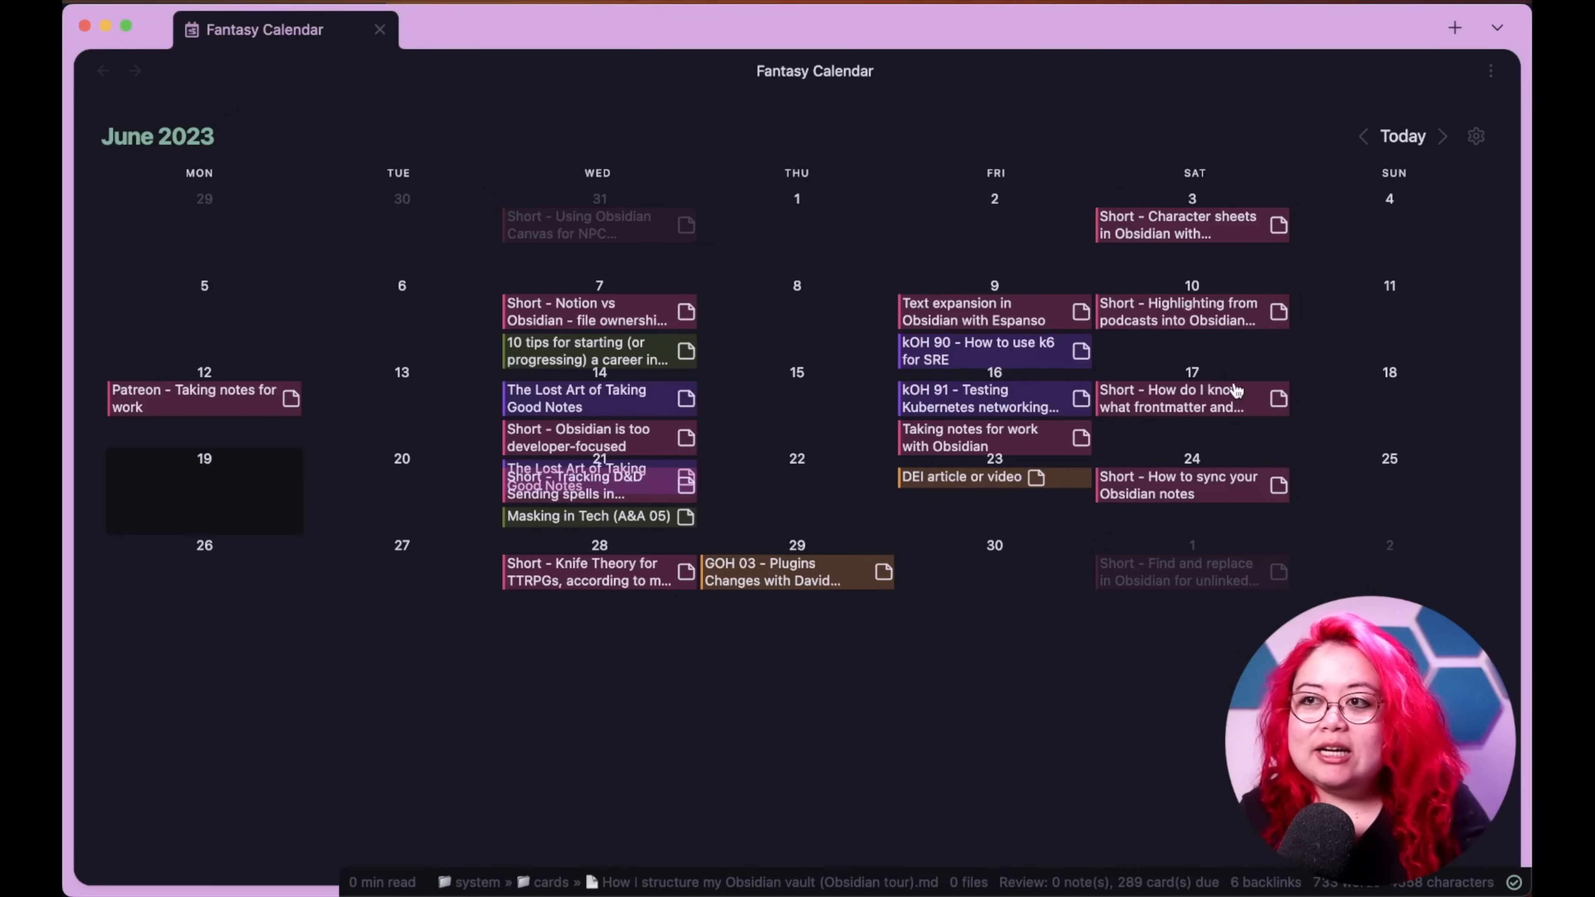
mouse_move(911, 678)
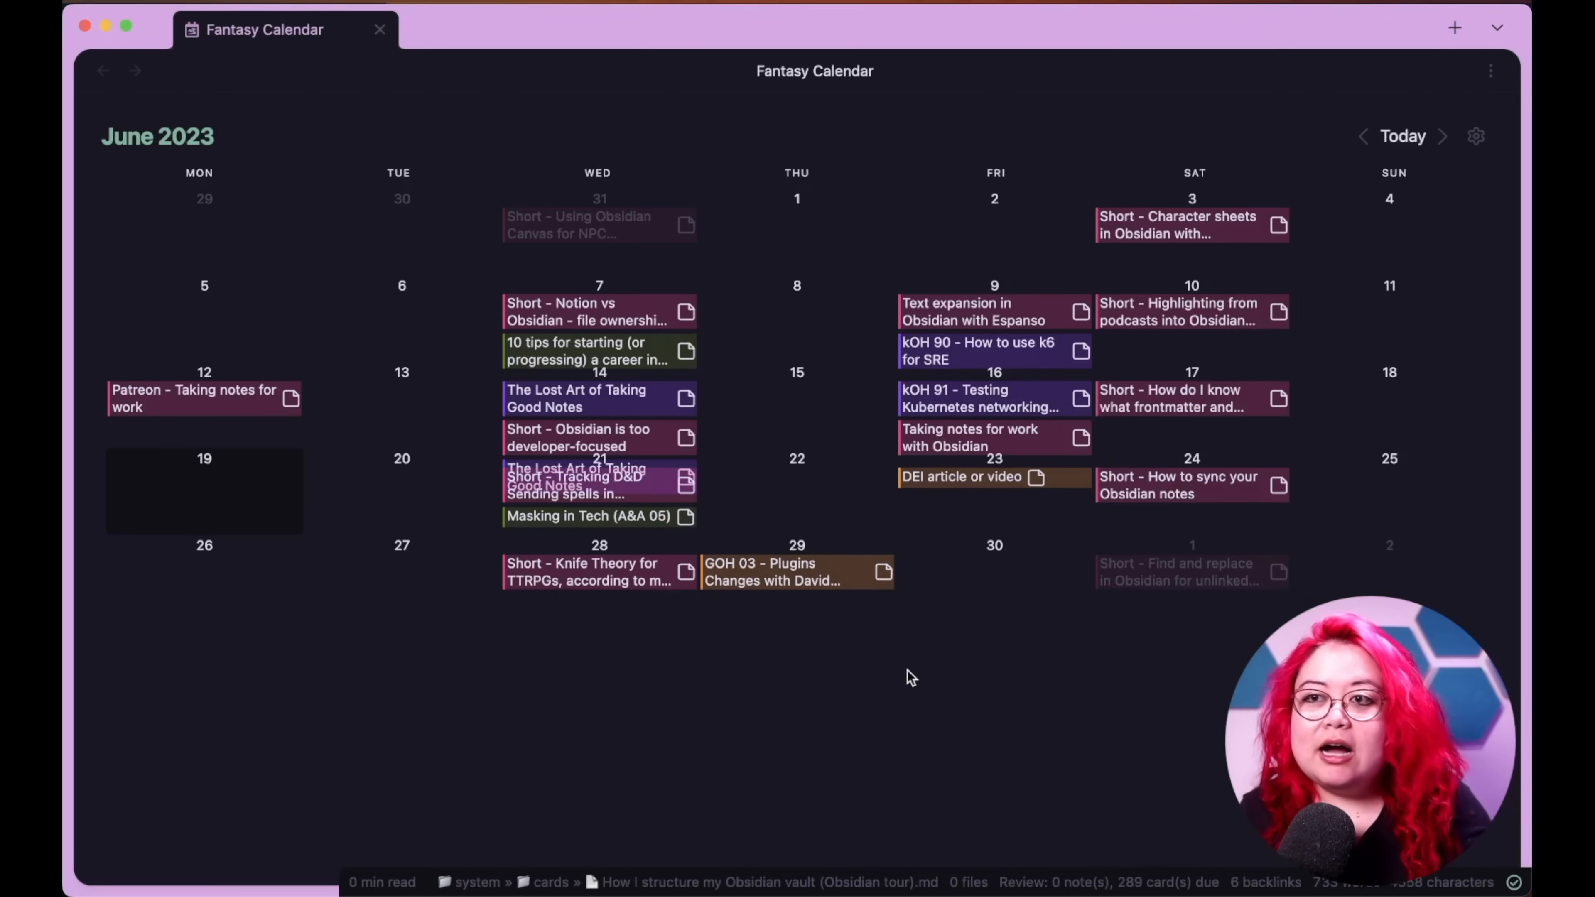
mouse_move(937, 711)
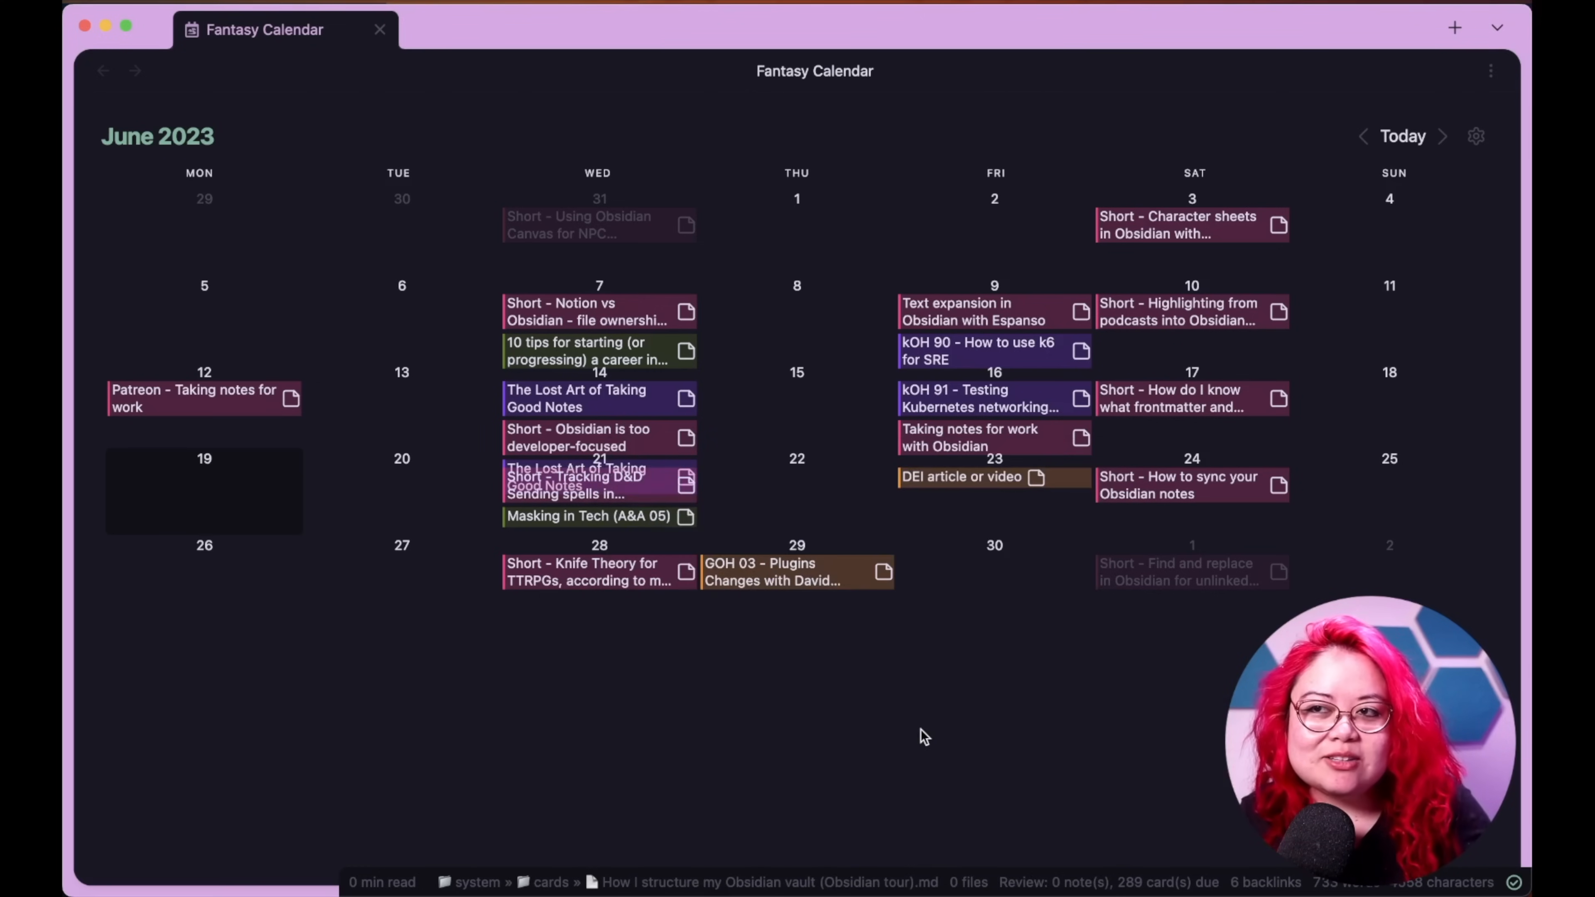
mouse_move(1396, 199)
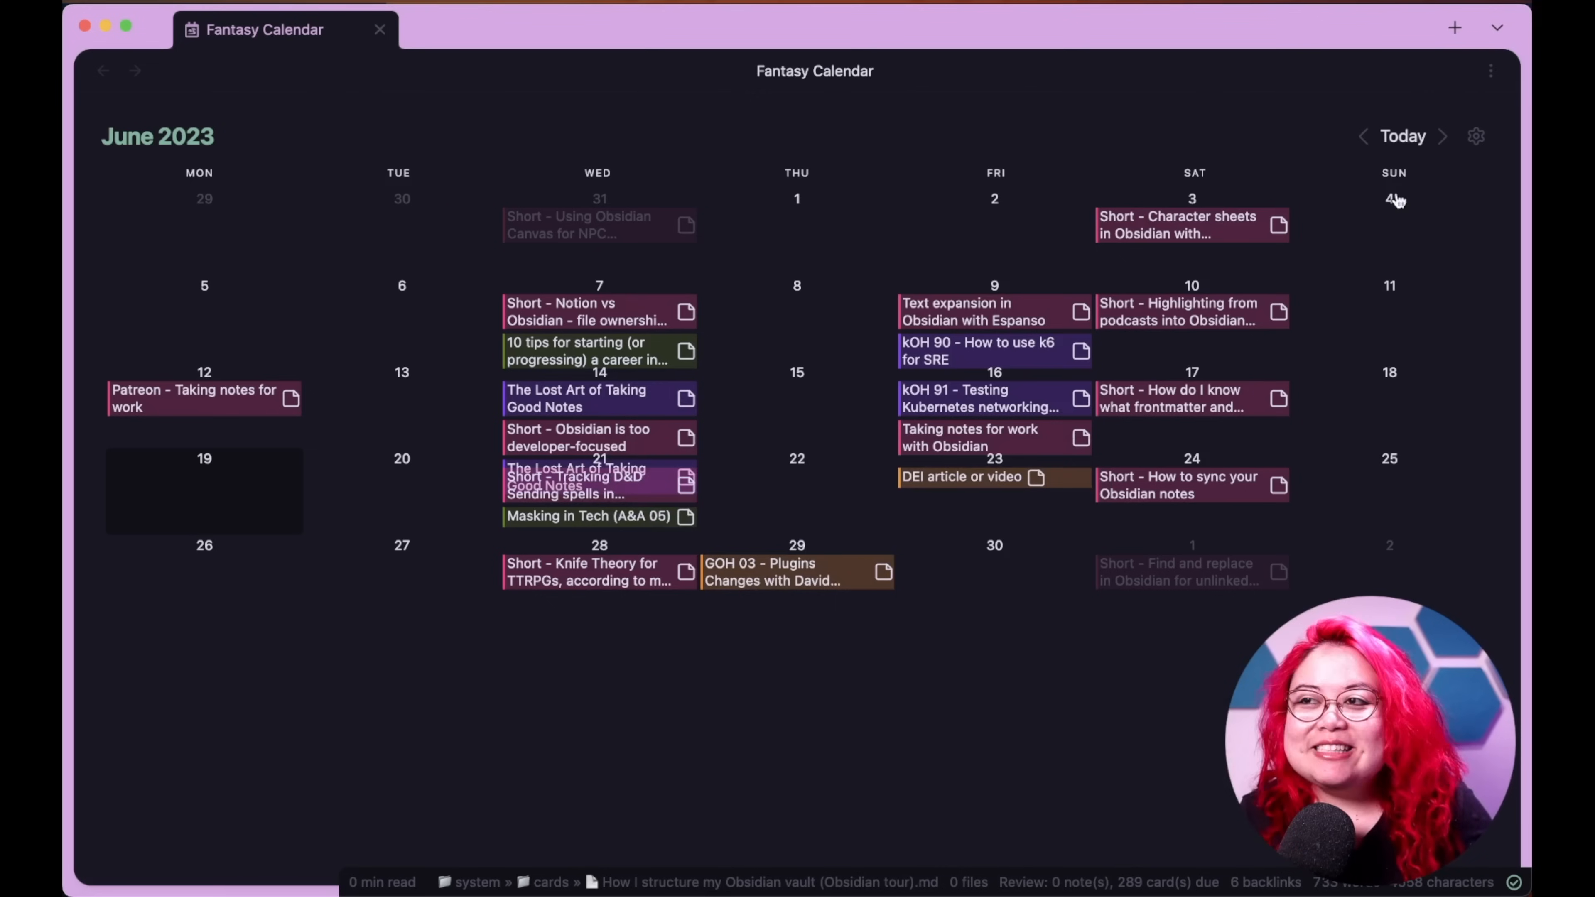
mouse_move(1365, 136)
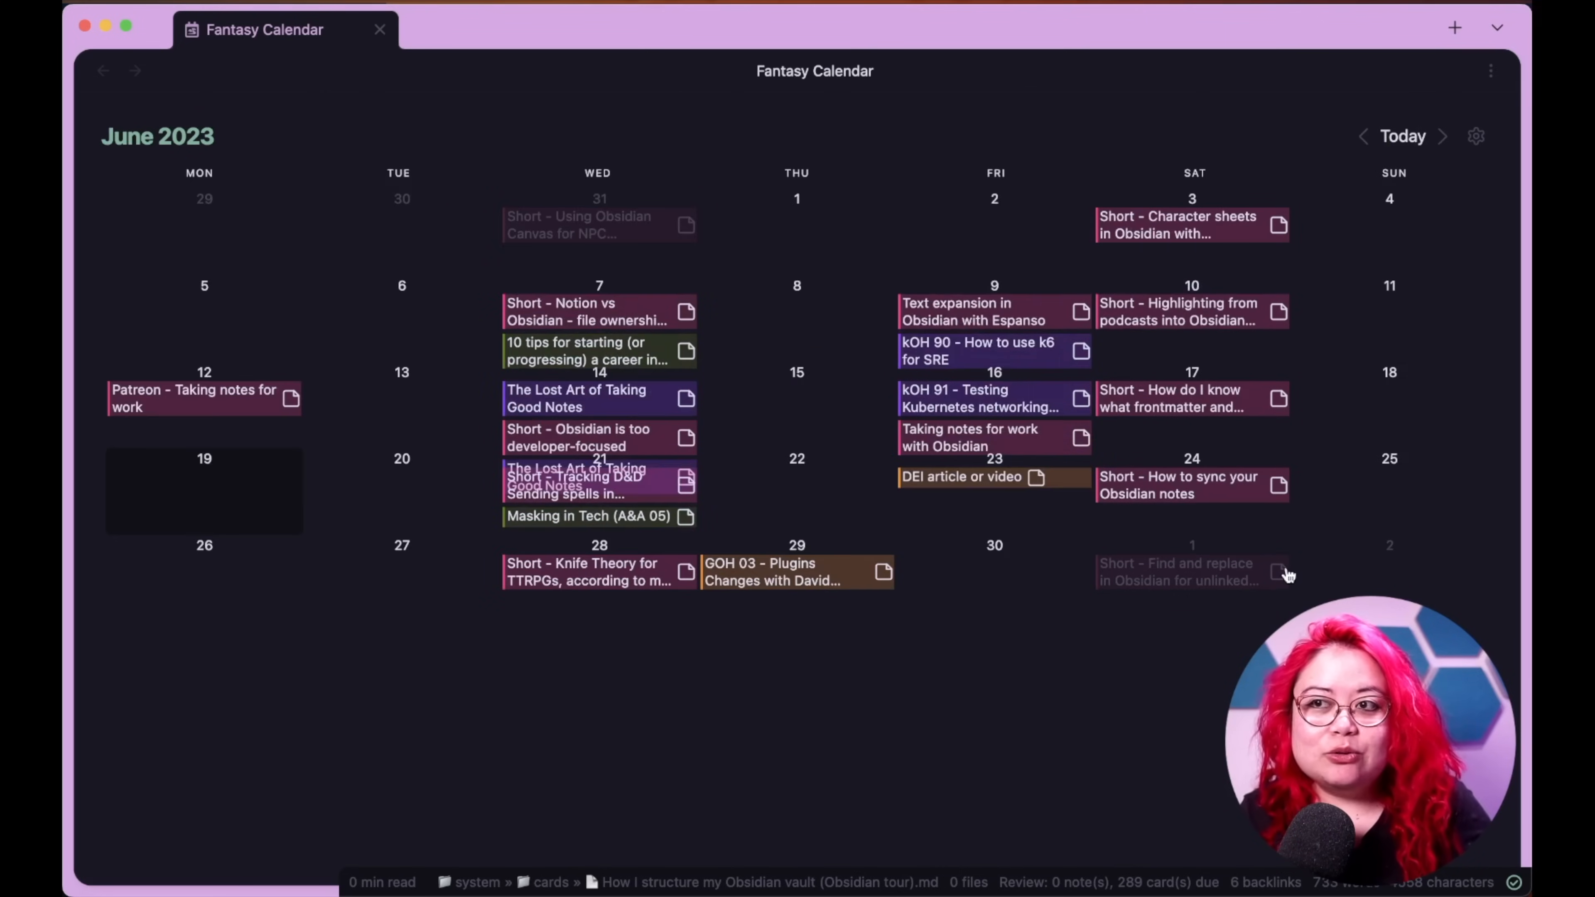
left_click(1476, 135)
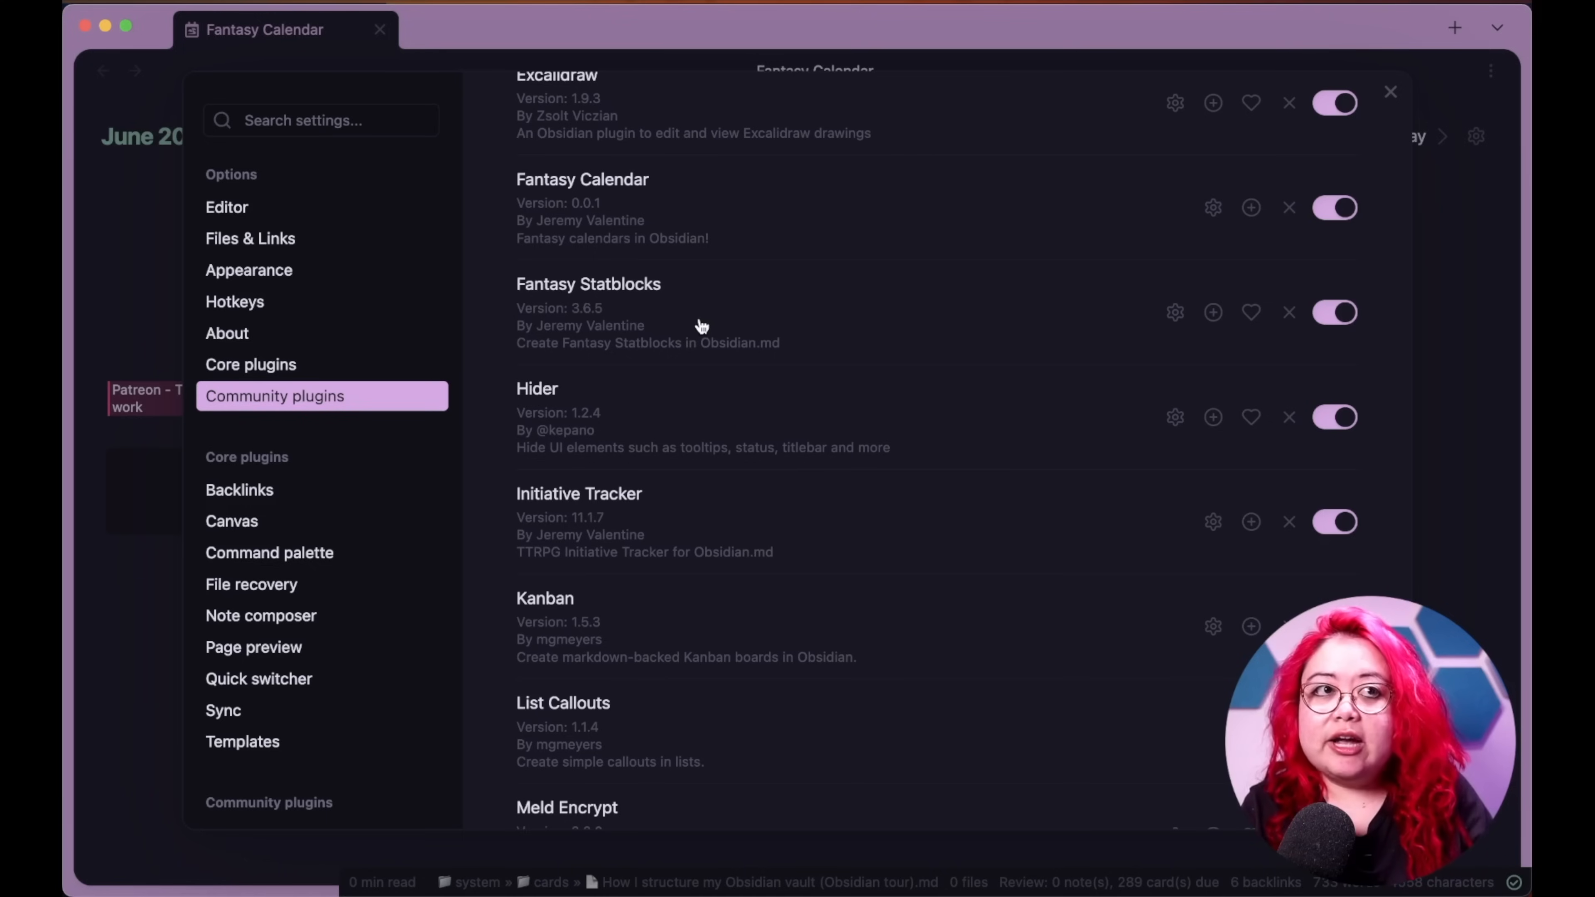
left_click(1390, 91)
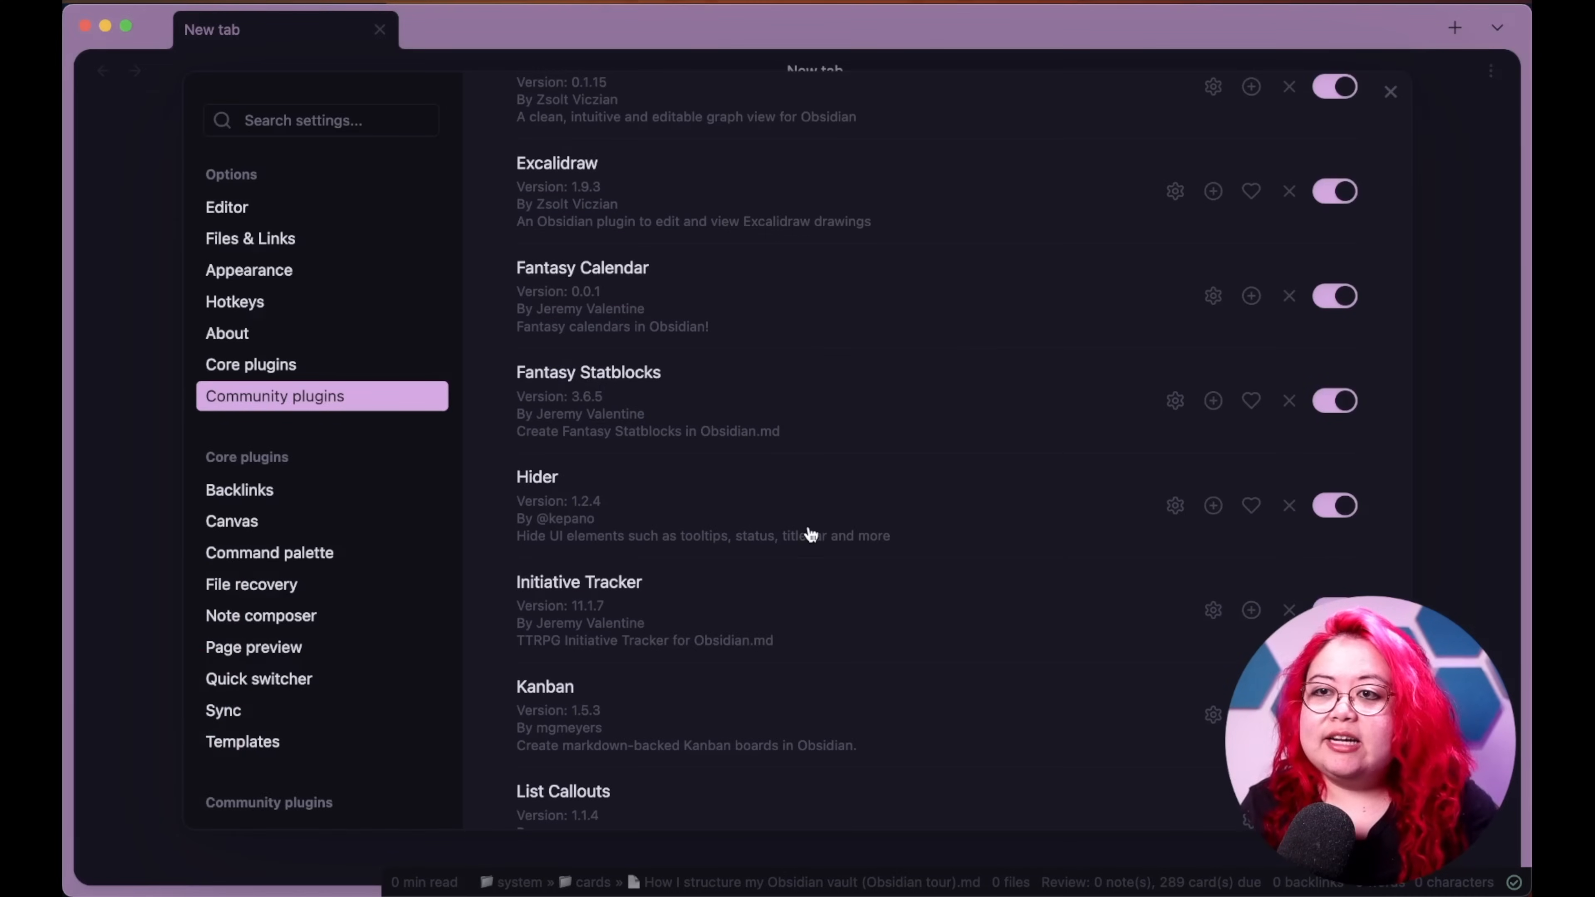
mouse_move(890, 512)
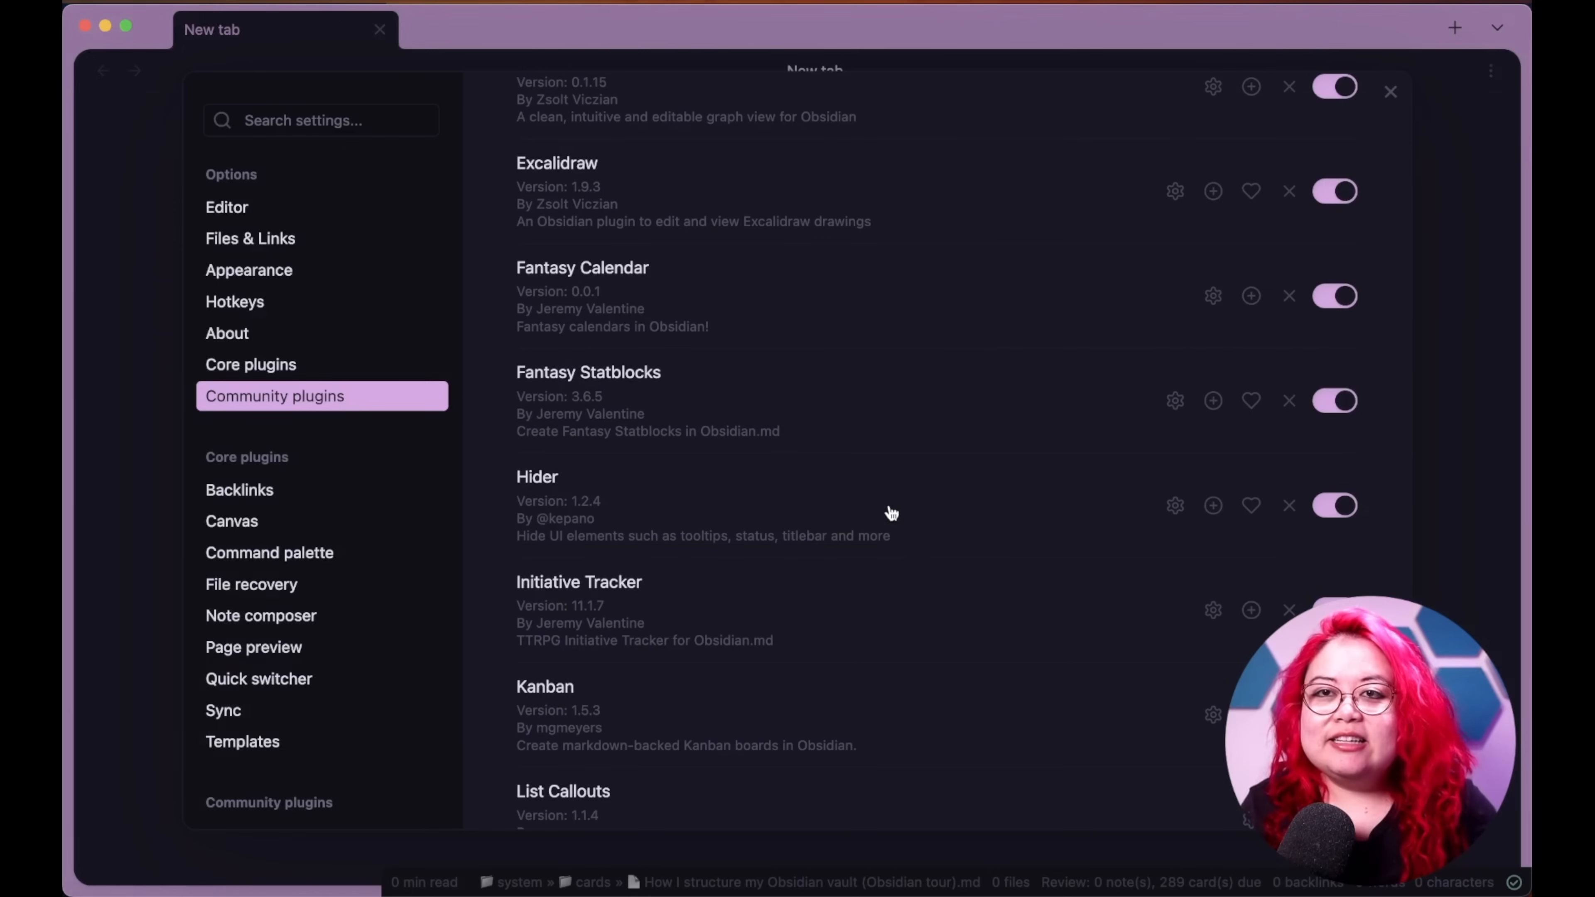
mouse_move(697, 522)
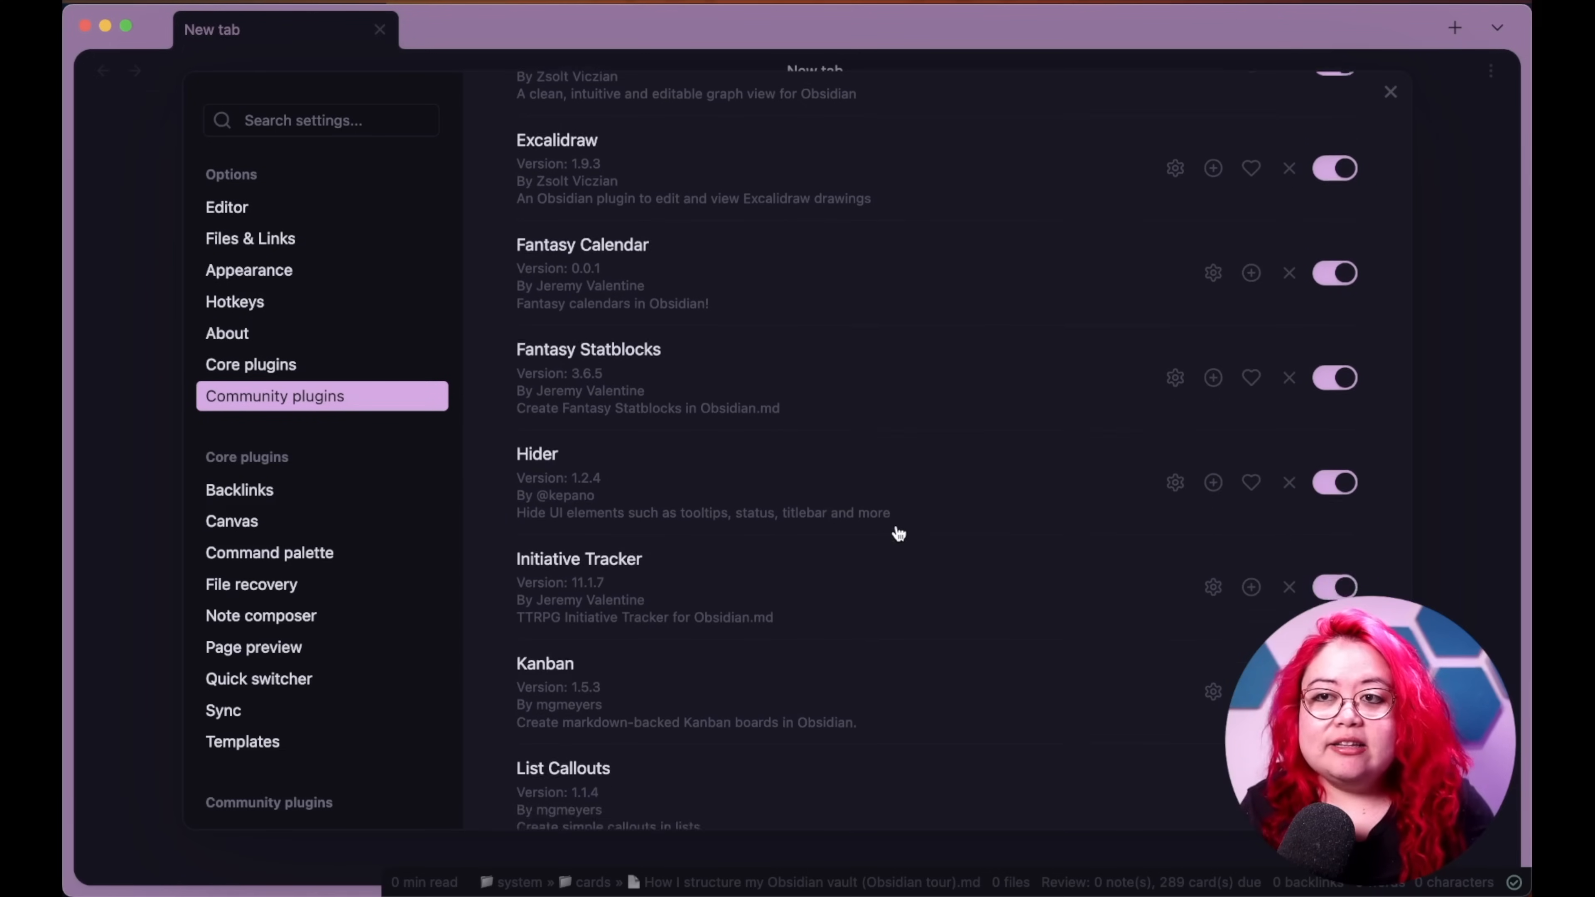
scroll("down", 3)
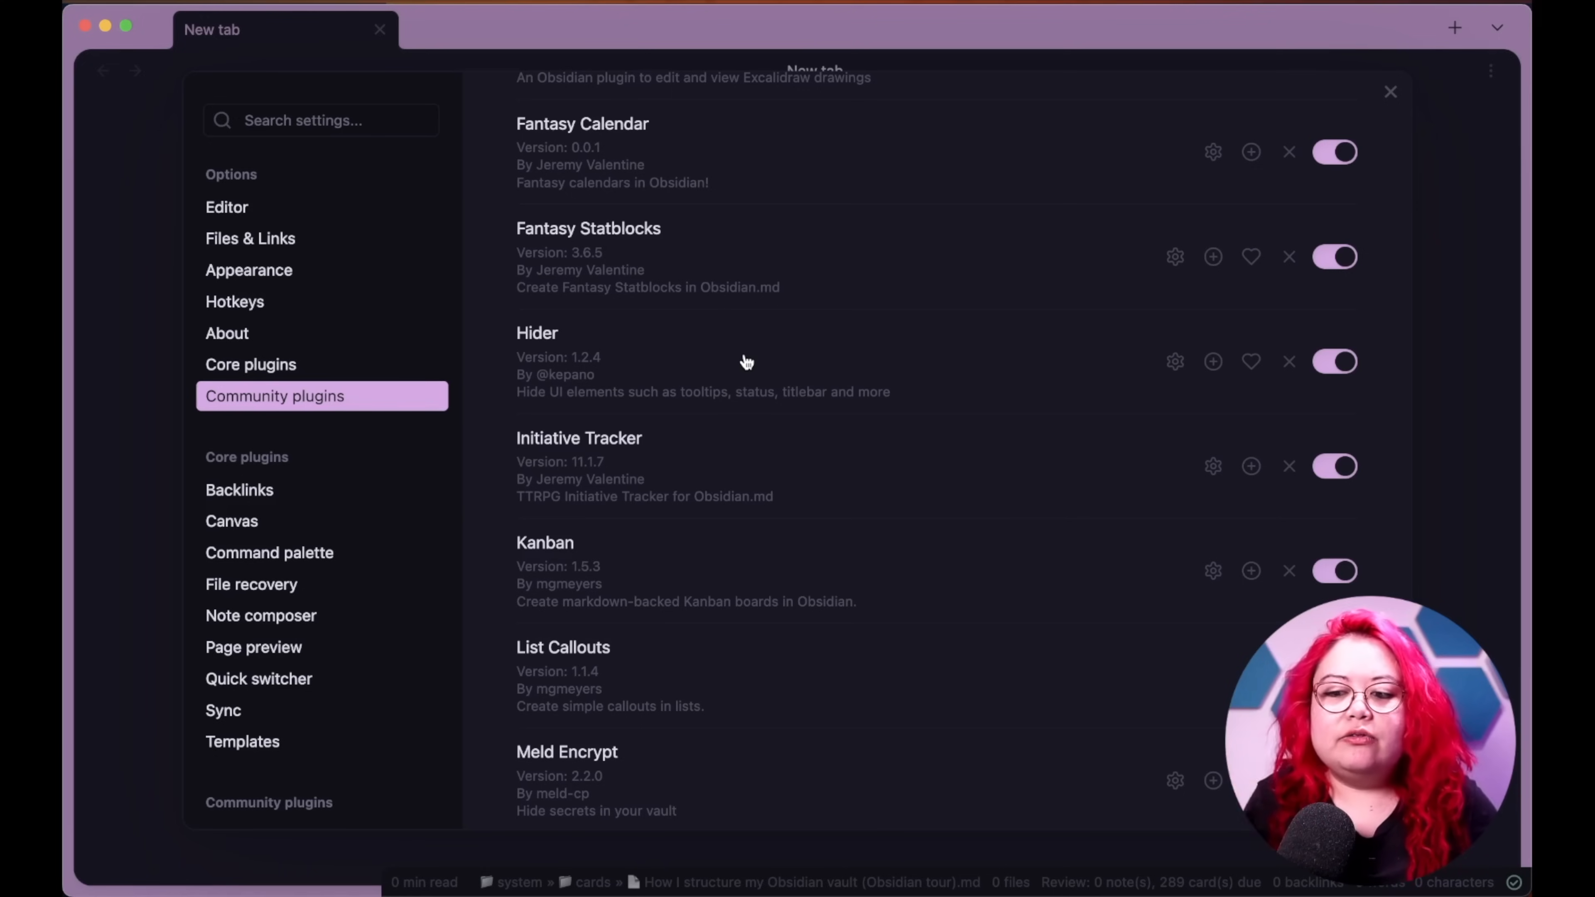
mouse_move(548, 344)
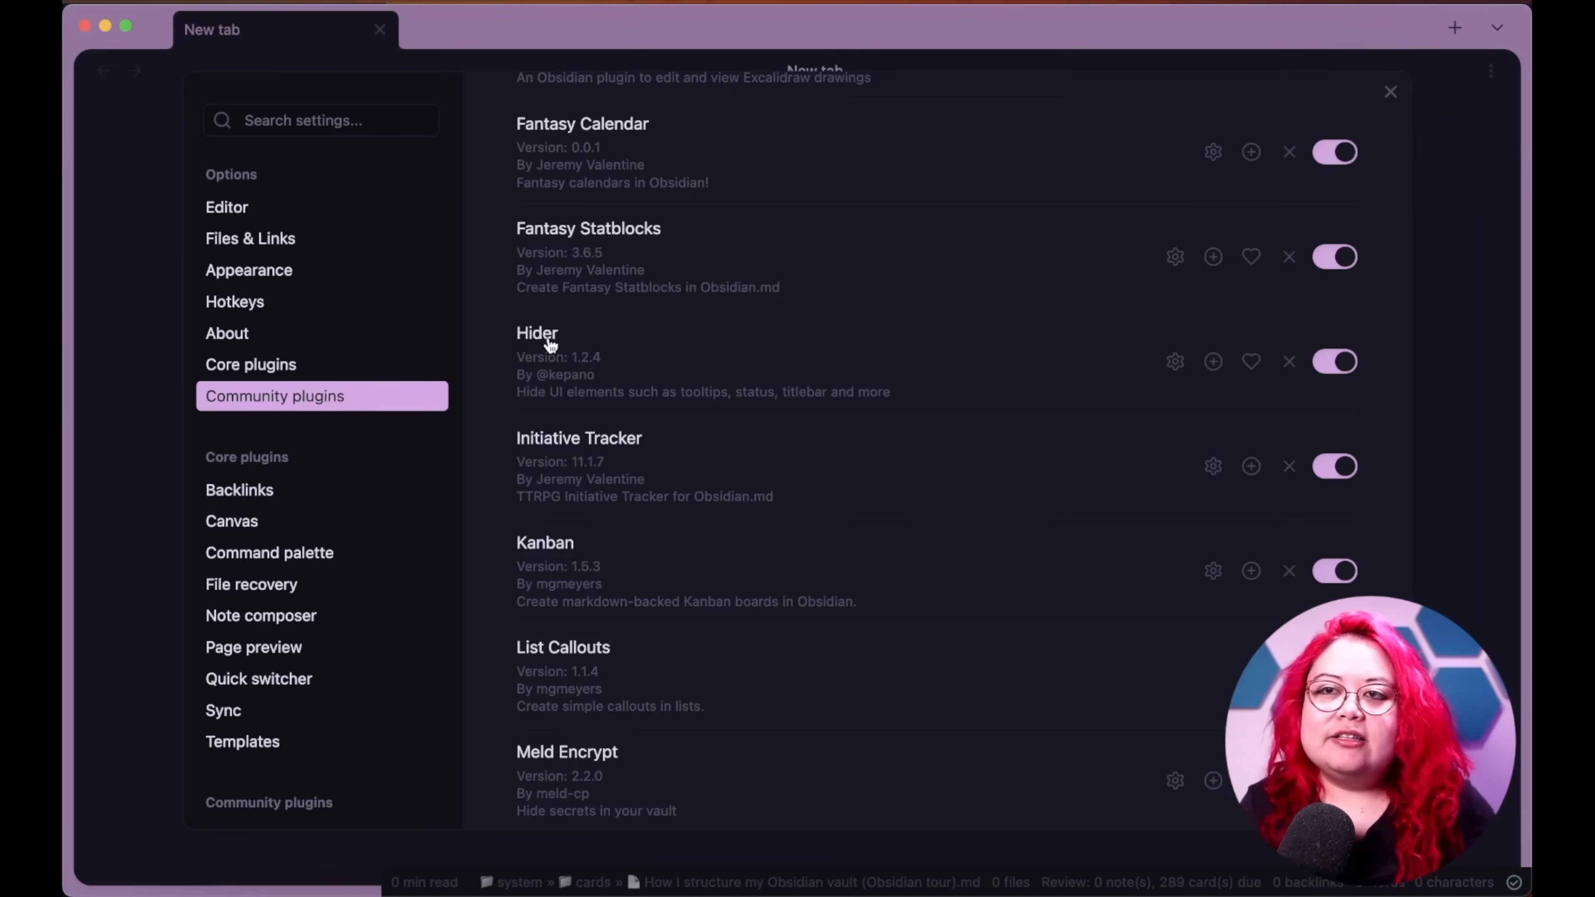
mouse_move(1069, 380)
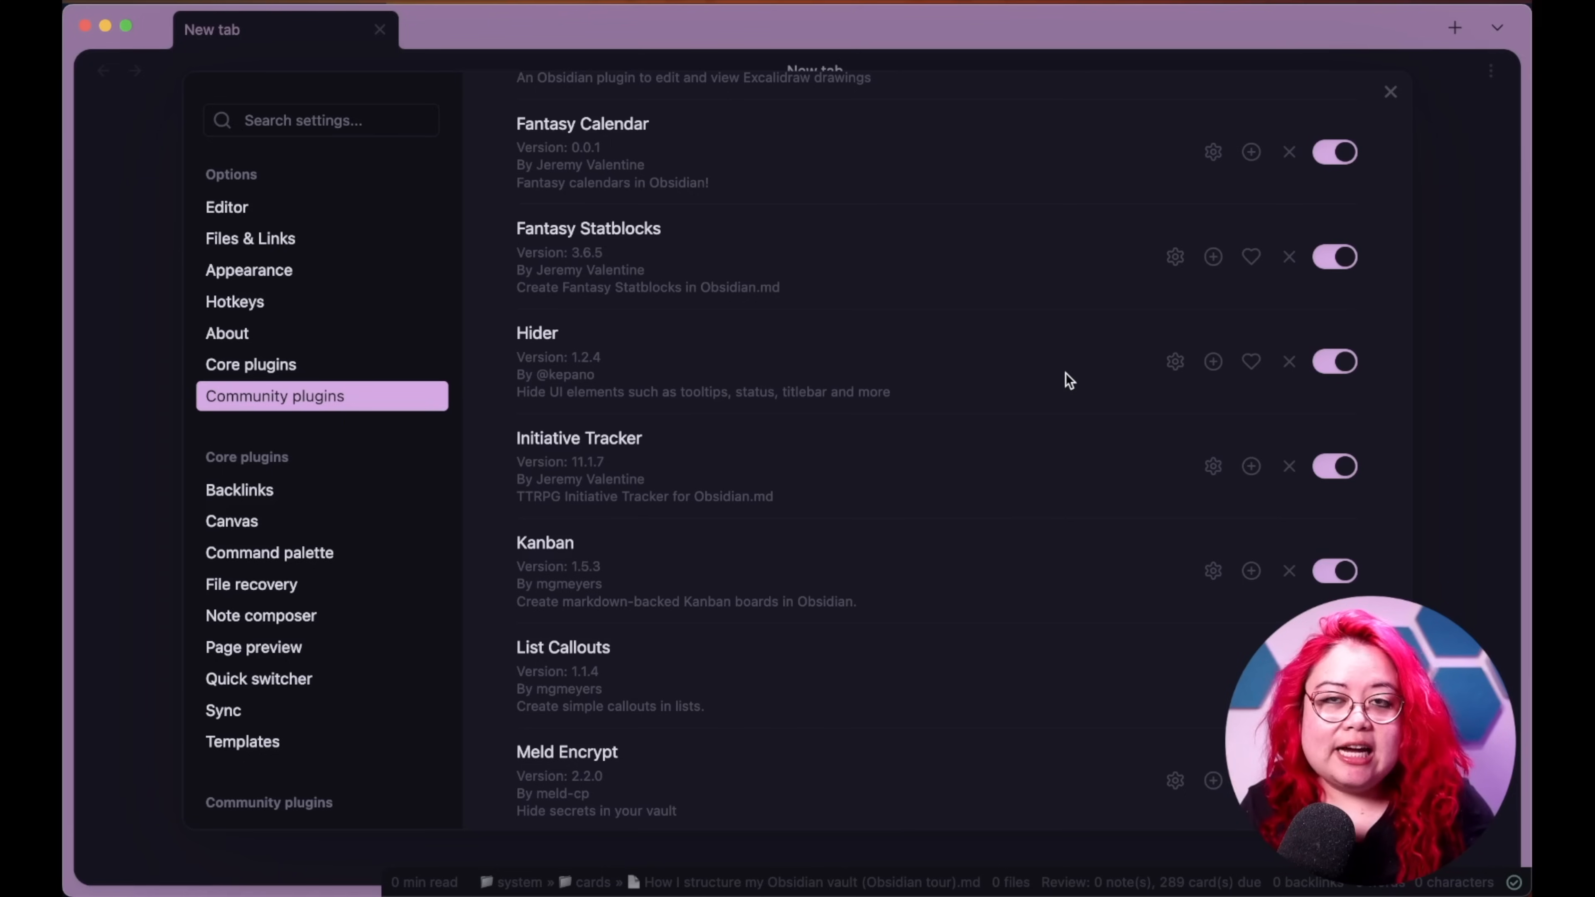
mouse_move(96, 68)
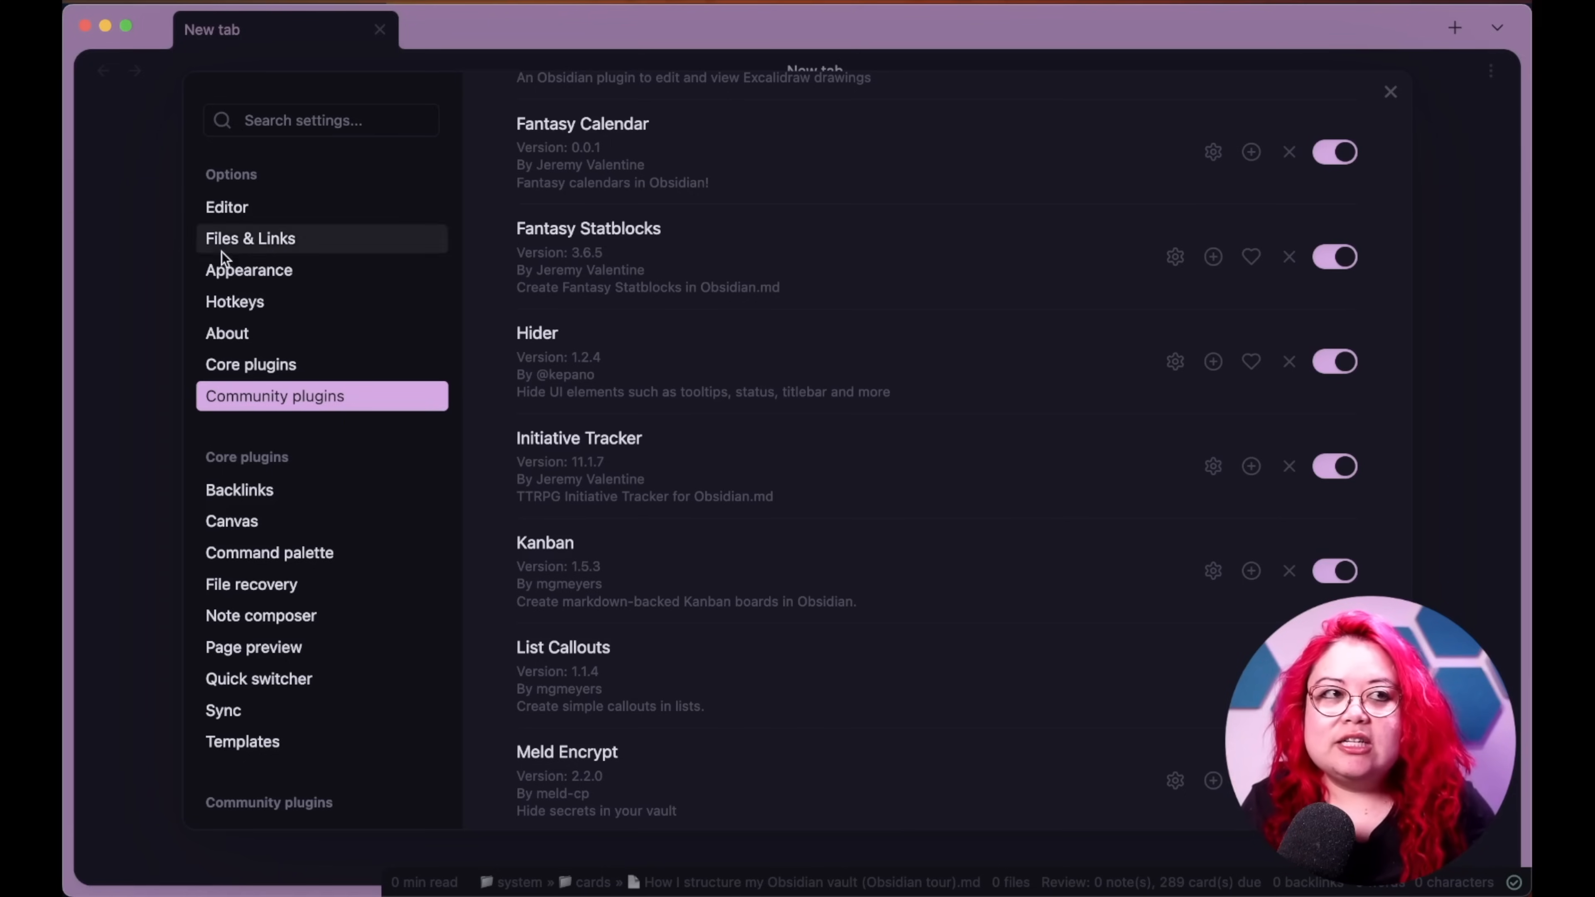
mouse_move(687, 285)
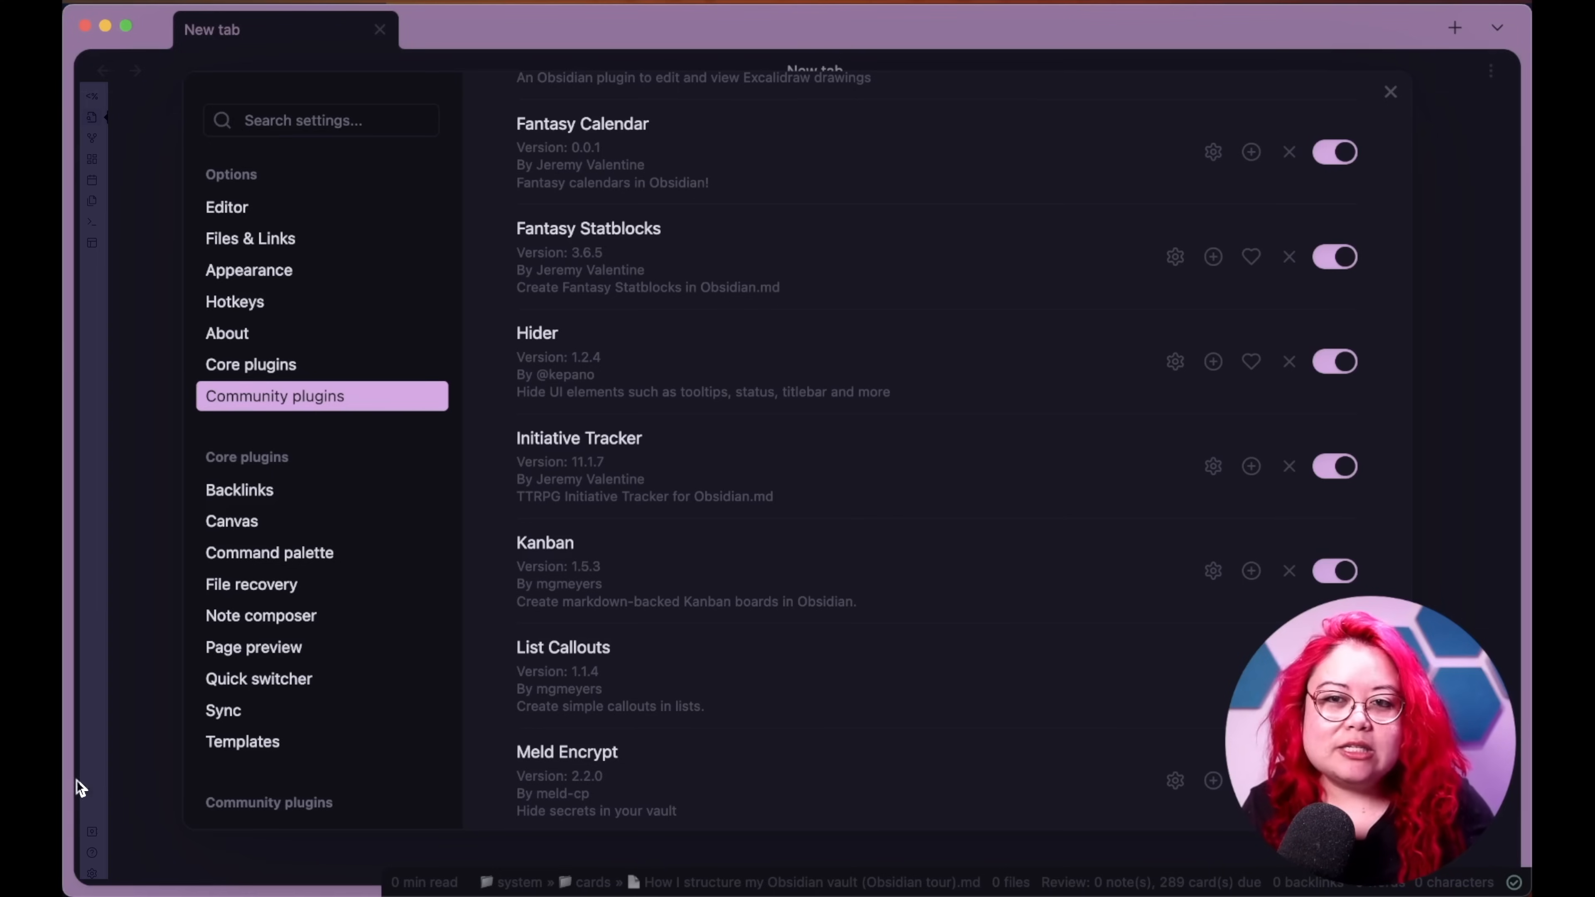
mouse_move(128, 628)
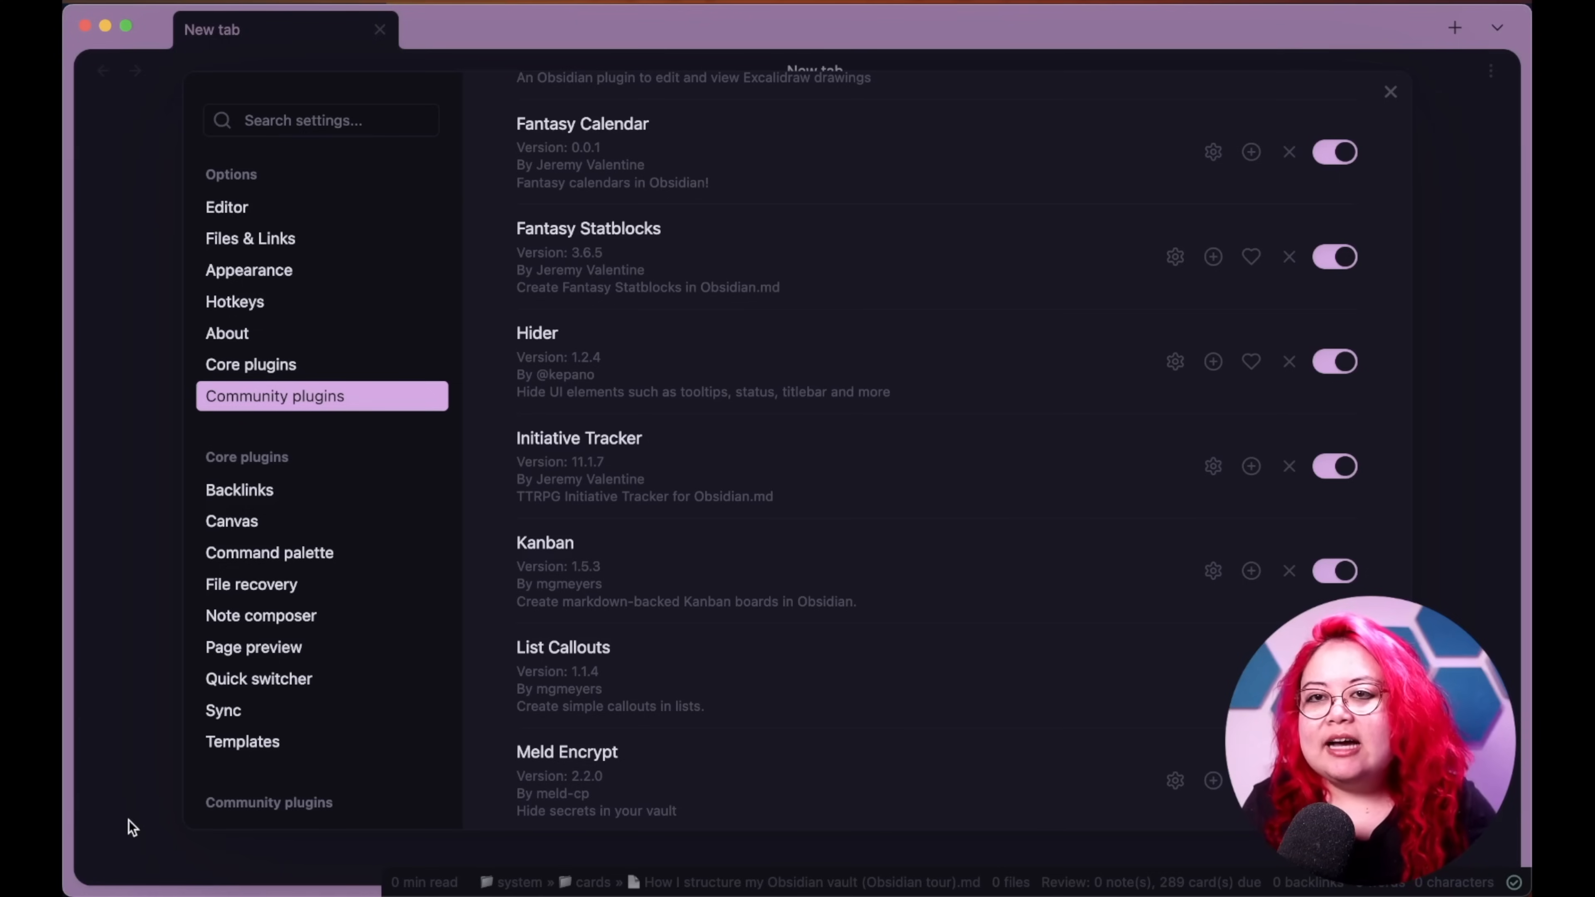
mouse_move(260, 616)
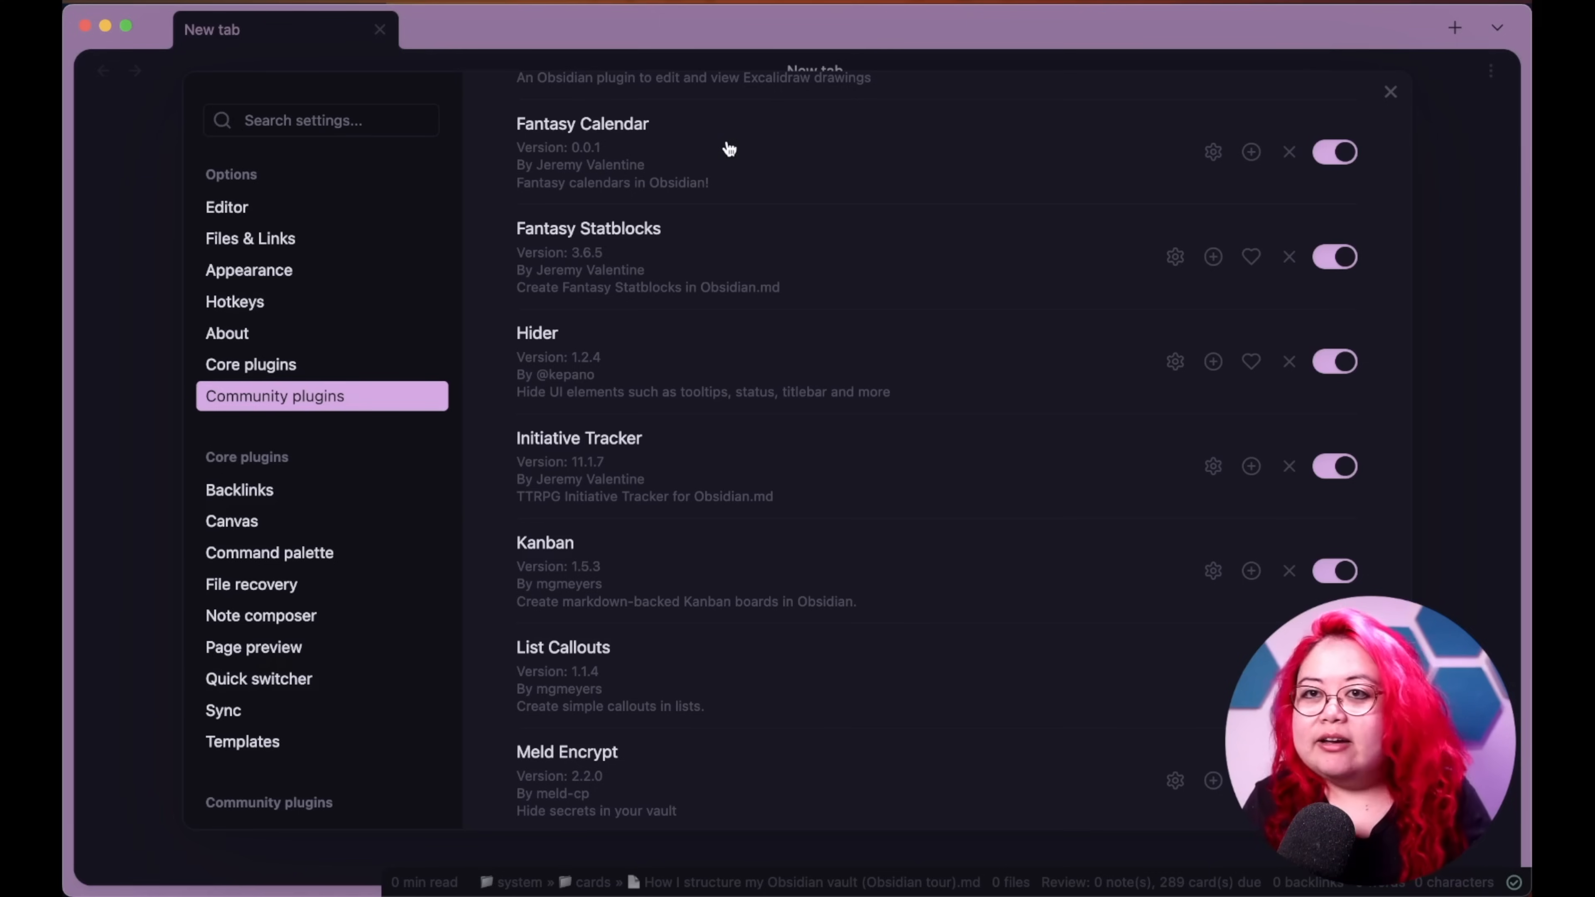
mouse_move(896, 413)
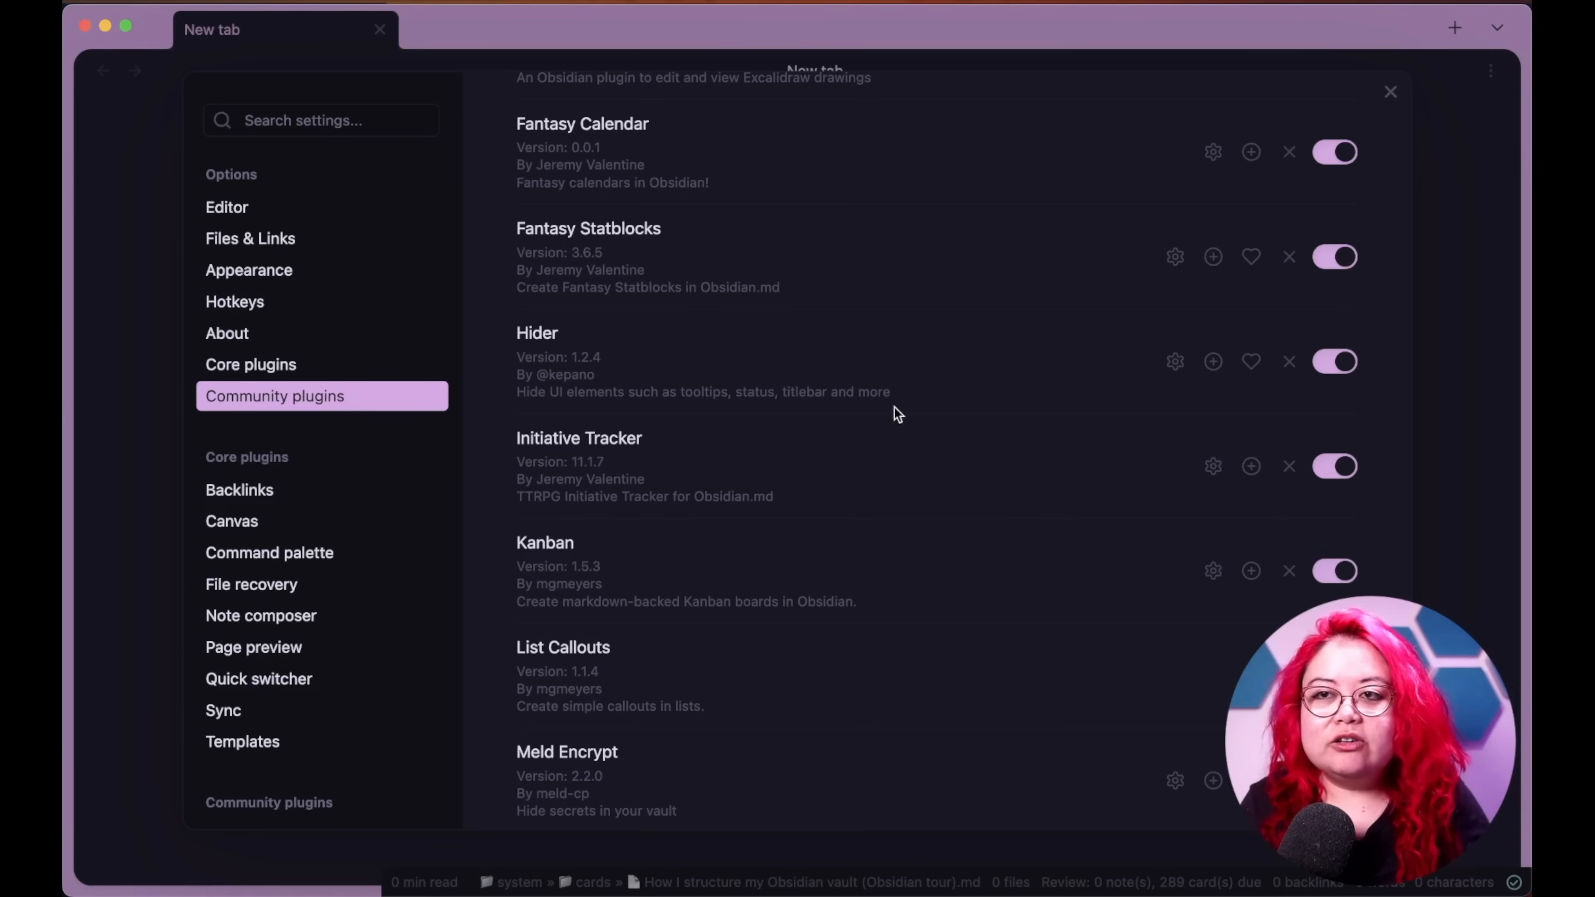
mouse_move(915, 485)
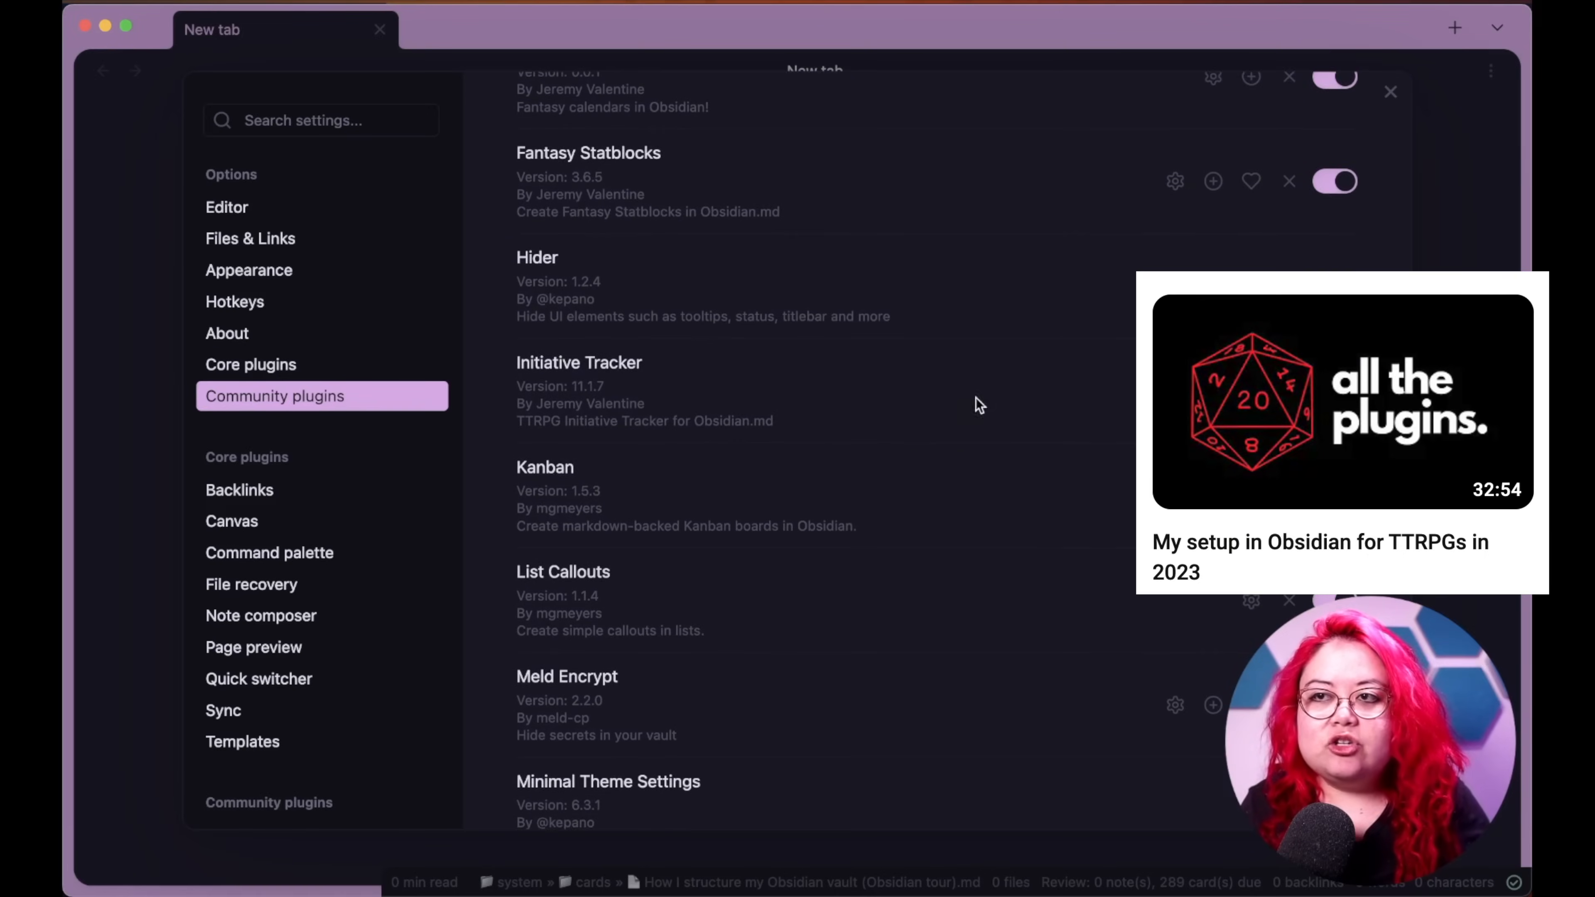
scroll("down", 3)
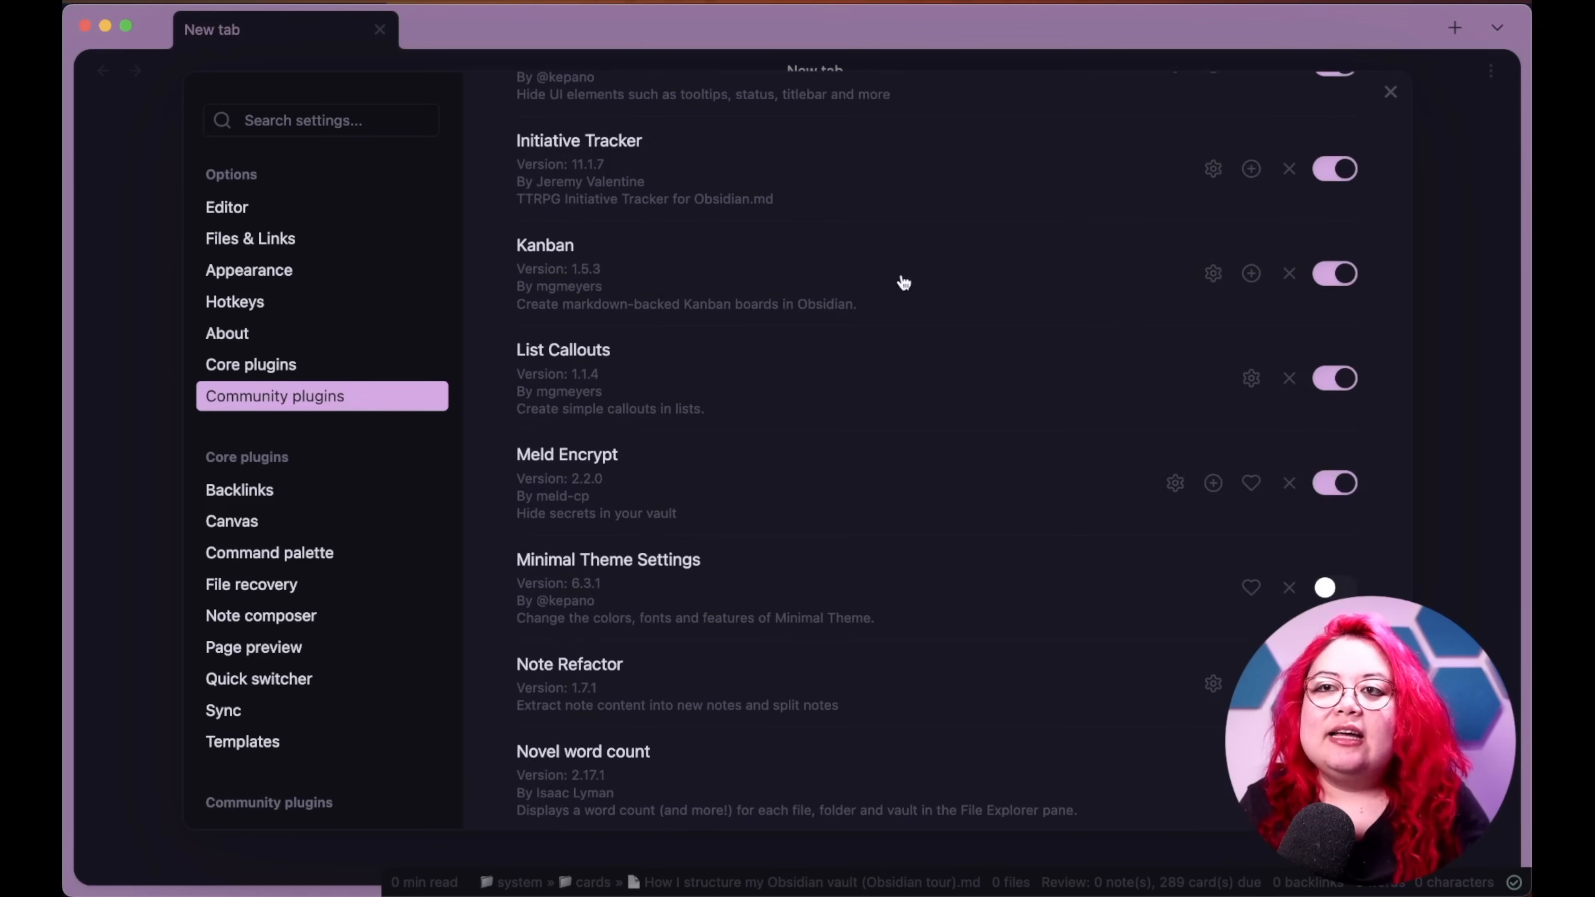
mouse_move(883, 281)
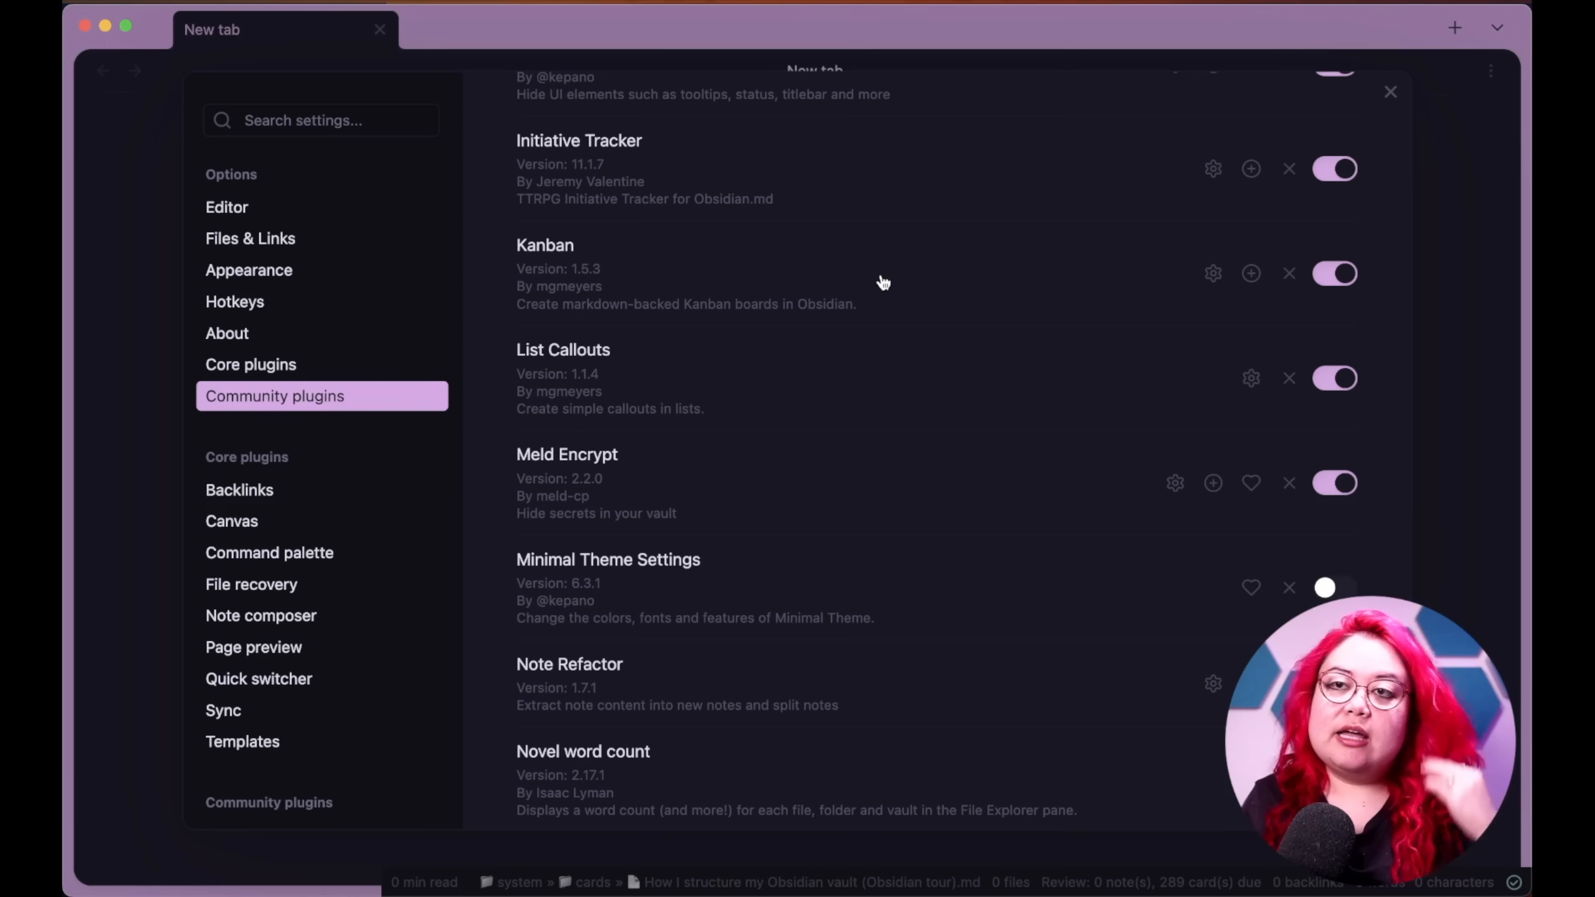
mouse_move(865, 276)
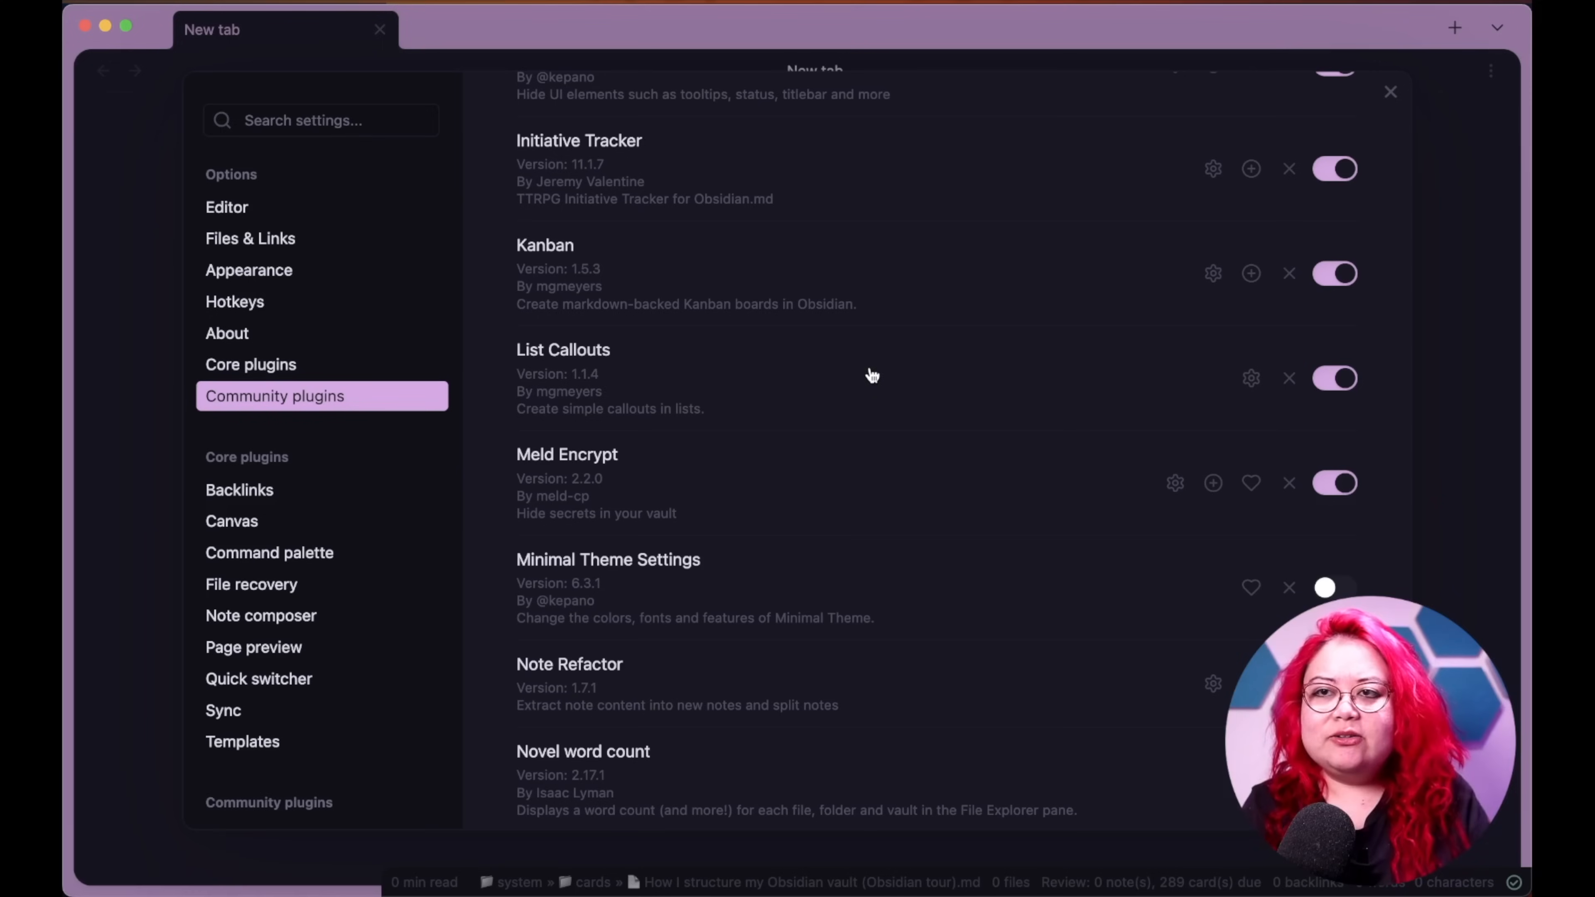
mouse_move(875, 385)
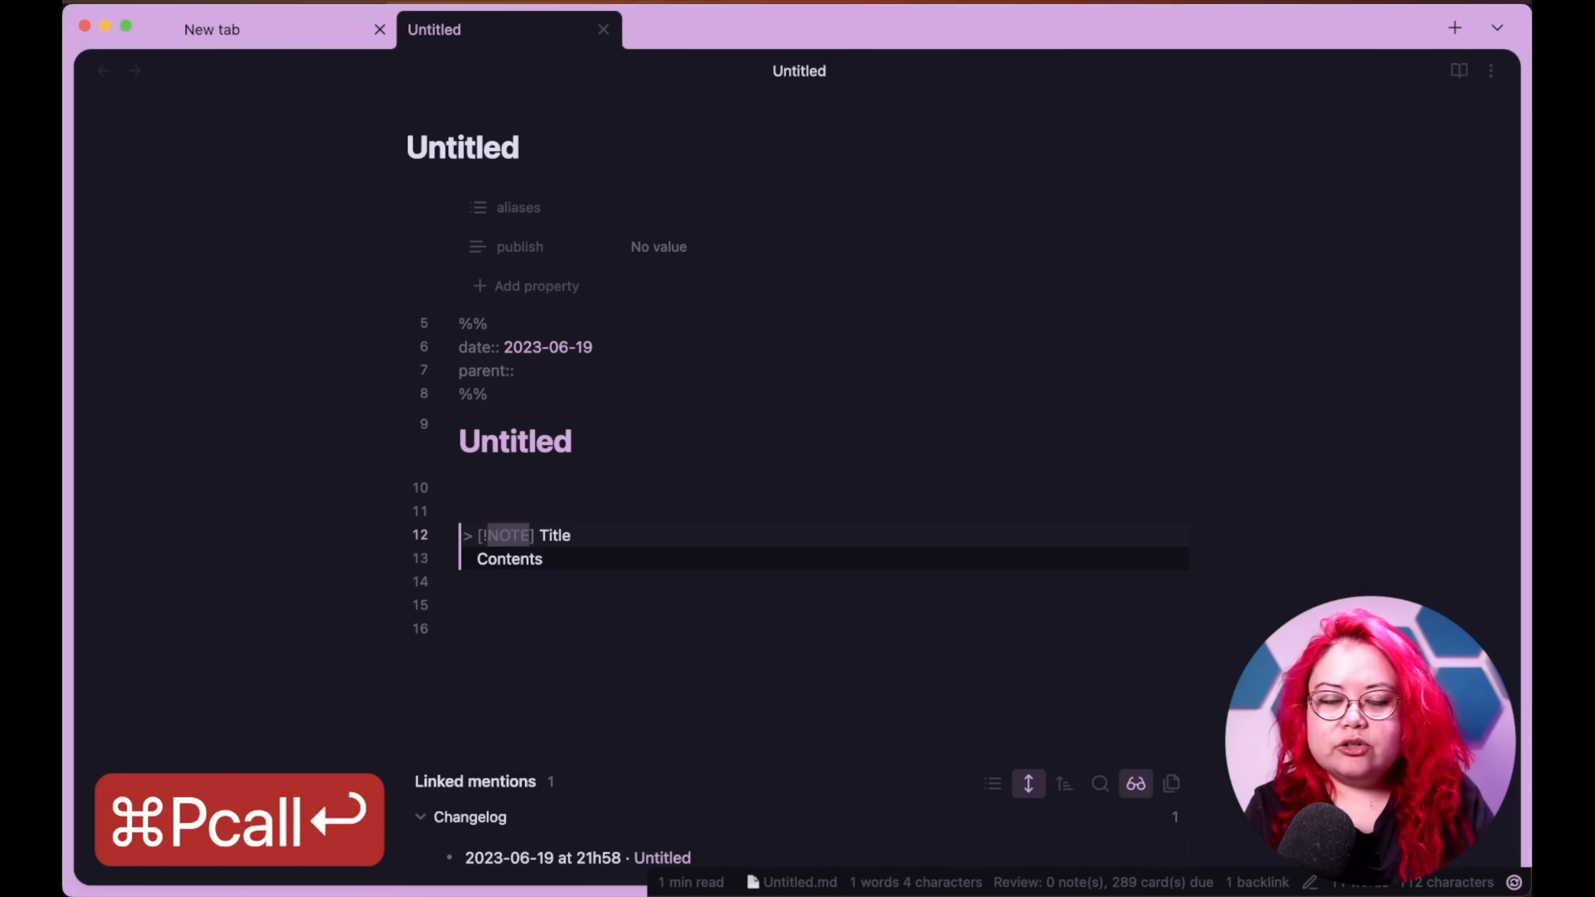
- Add a callout titled 'This is a note' and begin a list item 'This is a great' beneath it
type("This is a note")
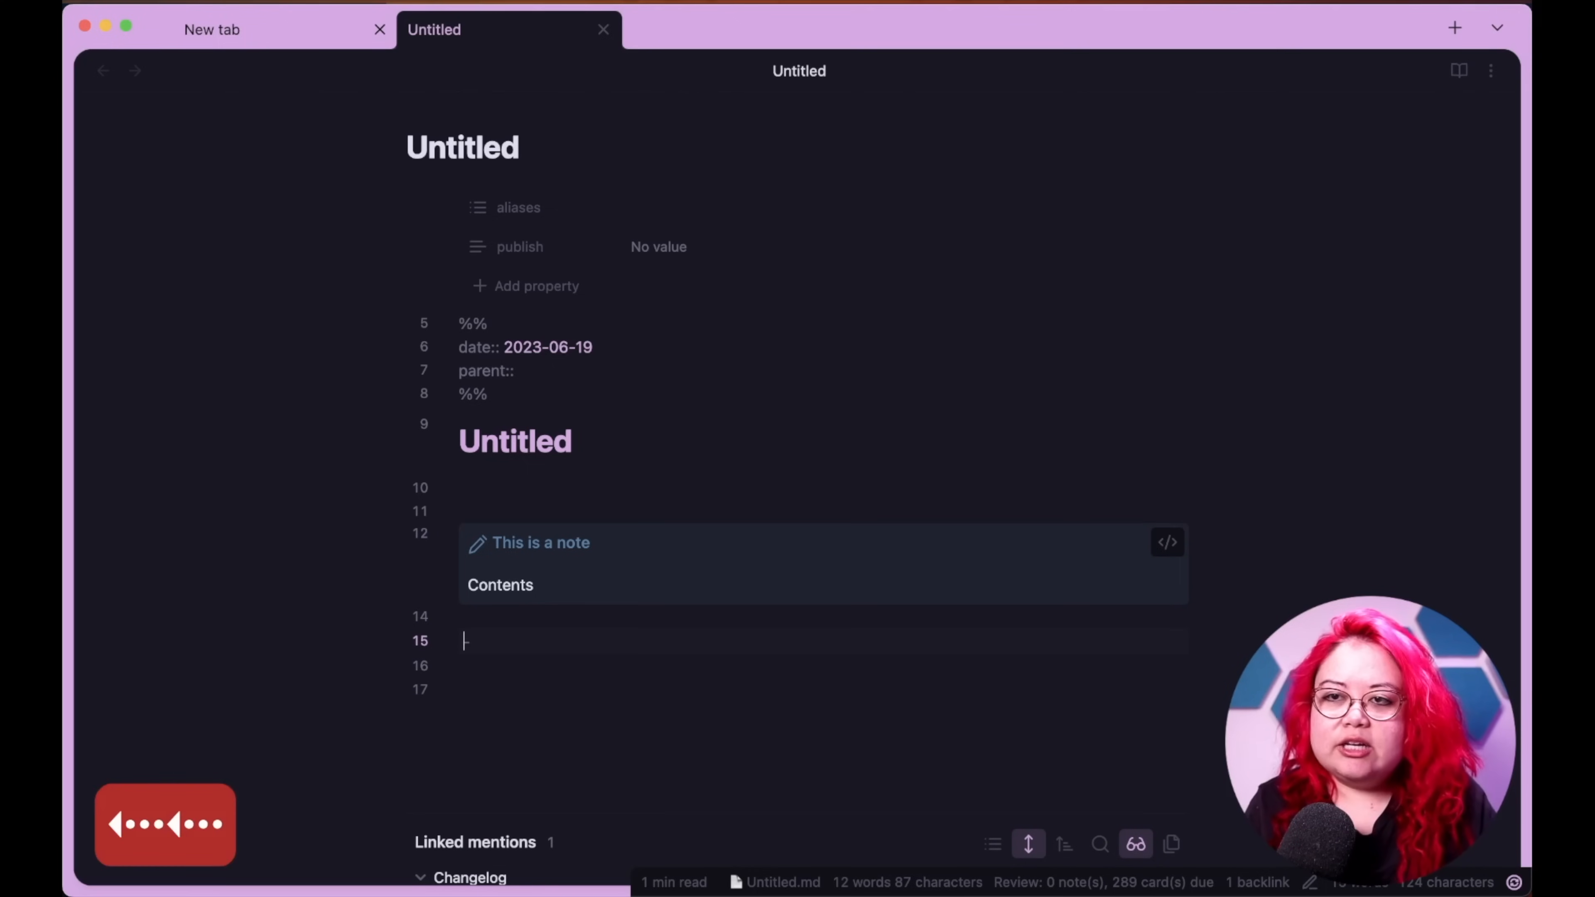
type("- [I")
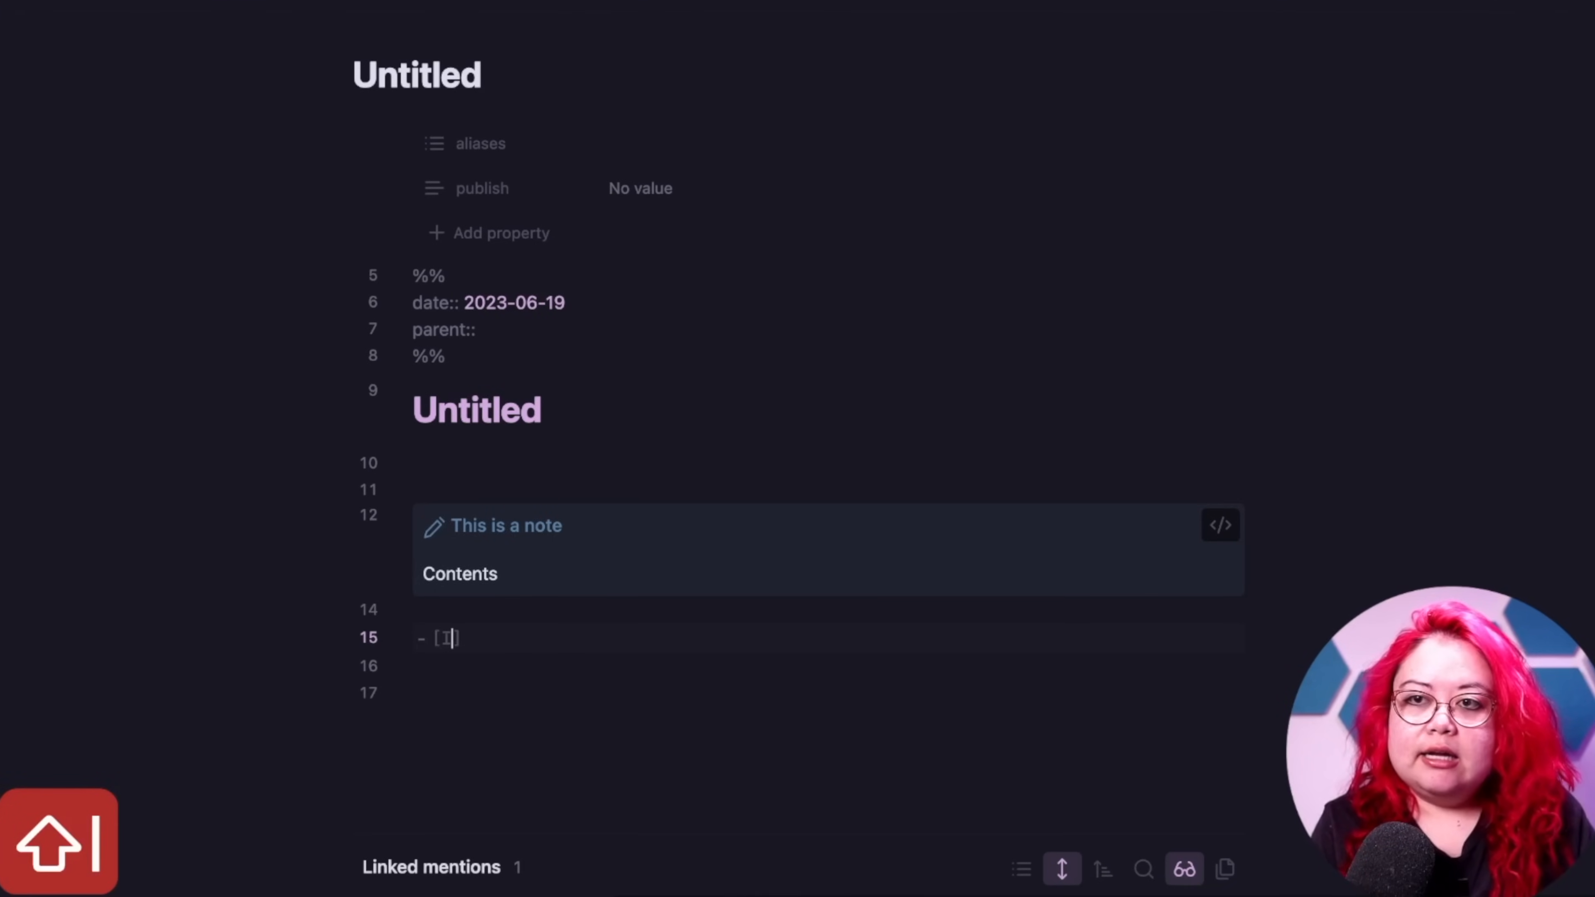
type("This is a great")
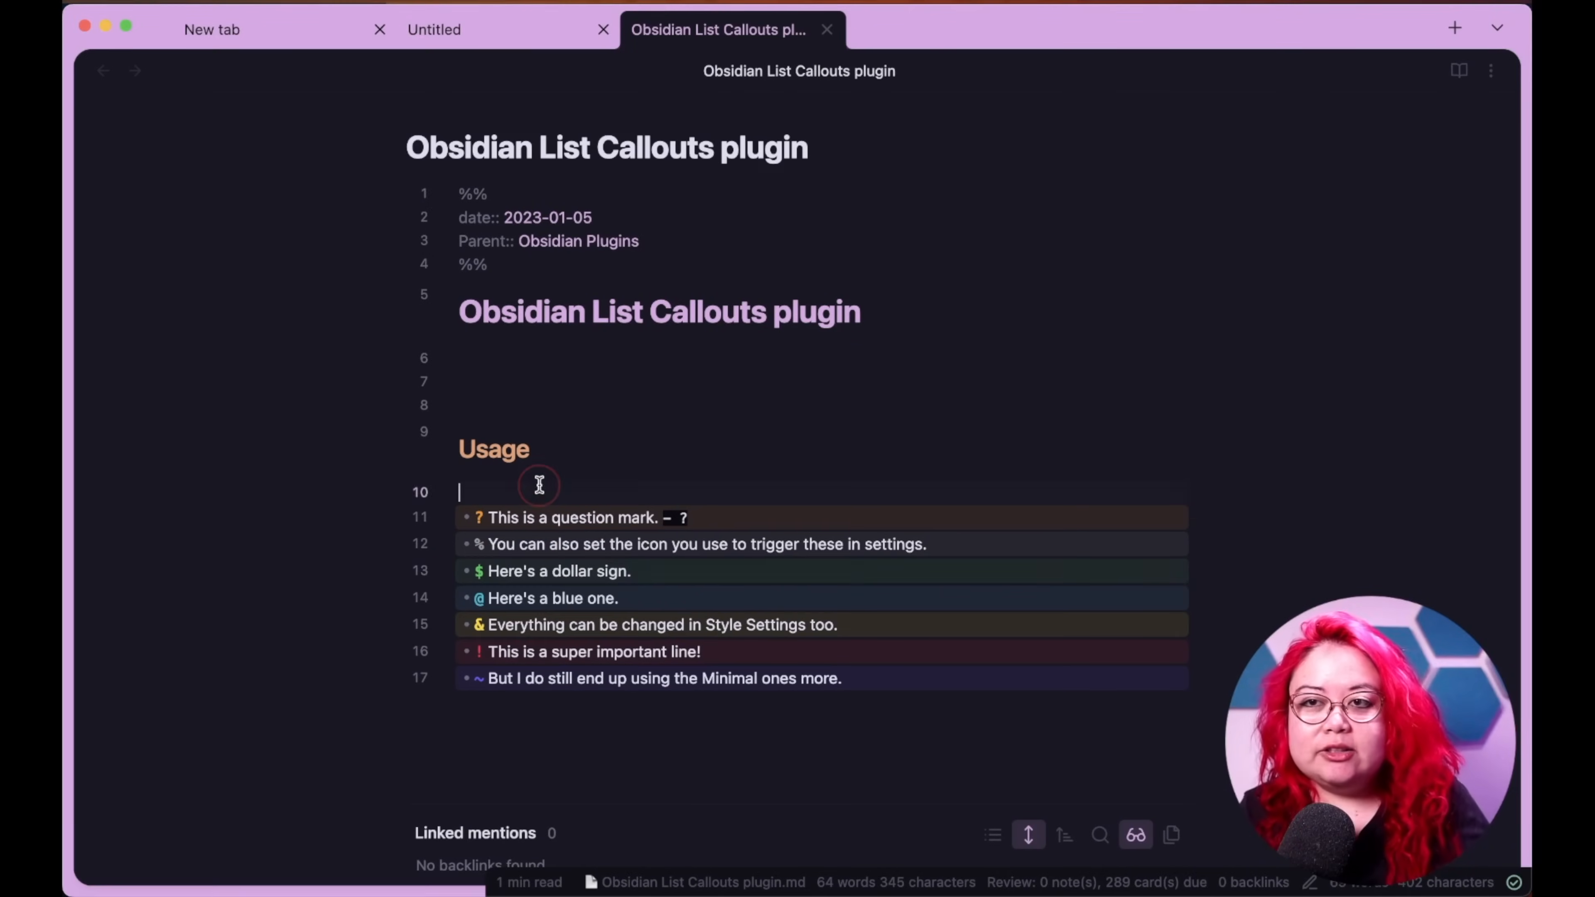
mouse_move(483, 522)
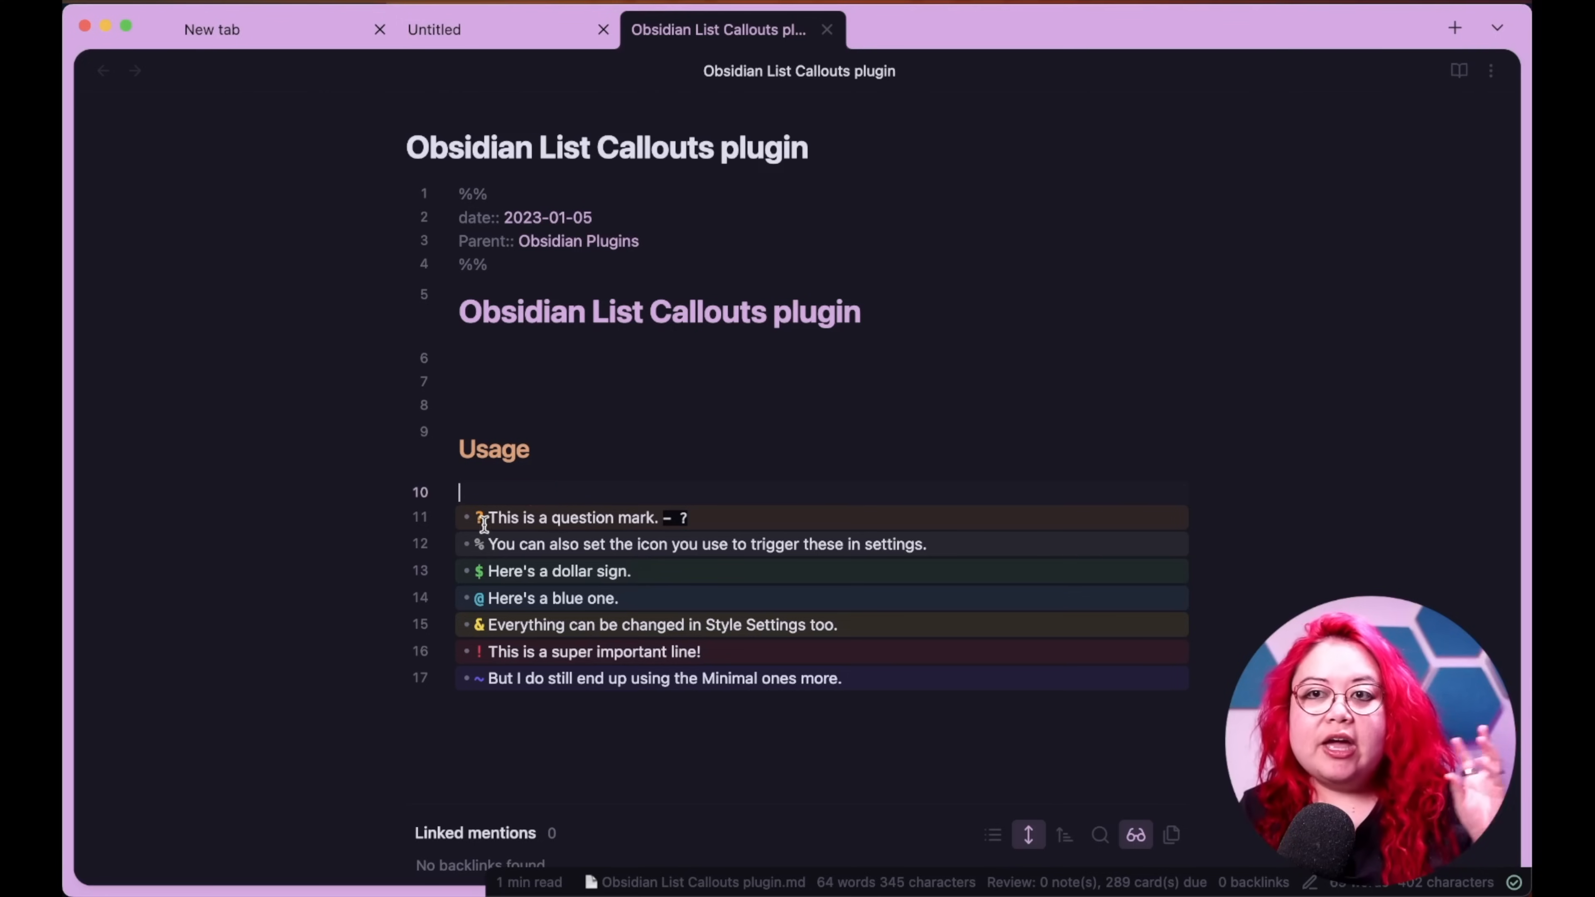
mouse_move(570, 513)
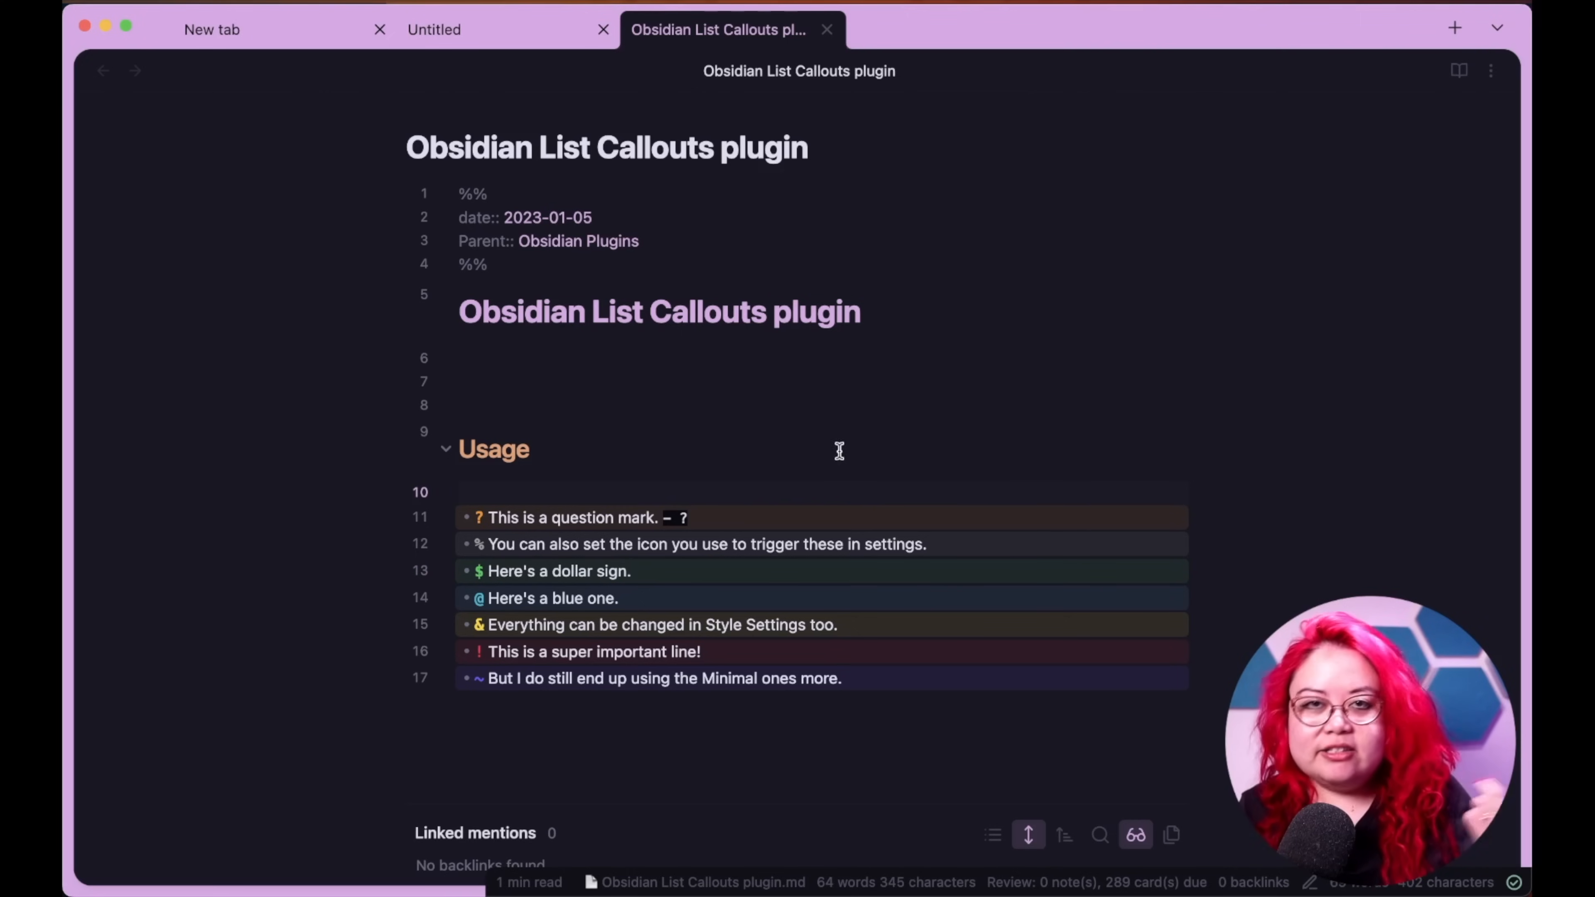
- Place the cursor in the Usage section of the List Callouts plugin note
left_click(459, 491)
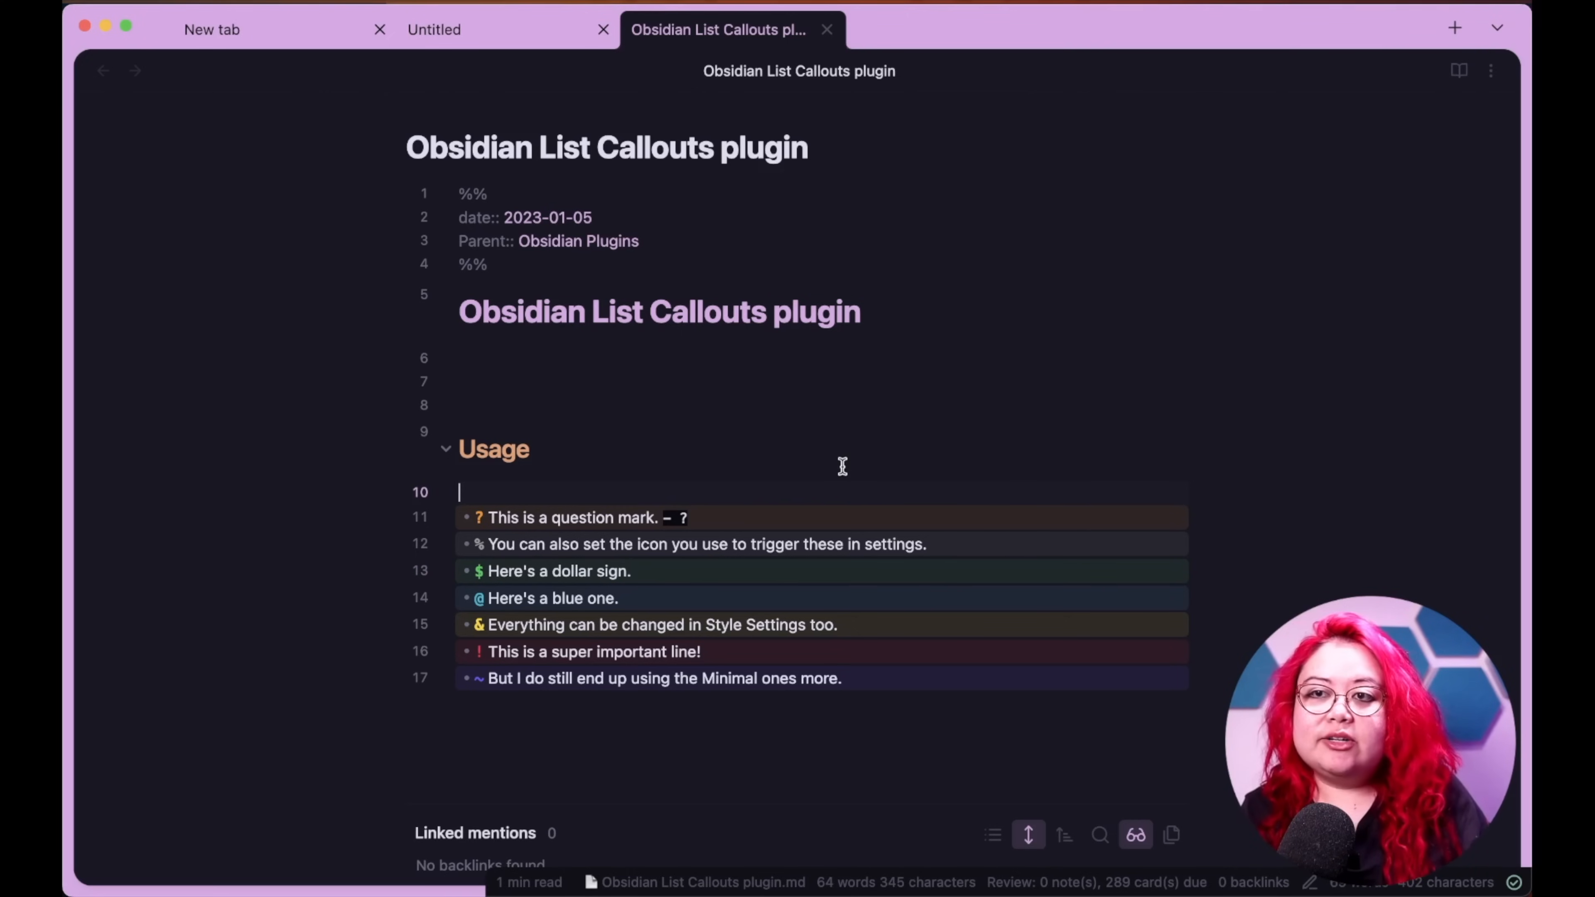
mouse_move(1002, 430)
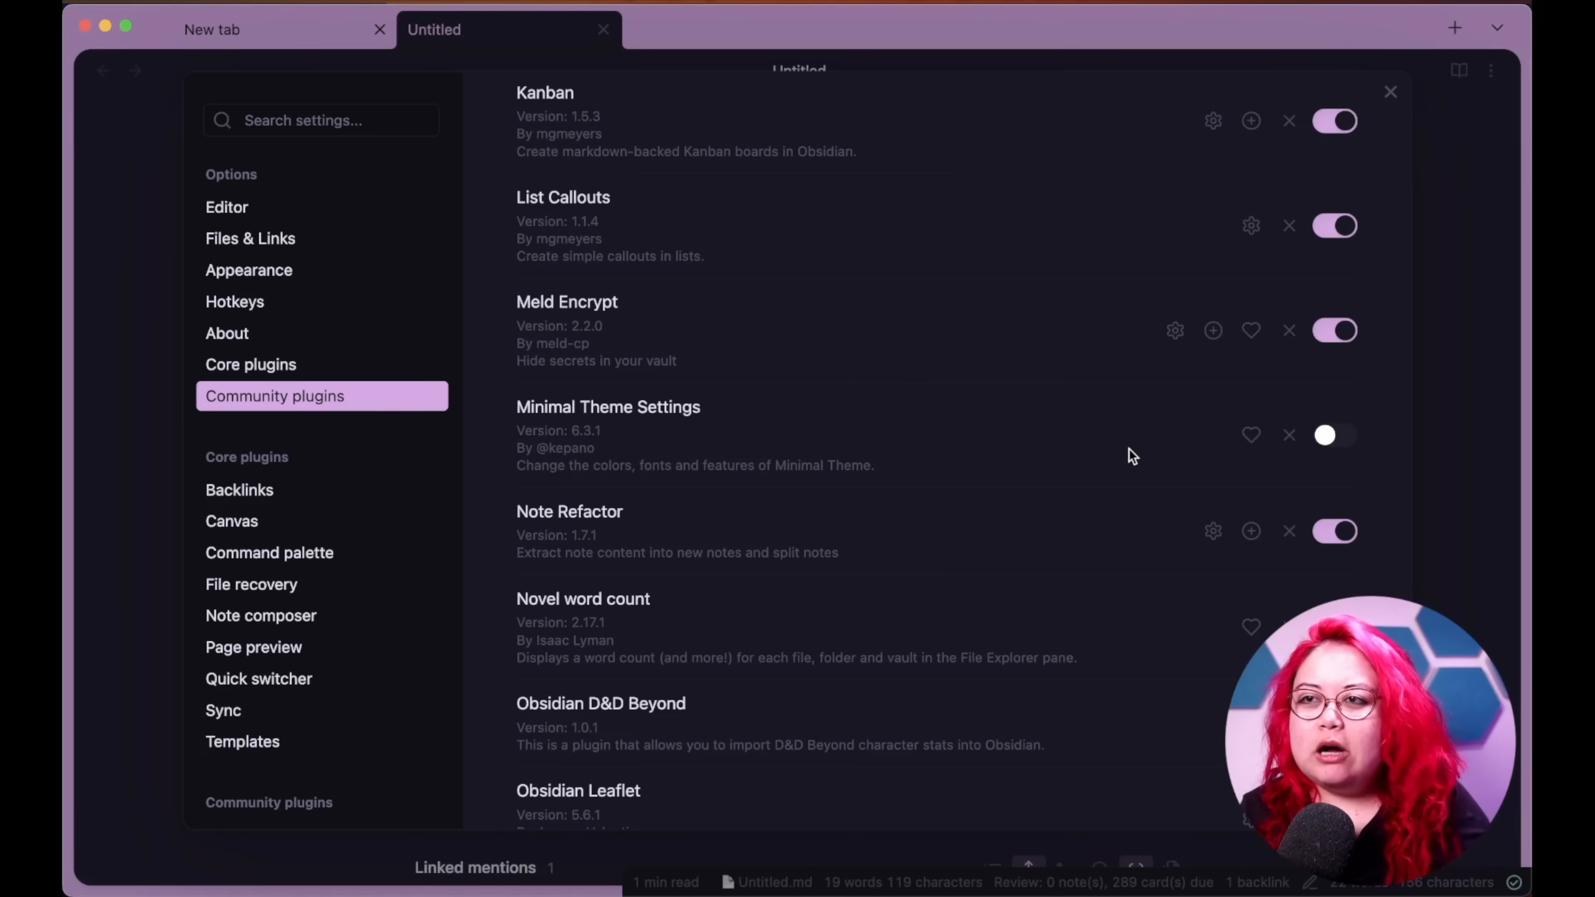
mouse_move(814, 363)
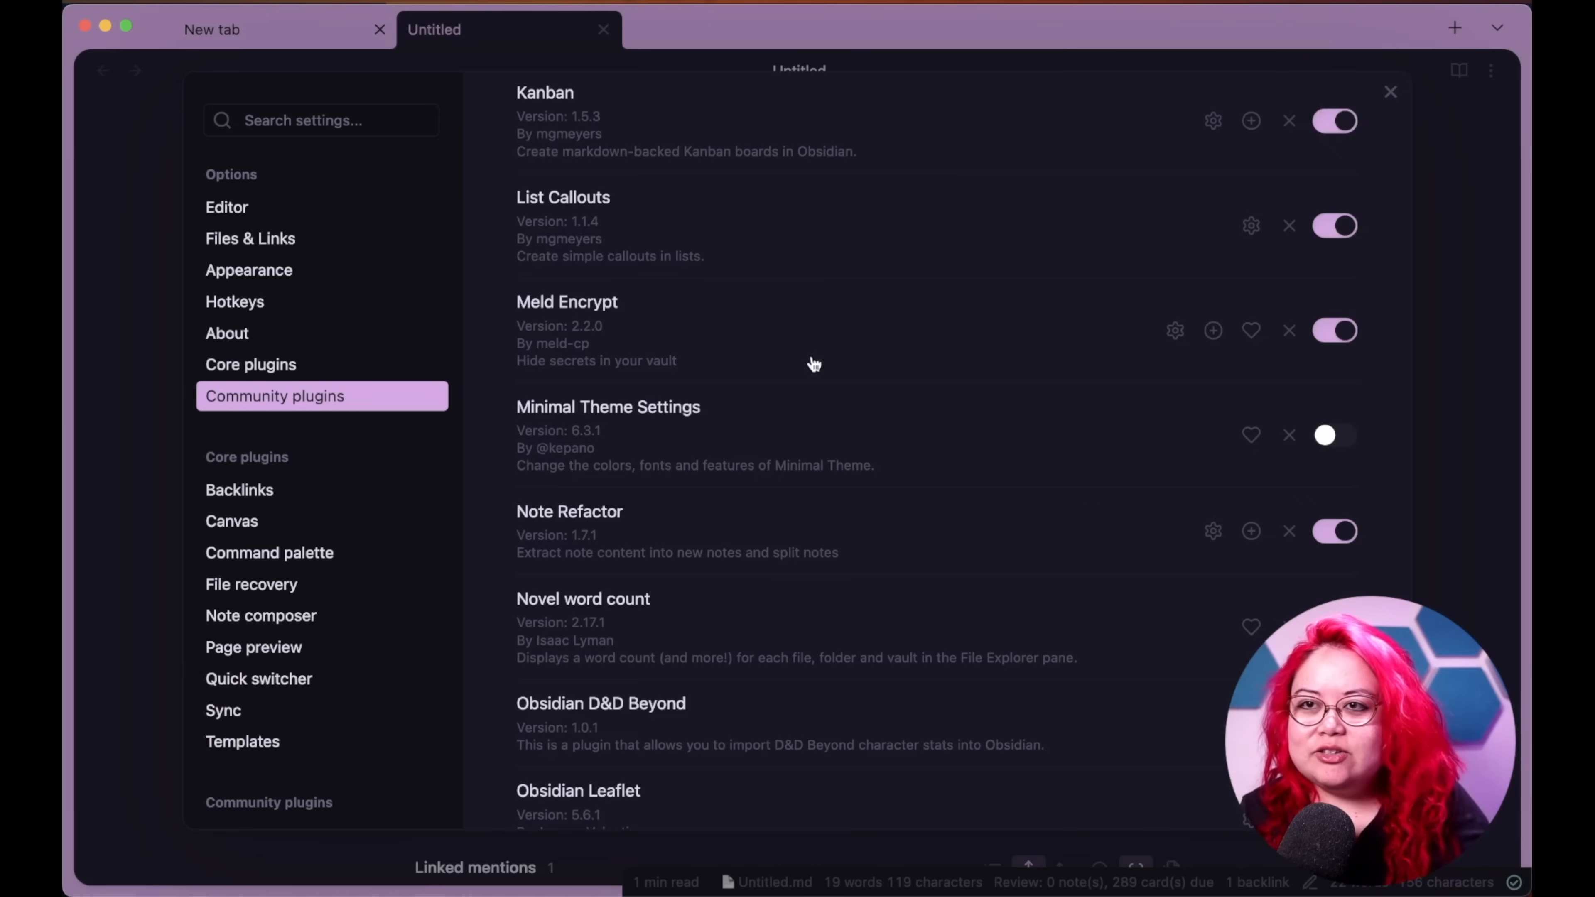
mouse_move(889, 336)
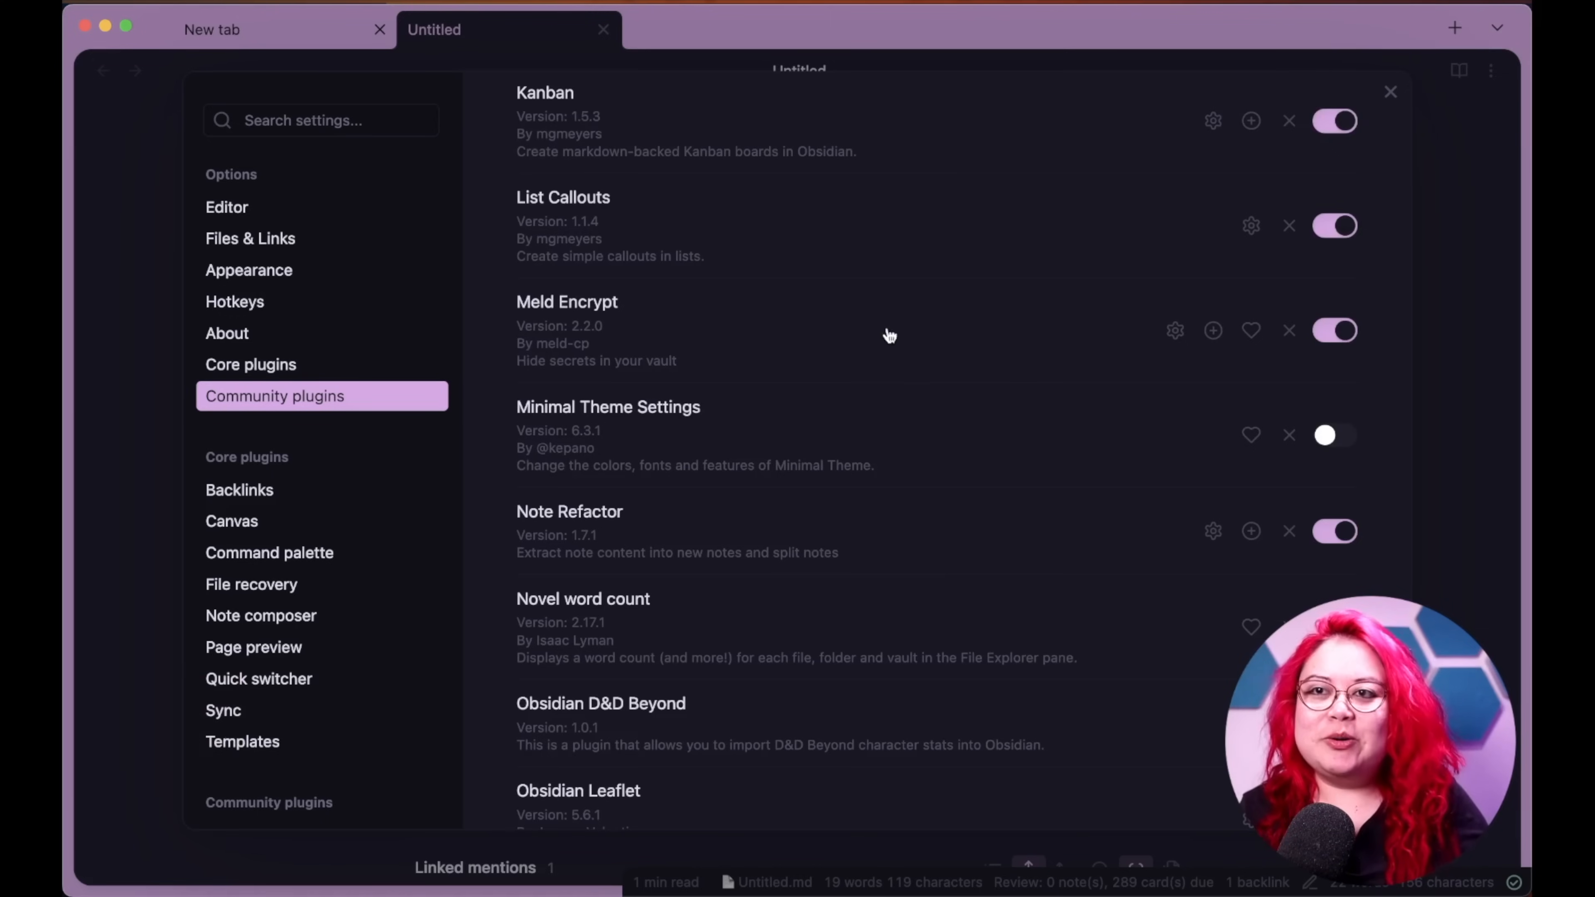
mouse_move(693, 349)
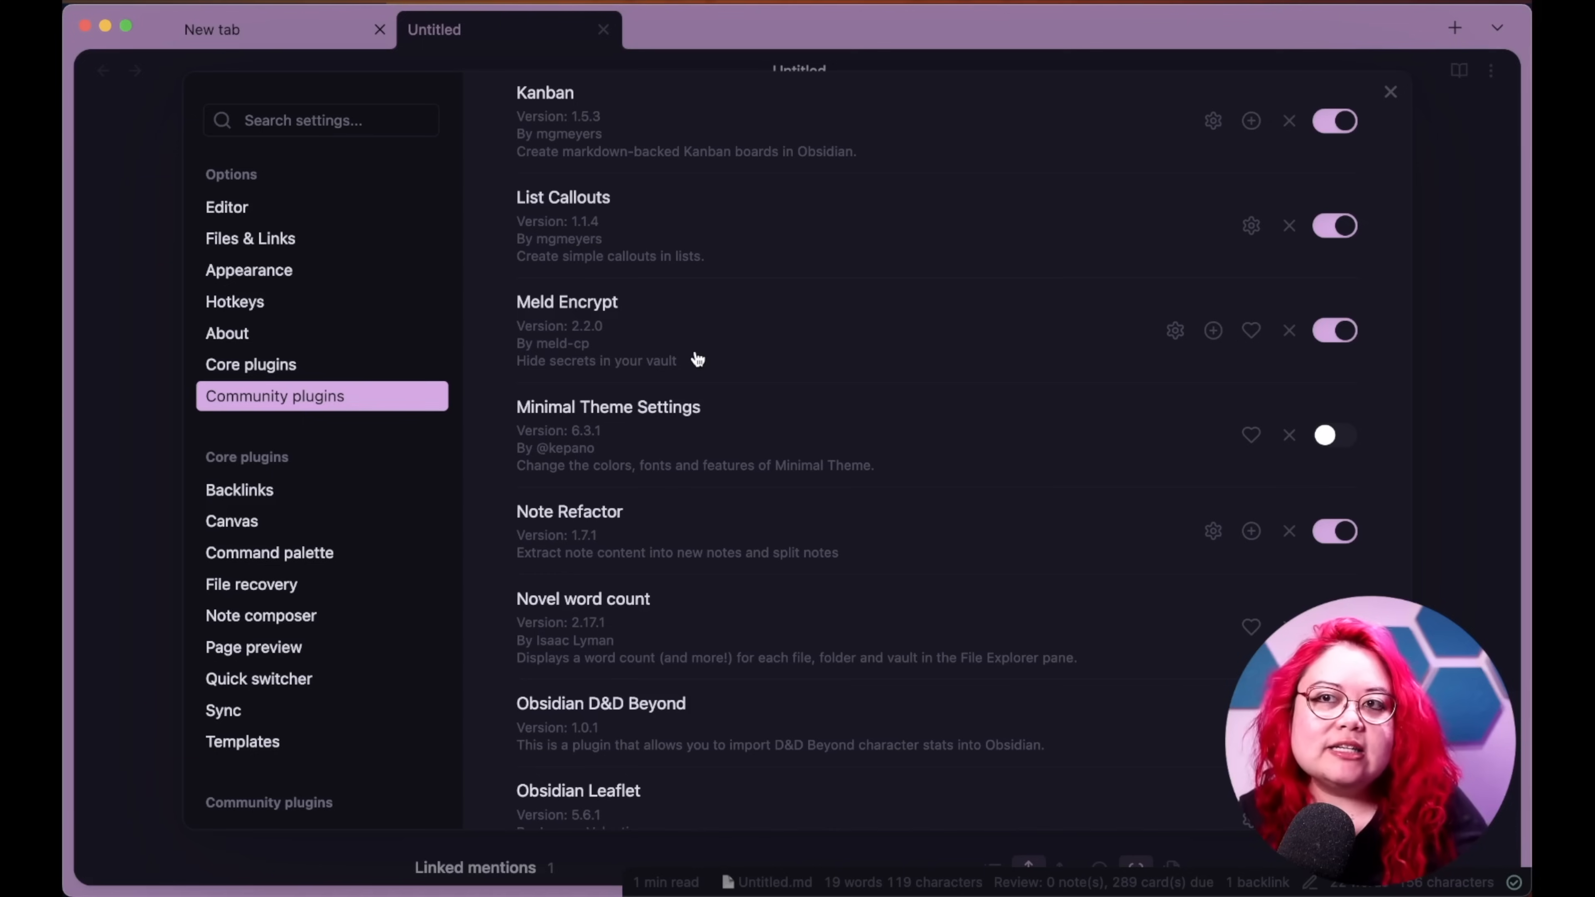
mouse_move(748, 349)
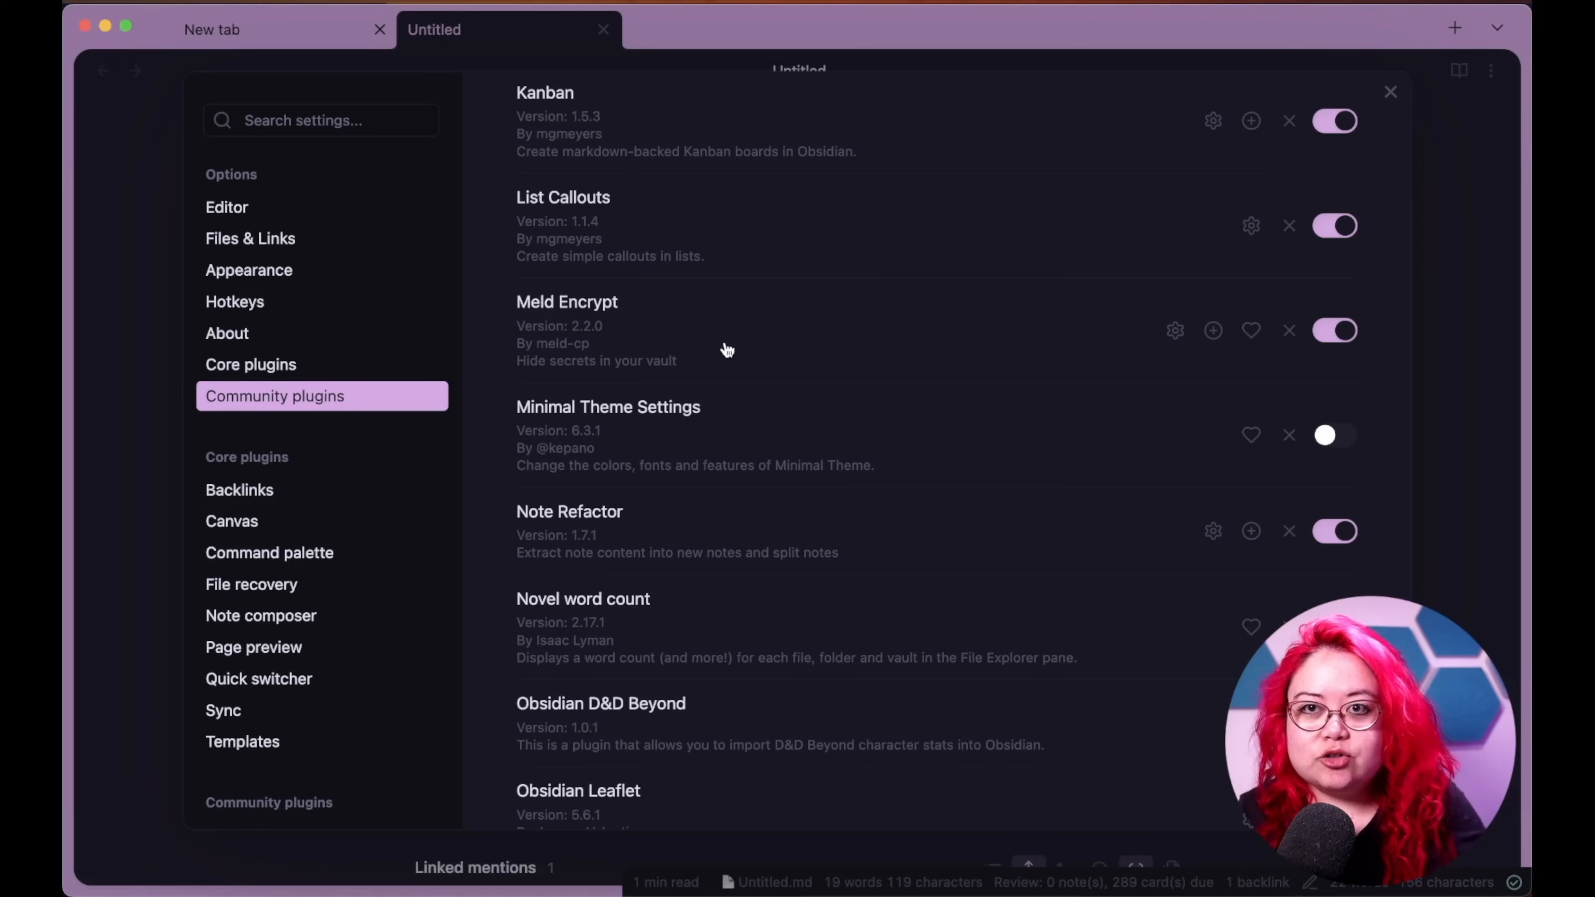
mouse_move(776, 357)
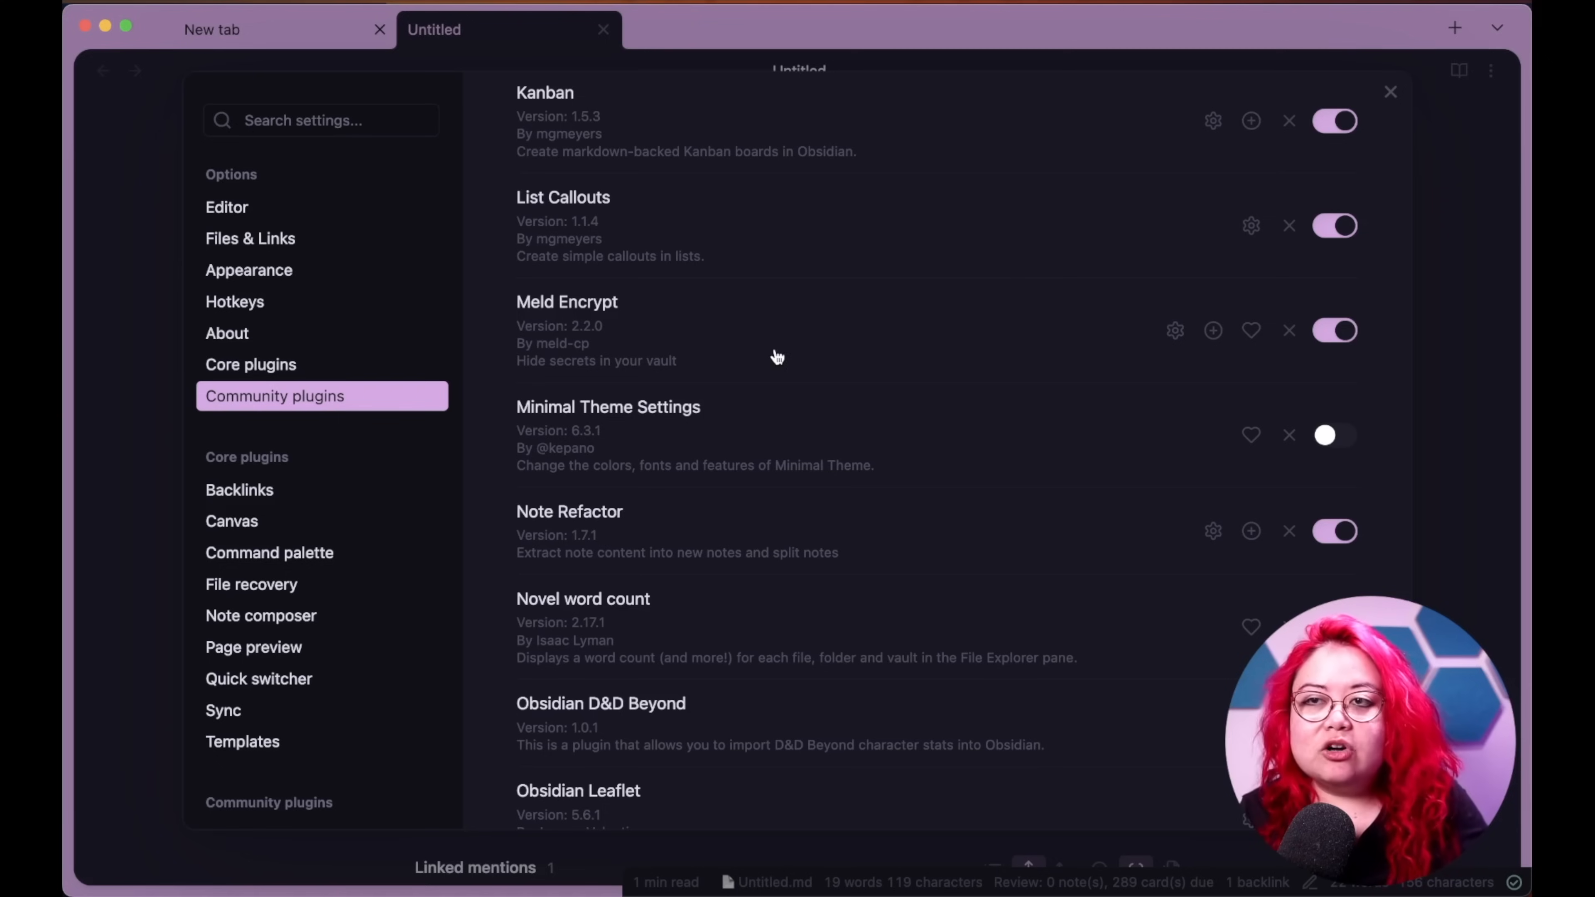
mouse_move(855, 416)
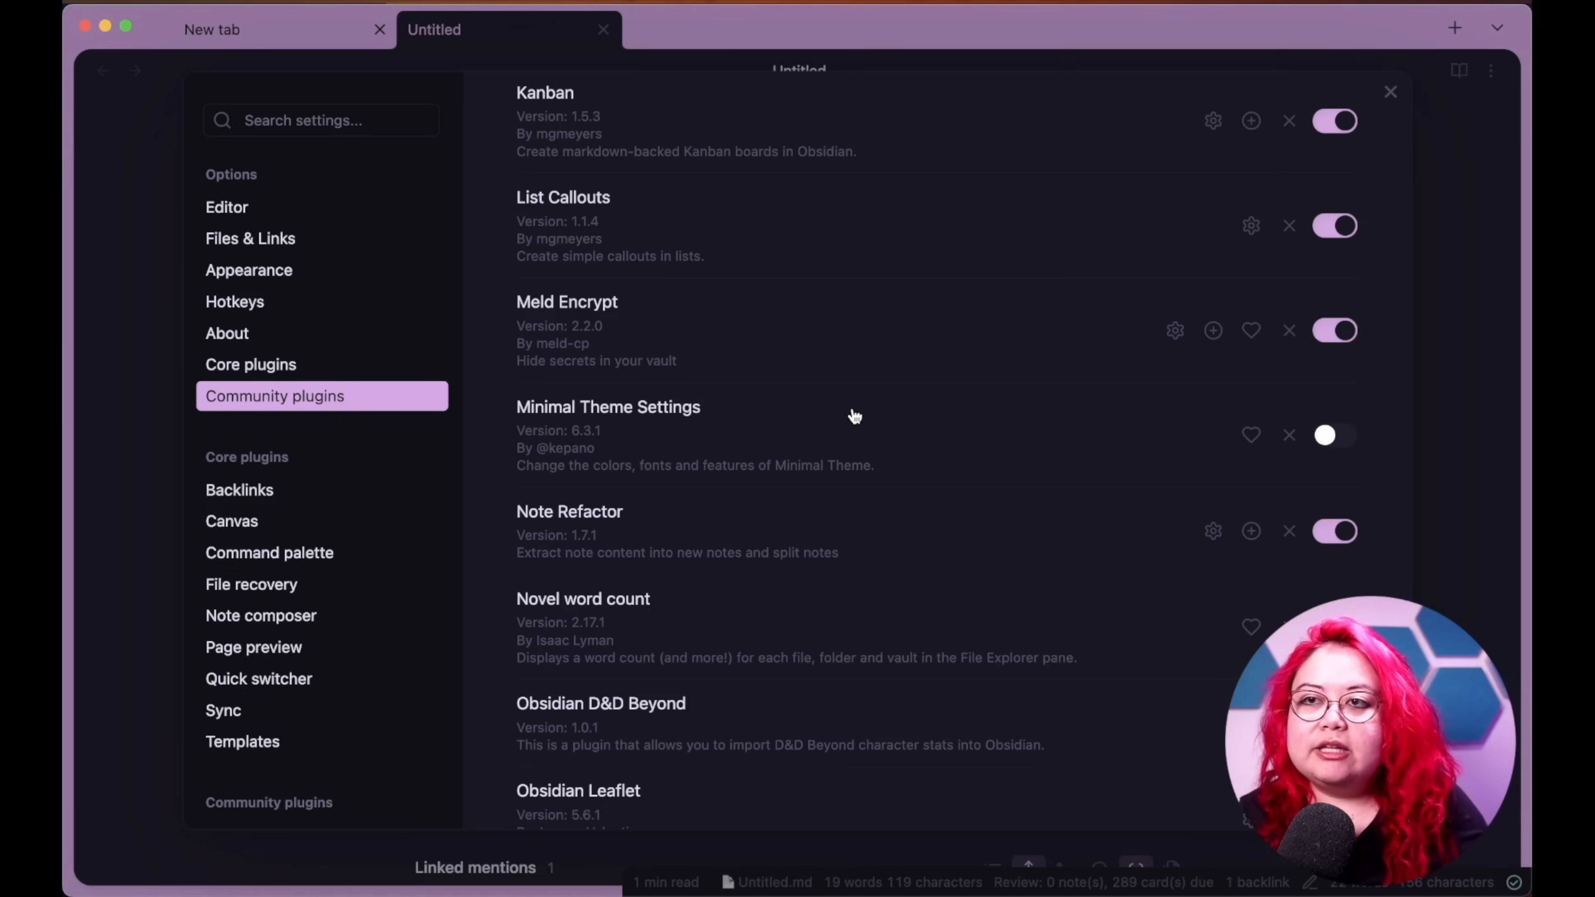
- Scroll the Community plugins list past Kanban to Novel word count and Obsidian Leaflet
scroll("down", 3)
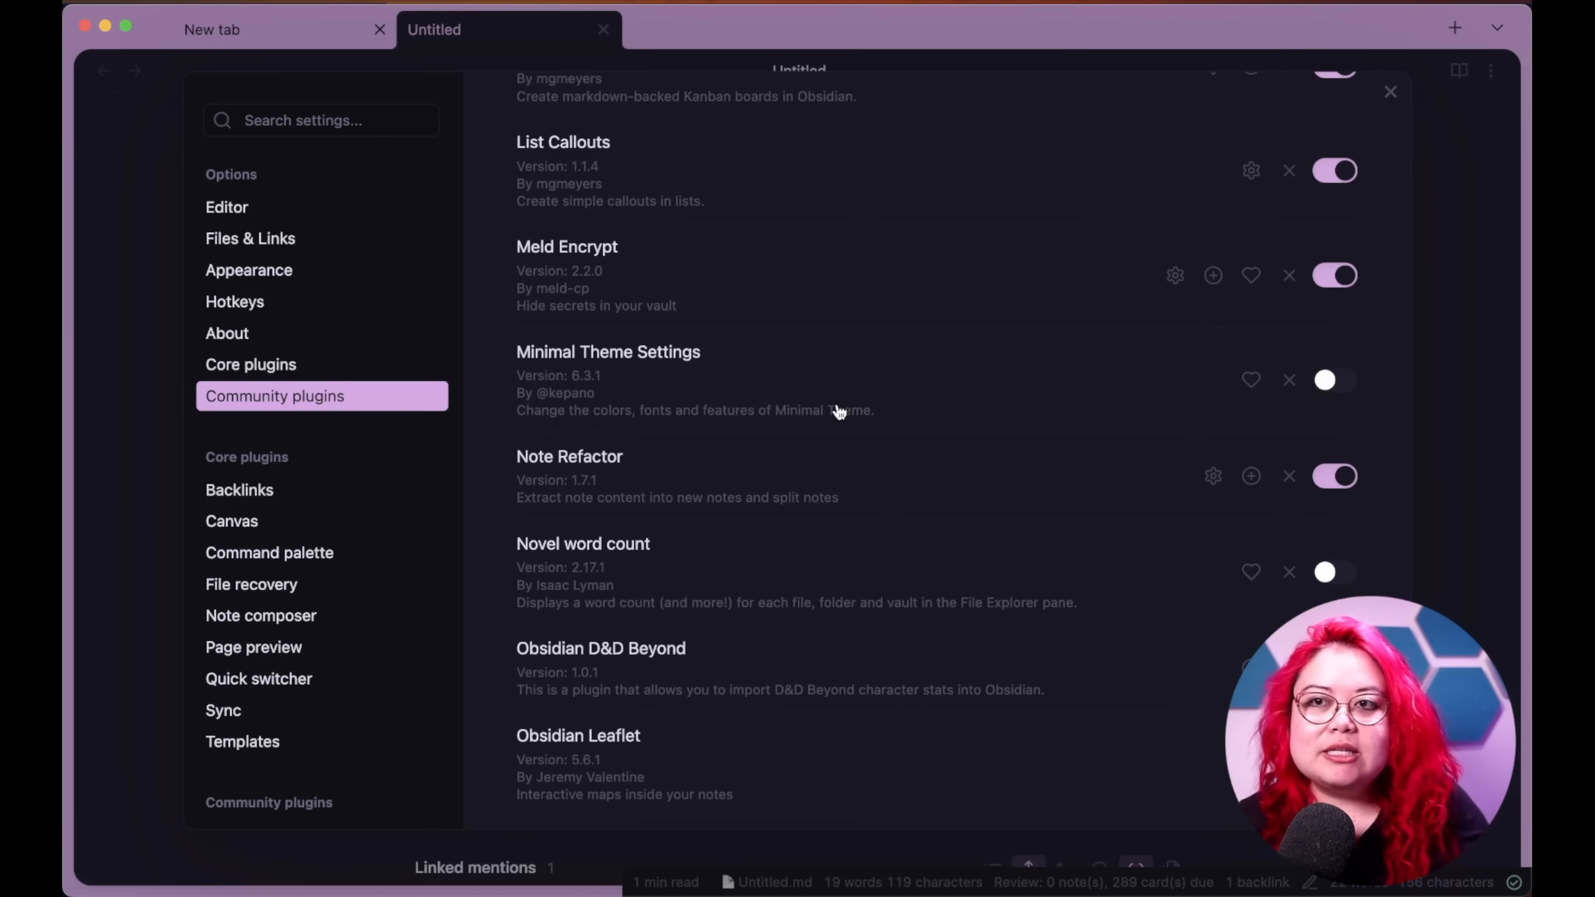
mouse_move(1368, 421)
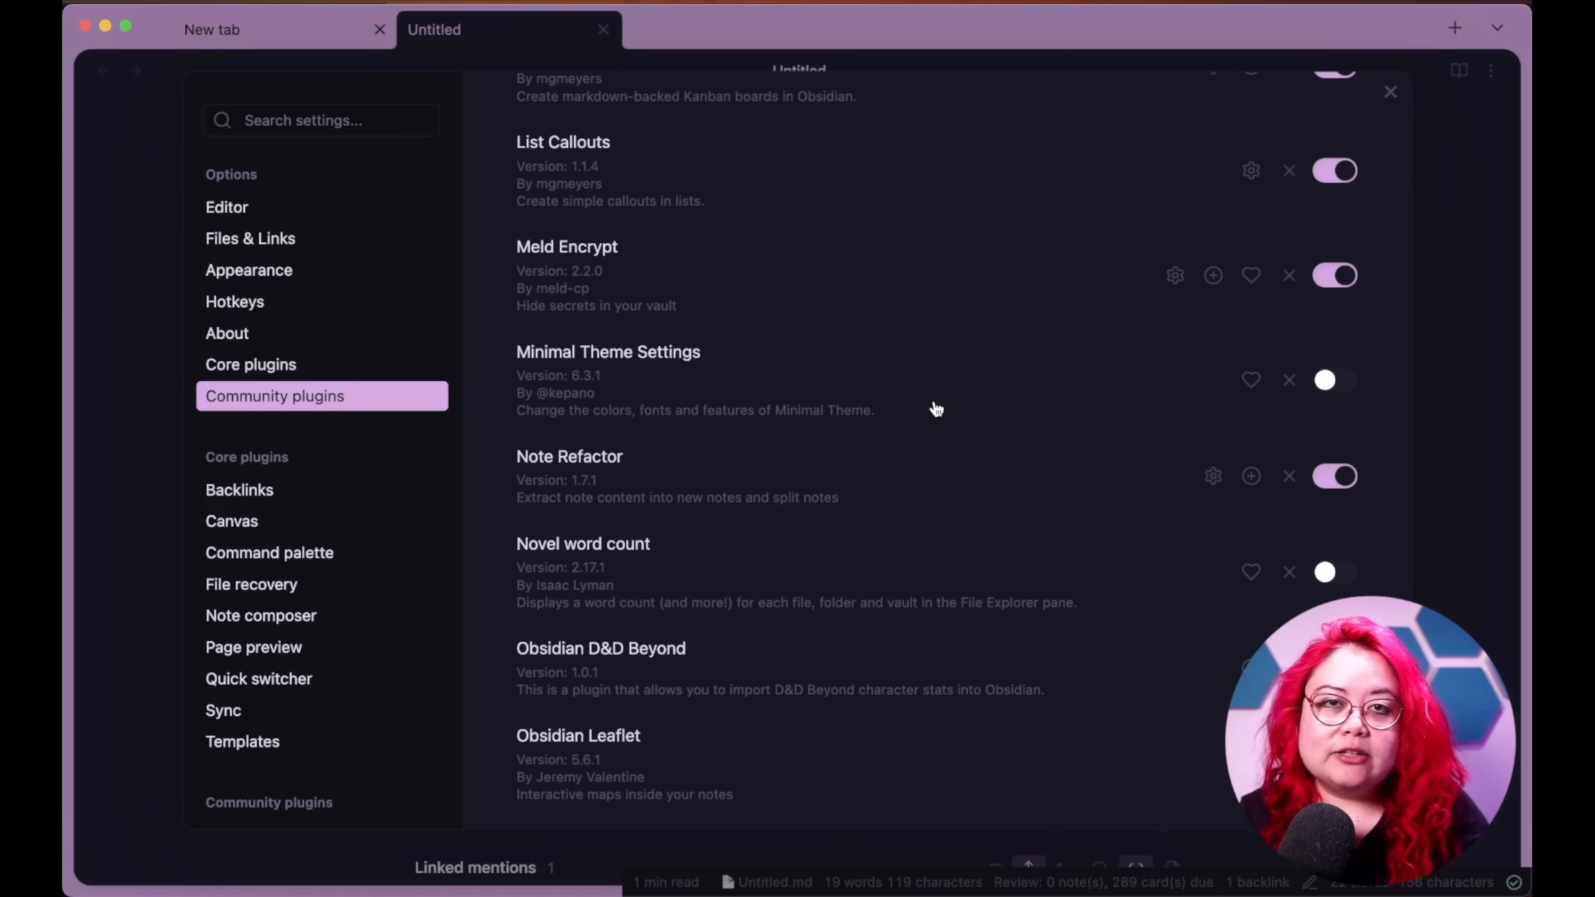
mouse_move(924, 360)
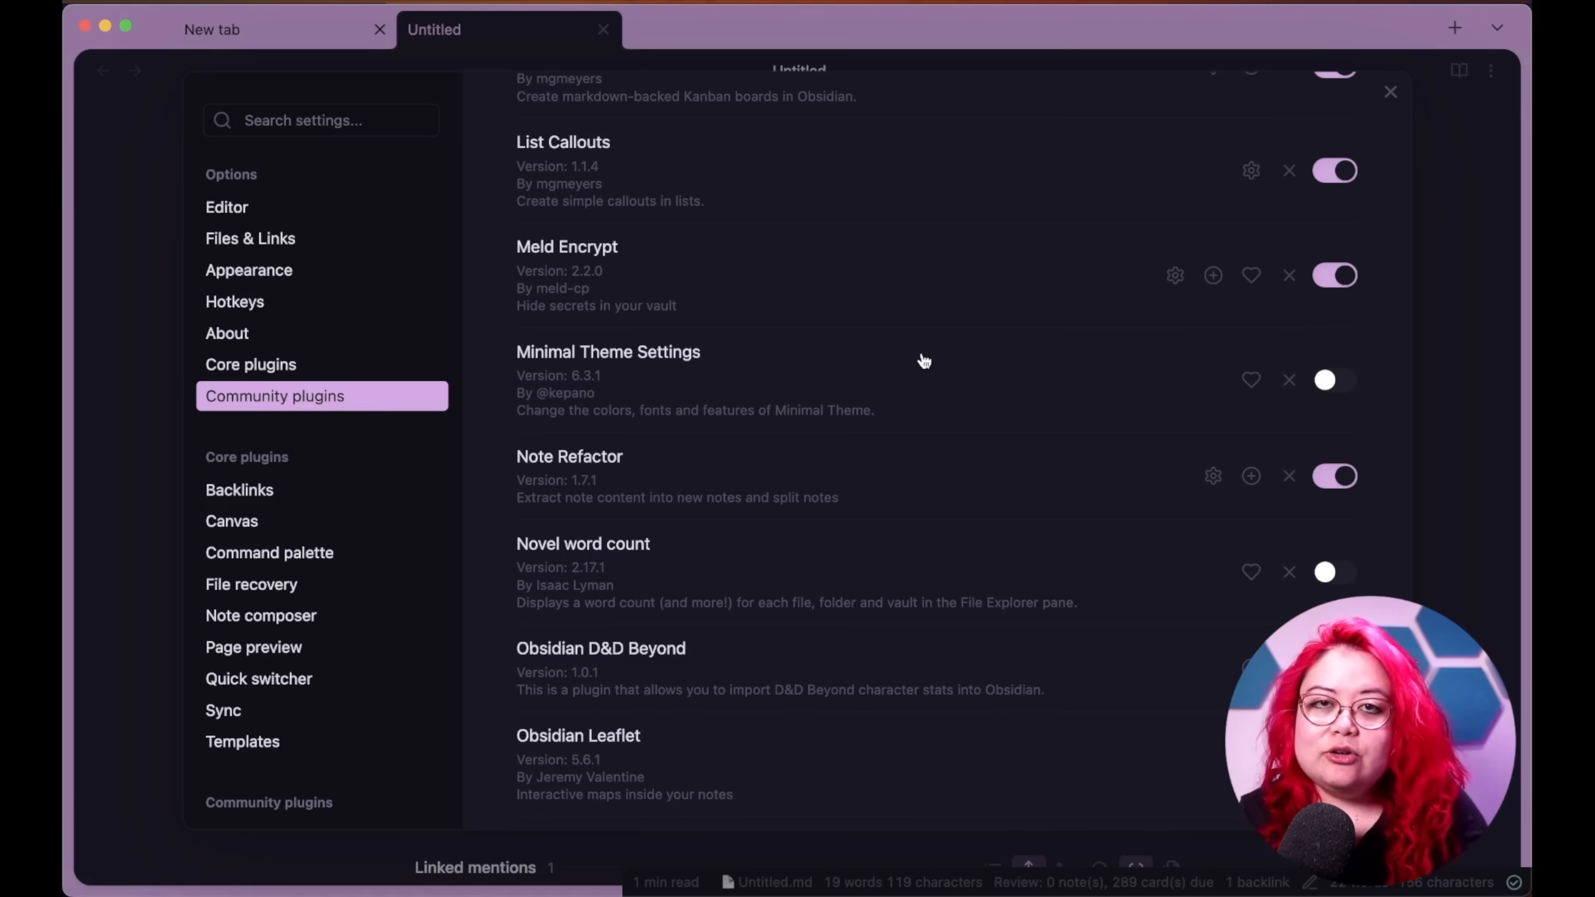
scroll("down", 3)
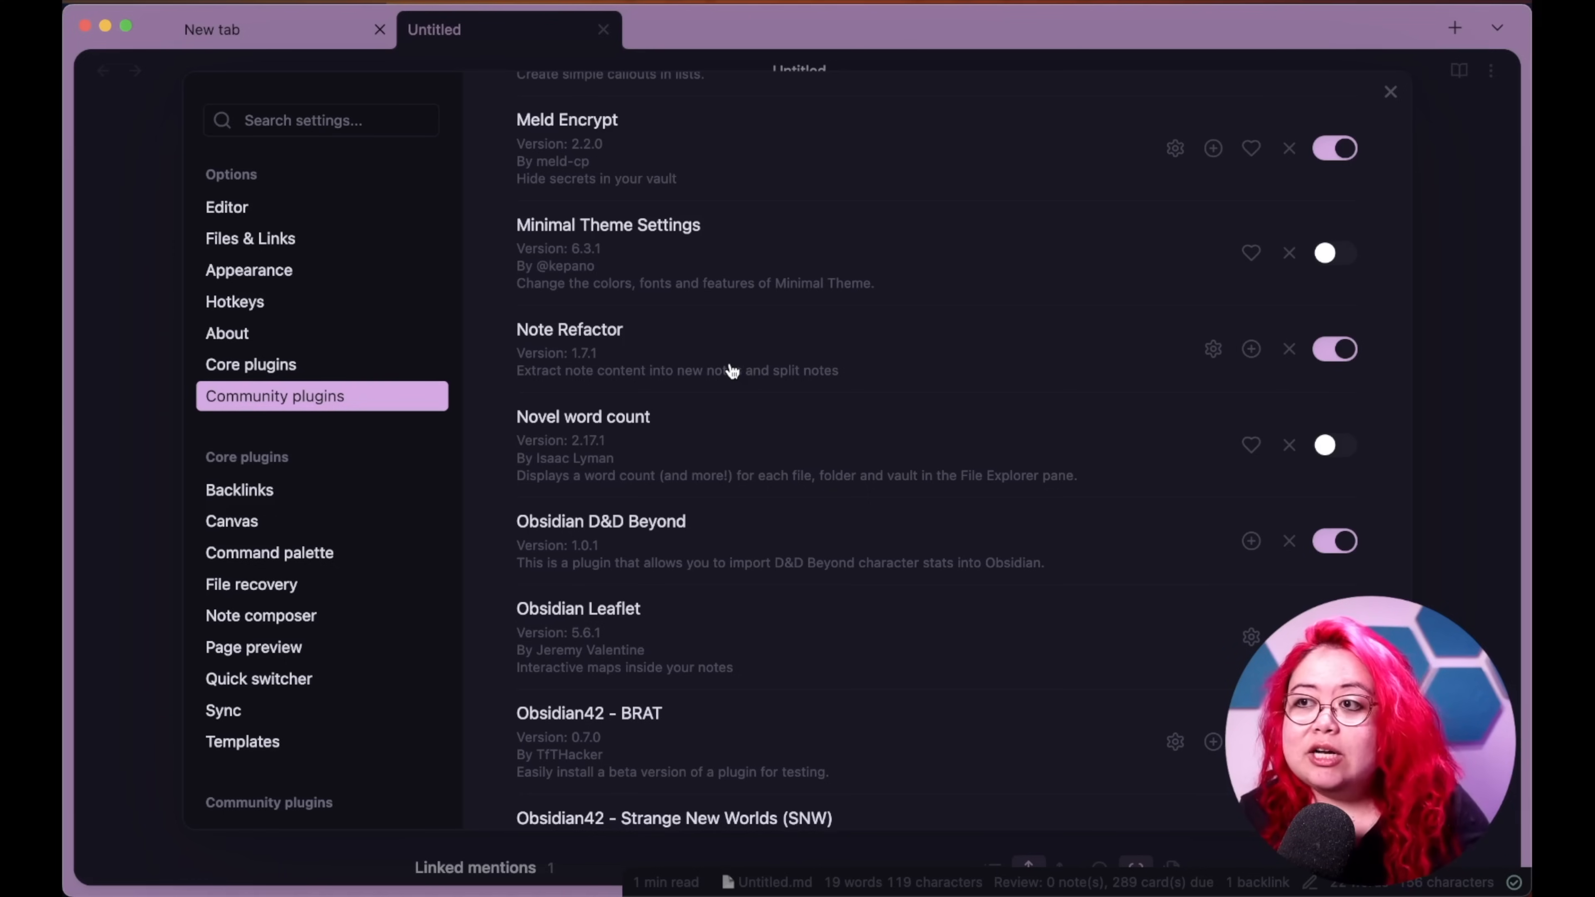
mouse_move(947, 465)
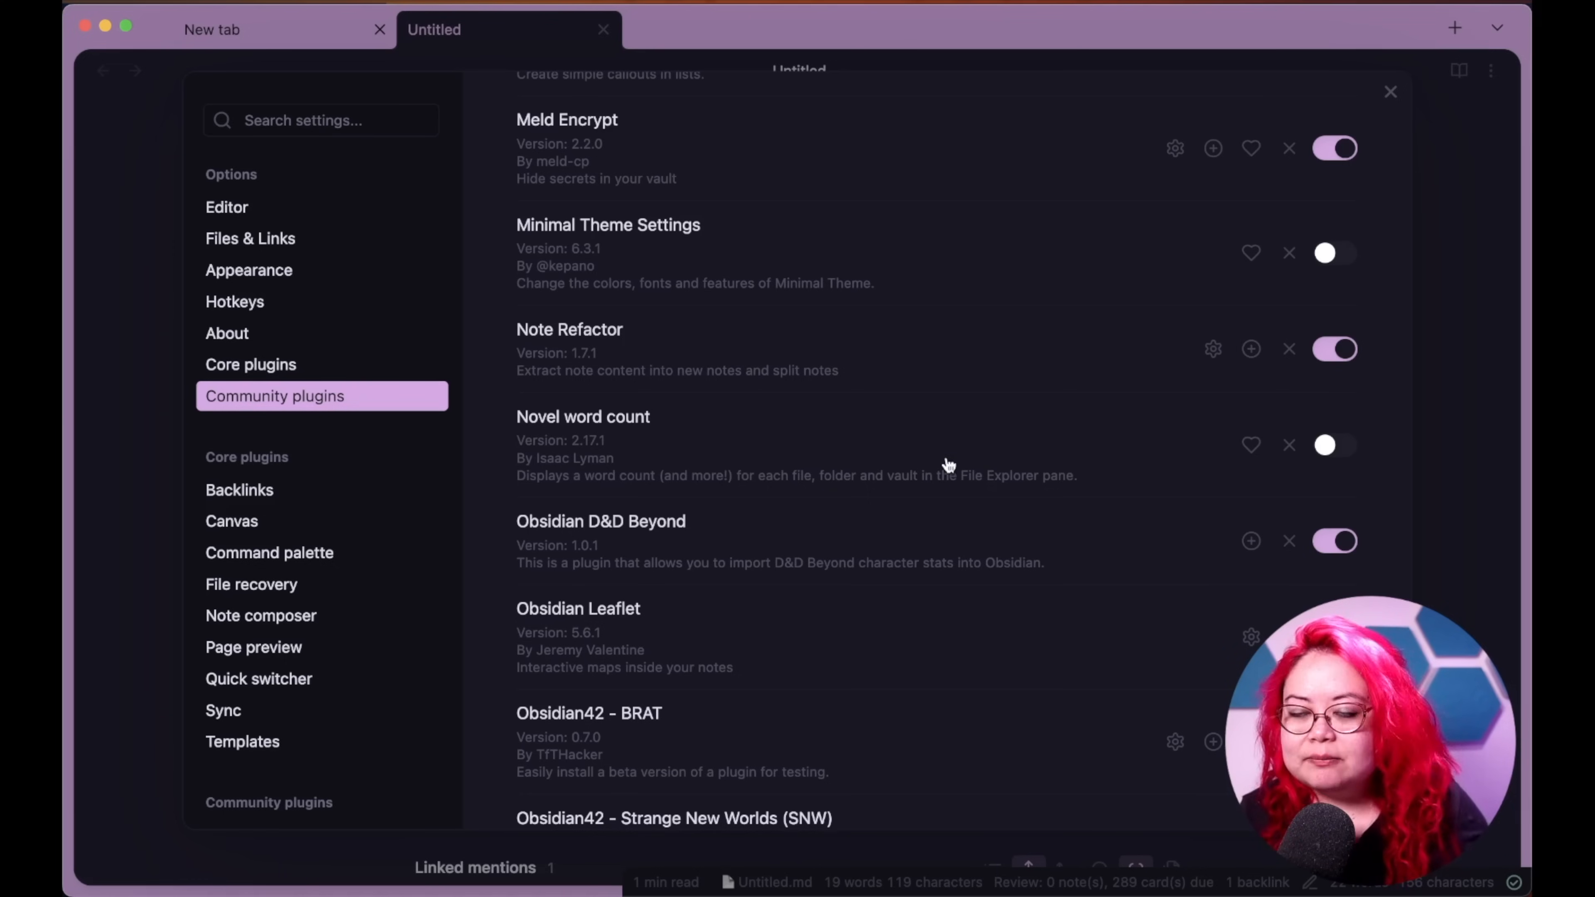
scroll("down", 3)
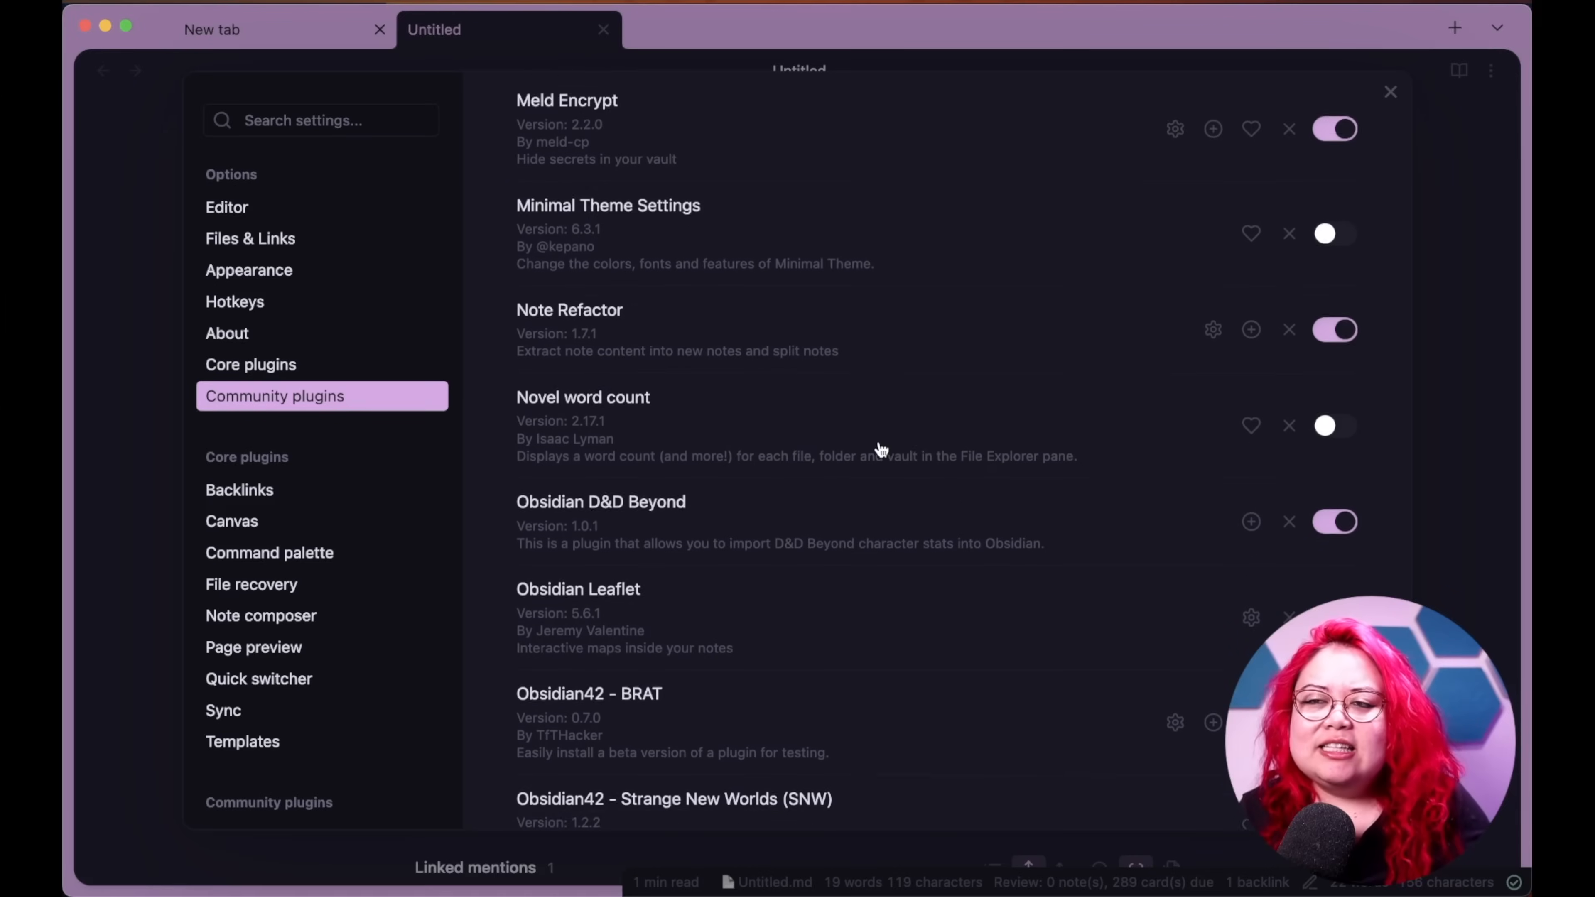
scroll("down", 3)
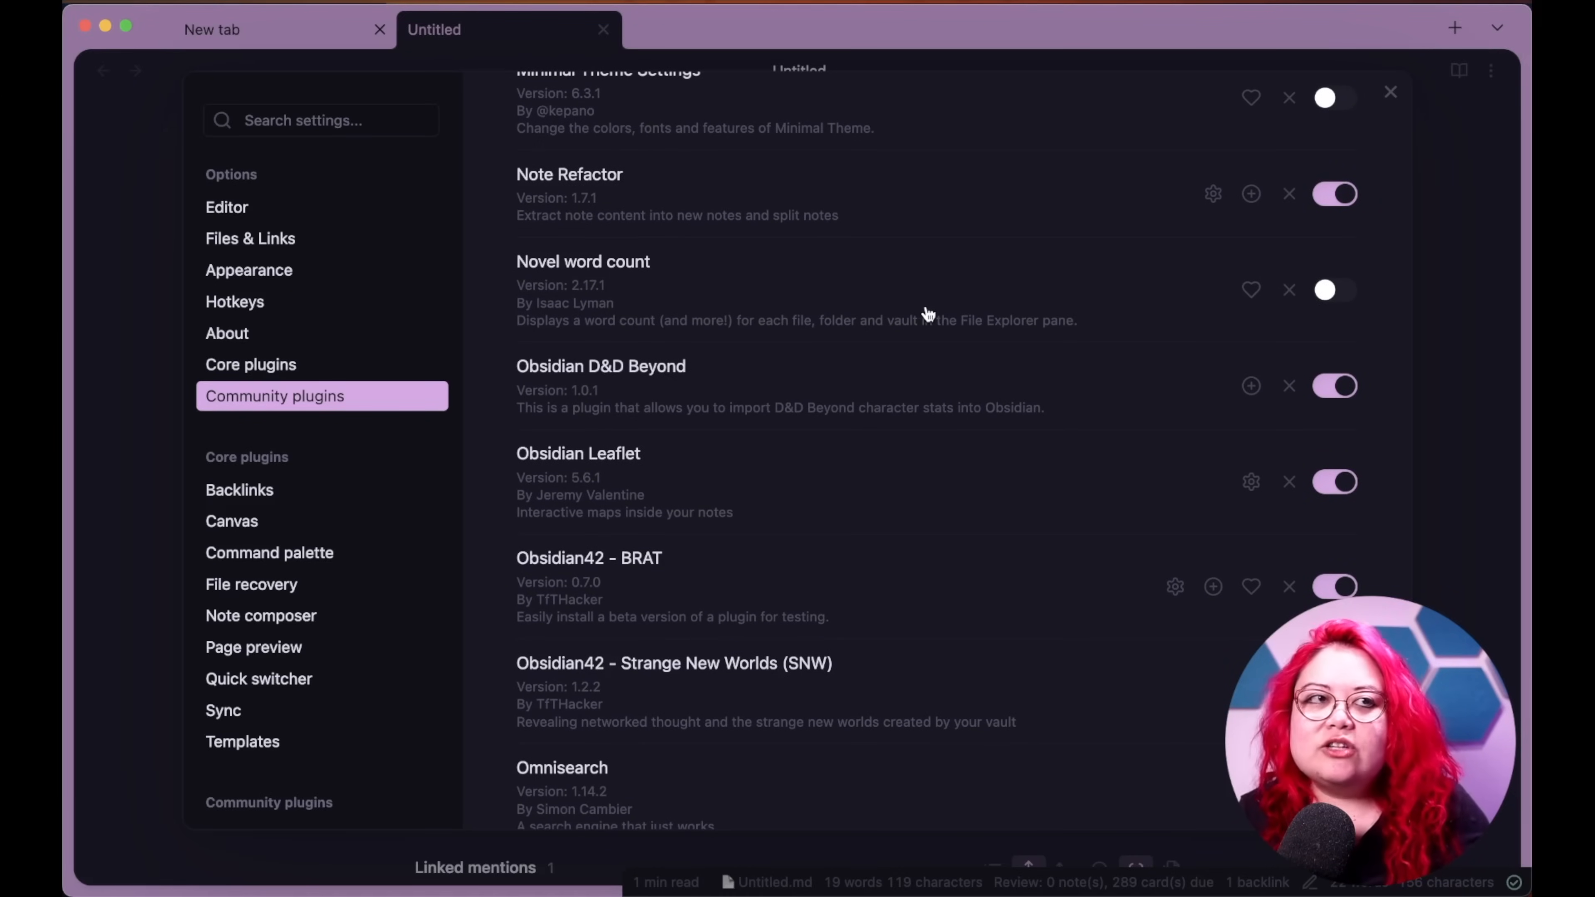
mouse_move(936, 310)
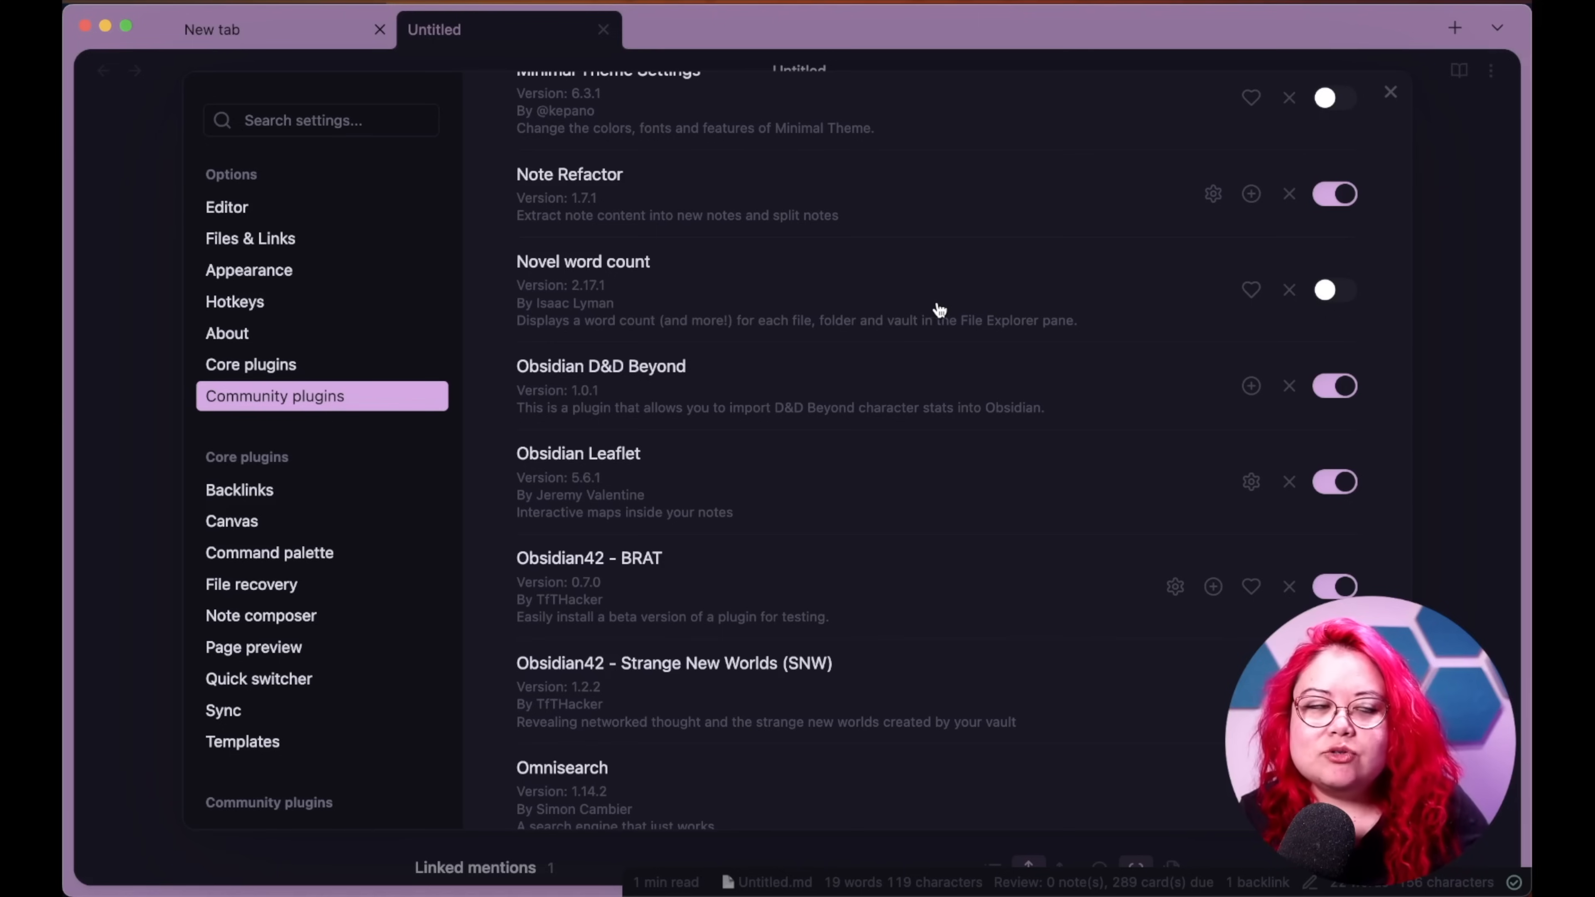
mouse_move(1466, 309)
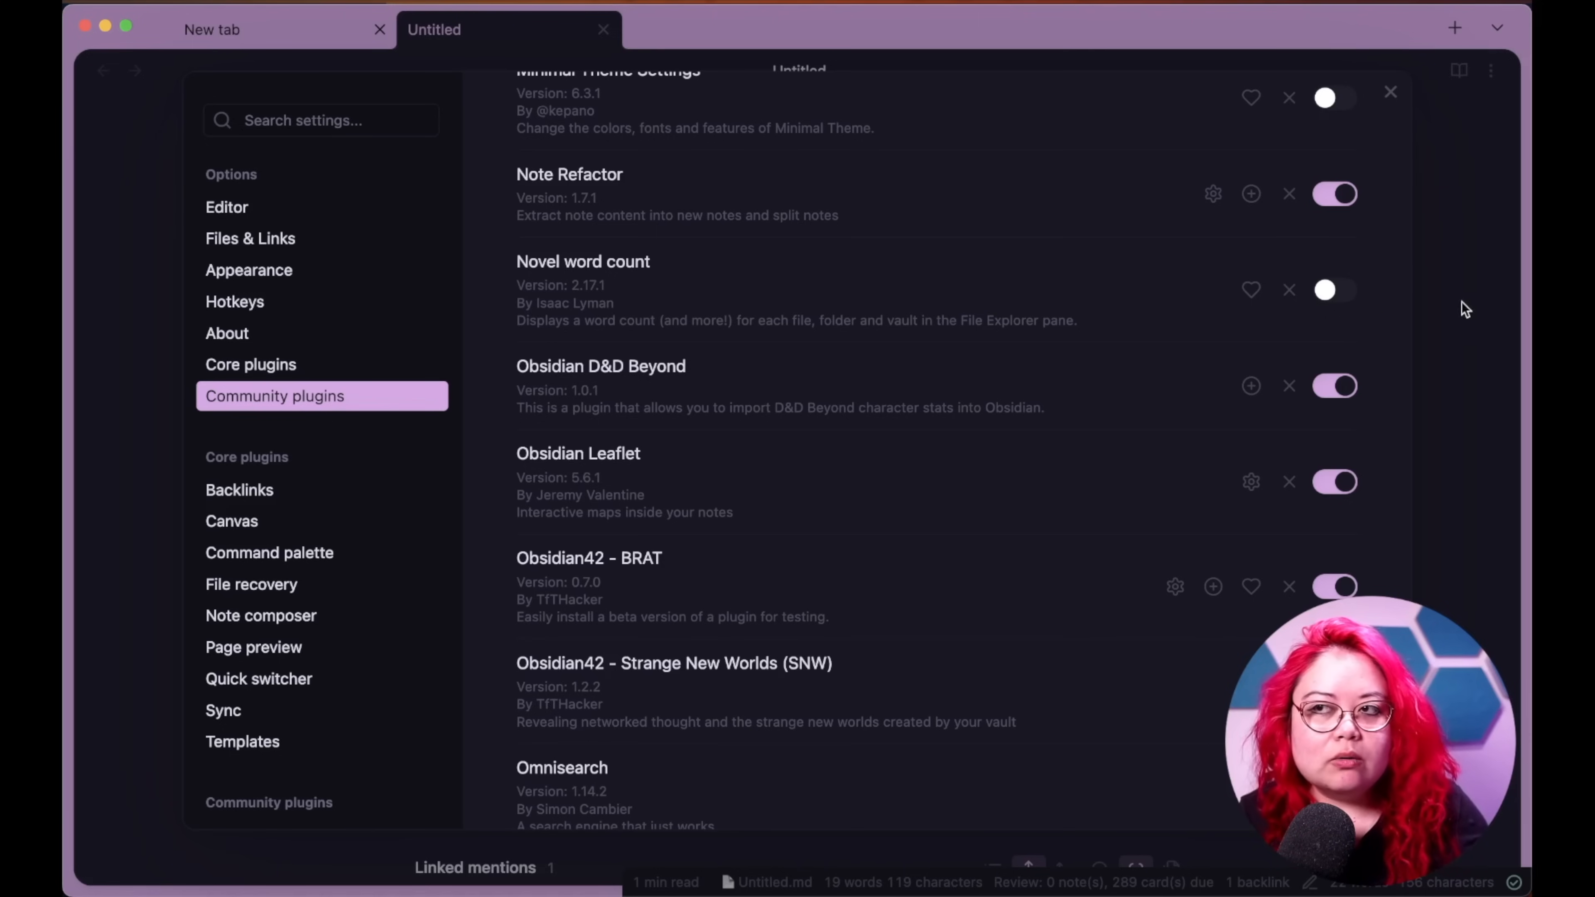
mouse_move(1338, 303)
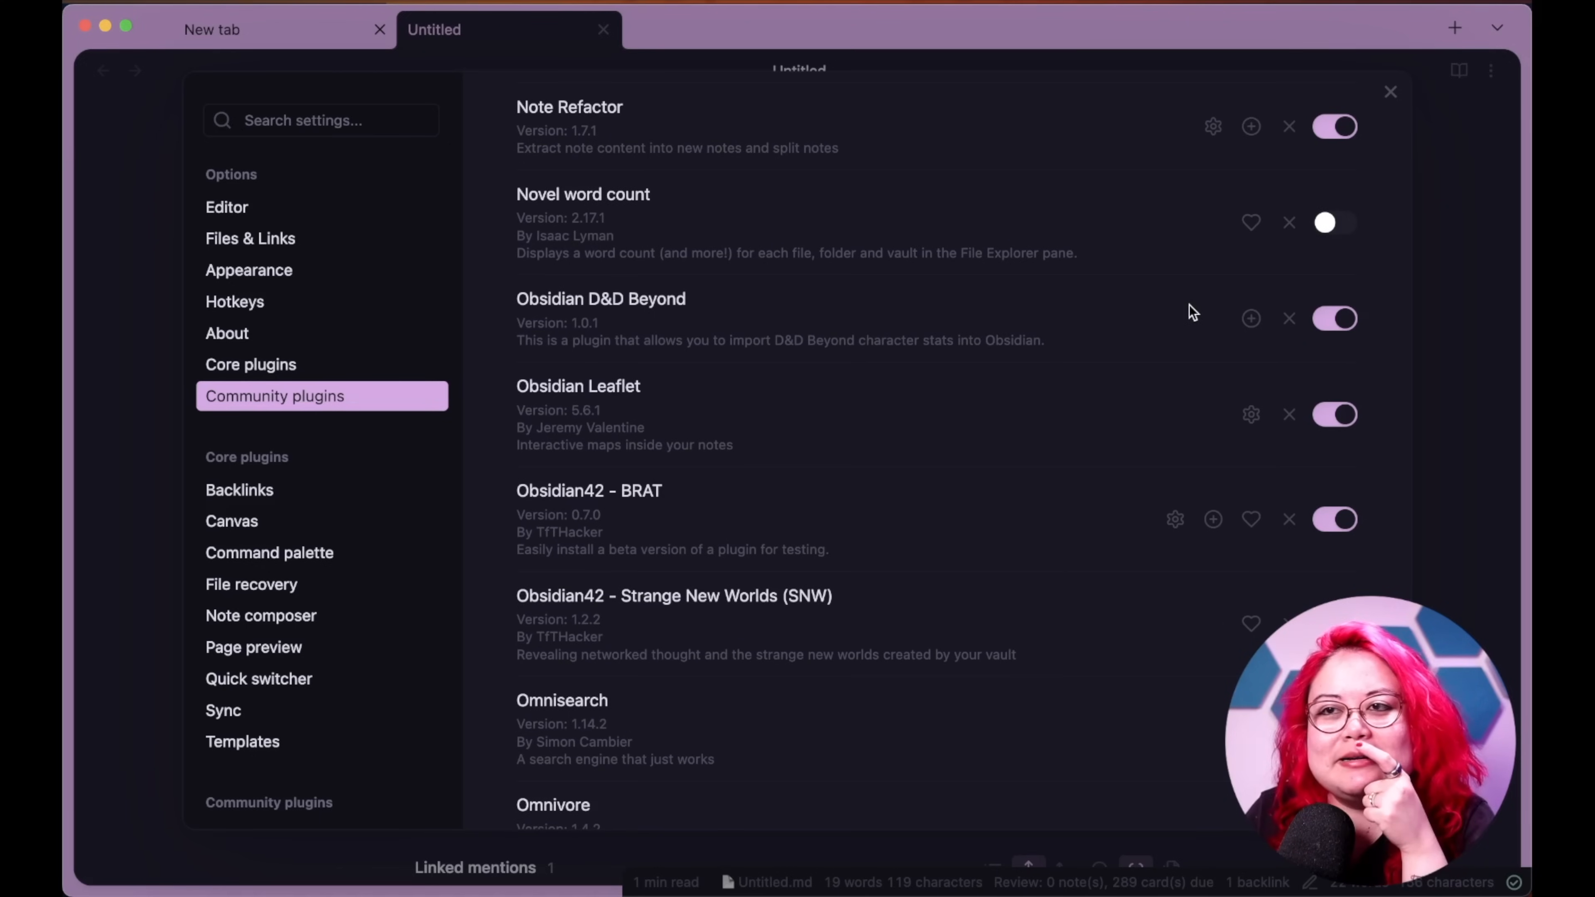
mouse_move(814, 308)
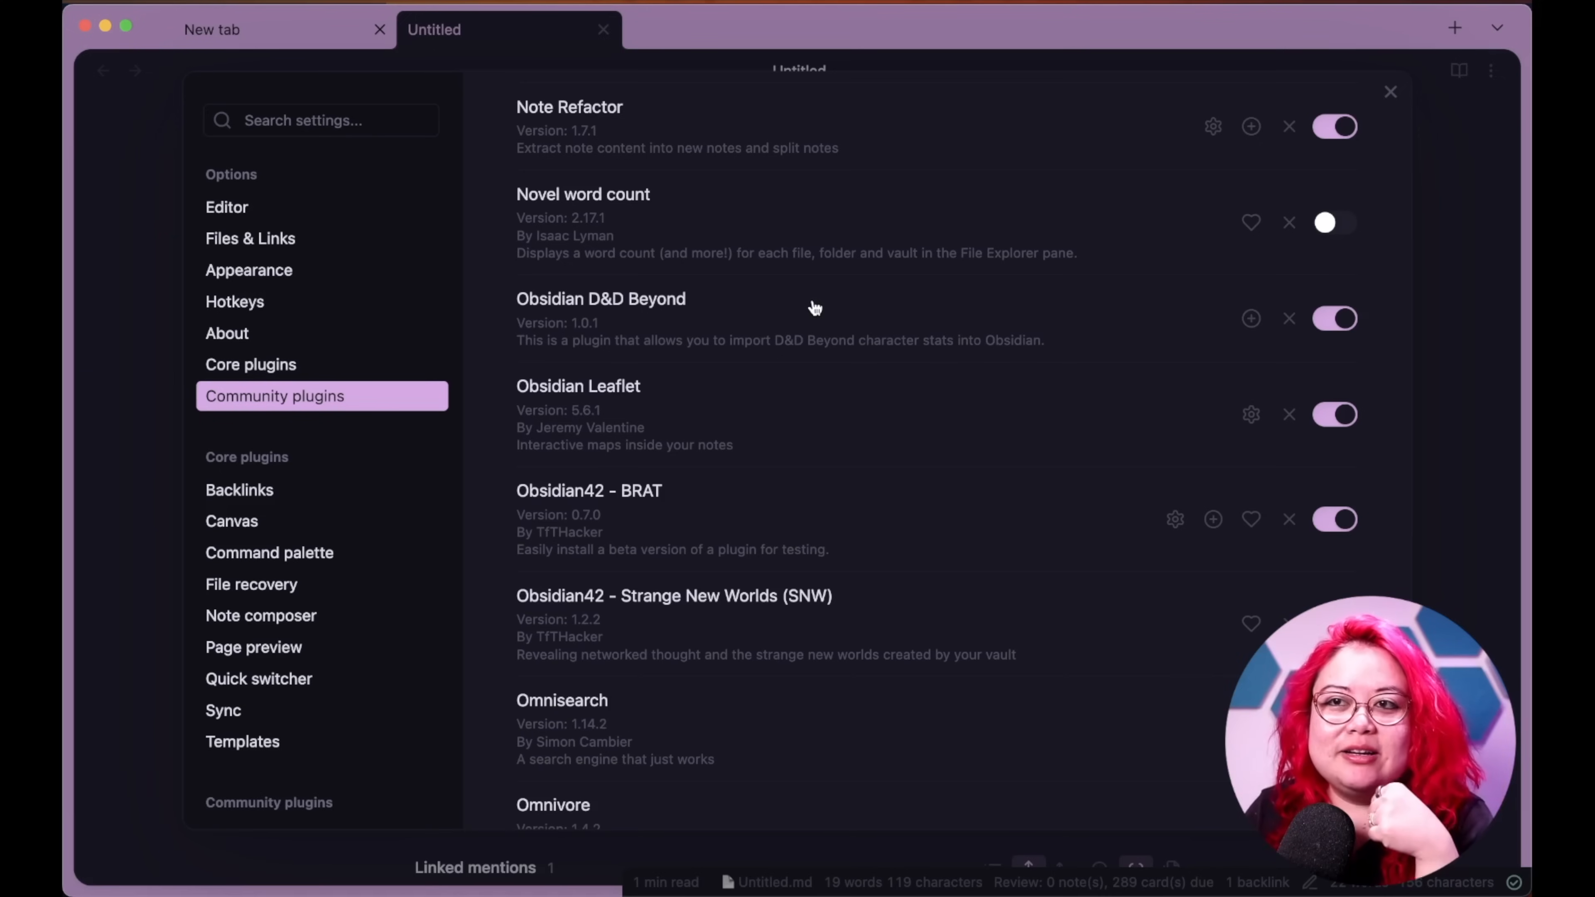
mouse_move(834, 339)
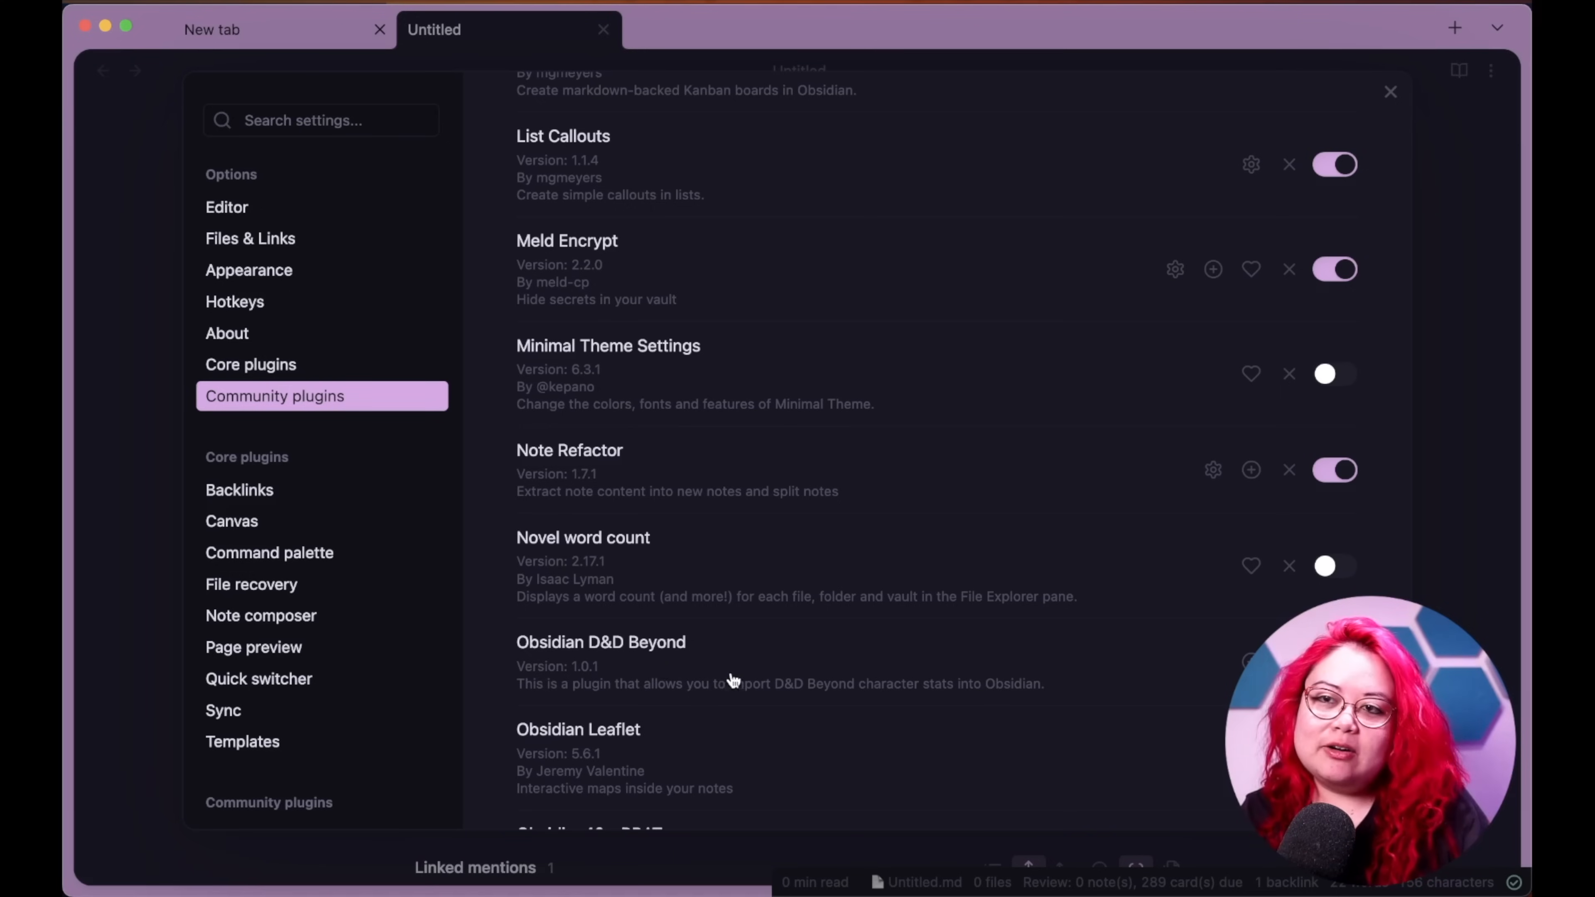
mouse_move(743, 667)
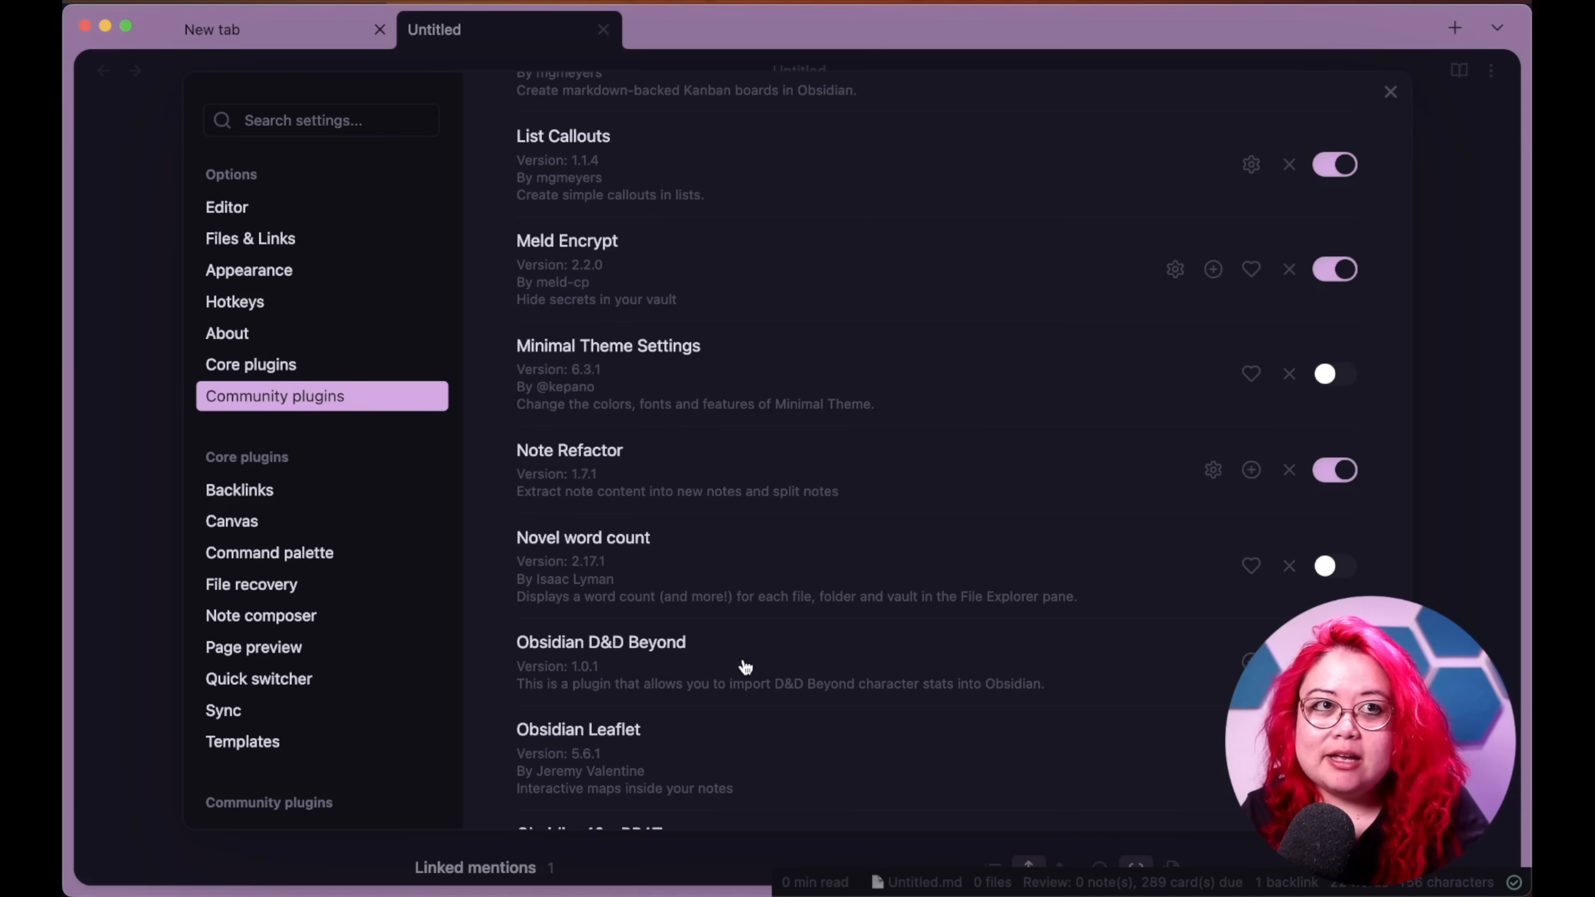
mouse_move(746, 658)
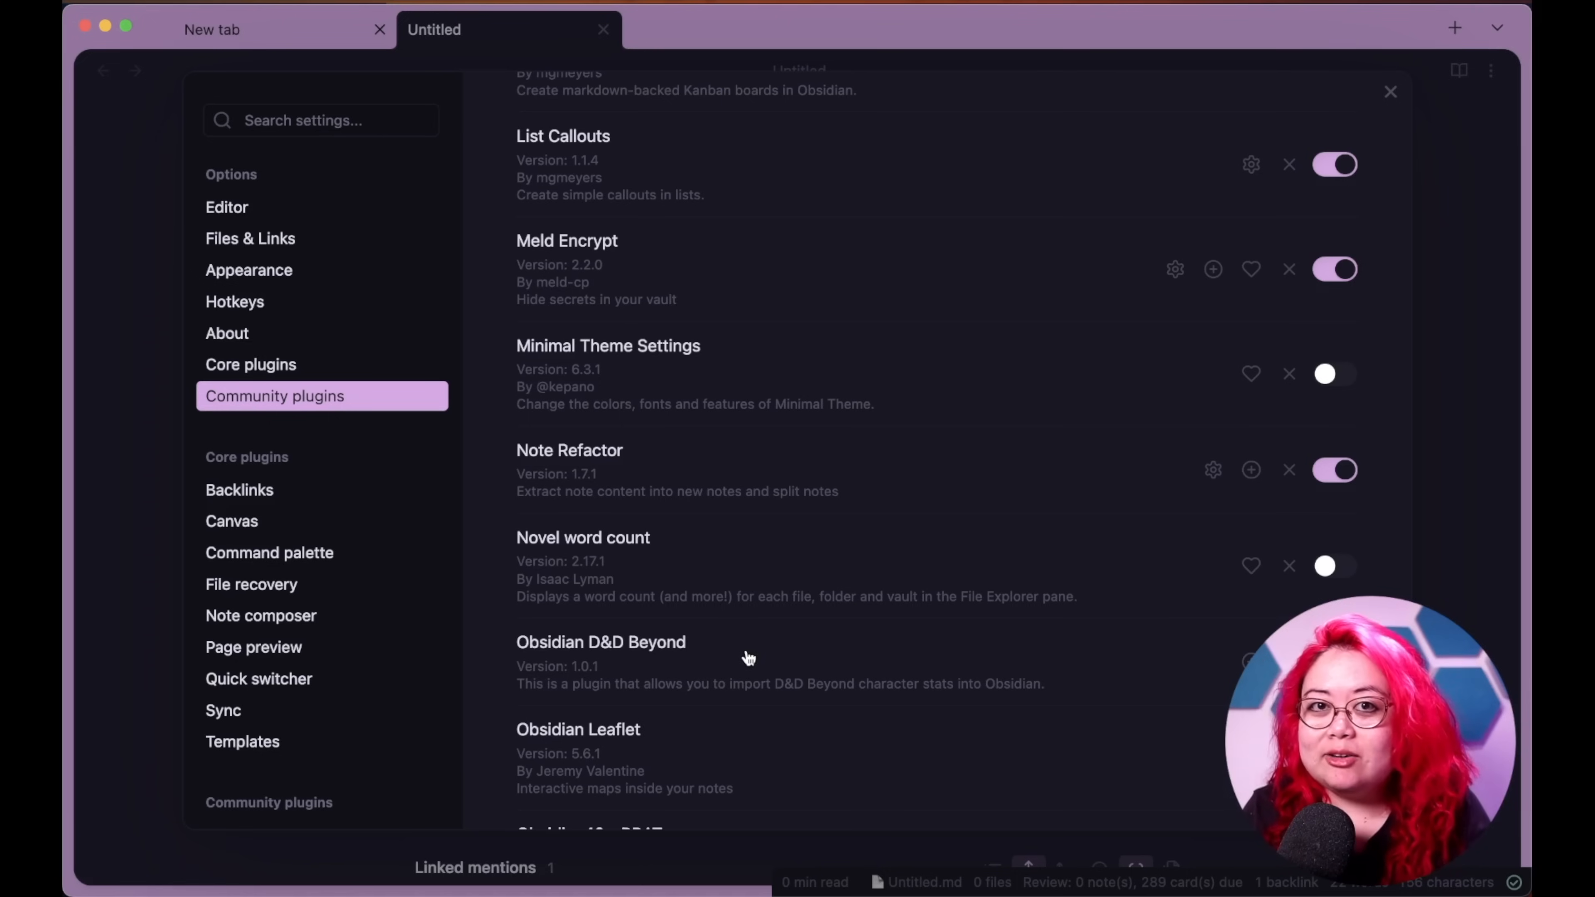
mouse_move(911, 670)
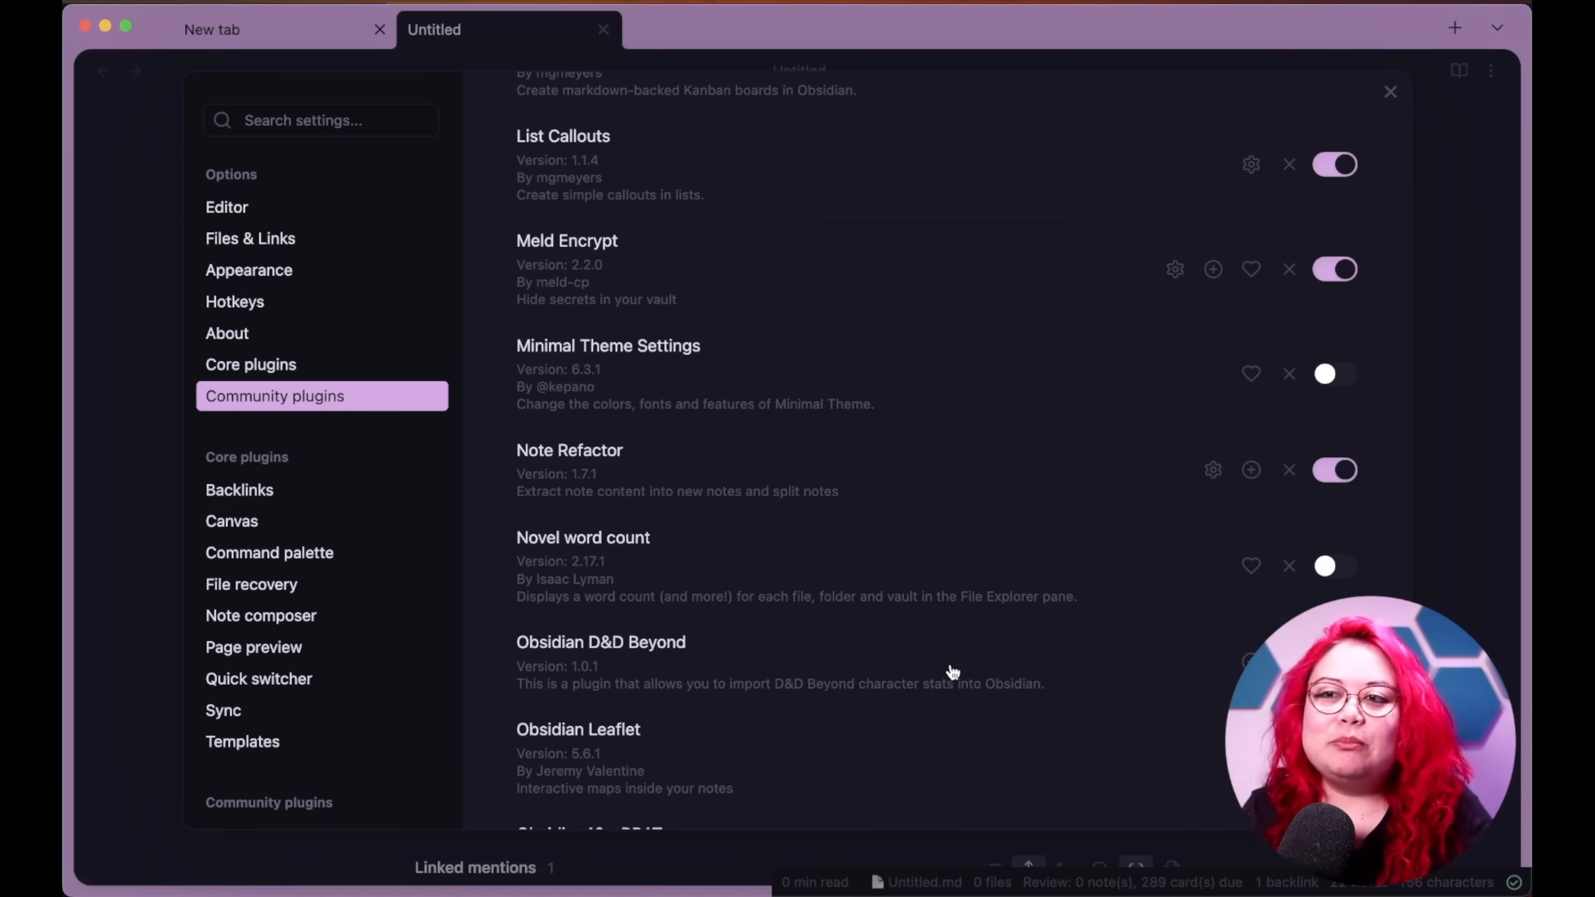
mouse_move(983, 647)
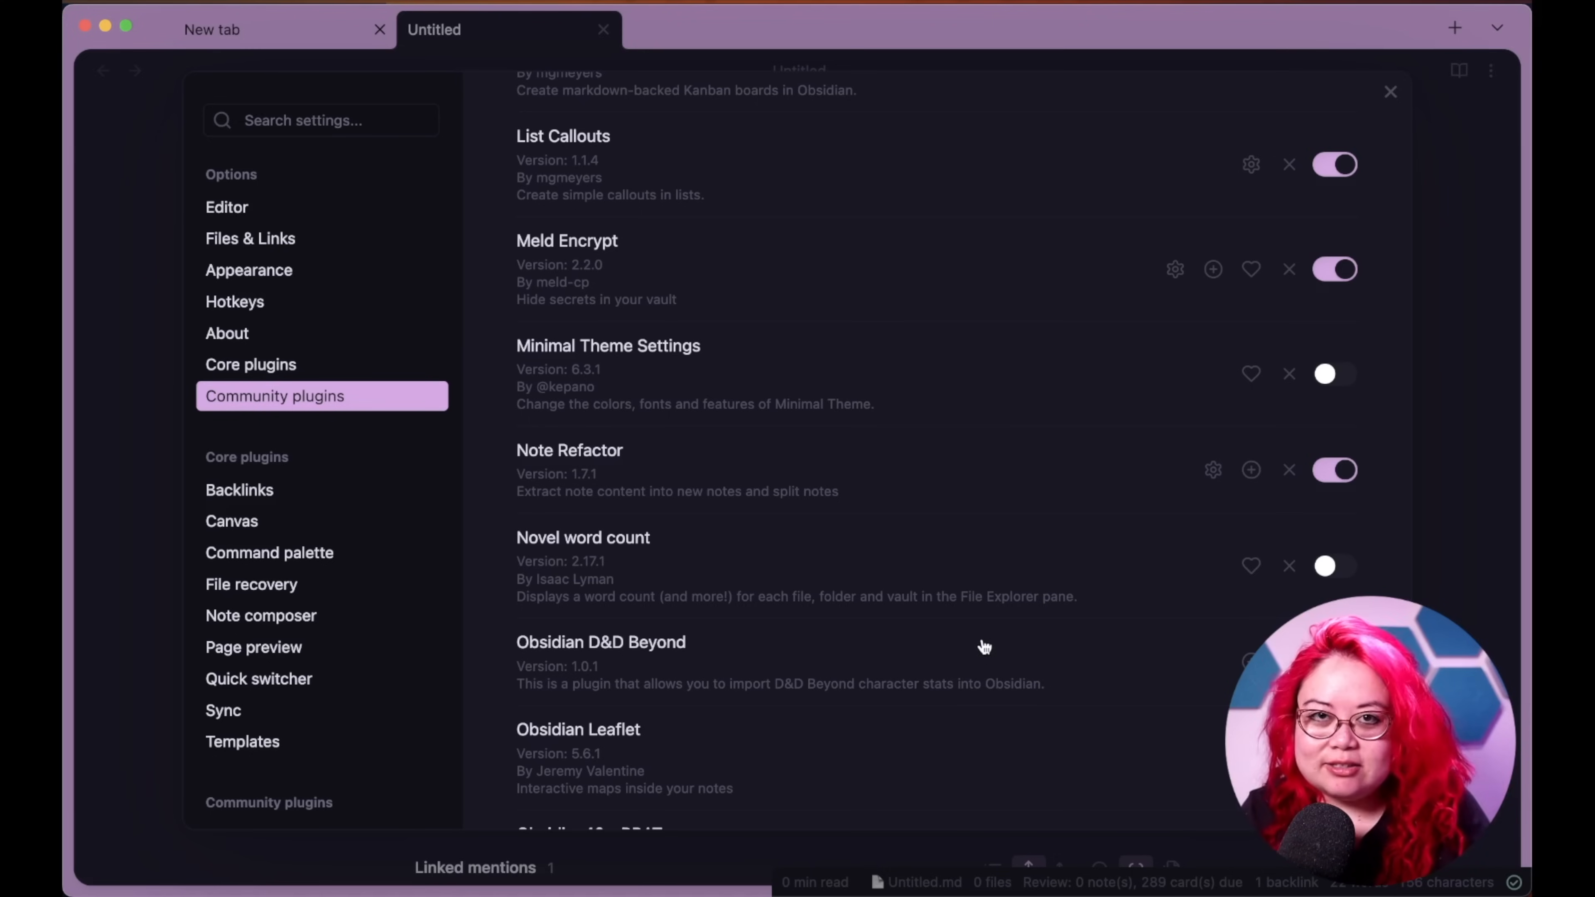
mouse_move(984, 643)
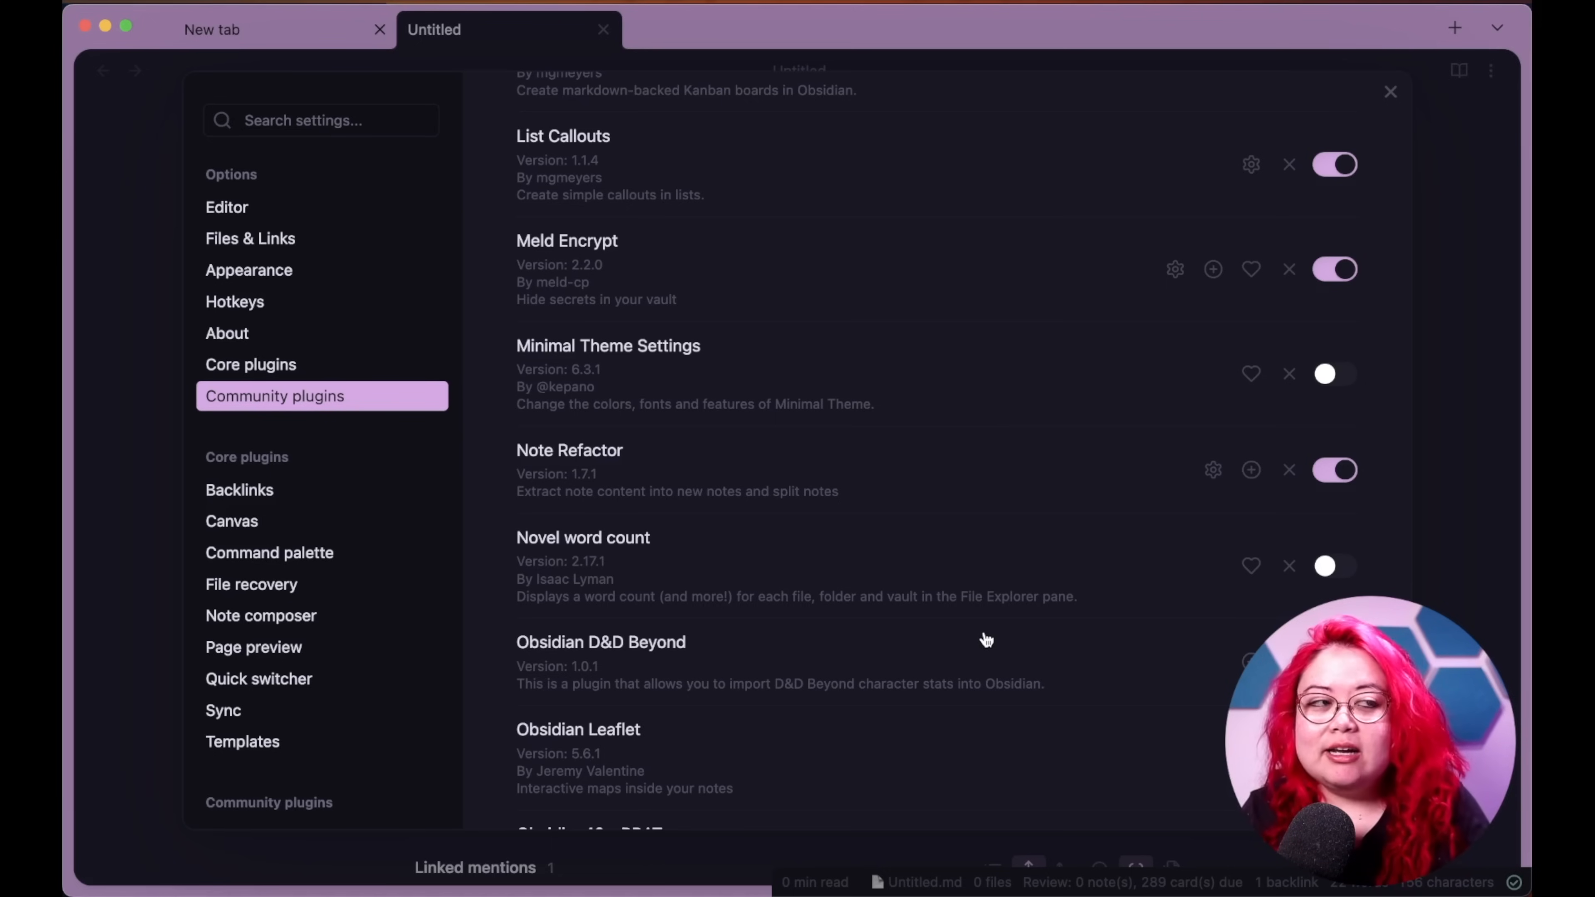
mouse_move(985, 608)
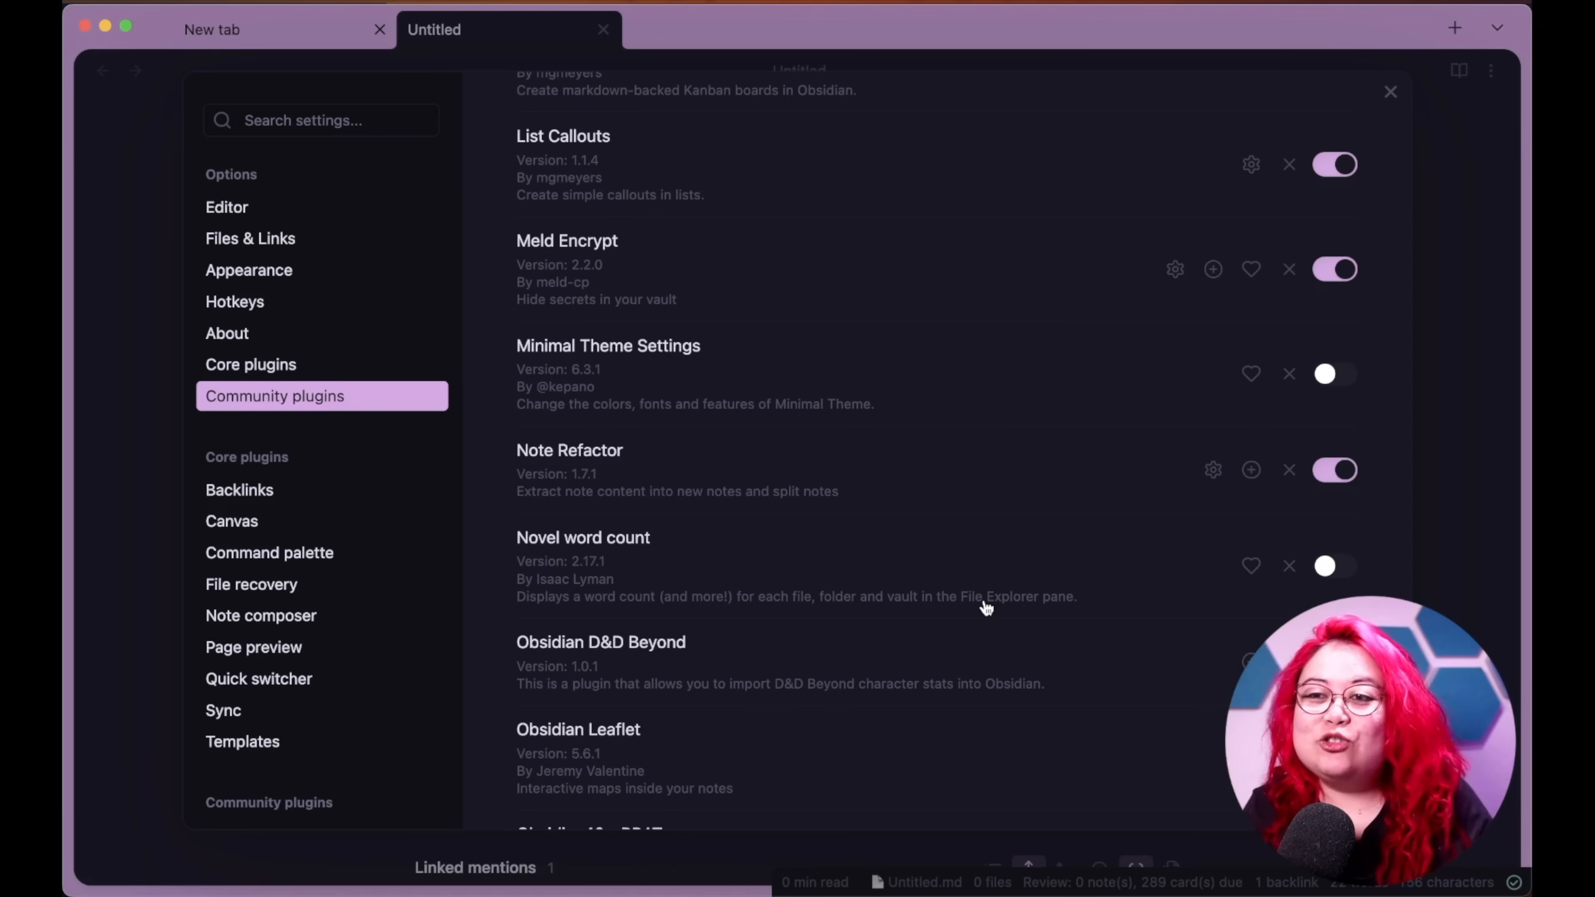
mouse_move(1007, 653)
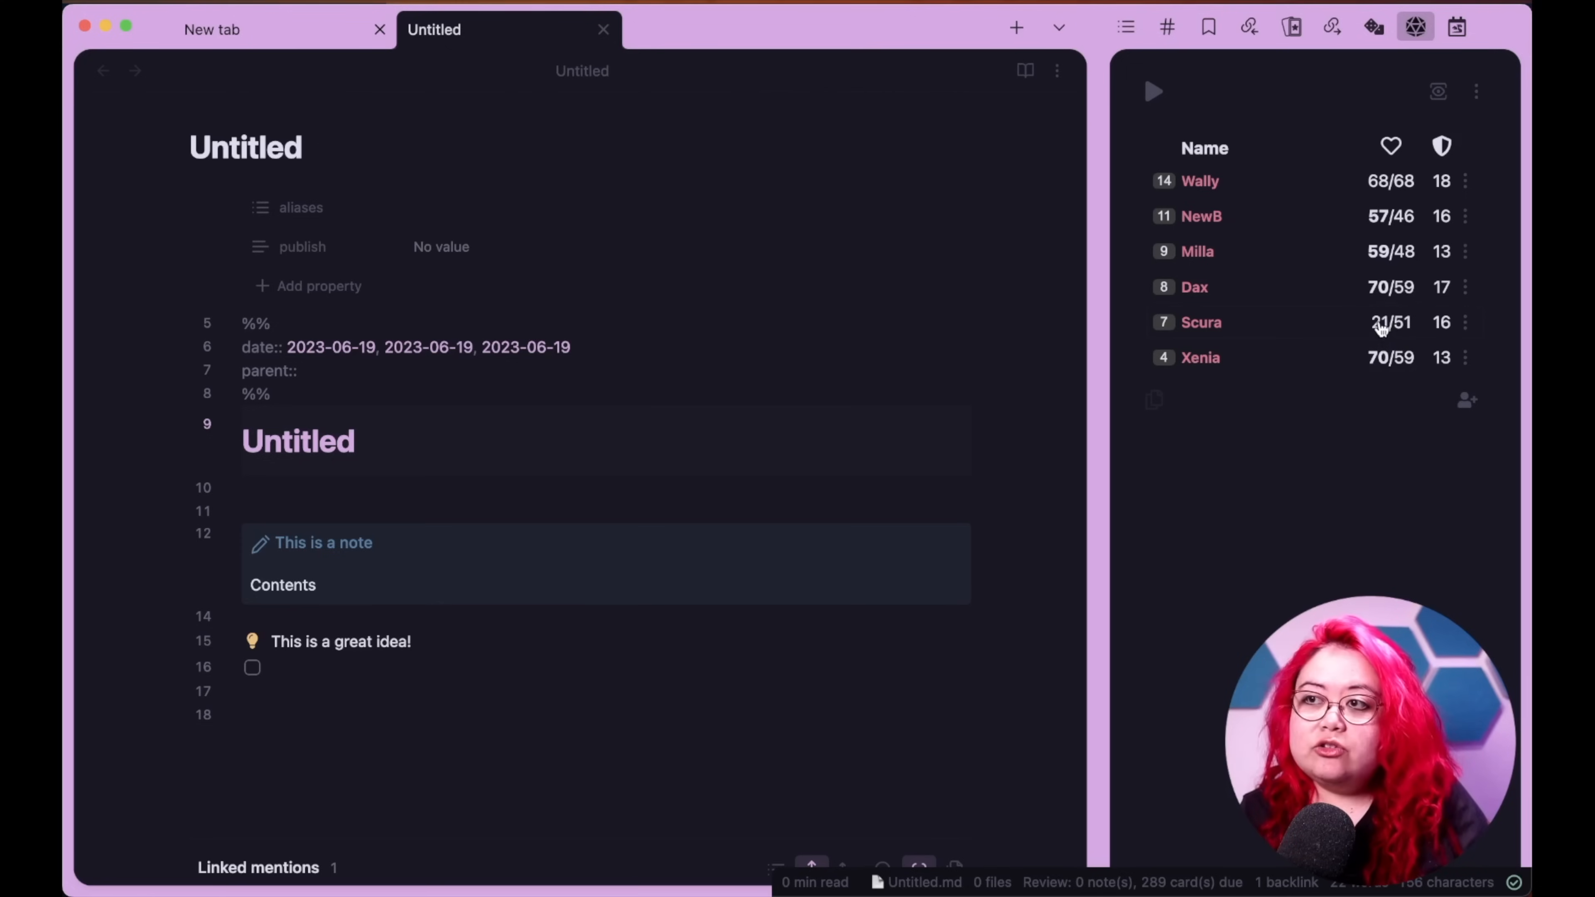
- Adjust the wounded creature's hit points from 21/51 back to 51/51 in the Initiative Tracker
left_click(1200, 322)
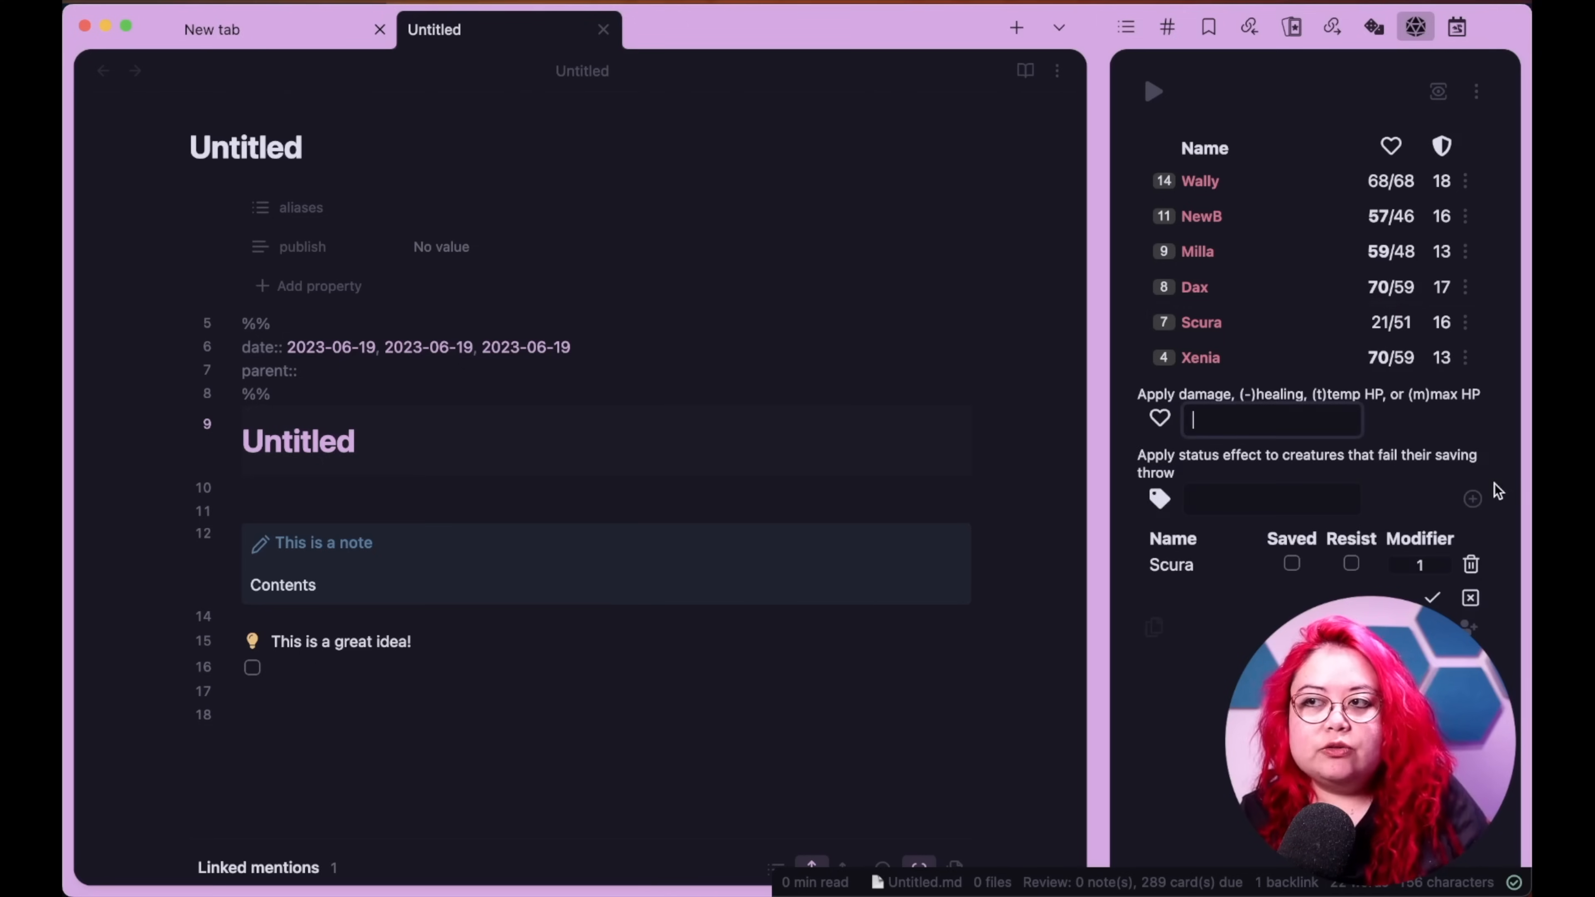
left_click(1469, 597)
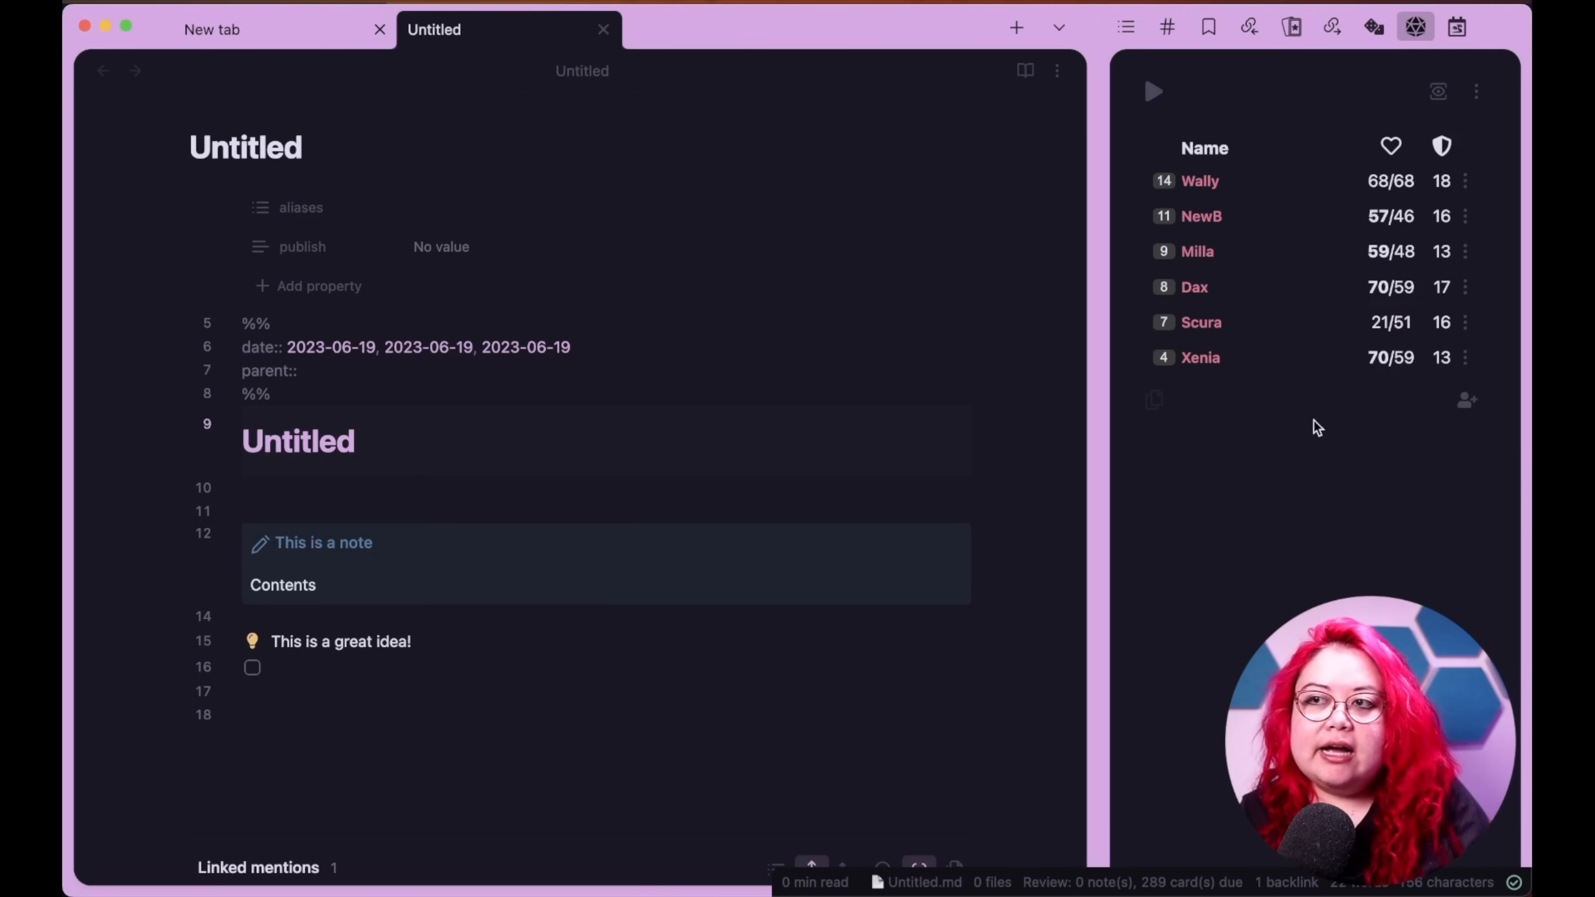
mouse_move(1315, 416)
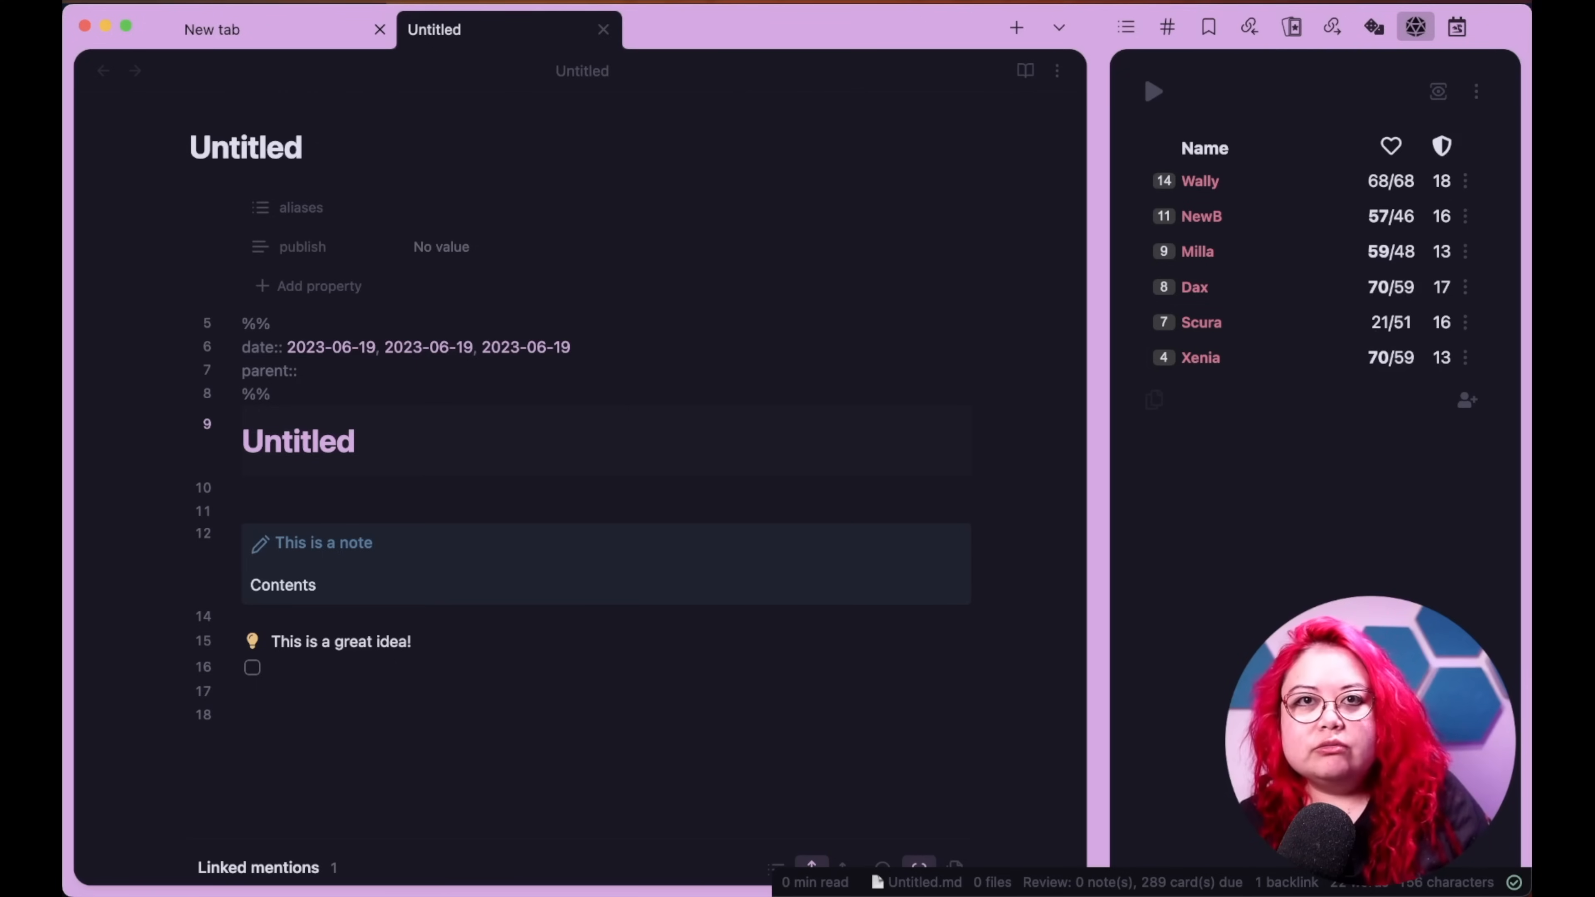
mouse_move(1357, 567)
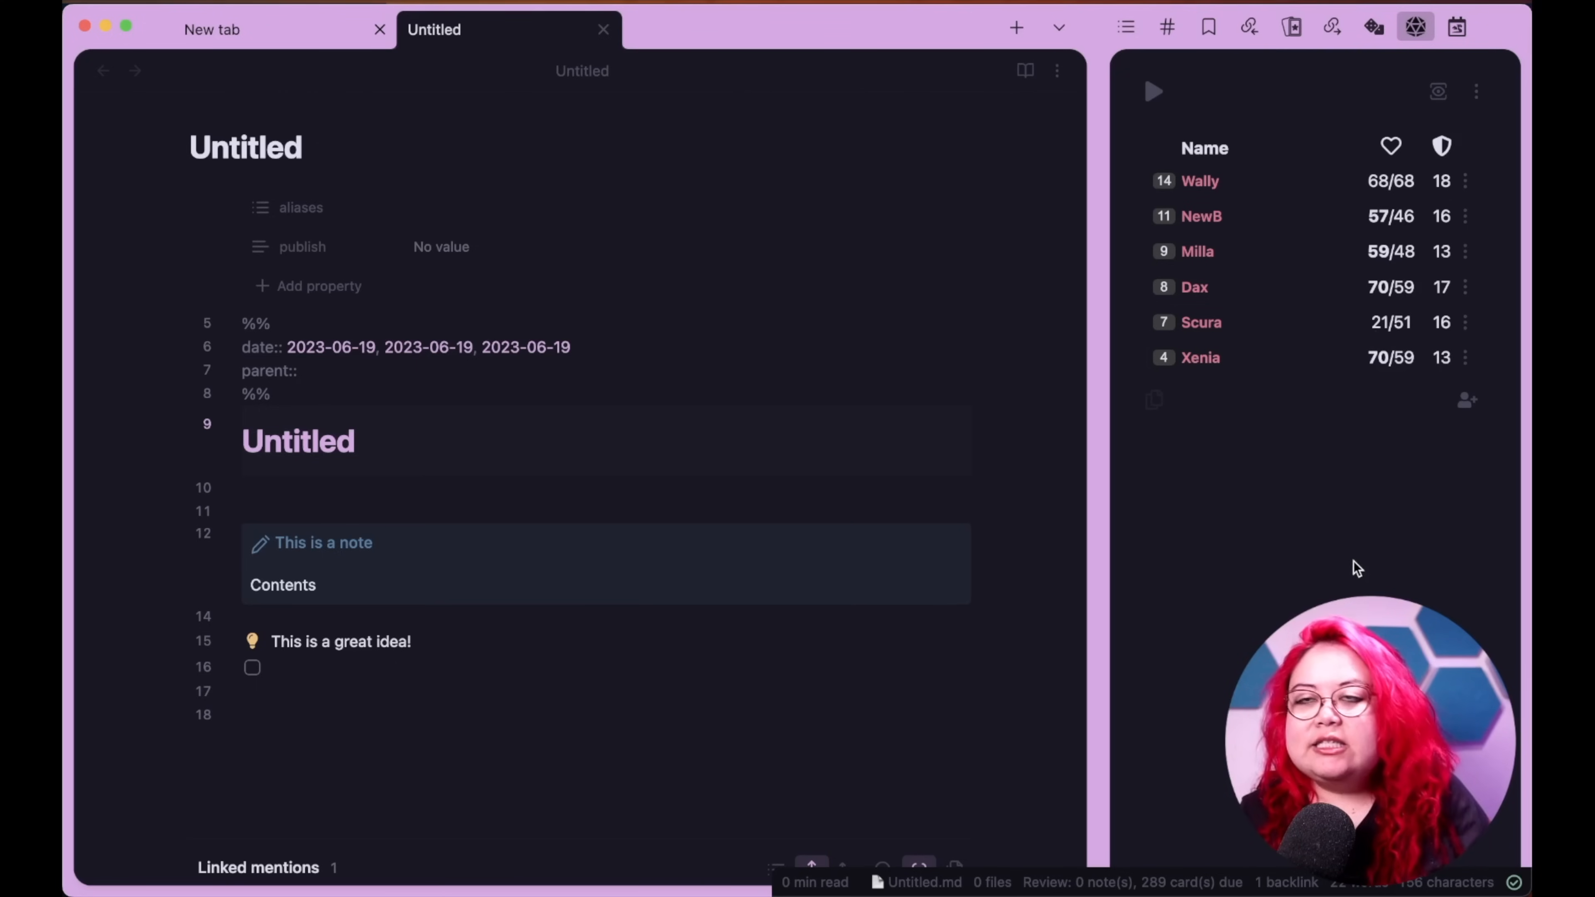
mouse_move(1079, 599)
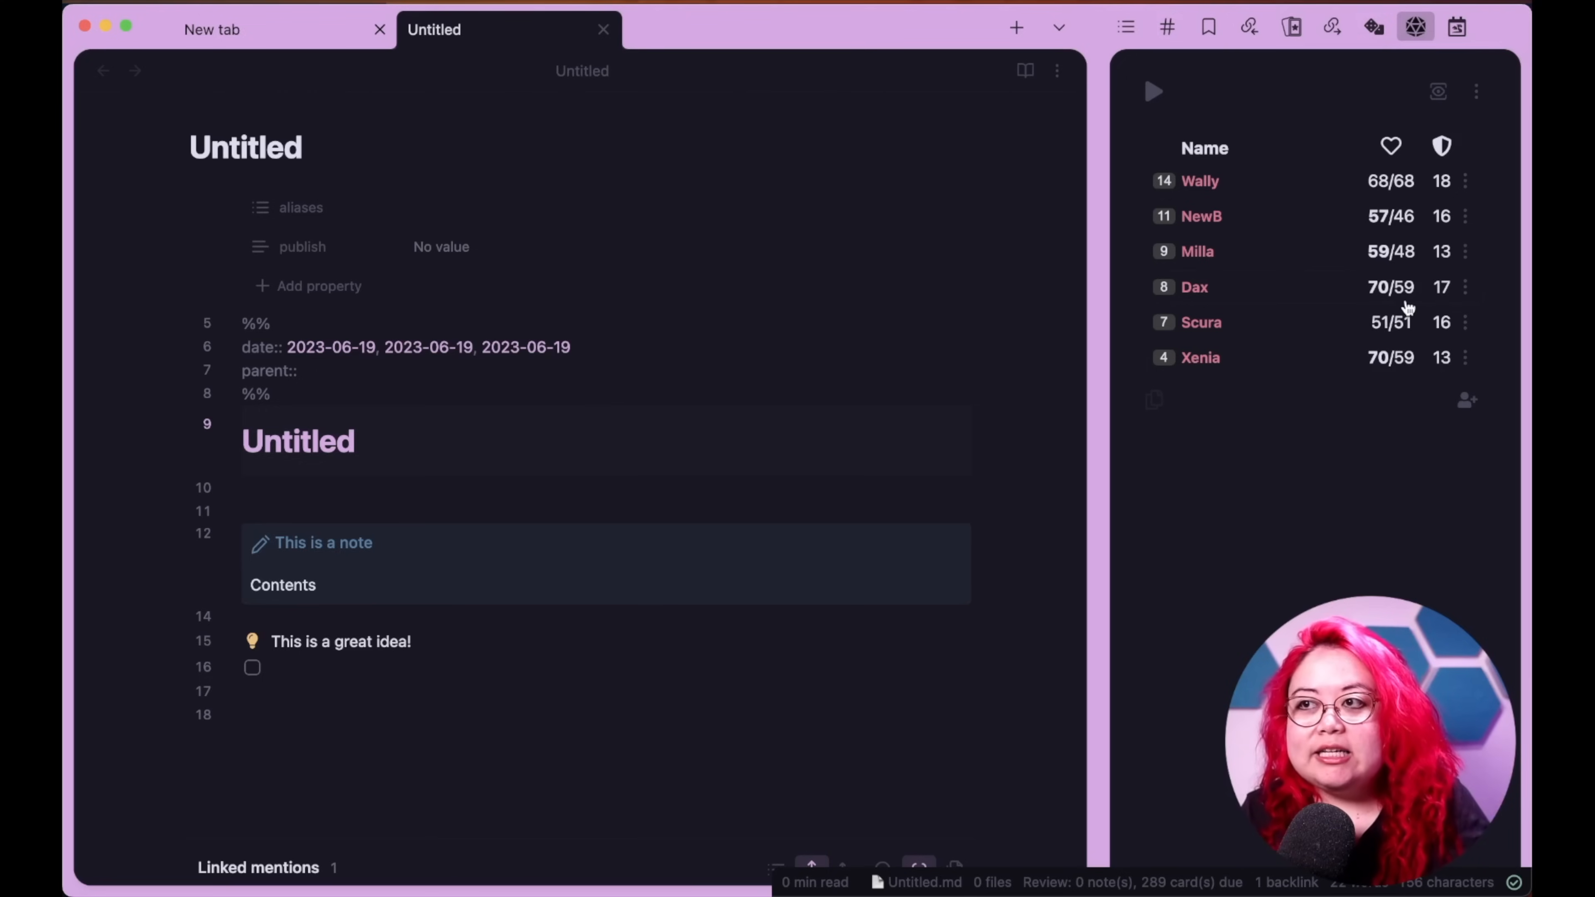
mouse_move(1383, 208)
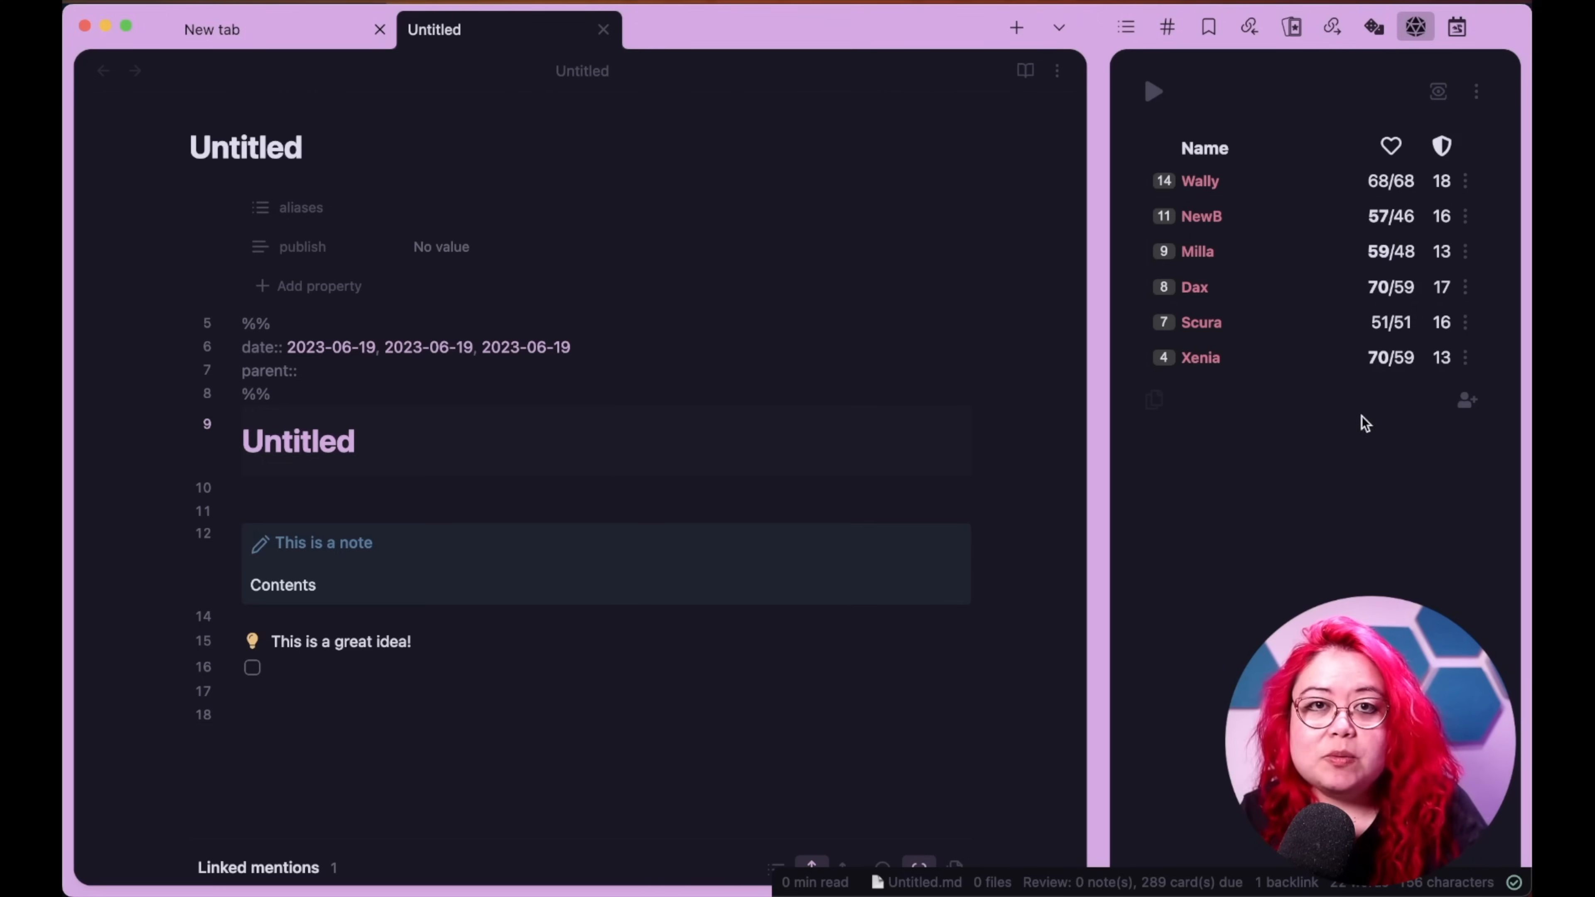
mouse_move(1378, 435)
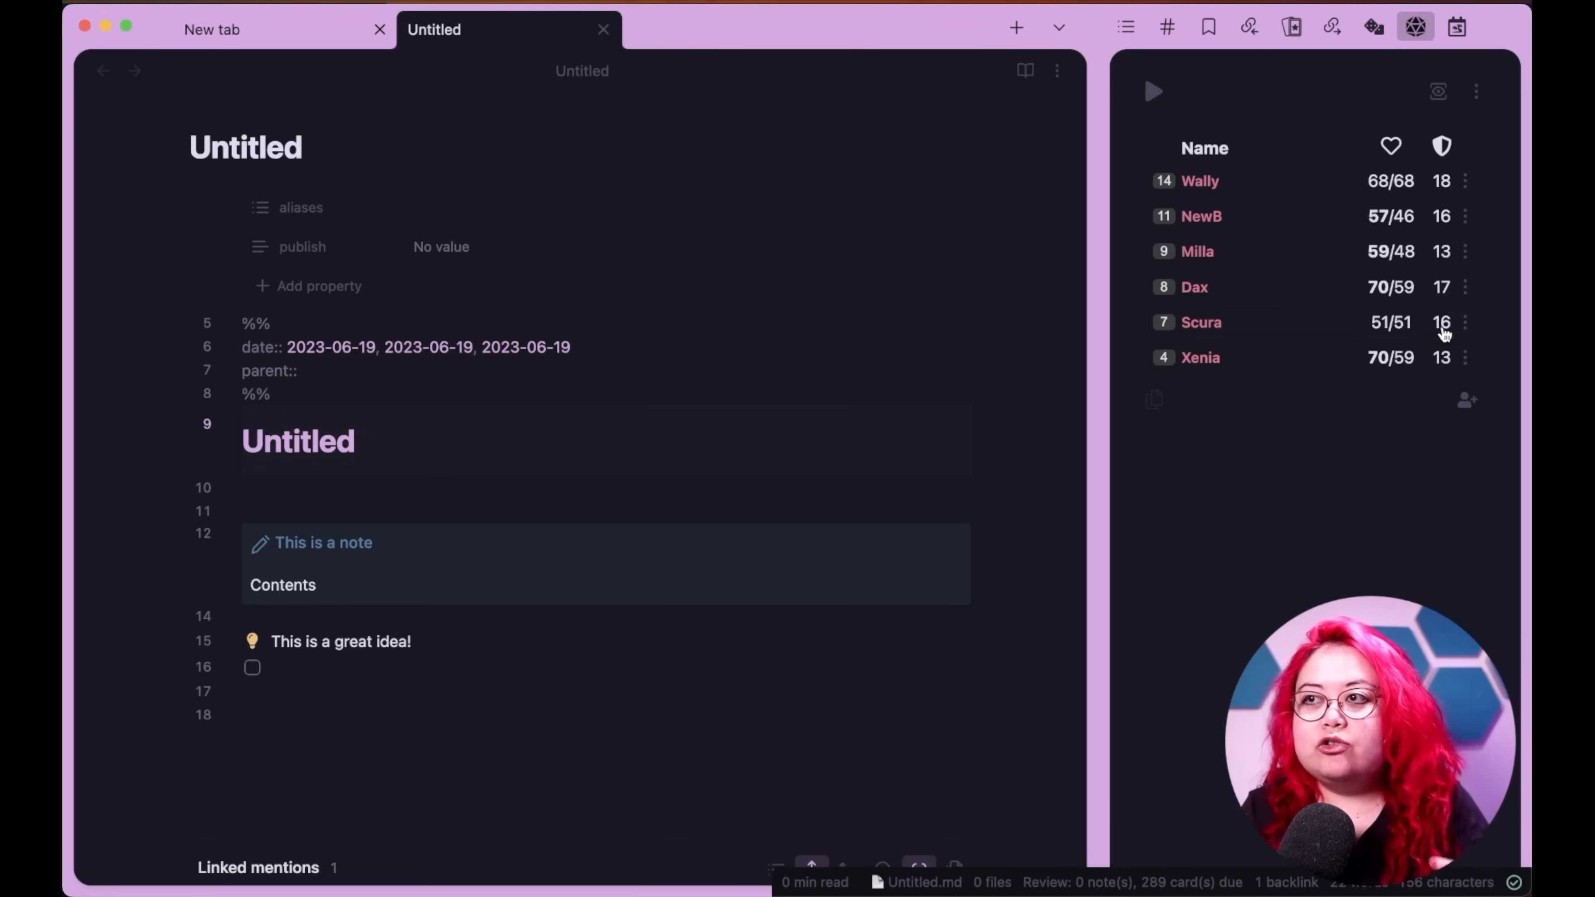
mouse_move(1438, 353)
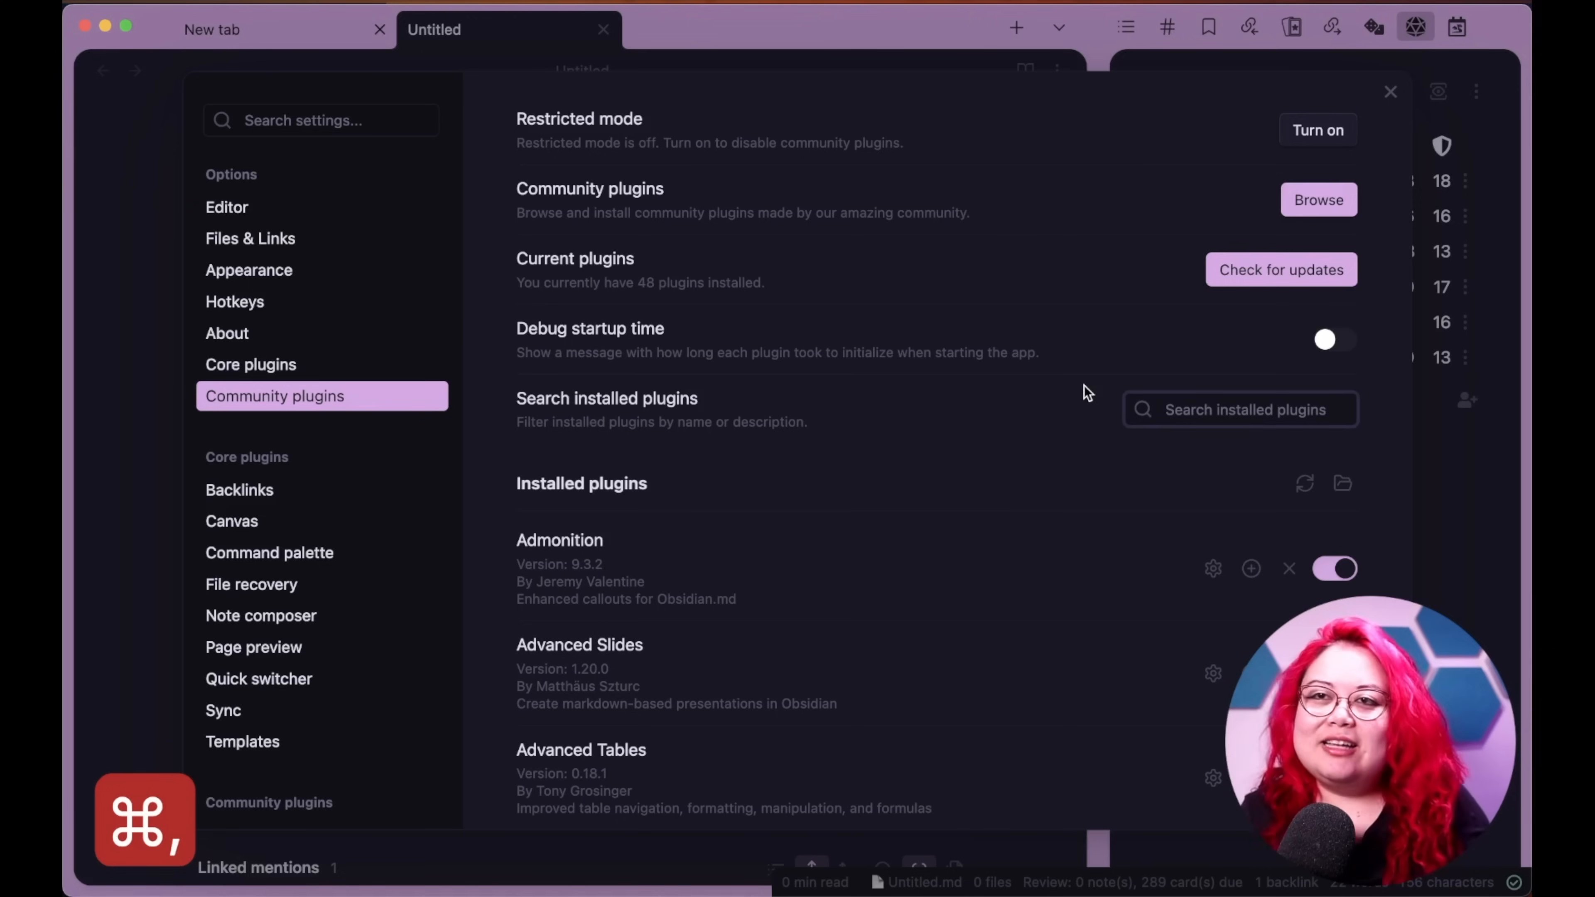
- Scroll the Community plugins list down to Novel word count, D&D Beyond, Leaflet, BRAT and Omnisearch
scroll("down", 3)
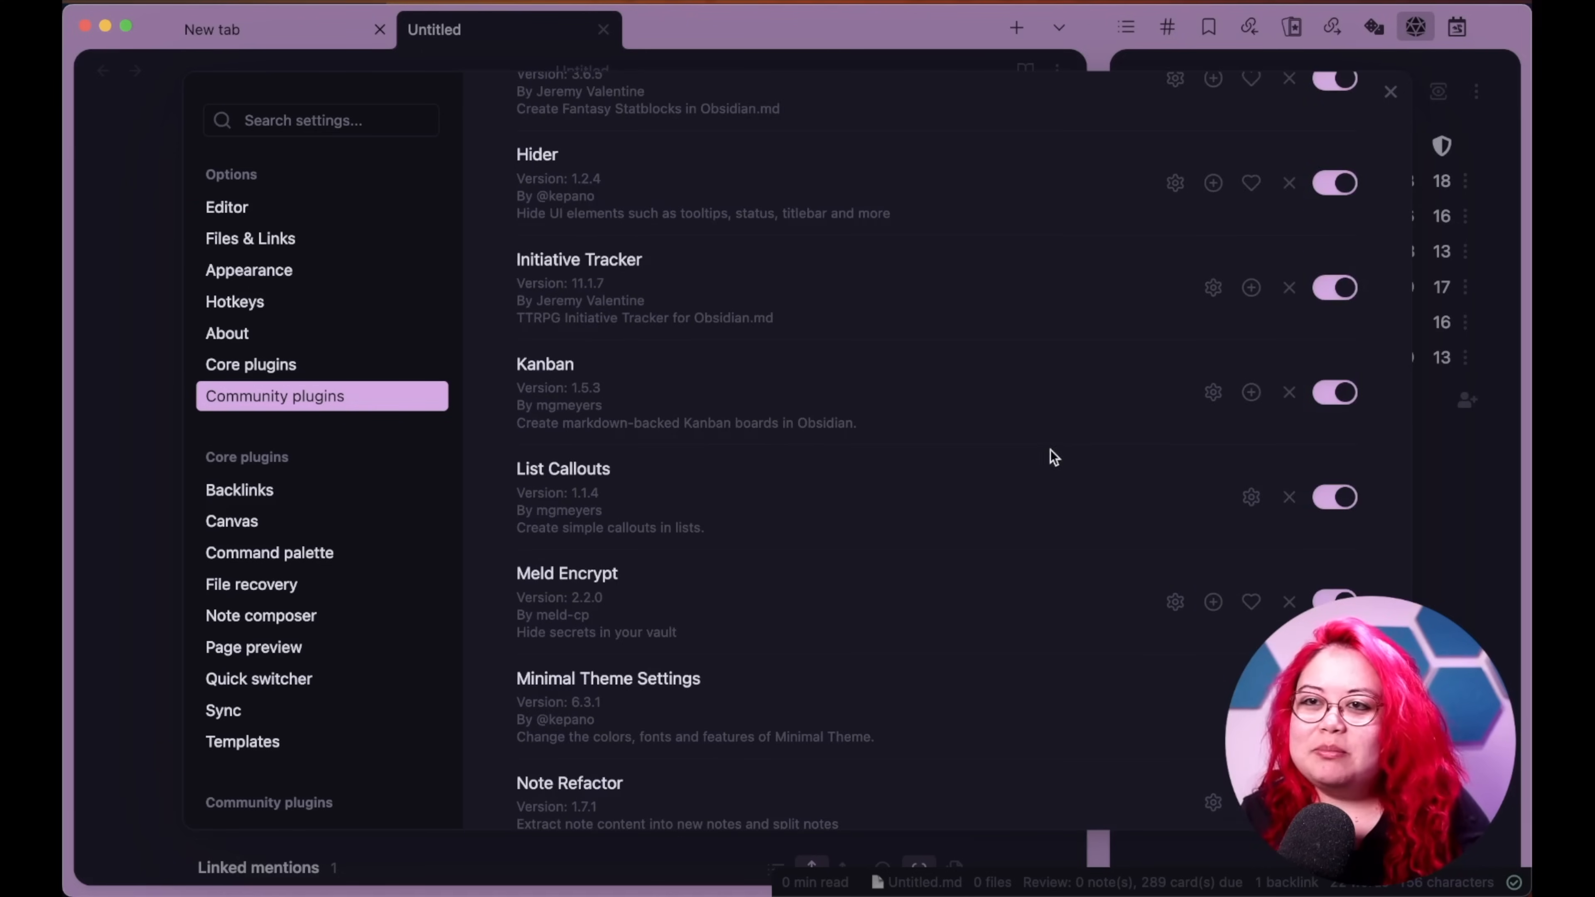
scroll("down", 3)
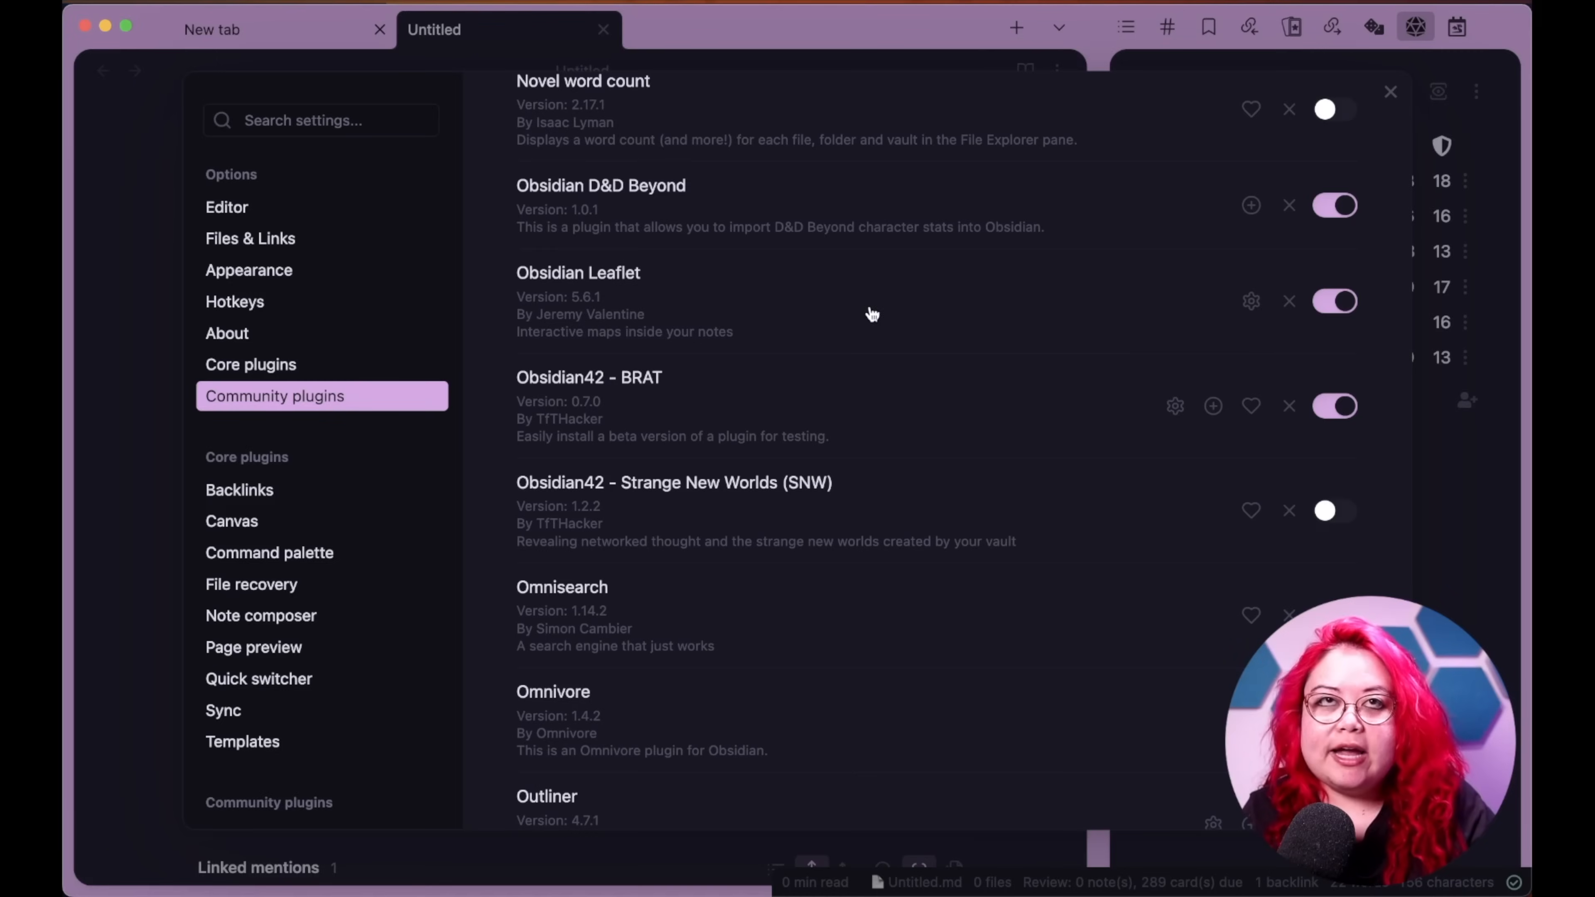
mouse_move(936, 337)
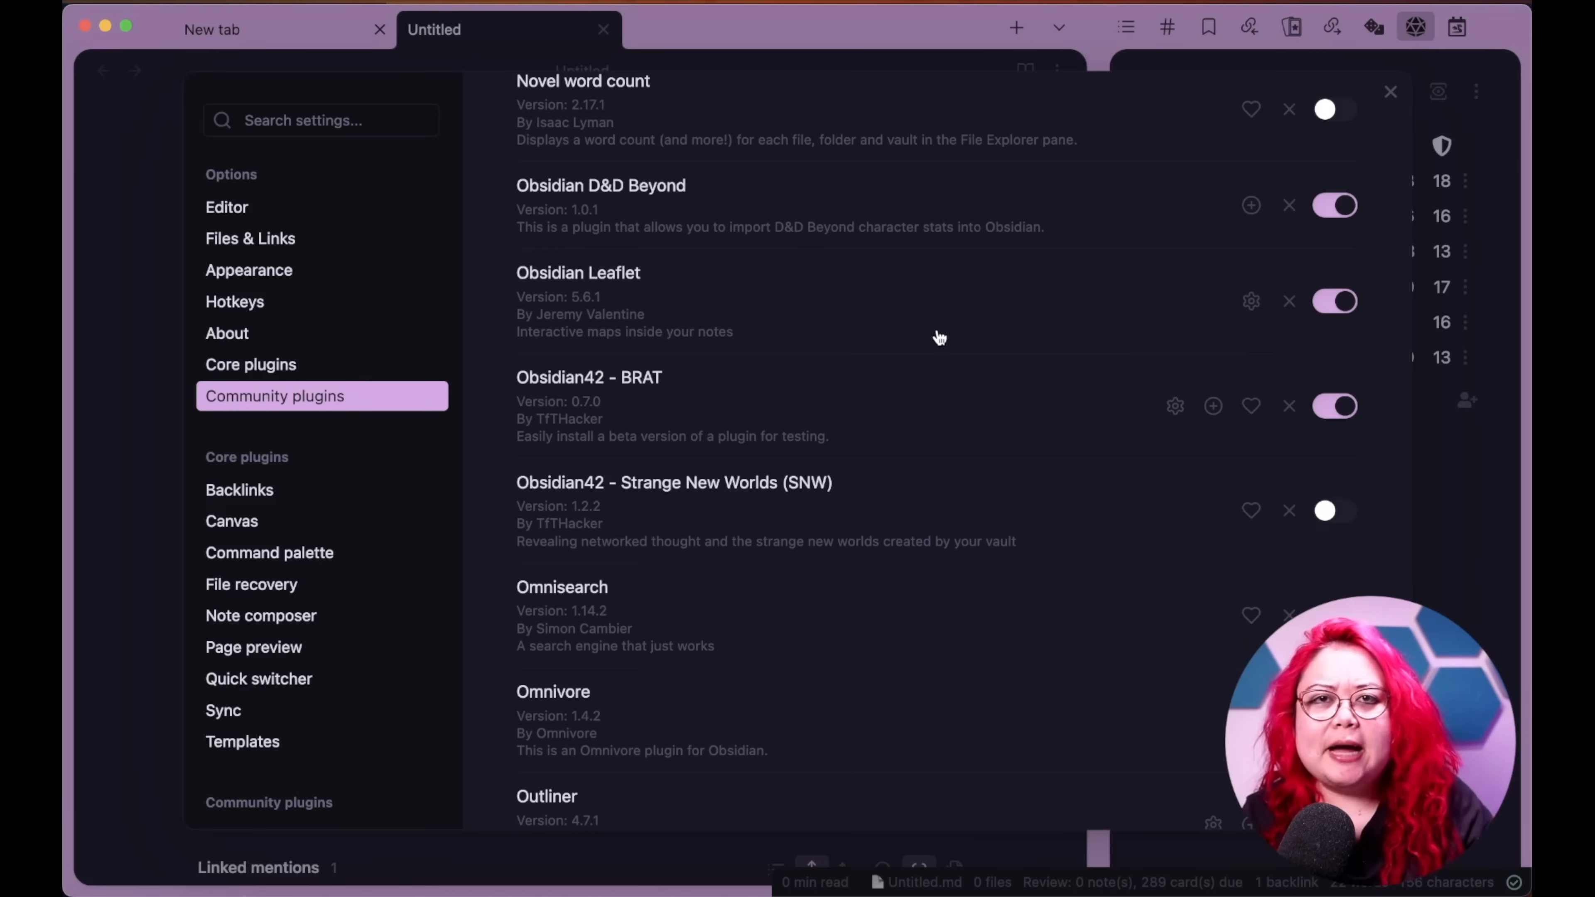
mouse_move(1007, 324)
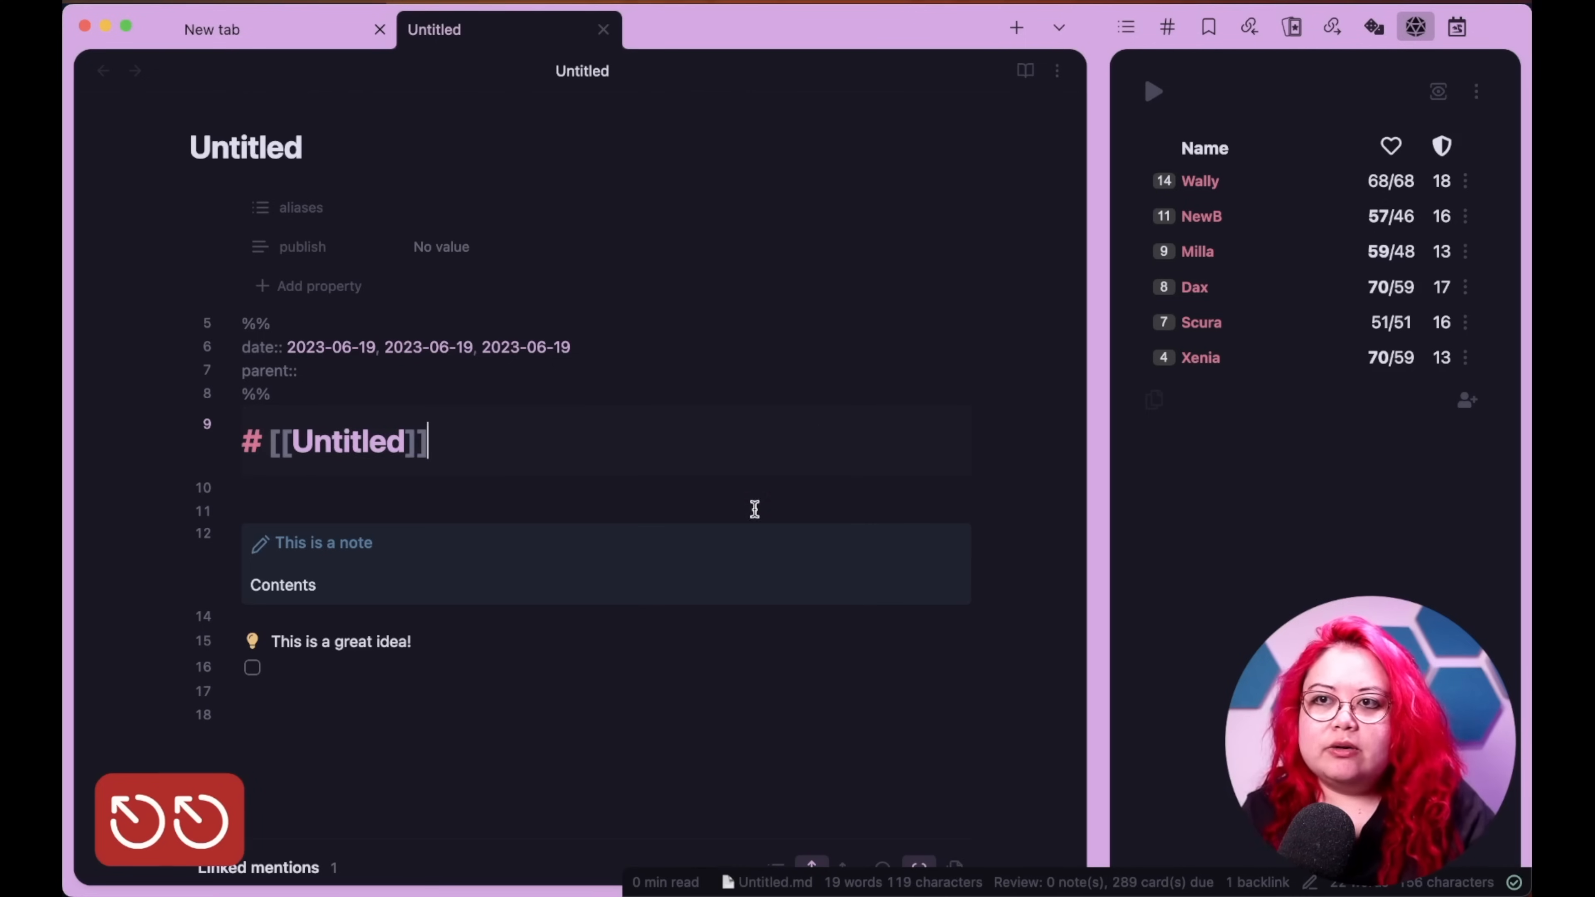
- Open the ttrpgs/Temporary White Circle/World note and zoom its Leaflet map into the central region
key("cmd+o")
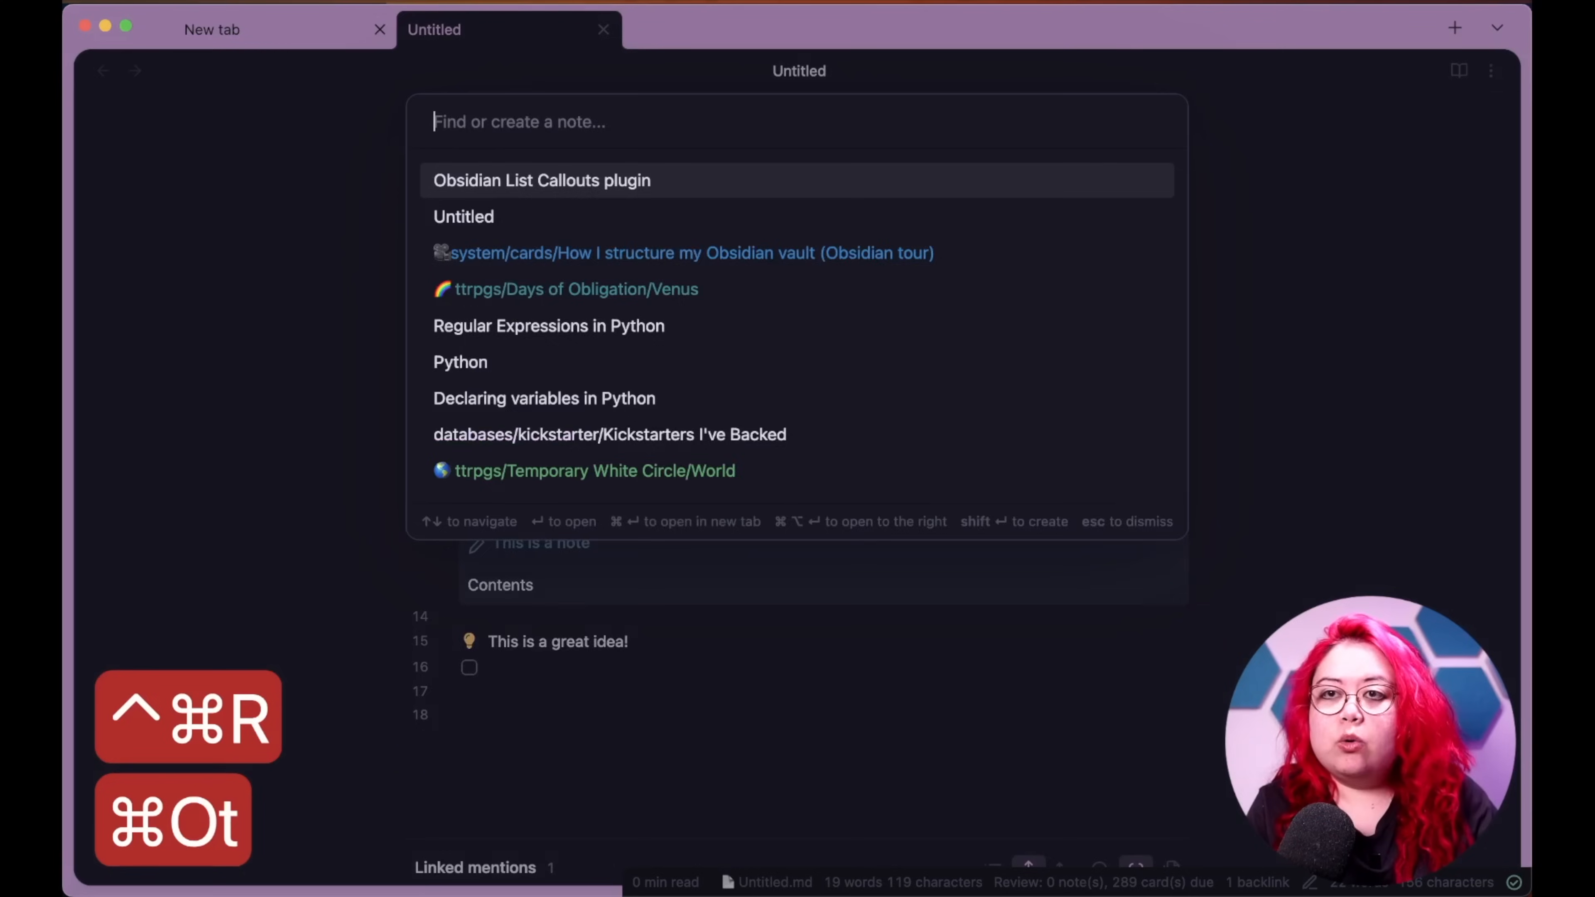
left_click(595, 470)
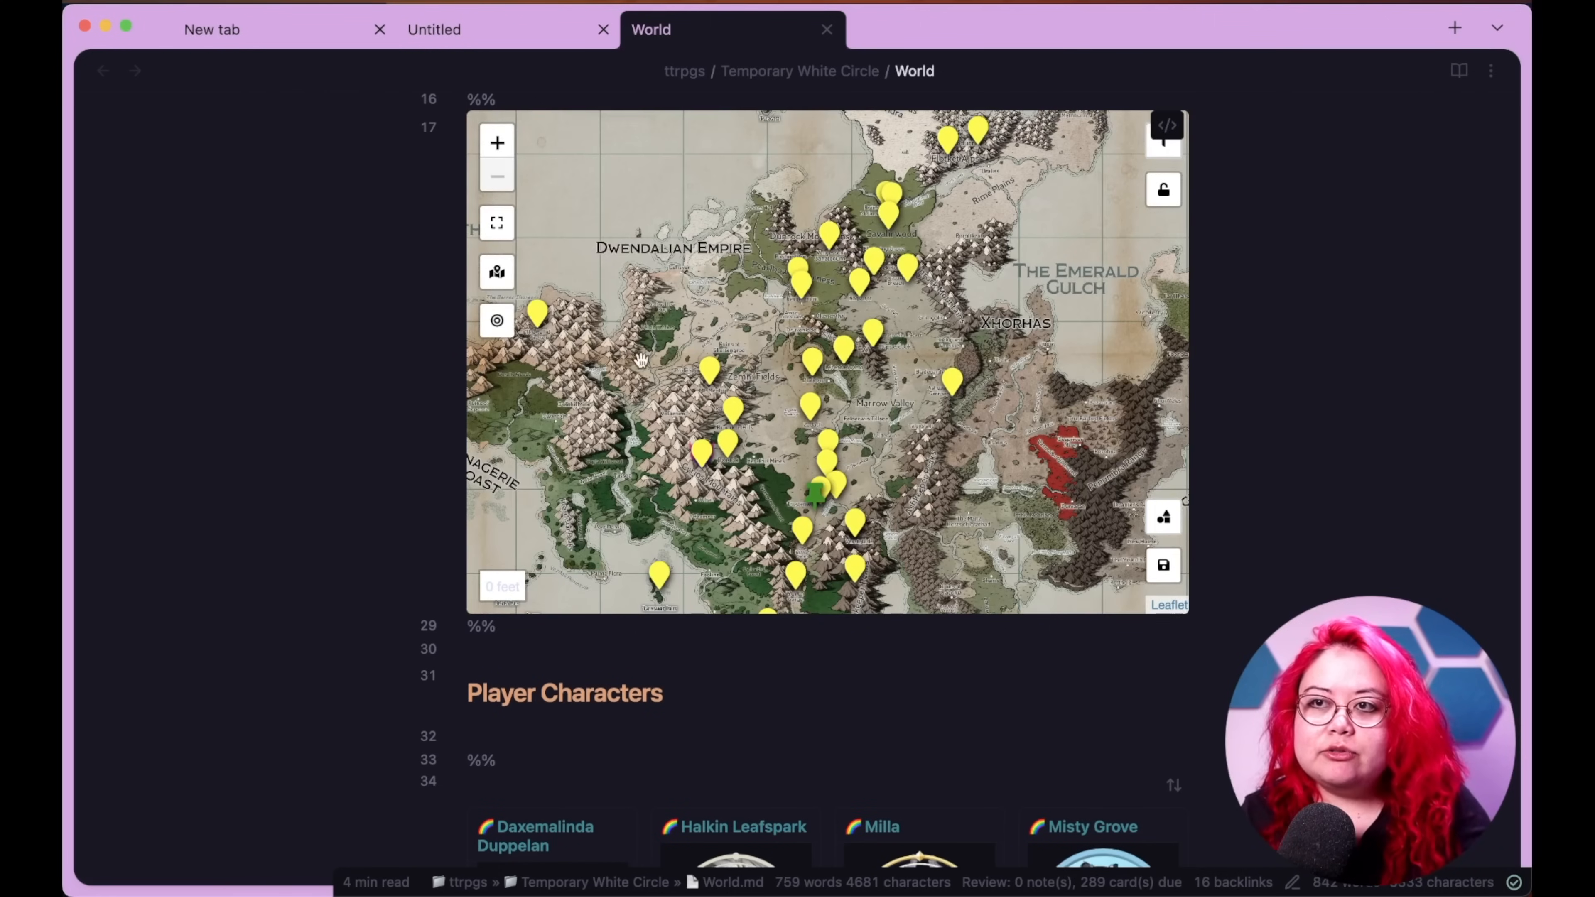
left_click_drag(641, 363, 900, 456)
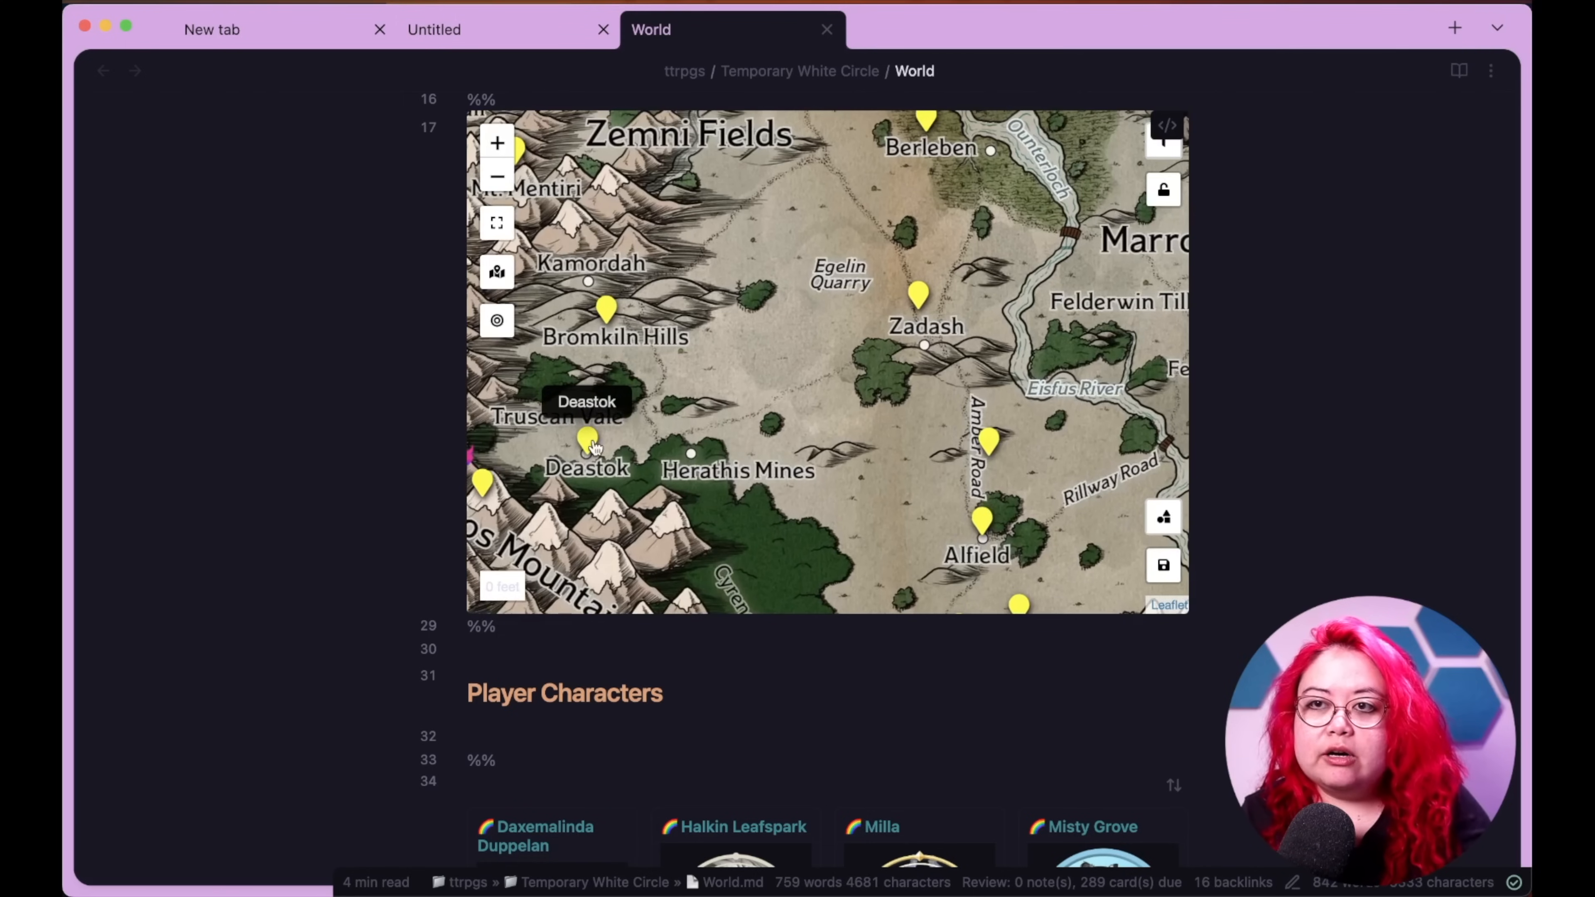
mouse_move(607, 310)
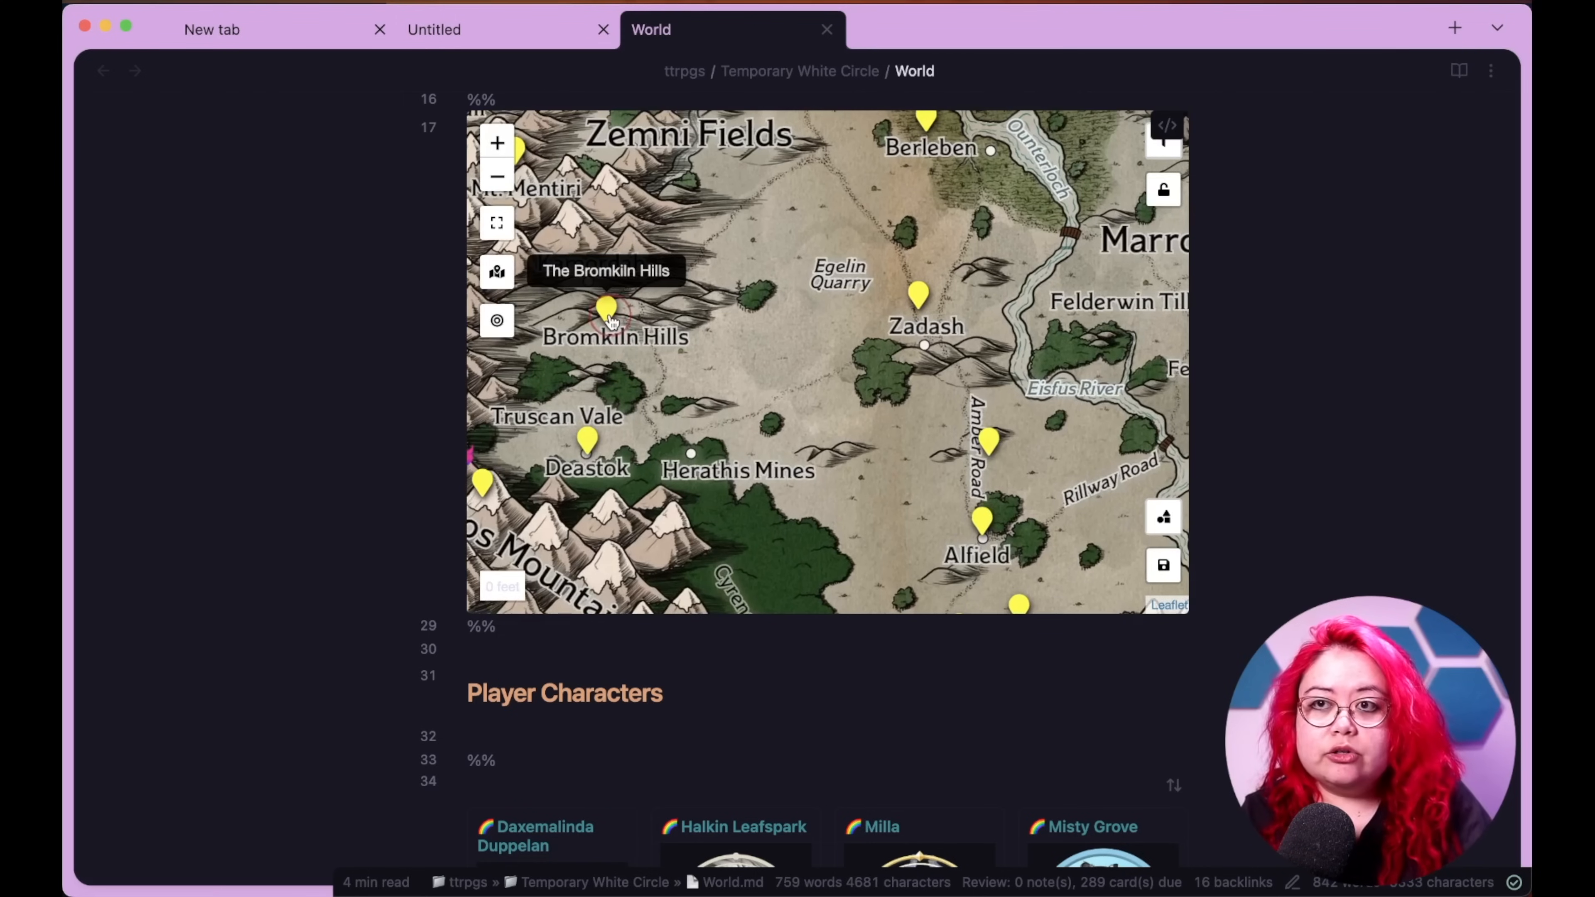
- View and close The Bromkiln Hills marker note, then pan the map toward the Cyrios Mountains
left_click(607, 313)
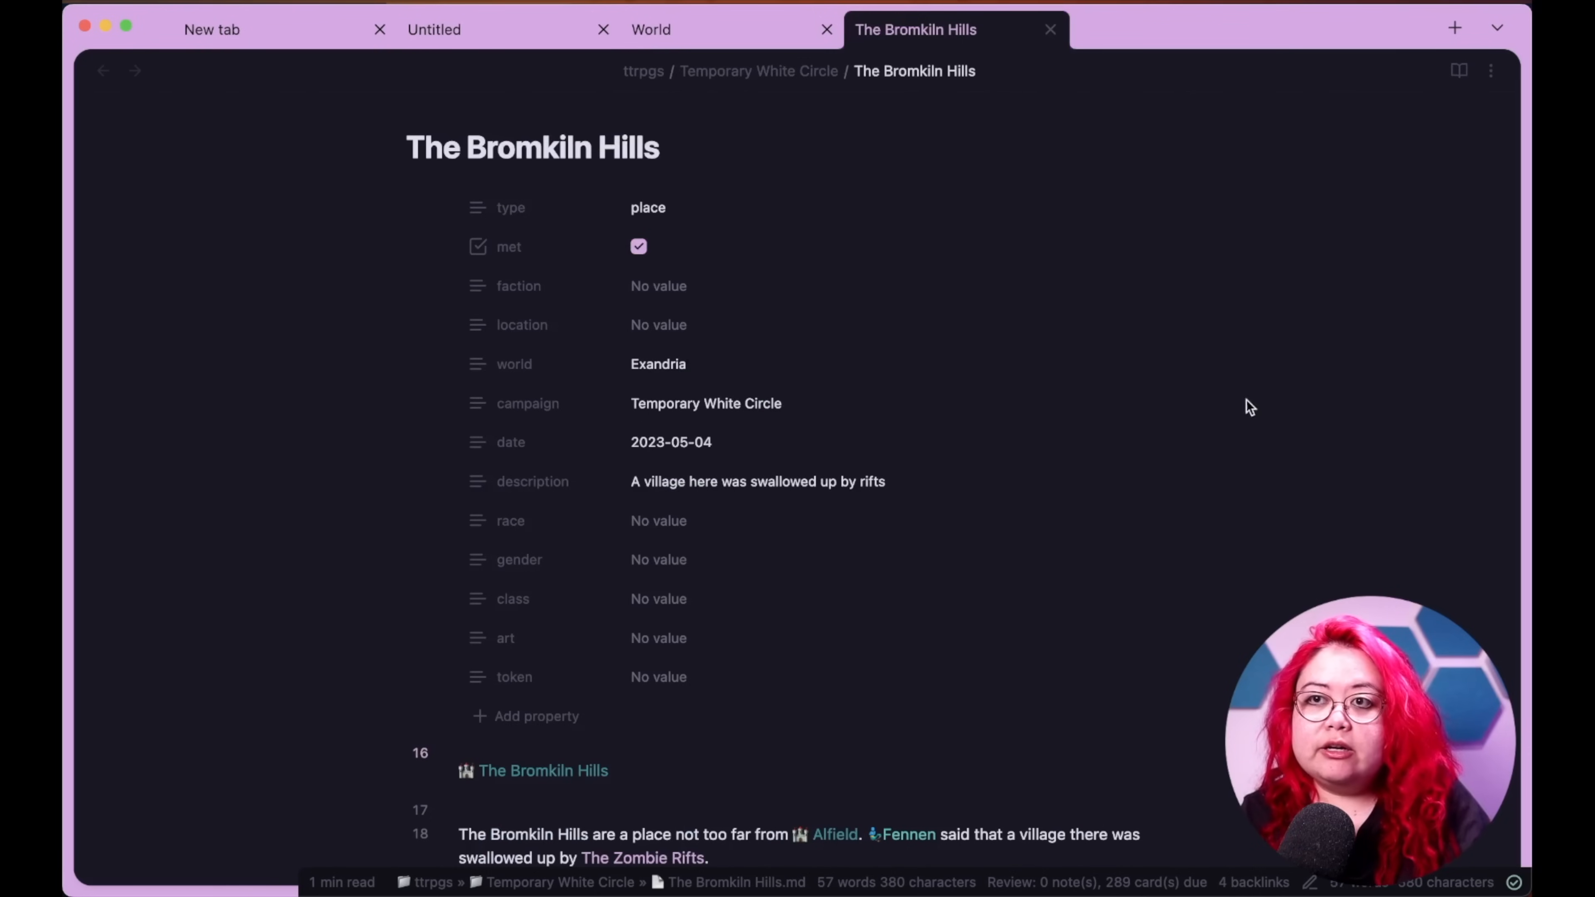
left_click(652, 29)
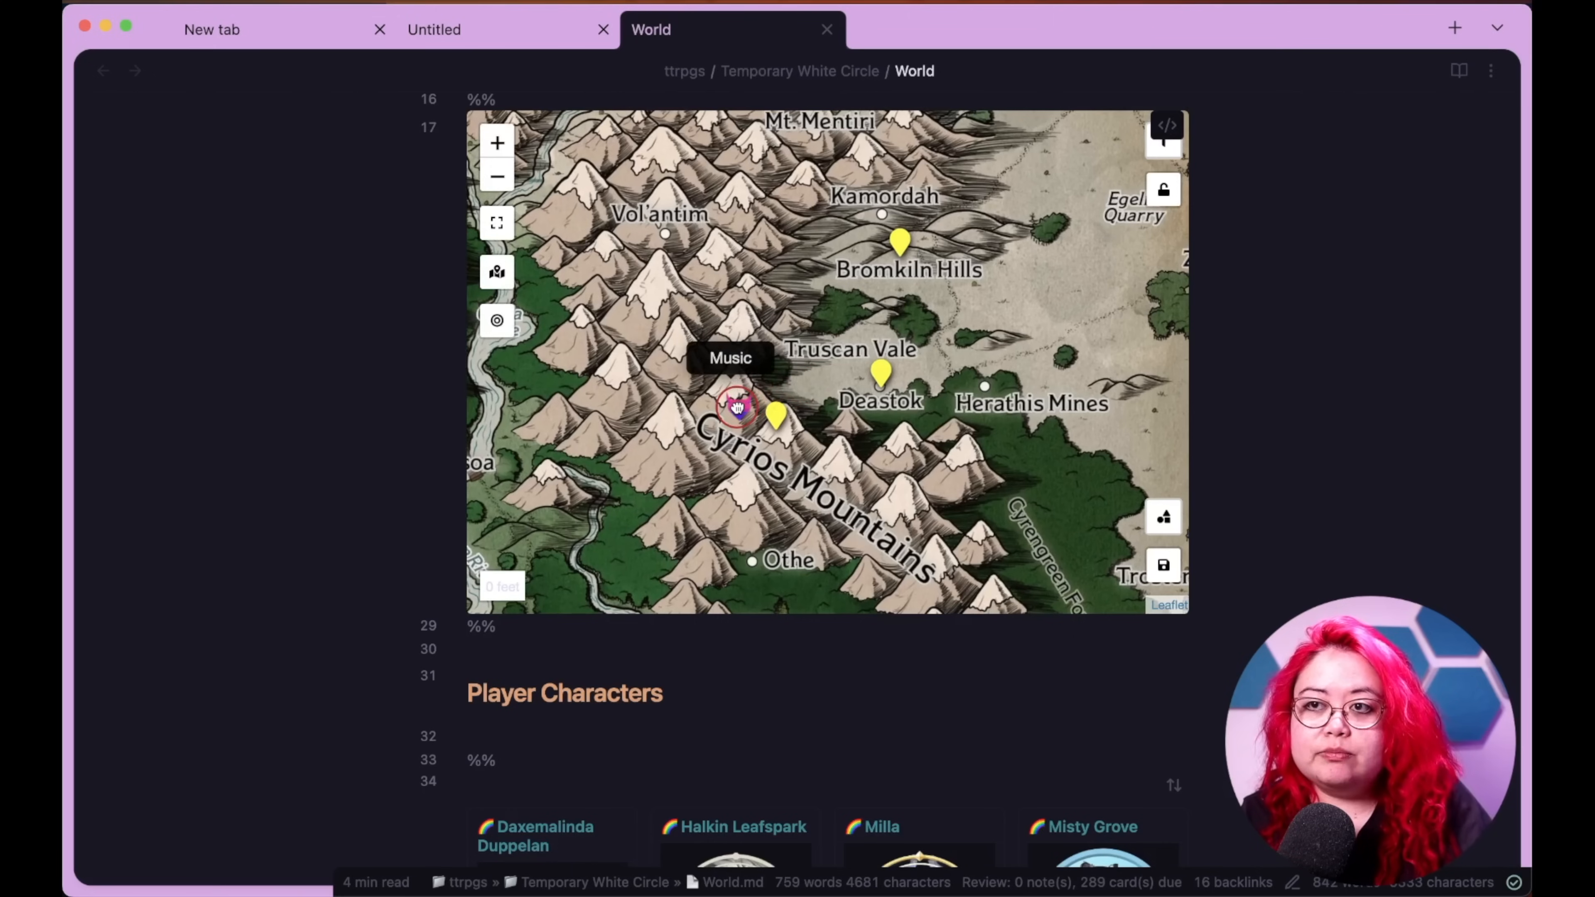
left_click_drag(735, 407, 671, 463)
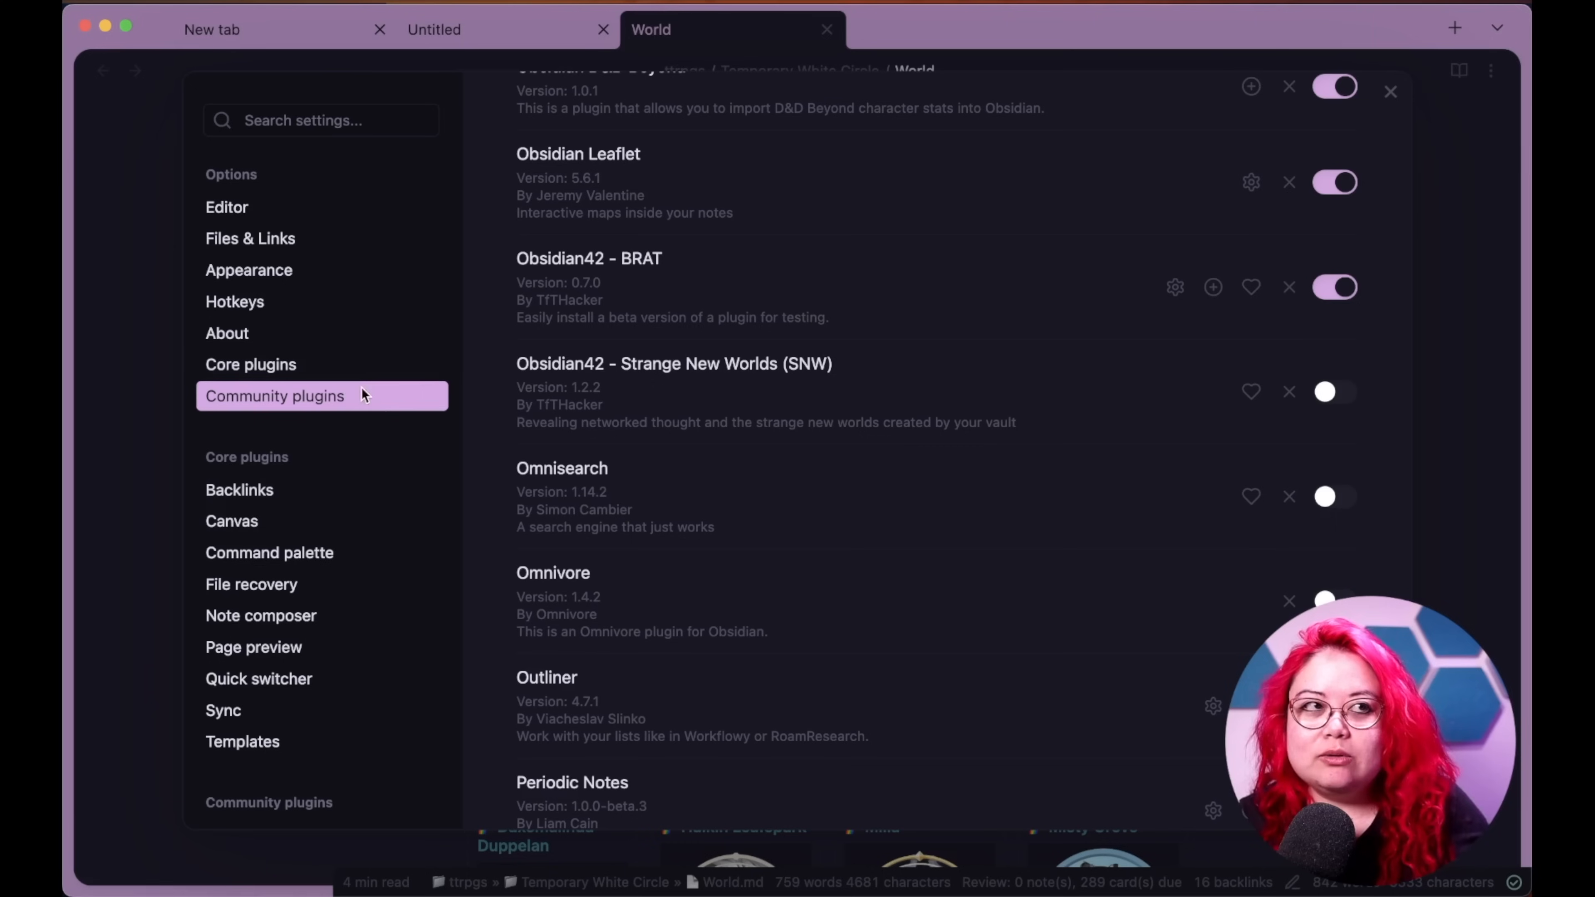
mouse_move(946, 305)
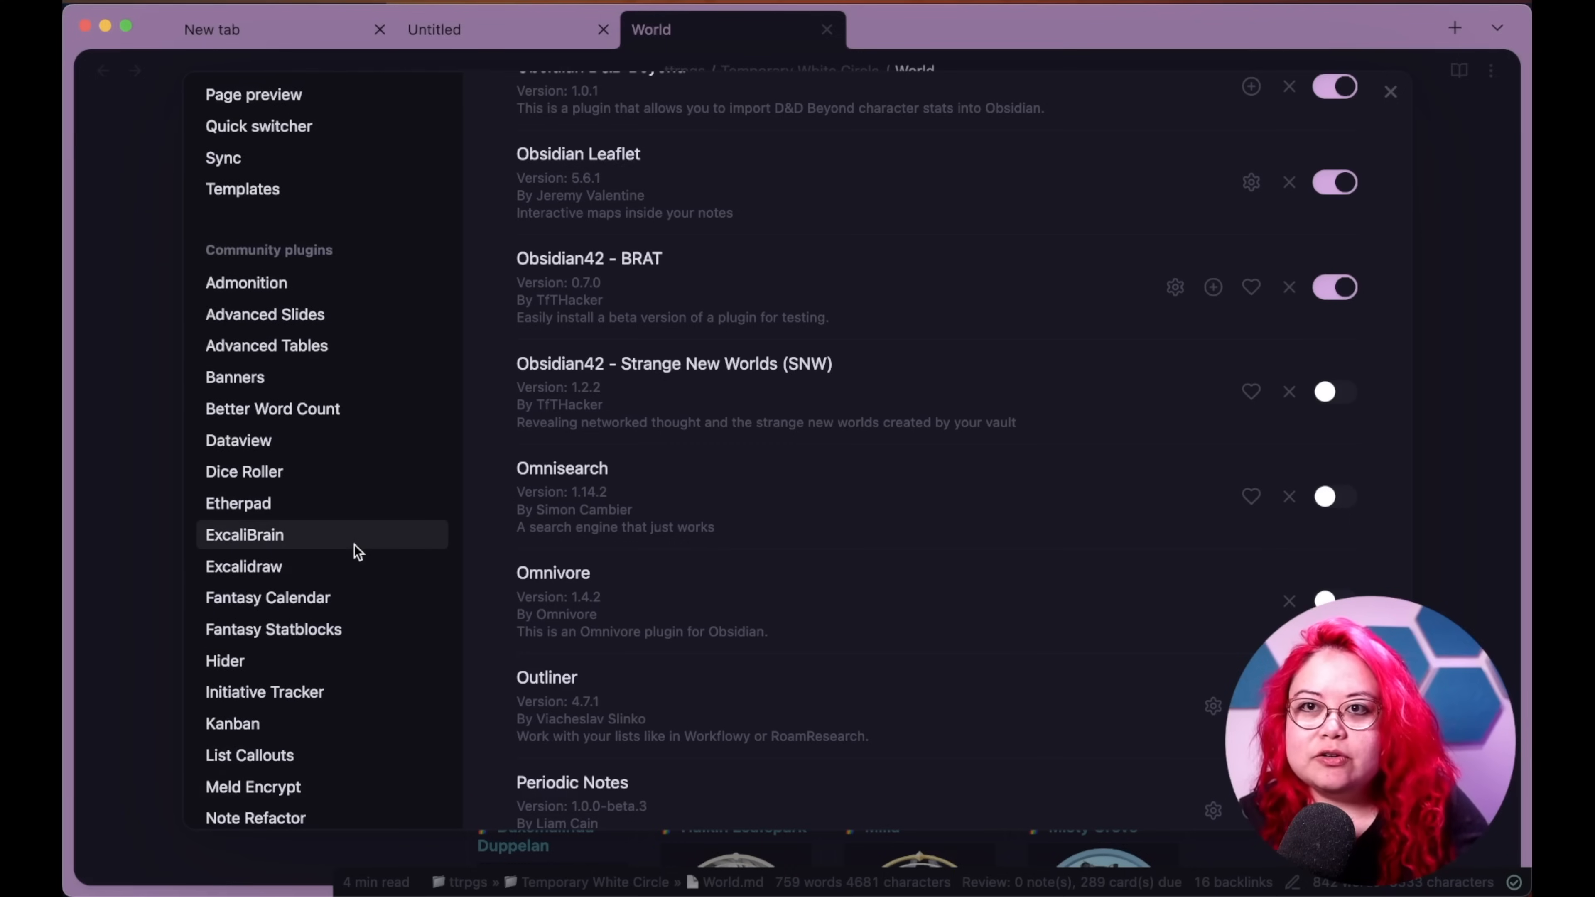
- Enable the Obsidian42 - Strange New Worlds plugin and close settings, returning to the World note's map
scroll("down", 3)
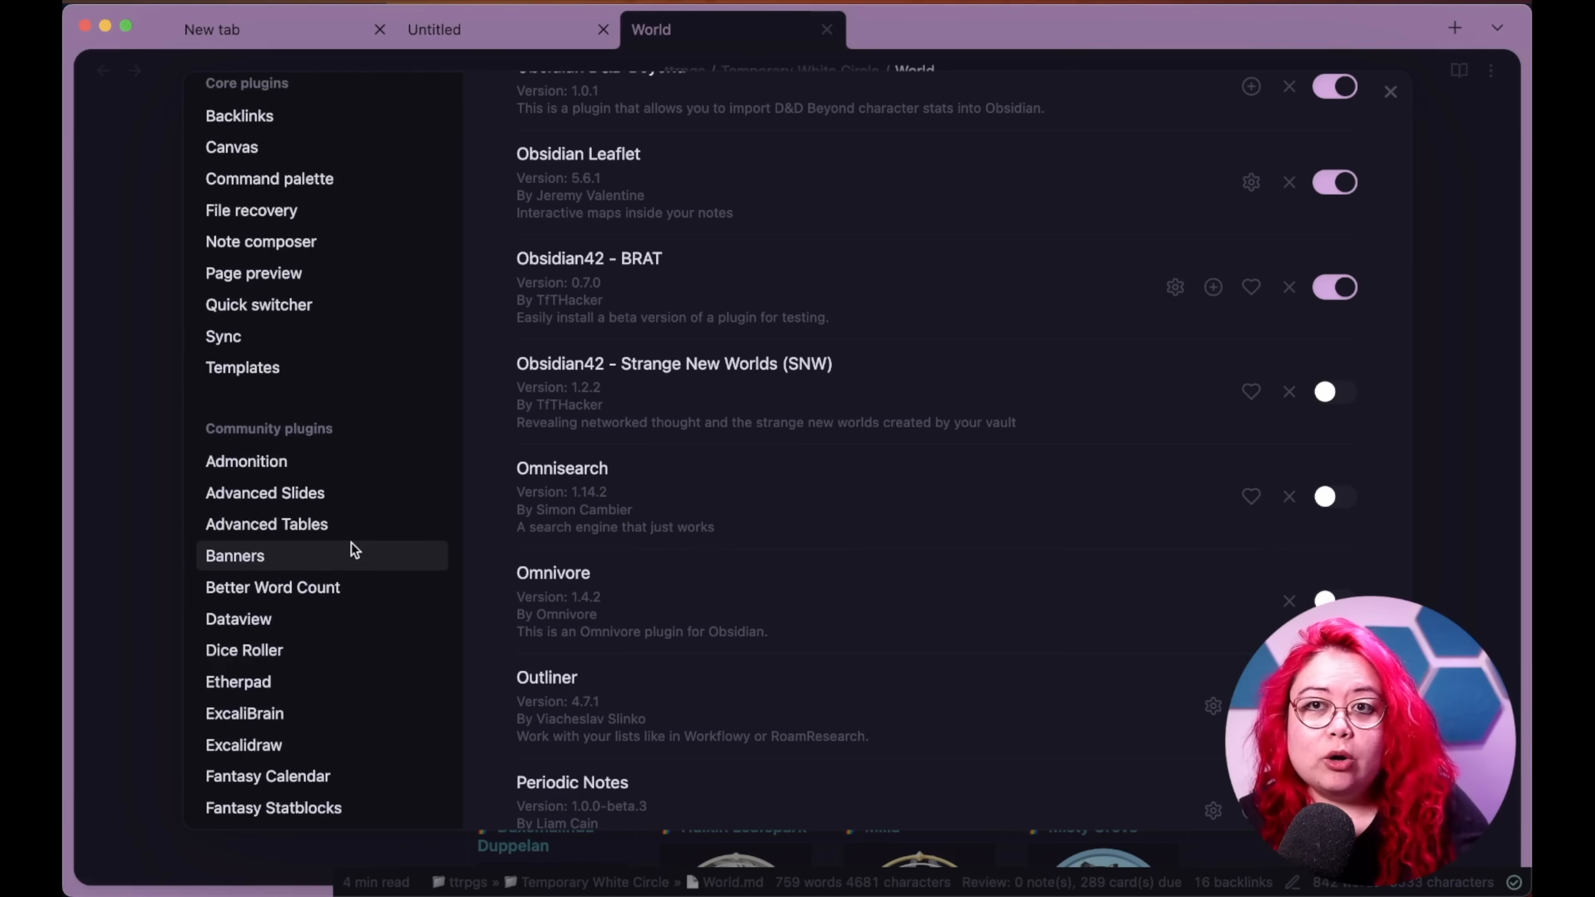
scroll("down", 3)
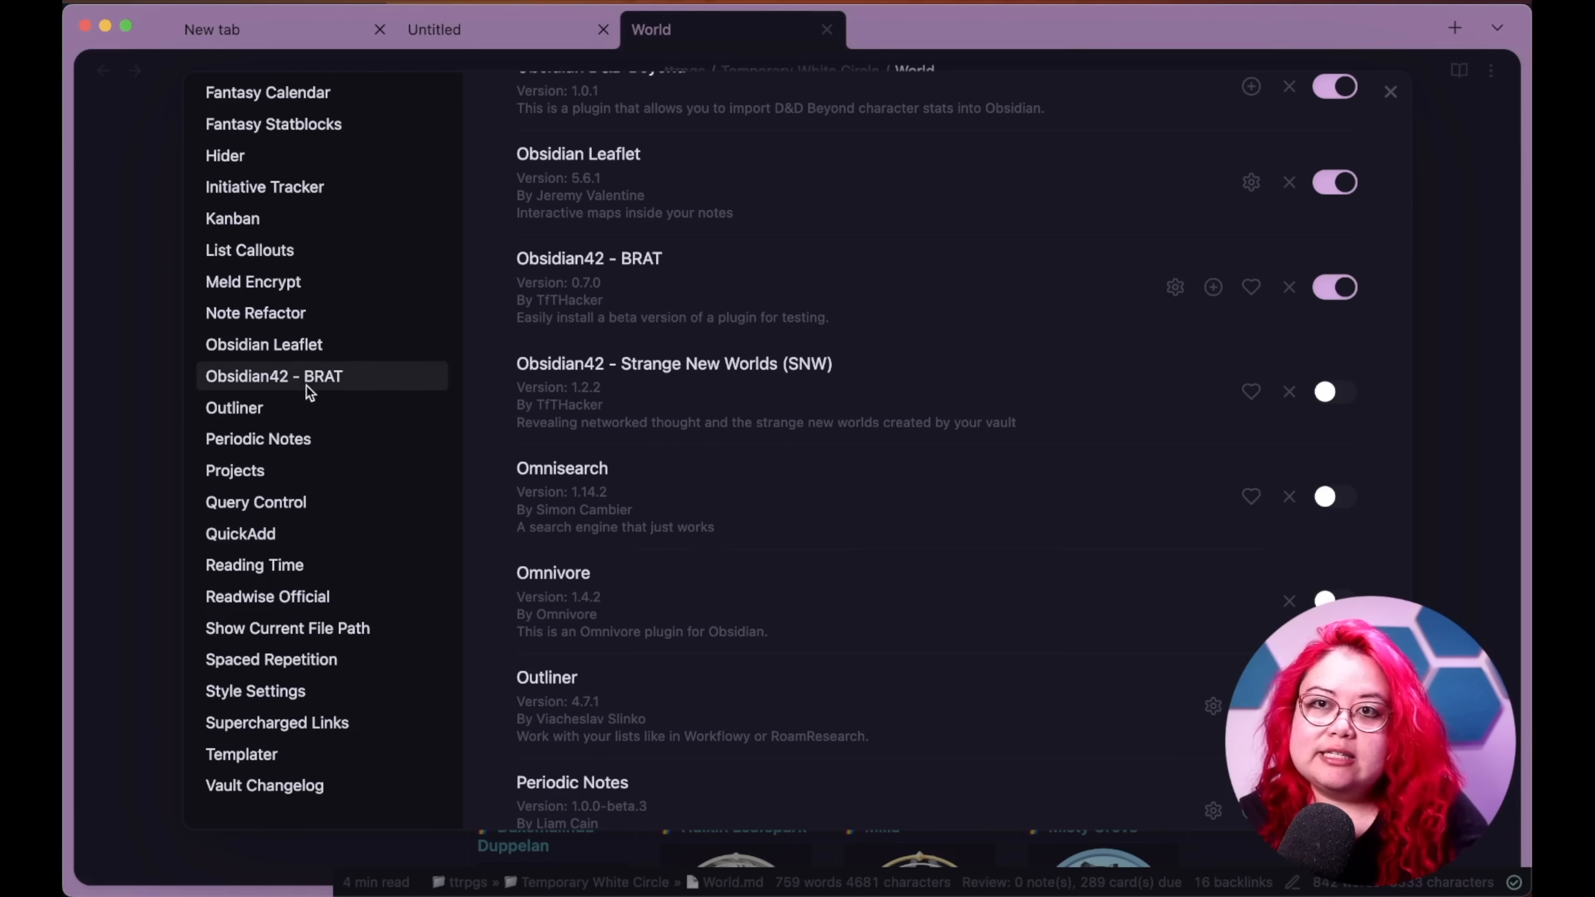
left_click(273, 376)
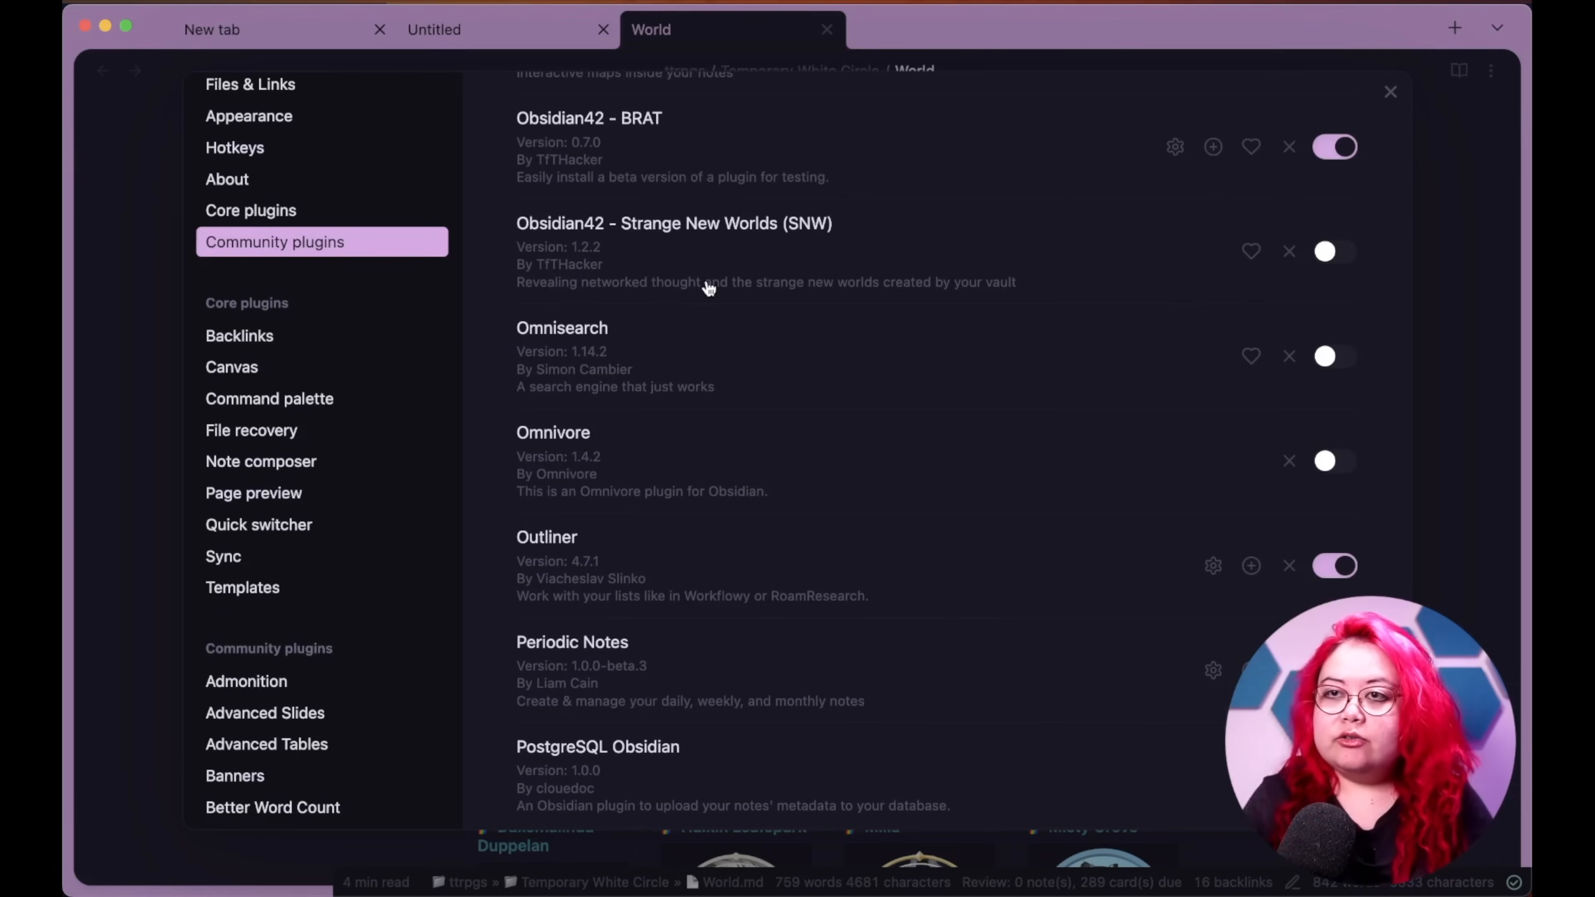
mouse_move(971, 293)
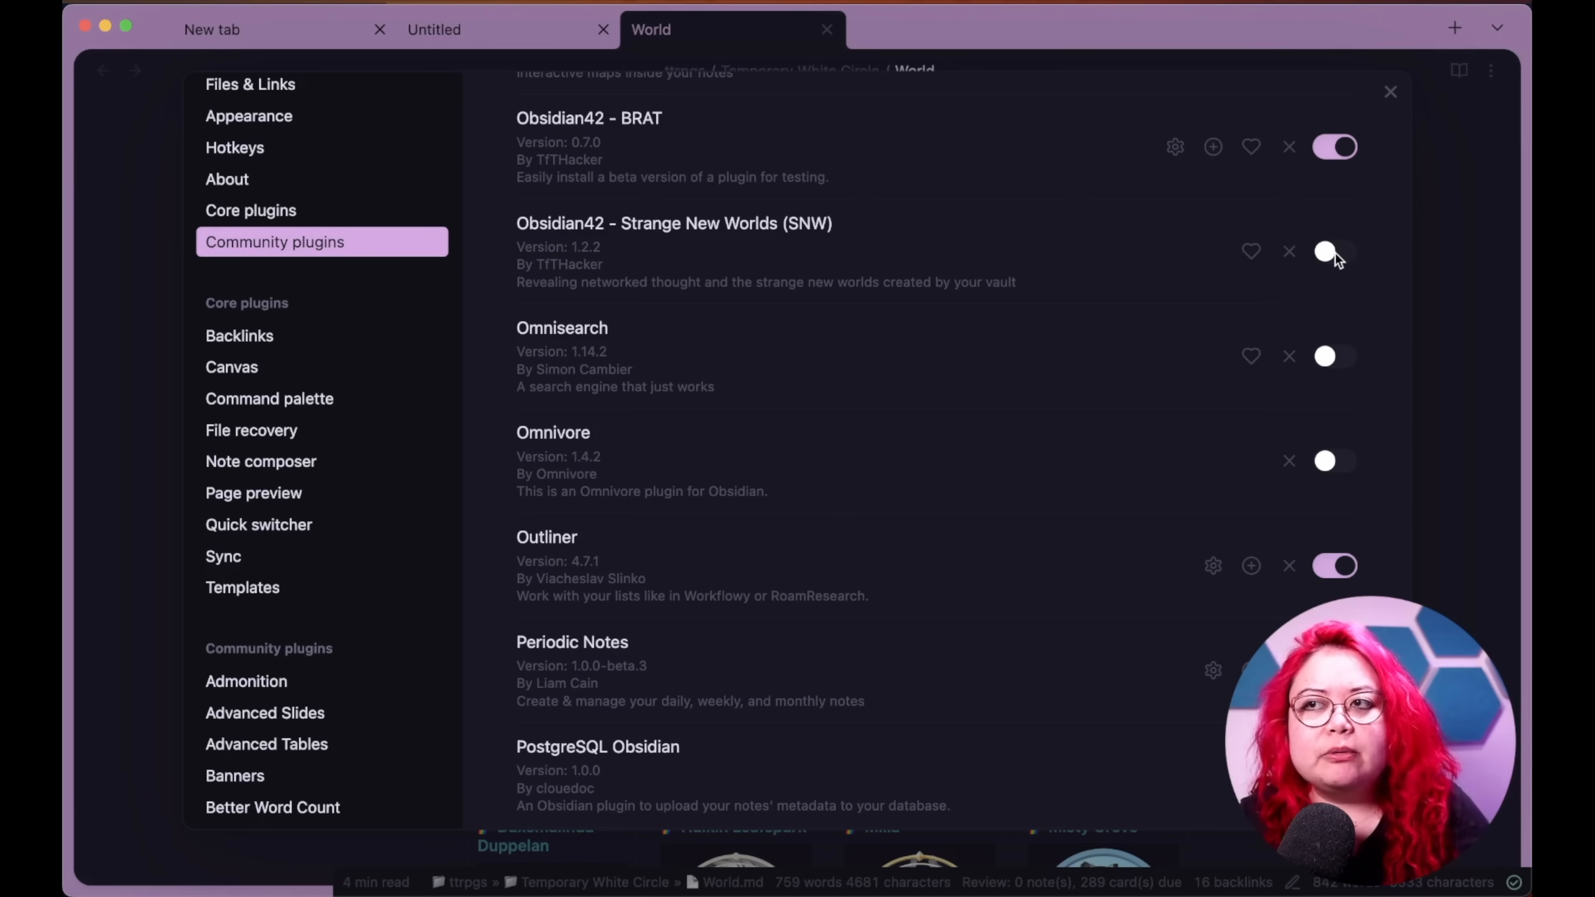
left_click(1334, 251)
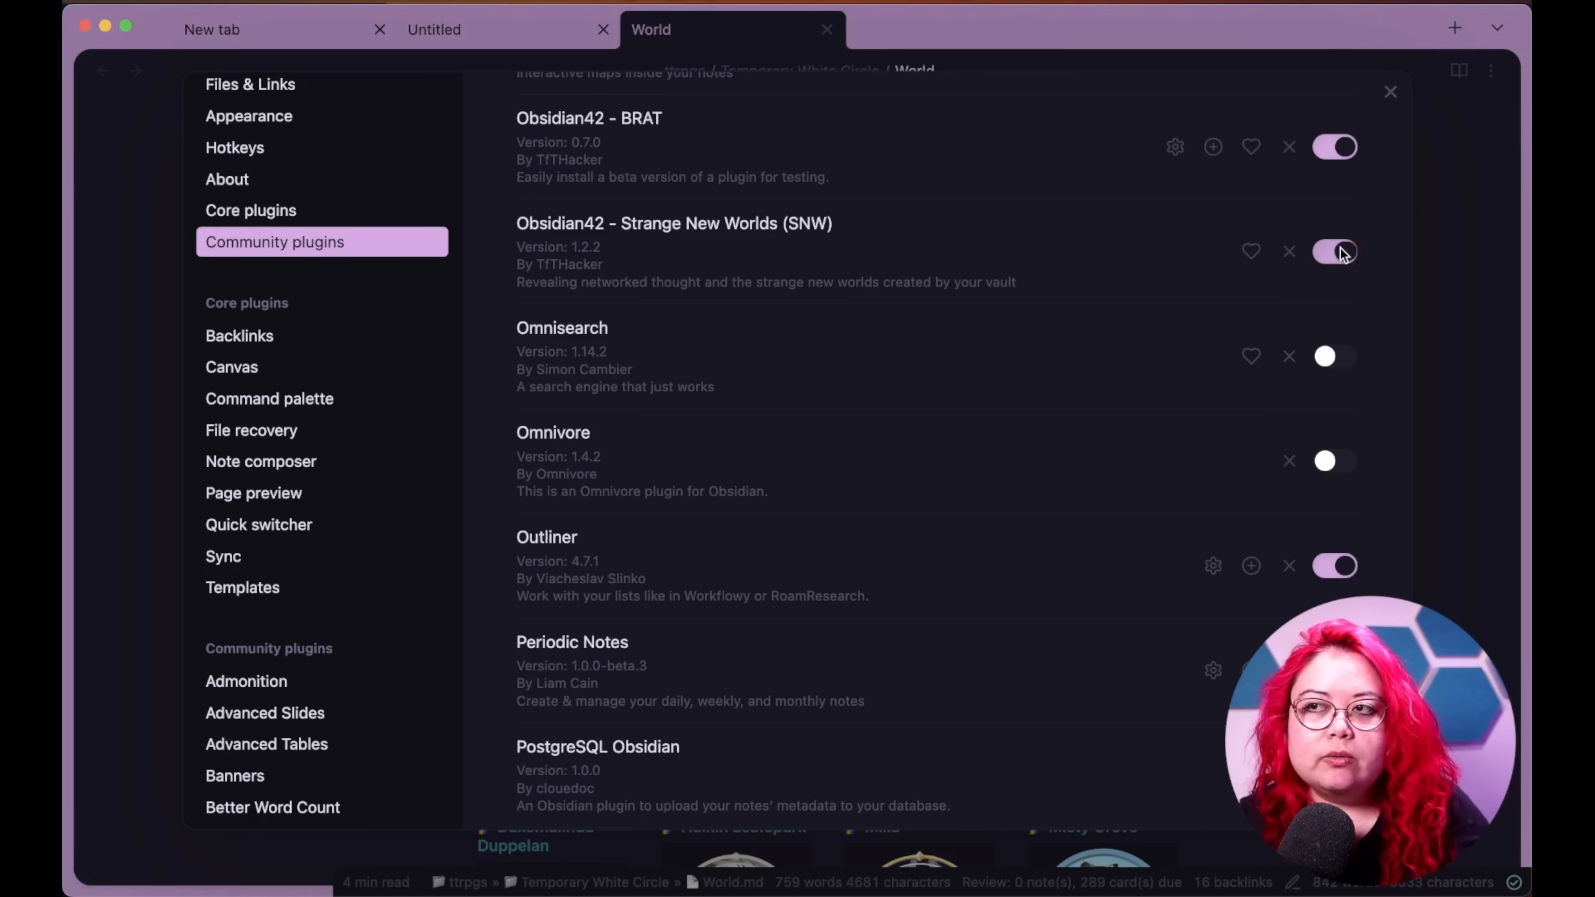
left_click(1390, 91)
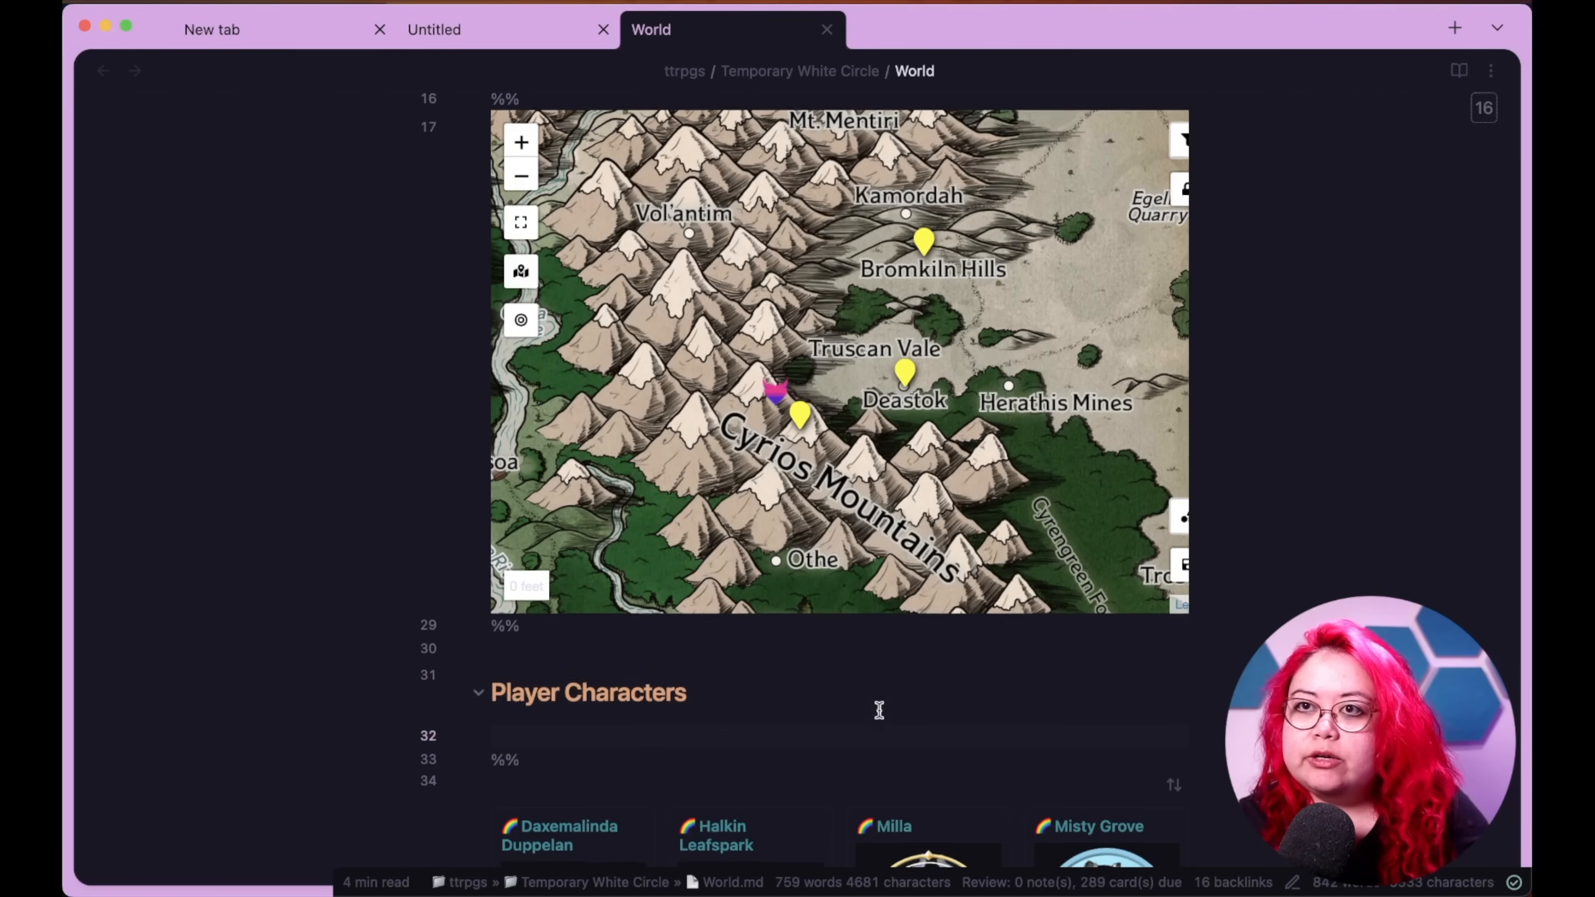
- Scroll the World note past the session gallery, reviewing SNW reference counts on characters and sessions
scroll("down", 3)
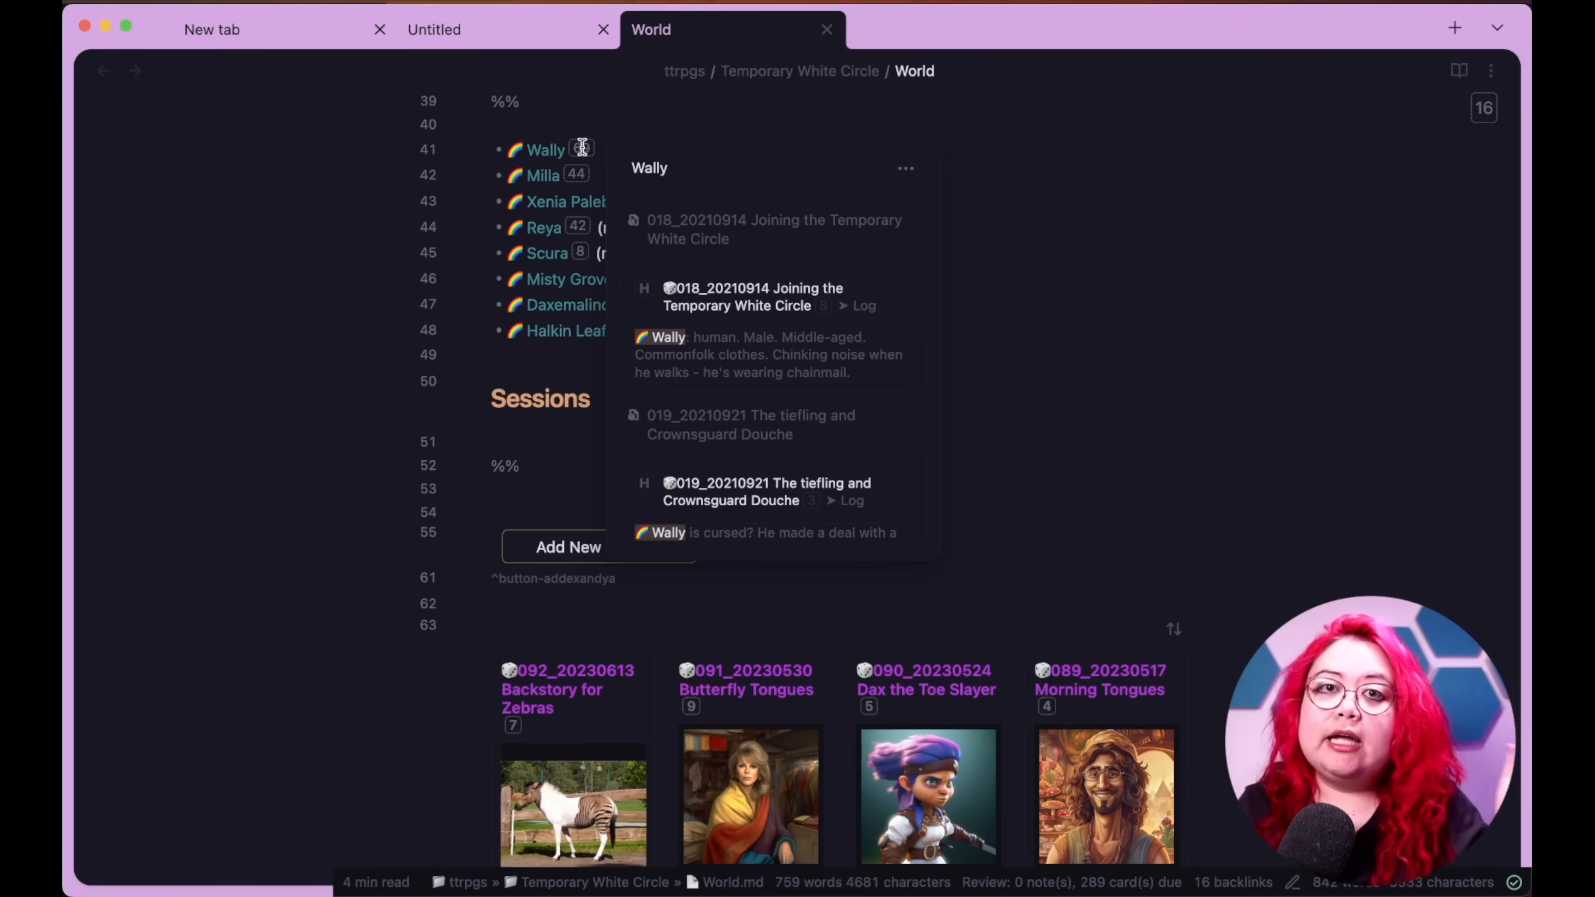
mouse_move(585, 158)
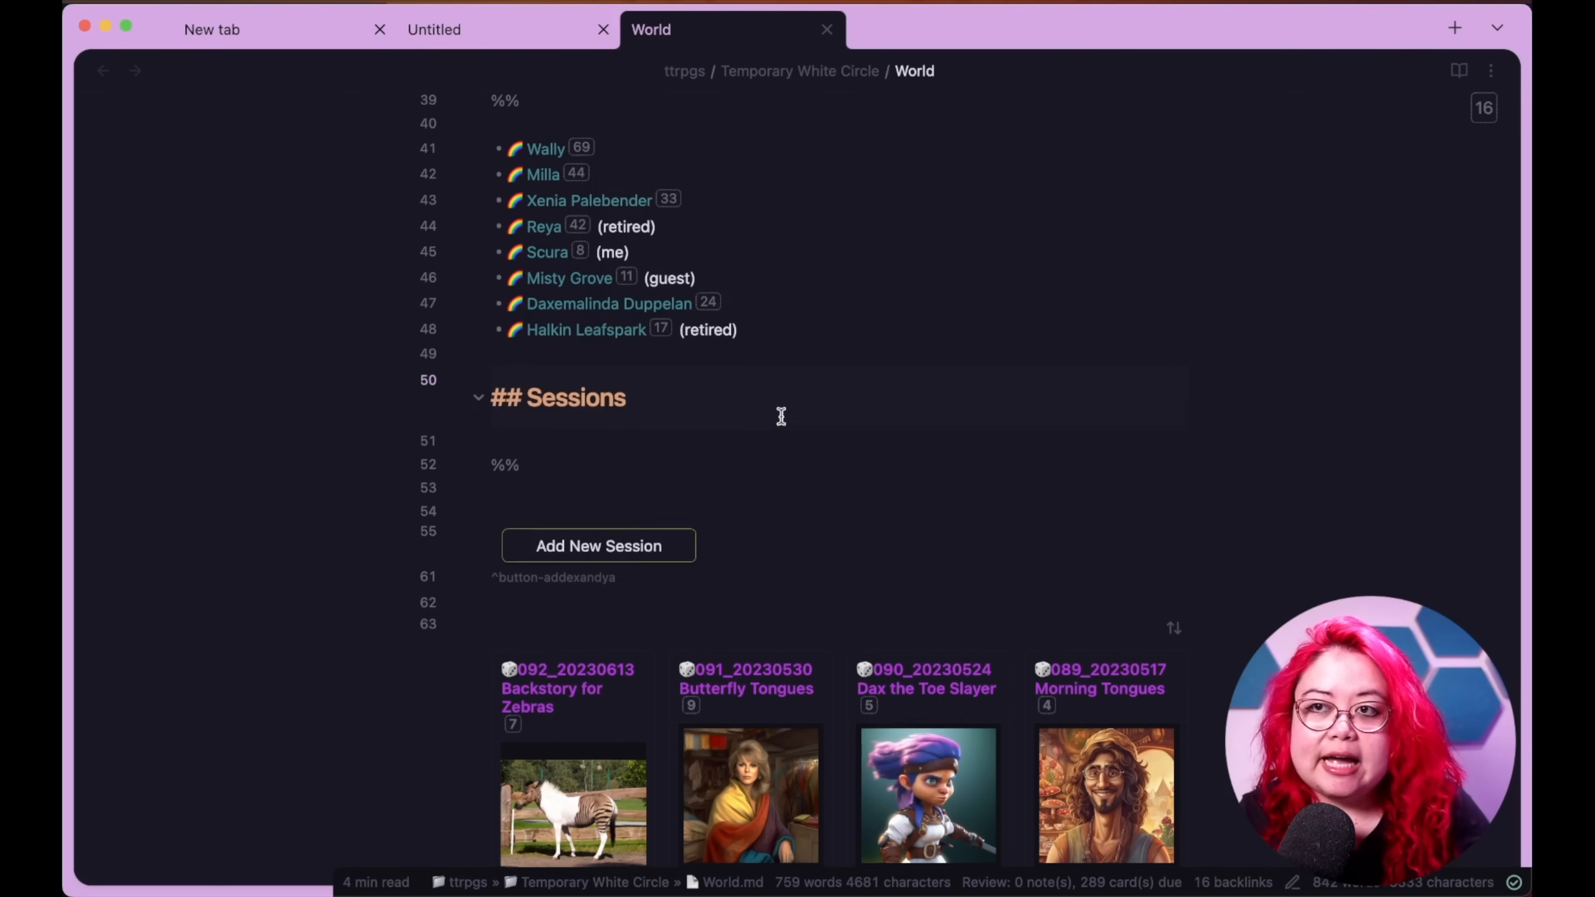
scroll("down", 3)
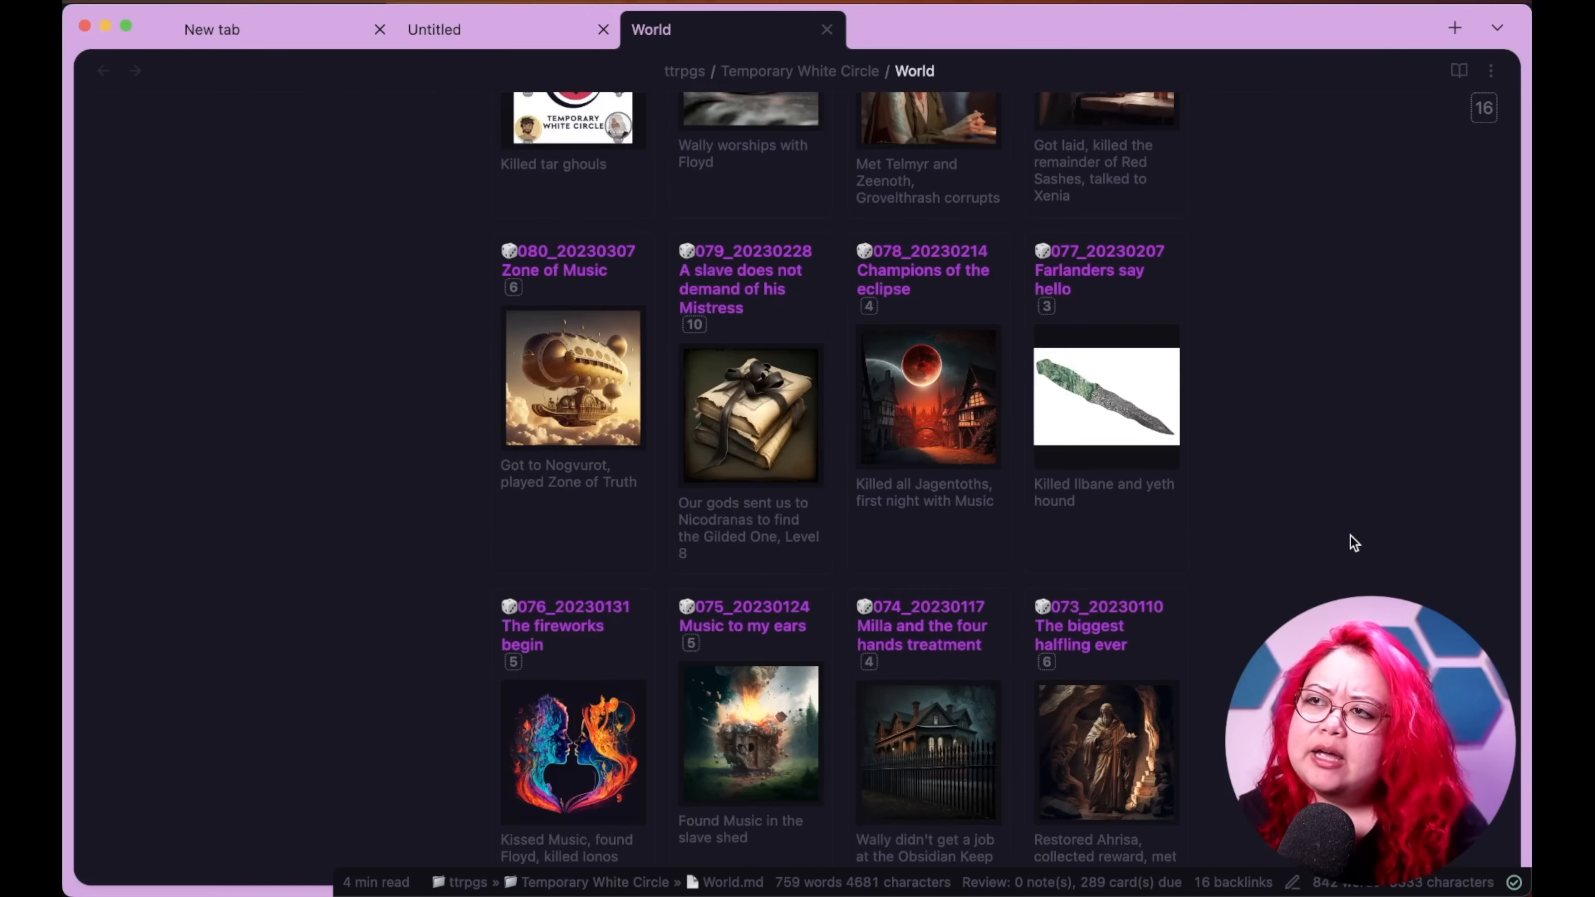
scroll("down", 3)
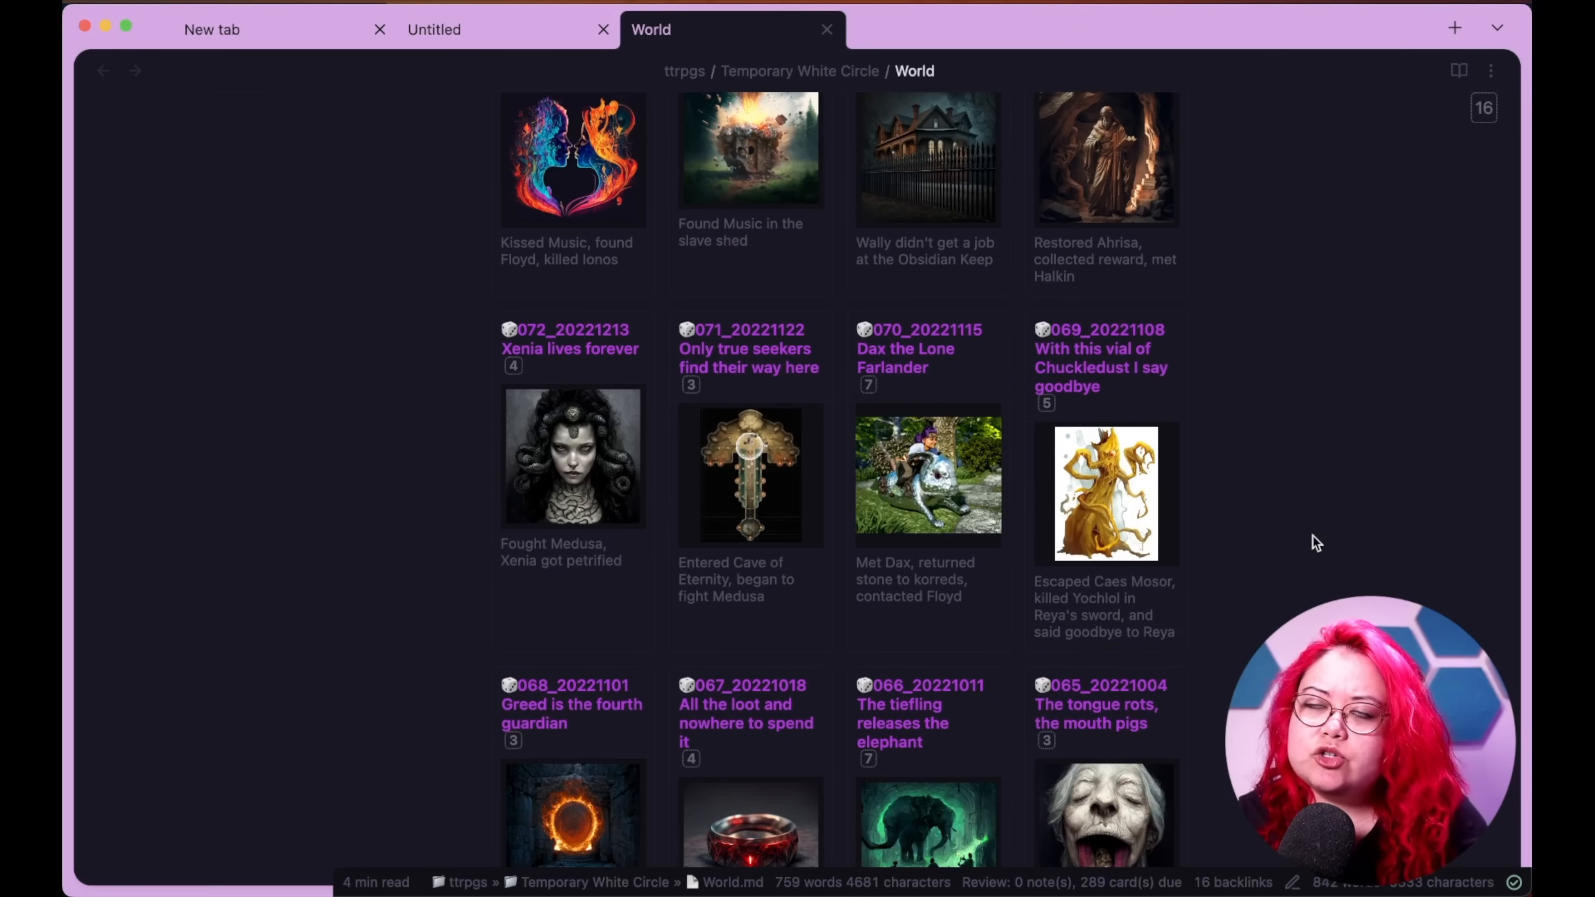
scroll("down", 3)
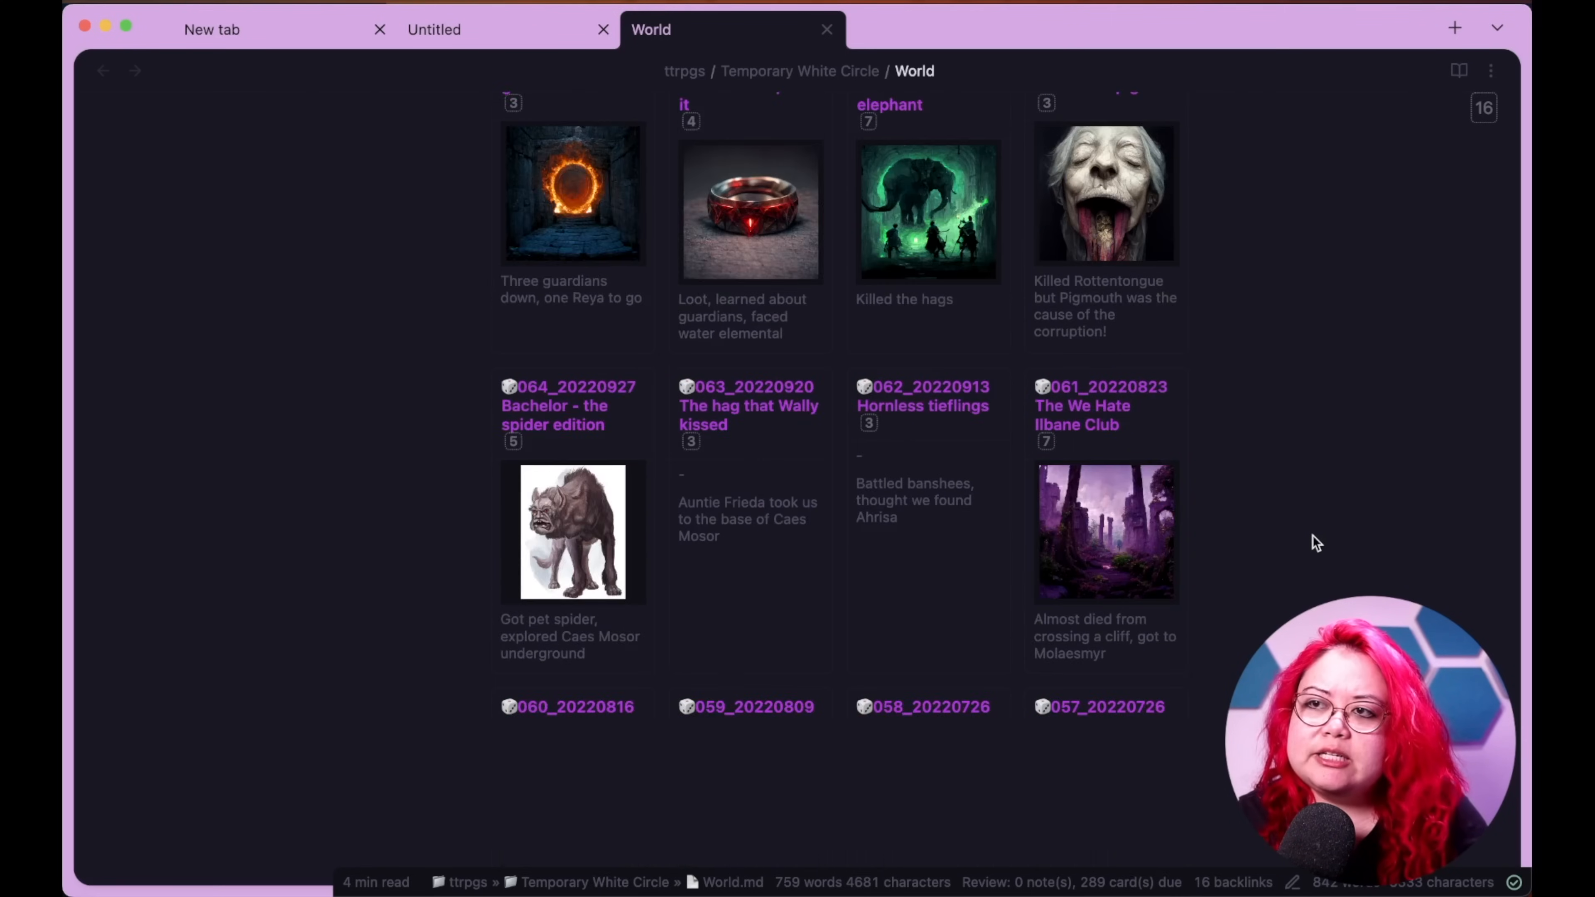
scroll("down", 3)
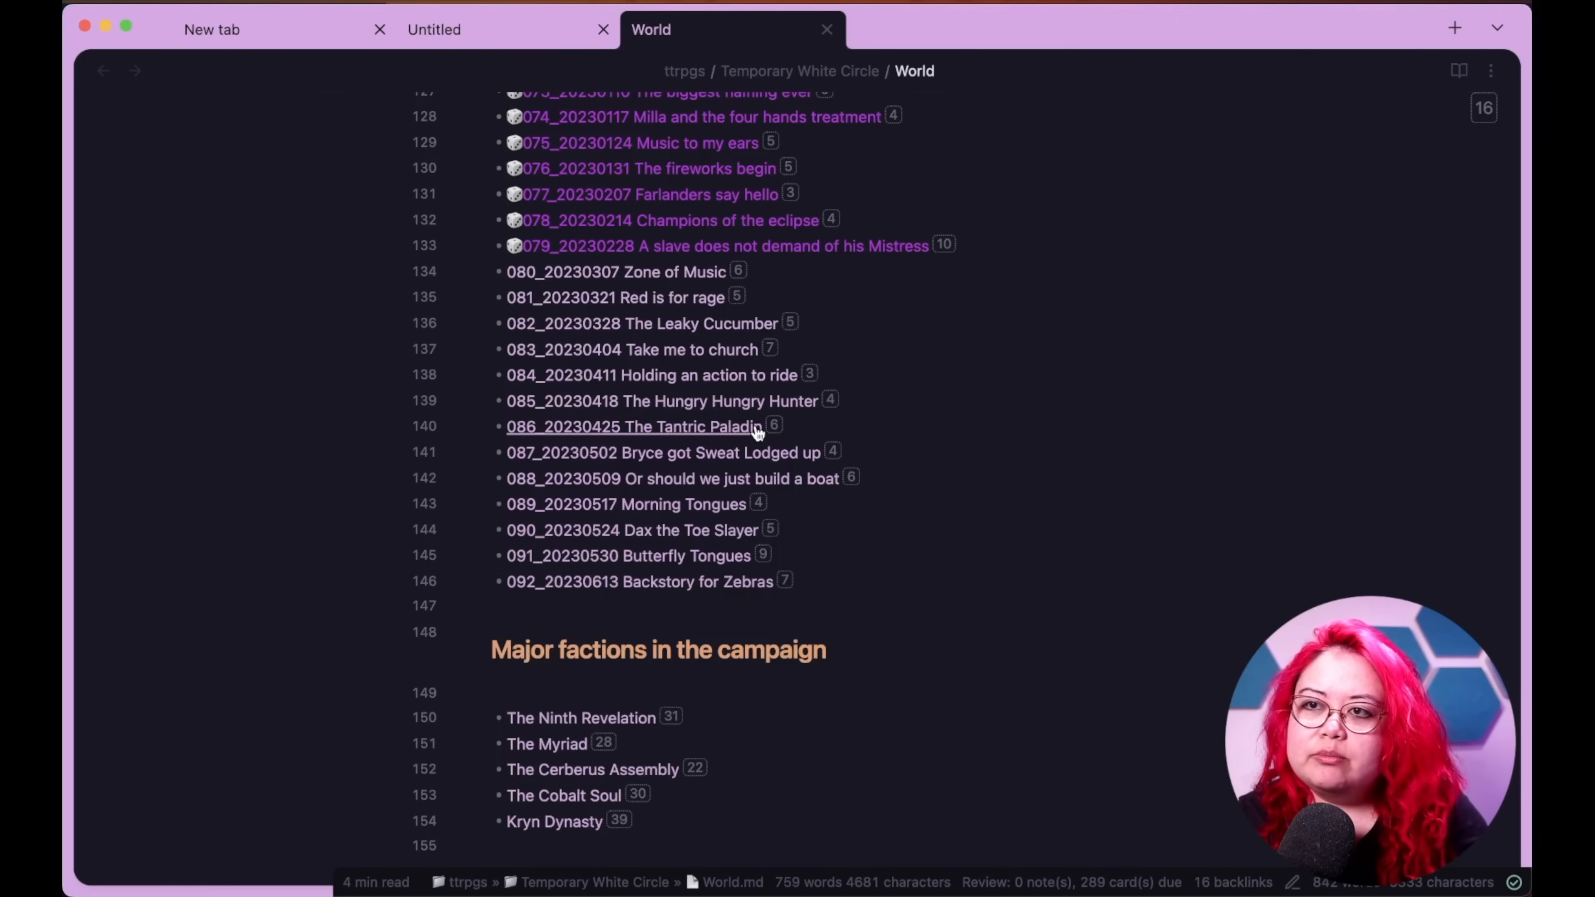
mouse_move(633, 427)
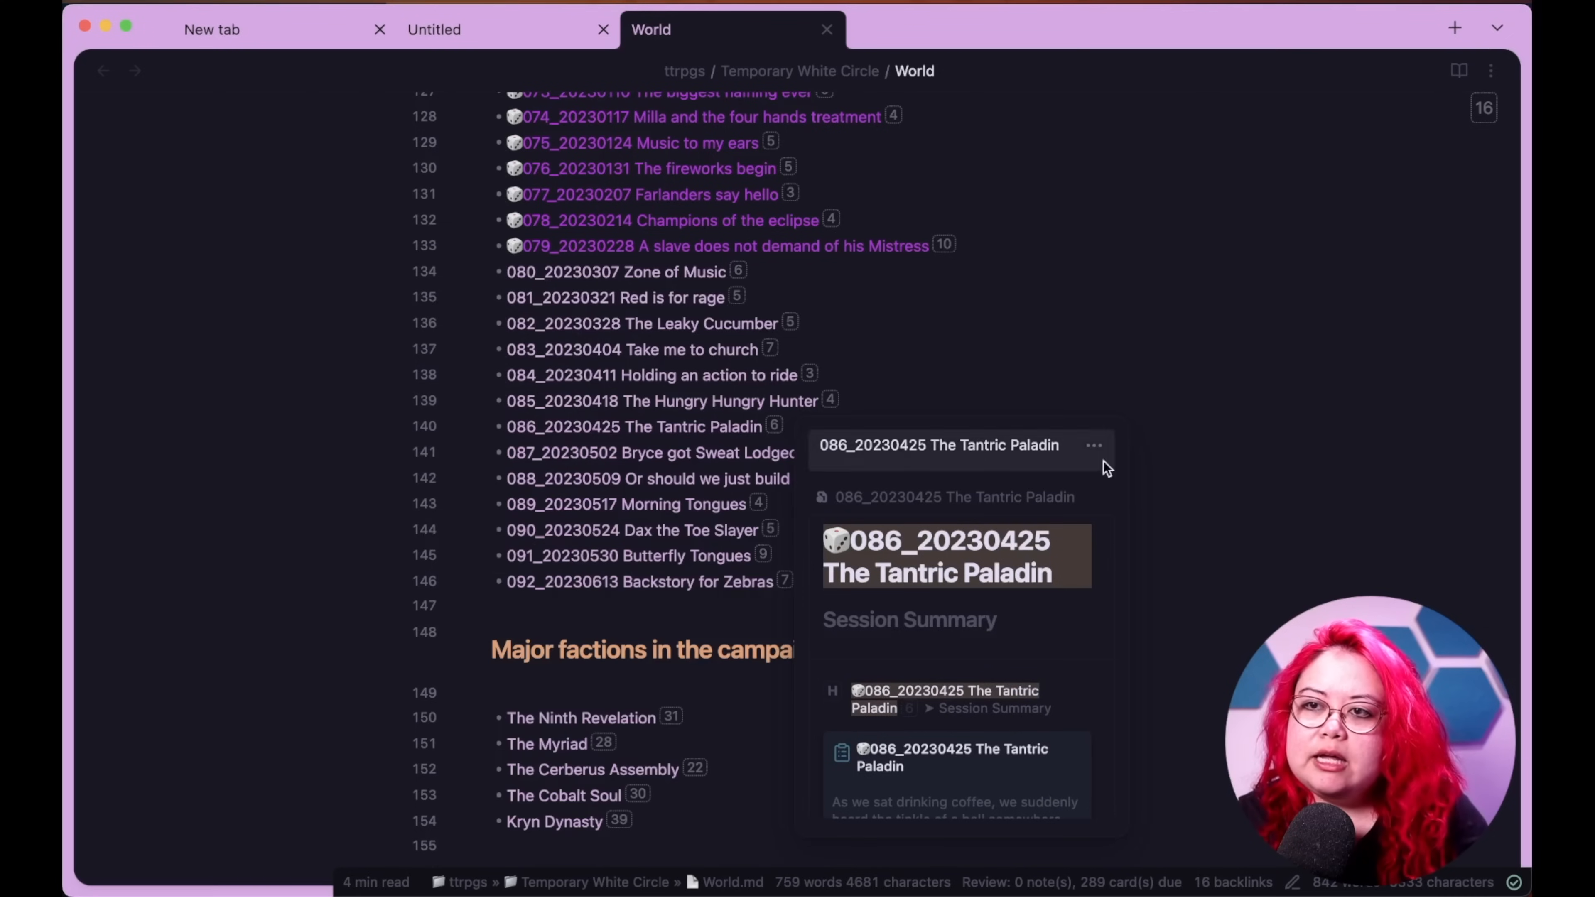
mouse_move(1228, 467)
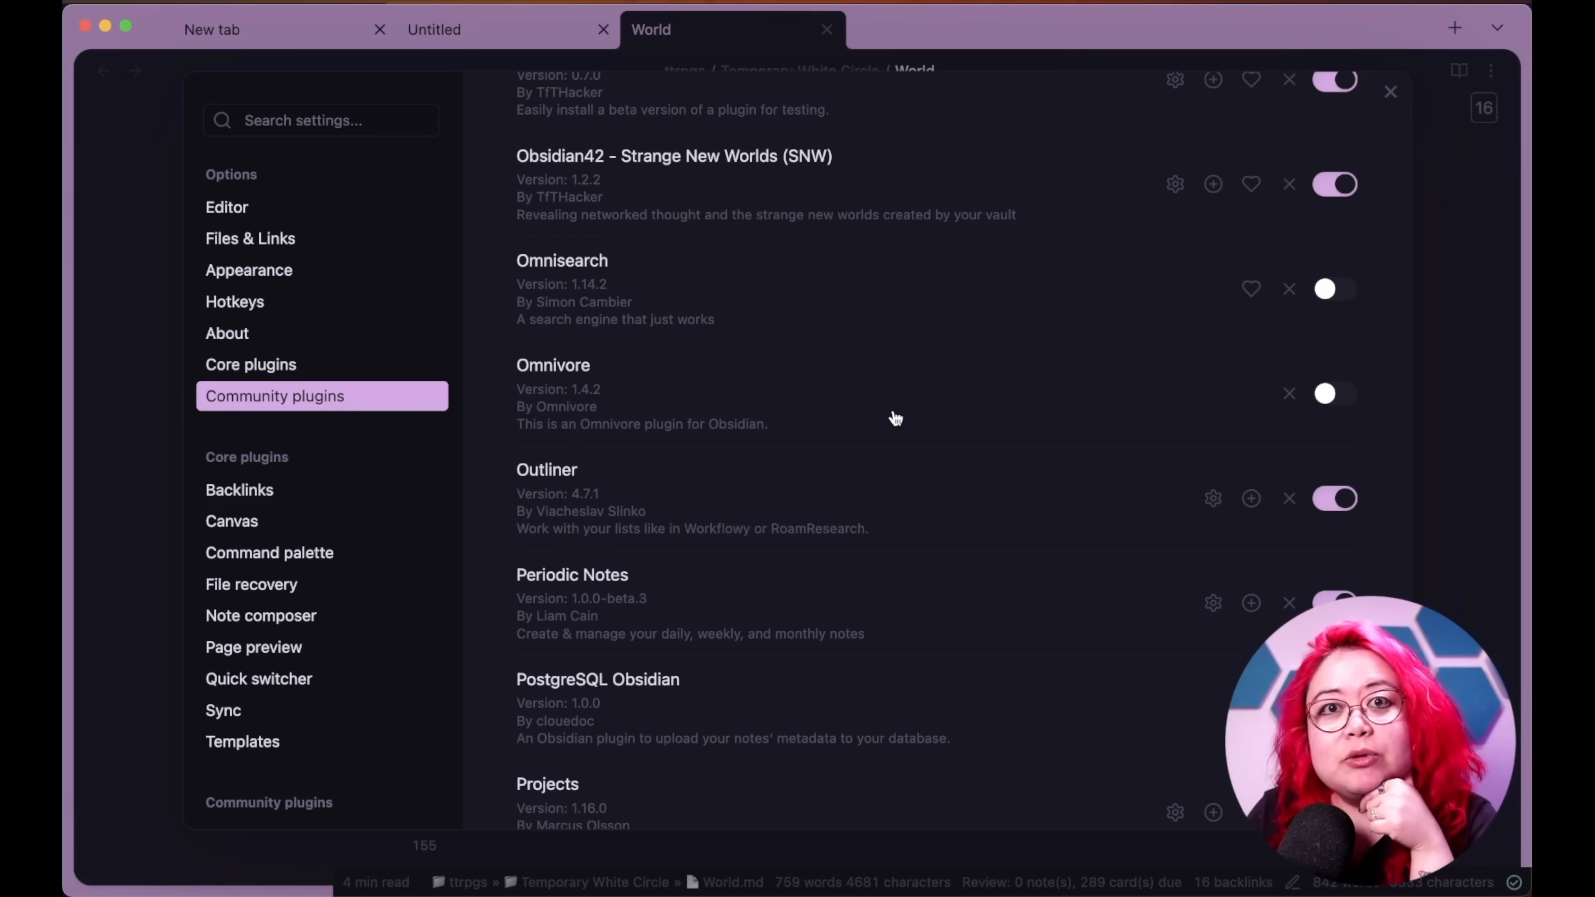
mouse_move(1155, 409)
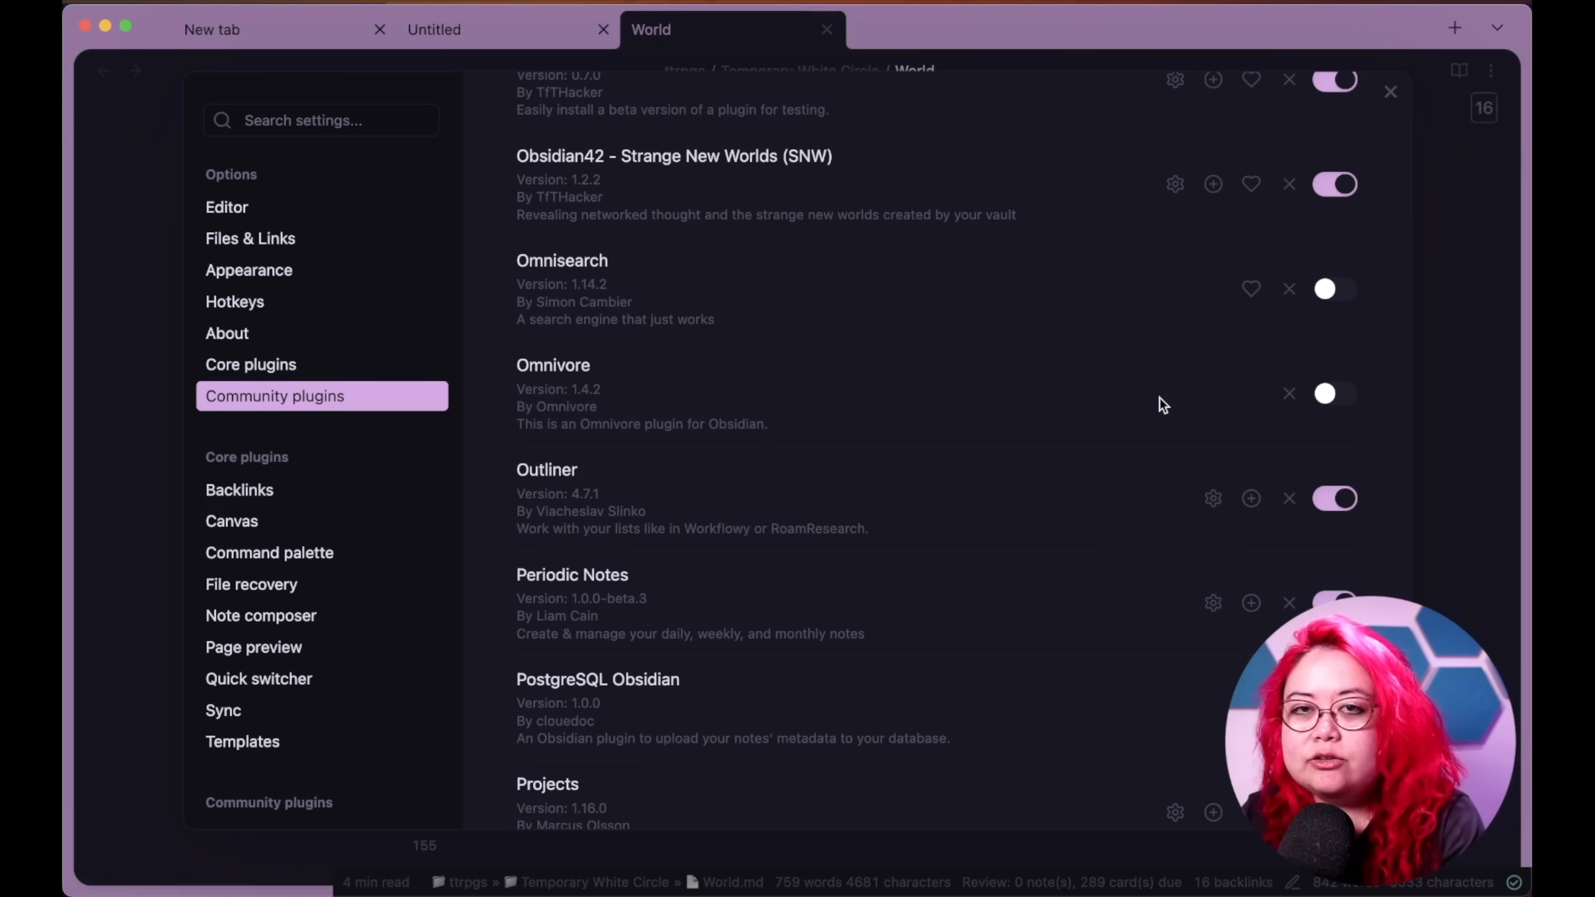
mouse_move(1164, 413)
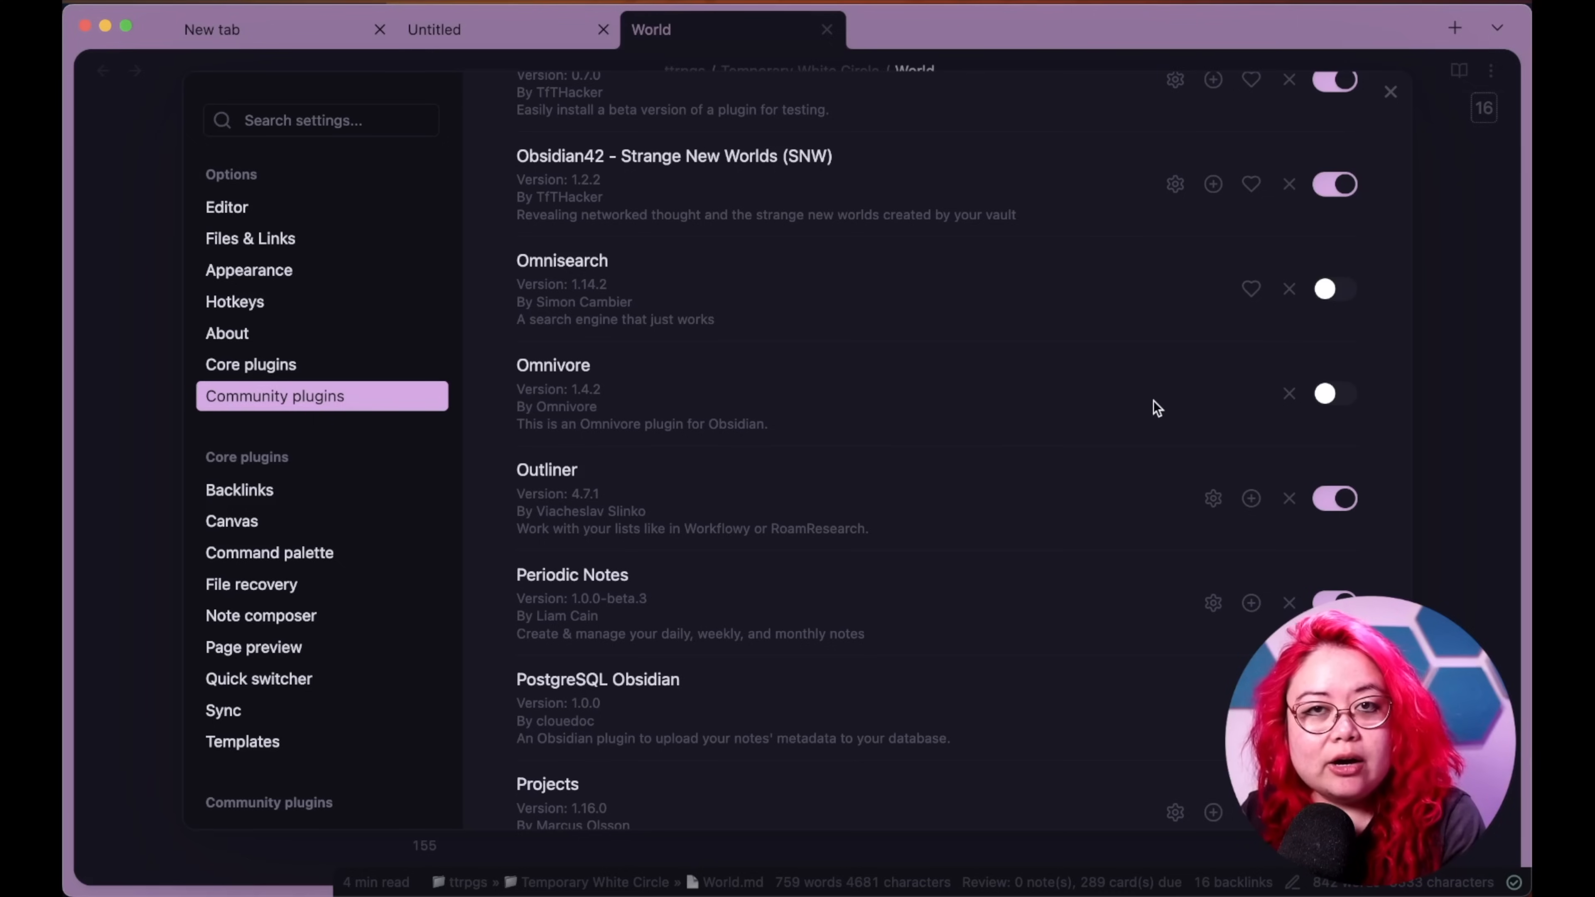
- Scroll the World note's session list around the 091 Butterfly Tongues and 092 entries
scroll("down", 3)
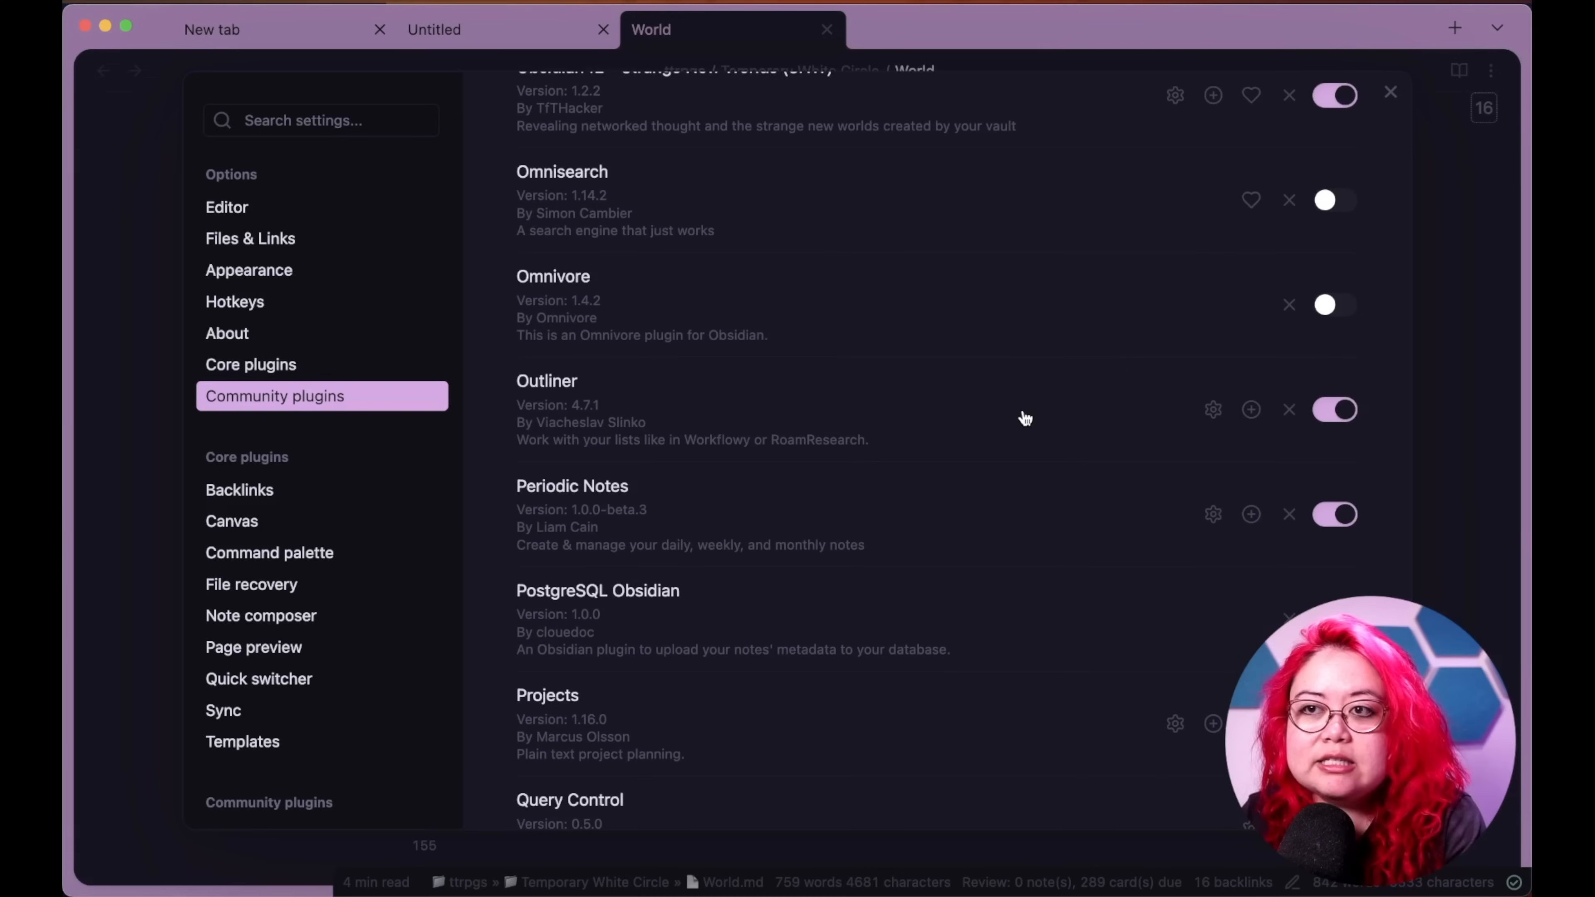
mouse_move(1029, 407)
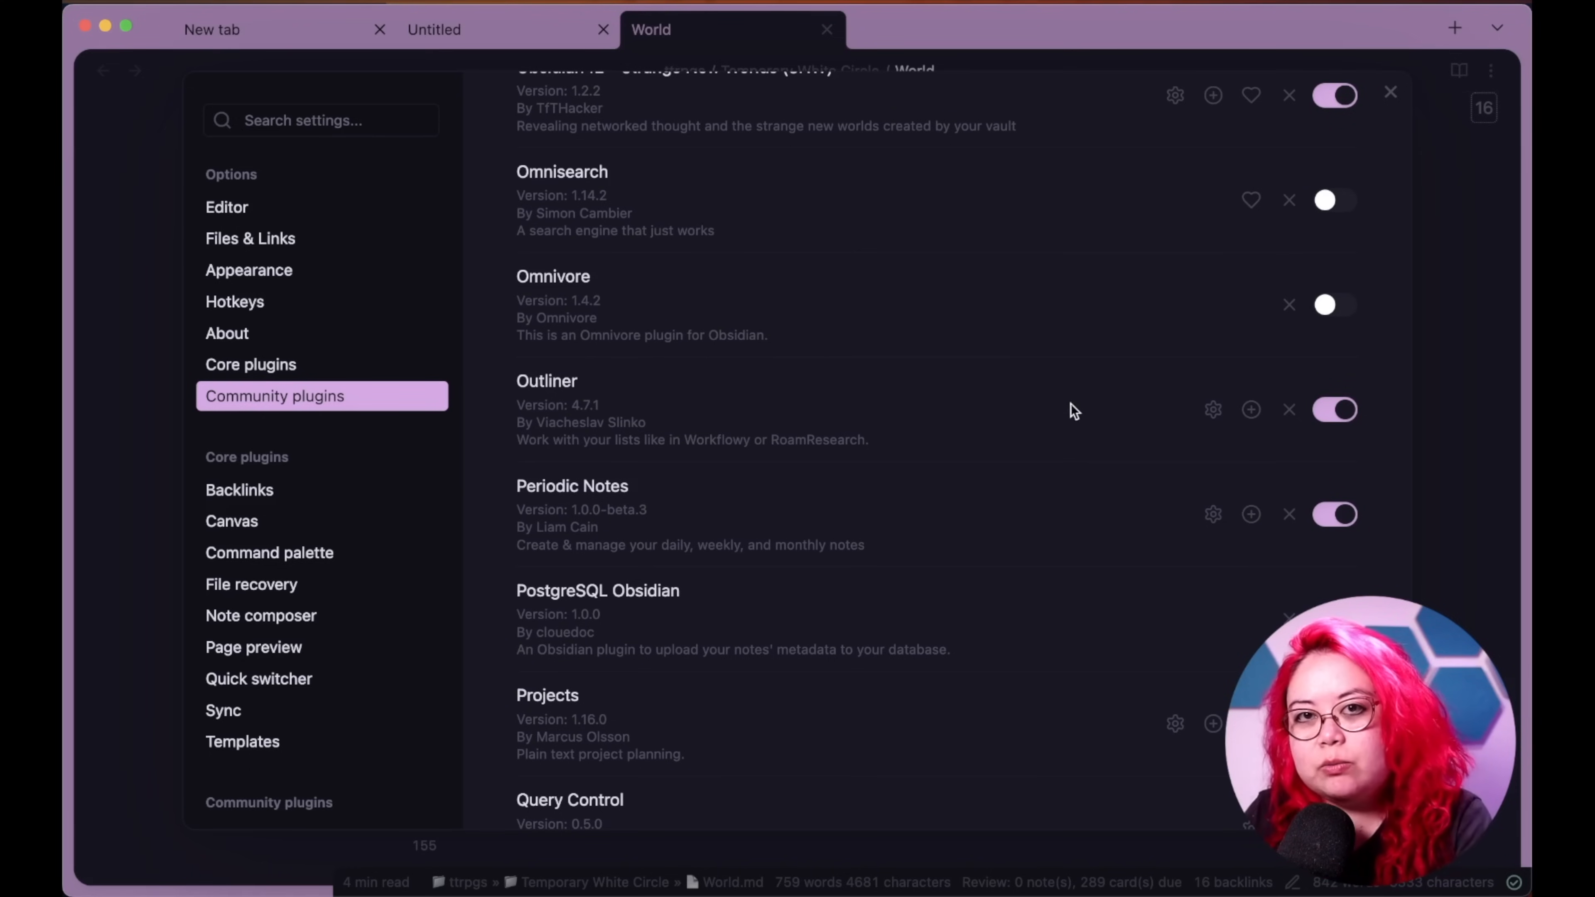
mouse_move(996, 429)
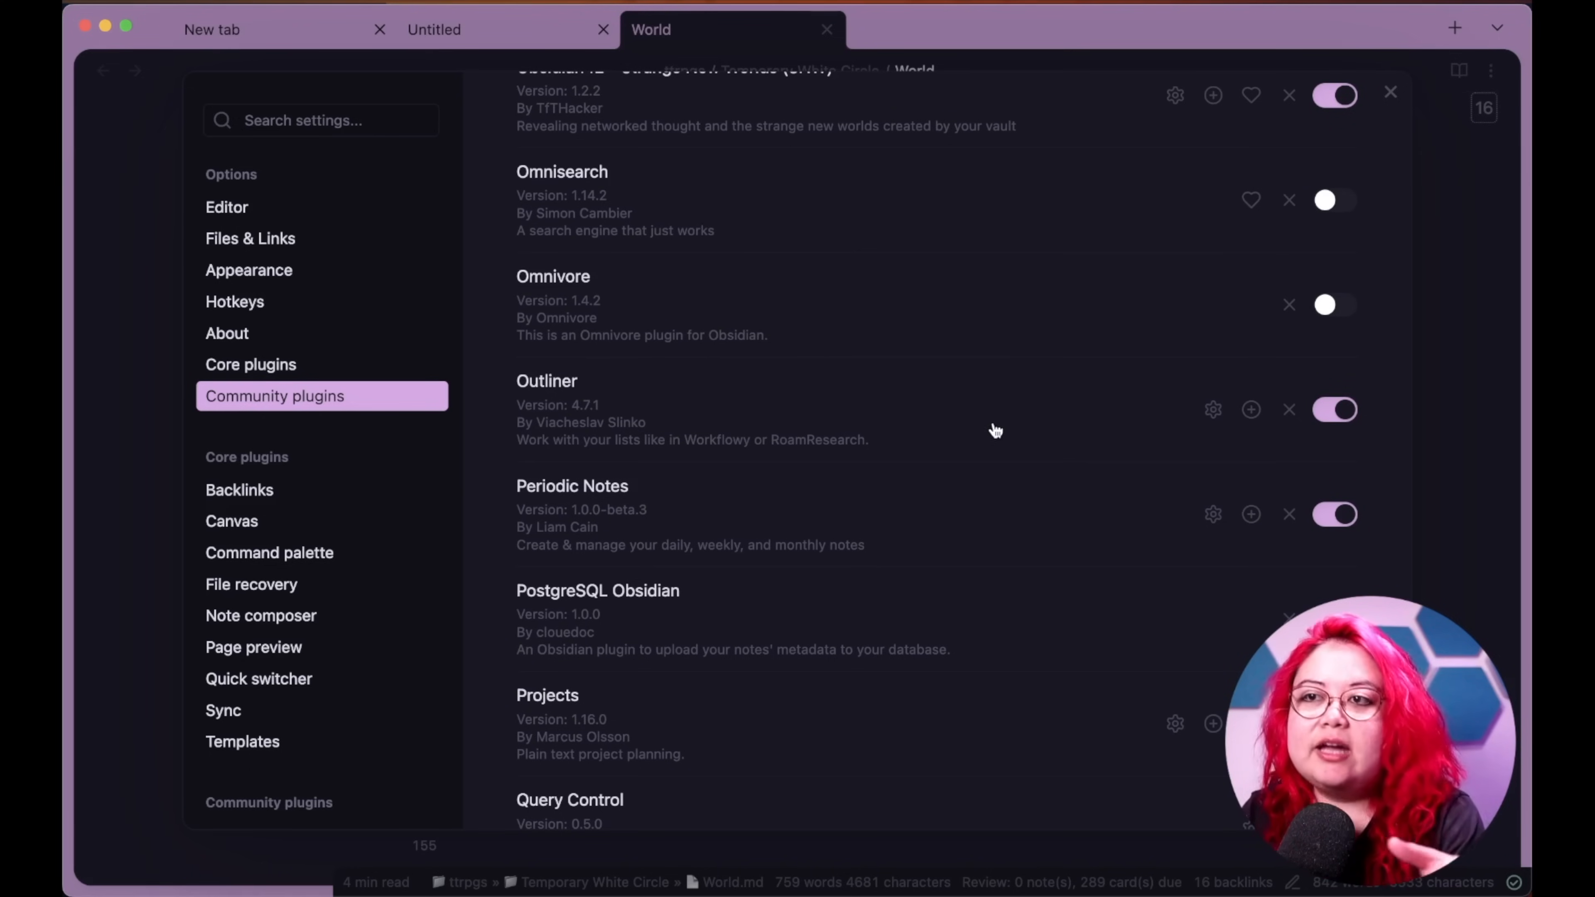
mouse_move(1183, 422)
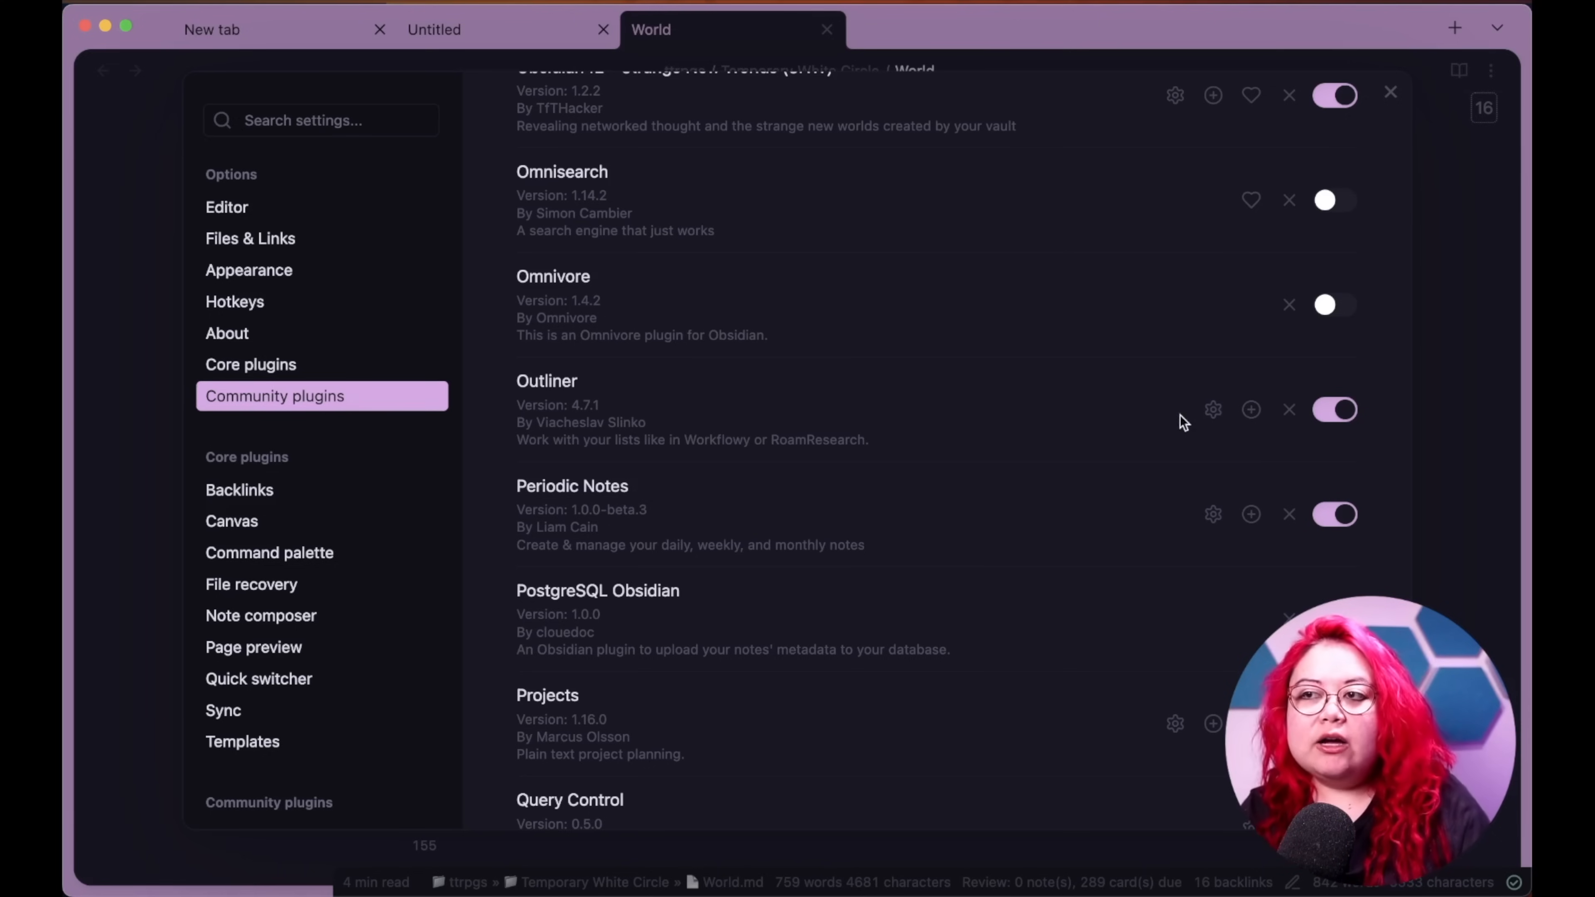
mouse_move(1048, 422)
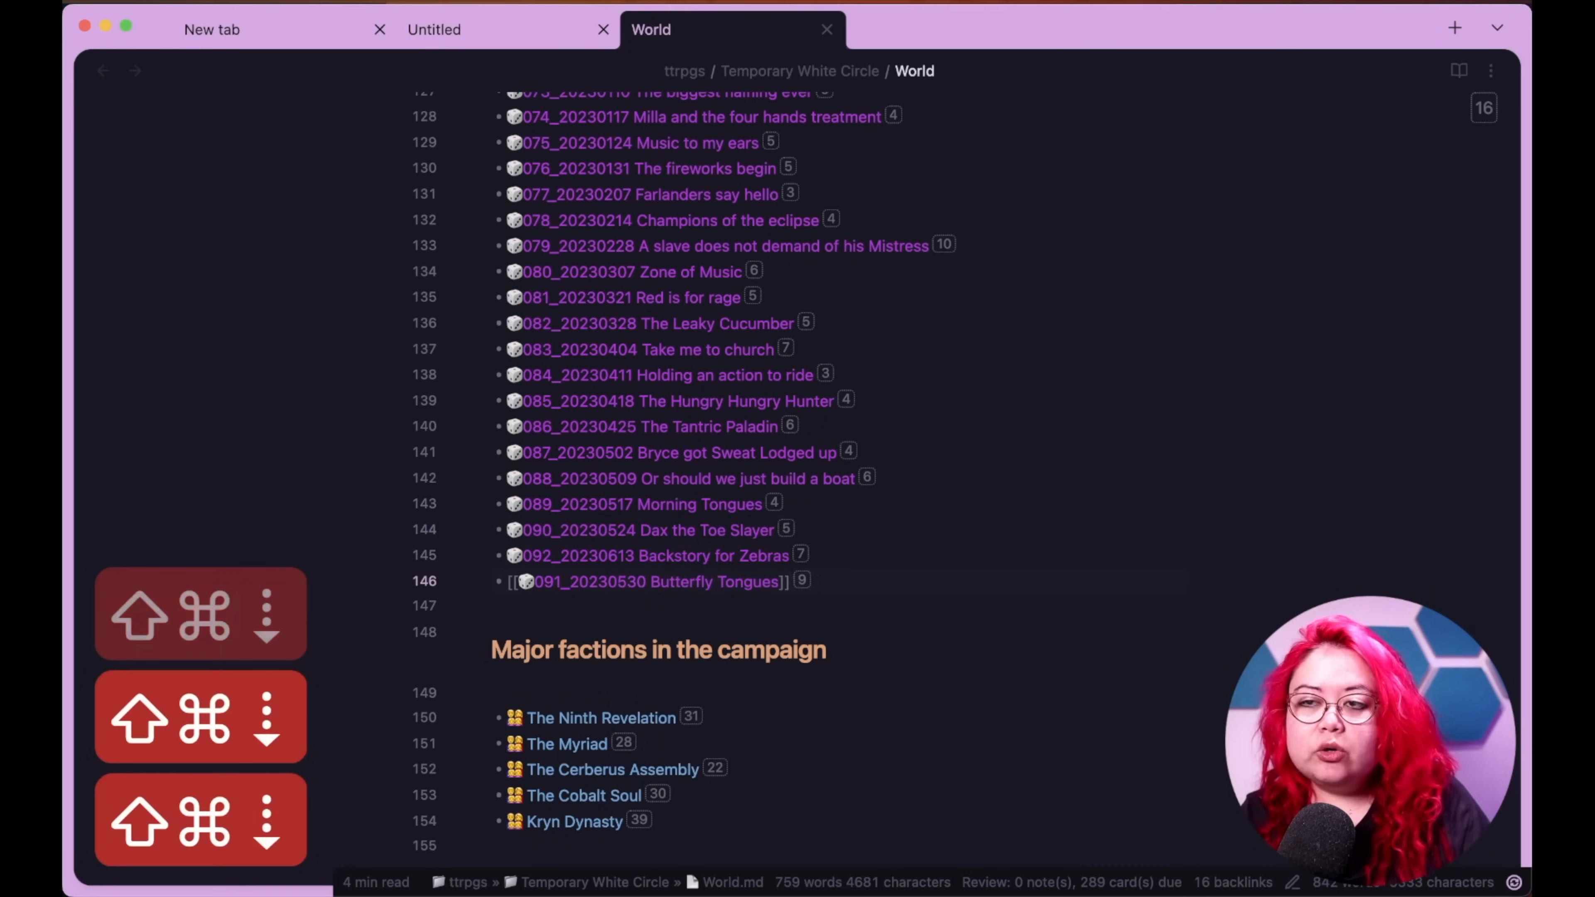
- Nest and fold the Butterfly Tongues bullet with test children, then return to the Community plugins list
left_click(524, 581)
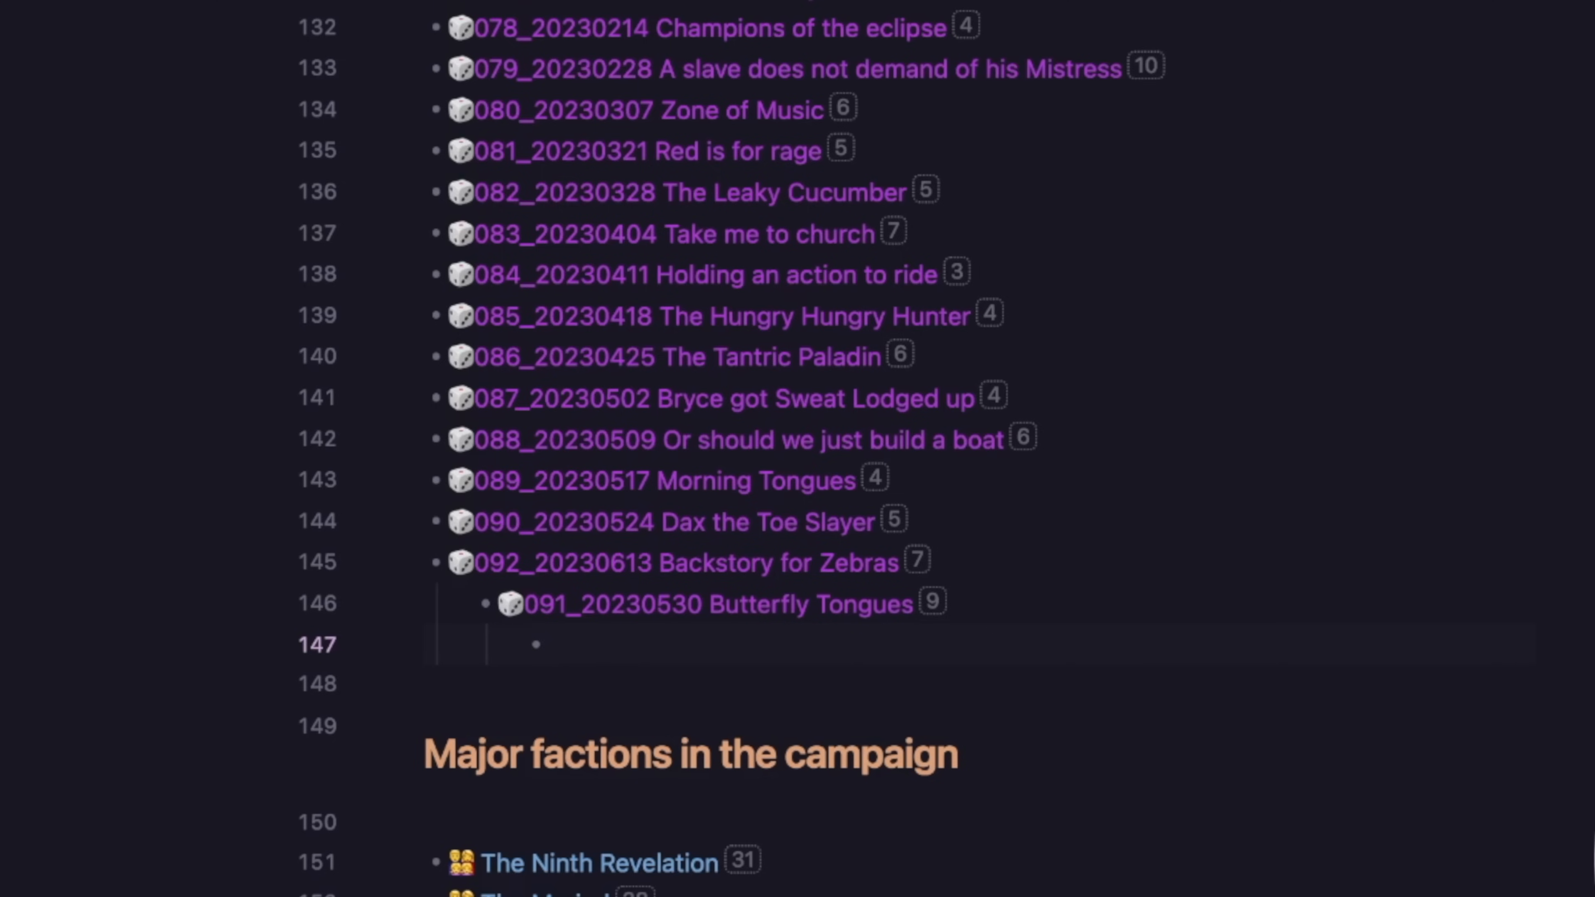
left_click(549, 644)
type("asdlkf")
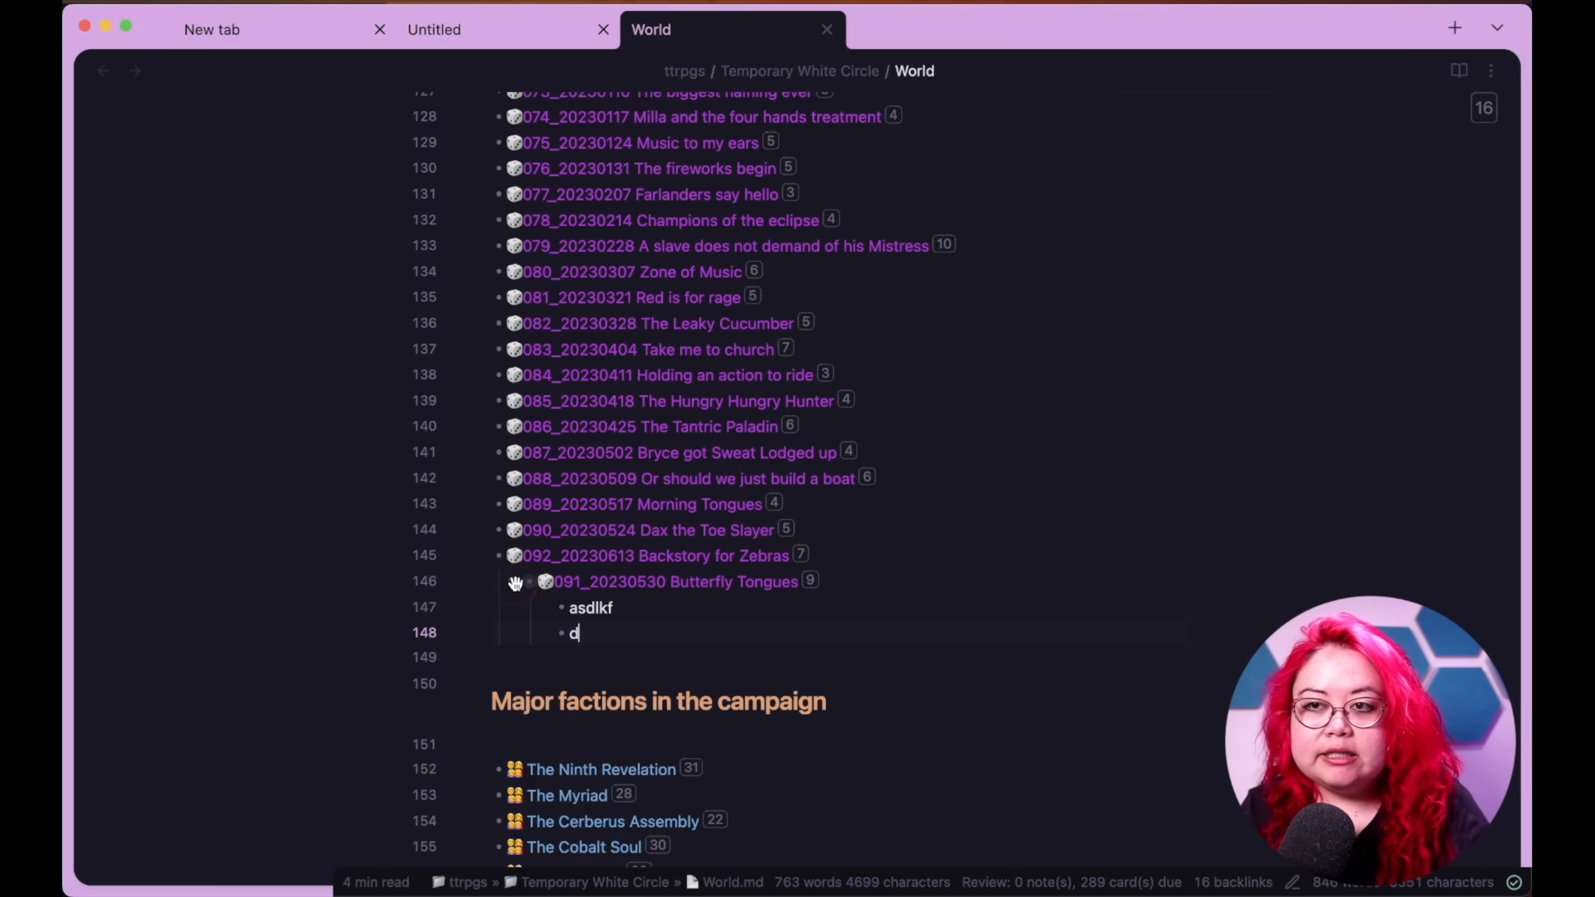
mouse_move(506, 573)
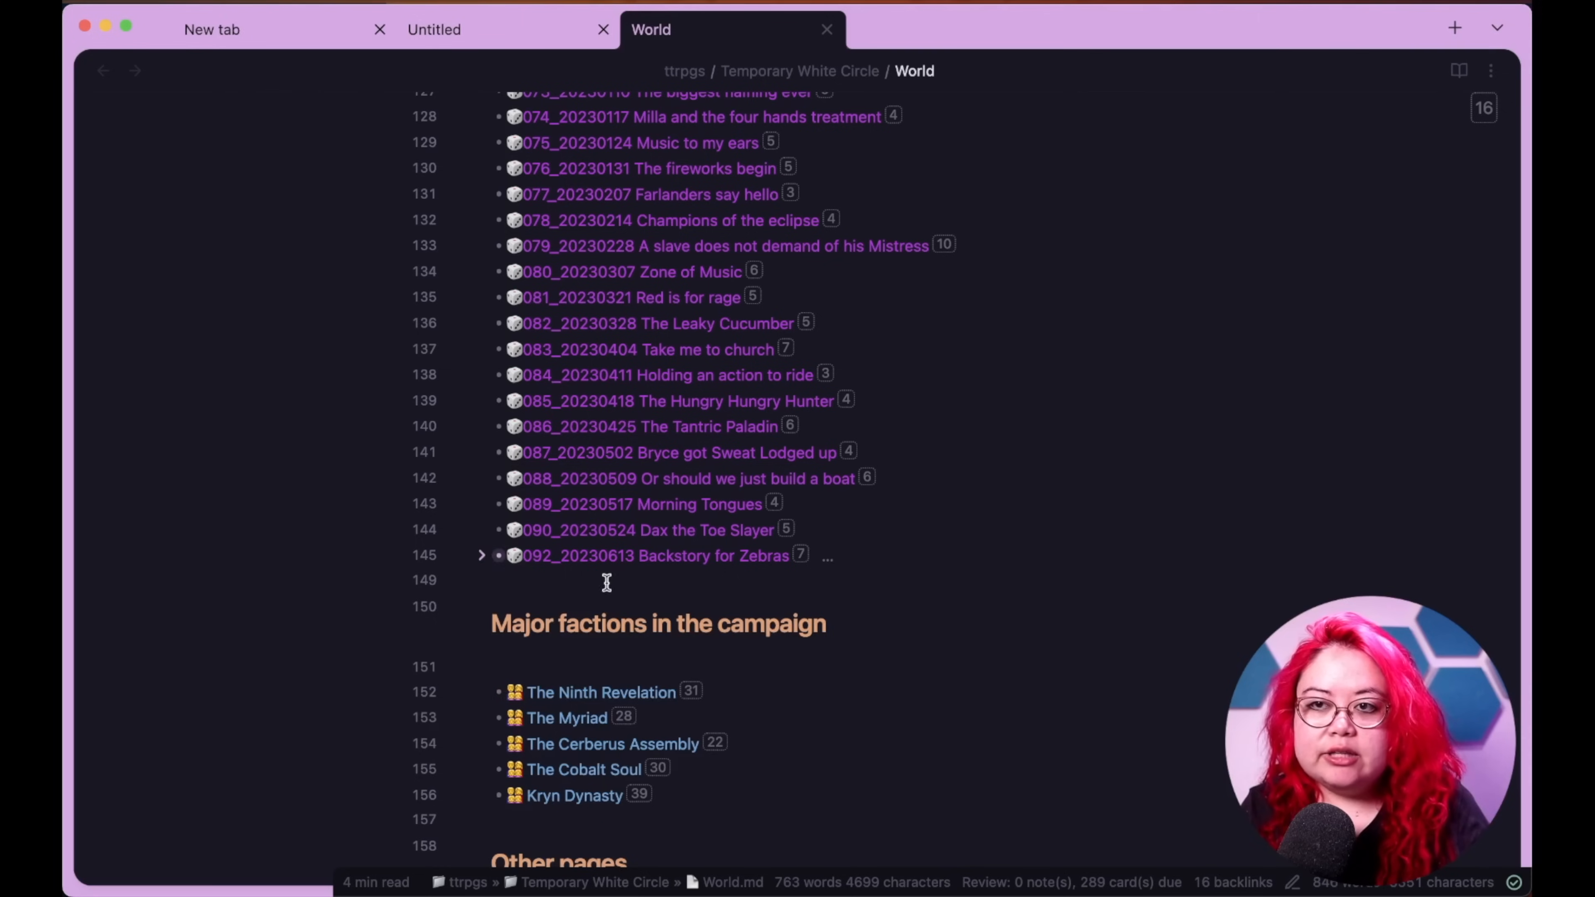
left_click(481, 554)
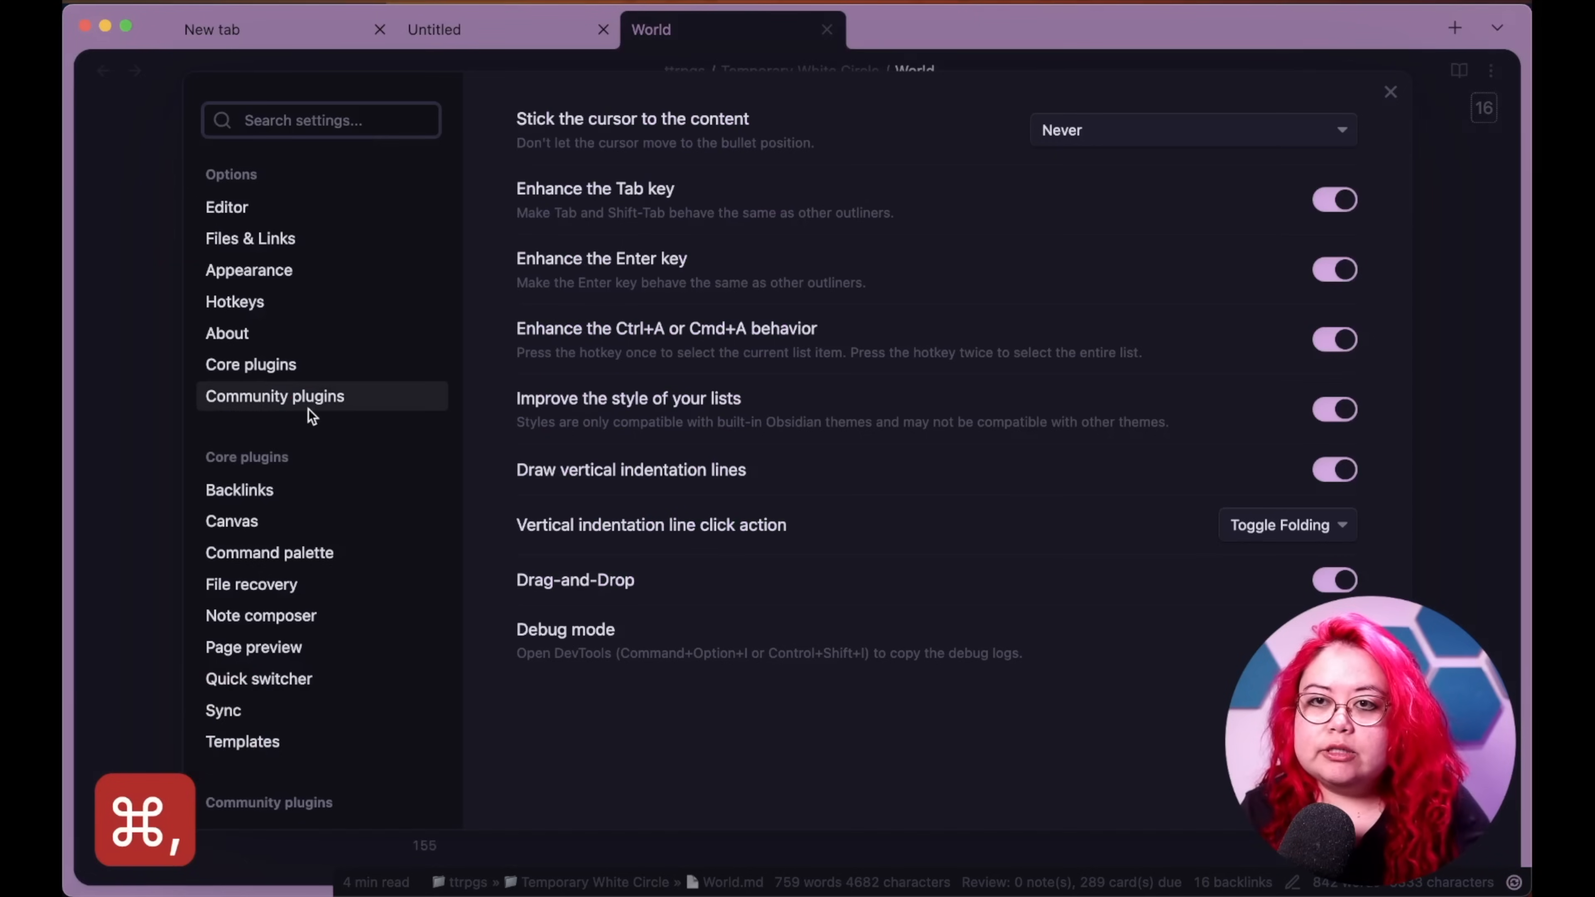
left_click(273, 395)
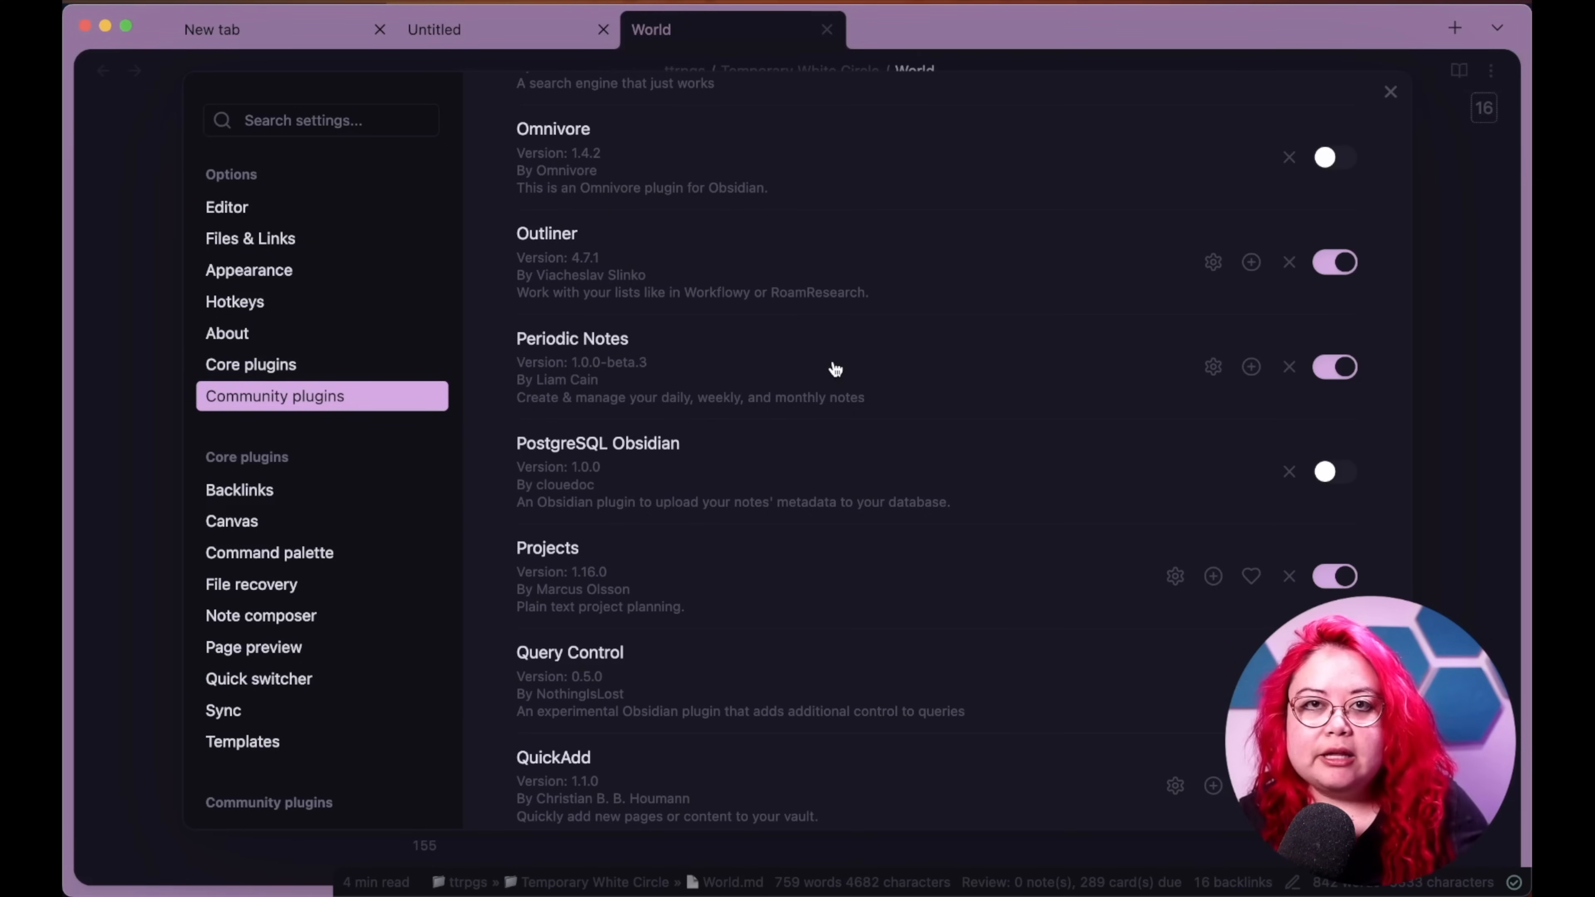
mouse_move(836, 368)
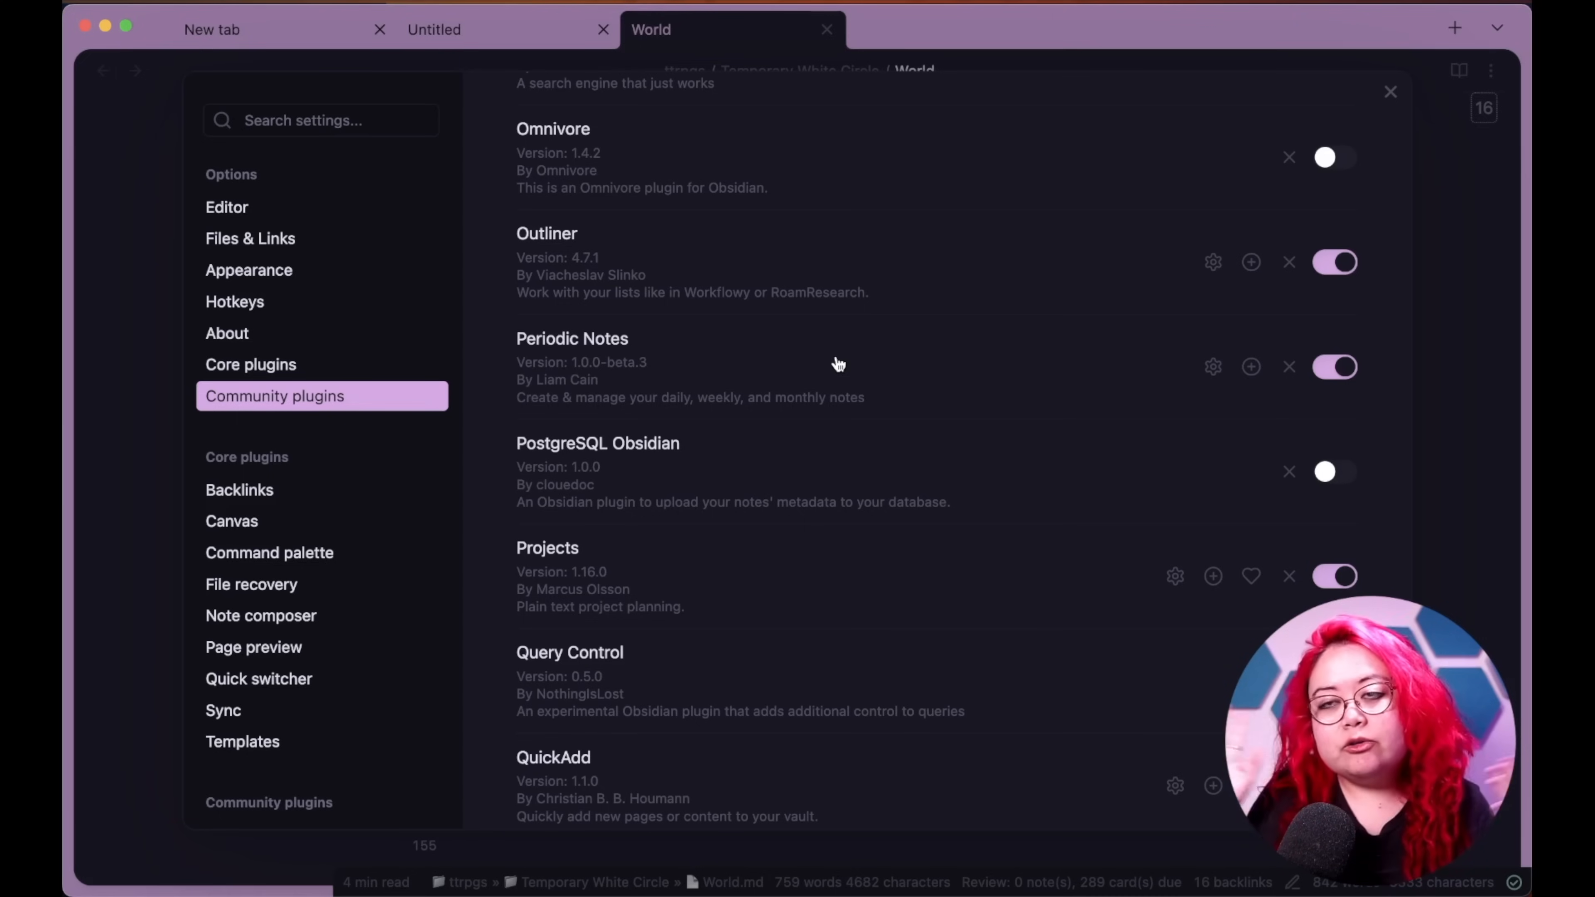
scroll("down", 3)
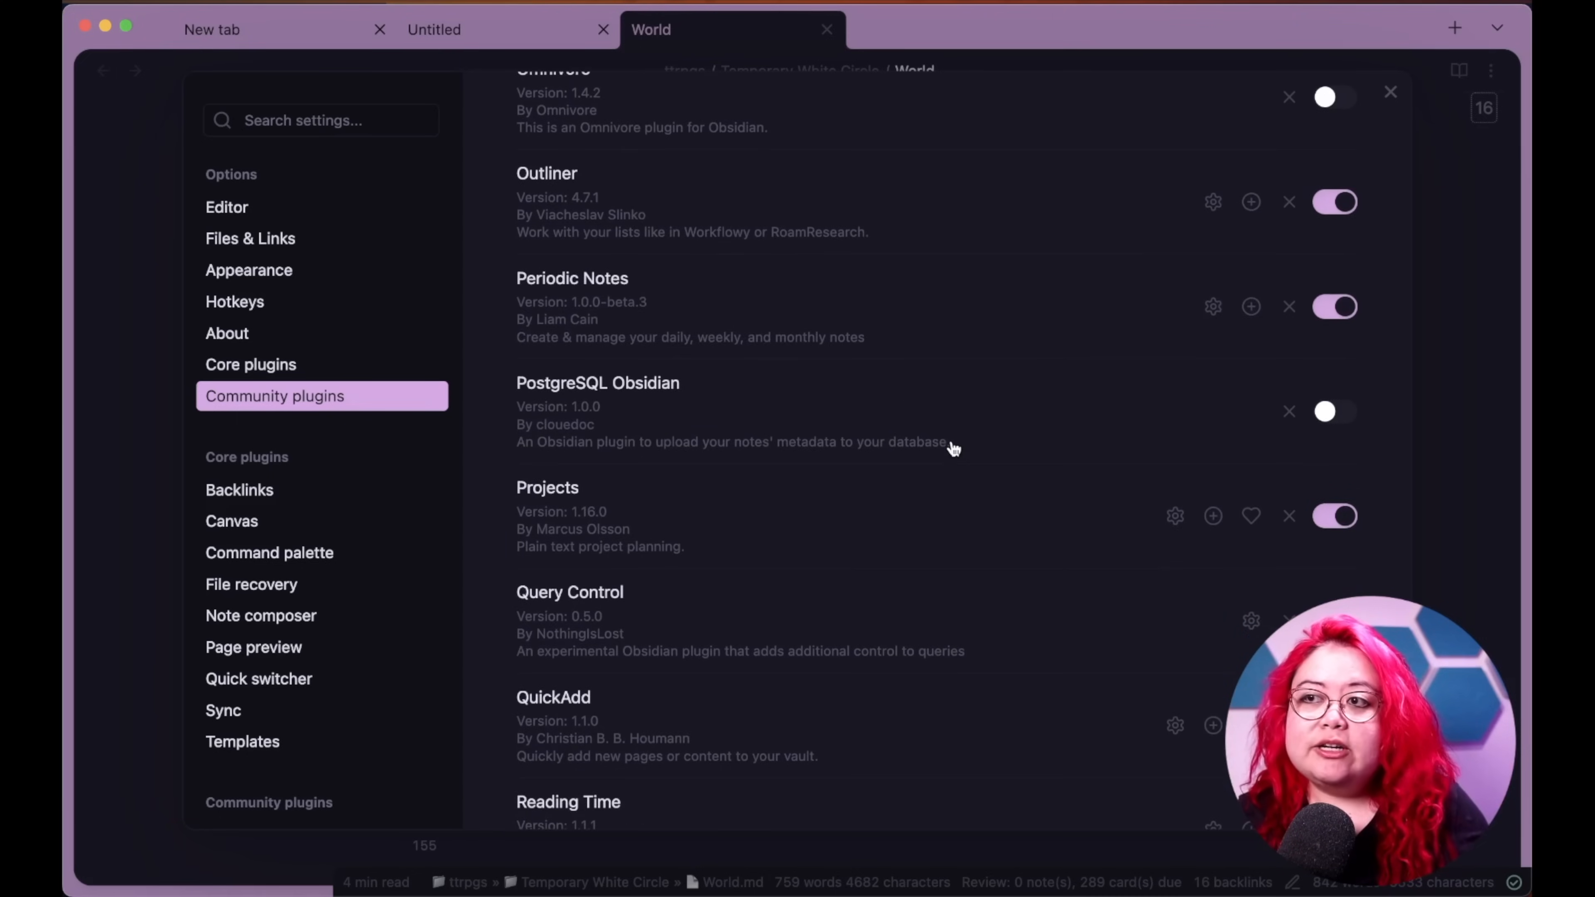
mouse_move(966, 404)
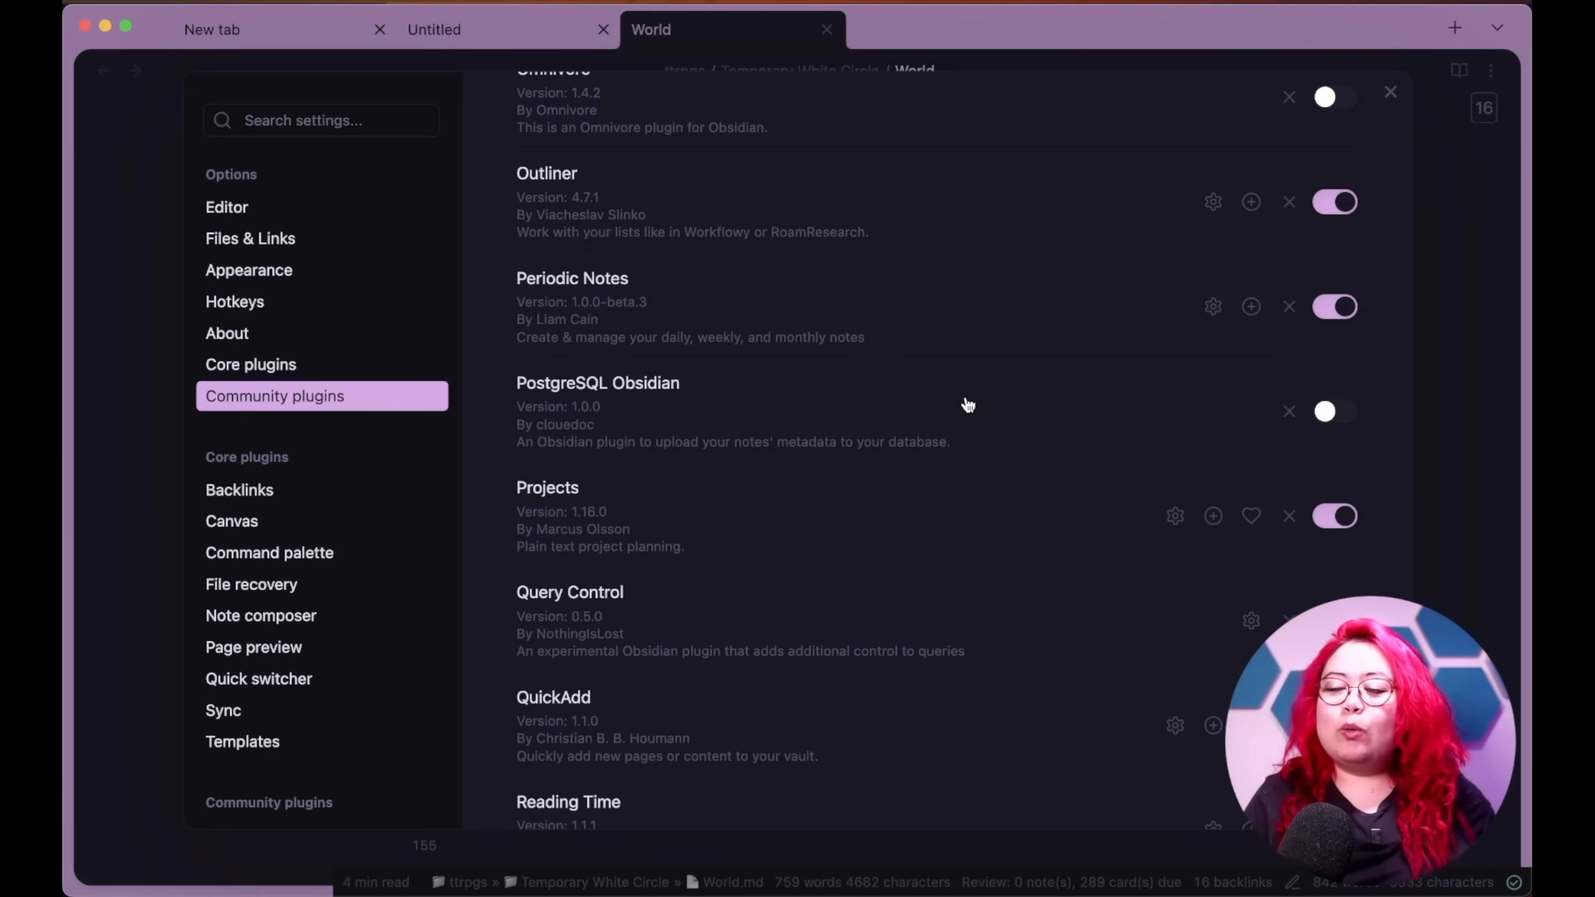
mouse_move(802, 395)
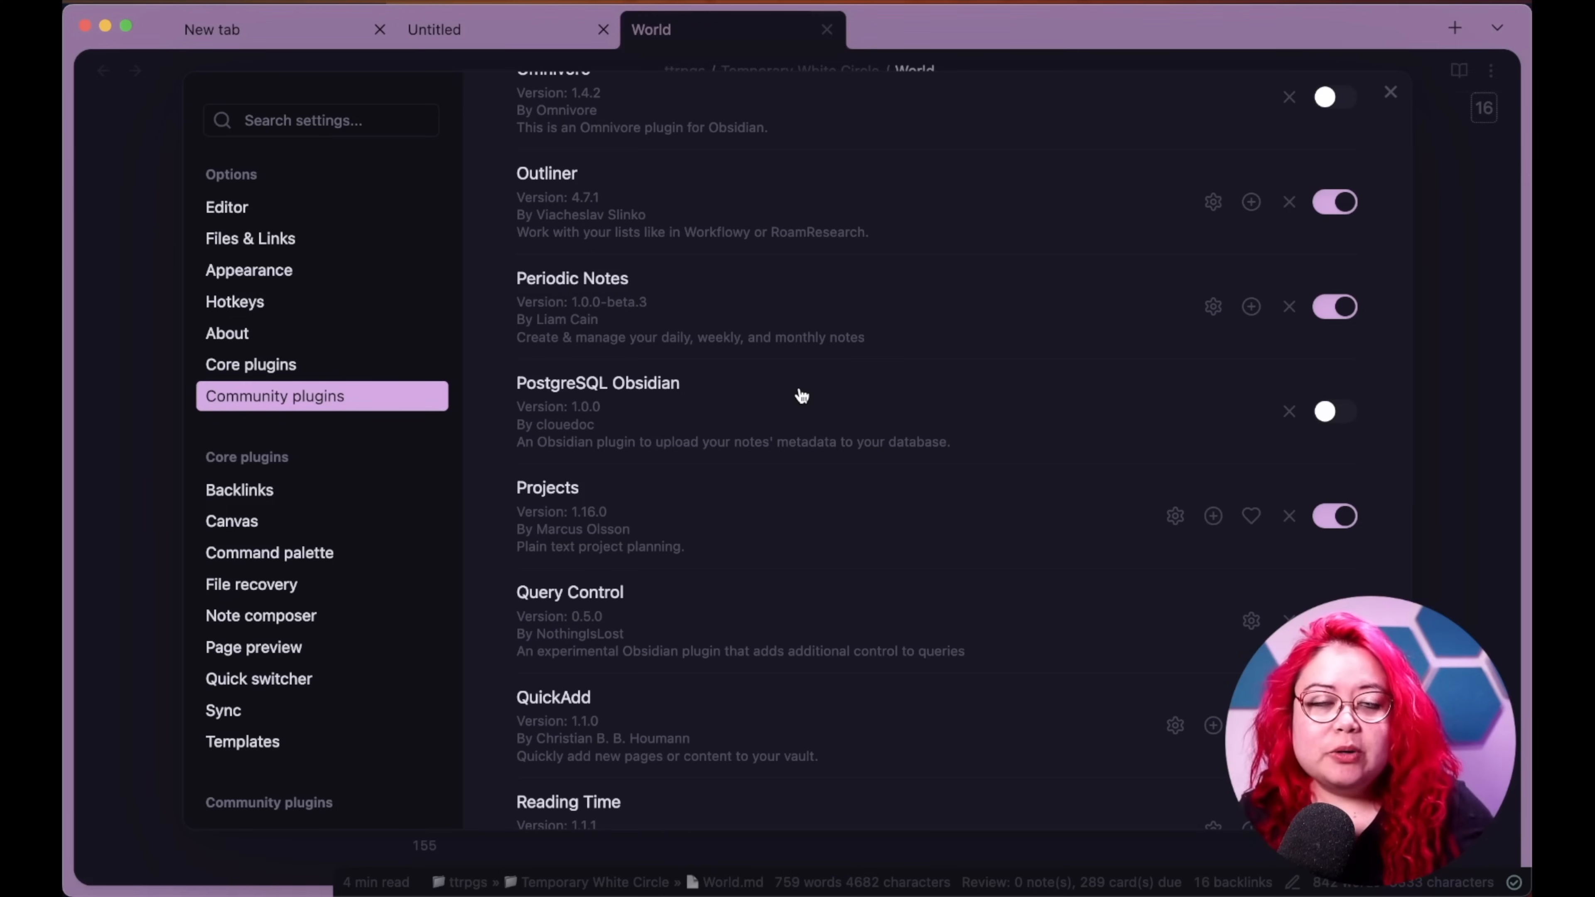
mouse_move(864, 421)
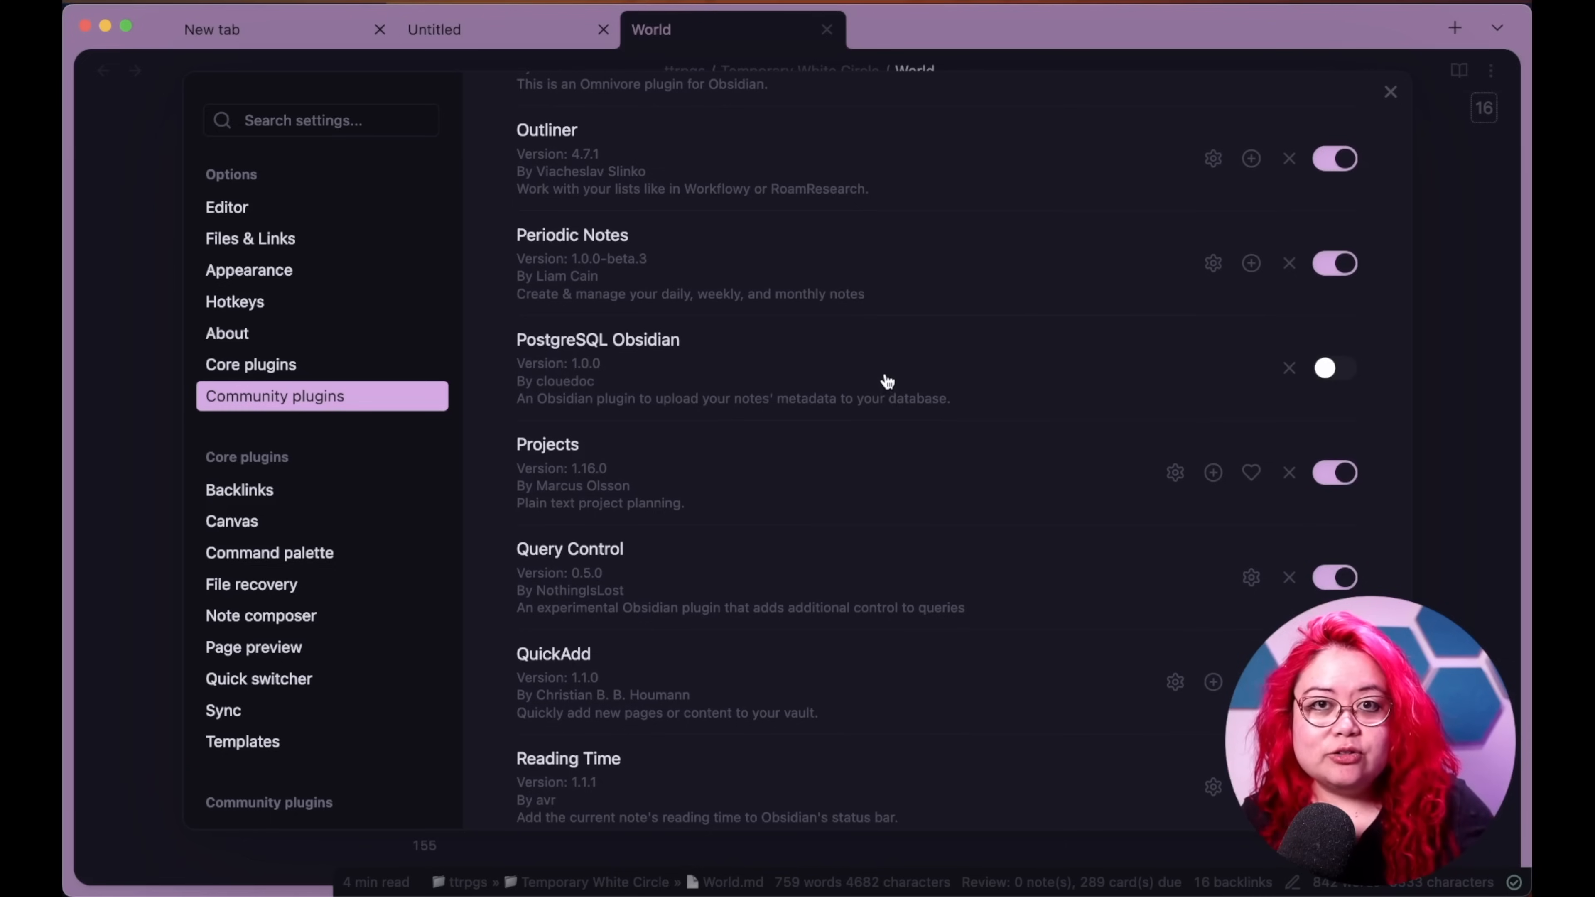
mouse_move(867, 354)
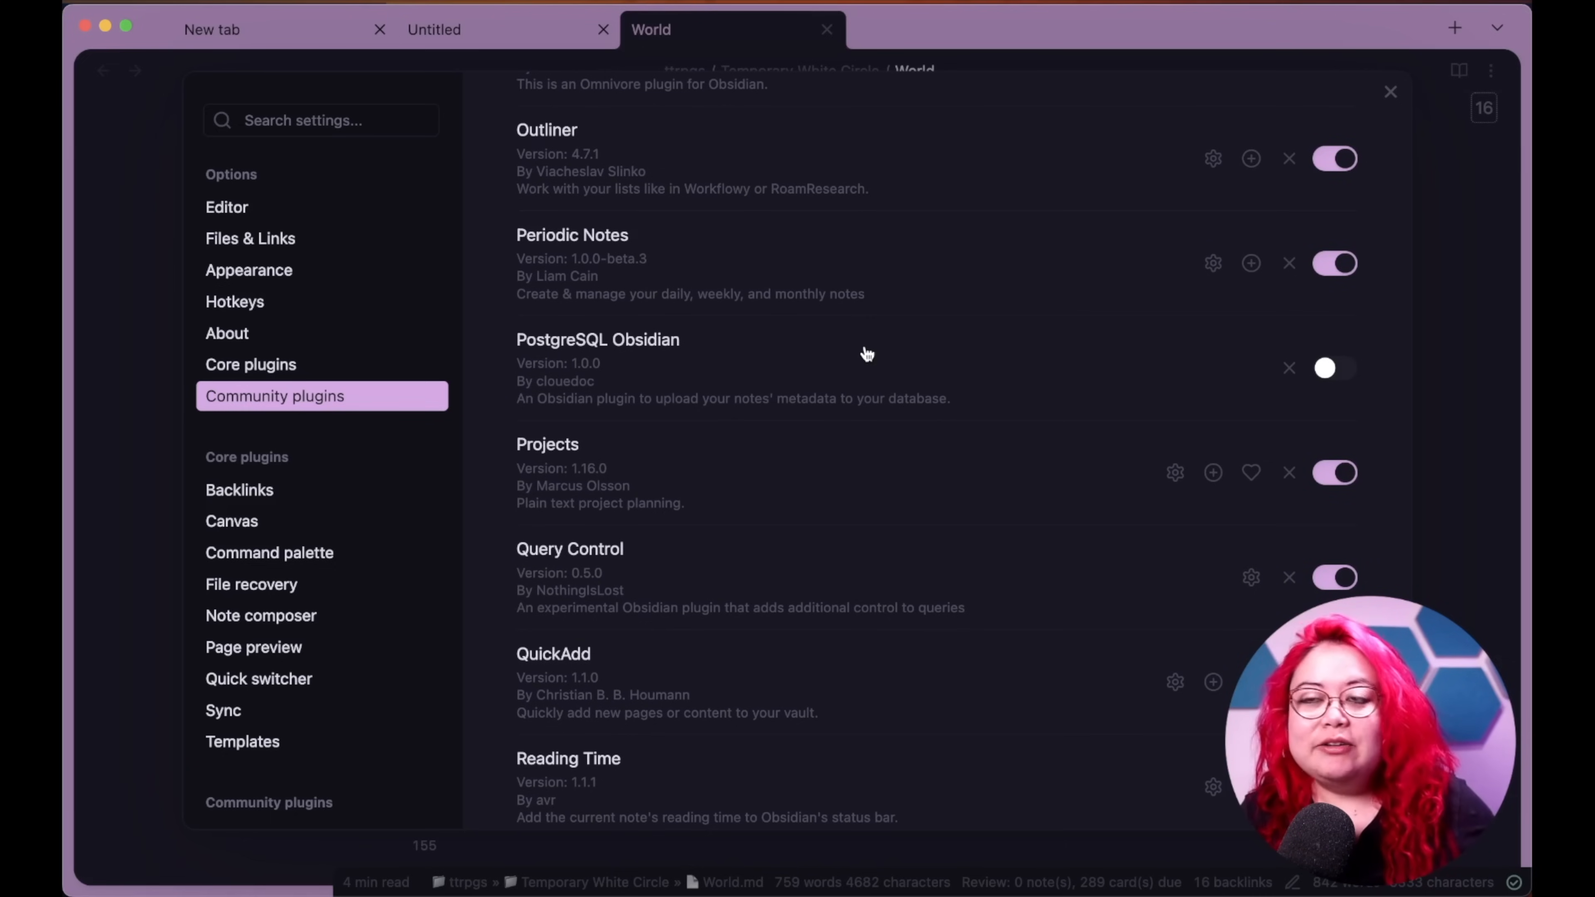
mouse_move(872, 353)
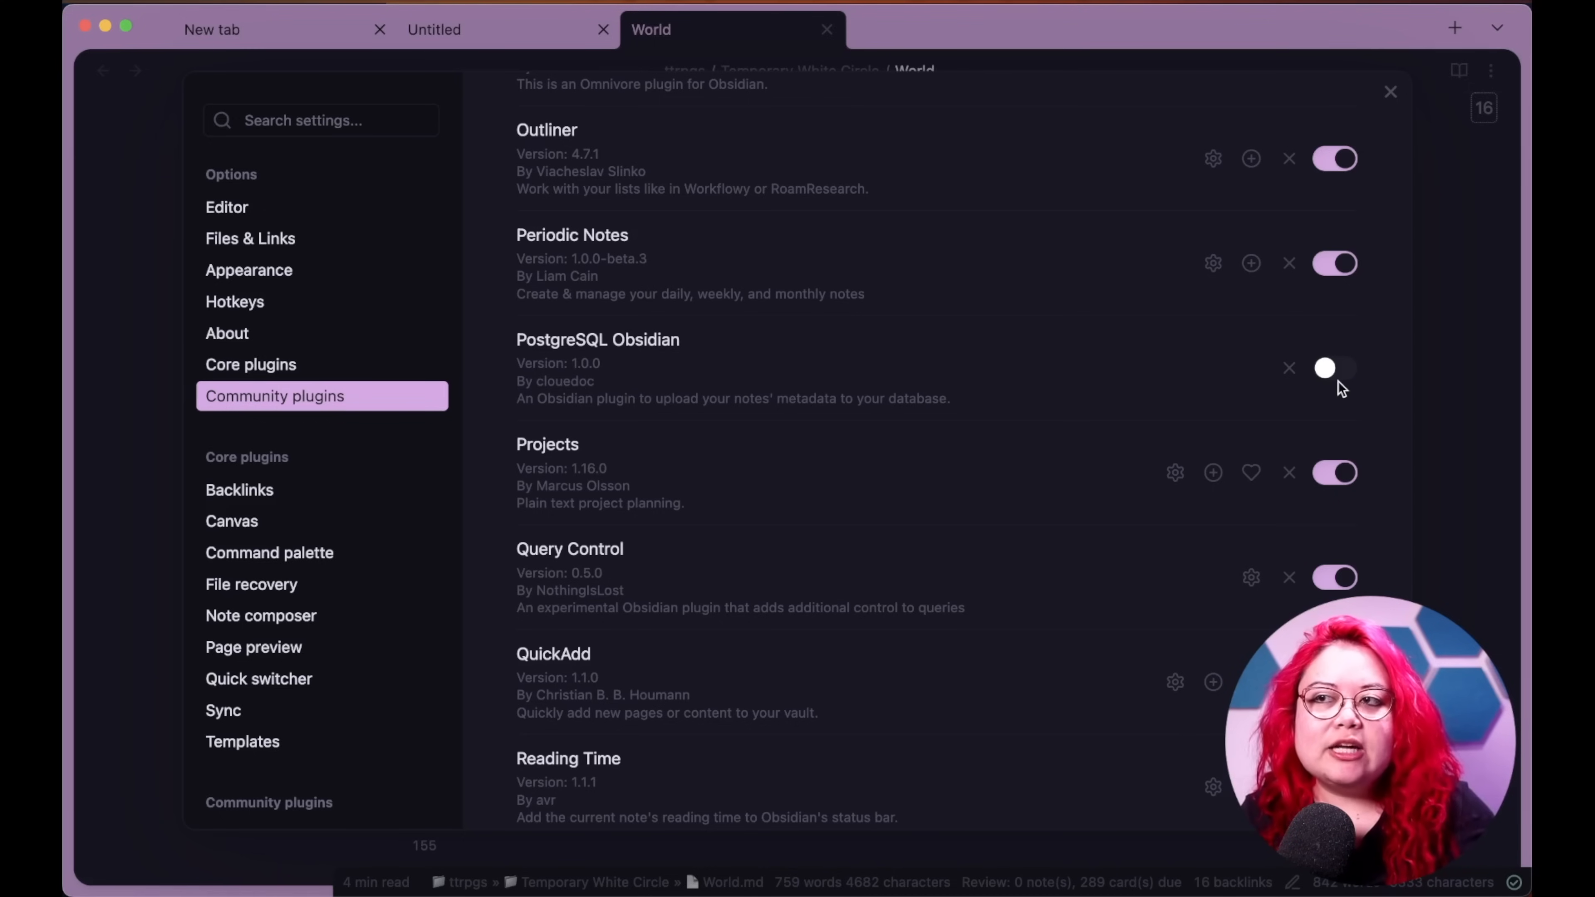
mouse_move(1133, 384)
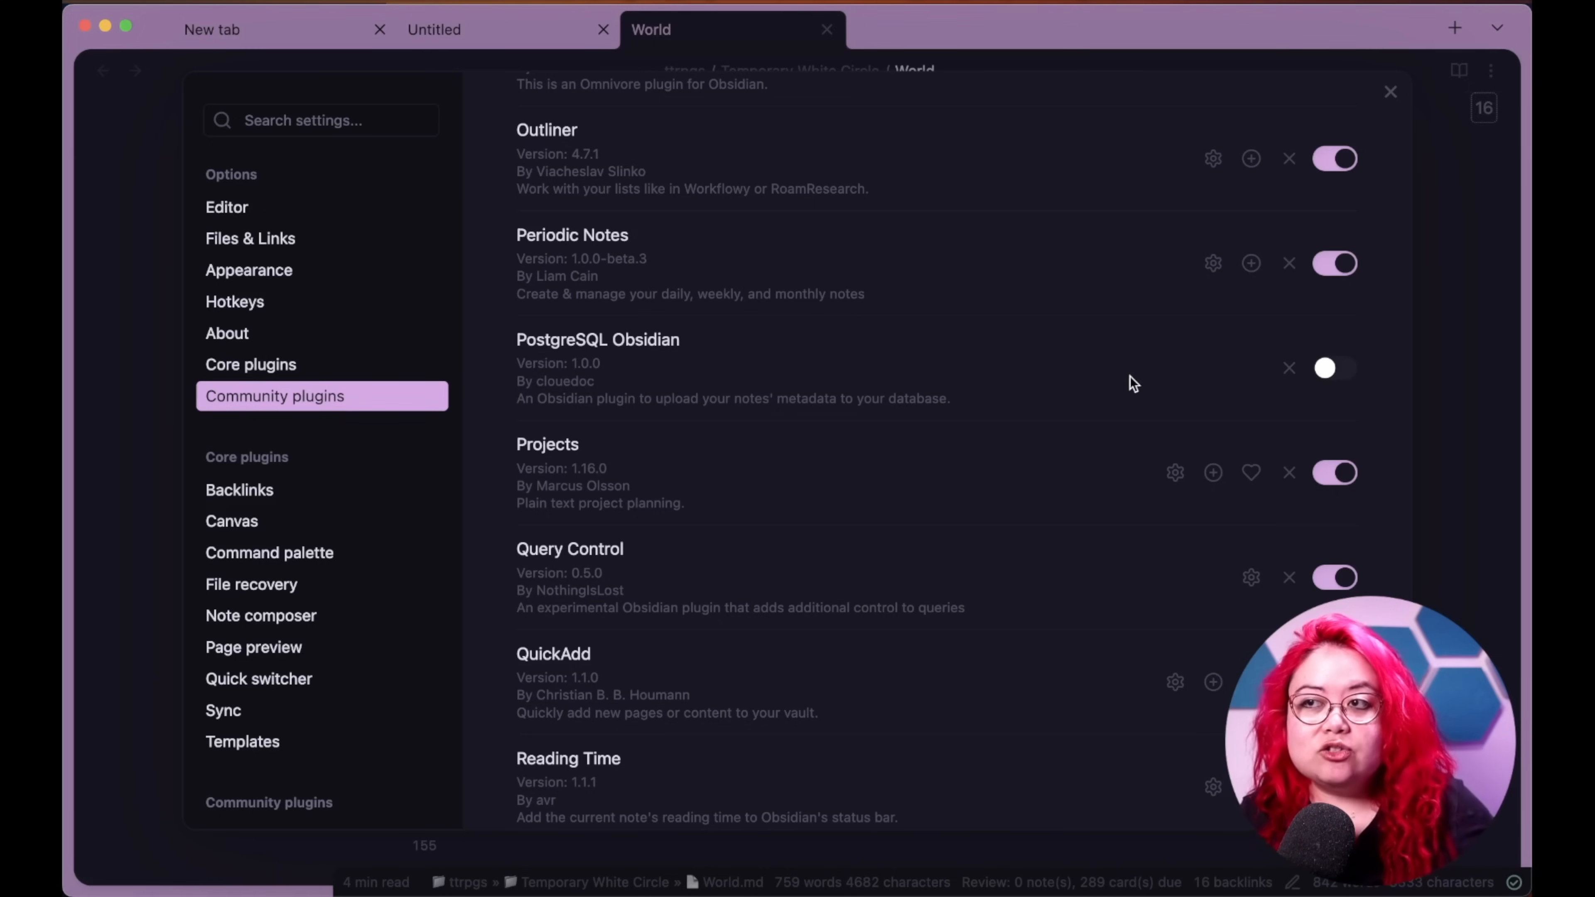
scroll("down", 3)
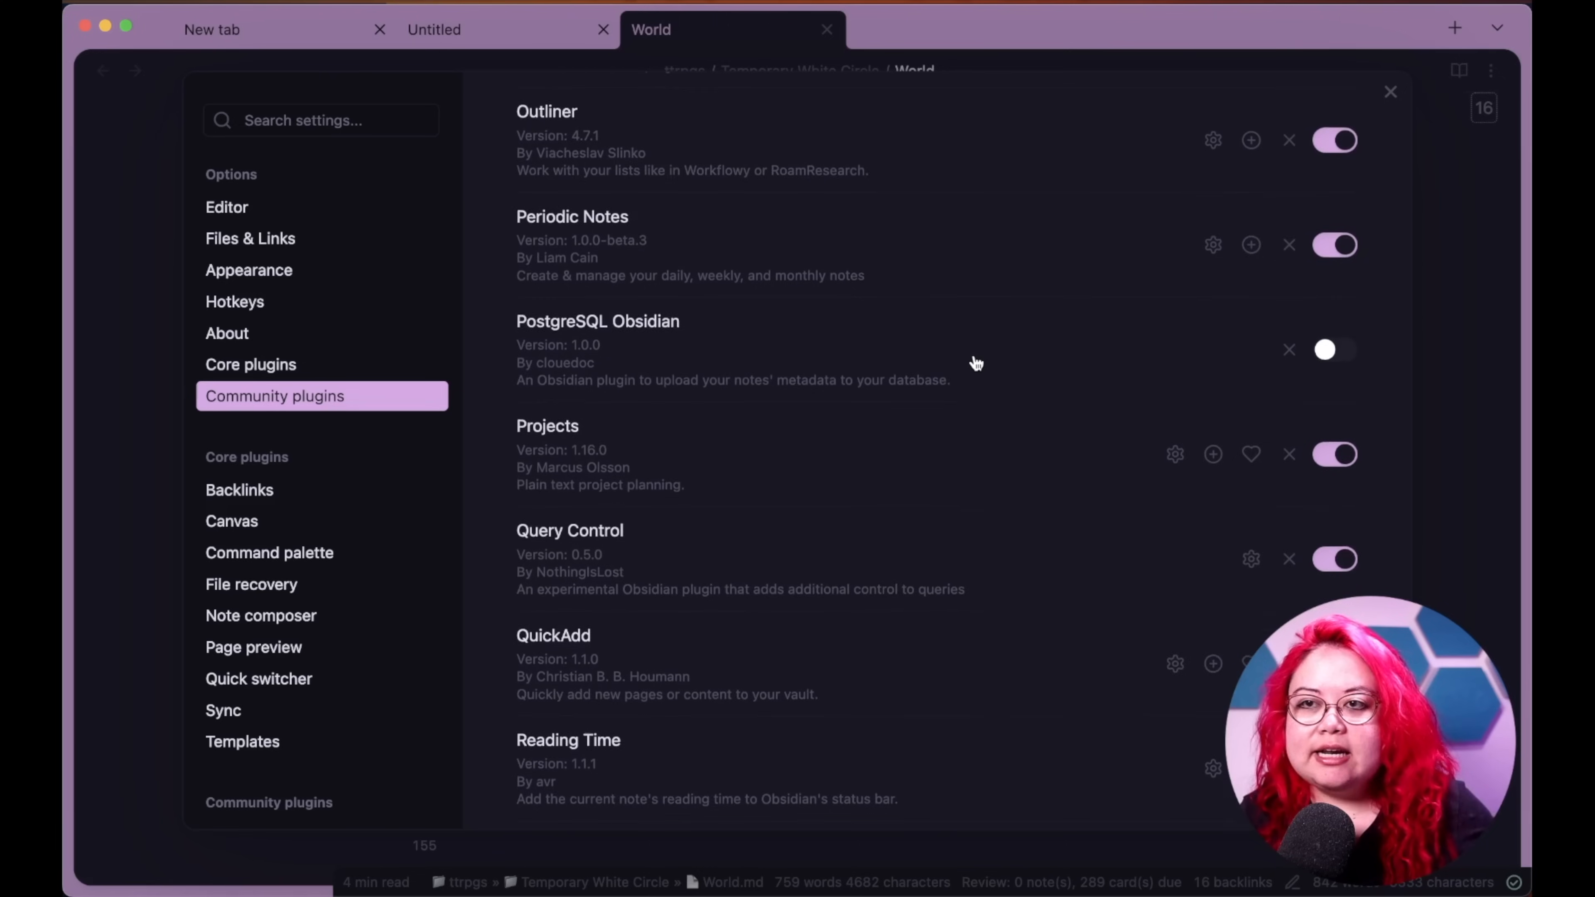
scroll("down", 3)
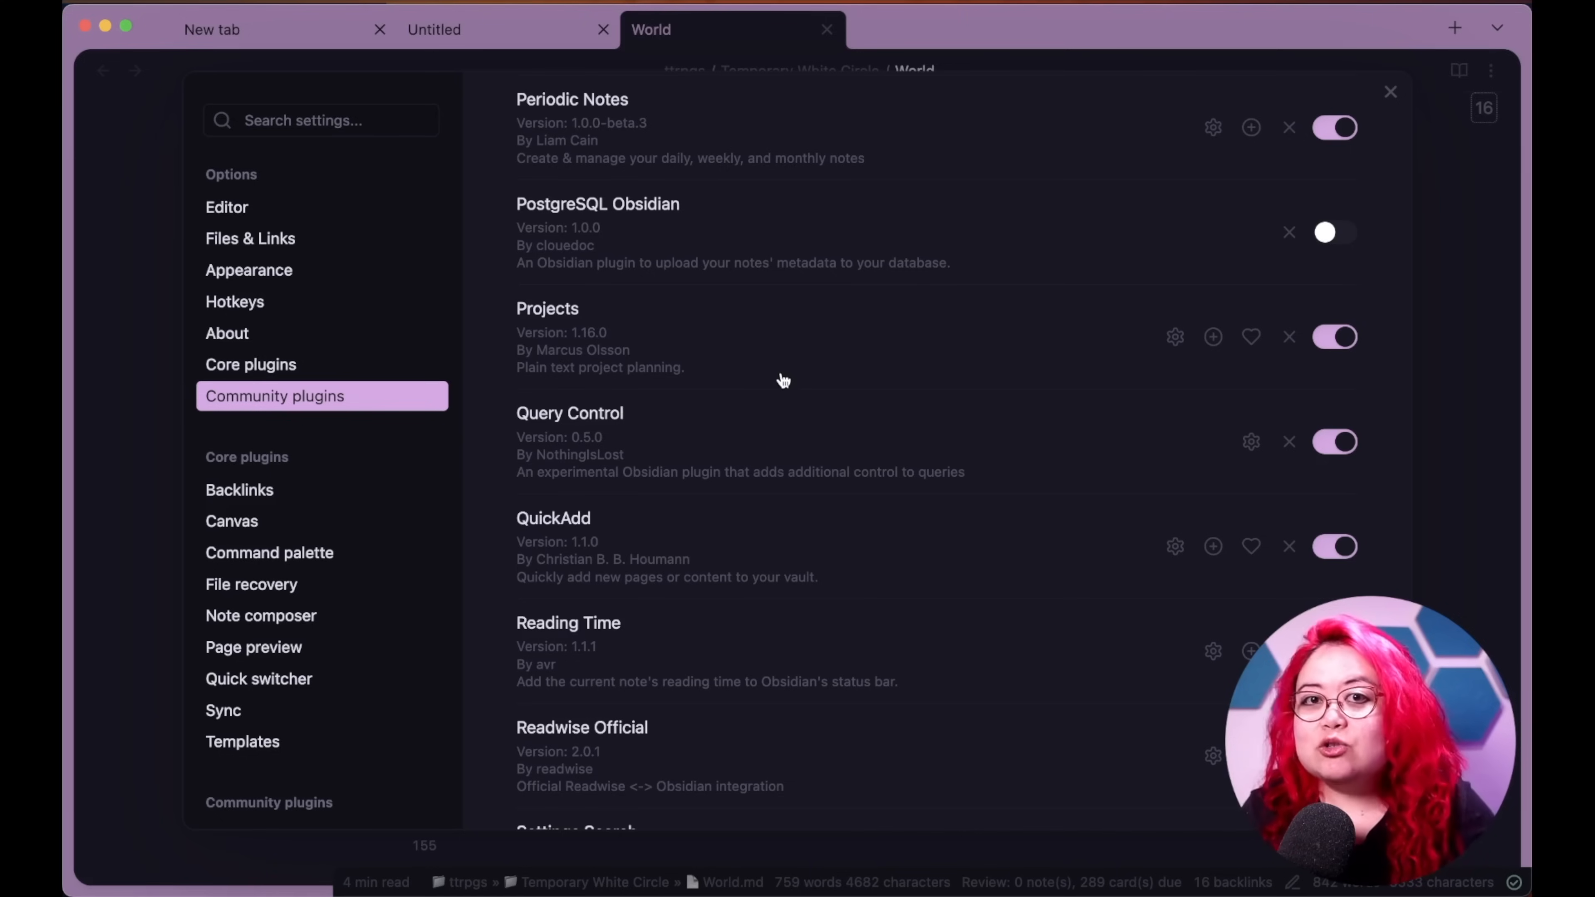
mouse_move(795, 356)
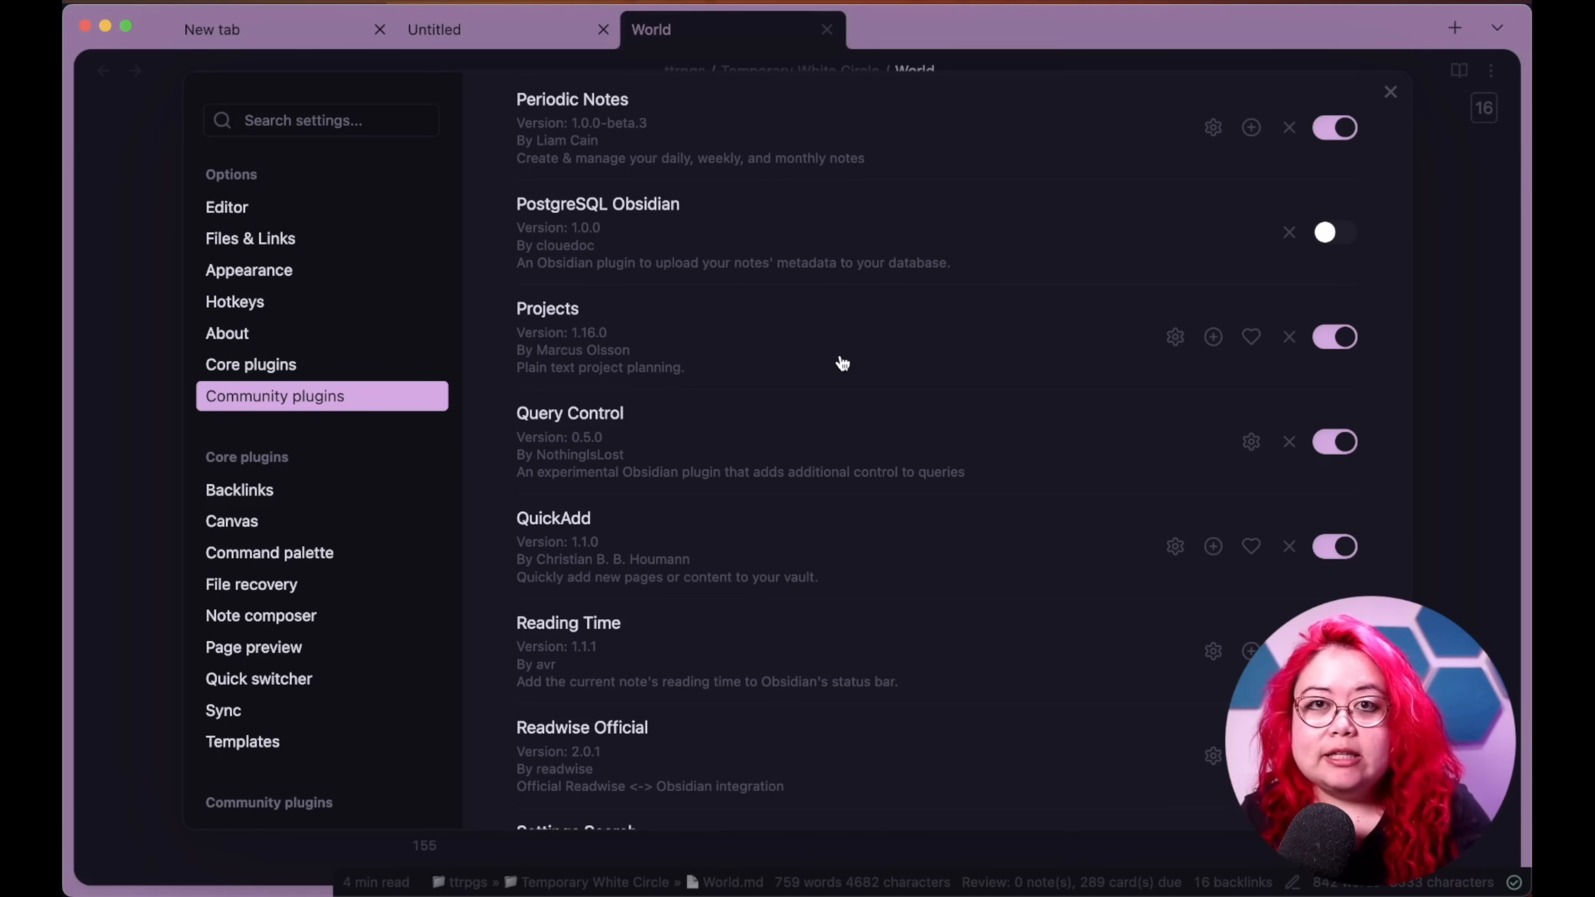
scroll("down", 3)
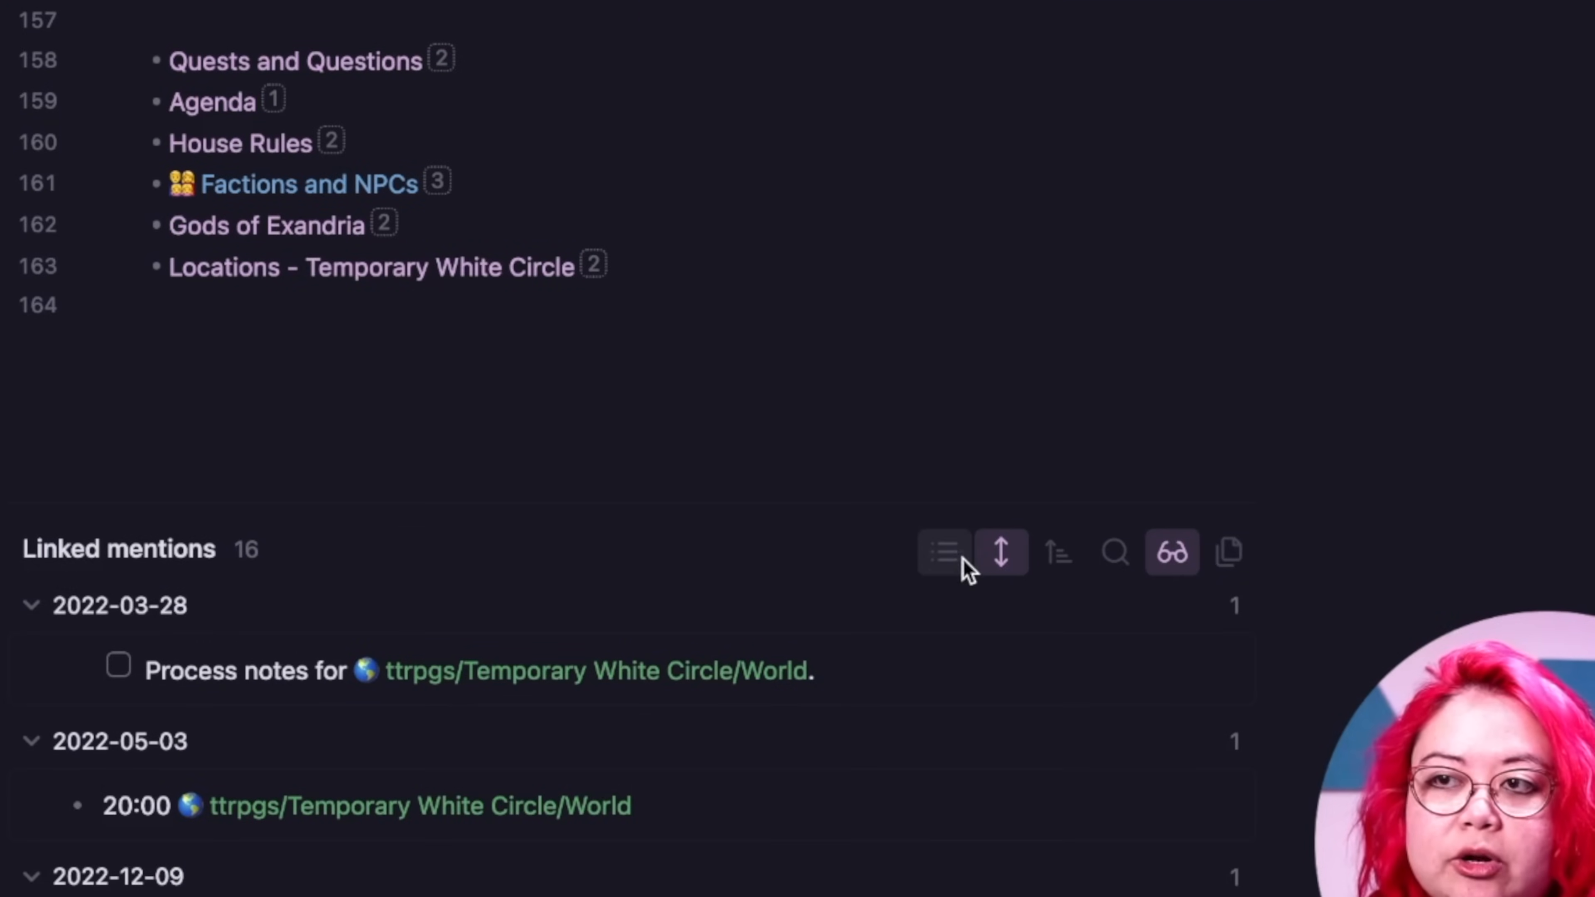
mouse_move(1116, 567)
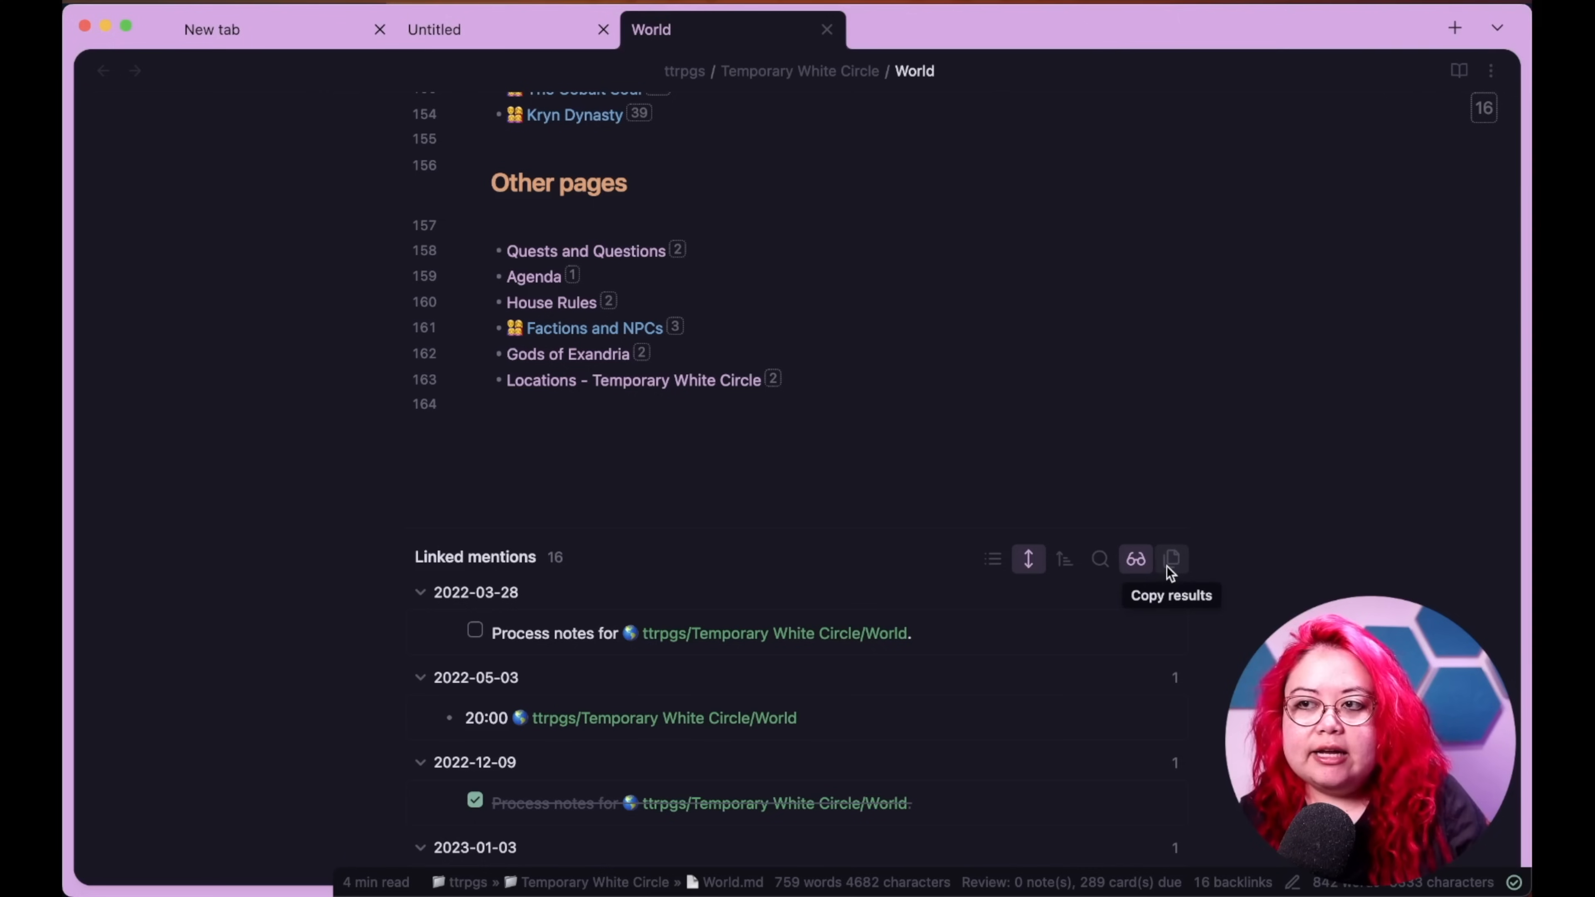
mouse_move(1064, 558)
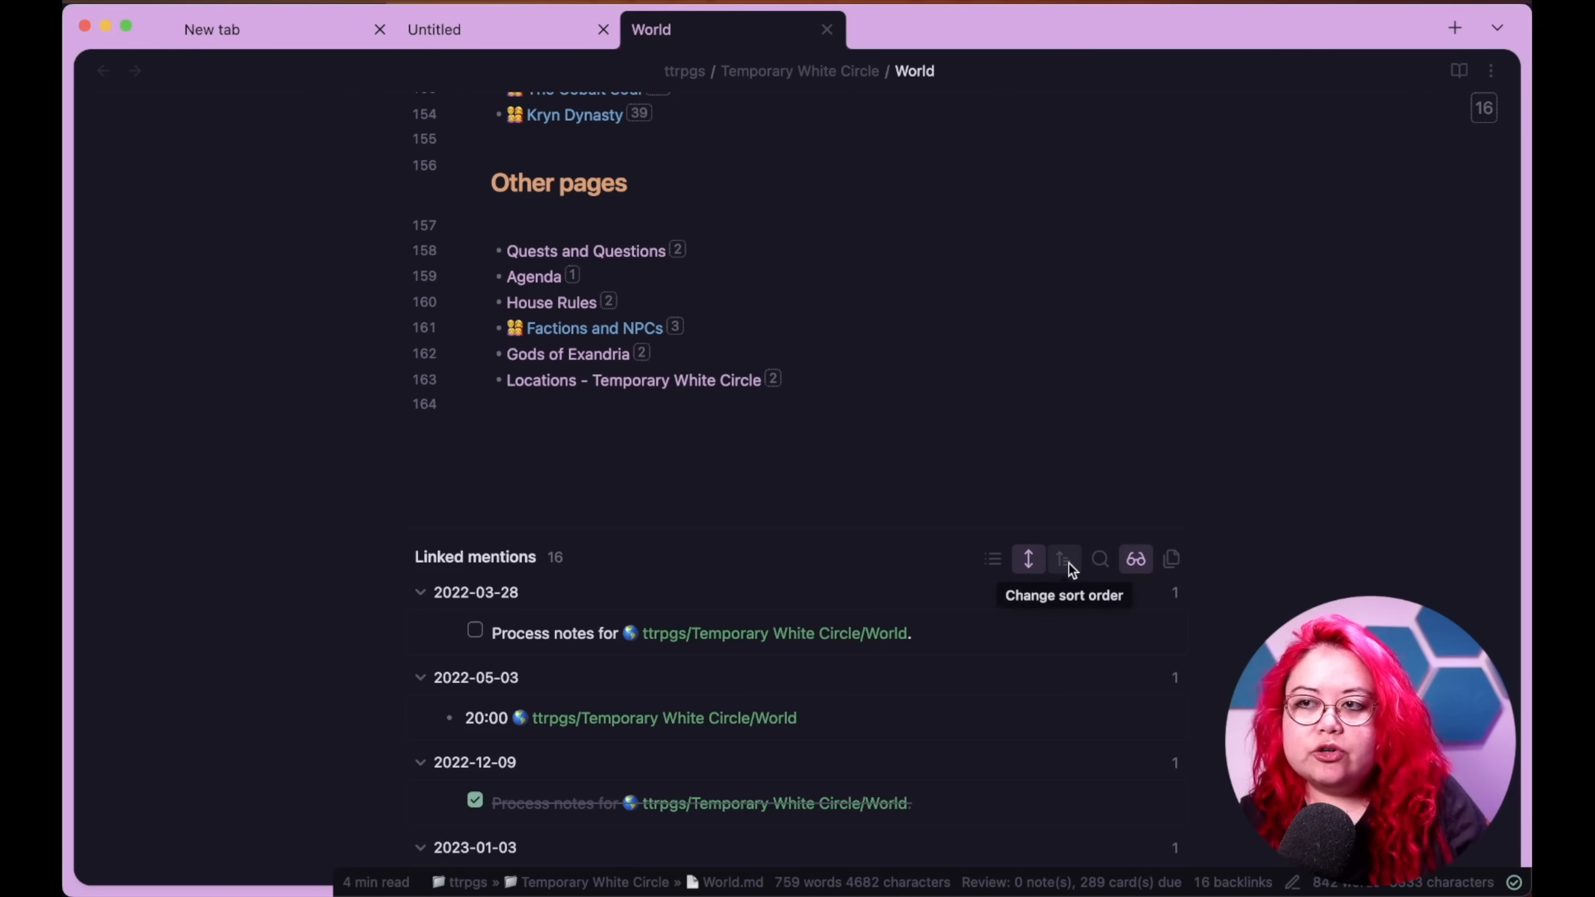
mouse_move(1184, 539)
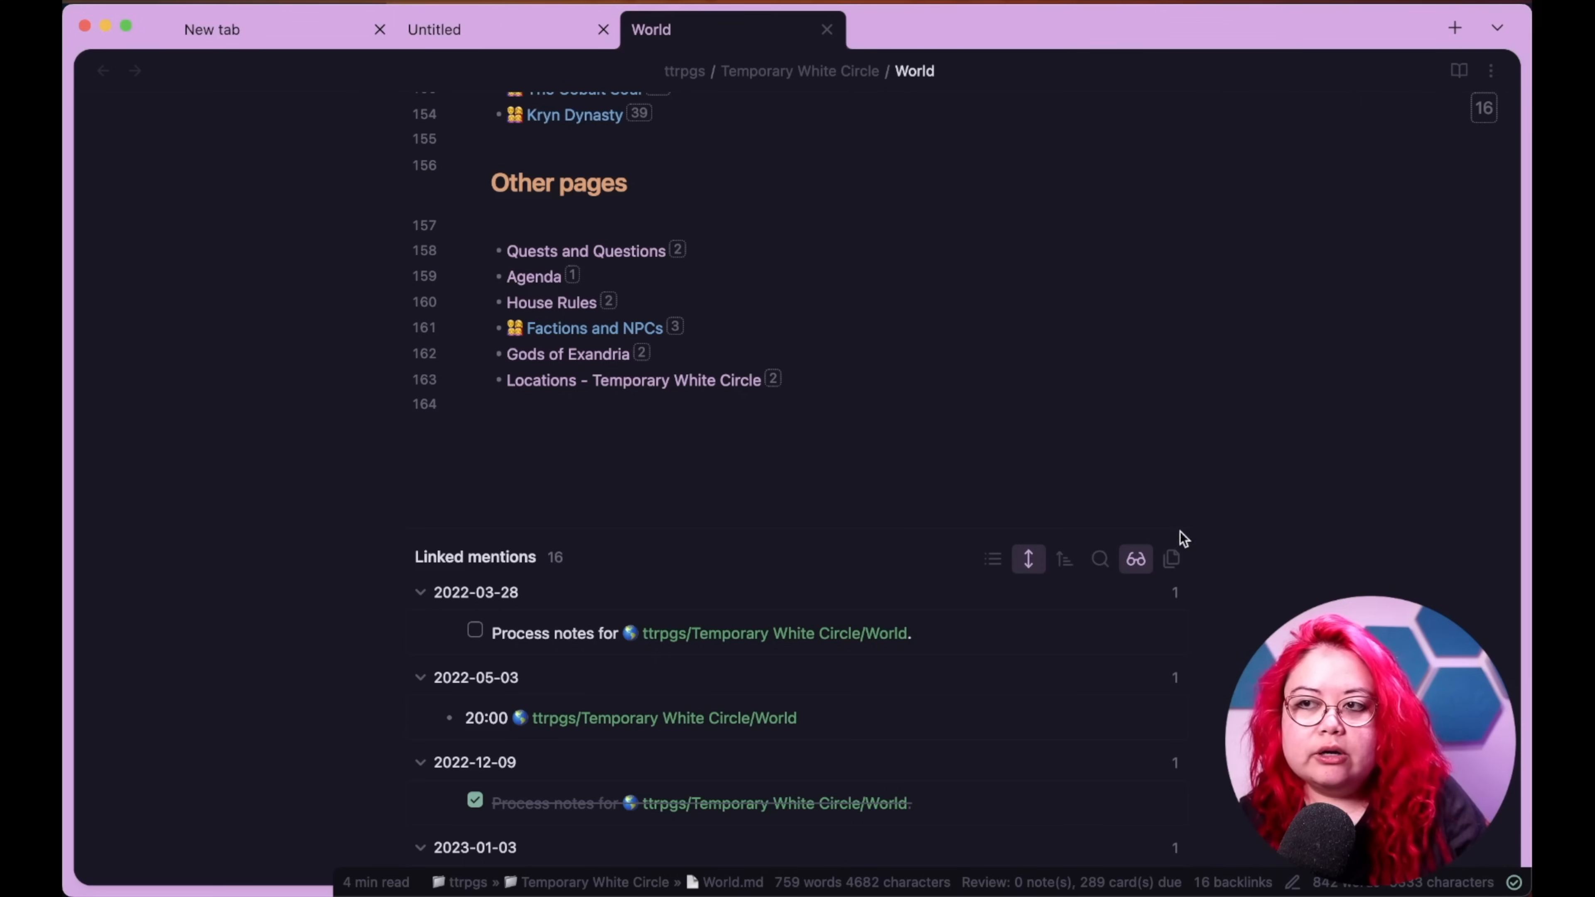
mouse_move(1084, 525)
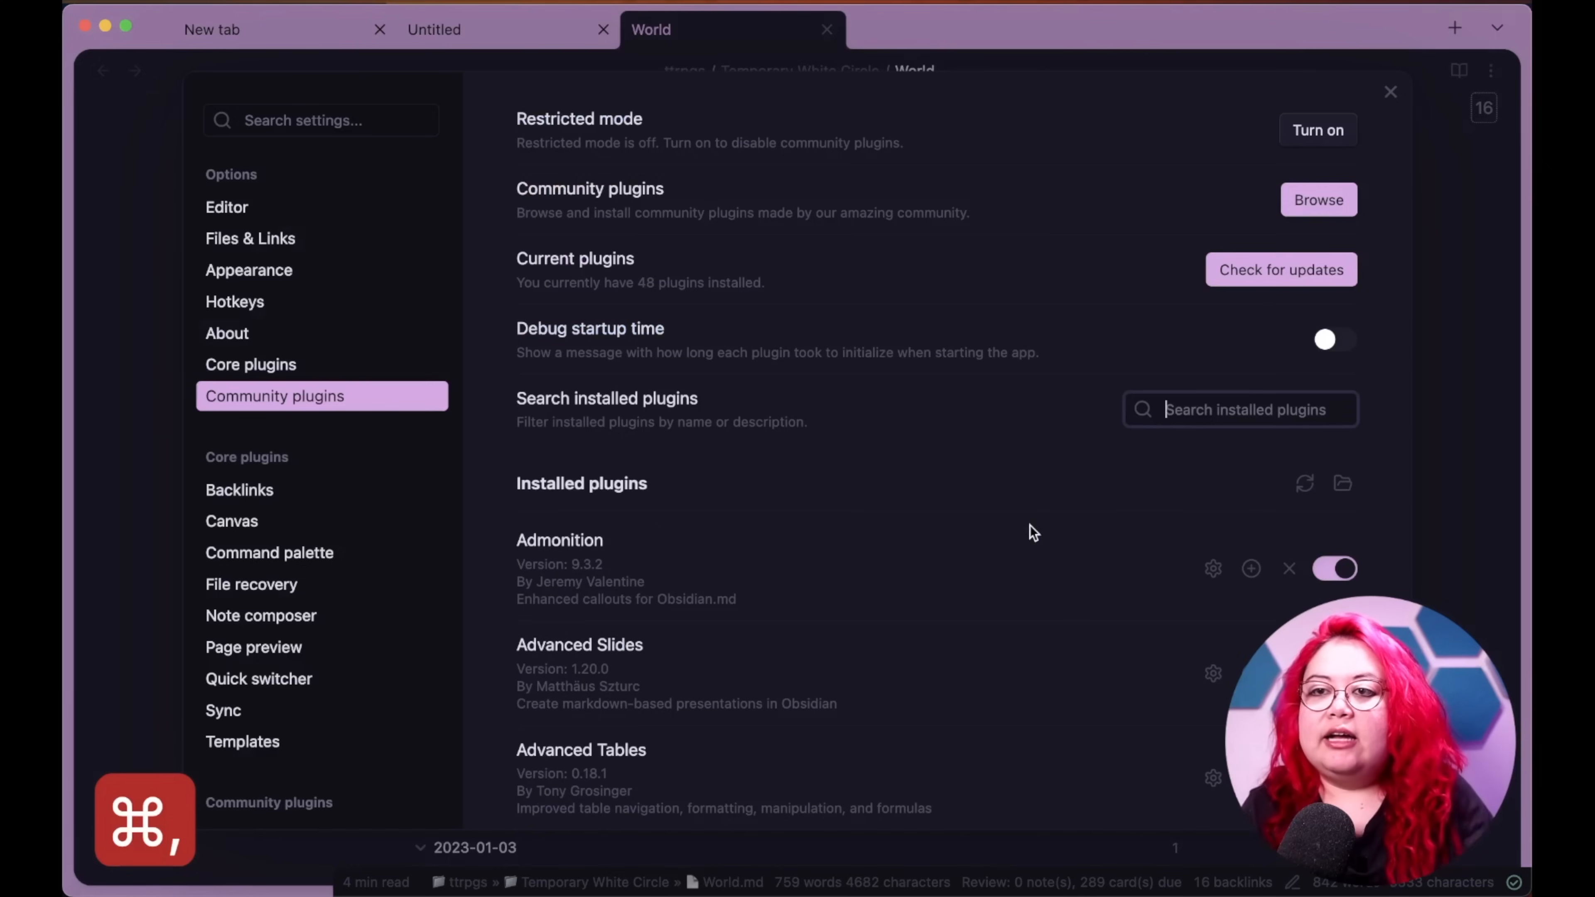
- Show QuickAdd's settings and scroll its saved choices like Add Yearly OKR and Capture - Daily
scroll("down", 3)
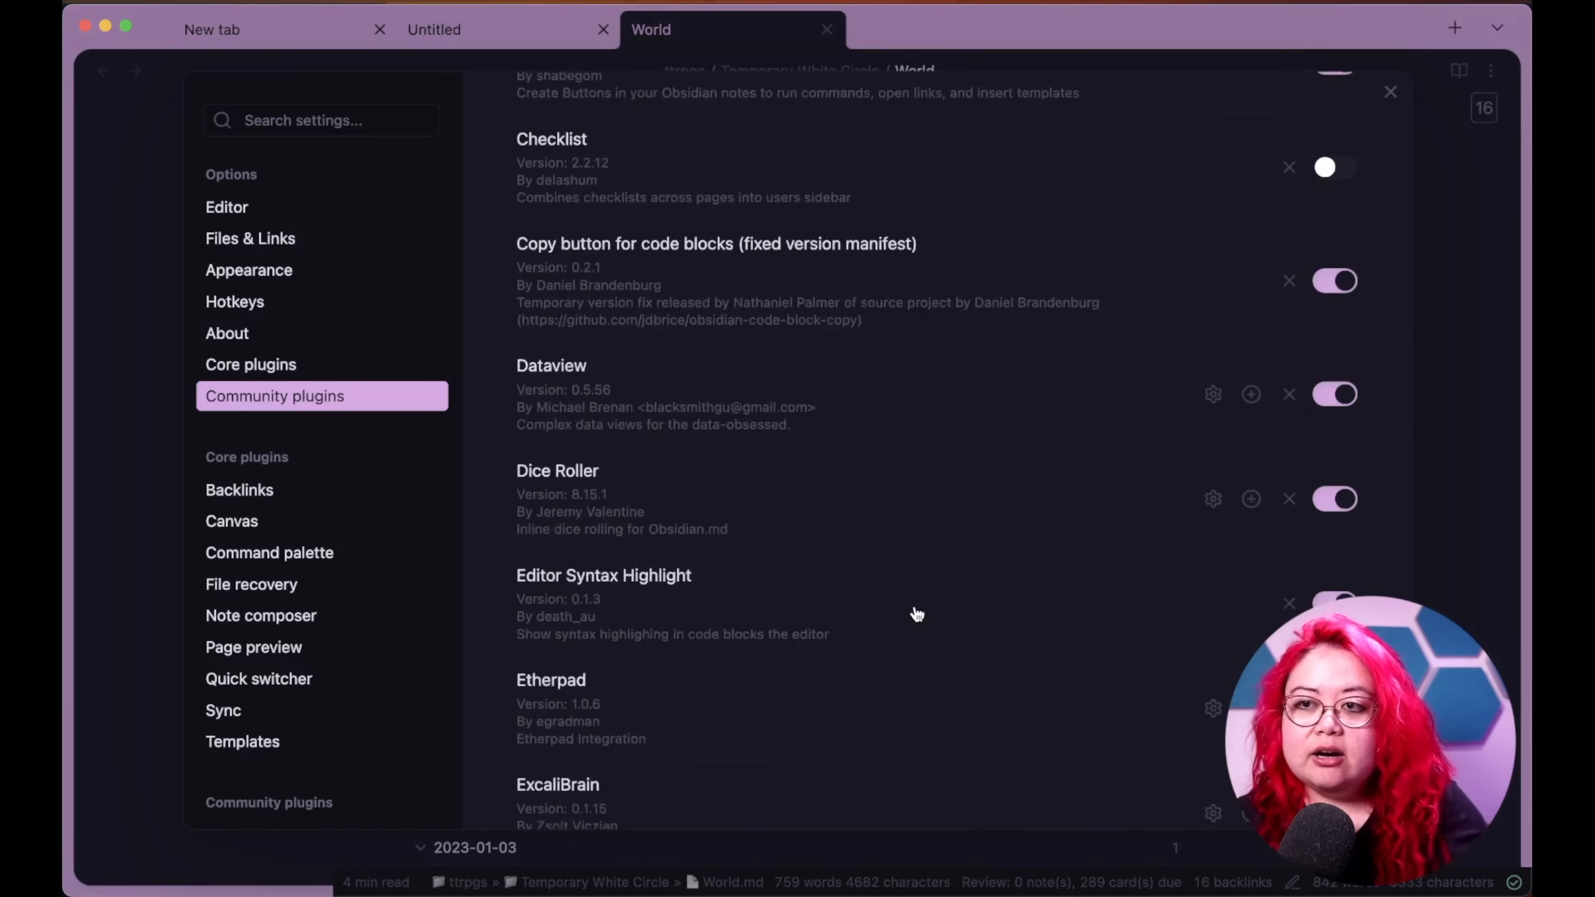
scroll("down", 3)
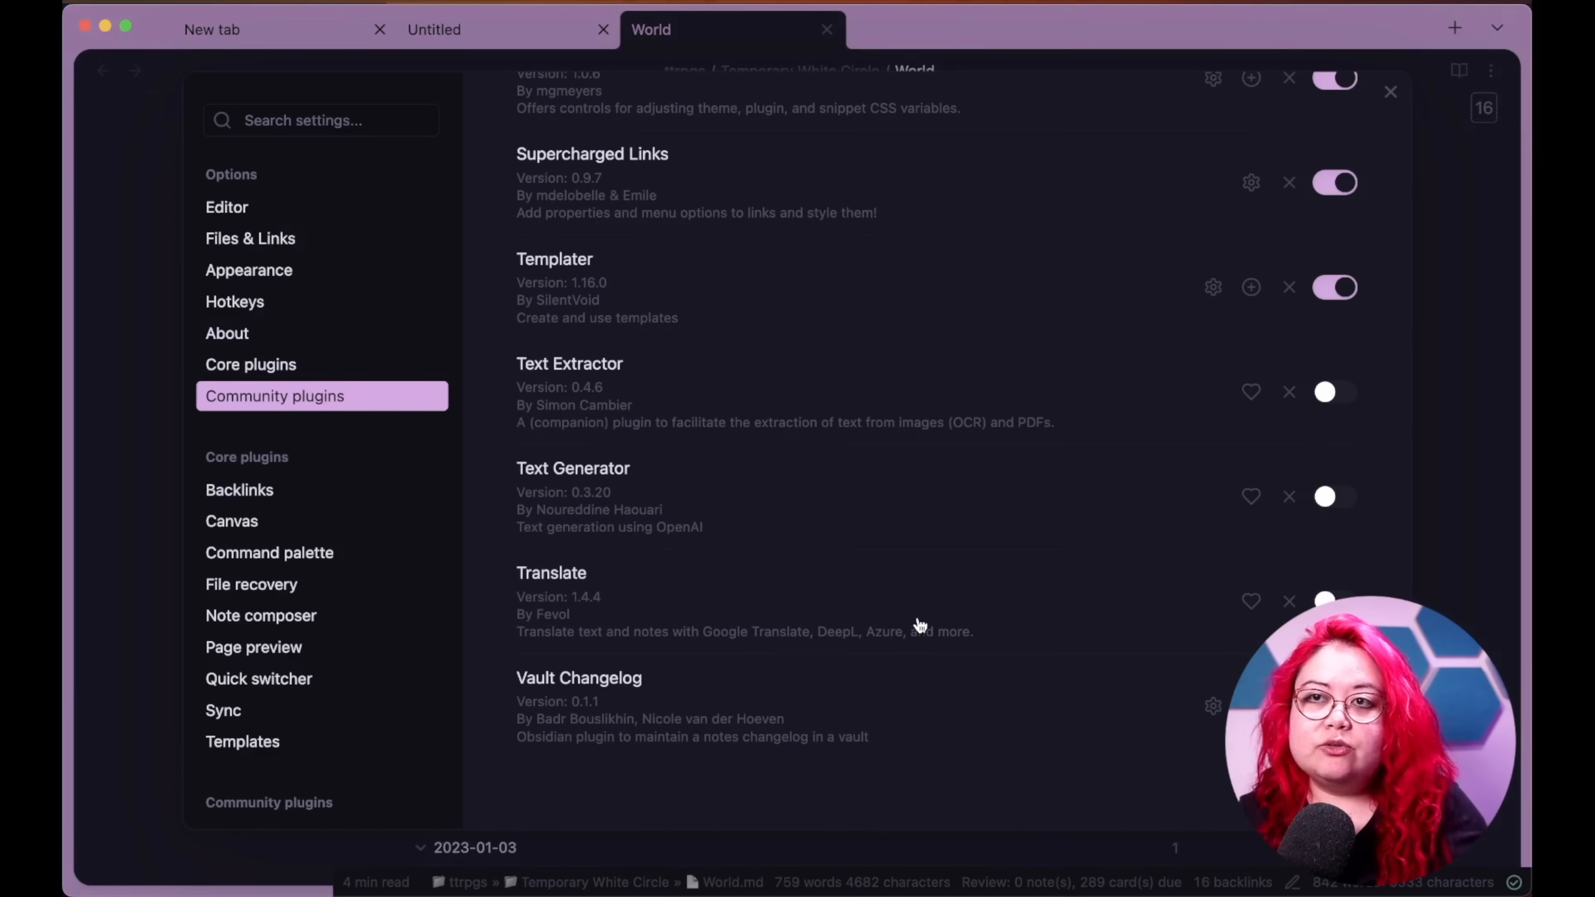
scroll("down", 3)
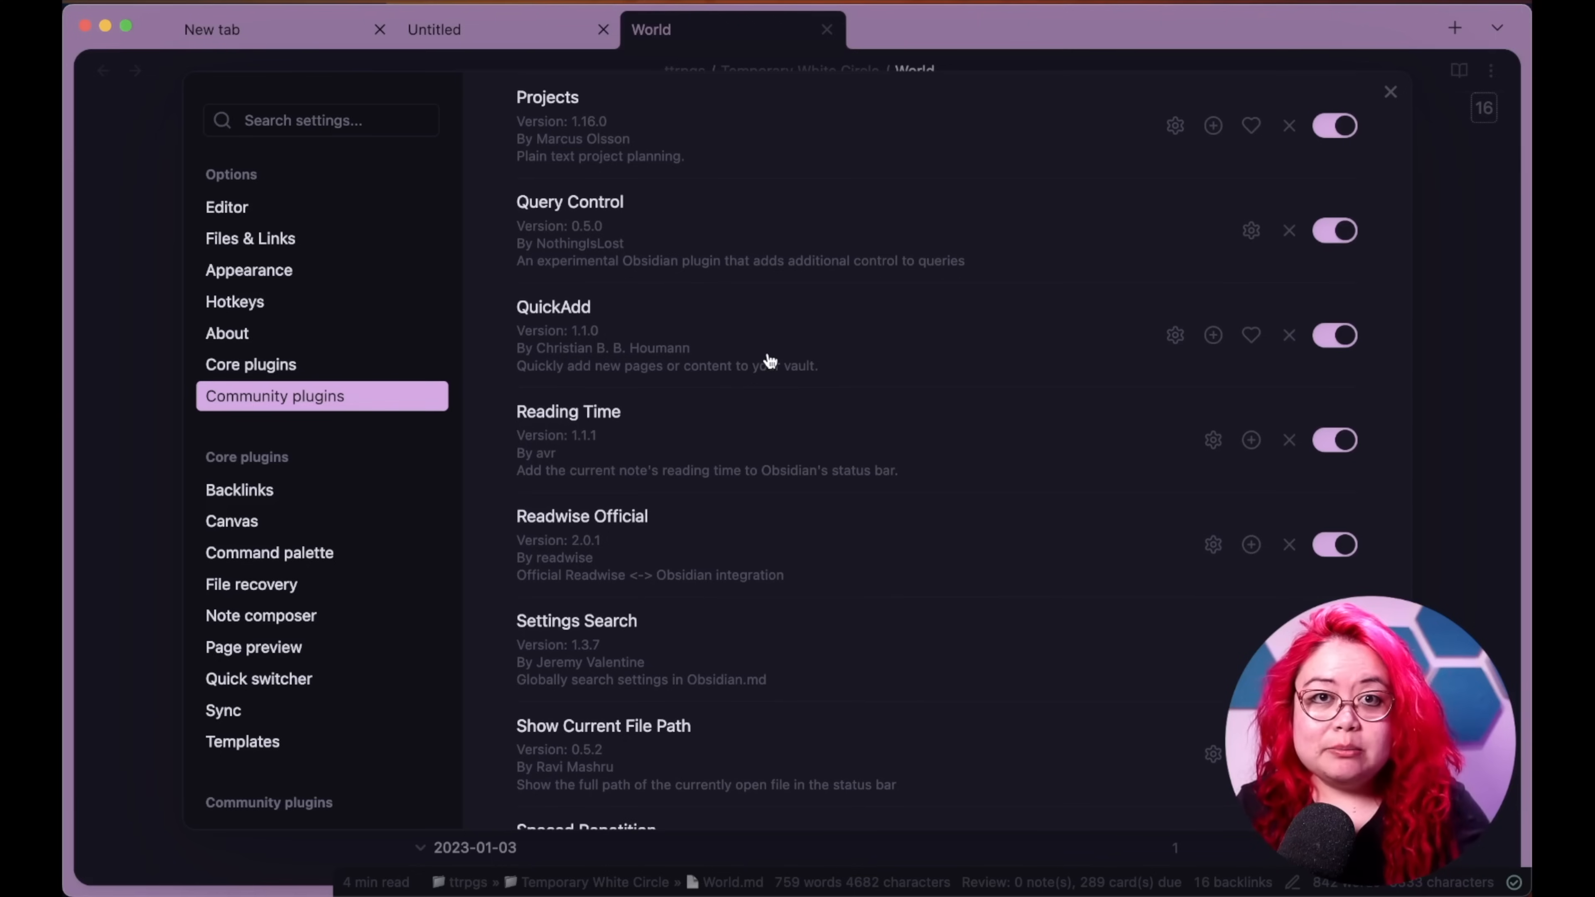
mouse_move(847, 373)
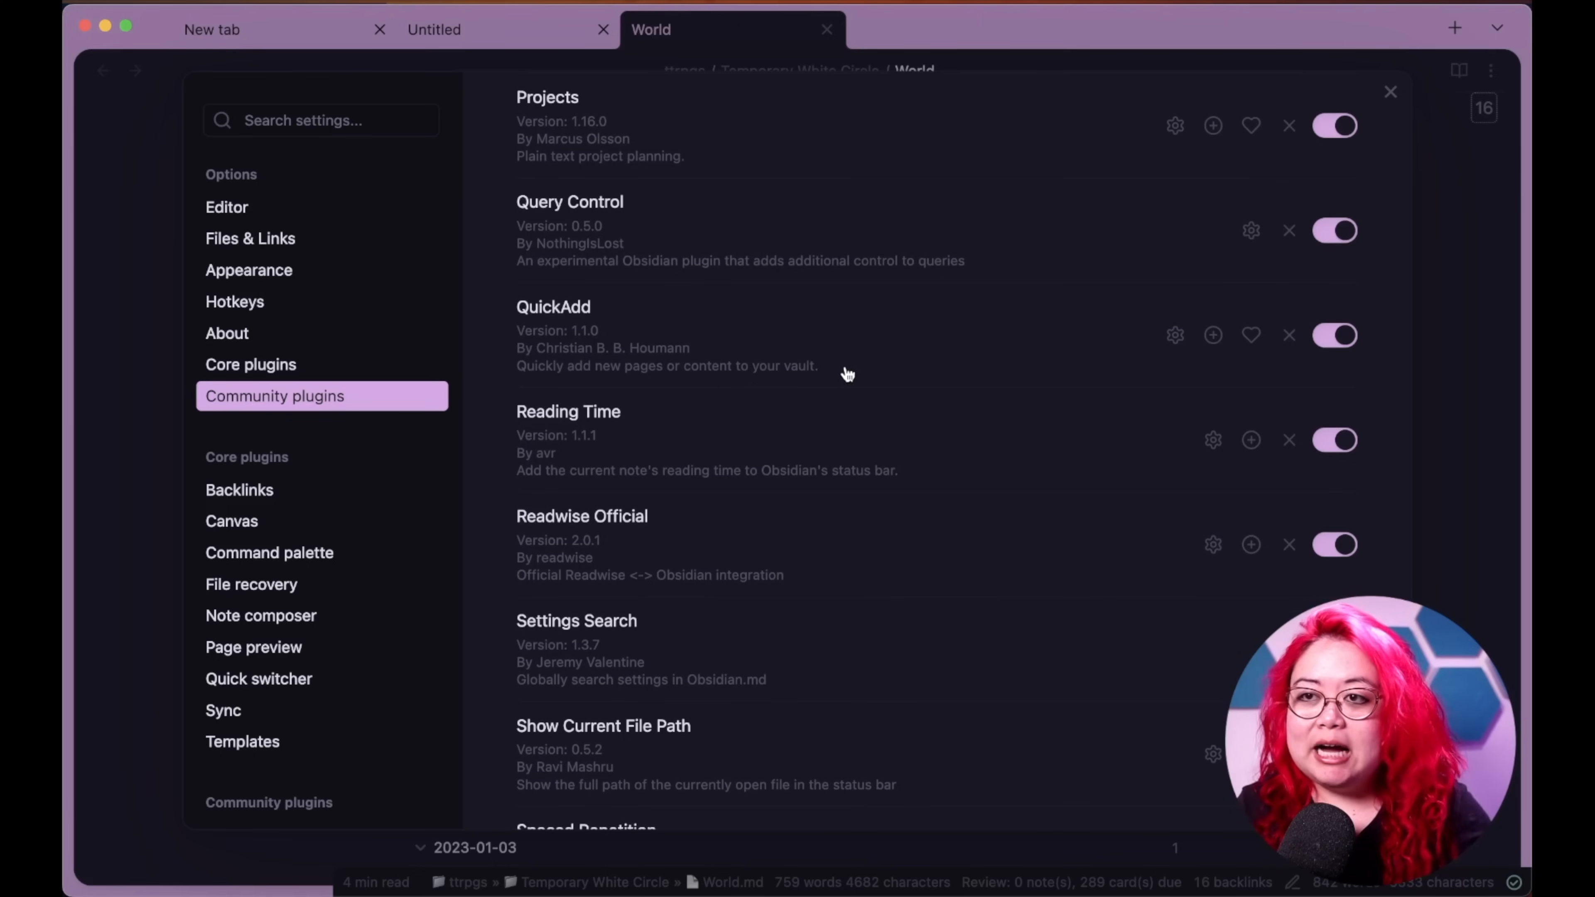
mouse_move(589, 495)
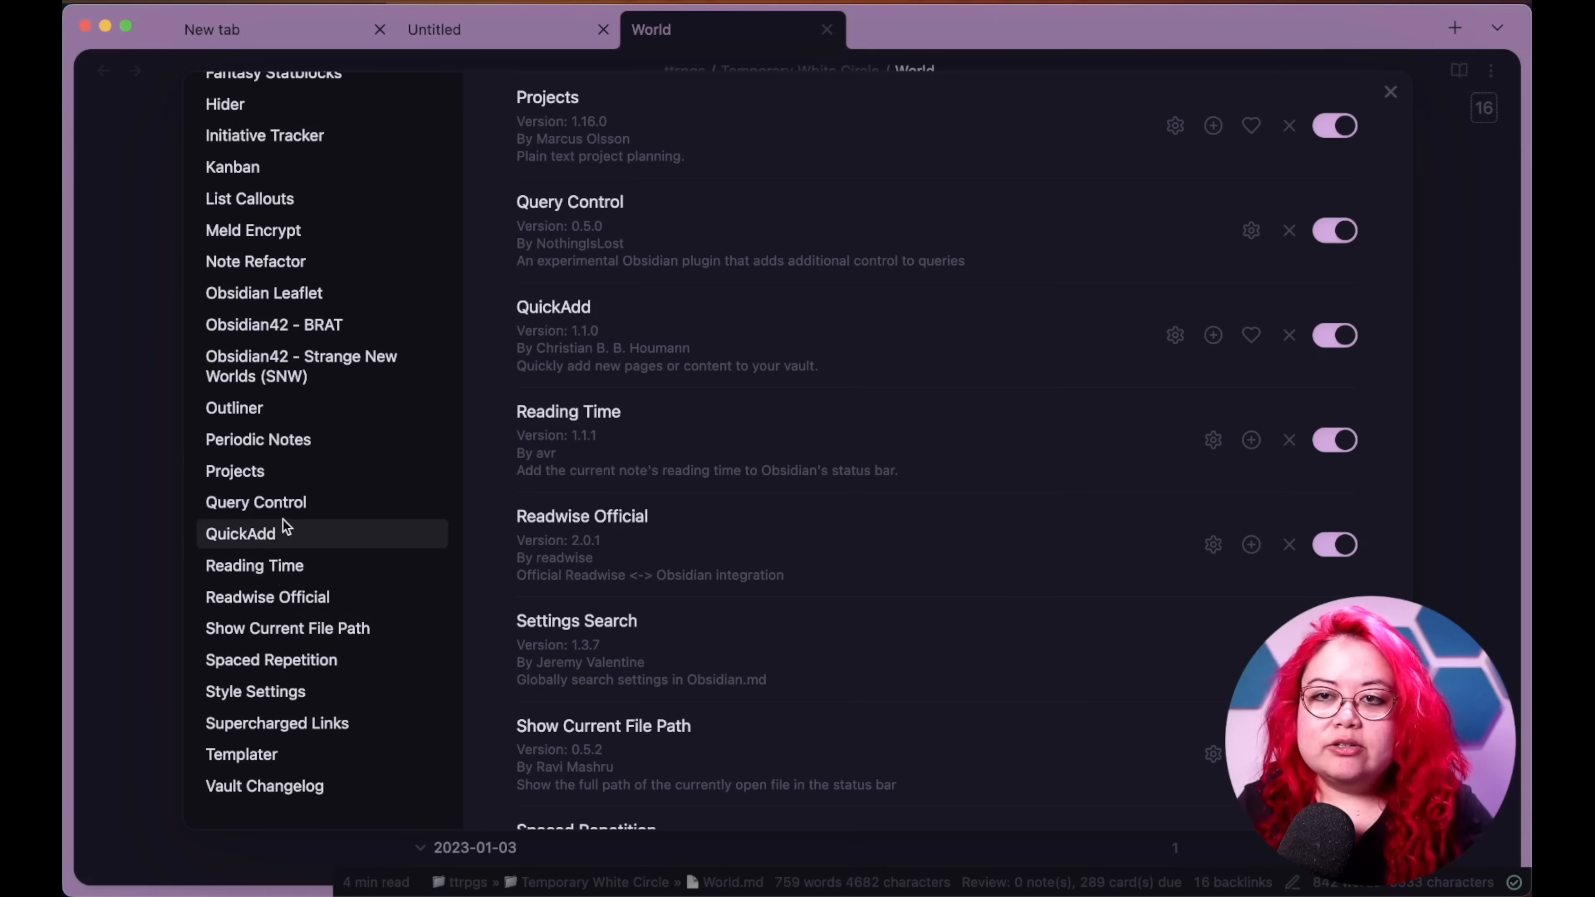
left_click(241, 533)
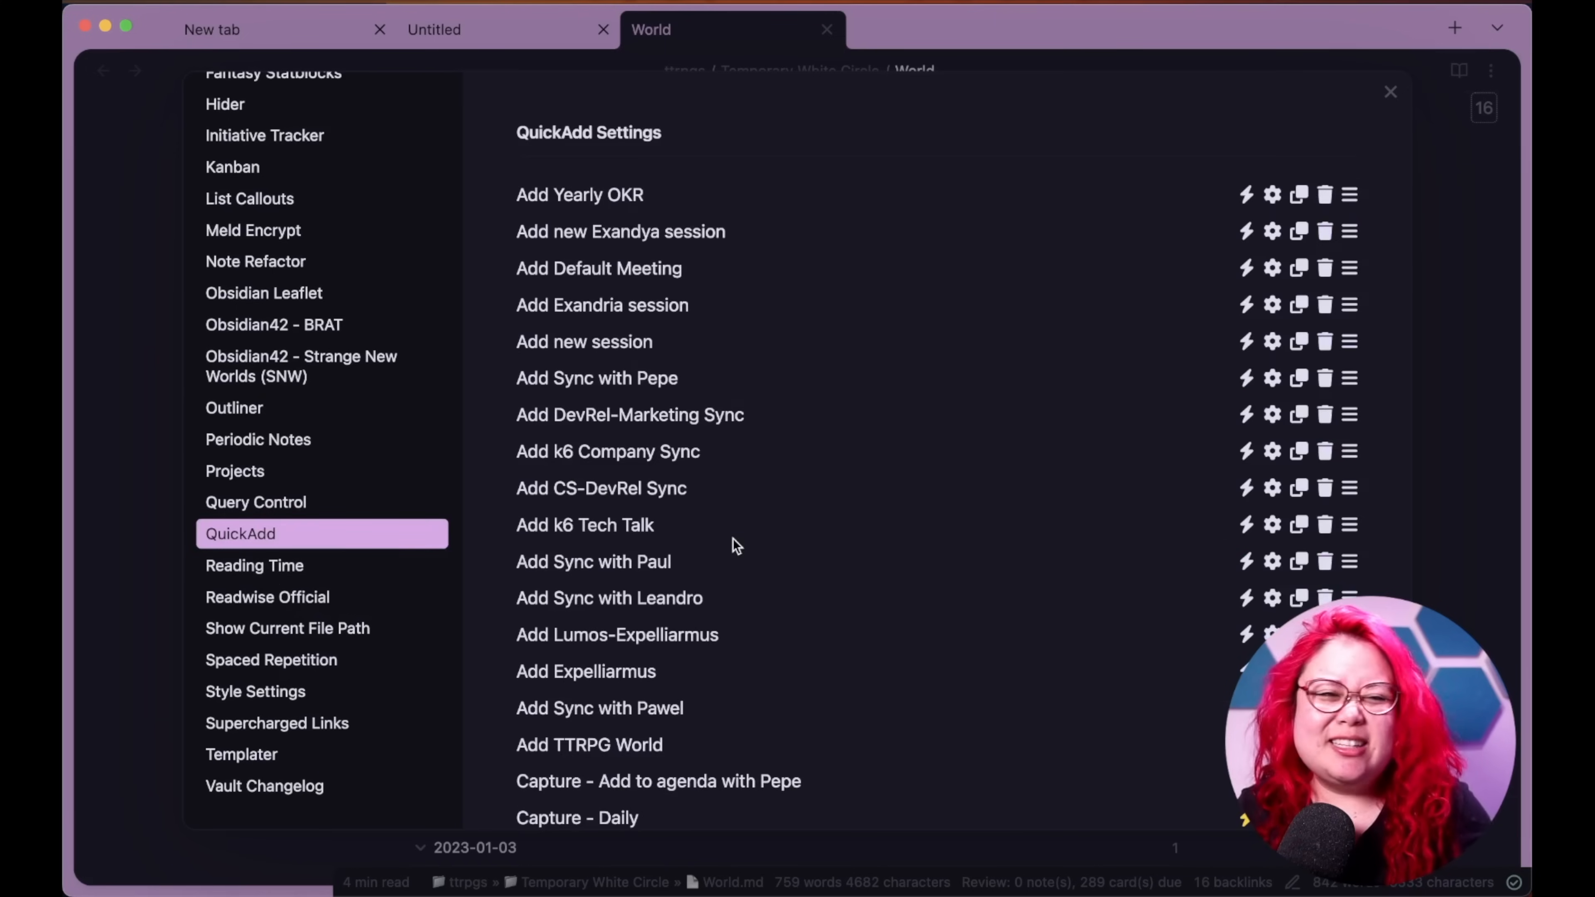
scroll("down", 3)
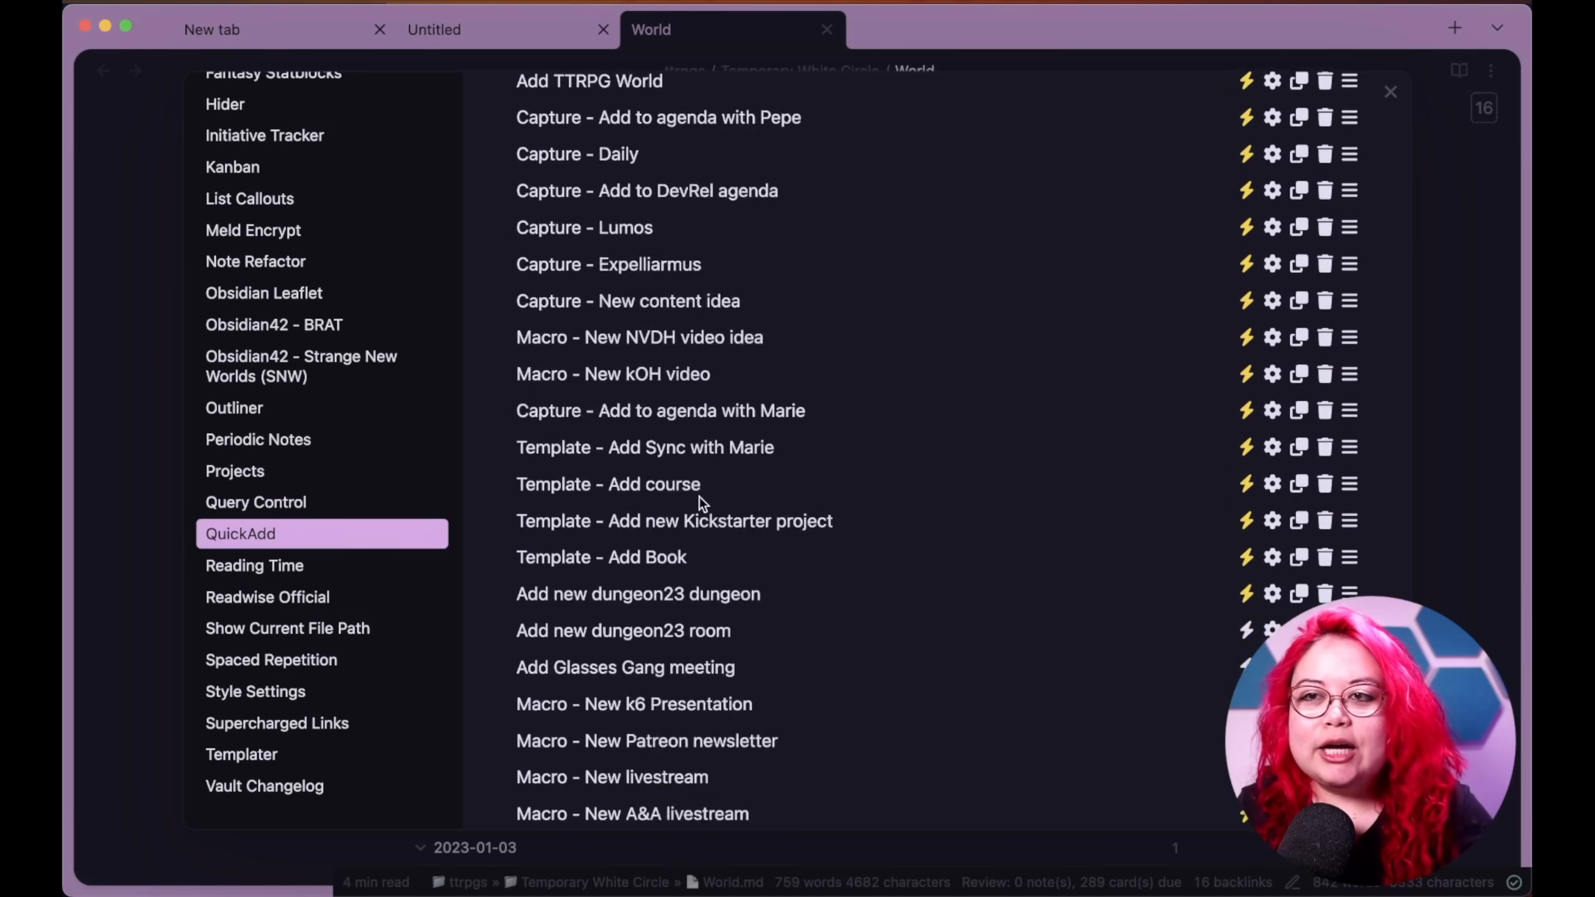
scroll("down", 3)
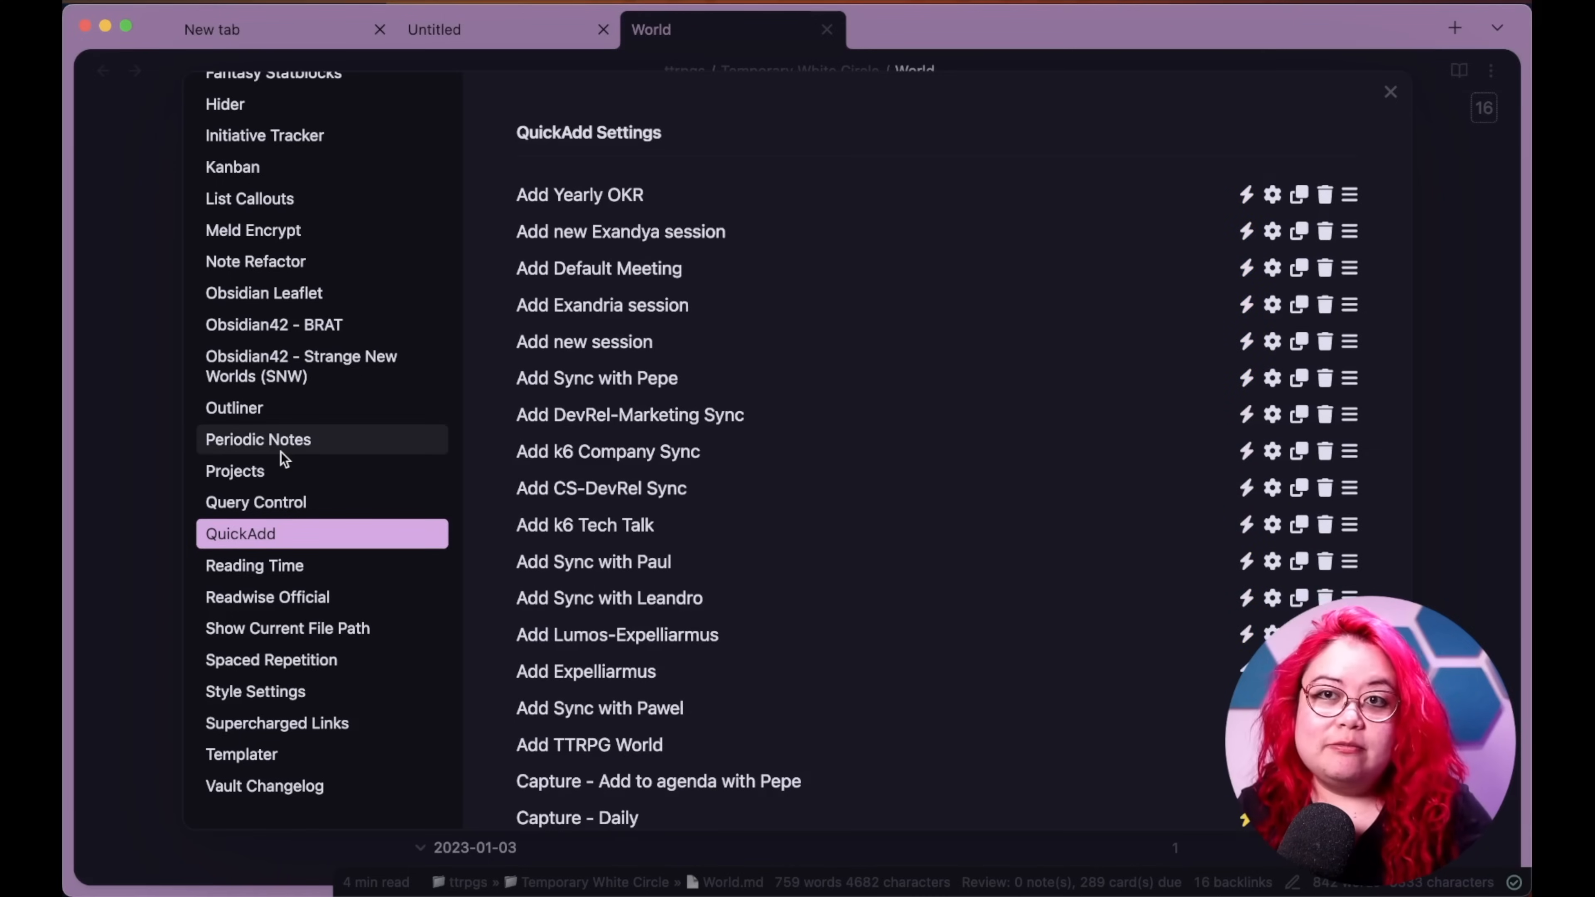
- Return to the installed plugins list, scrolled to Projects, Query Control, QuickAdd and Readwise Official
left_click(274, 396)
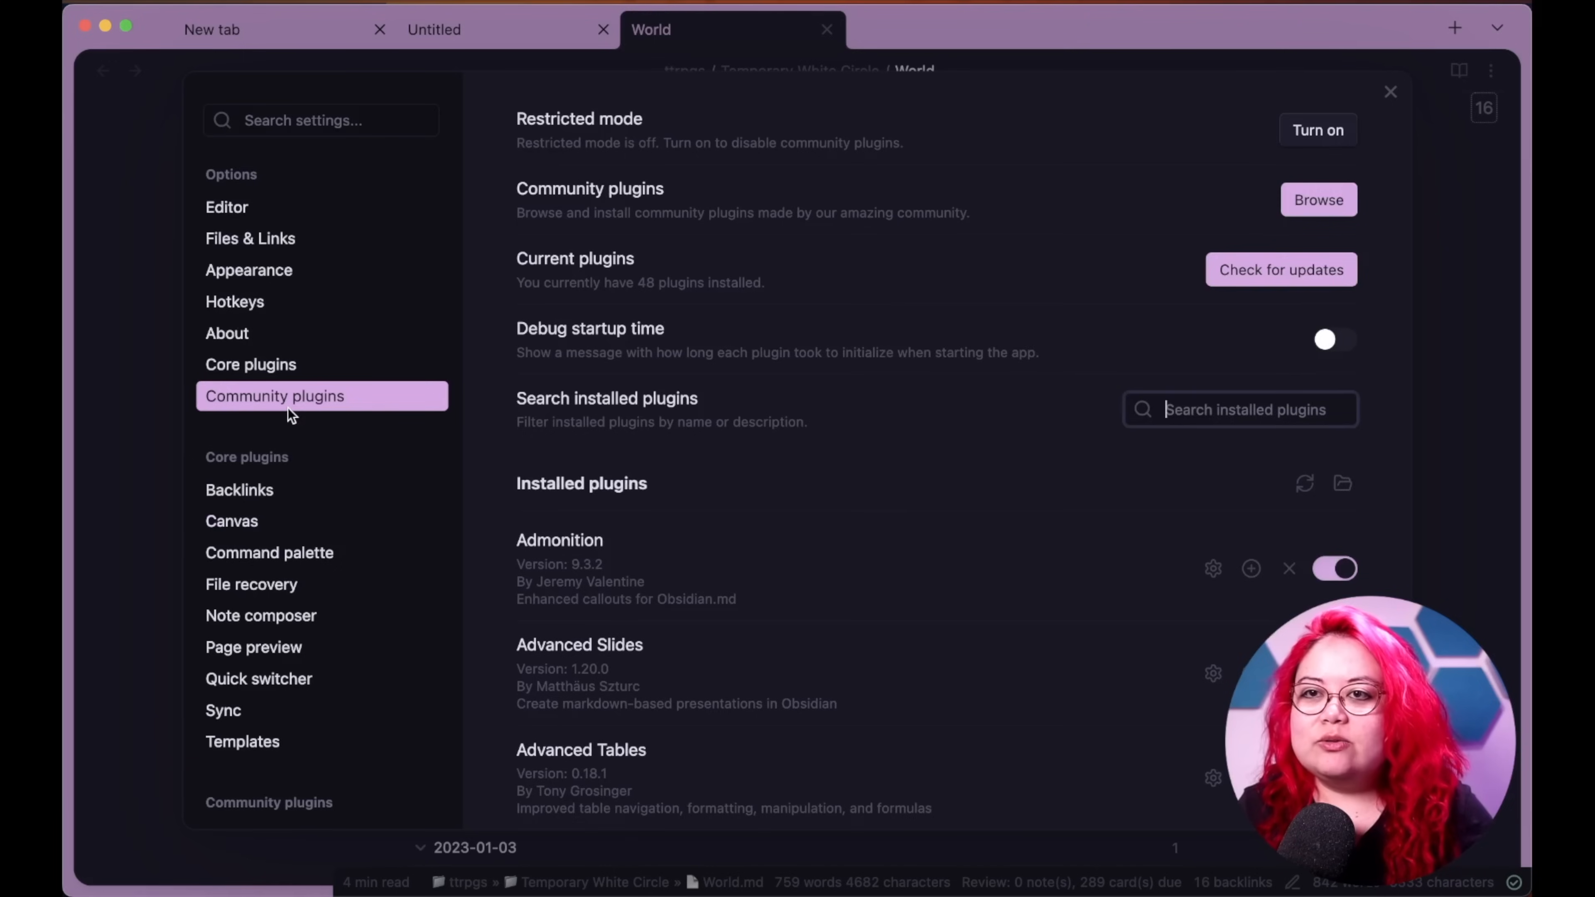
scroll("down", 3)
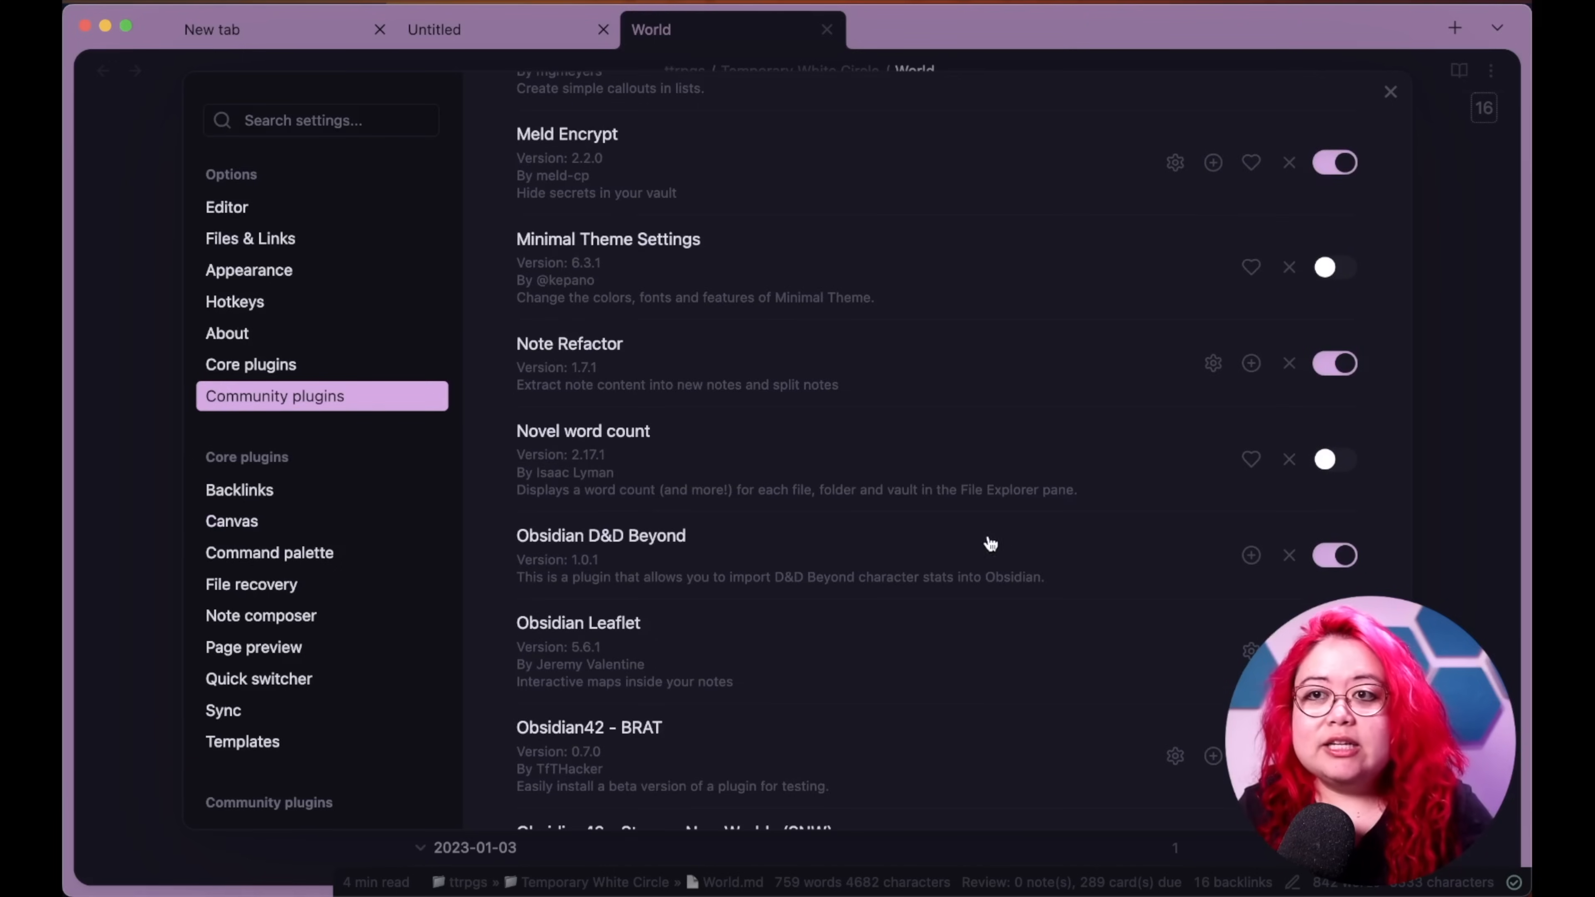
scroll("down", 3)
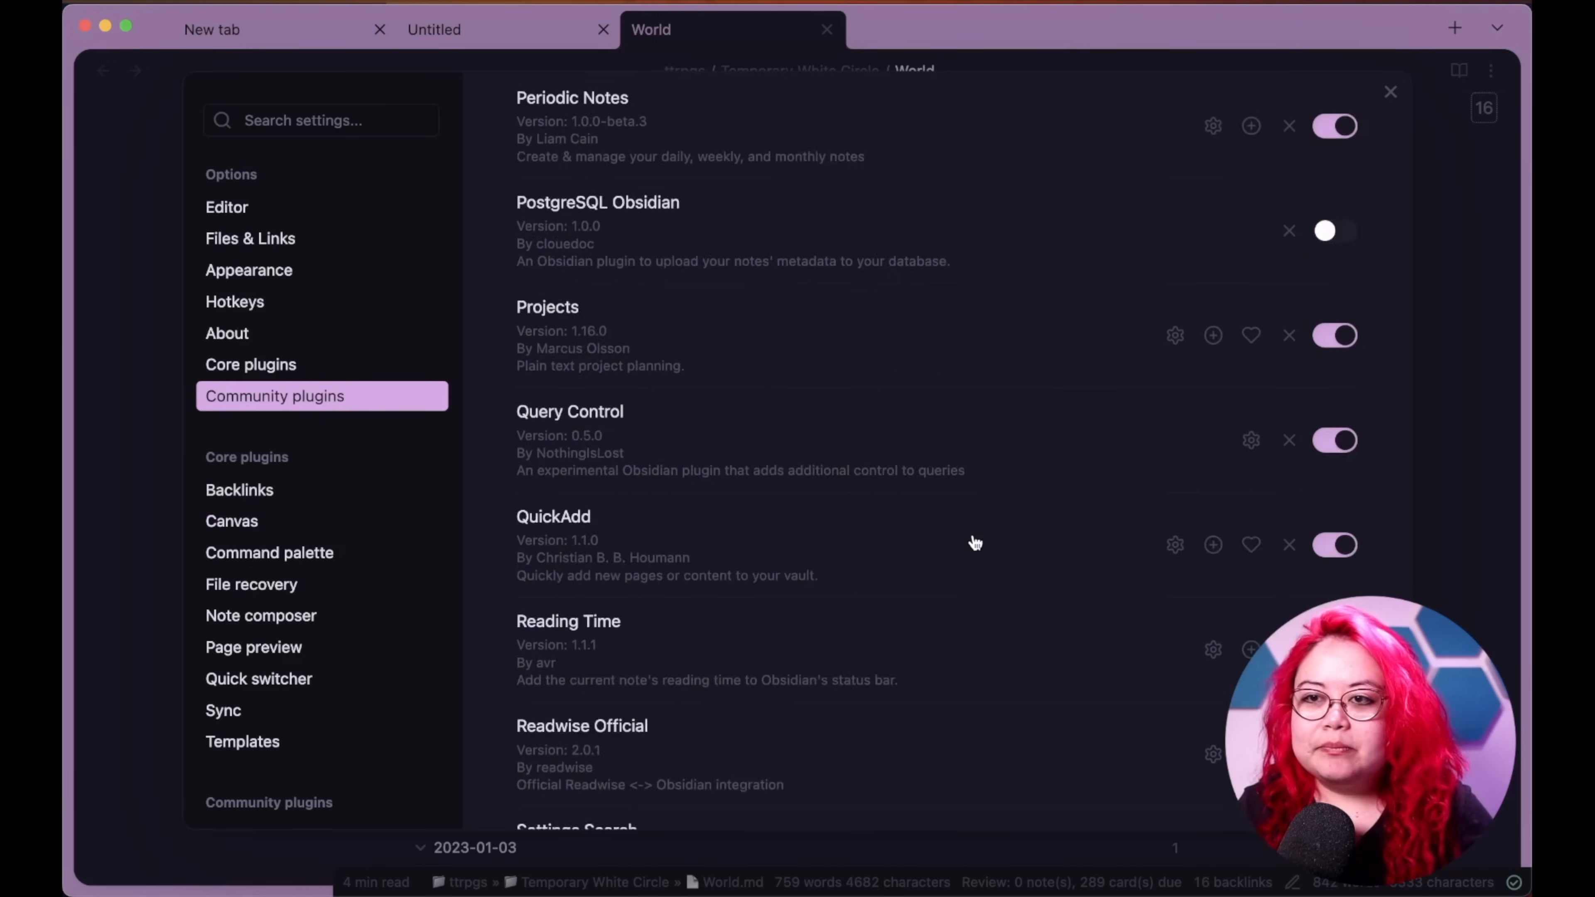
scroll("down", 3)
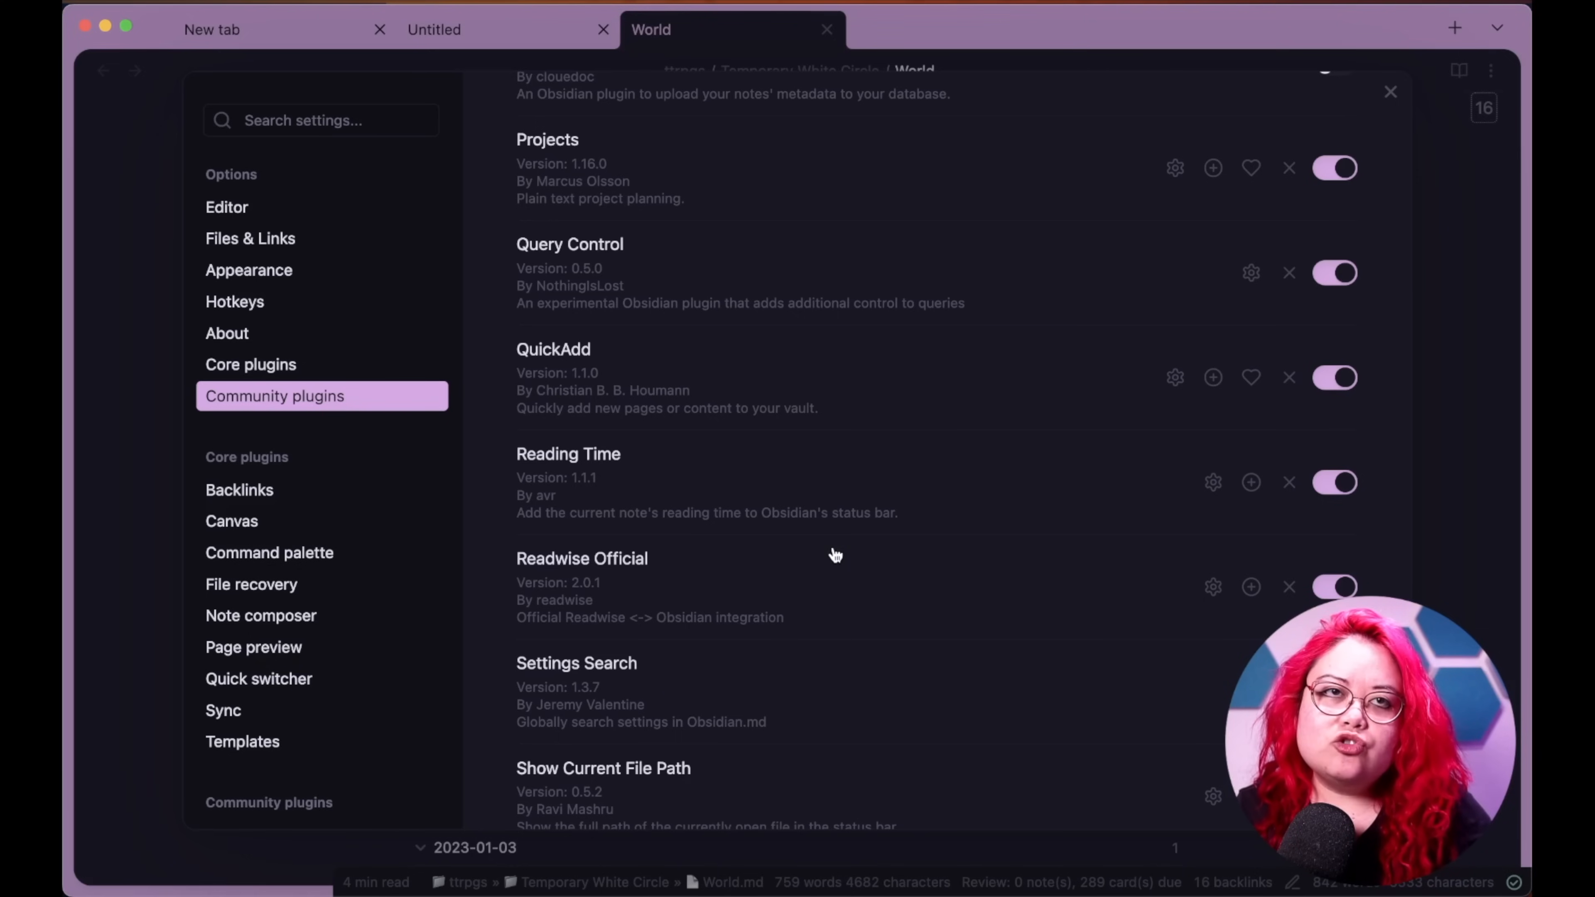
mouse_move(1210, 482)
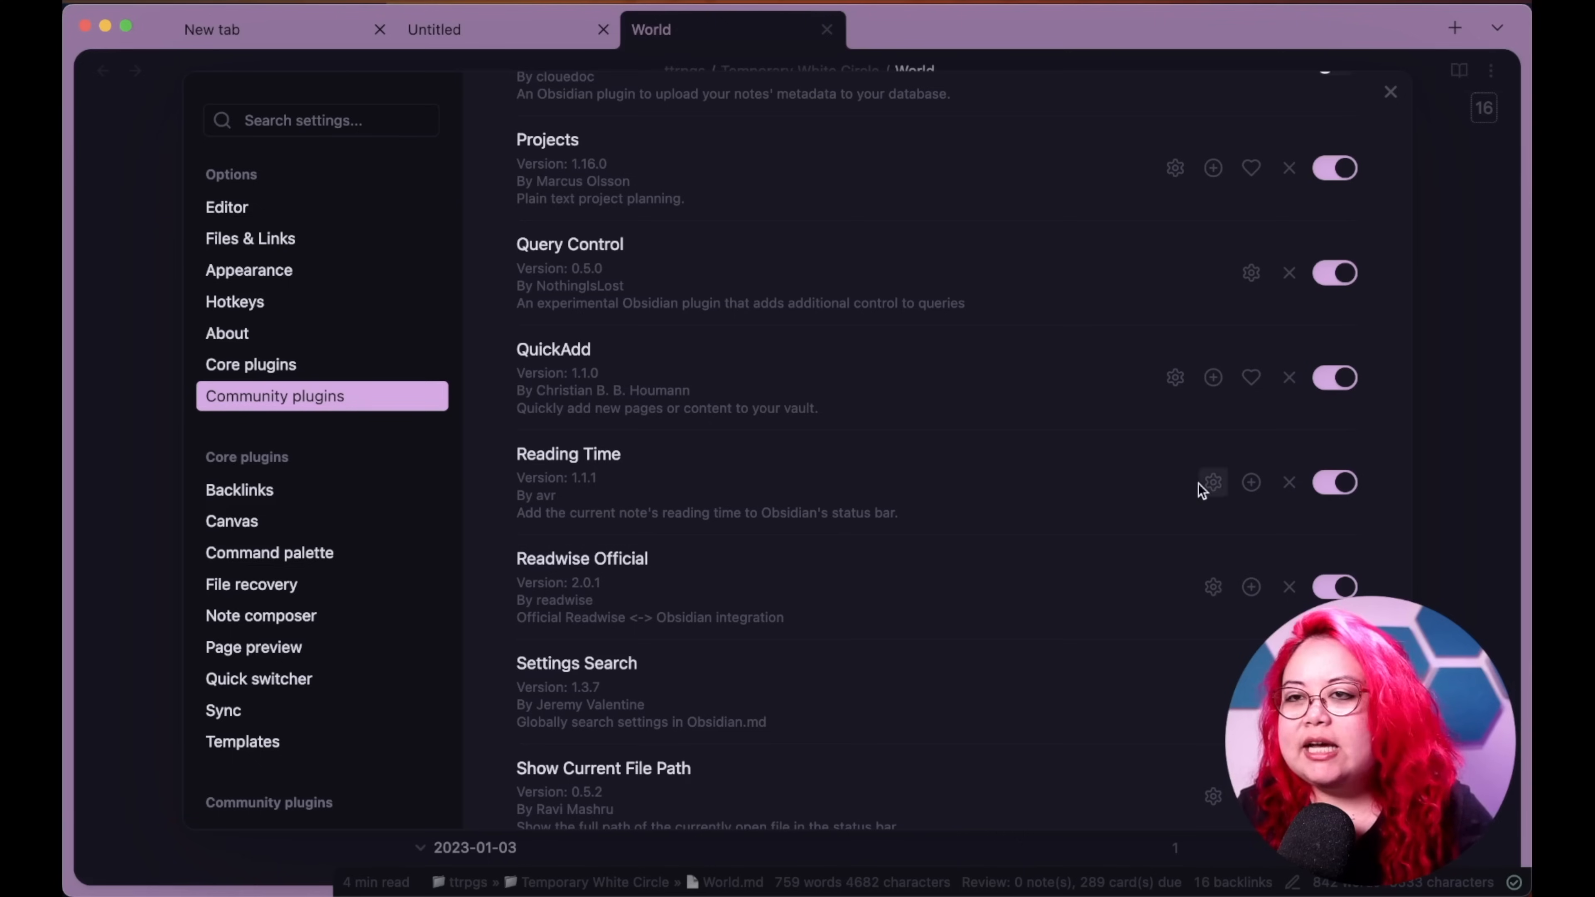
mouse_move(821, 511)
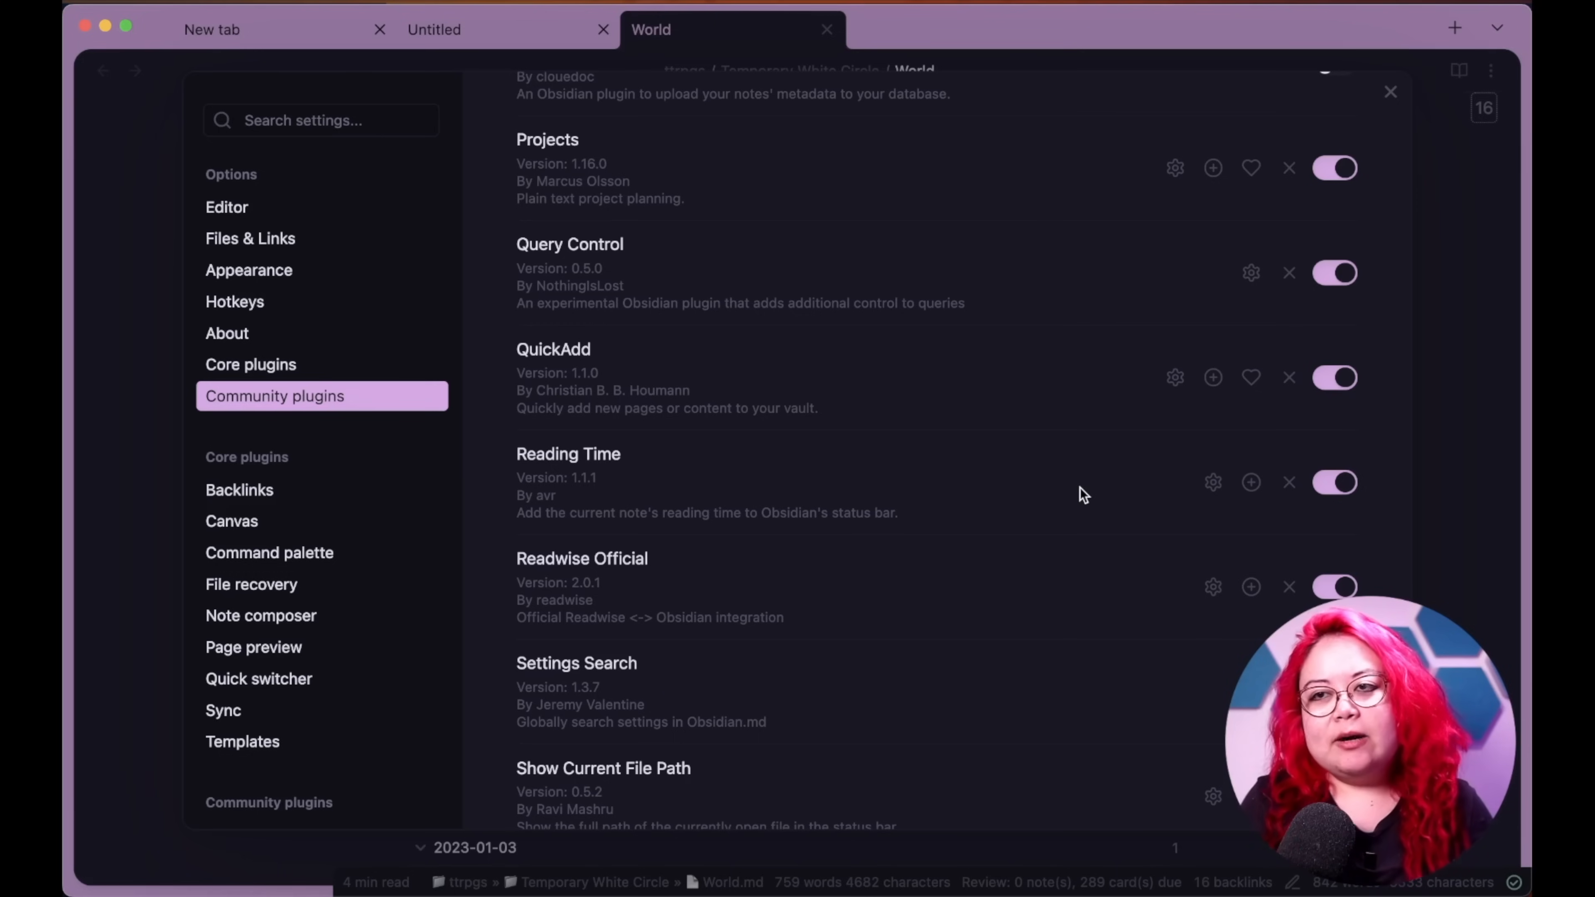
mouse_move(887, 506)
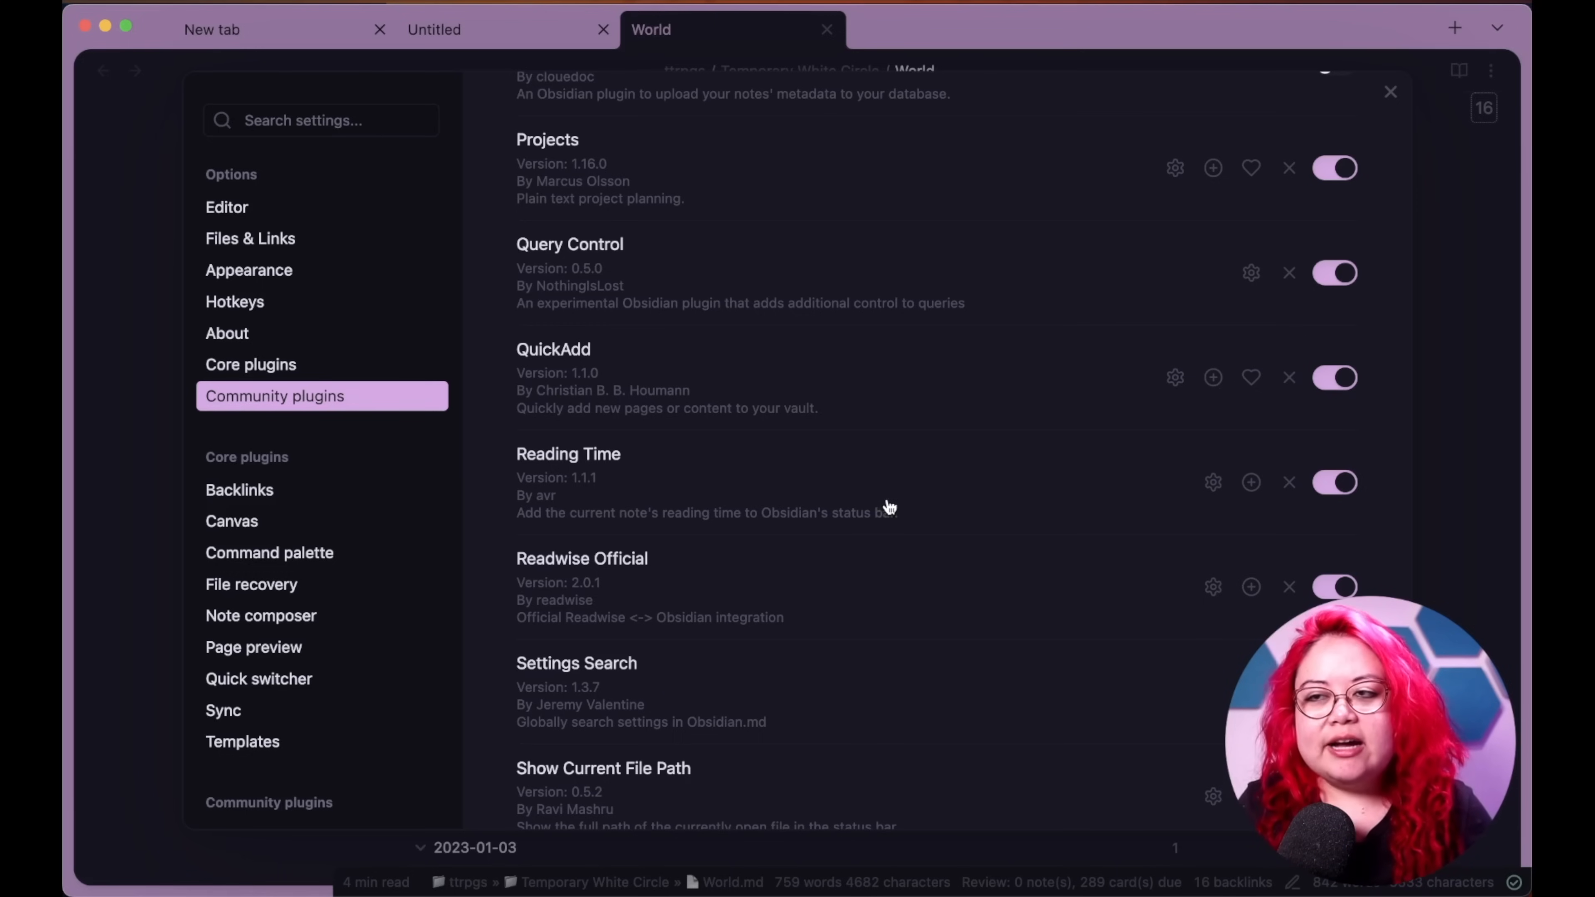
mouse_move(899, 507)
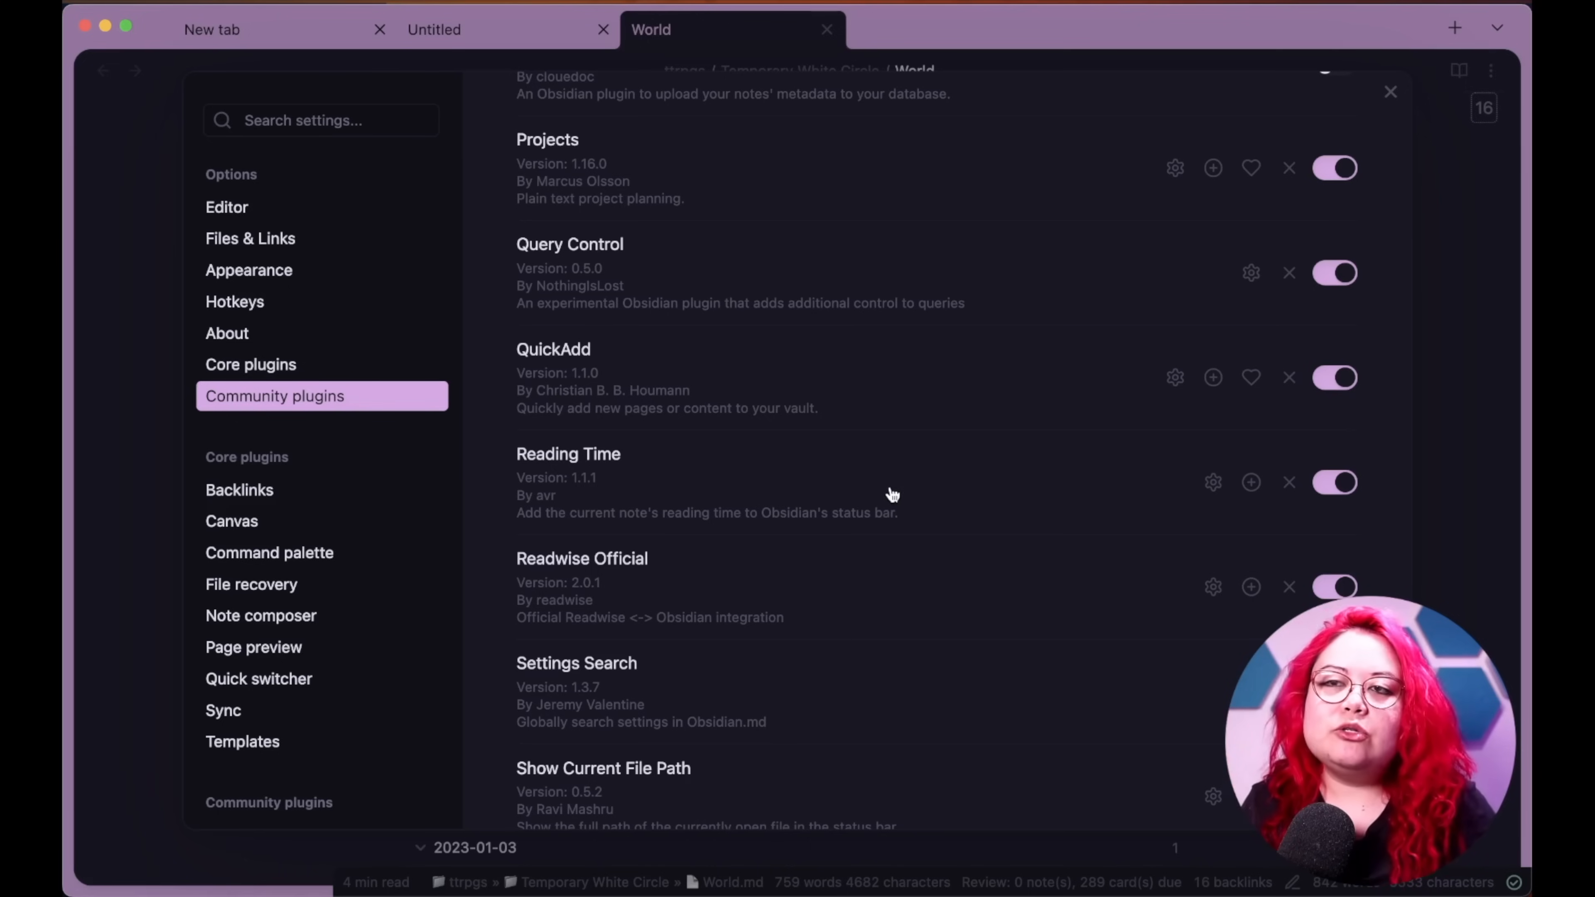
mouse_move(915, 482)
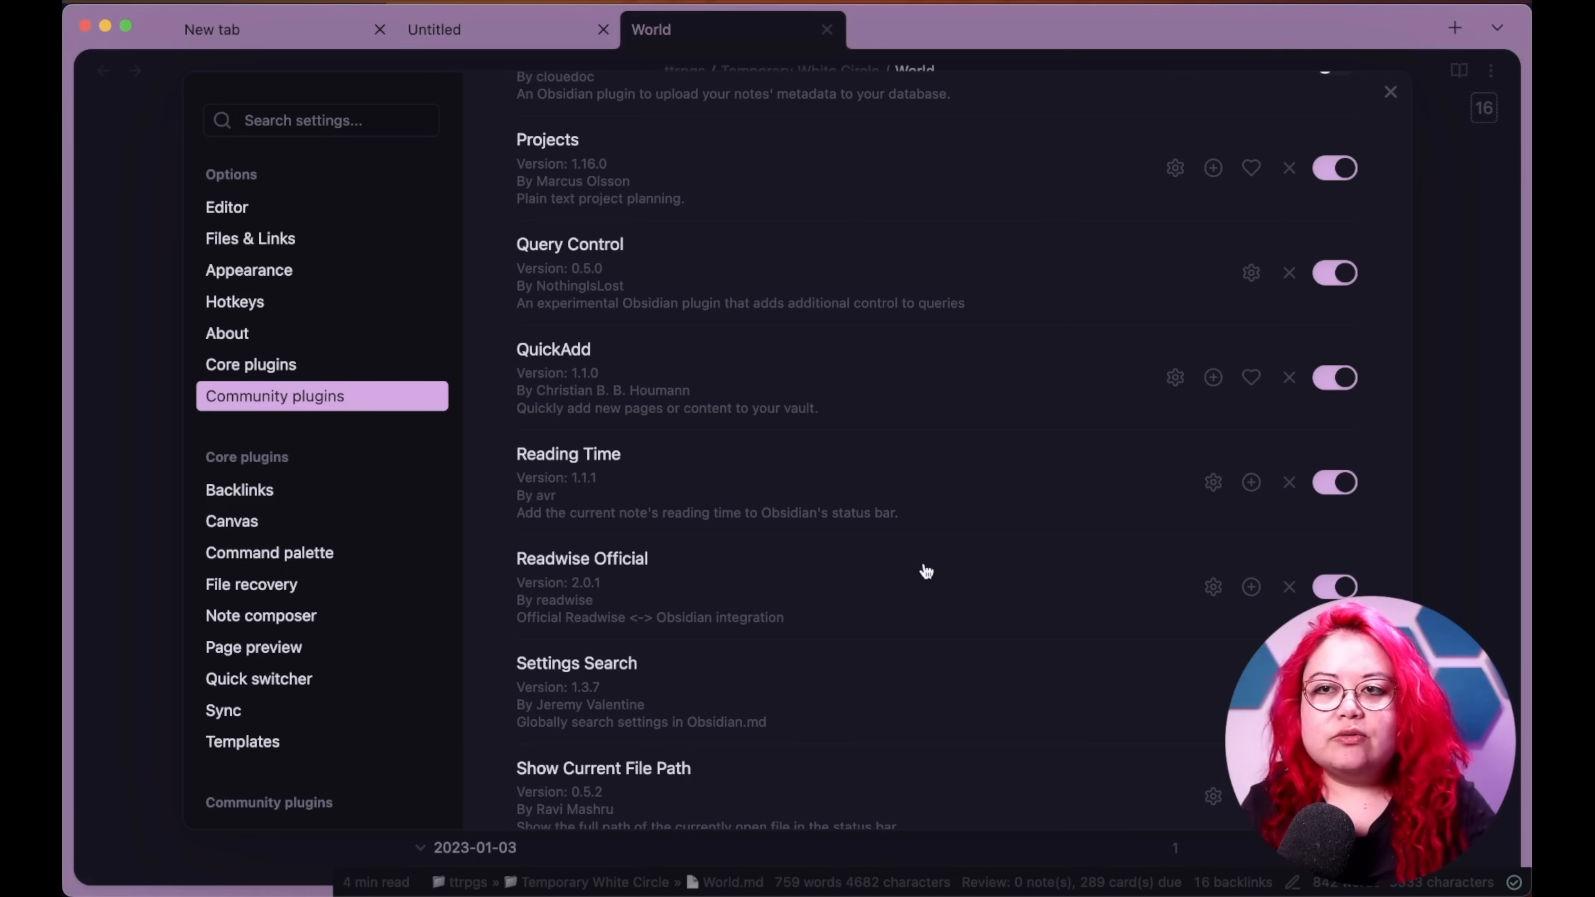
mouse_move(890, 553)
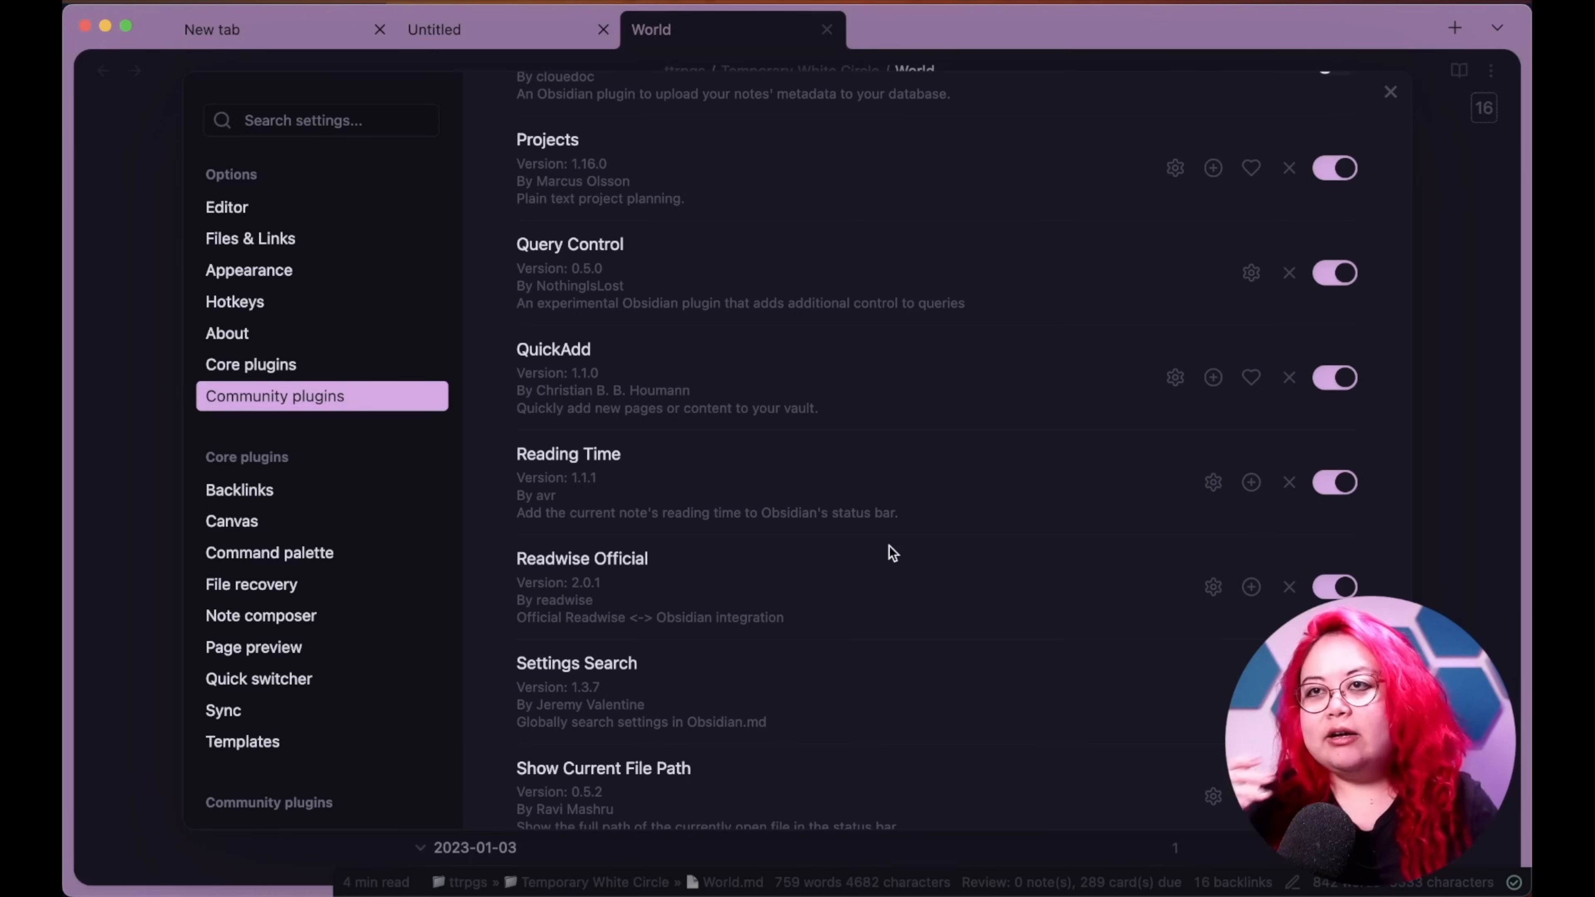
mouse_move(808, 513)
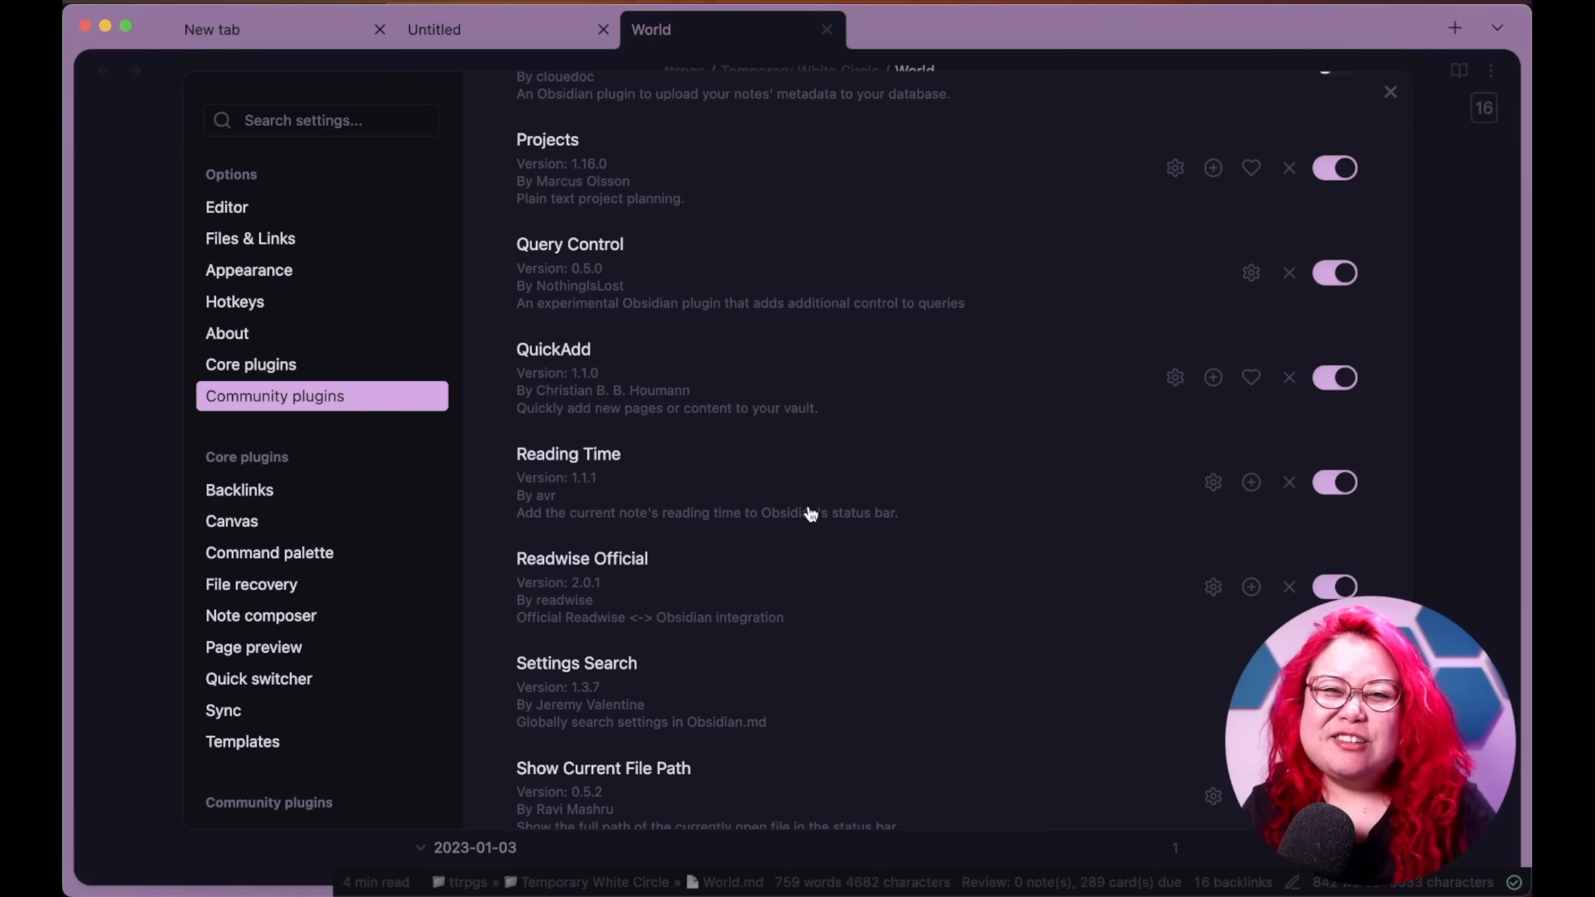
mouse_move(834, 479)
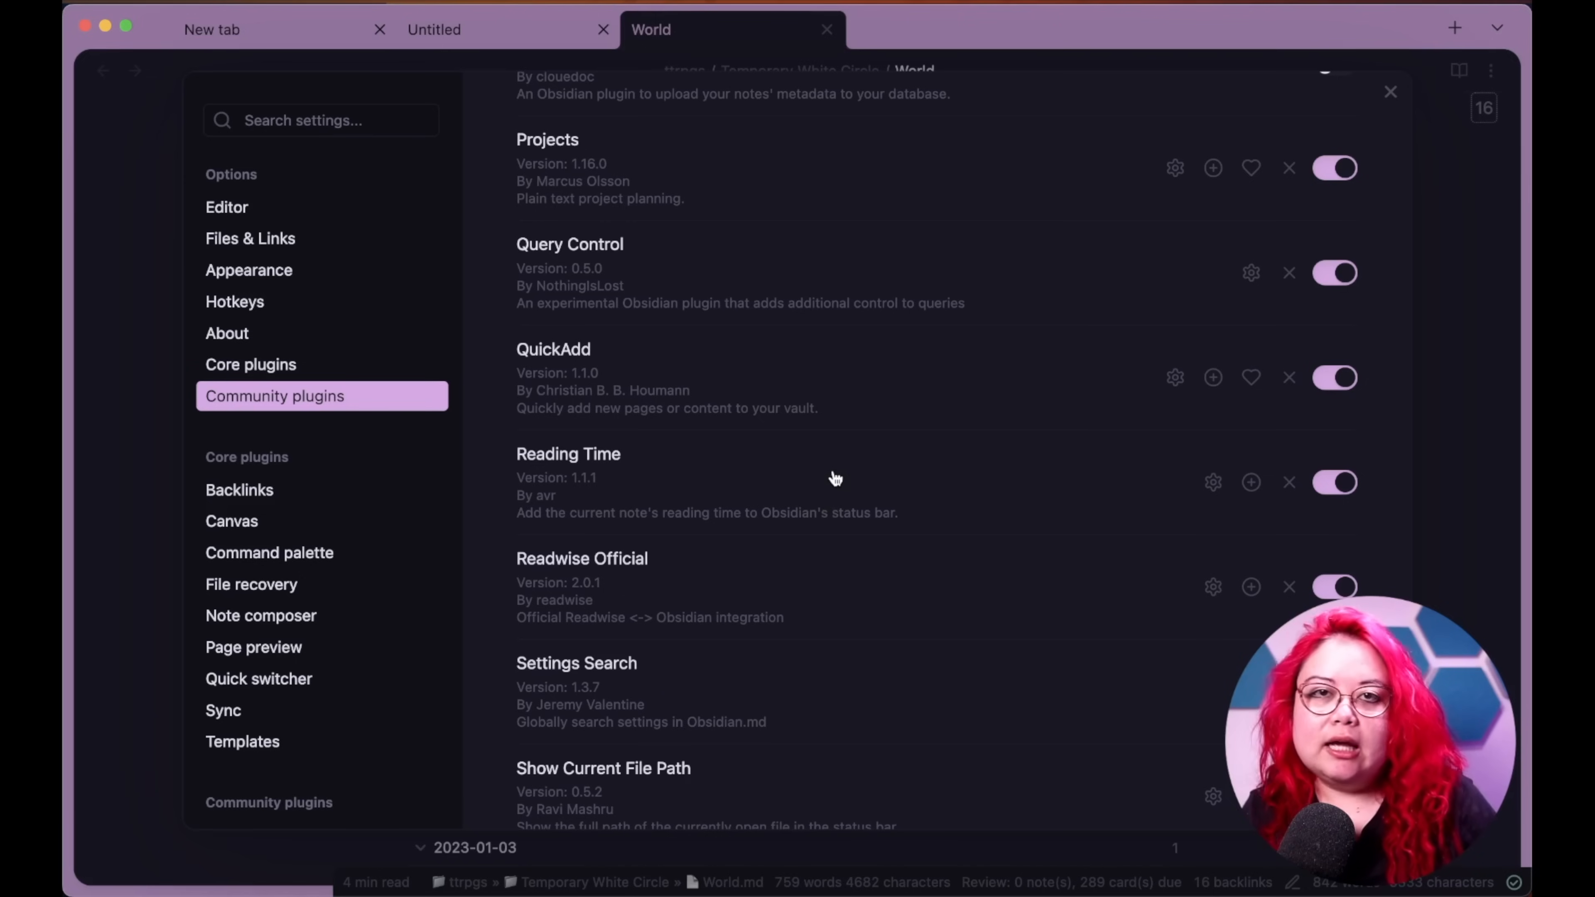
mouse_move(855, 475)
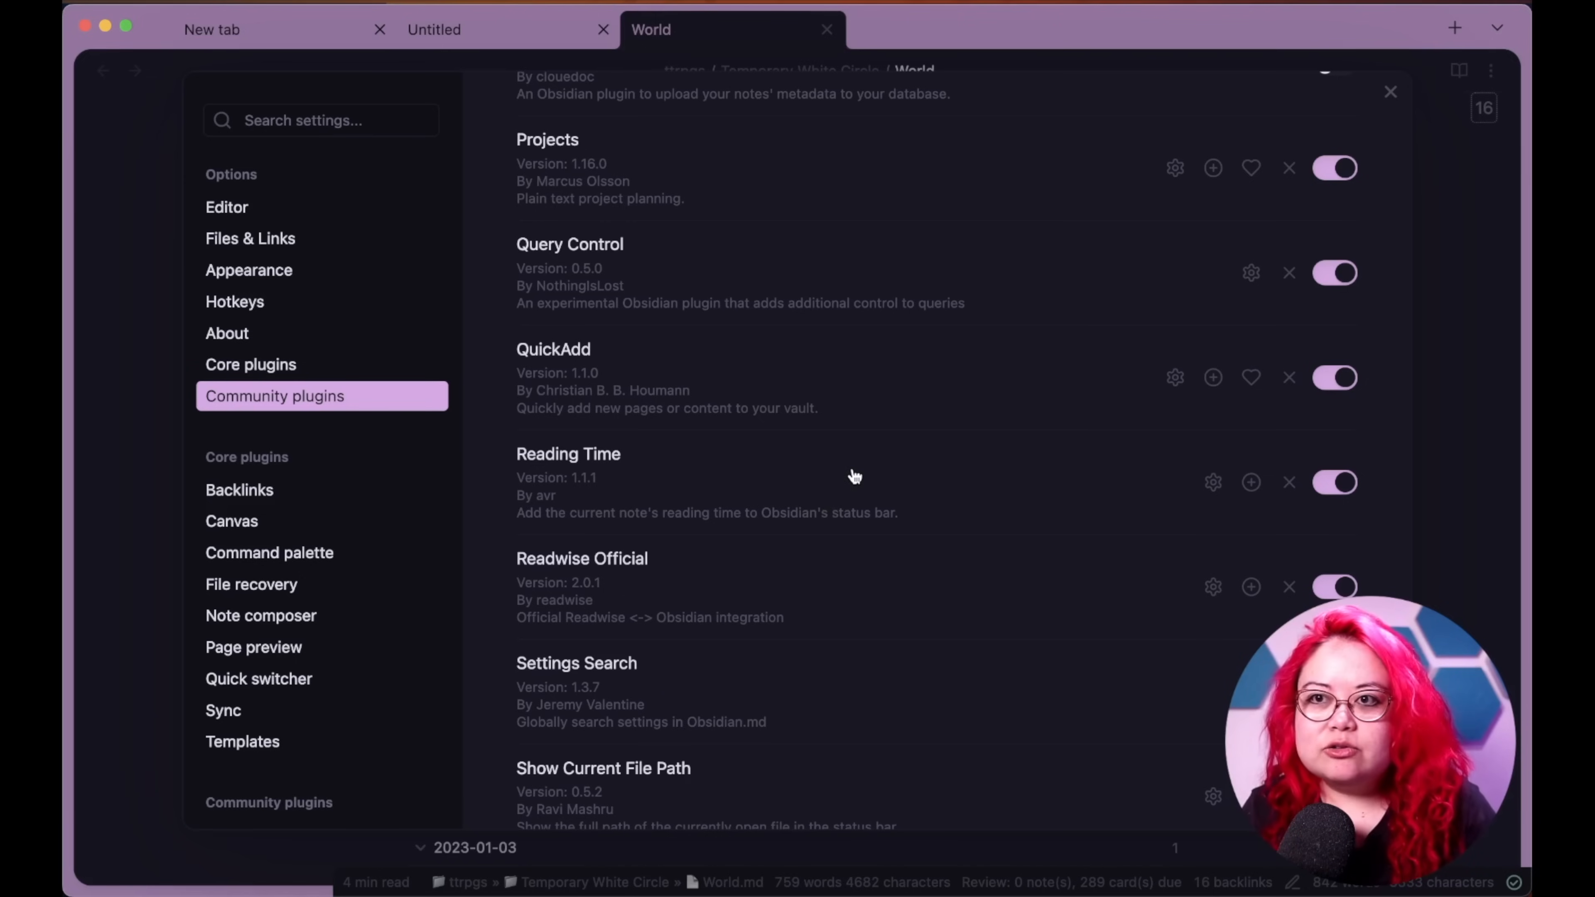
scroll("down", 3)
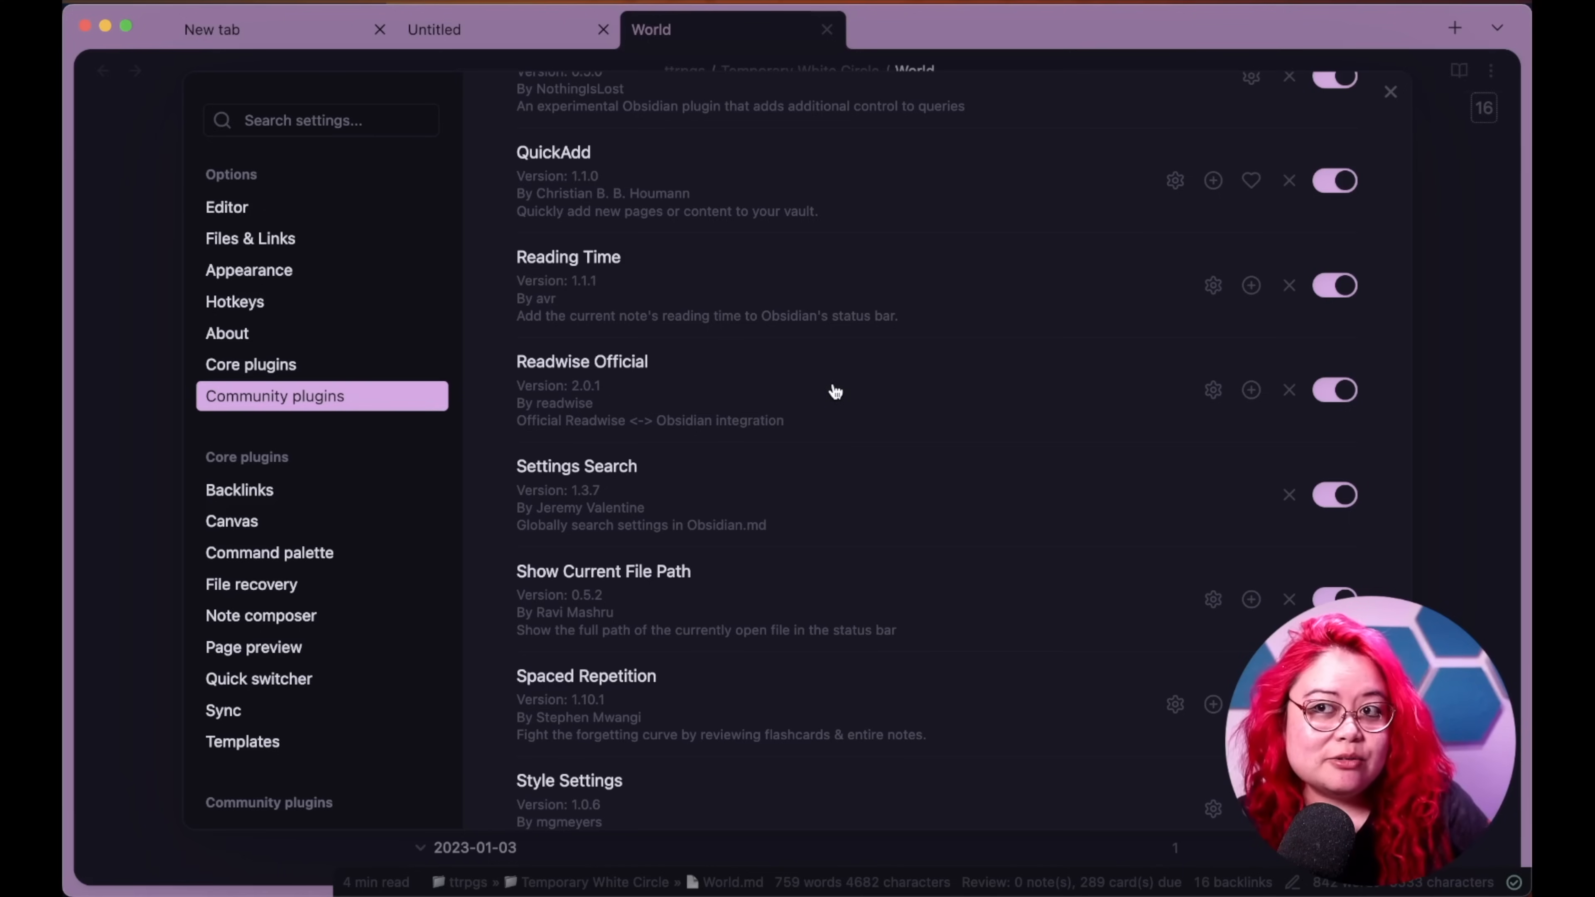
mouse_move(679, 435)
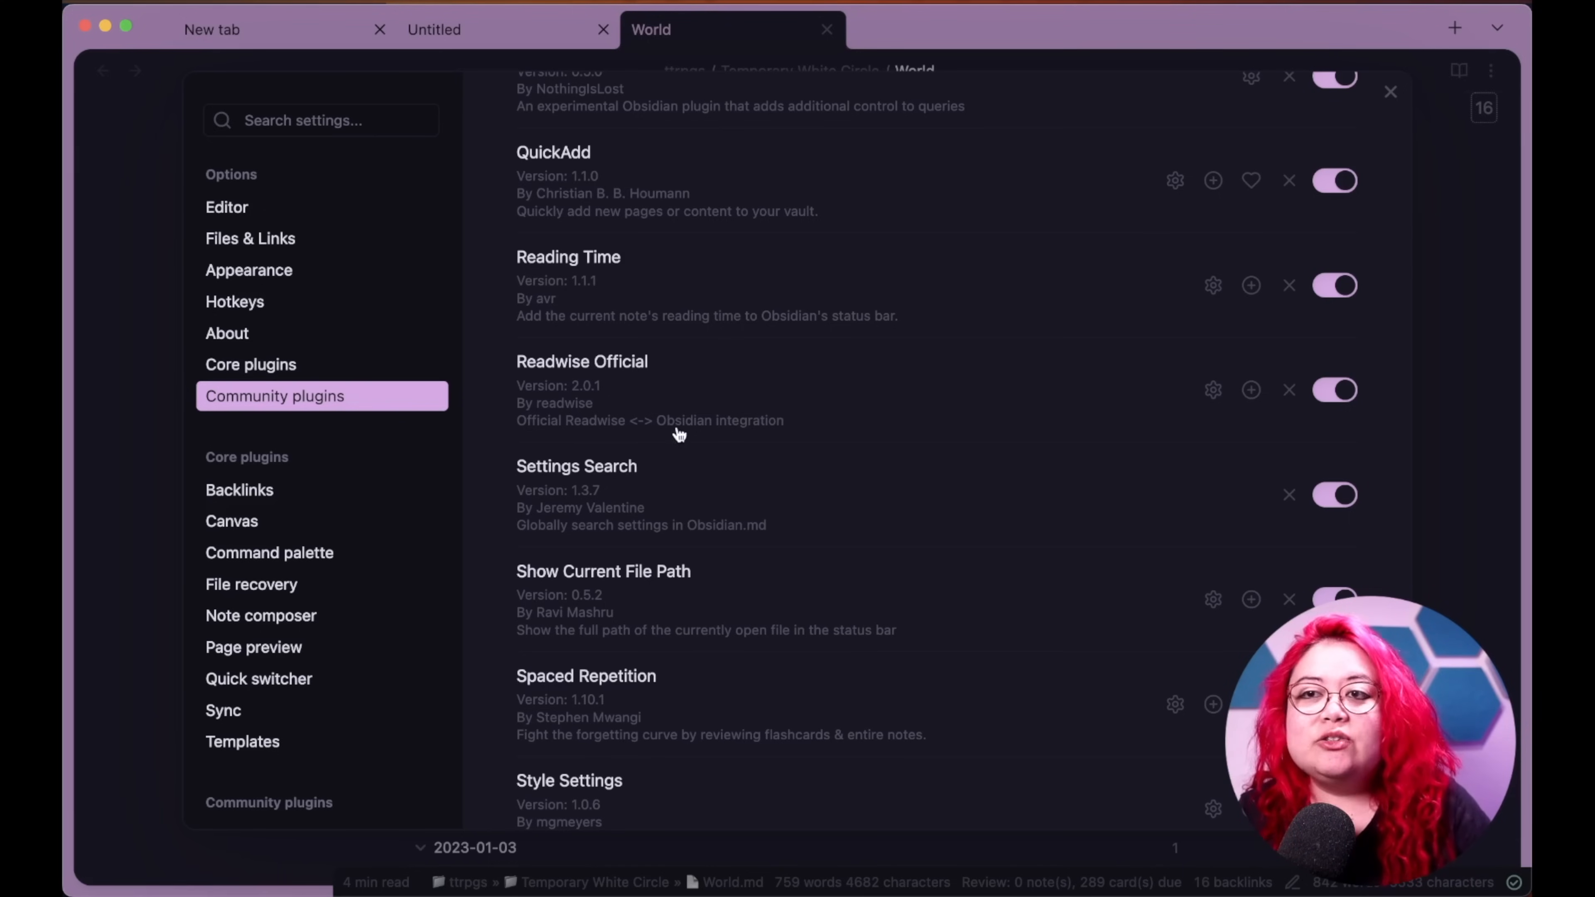
mouse_move(1068, 389)
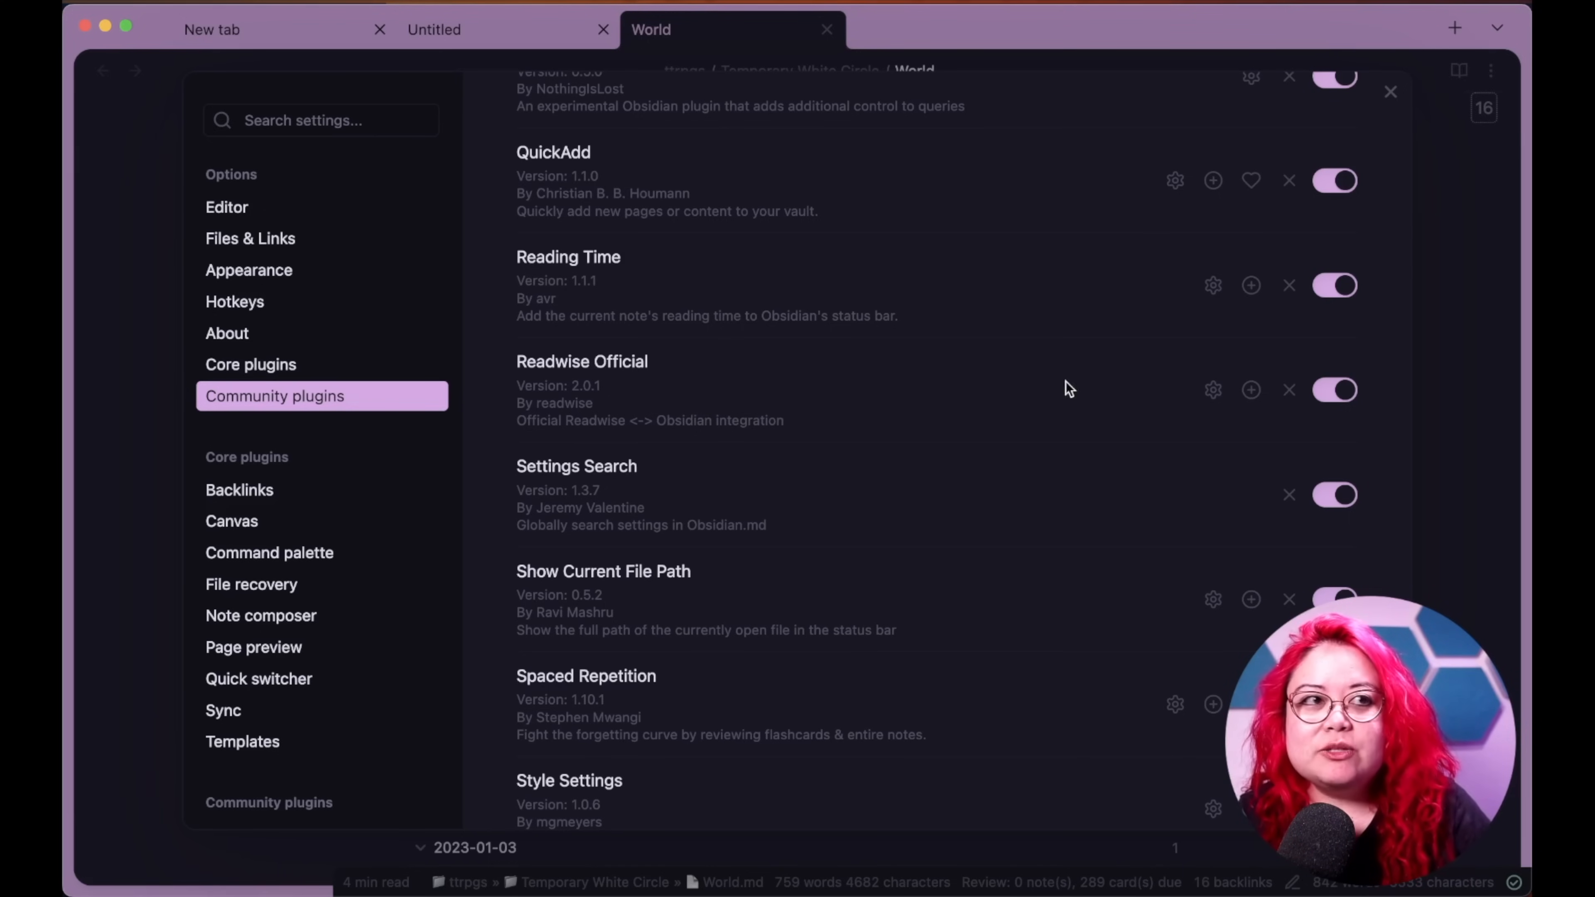
mouse_move(877, 405)
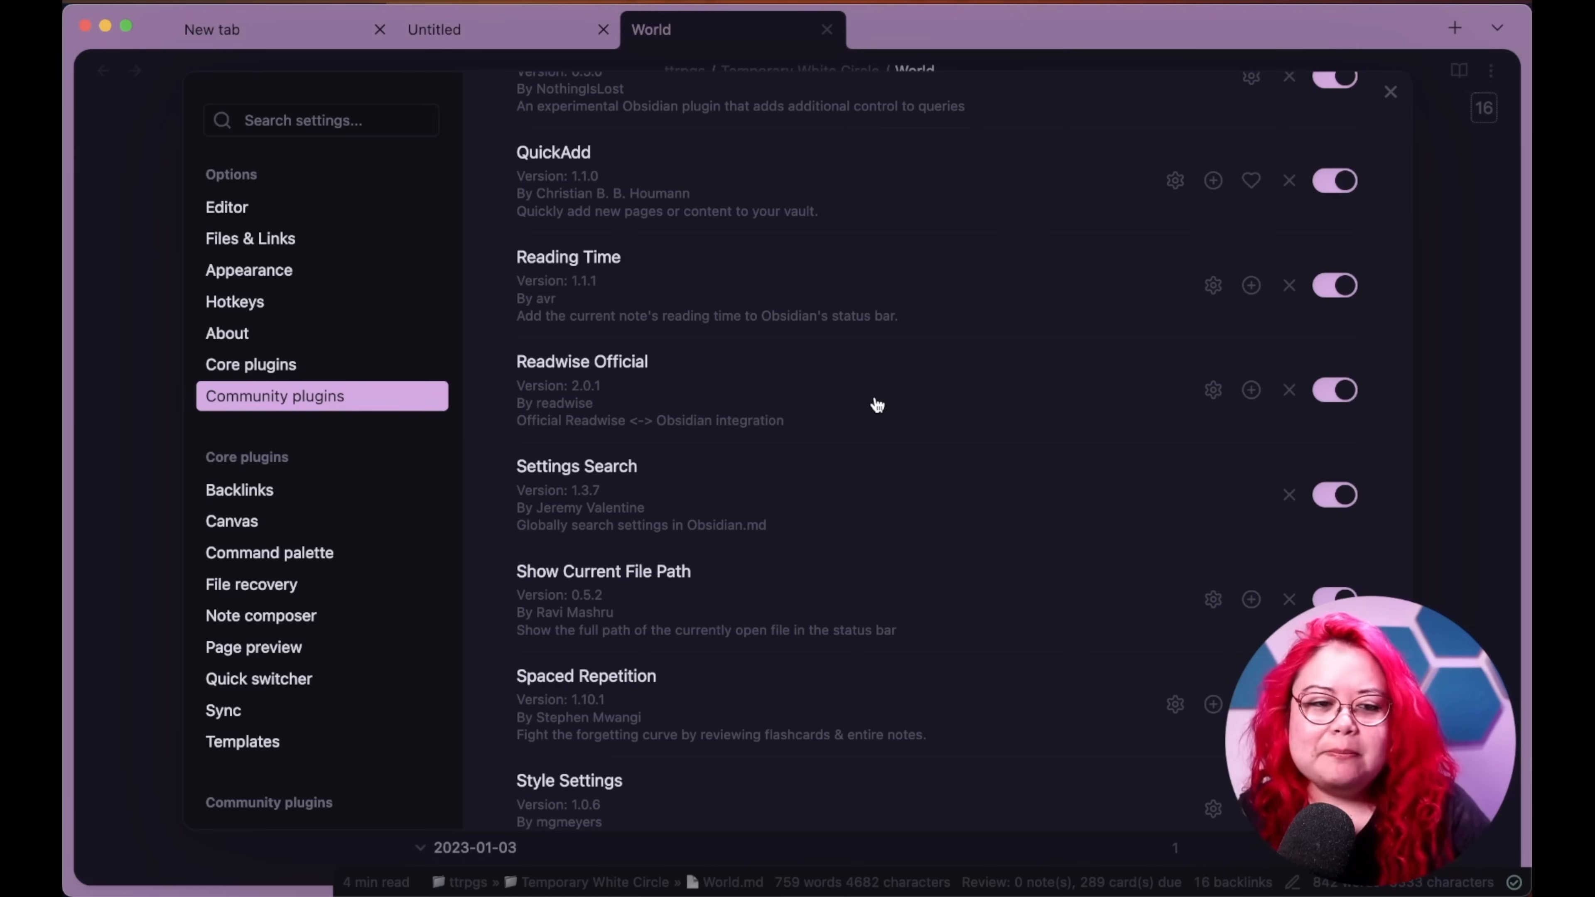
mouse_move(897, 397)
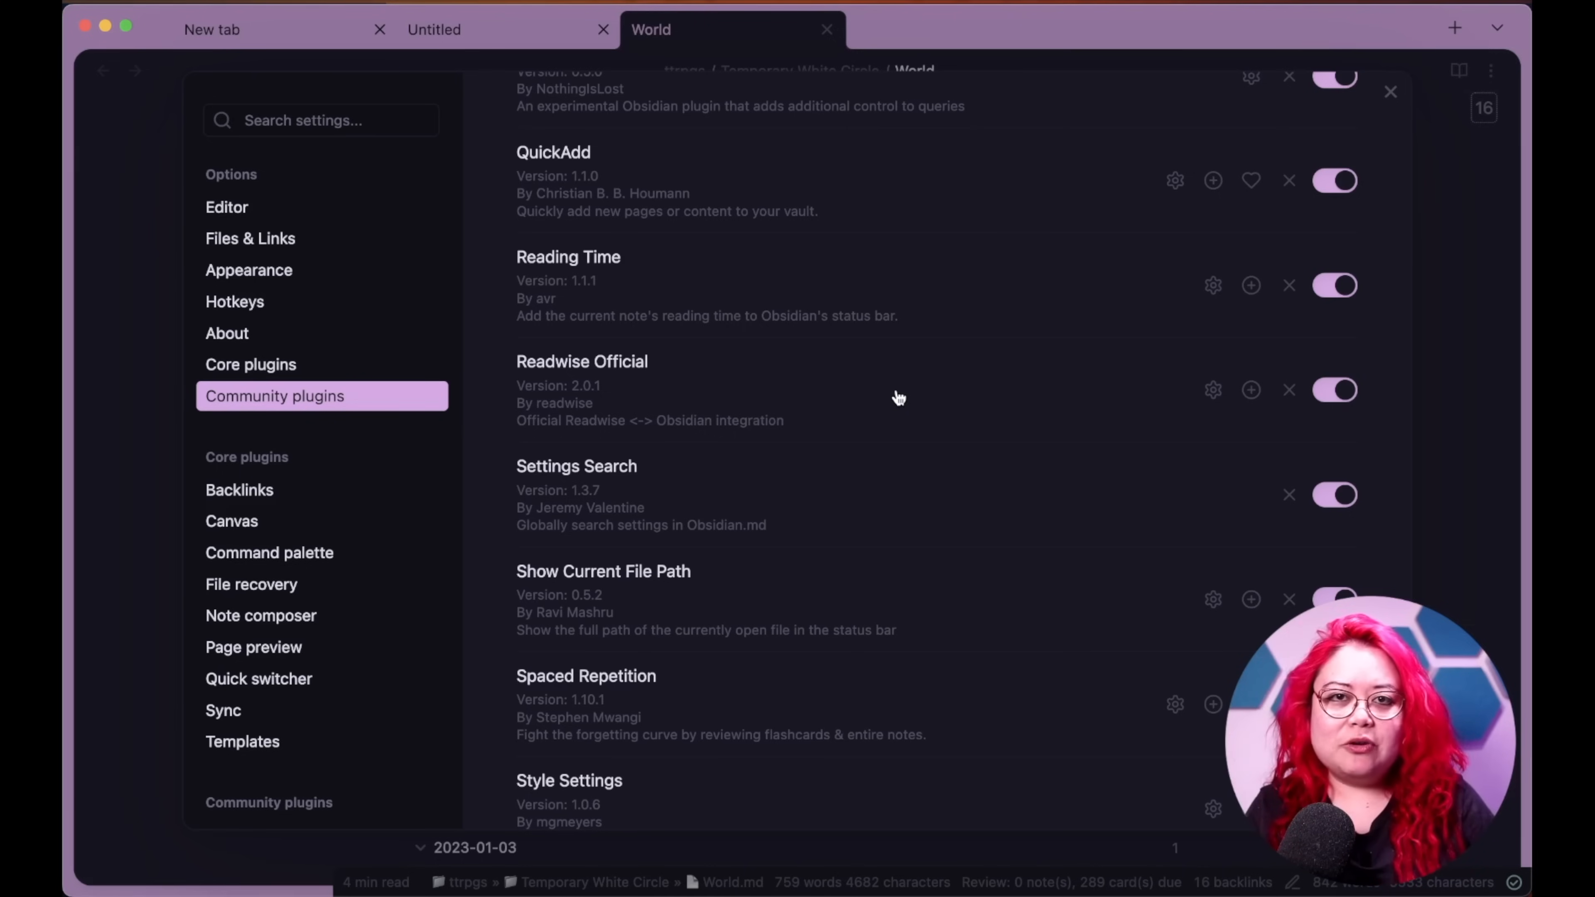
mouse_move(890, 393)
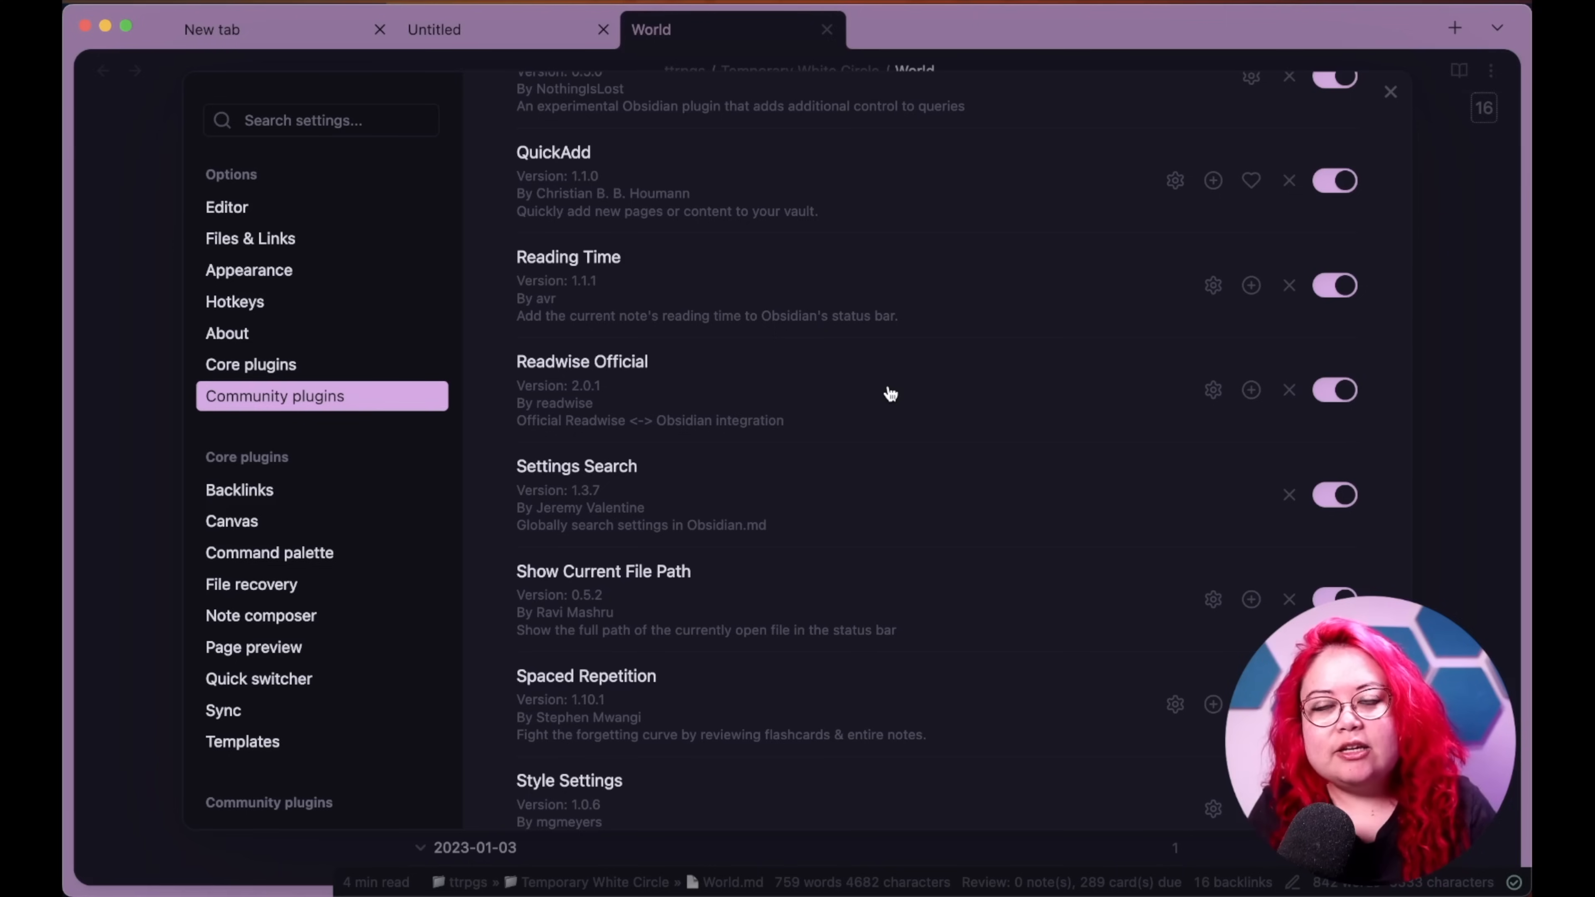
mouse_move(884, 409)
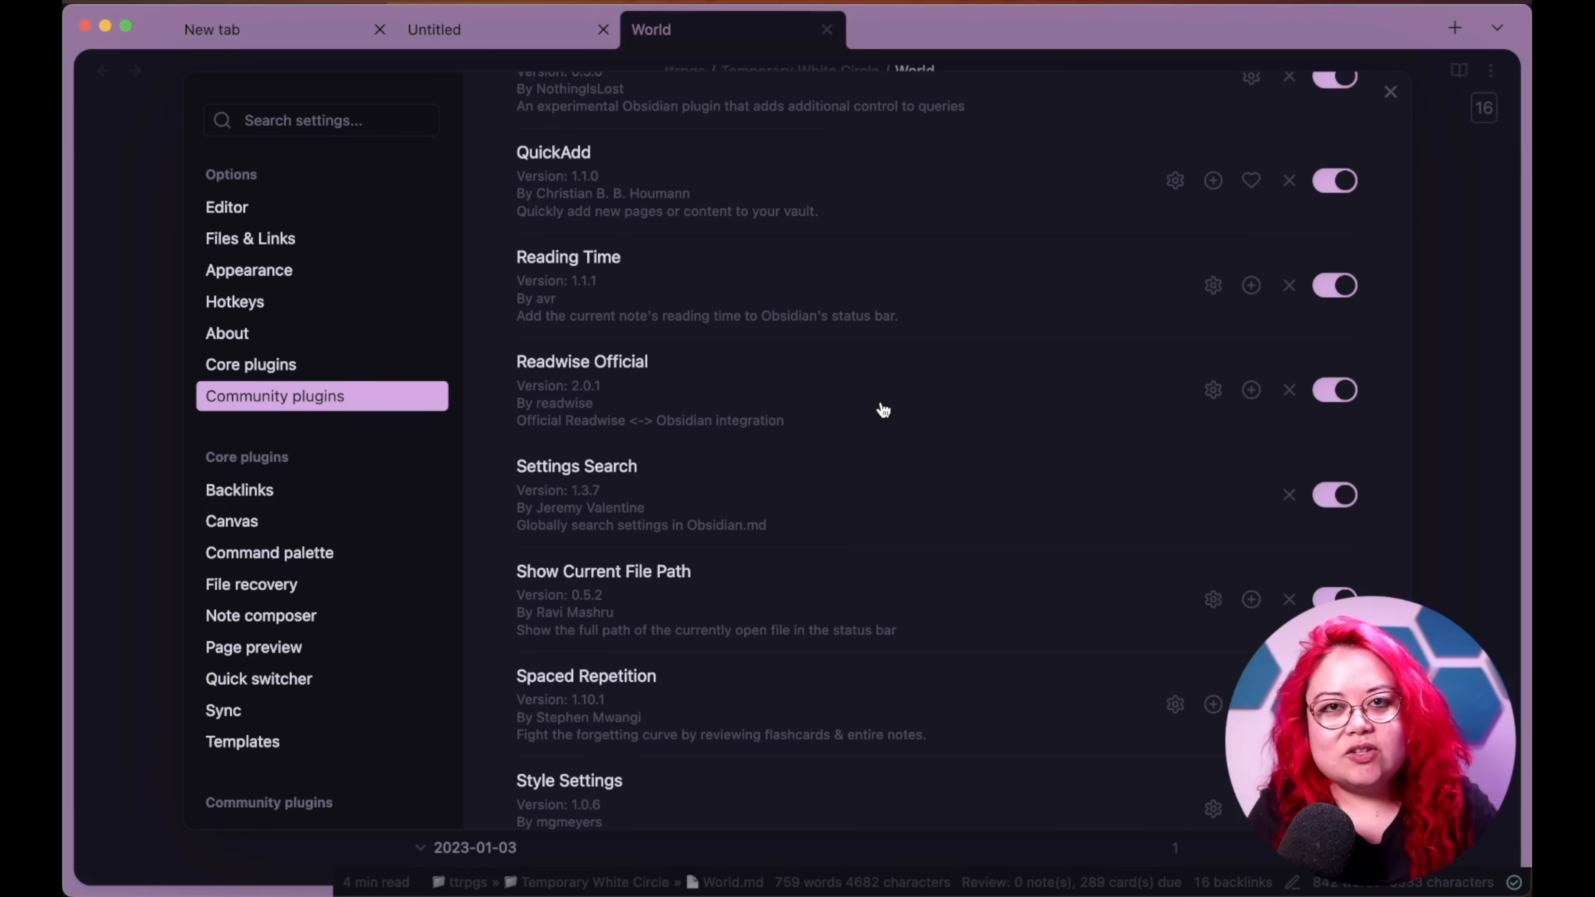
mouse_move(861, 407)
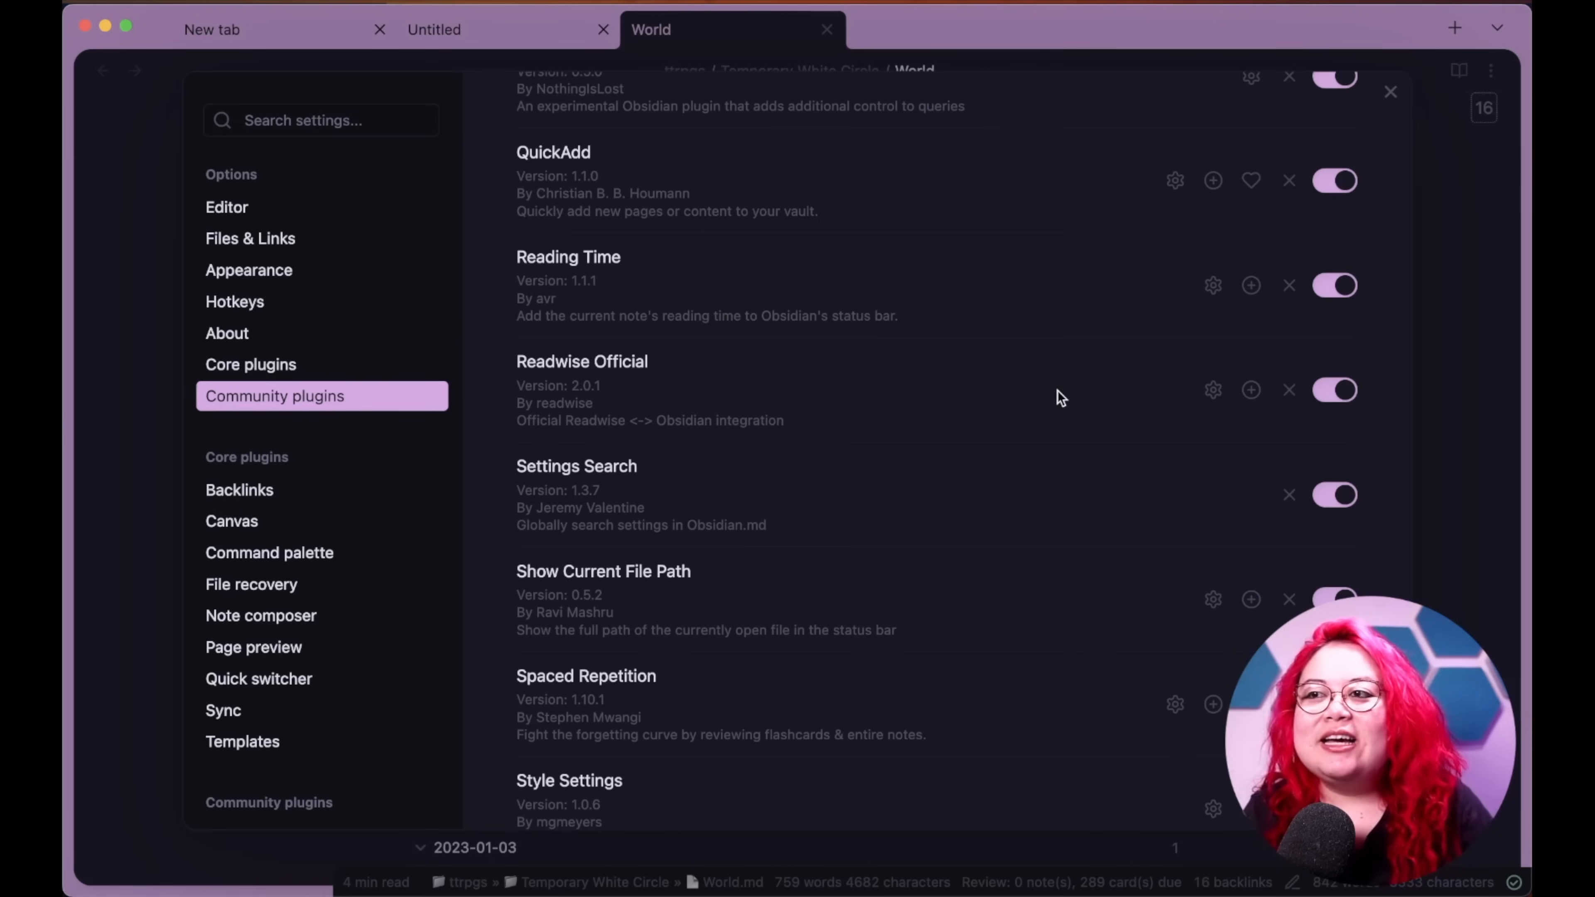
scroll("down", 3)
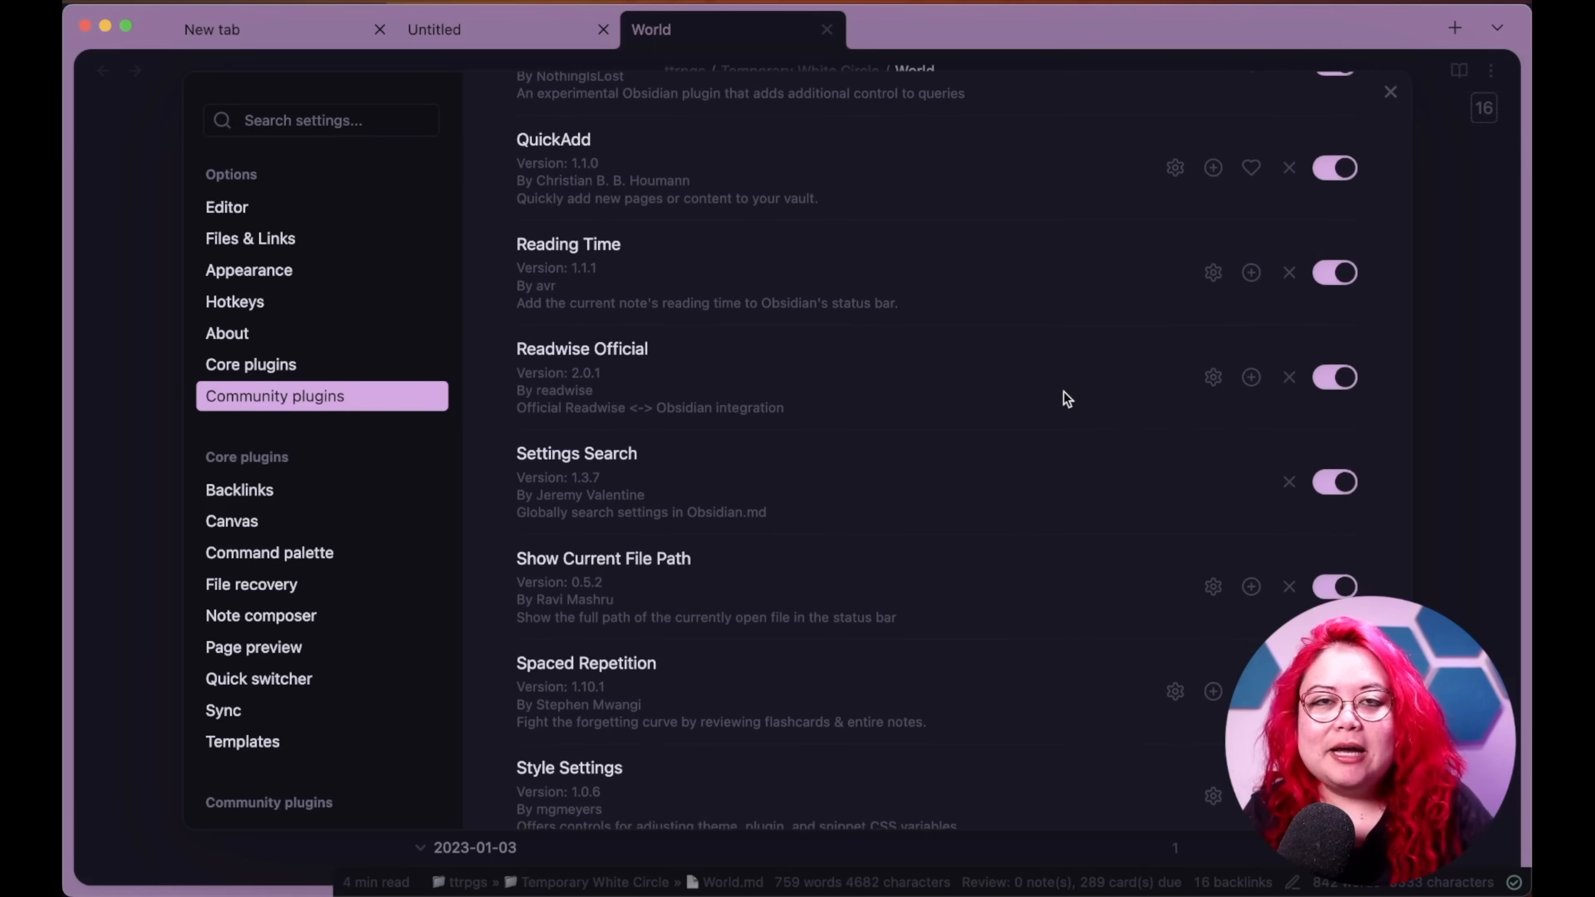
scroll("down", 3)
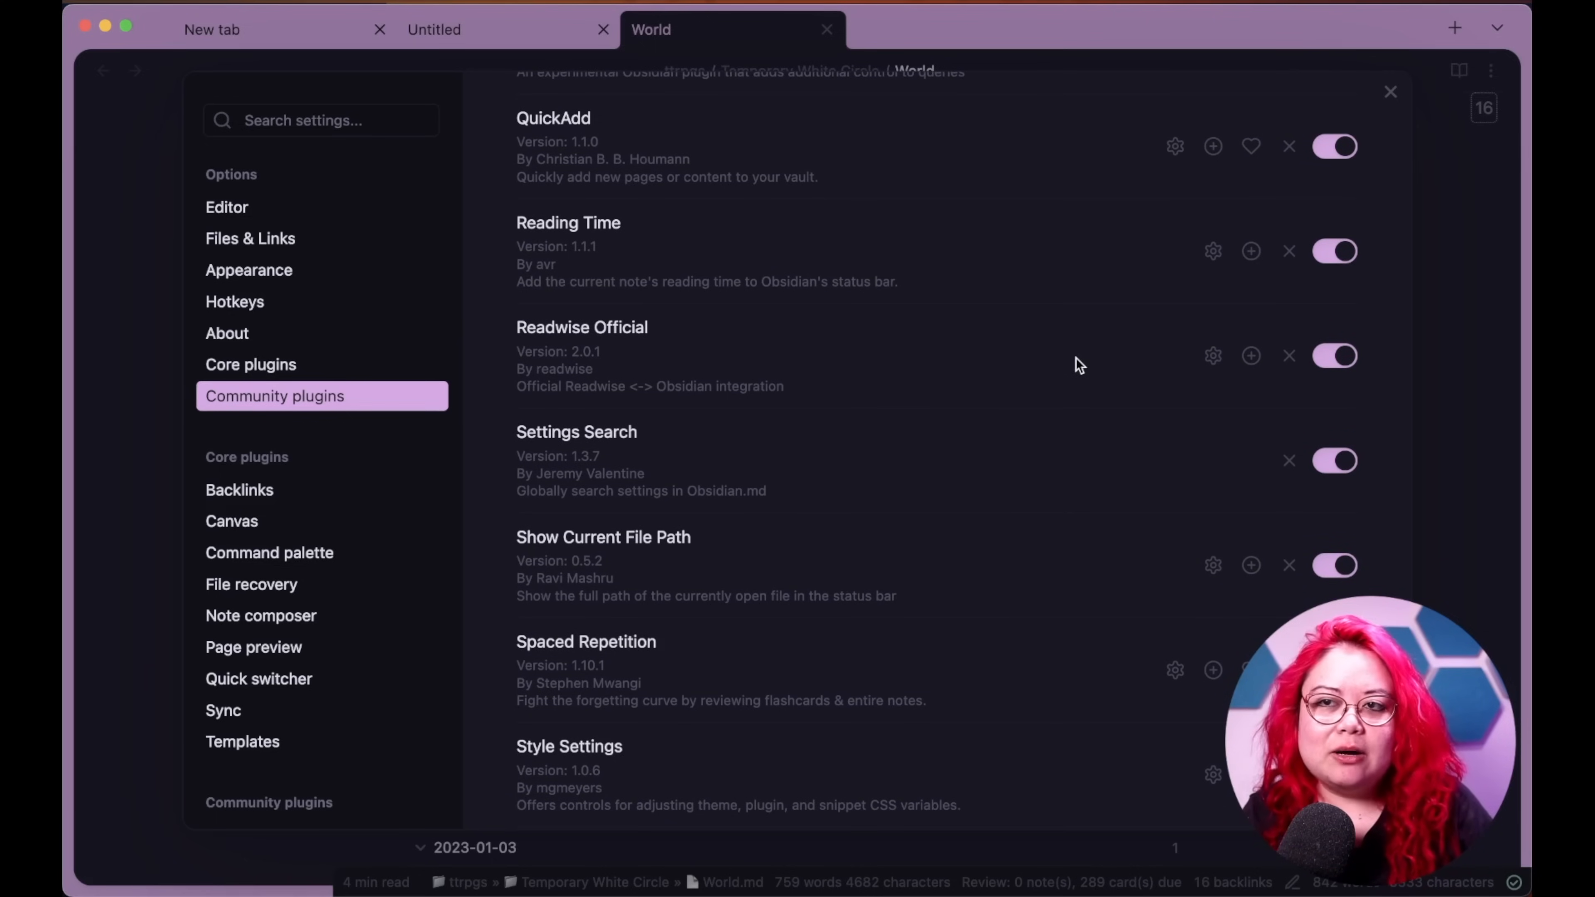
scroll("down", 3)
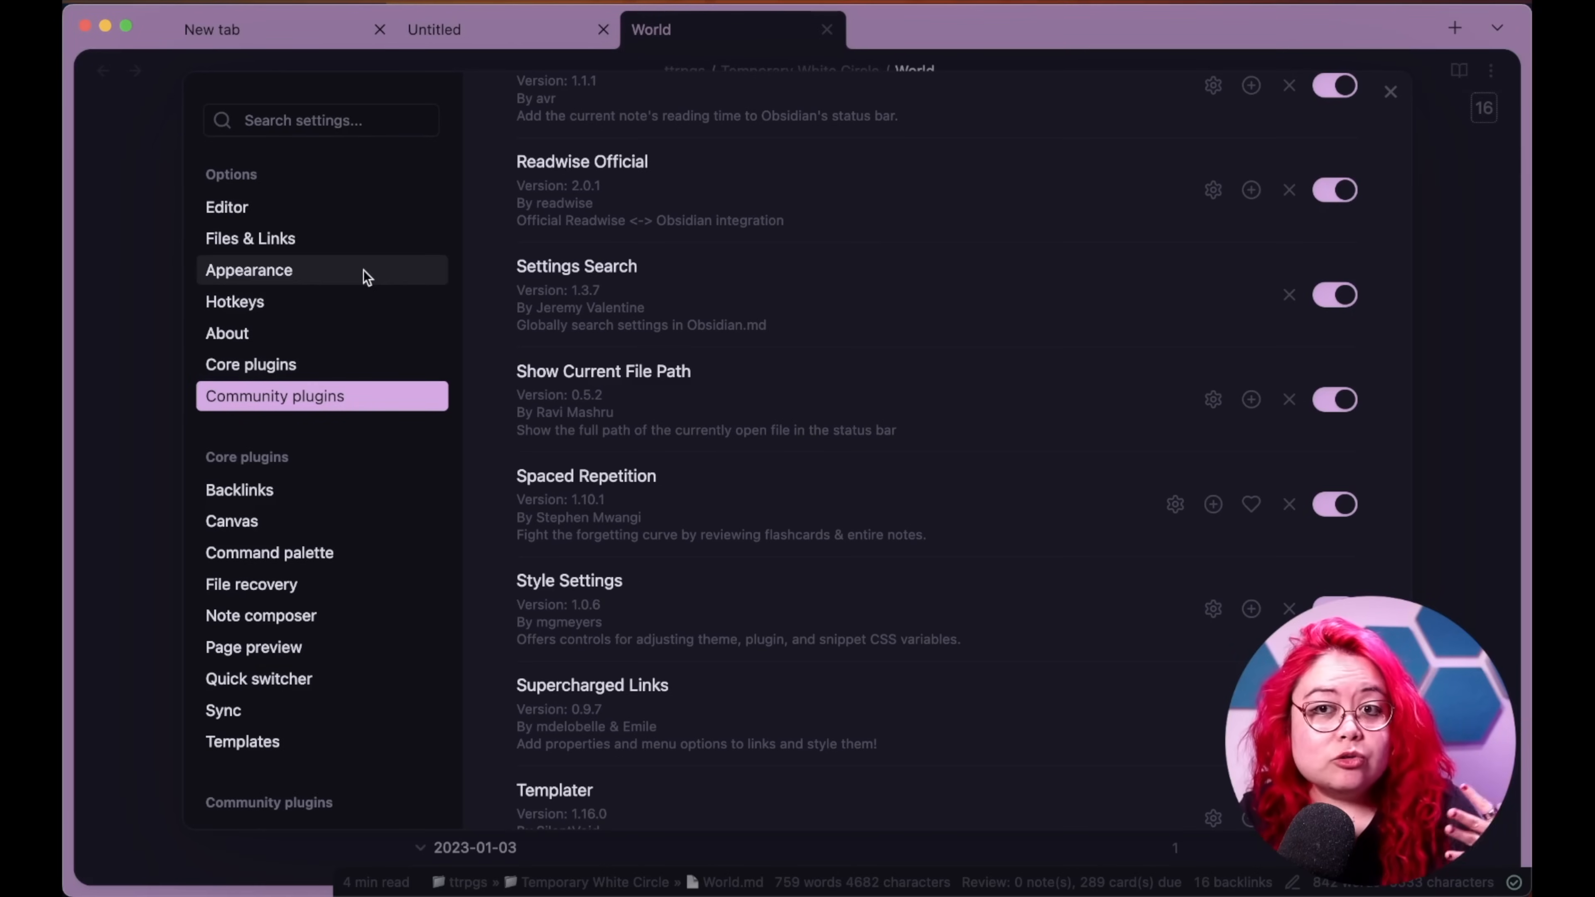
mouse_move(349, 439)
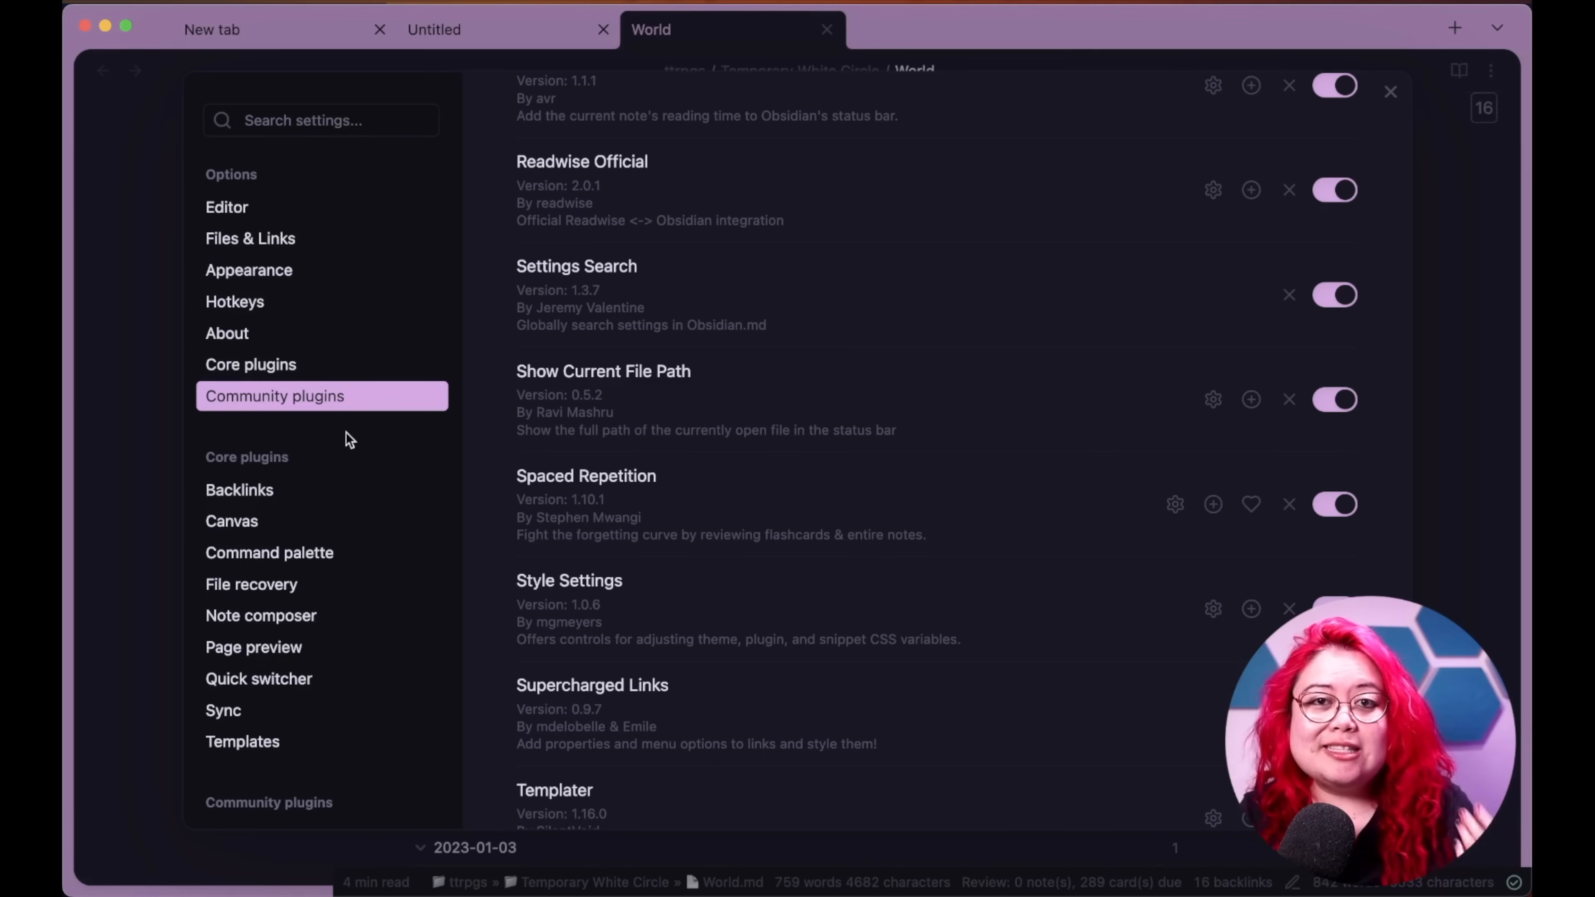
mouse_move(316, 118)
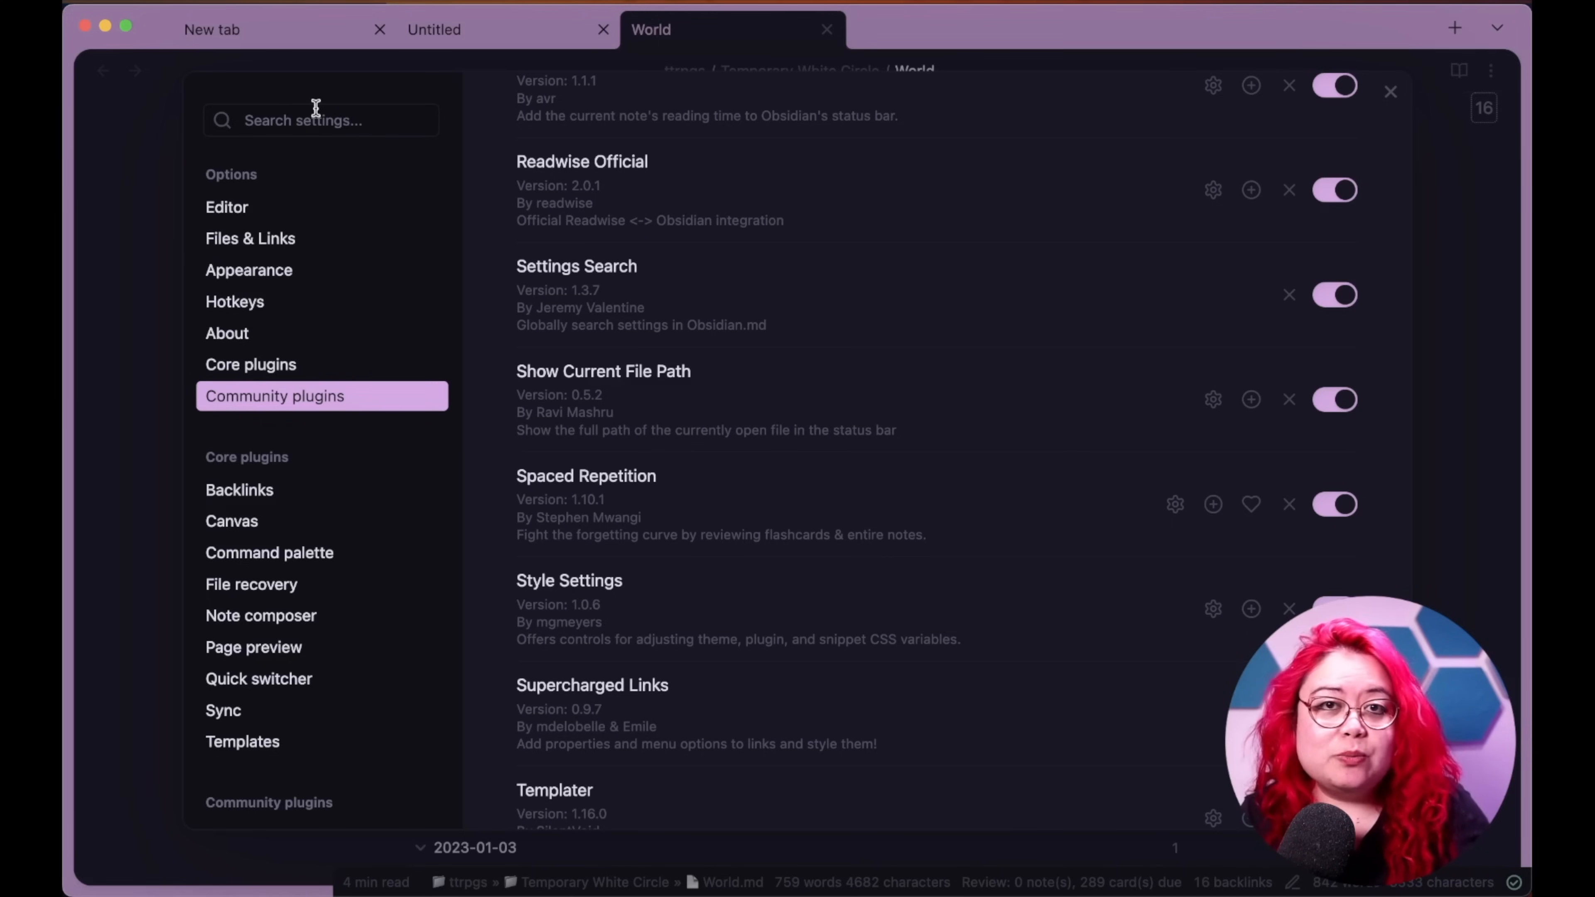
mouse_move(776, 345)
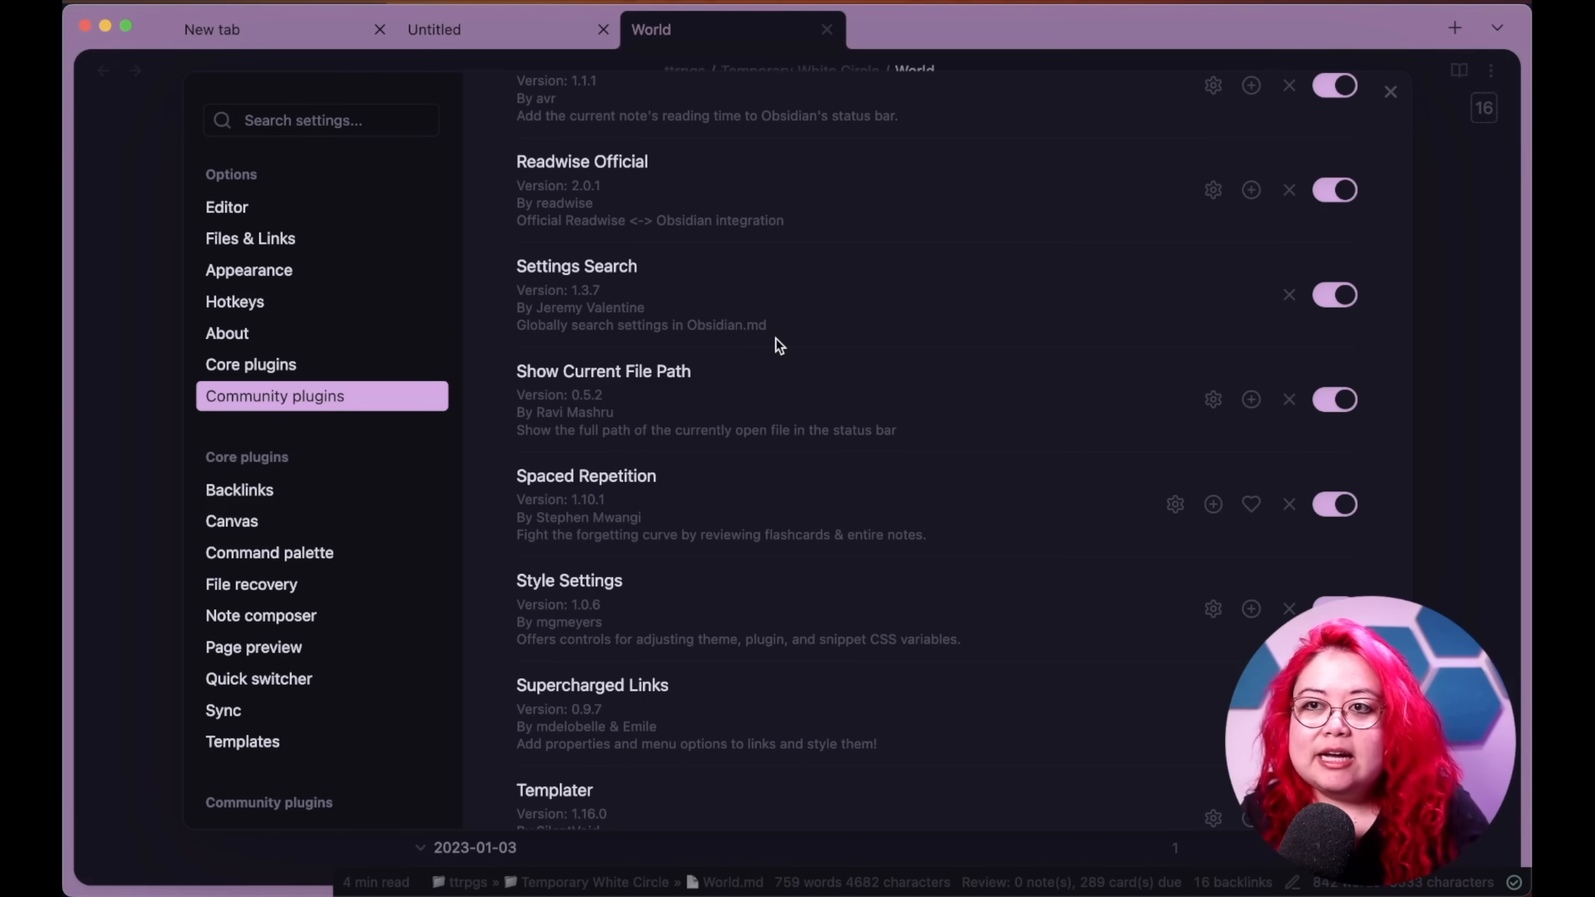
scroll("down", 3)
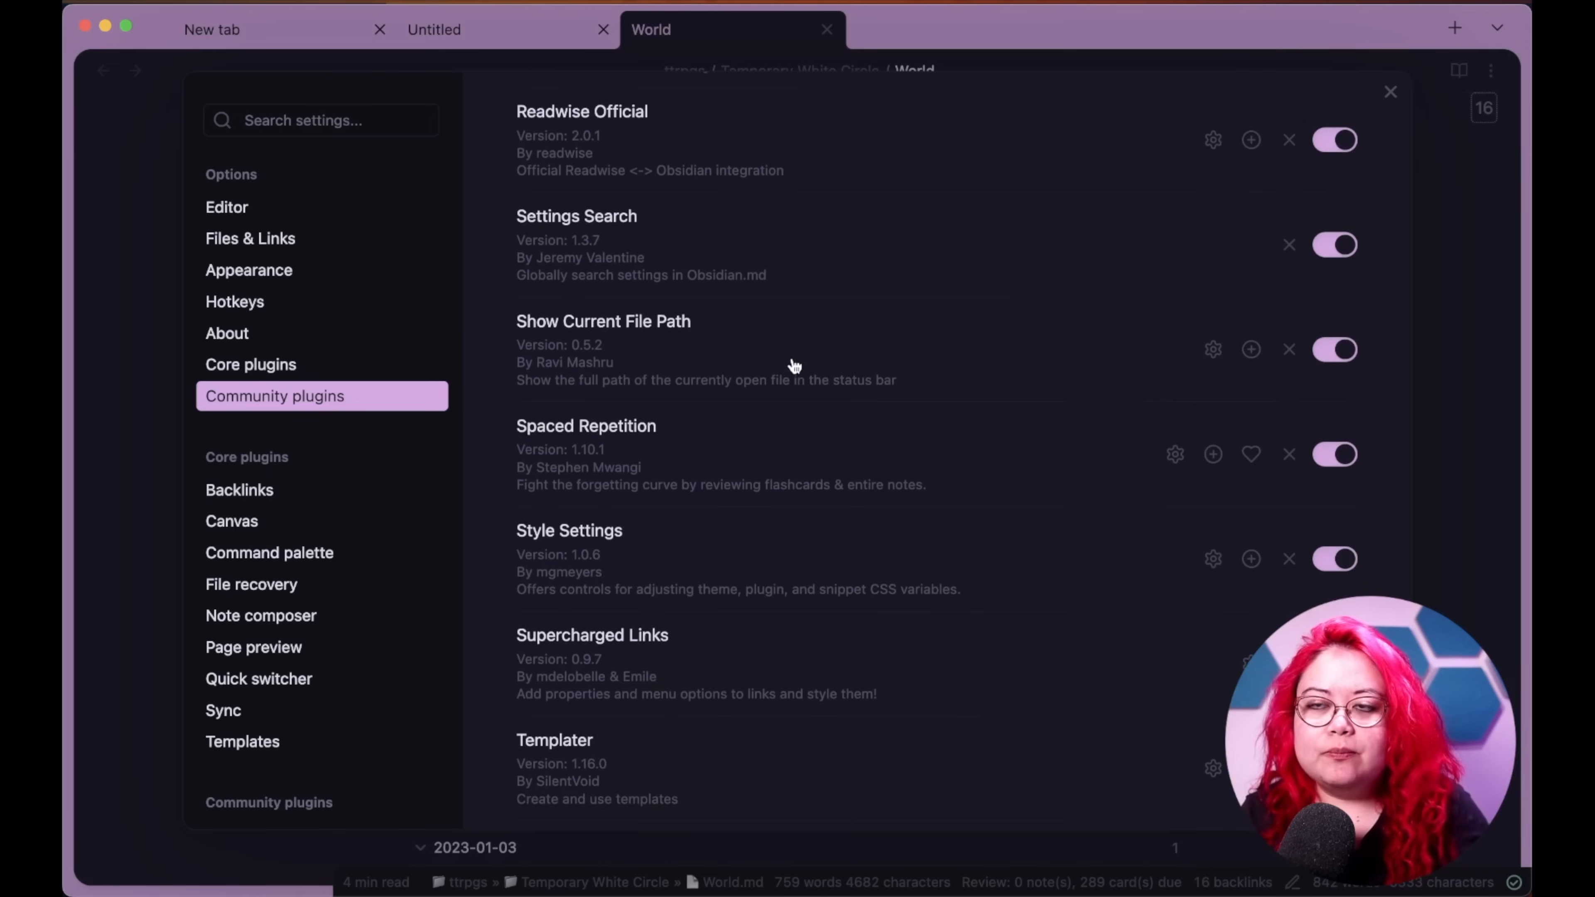
scroll("down", 3)
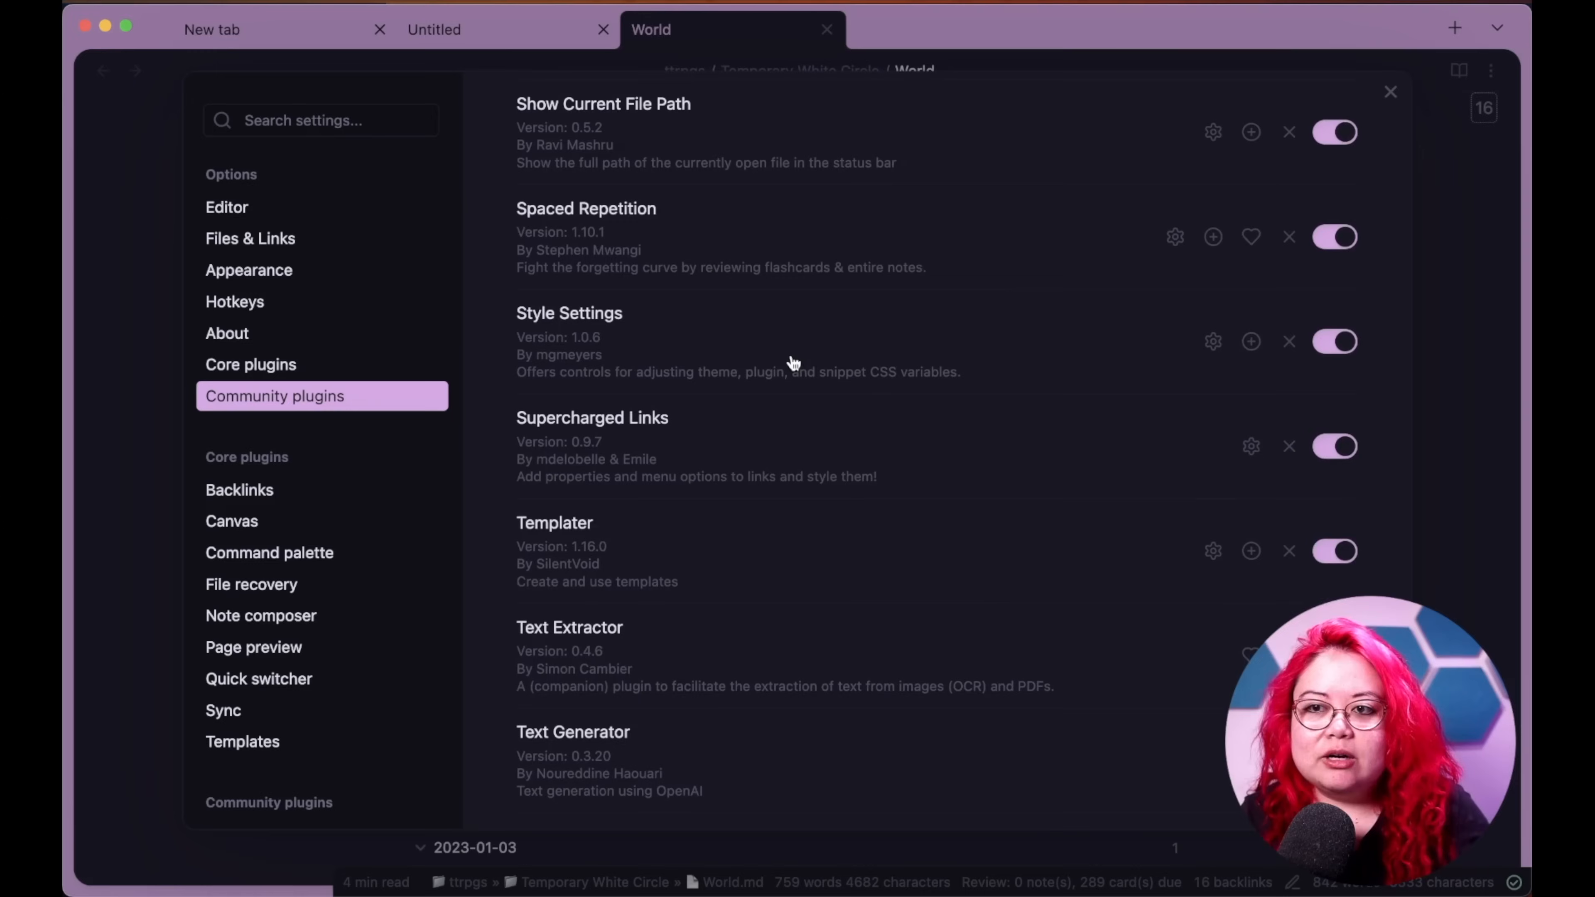
mouse_move(443, 787)
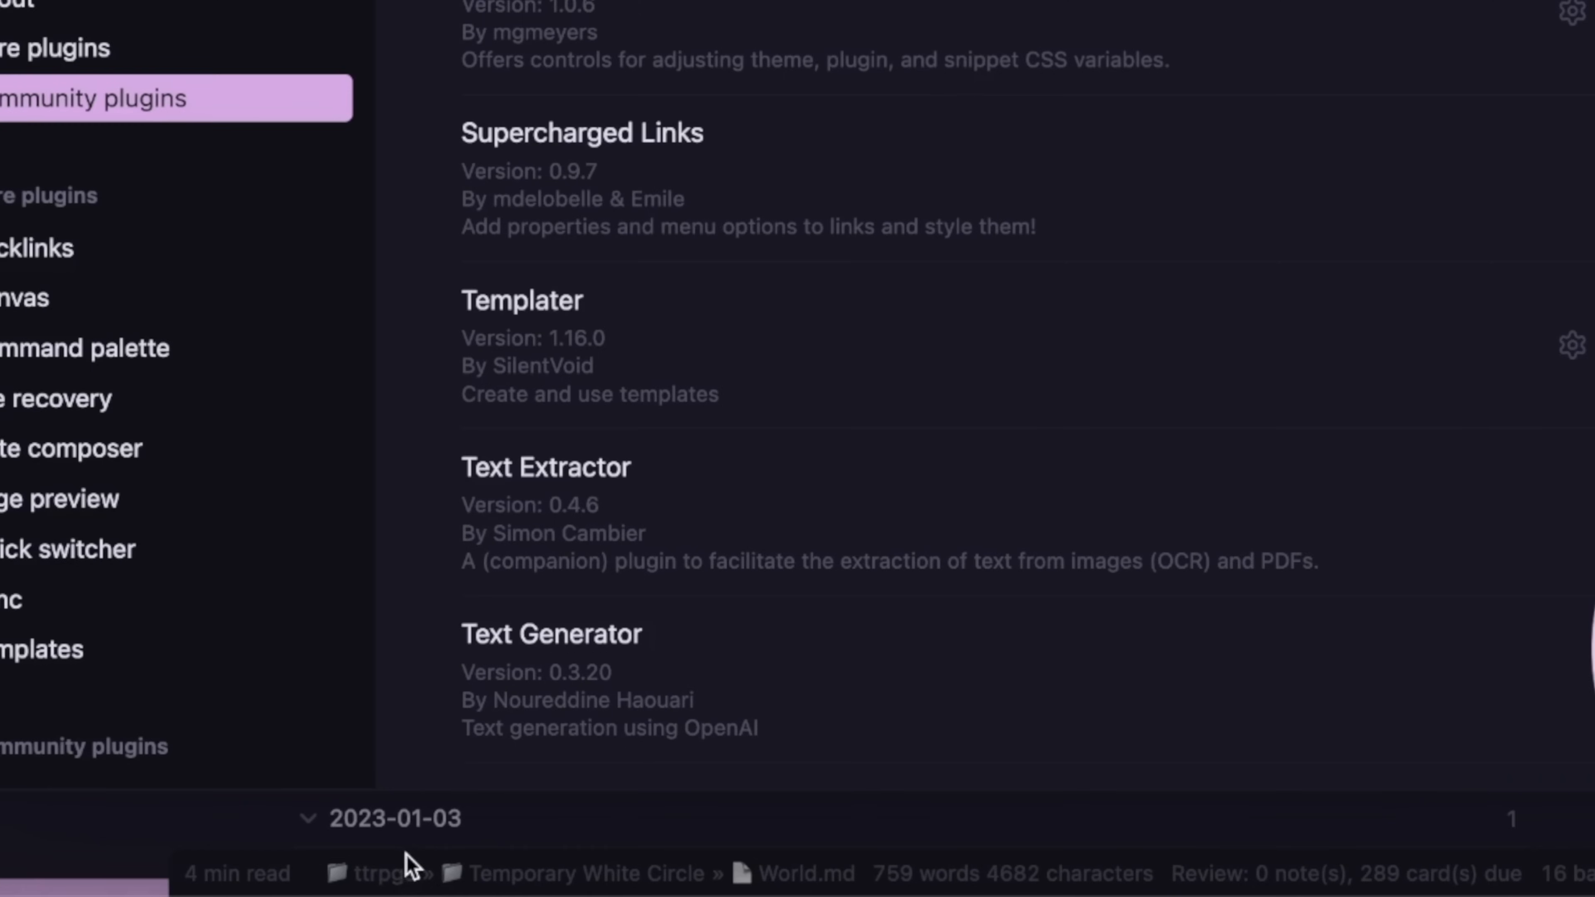
mouse_move(598, 887)
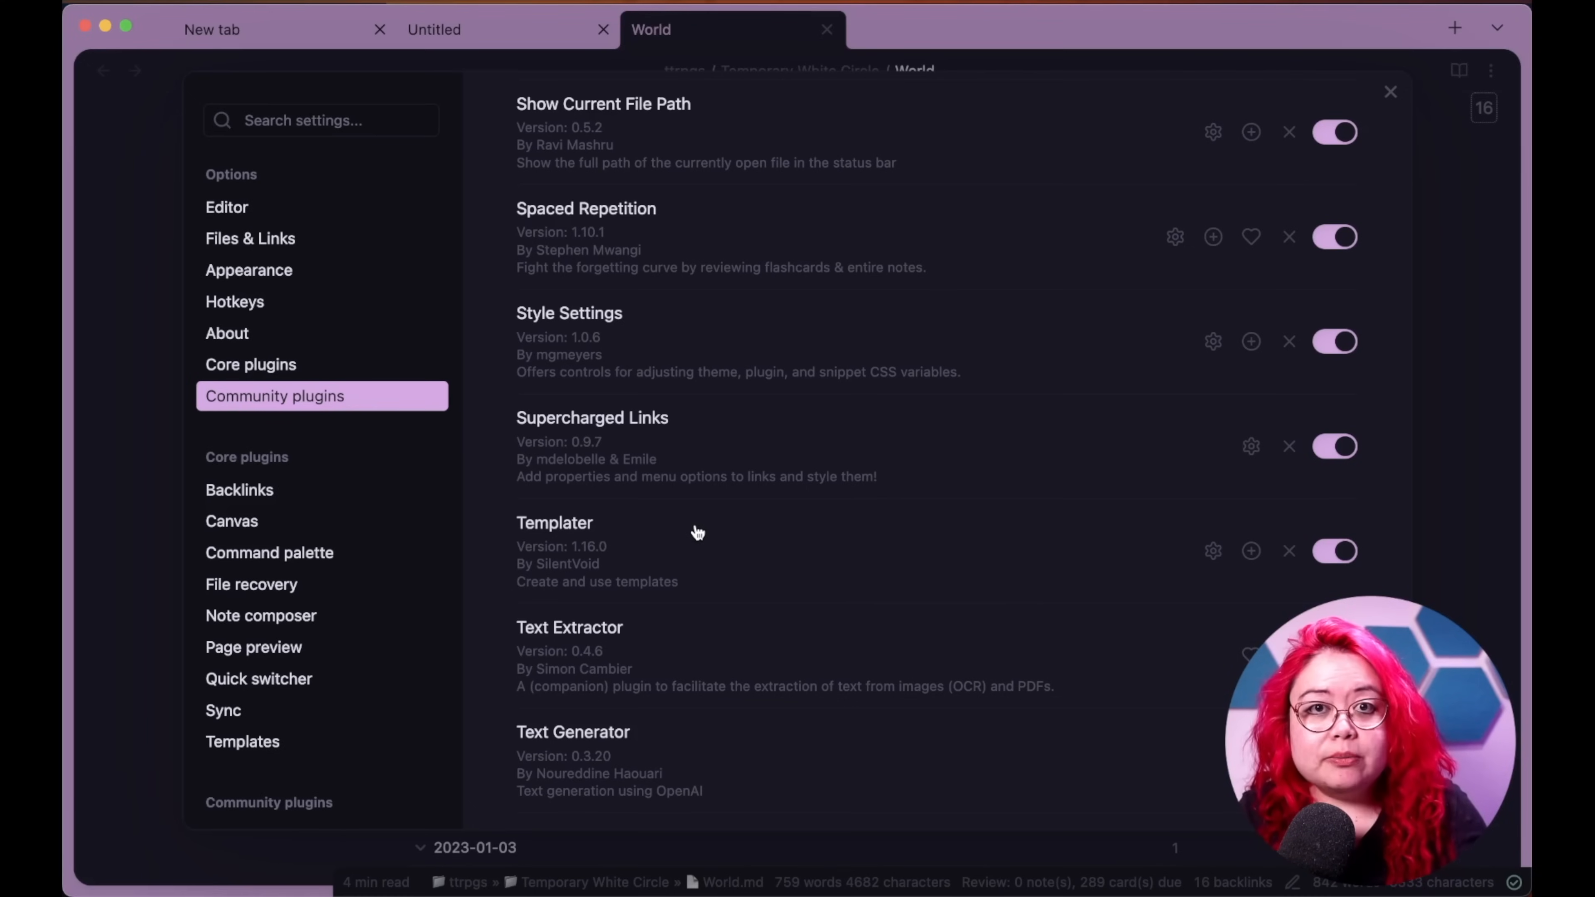
mouse_move(617, 766)
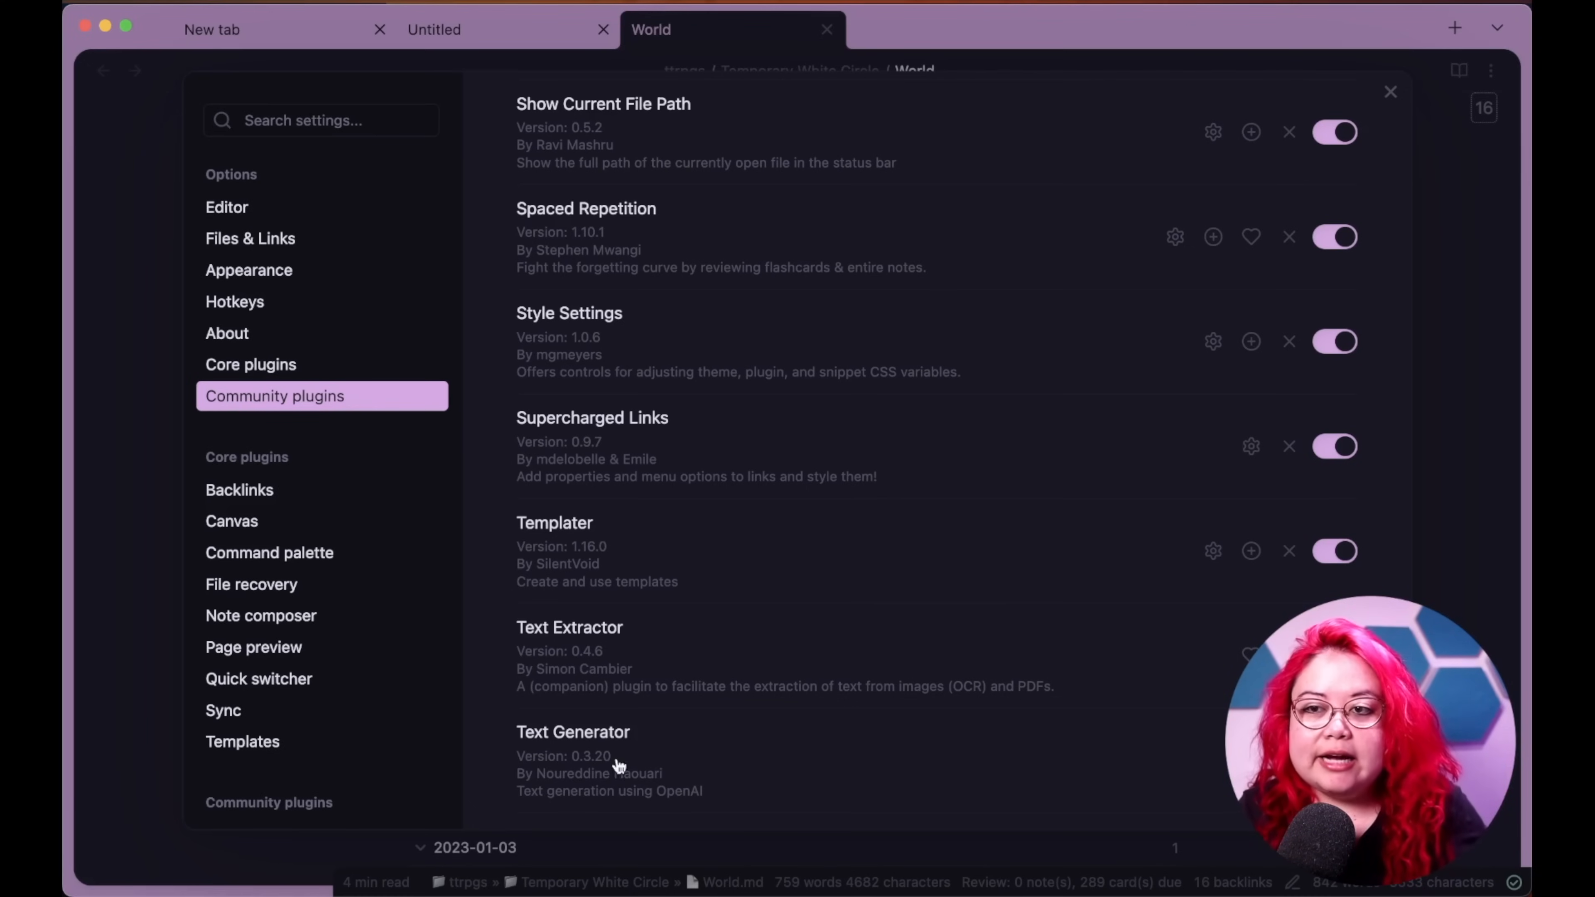
mouse_move(670, 846)
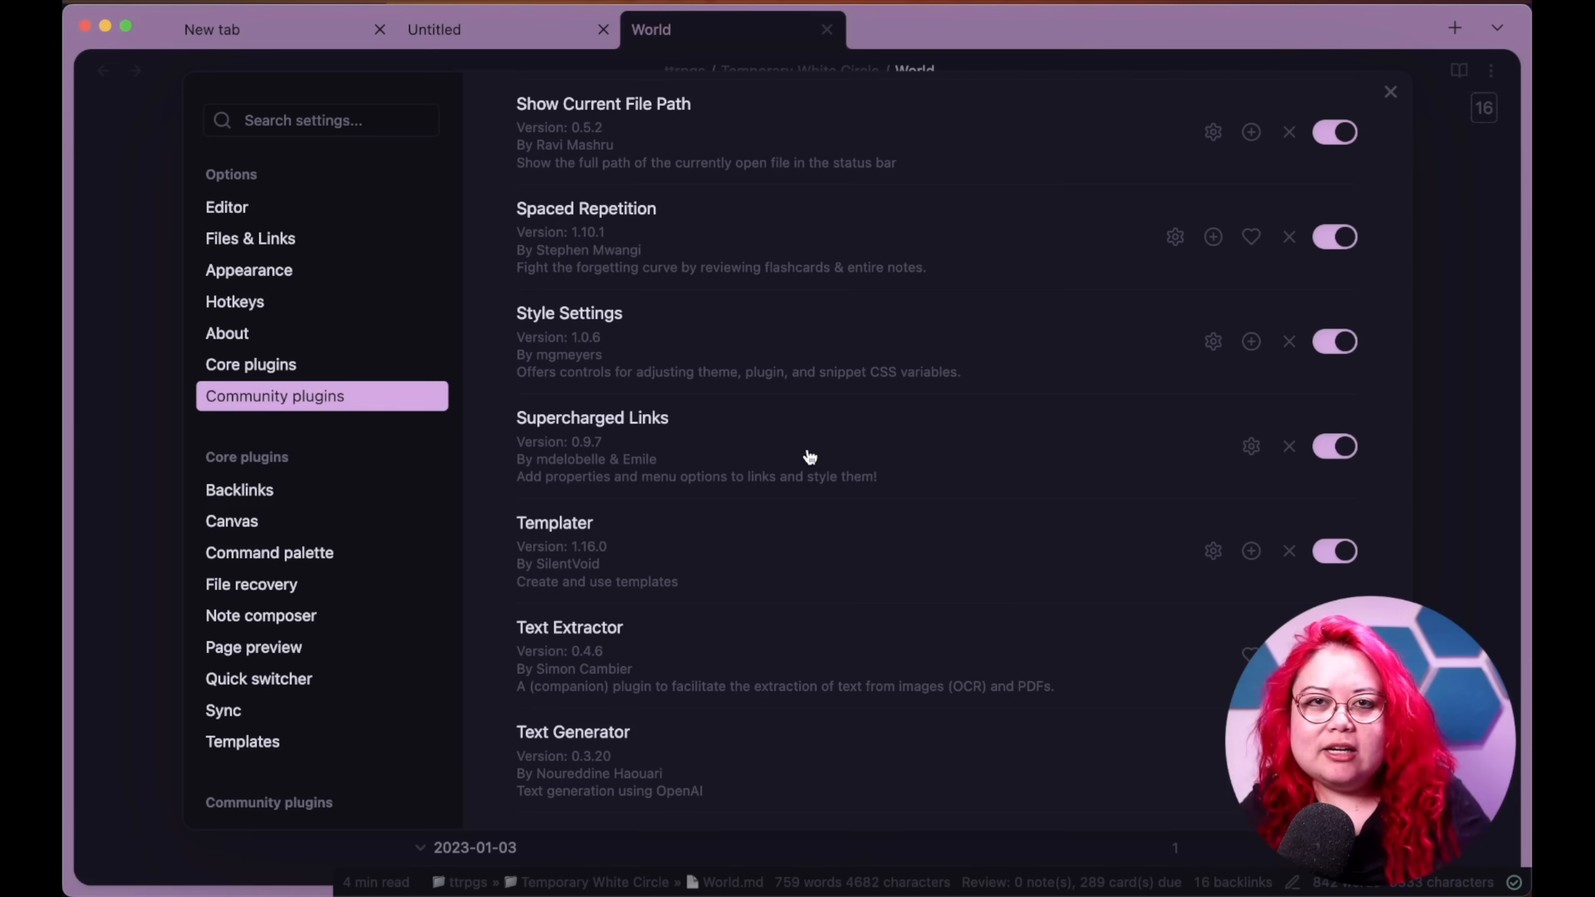
mouse_move(770, 234)
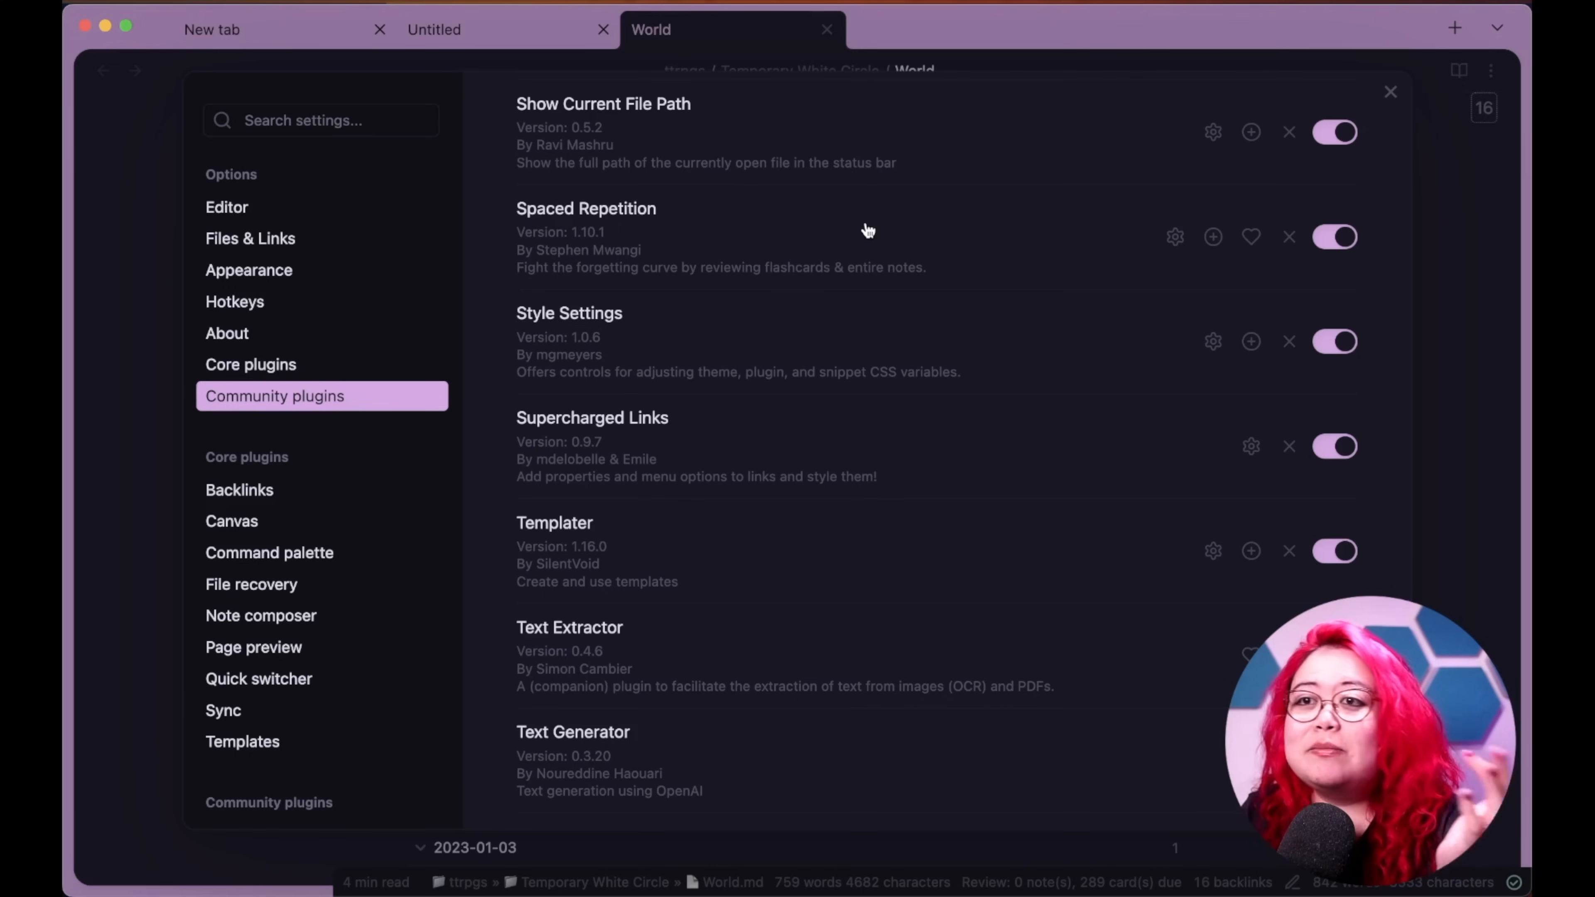
mouse_move(879, 242)
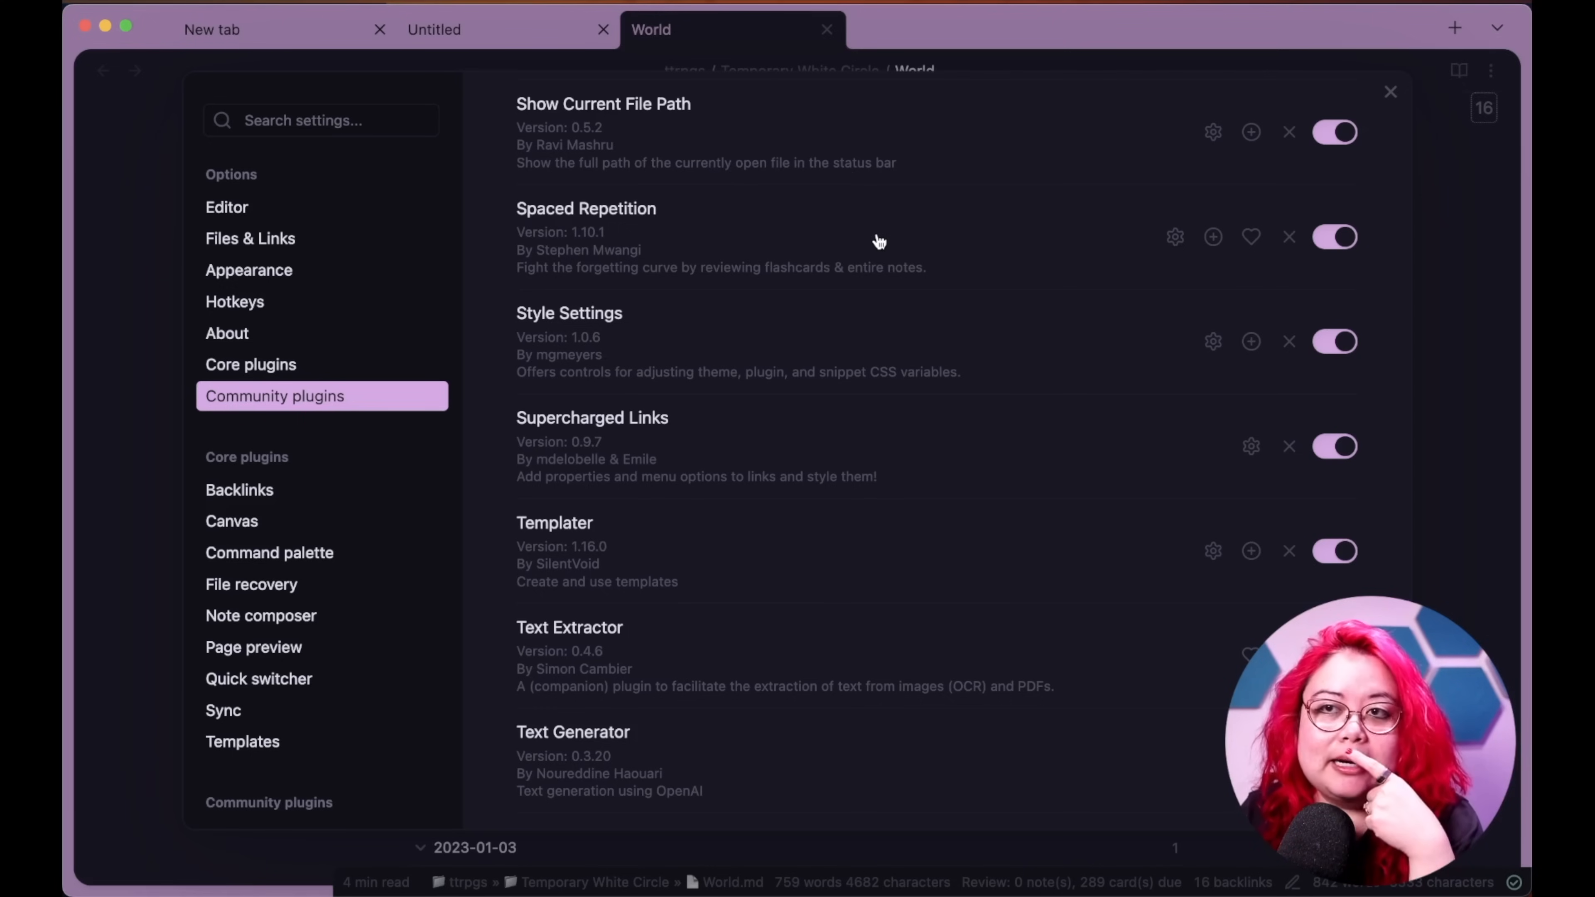
mouse_move(824, 244)
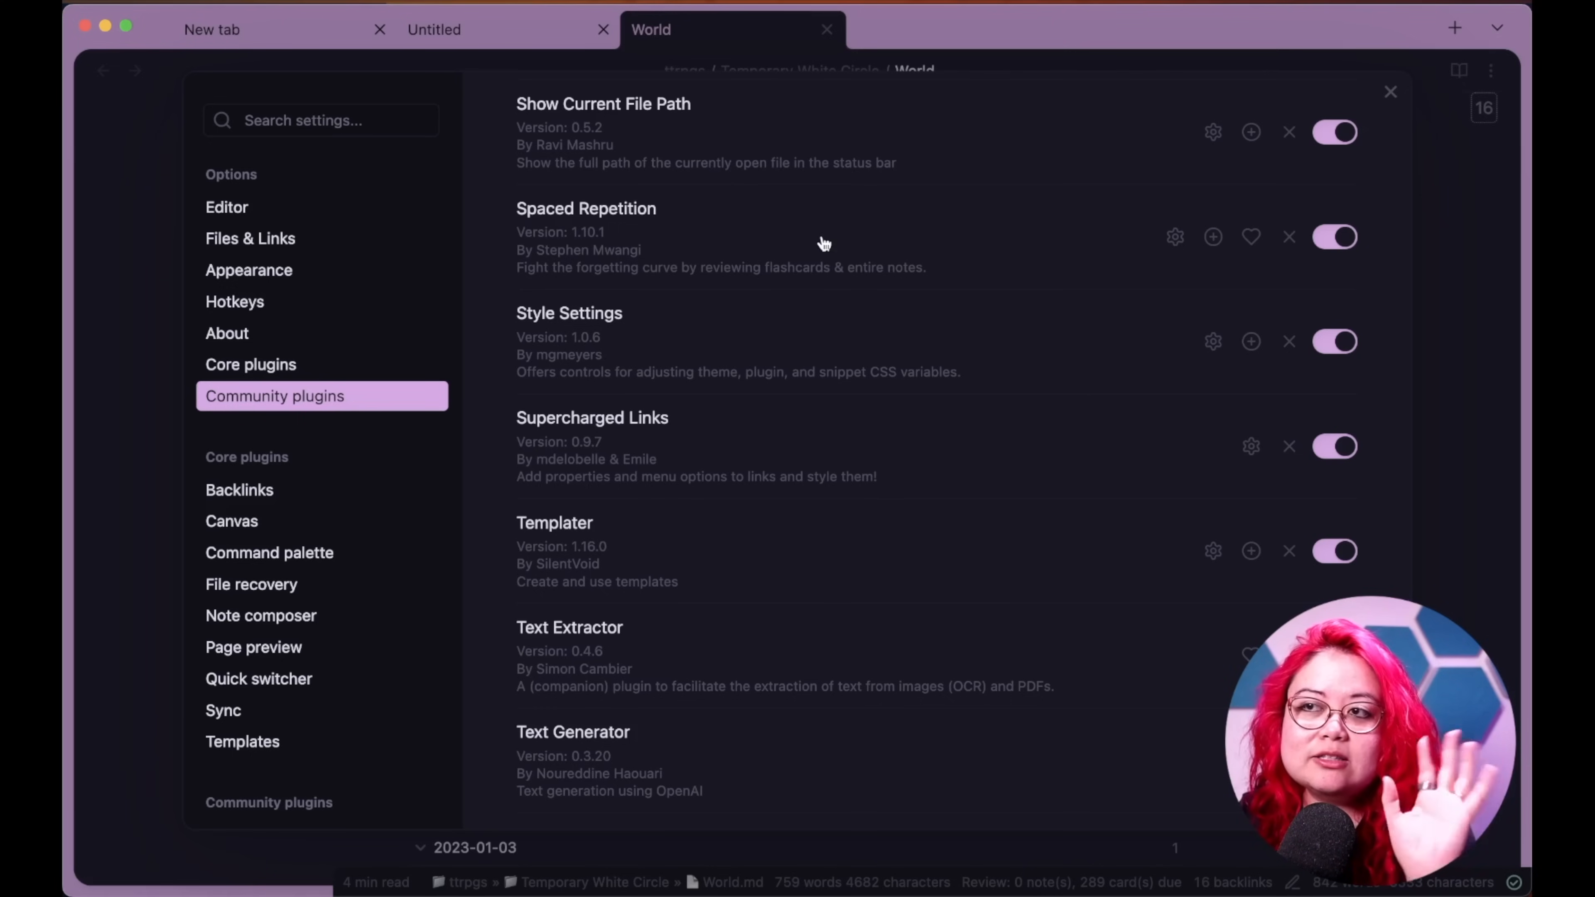
mouse_move(860, 239)
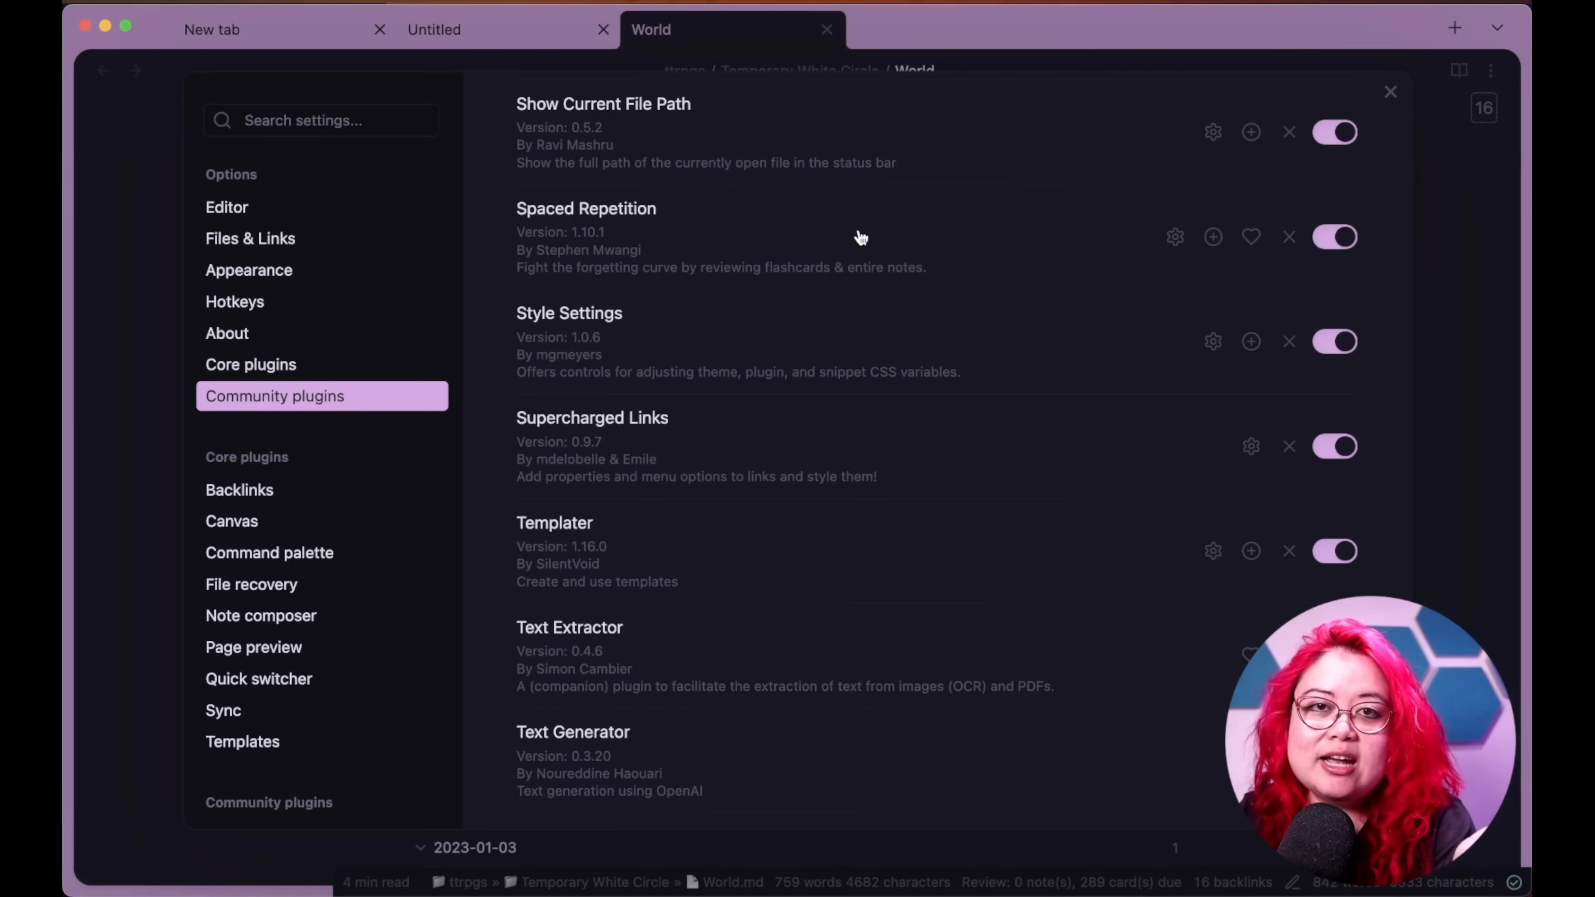
mouse_move(871, 249)
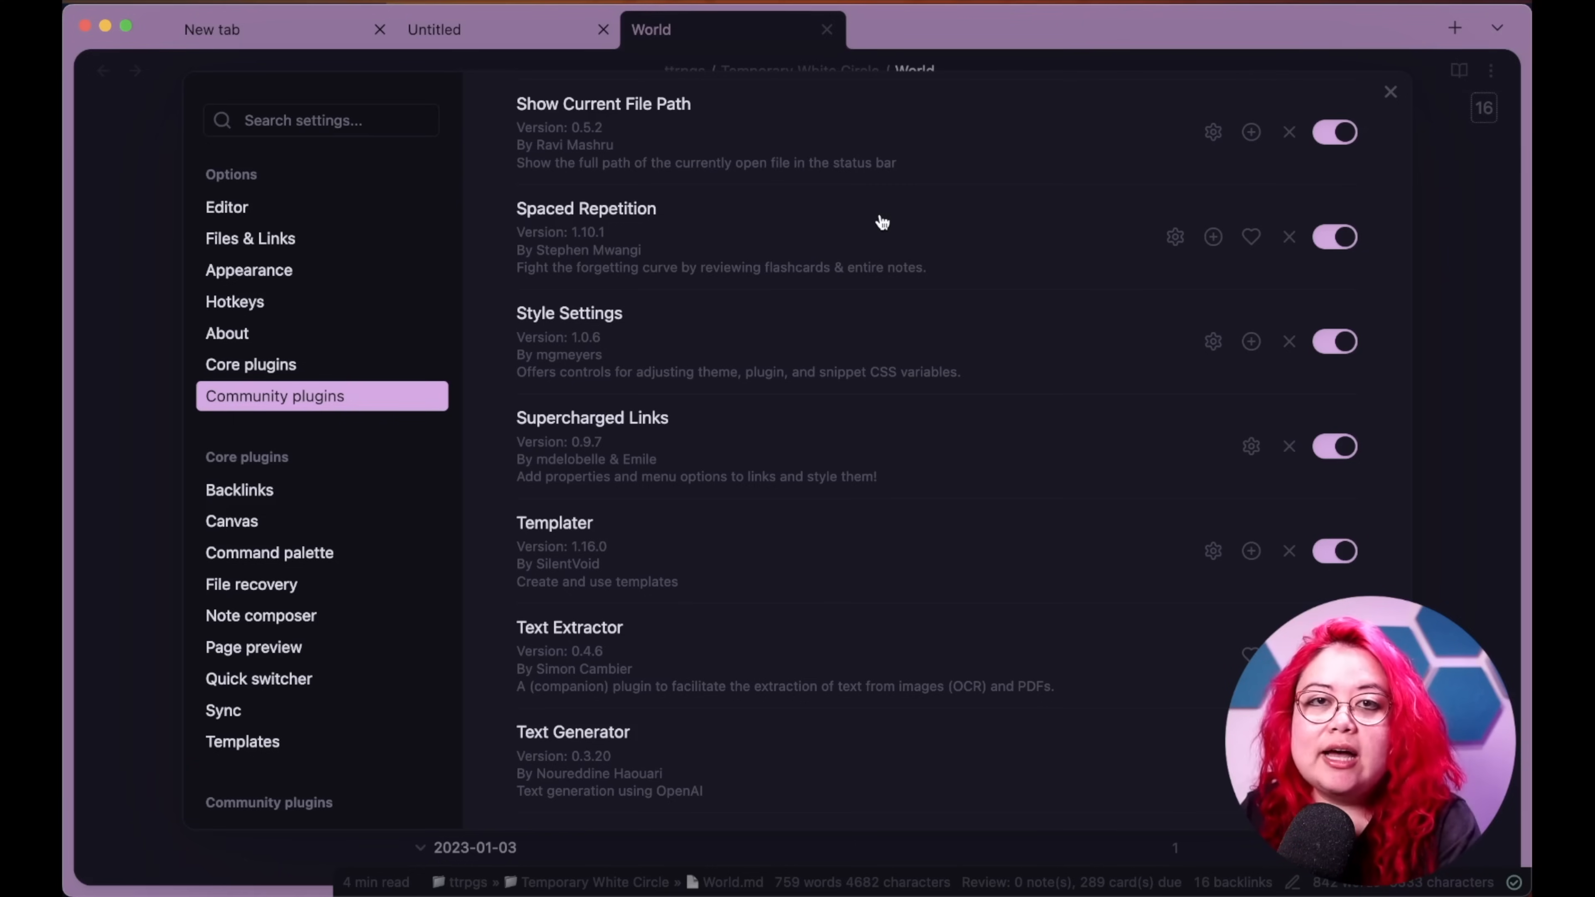
mouse_move(887, 229)
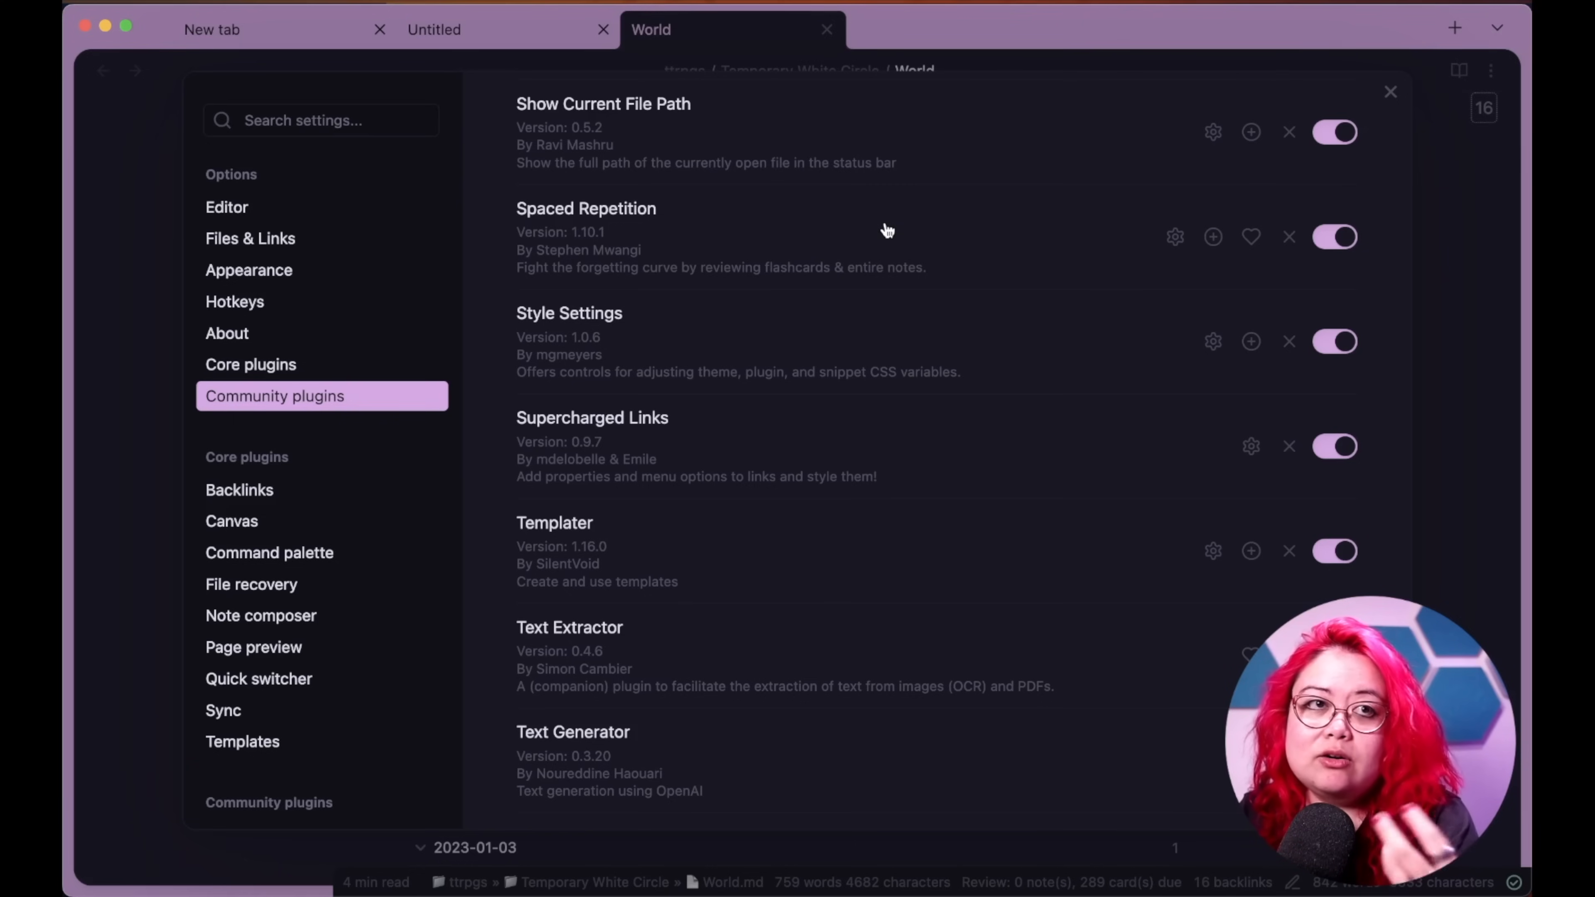
mouse_move(899, 275)
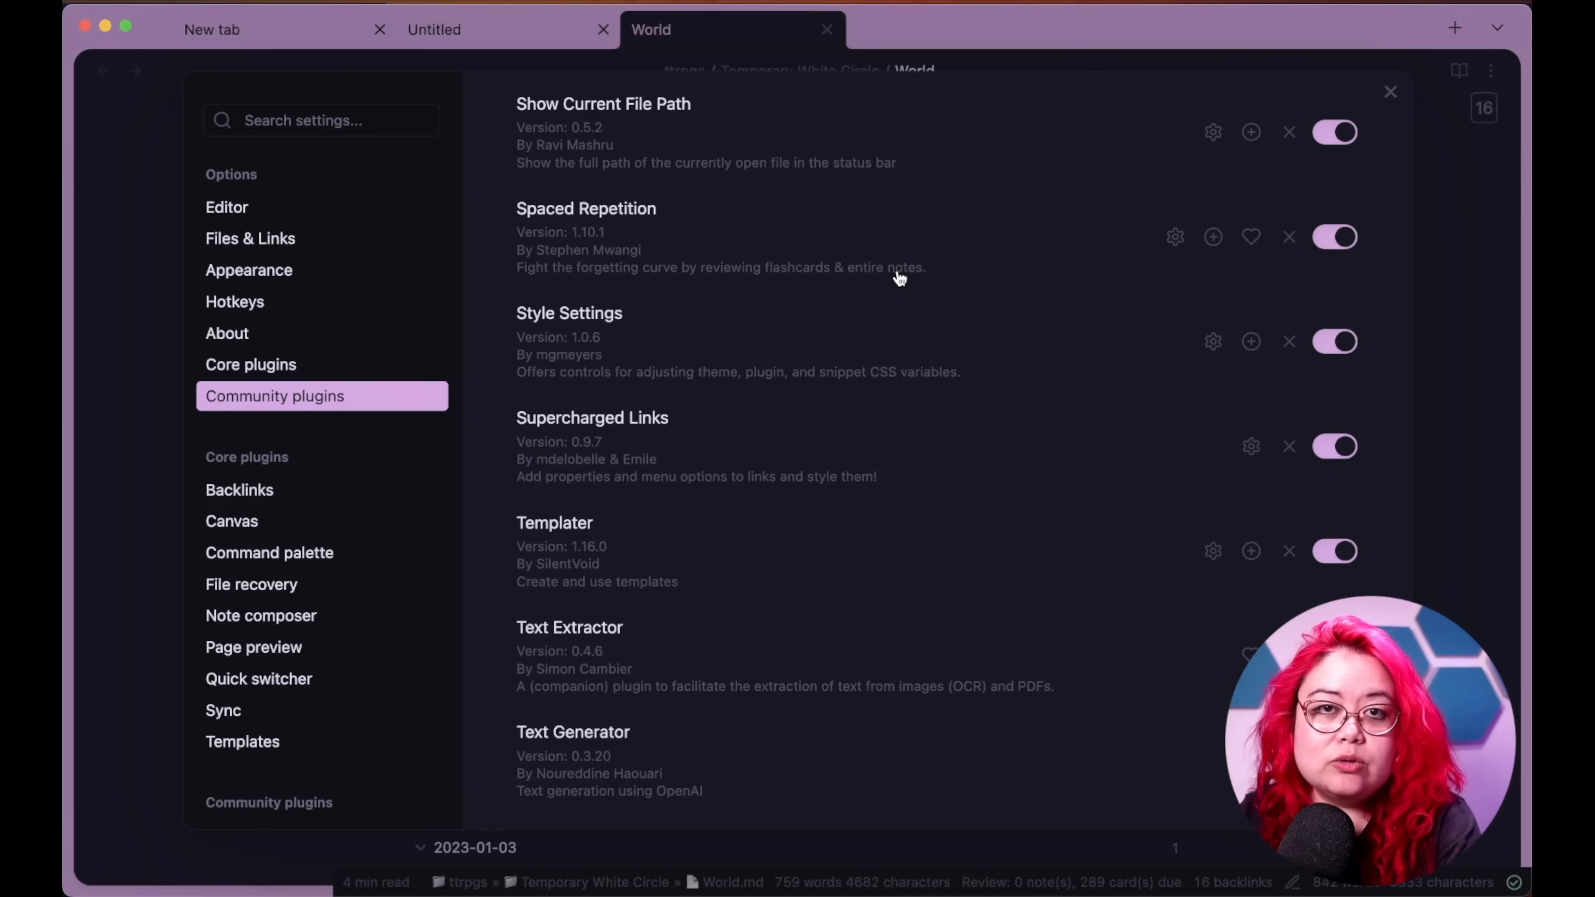
mouse_move(890, 275)
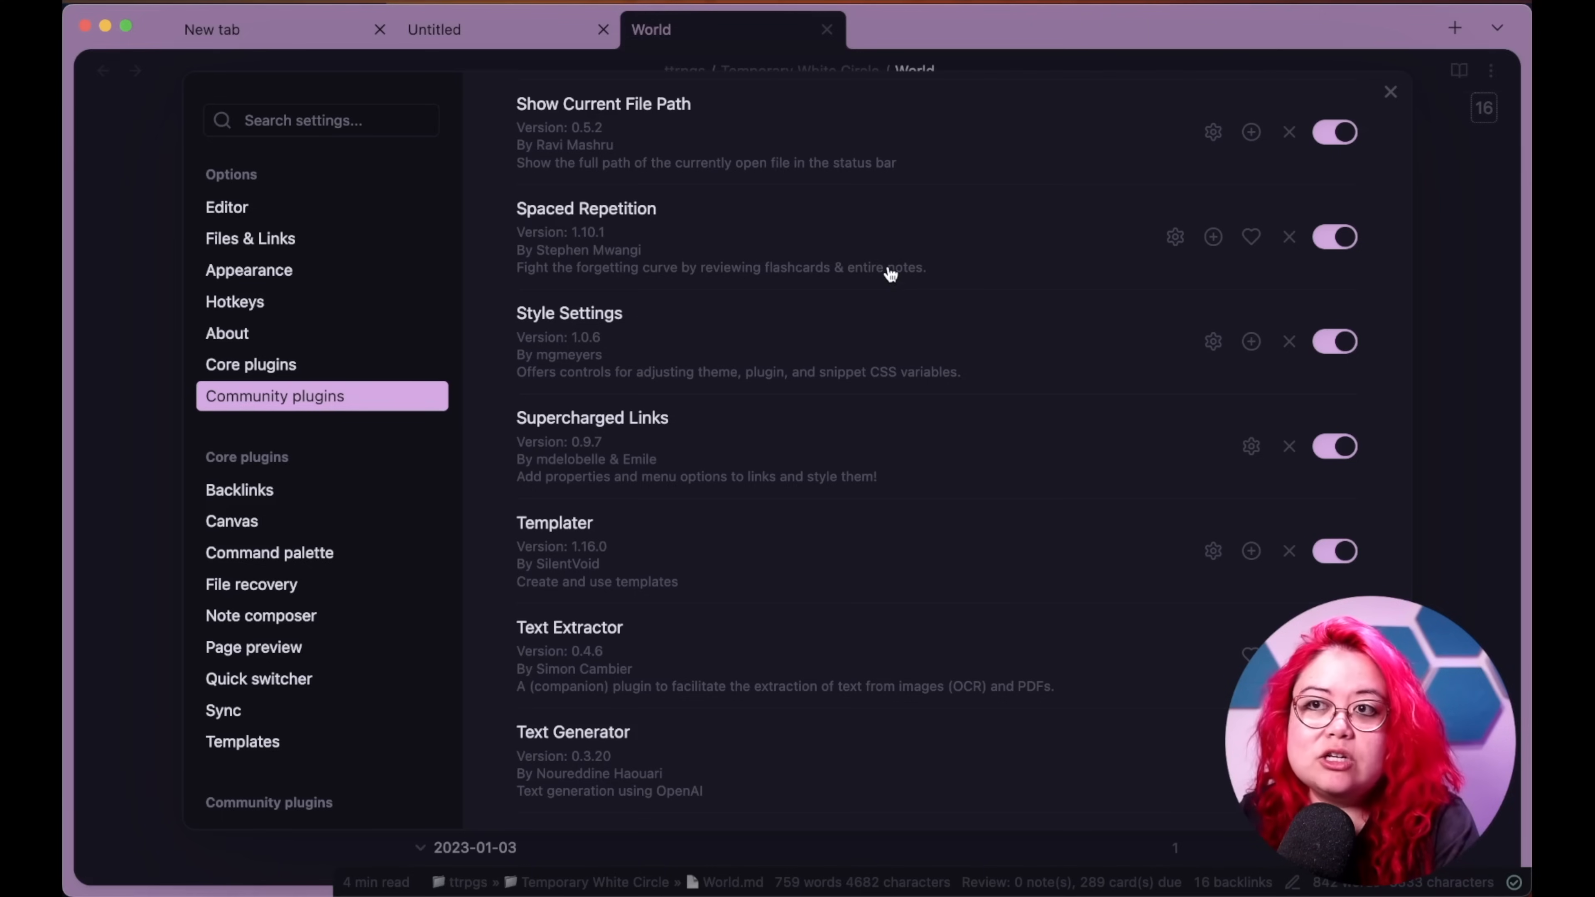
mouse_move(910, 285)
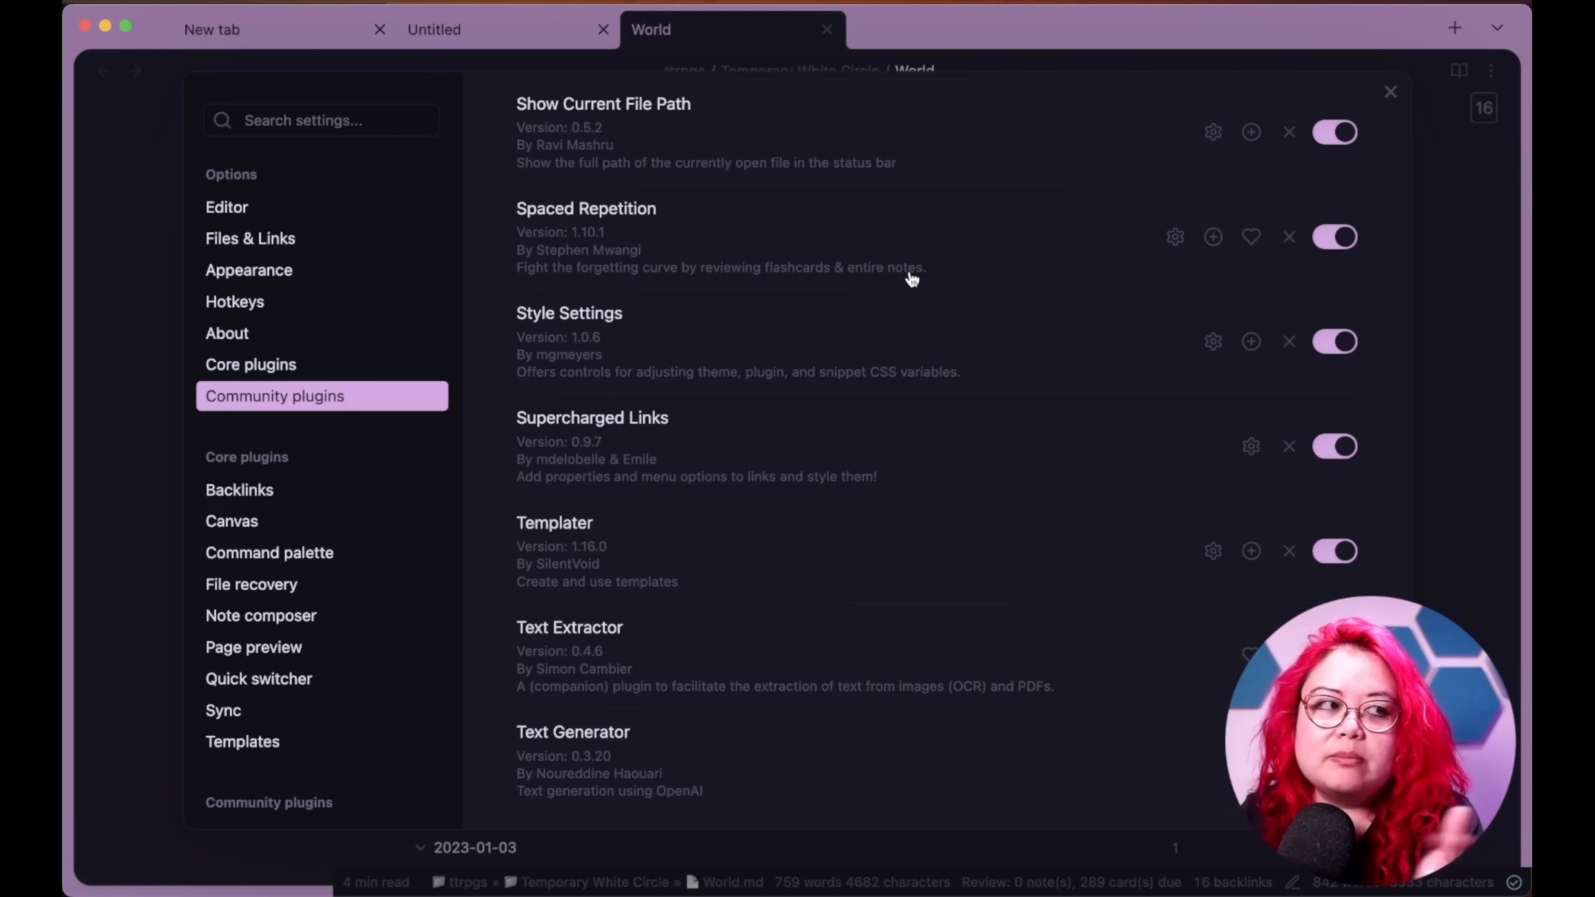
mouse_move(905, 258)
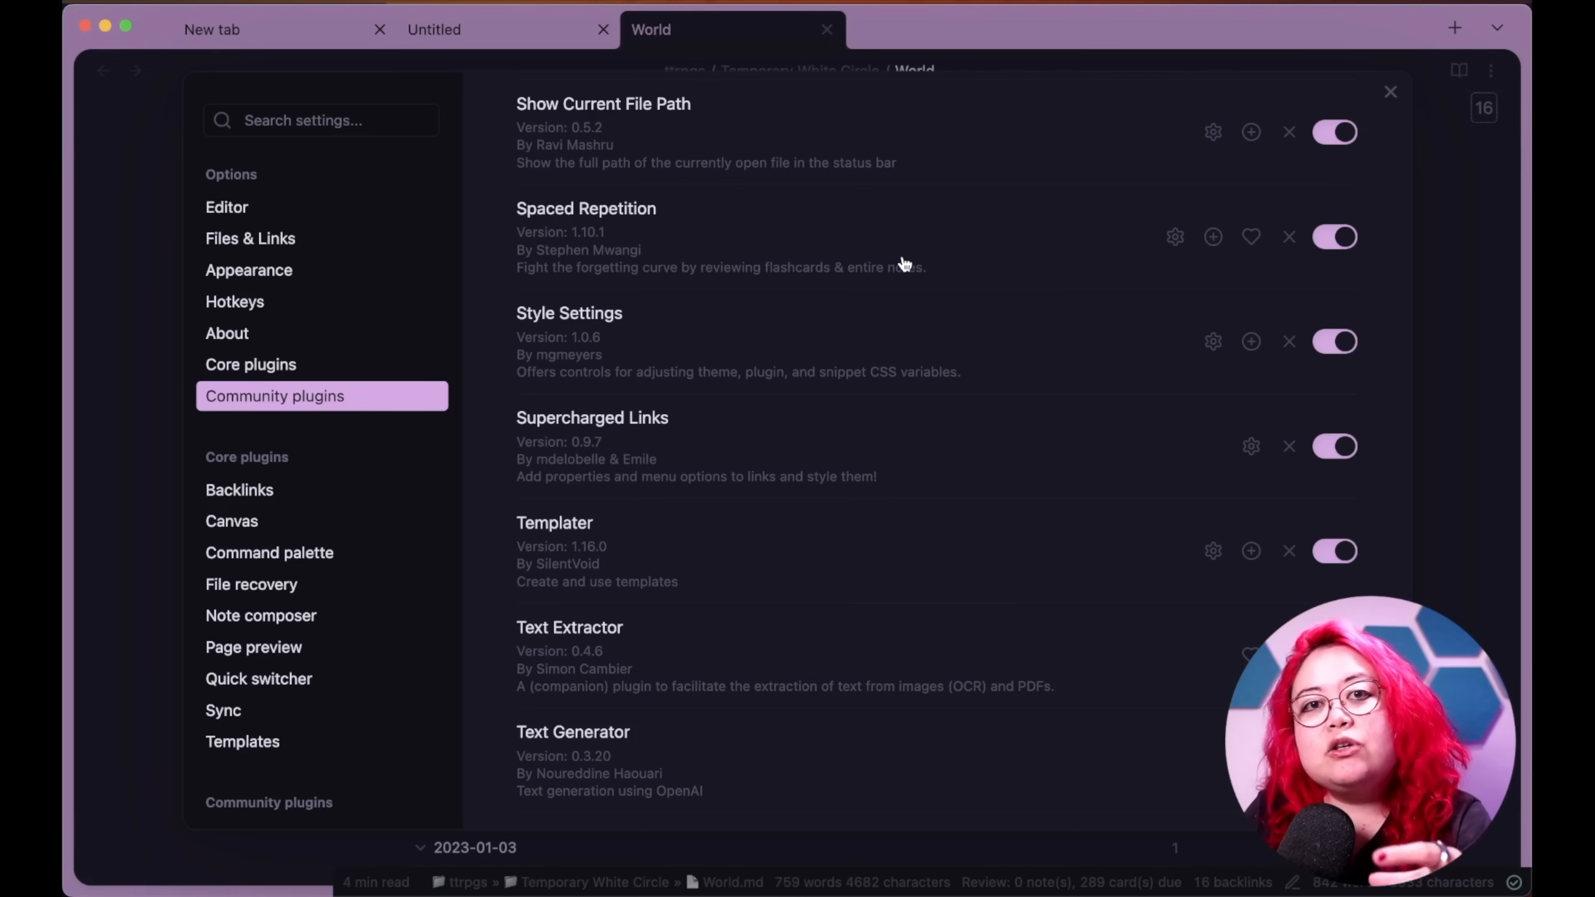
mouse_move(921, 257)
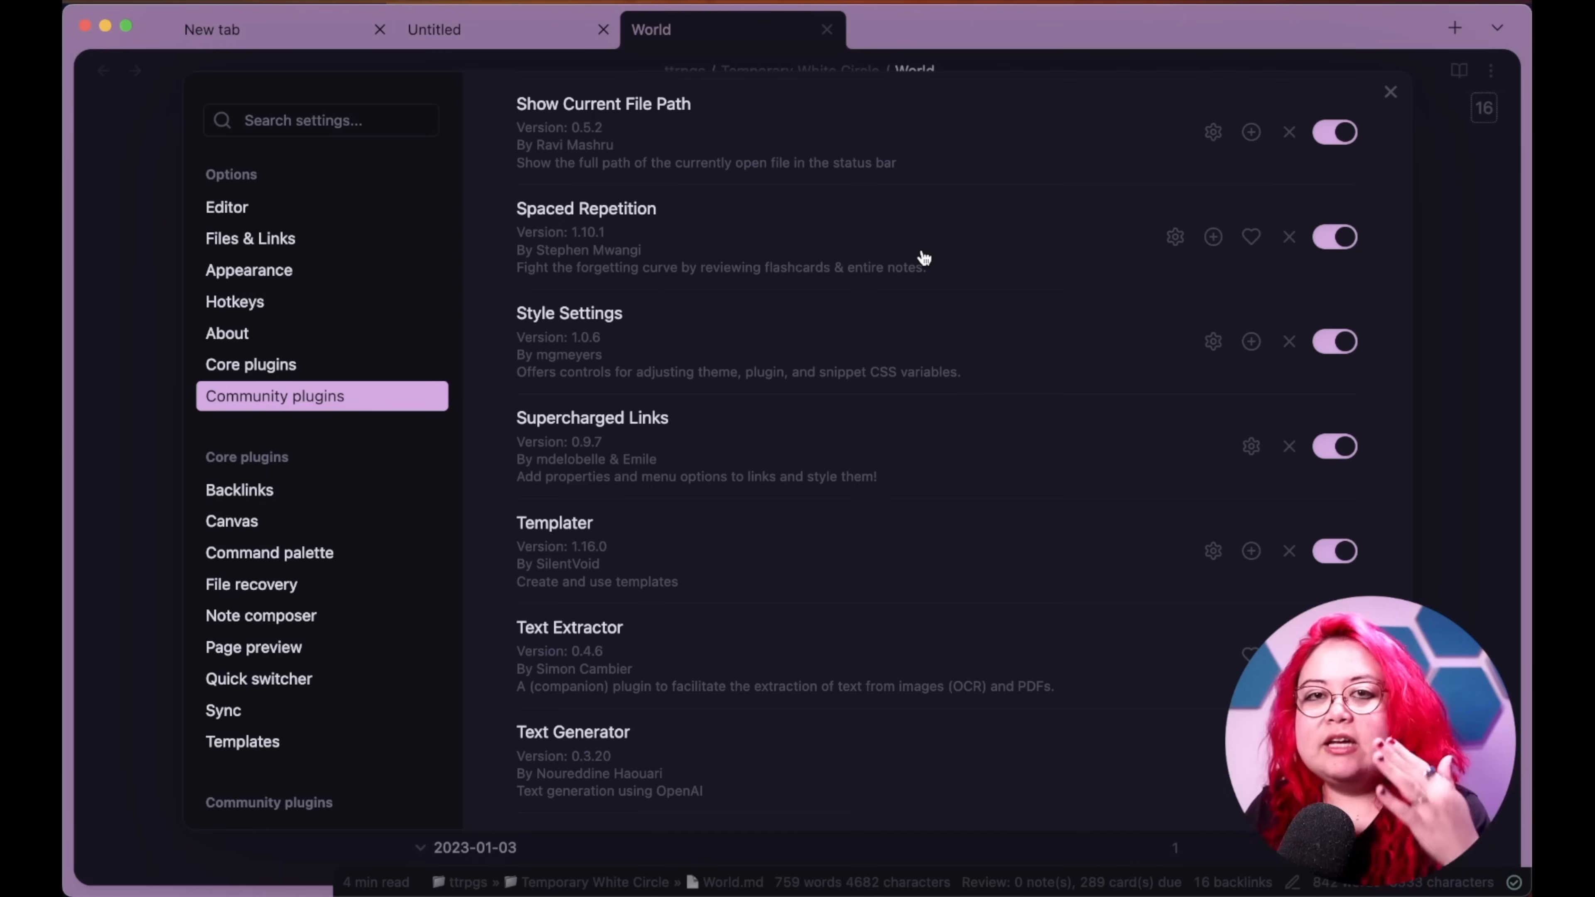
mouse_move(936, 359)
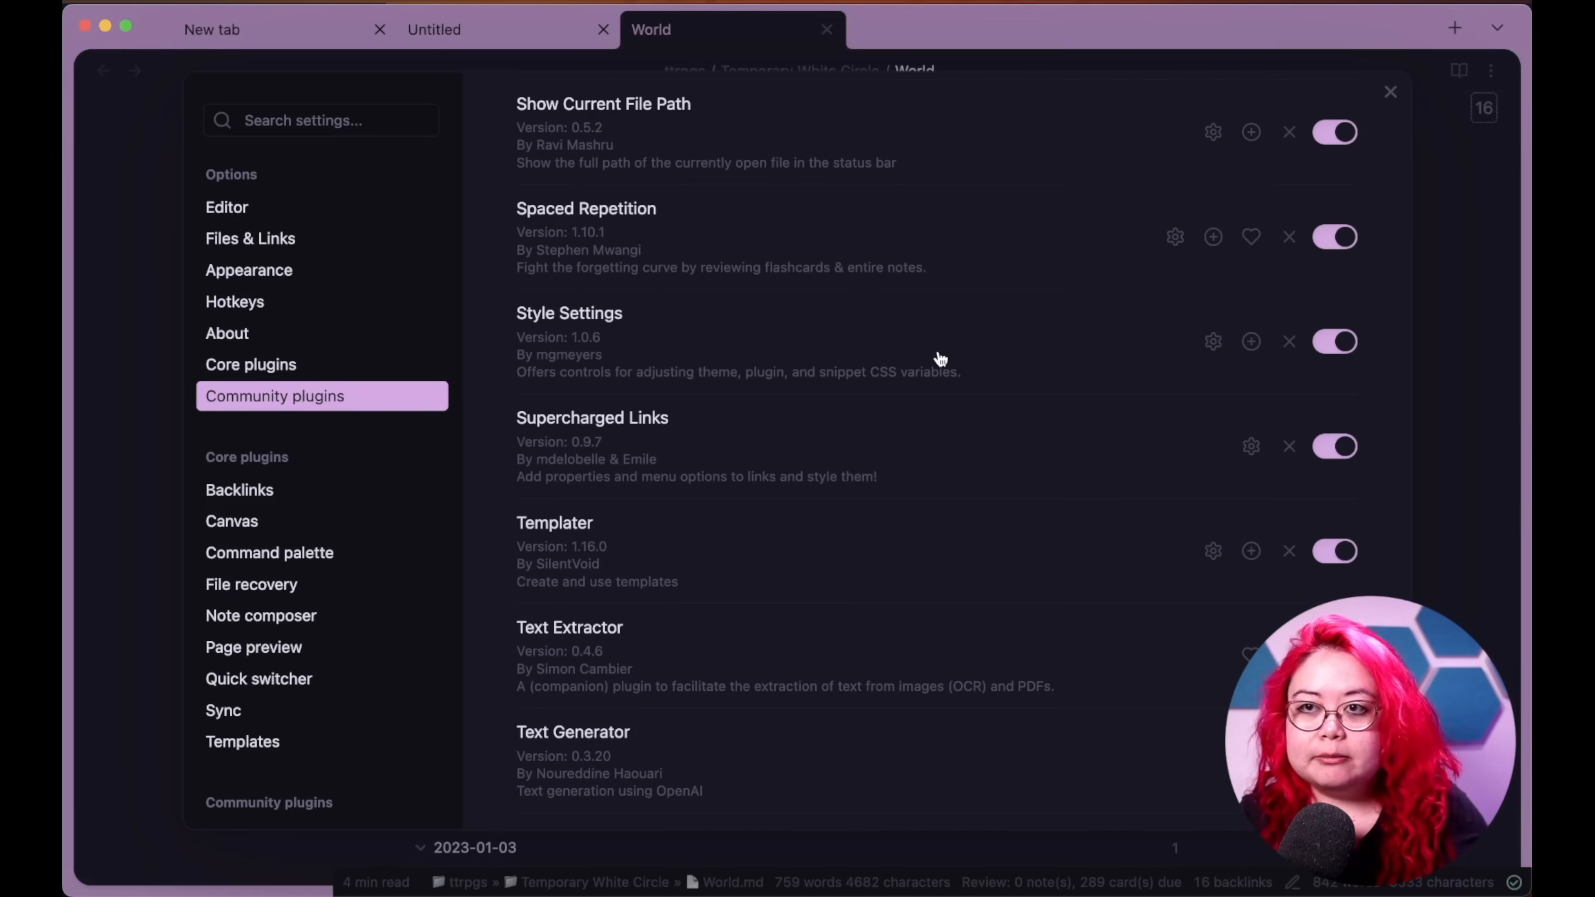
mouse_move(803, 336)
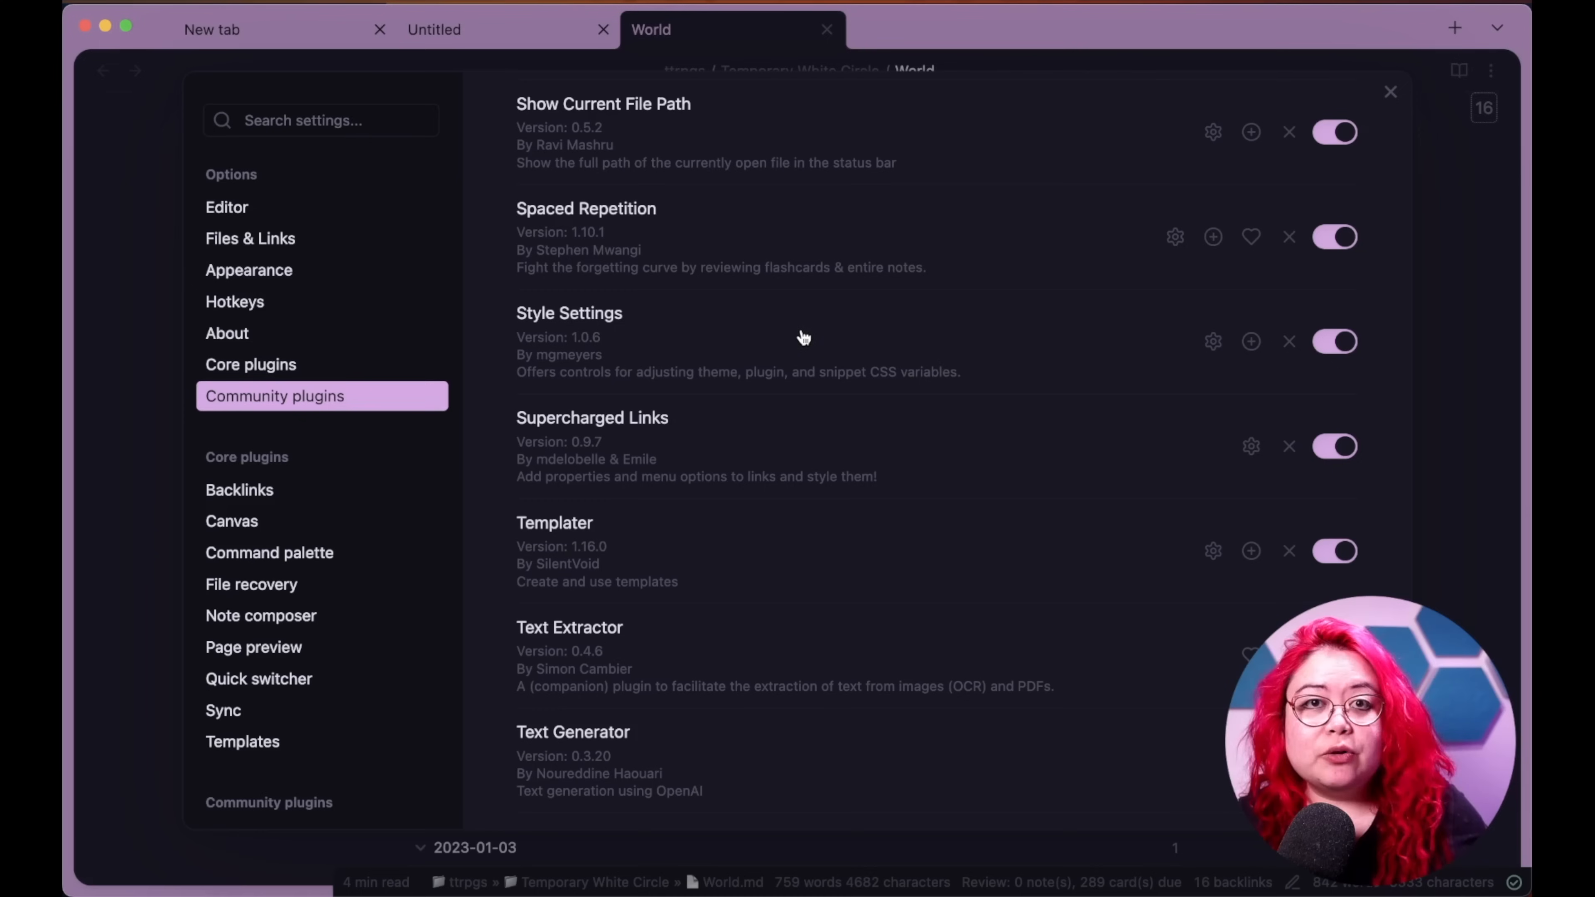
mouse_move(862, 293)
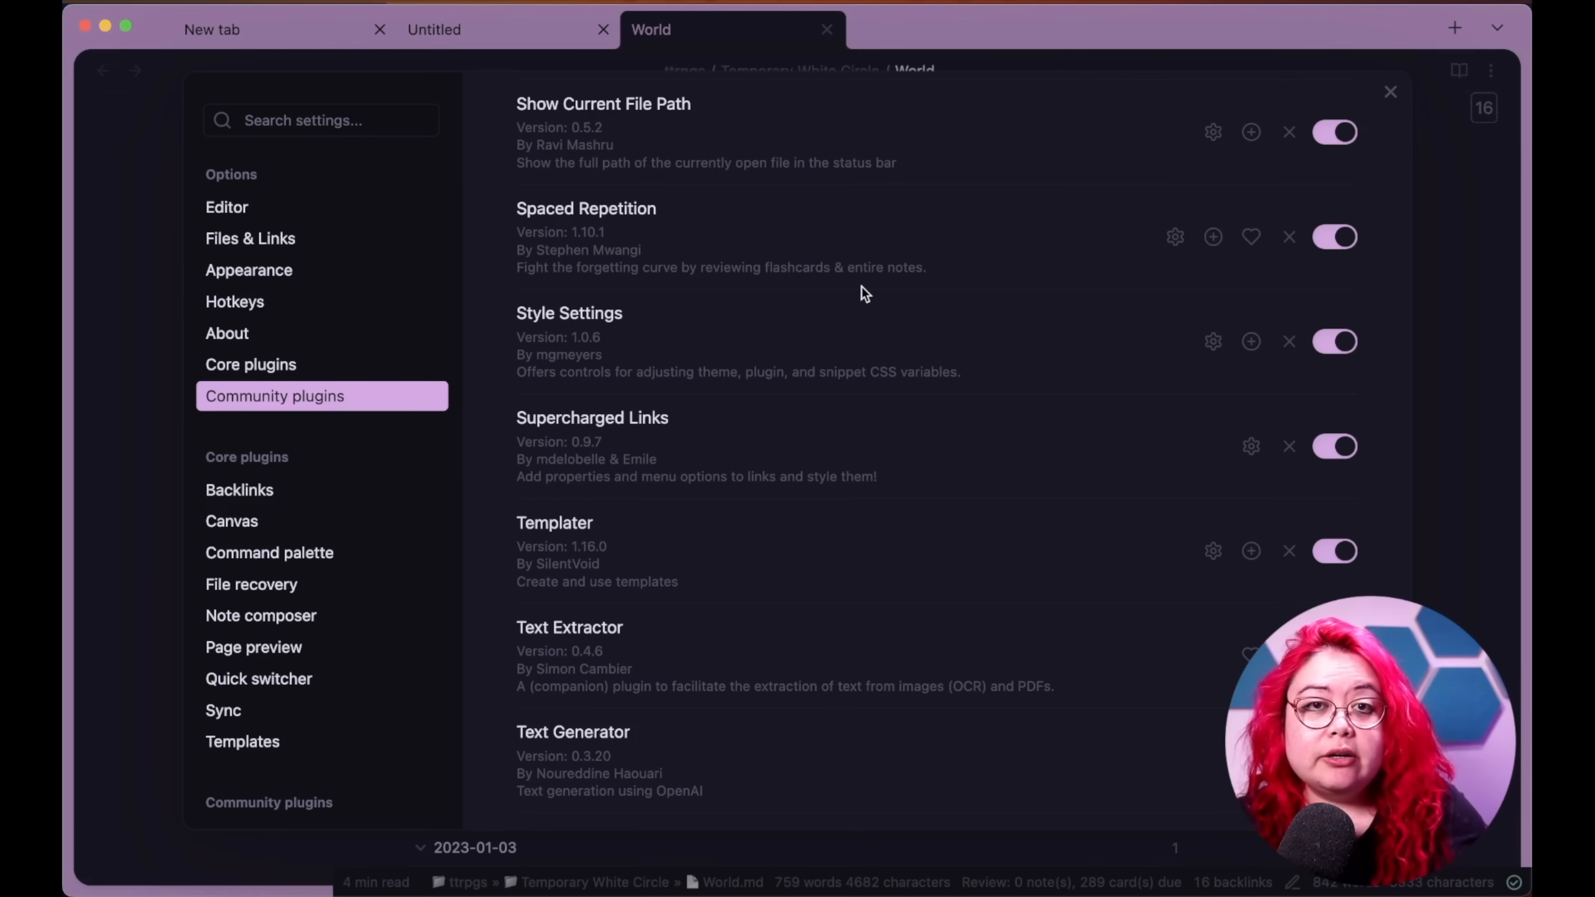
mouse_move(1084, 354)
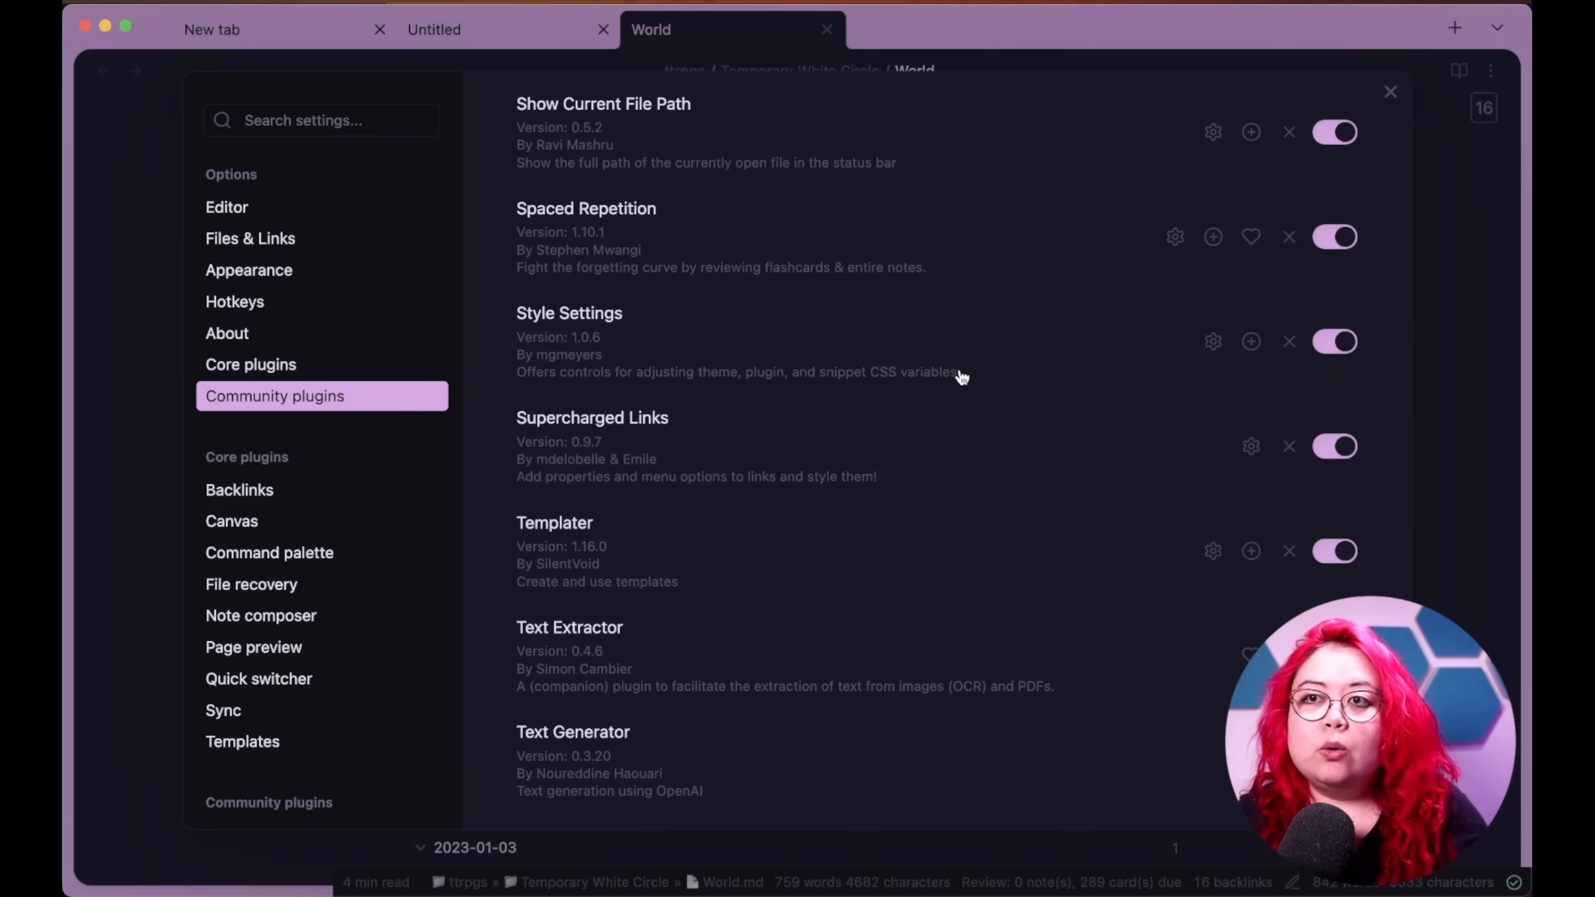
mouse_move(984, 359)
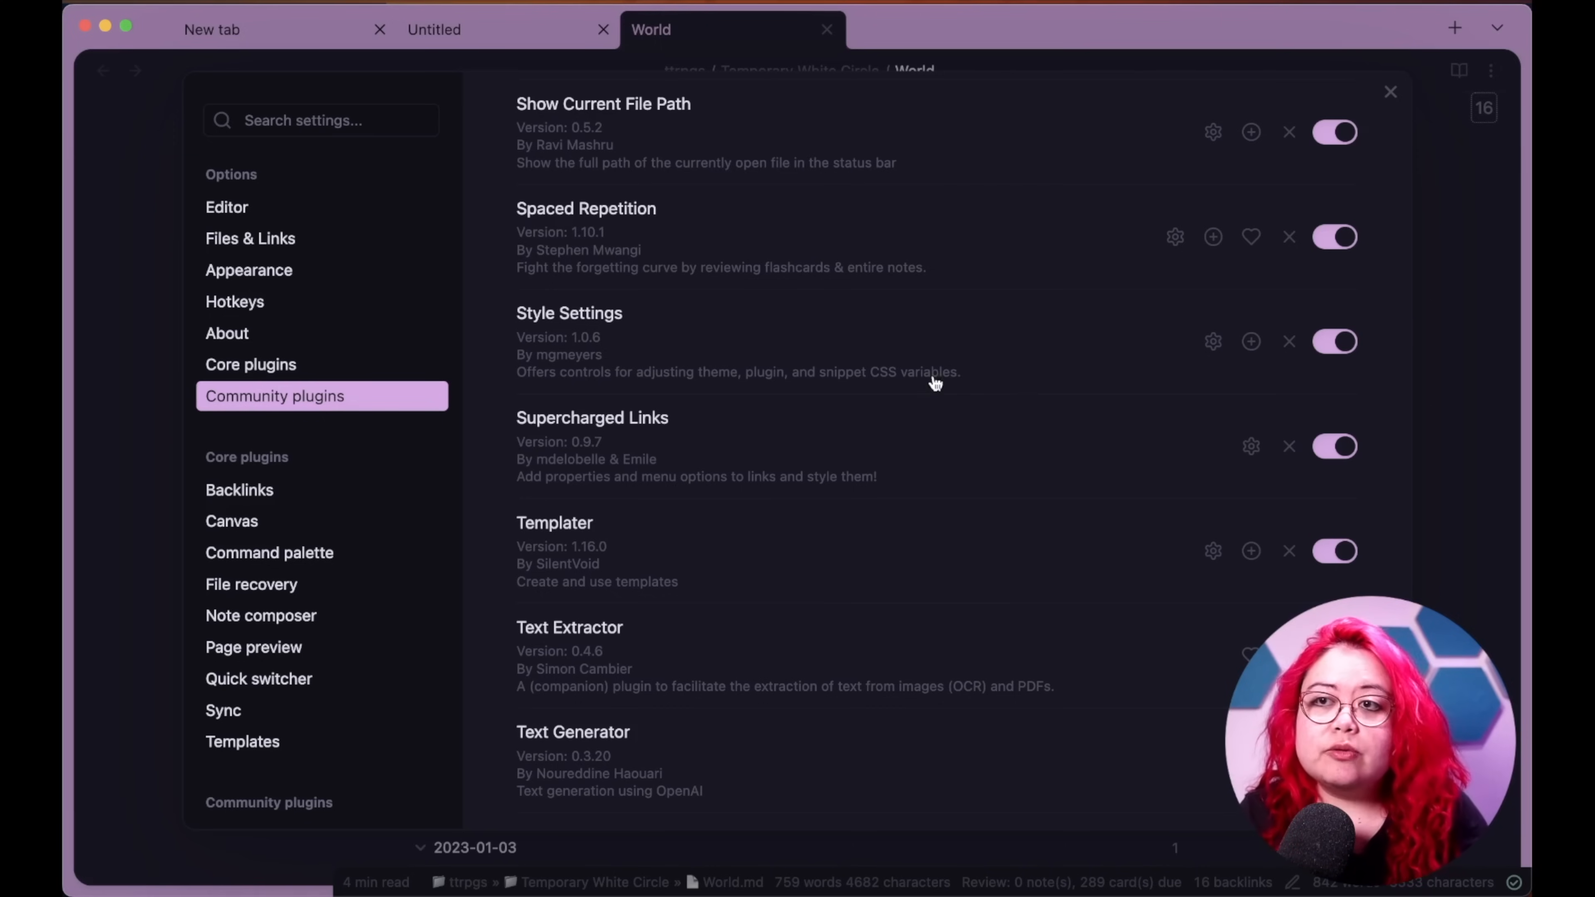
mouse_move(797, 389)
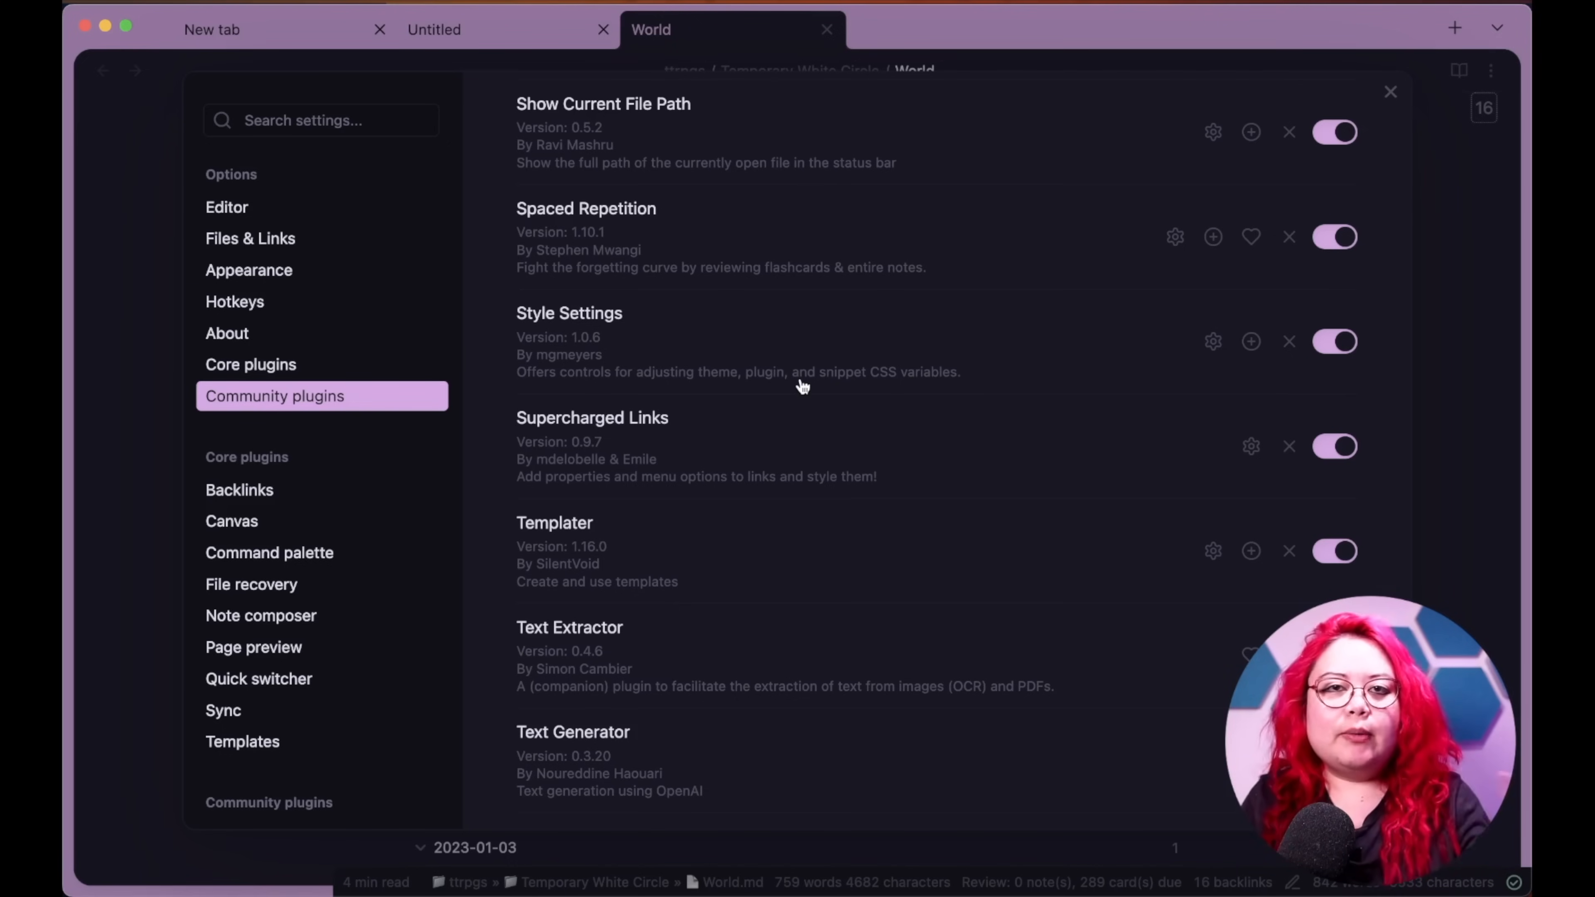
mouse_move(814, 396)
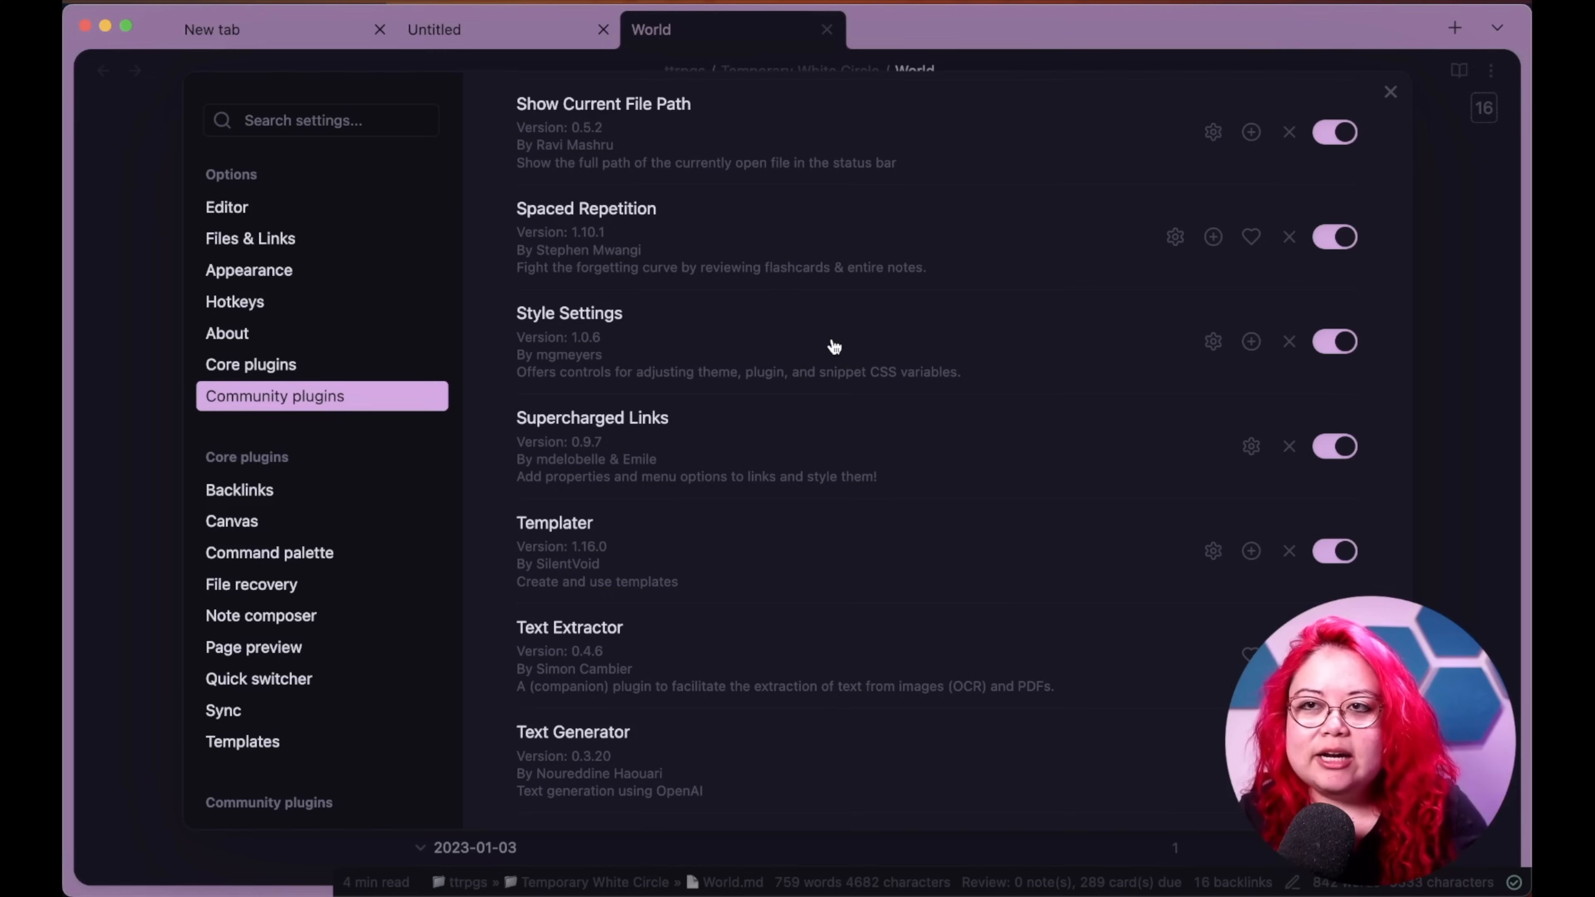
mouse_move(909, 375)
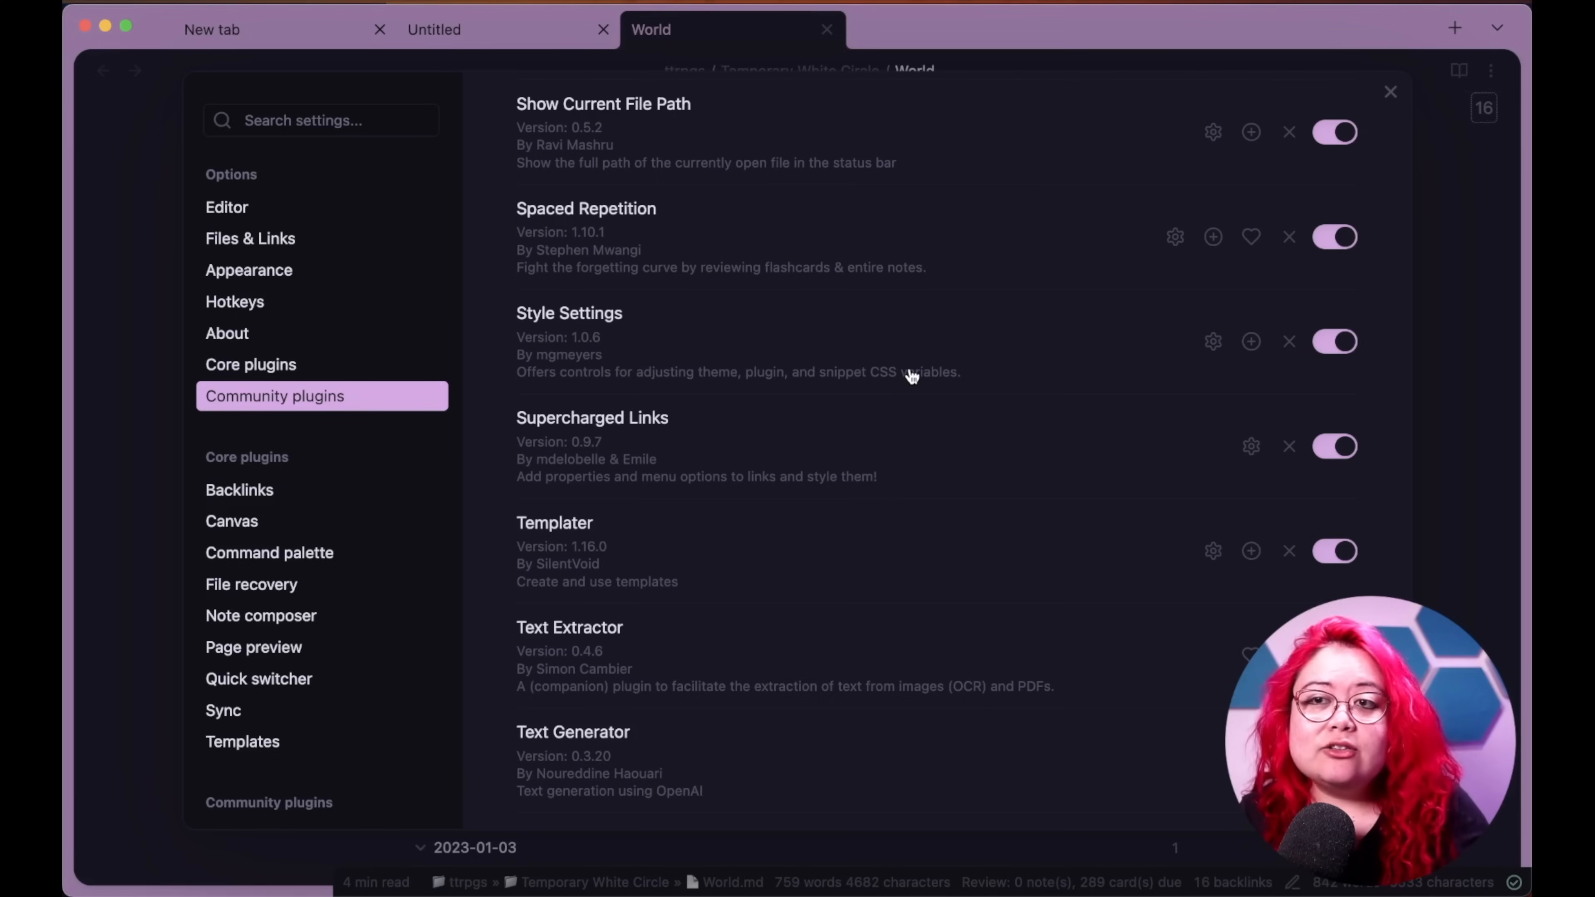
mouse_move(705, 464)
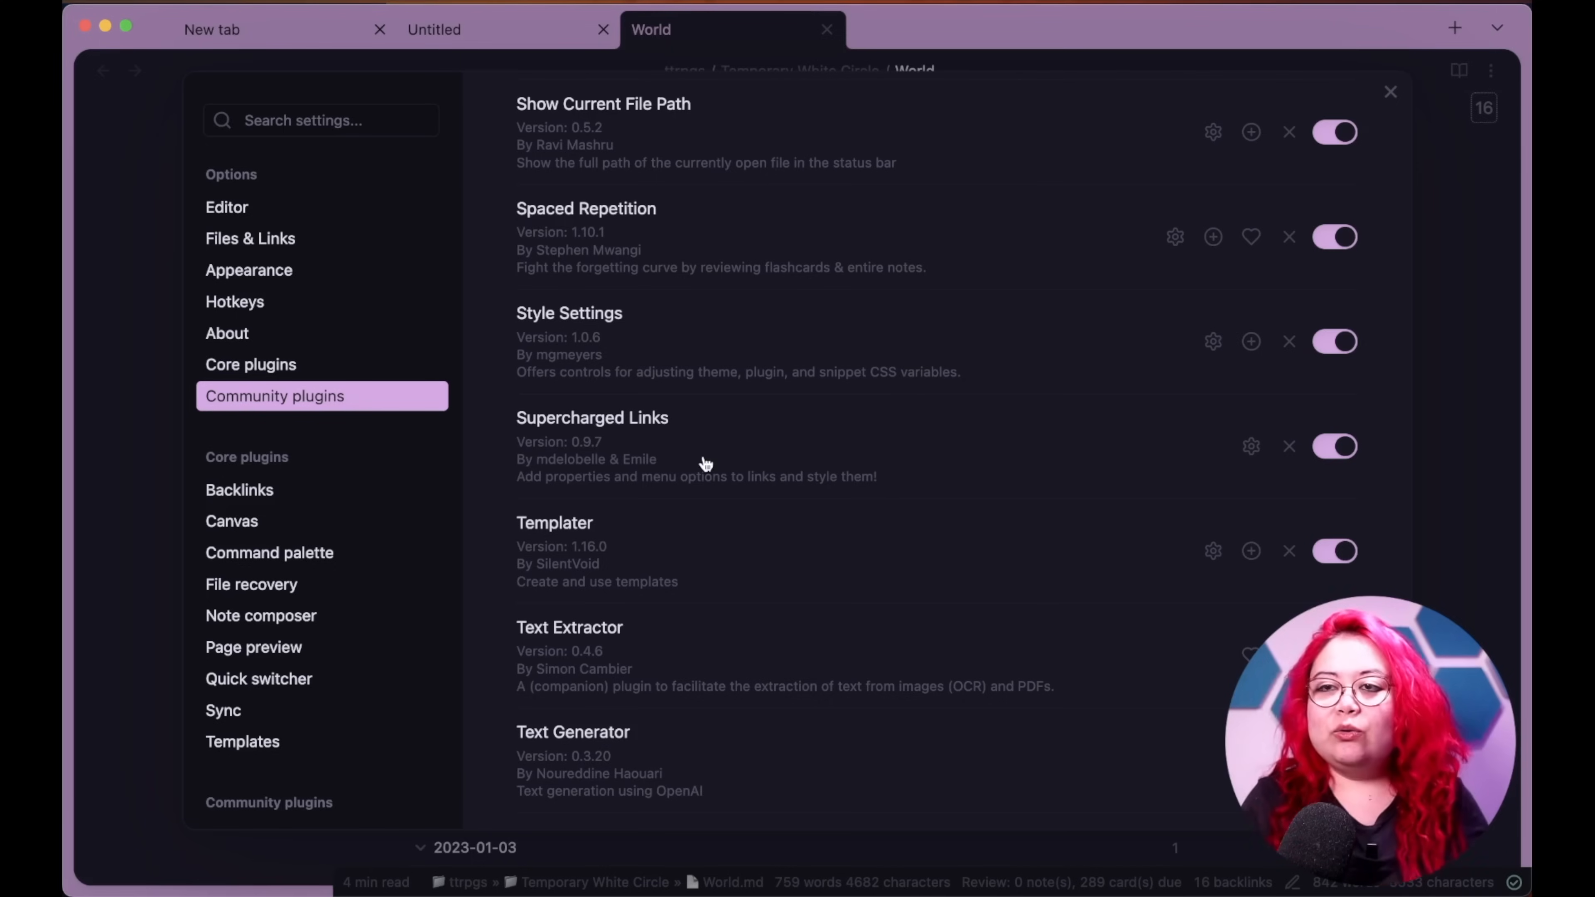
mouse_move(765, 447)
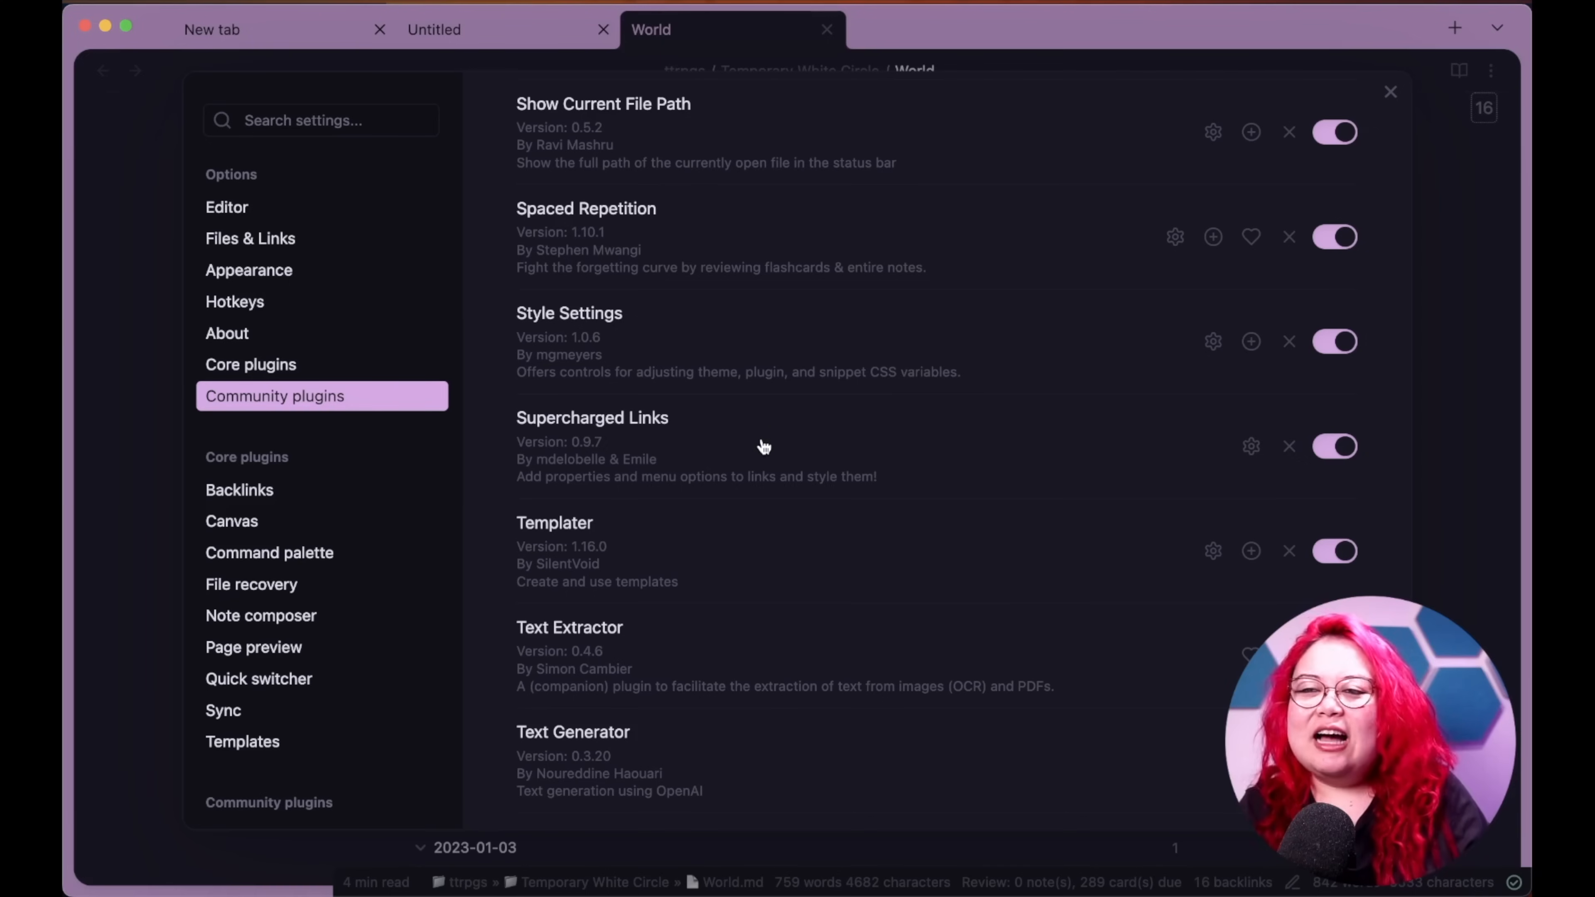
mouse_move(794, 450)
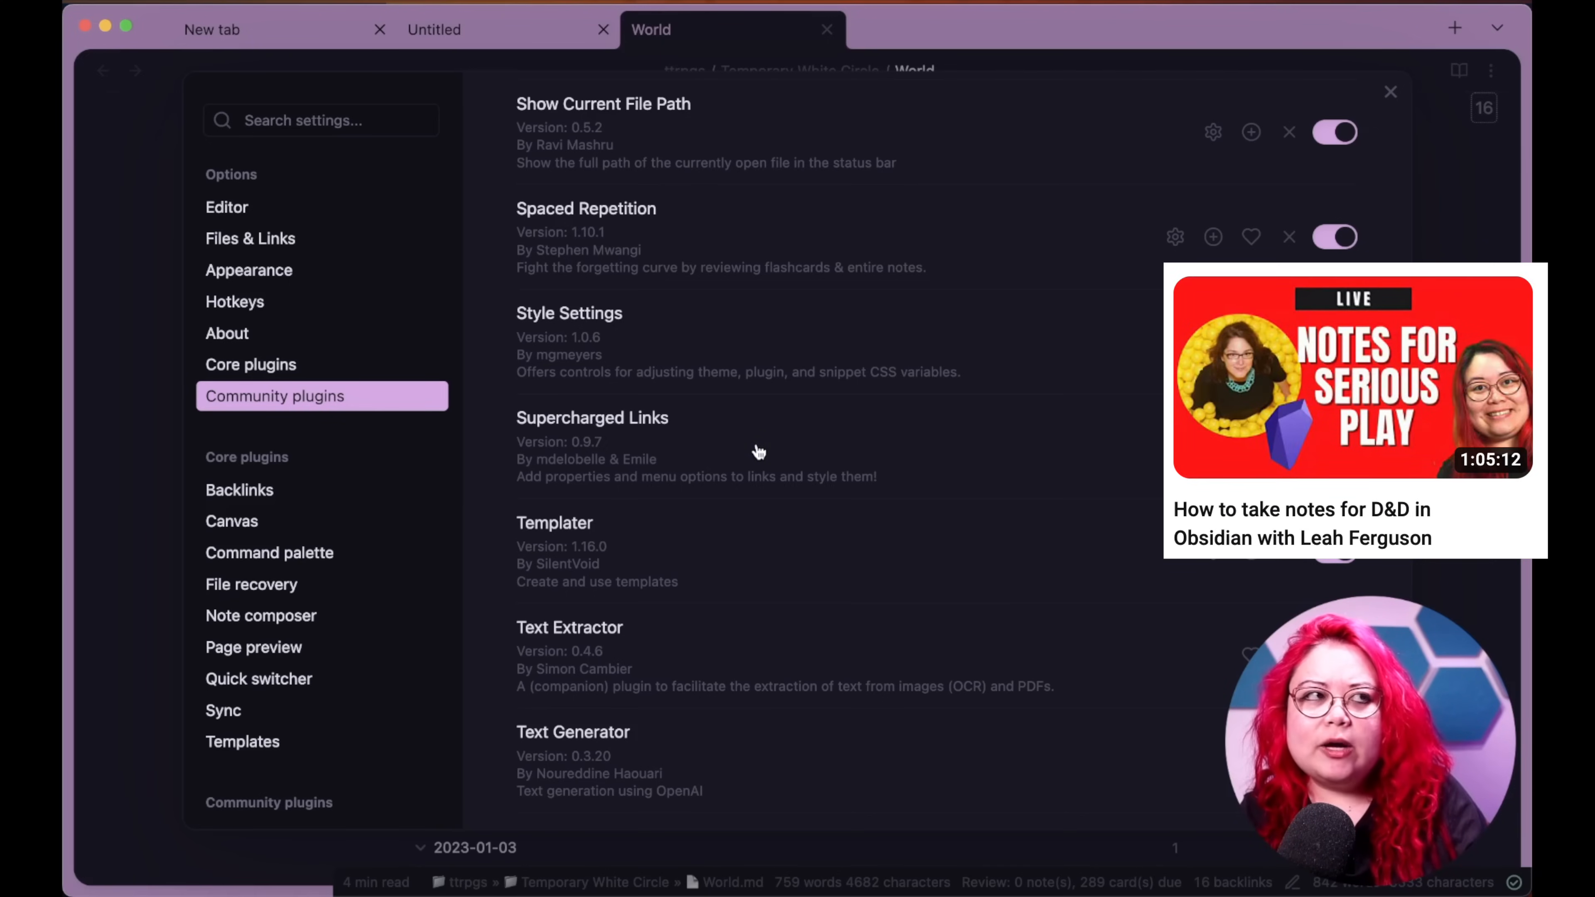
mouse_move(829, 448)
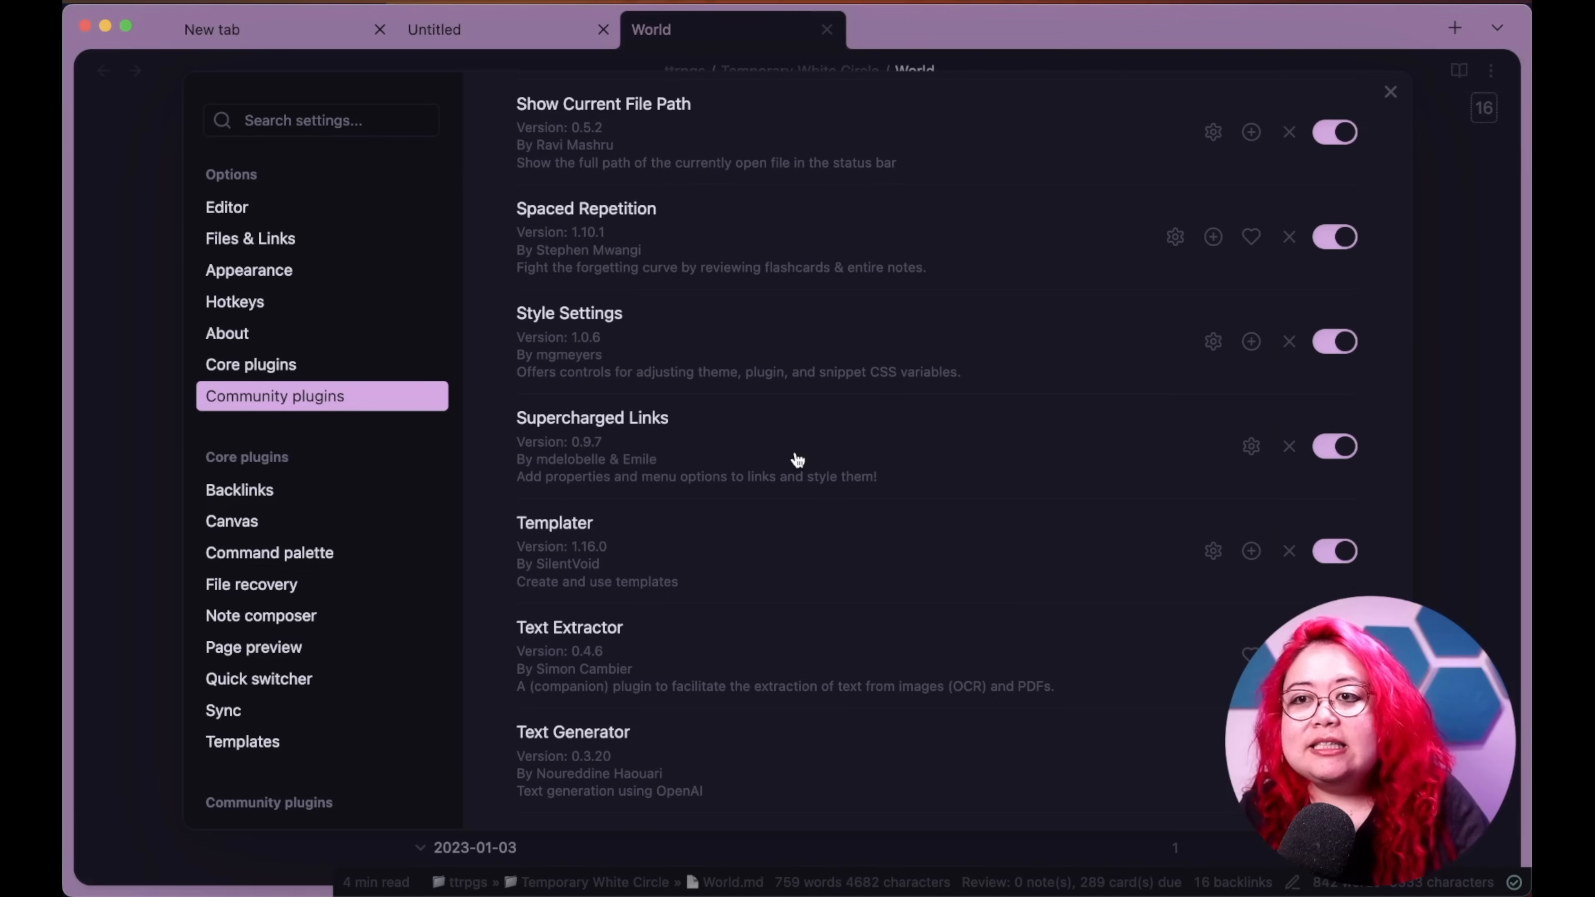
mouse_move(794, 465)
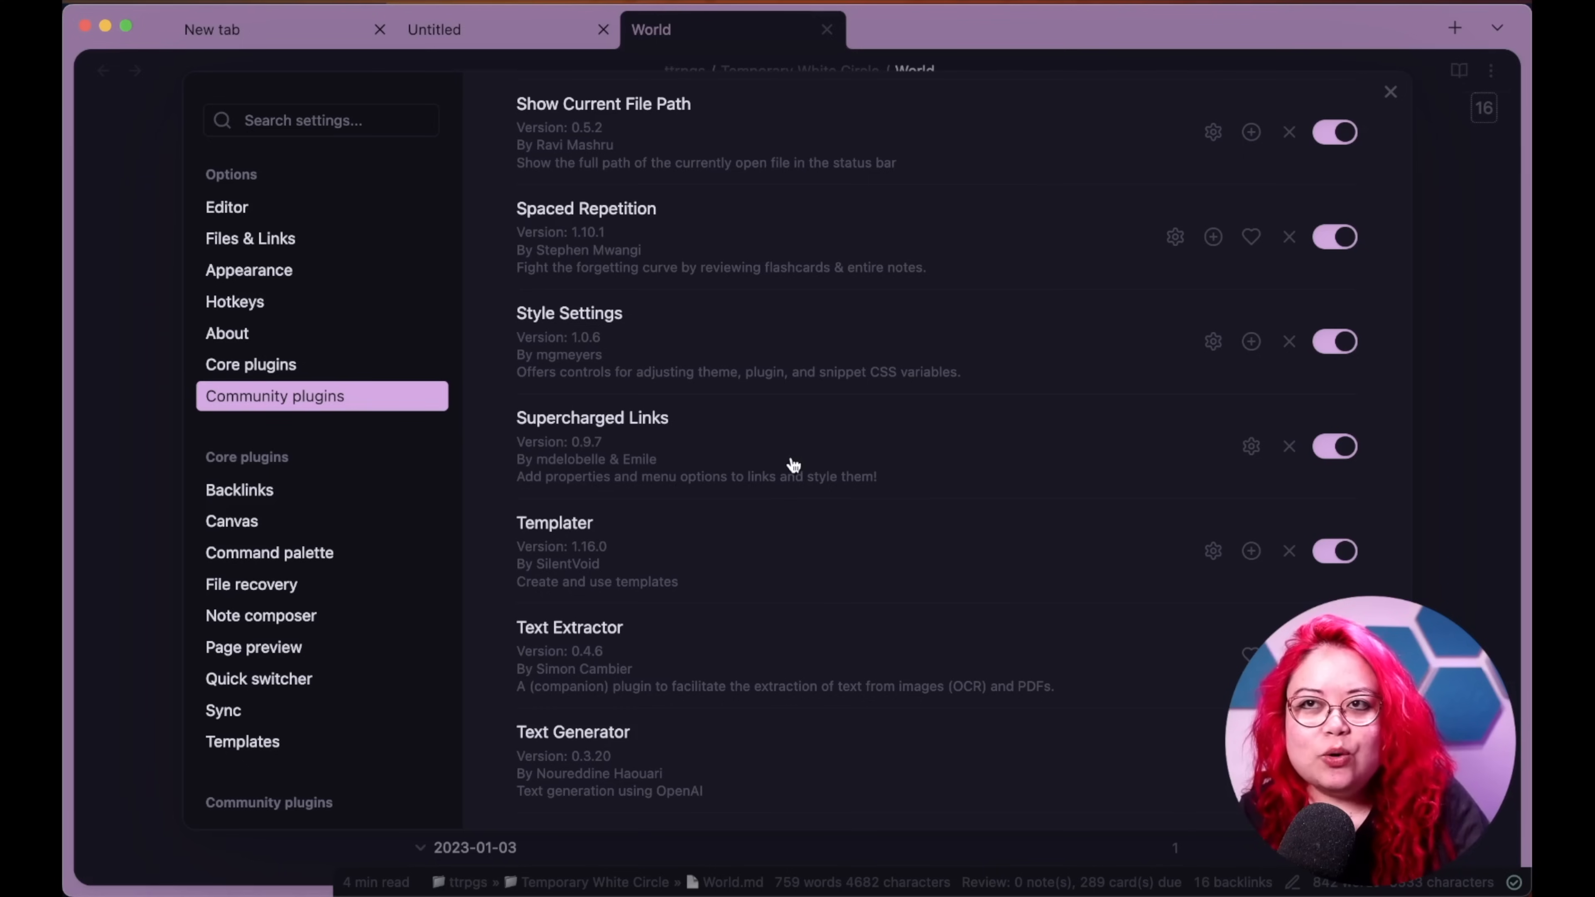
mouse_move(781, 469)
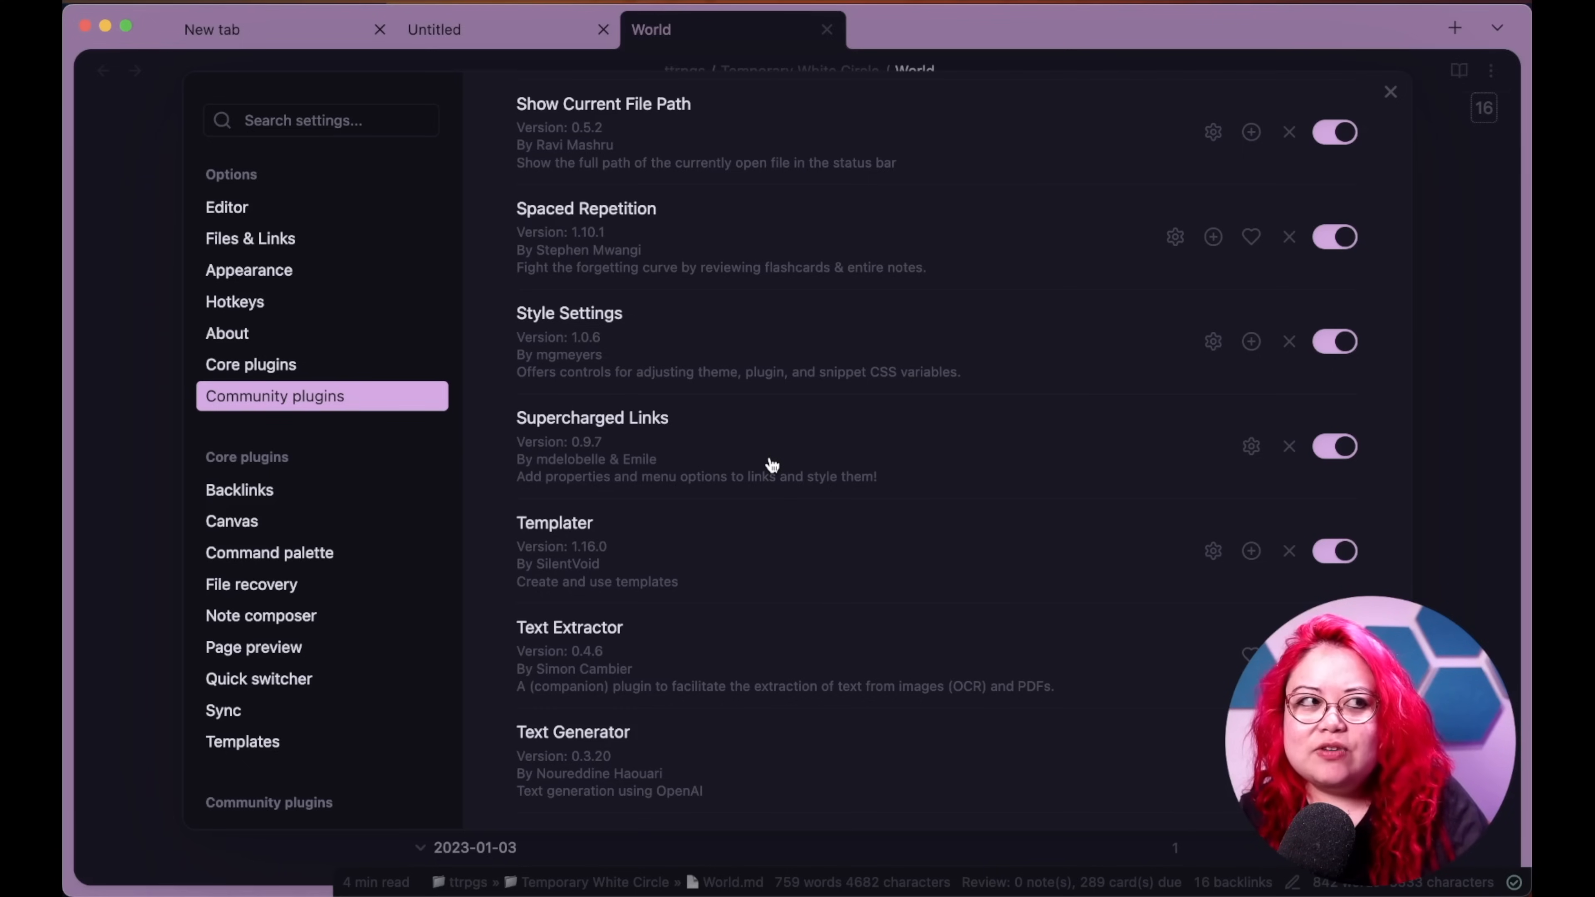
left_click(1390, 91)
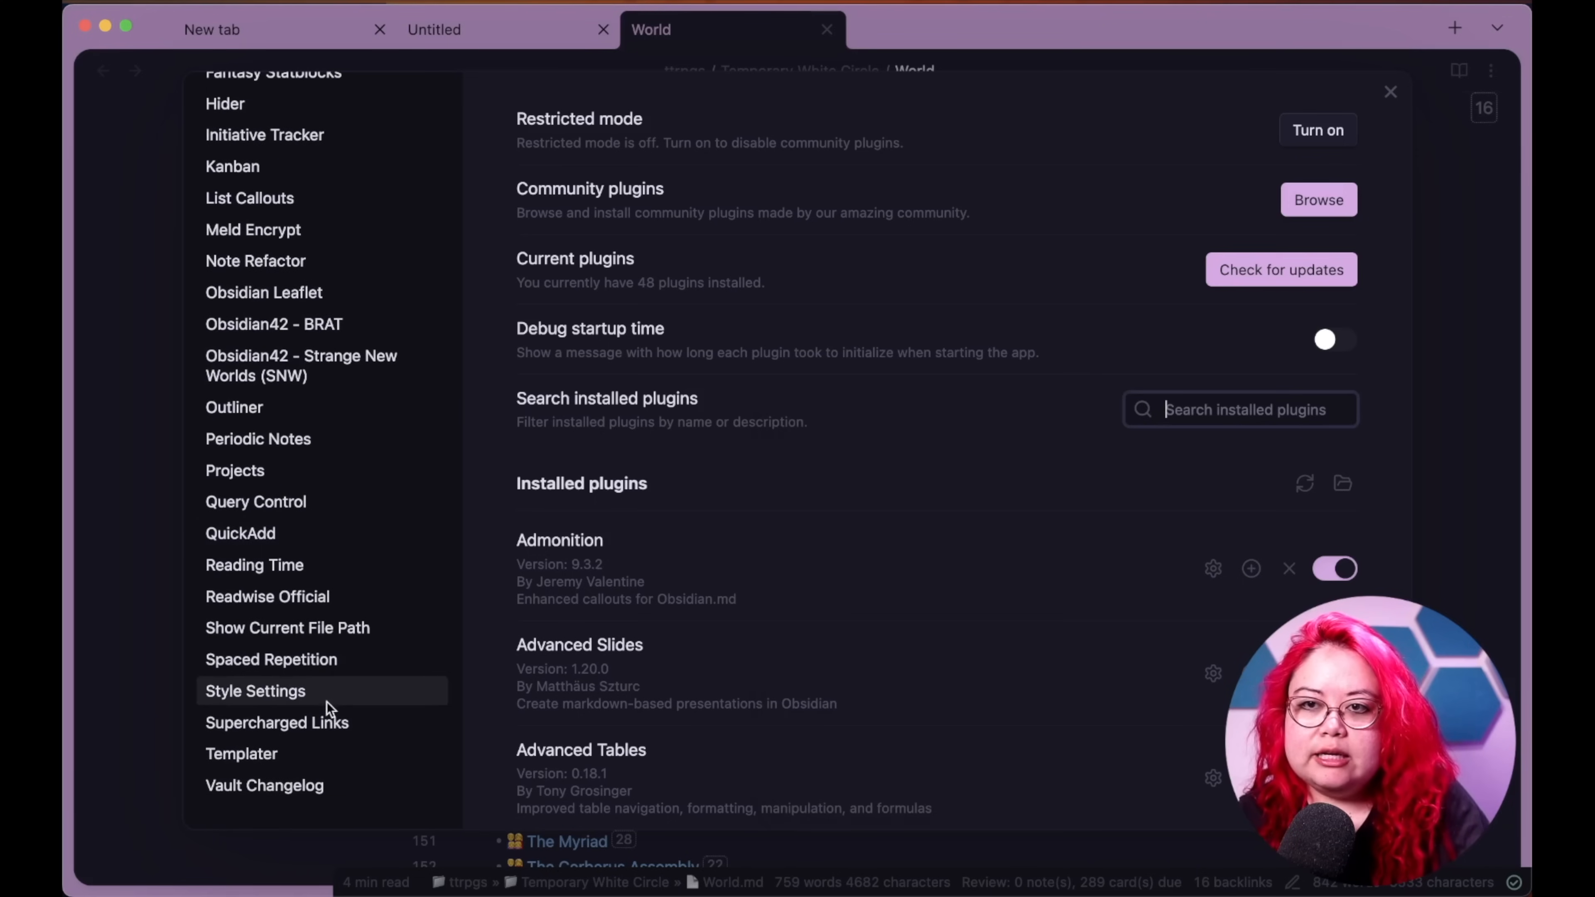
- Show Supercharged Links settings and scroll its styling selectors past deity, session, blog and presentation rules
left_click(276, 722)
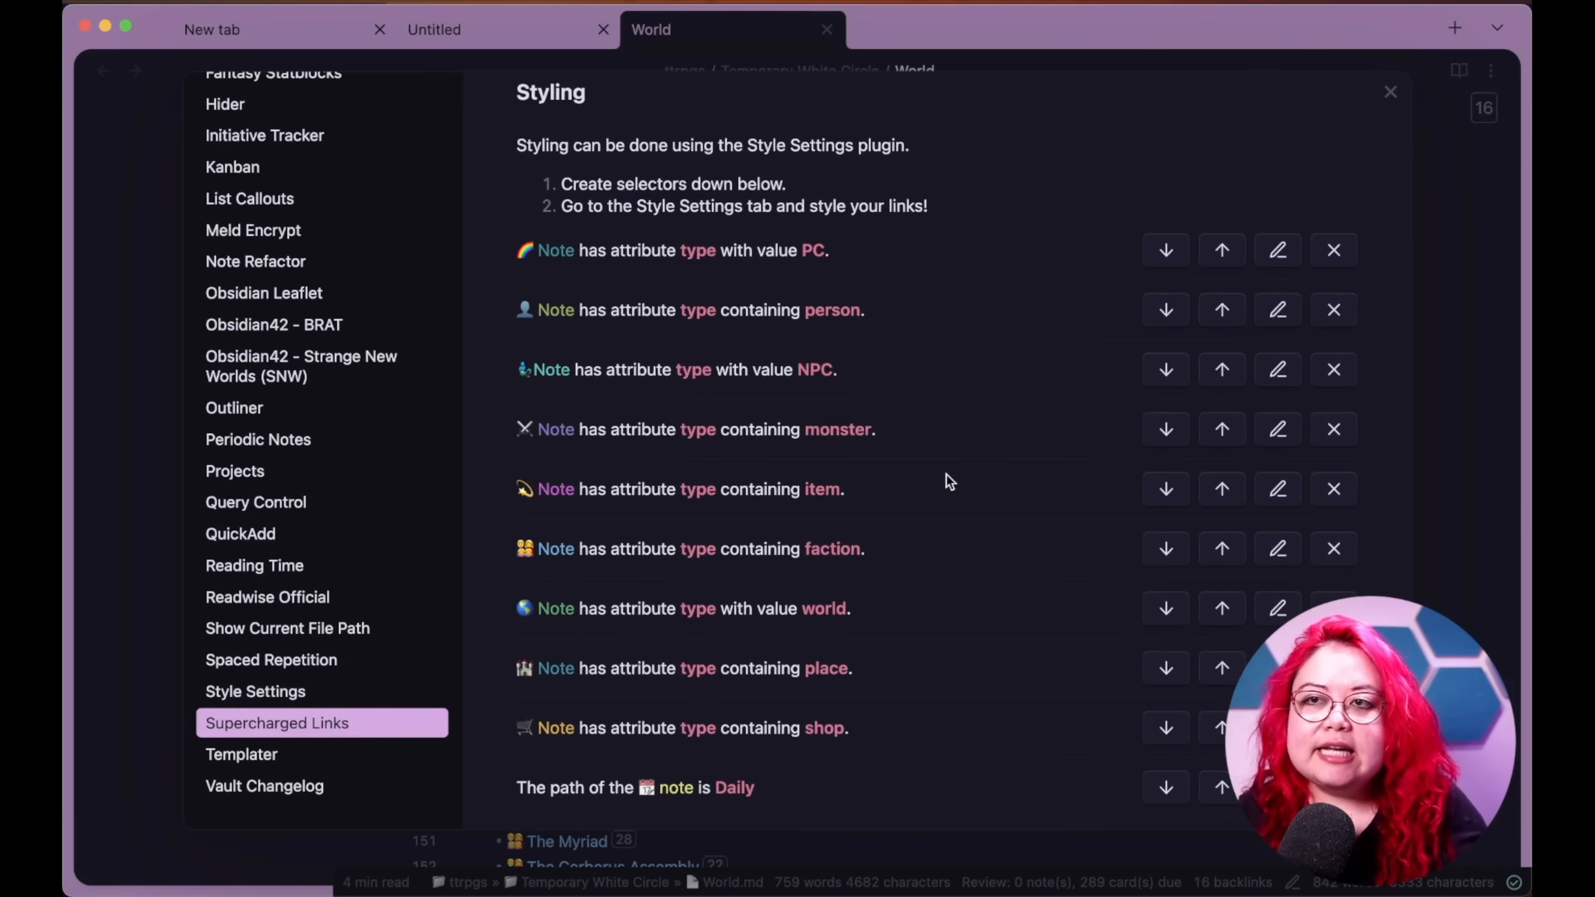
mouse_move(662, 289)
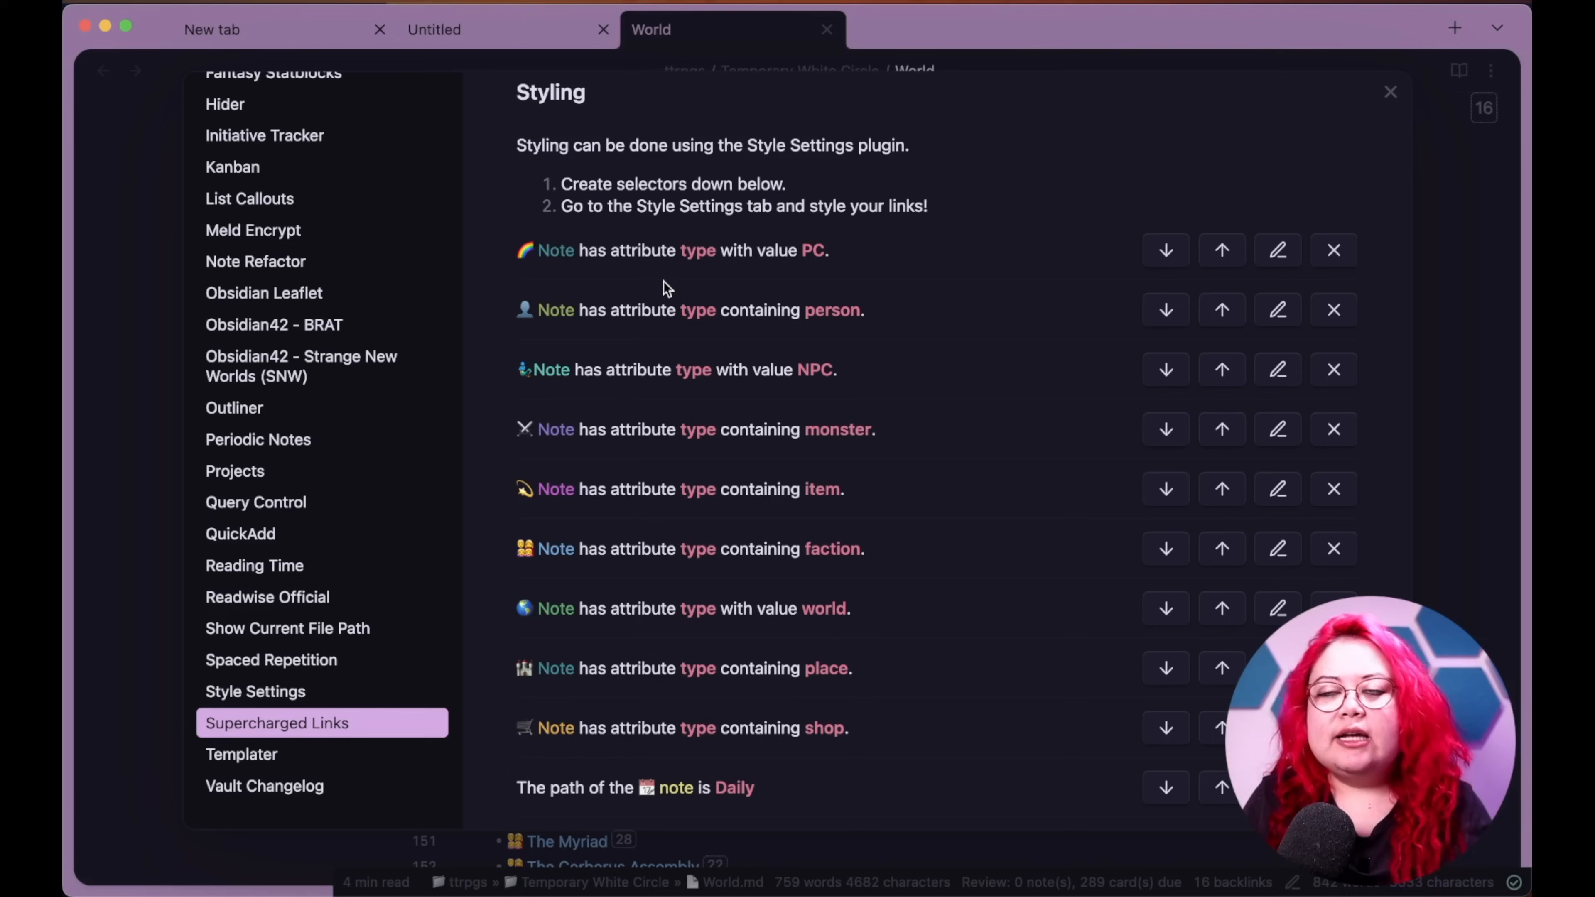
mouse_move(697, 280)
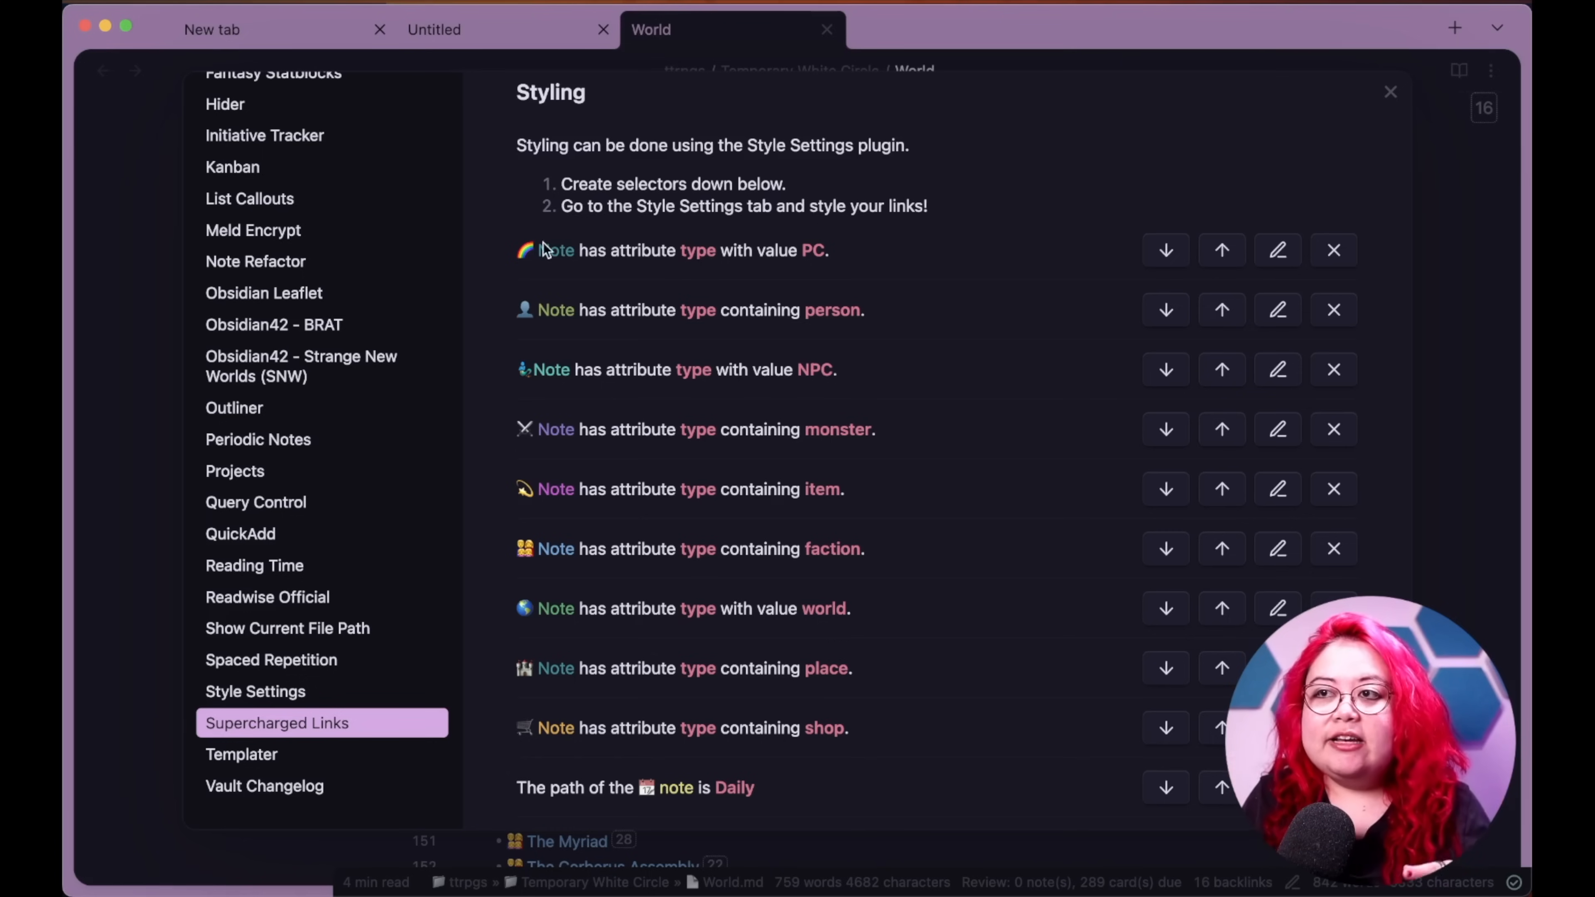
mouse_move(541, 249)
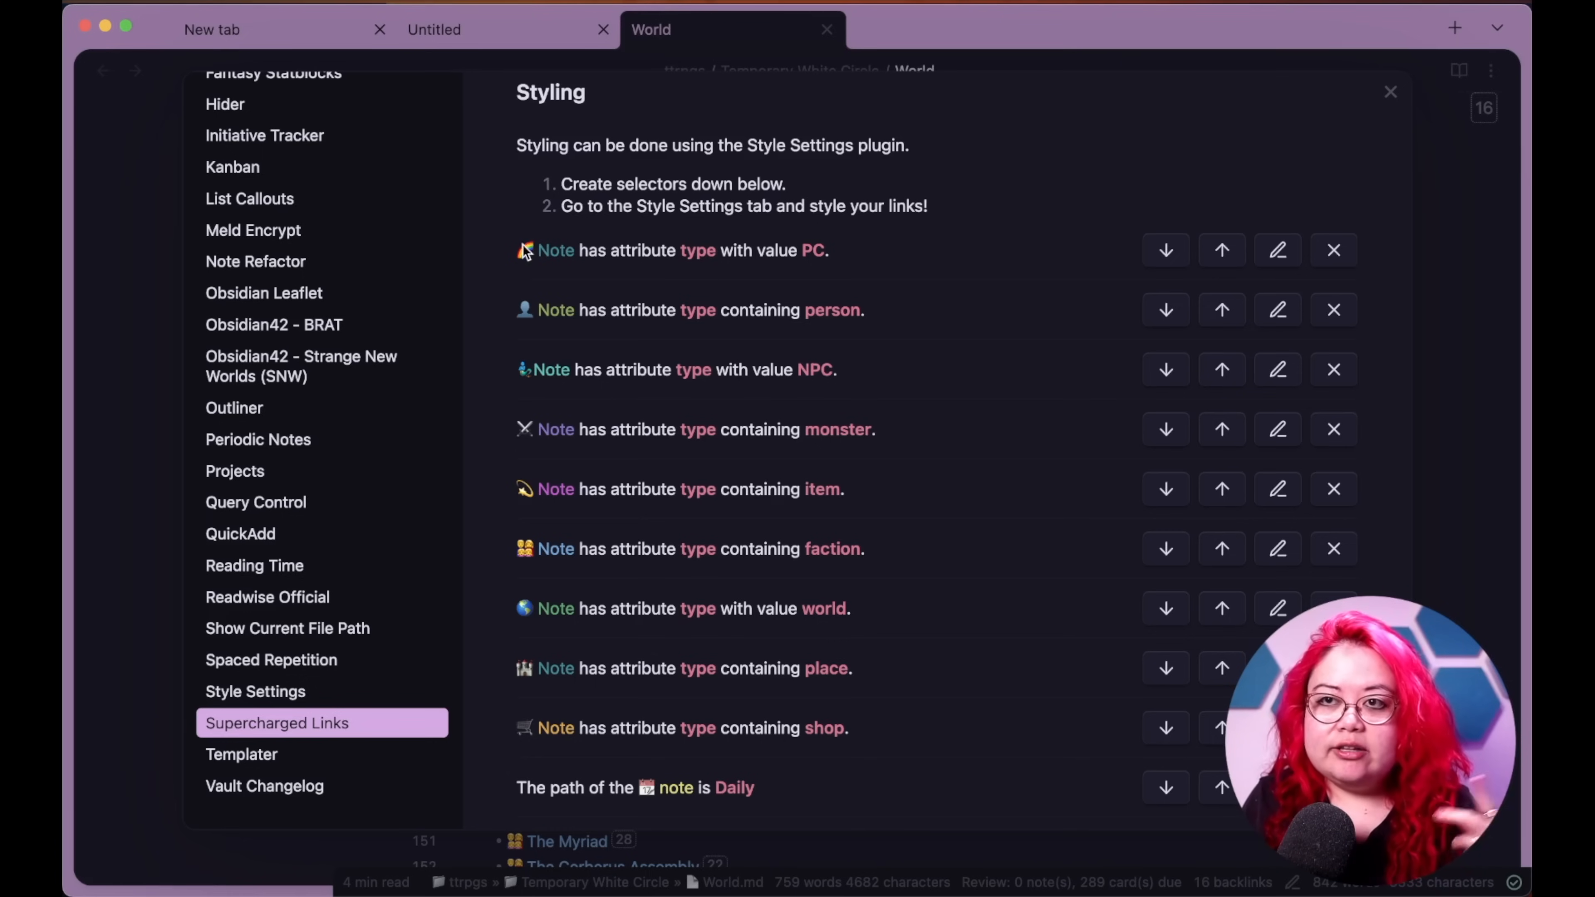
scroll("down", 3)
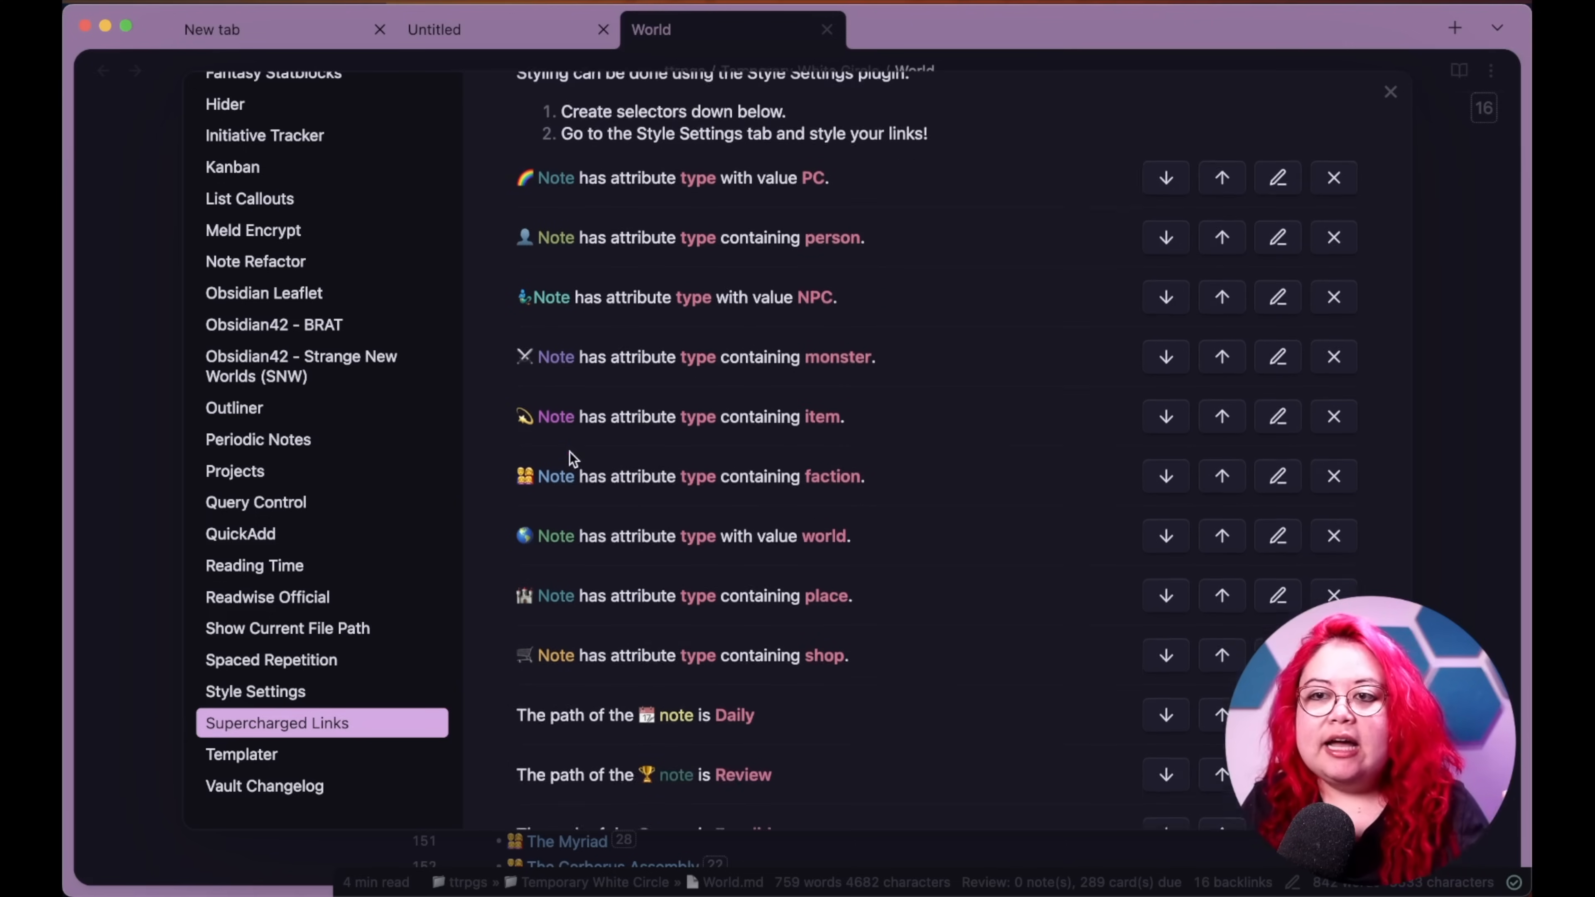
scroll("down", 3)
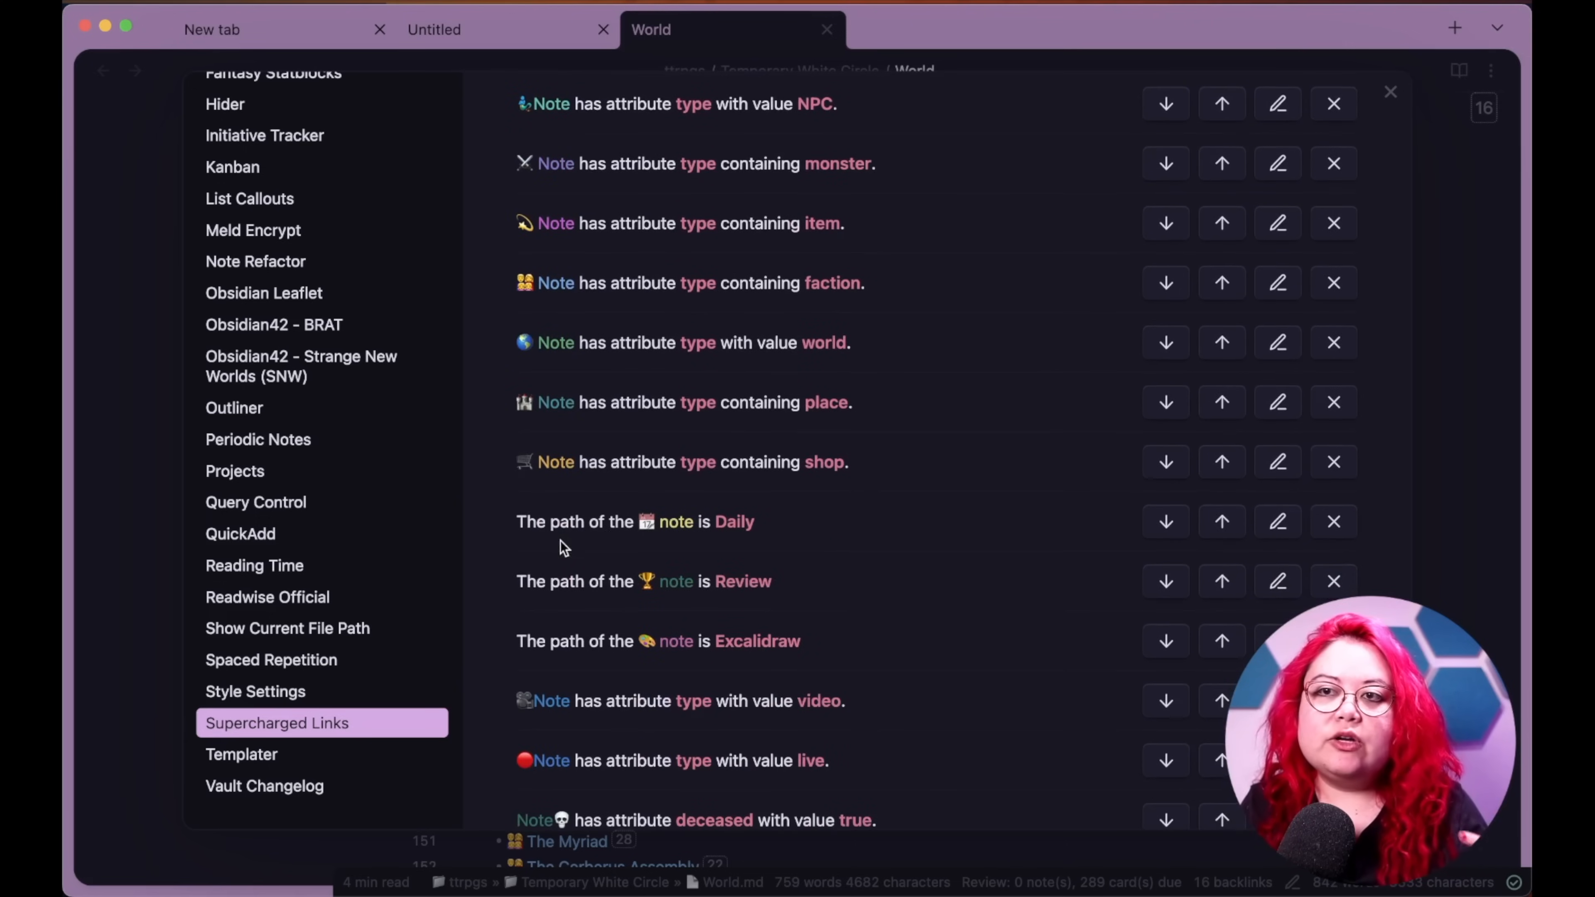
scroll("down", 3)
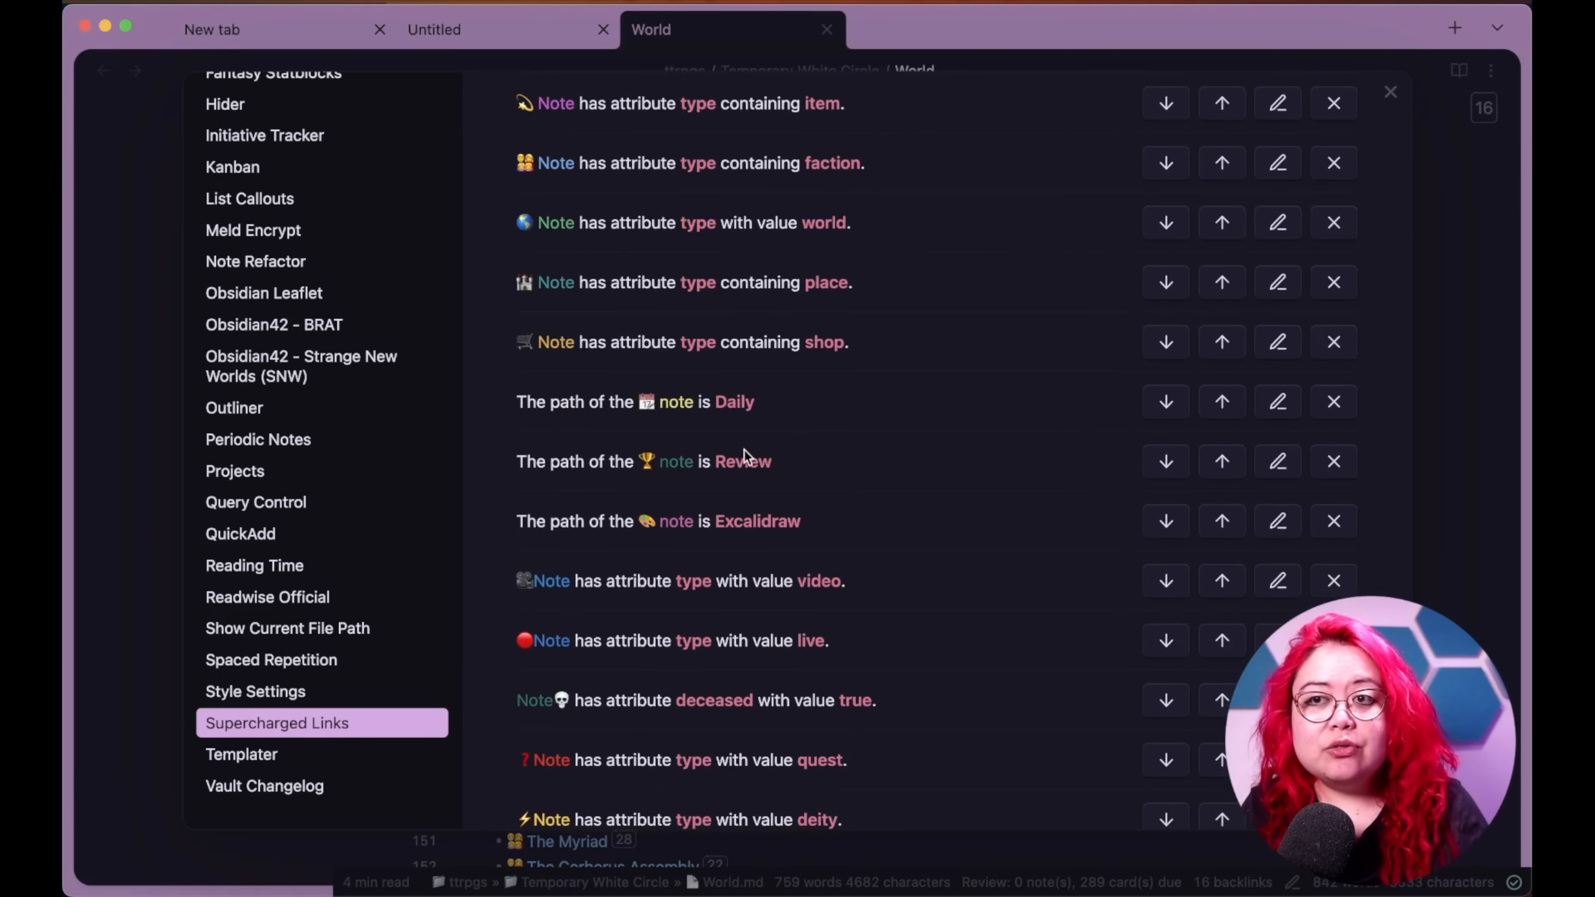
scroll("down", 3)
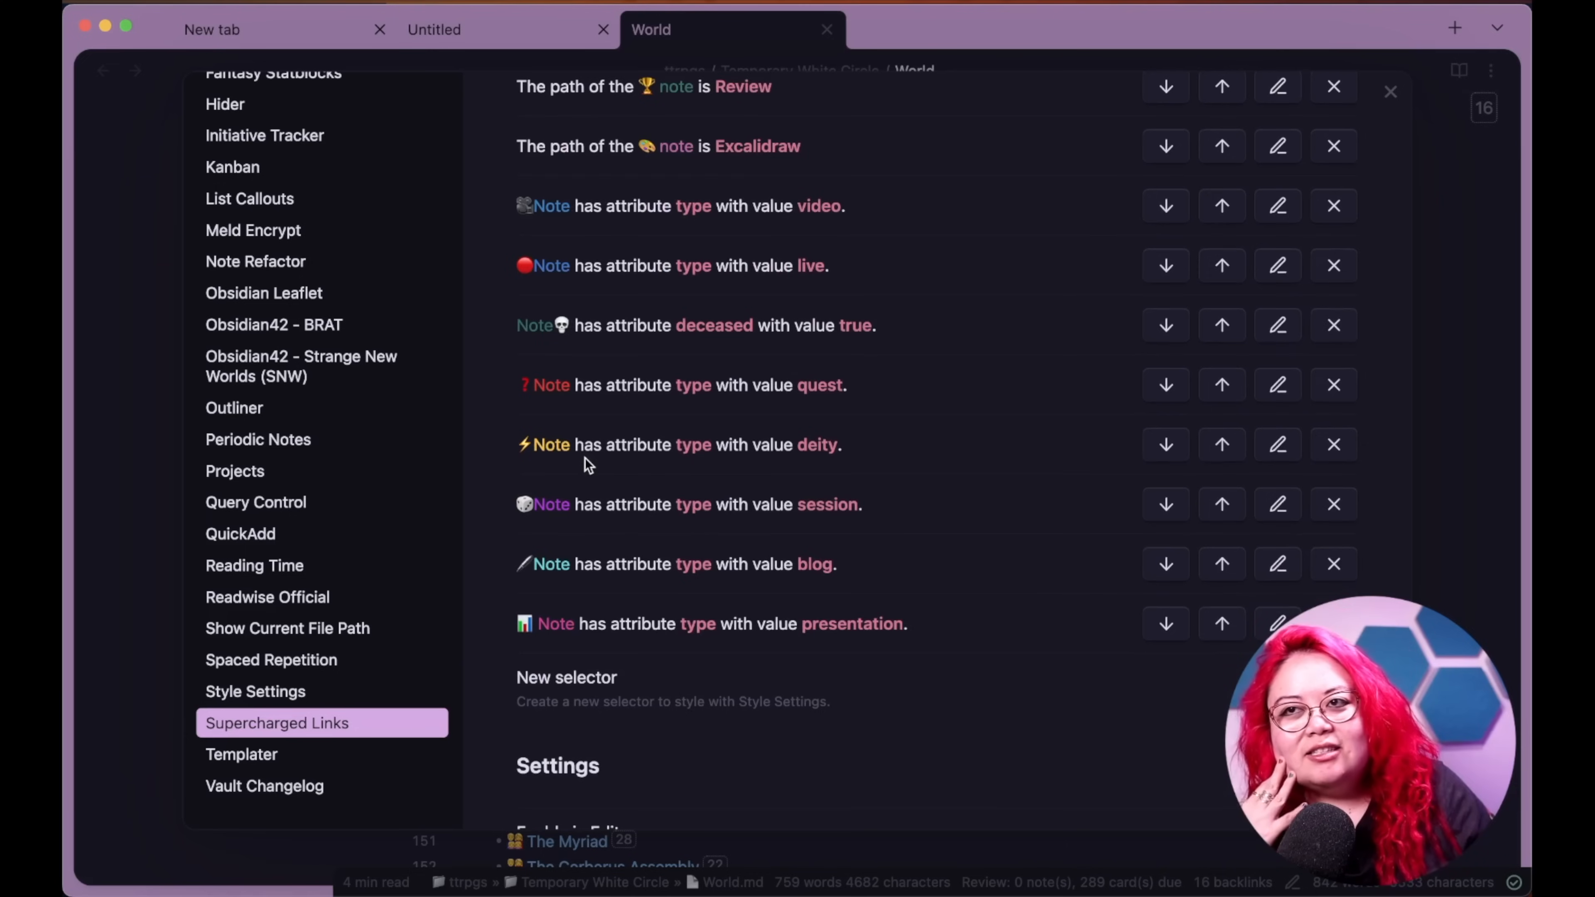
mouse_move(751, 562)
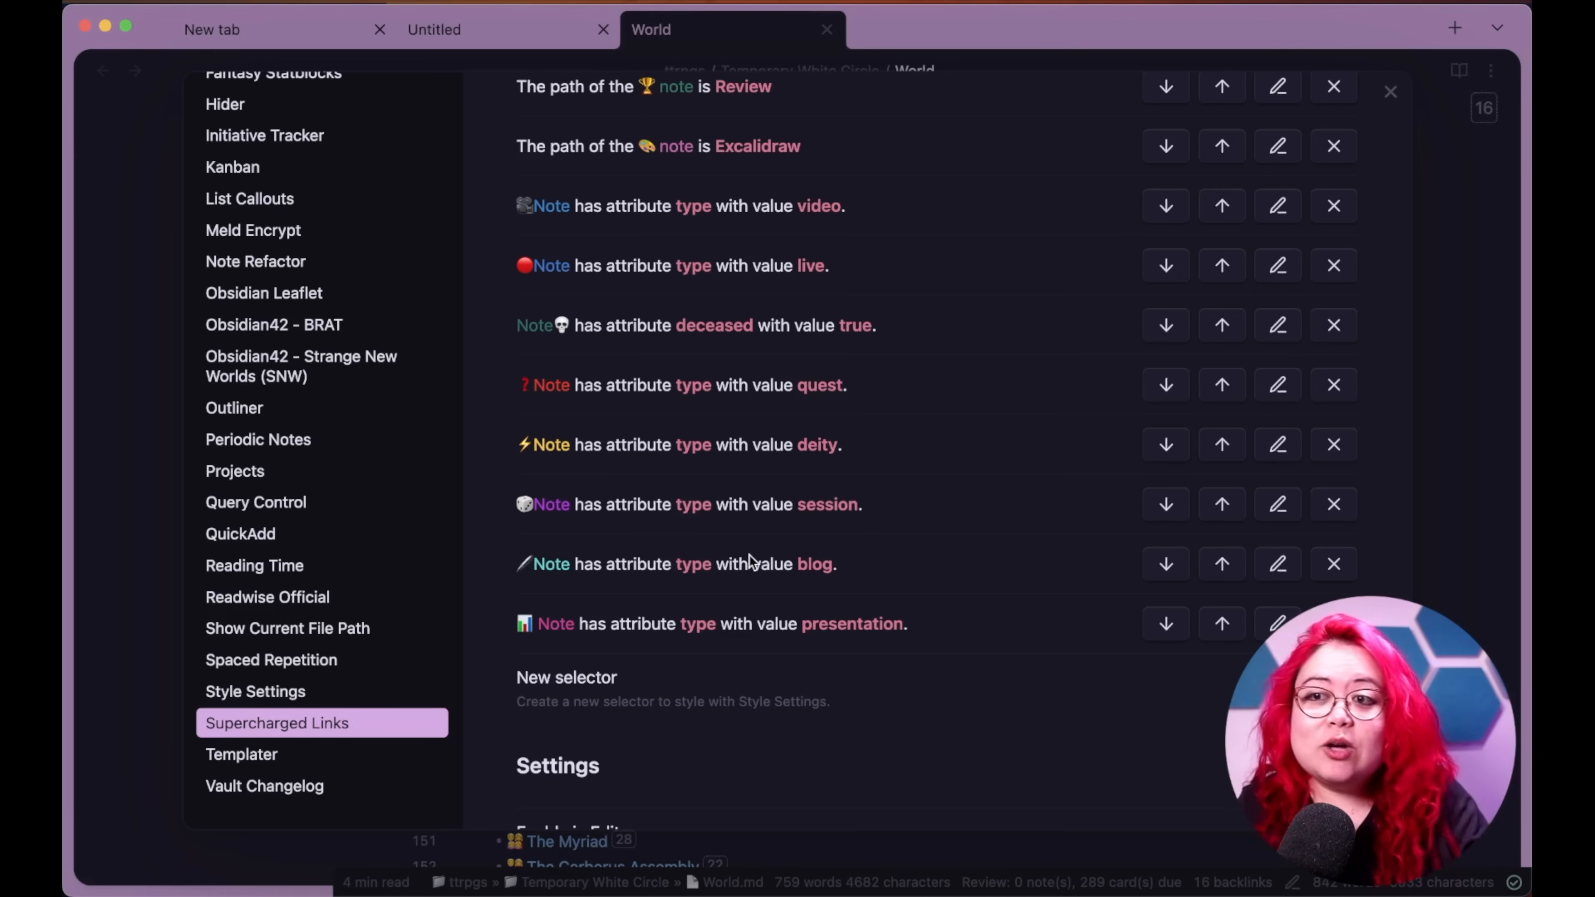
mouse_move(834, 633)
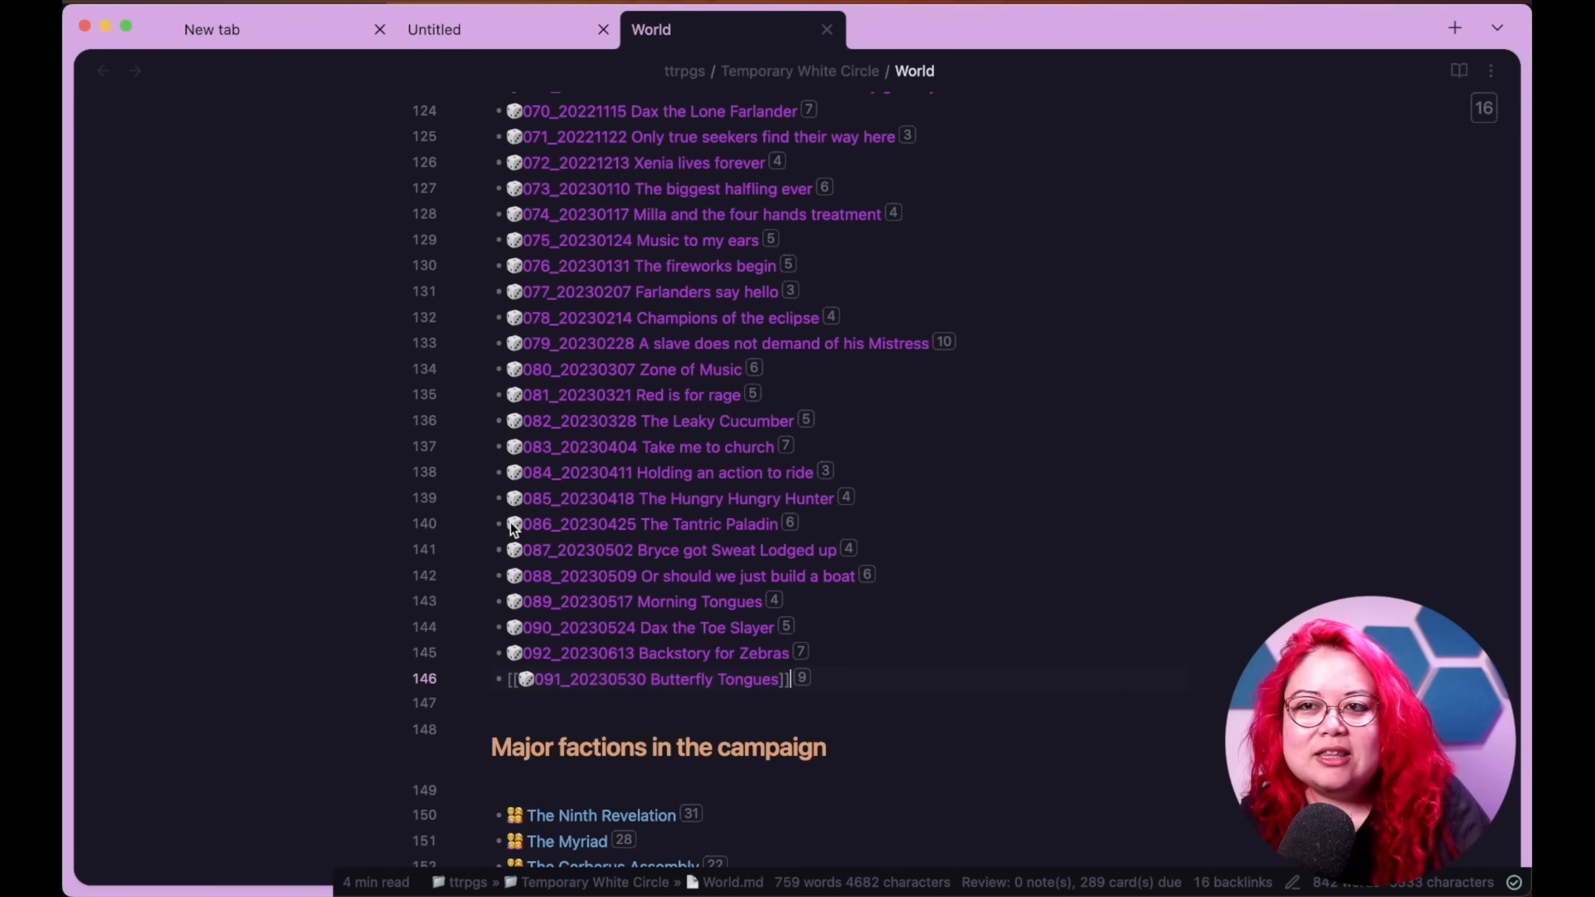
mouse_move(514, 233)
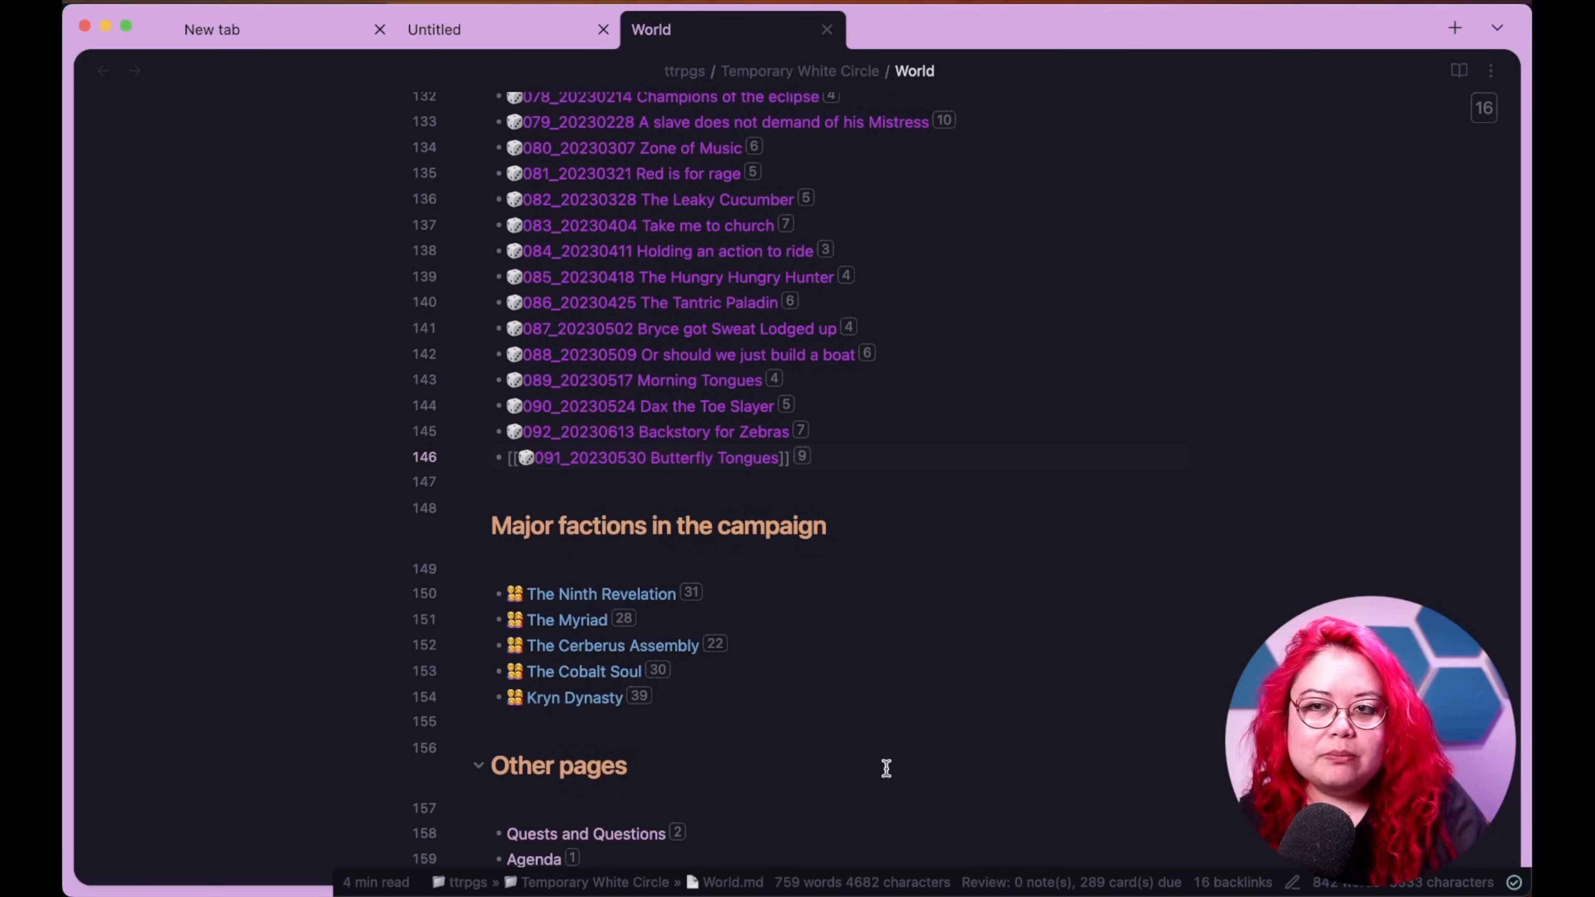
- Scroll through the World note before returning to the Community plugins settings
scroll("down", 3)
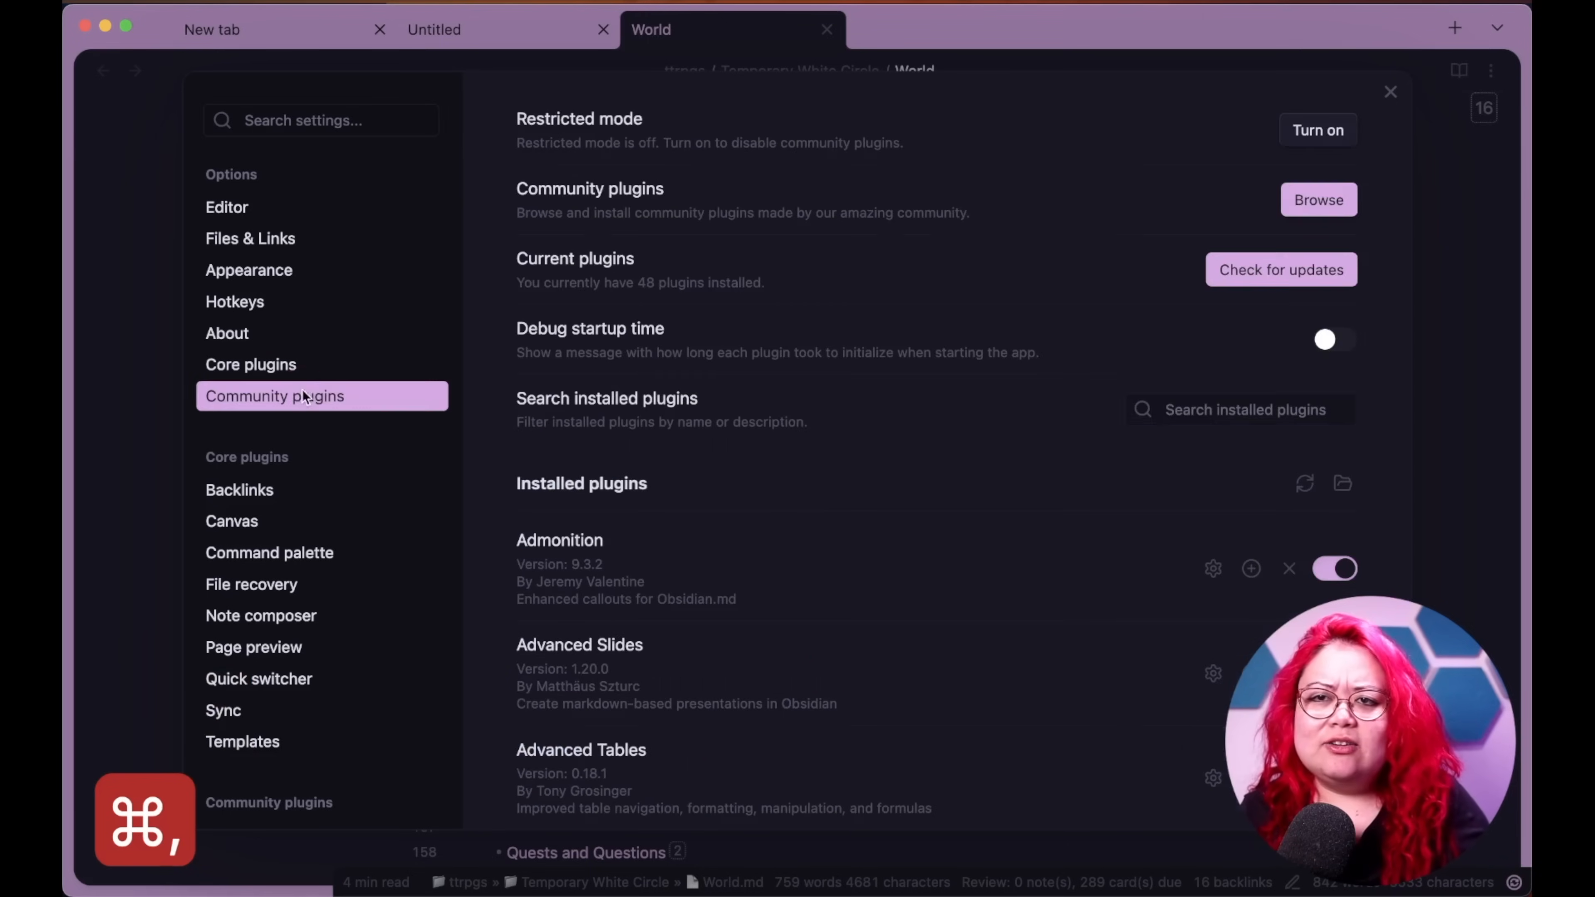
scroll("down", 3)
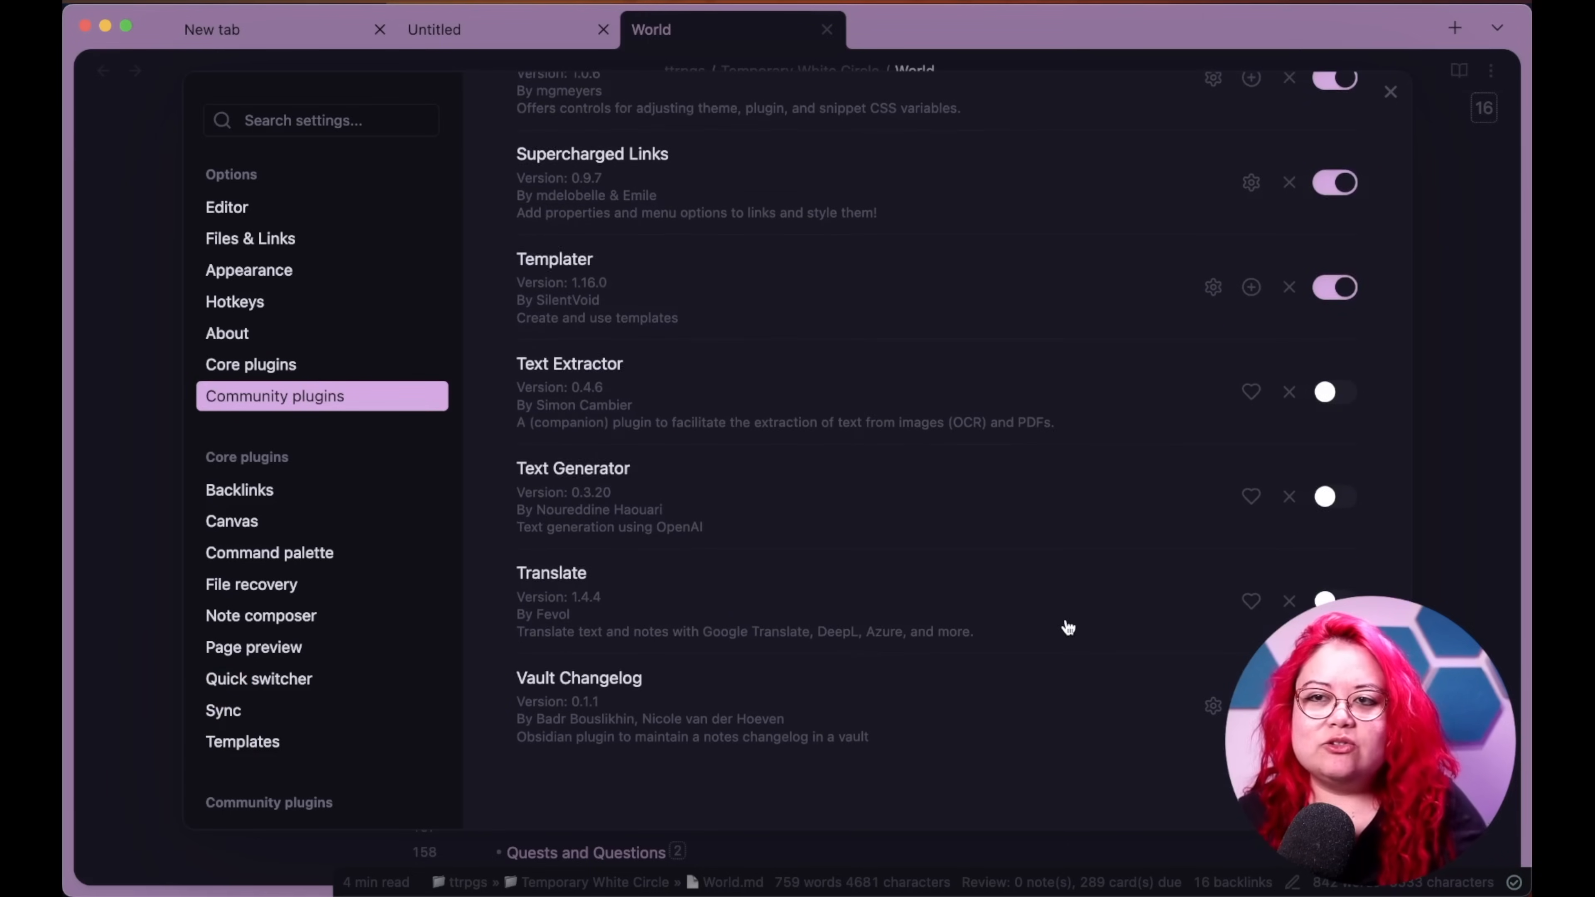
mouse_move(971, 384)
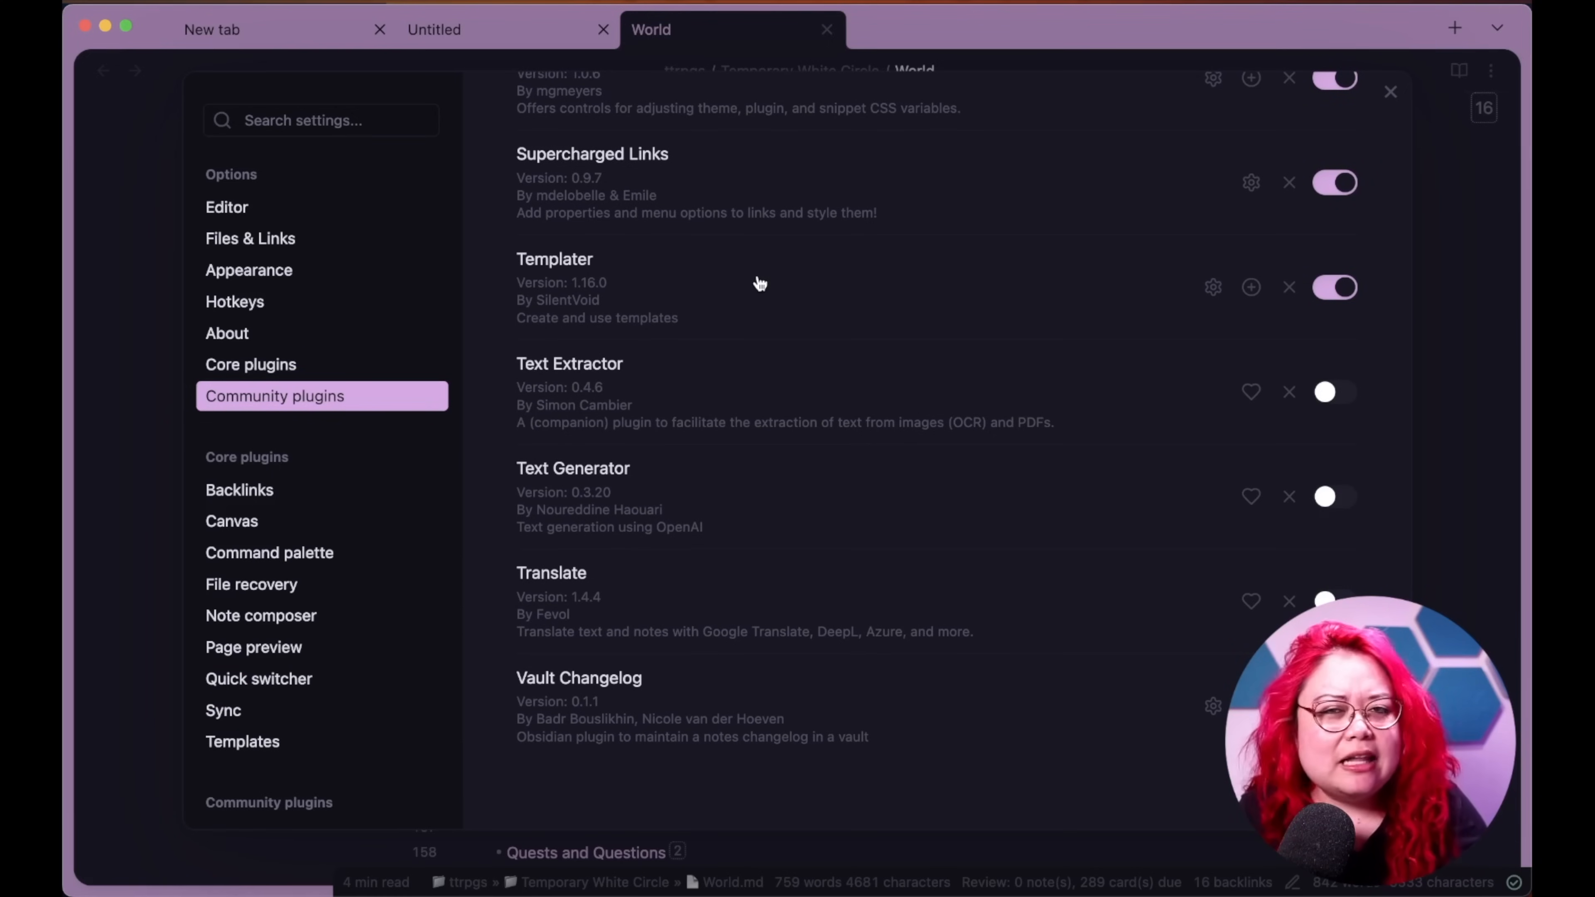
mouse_move(764, 306)
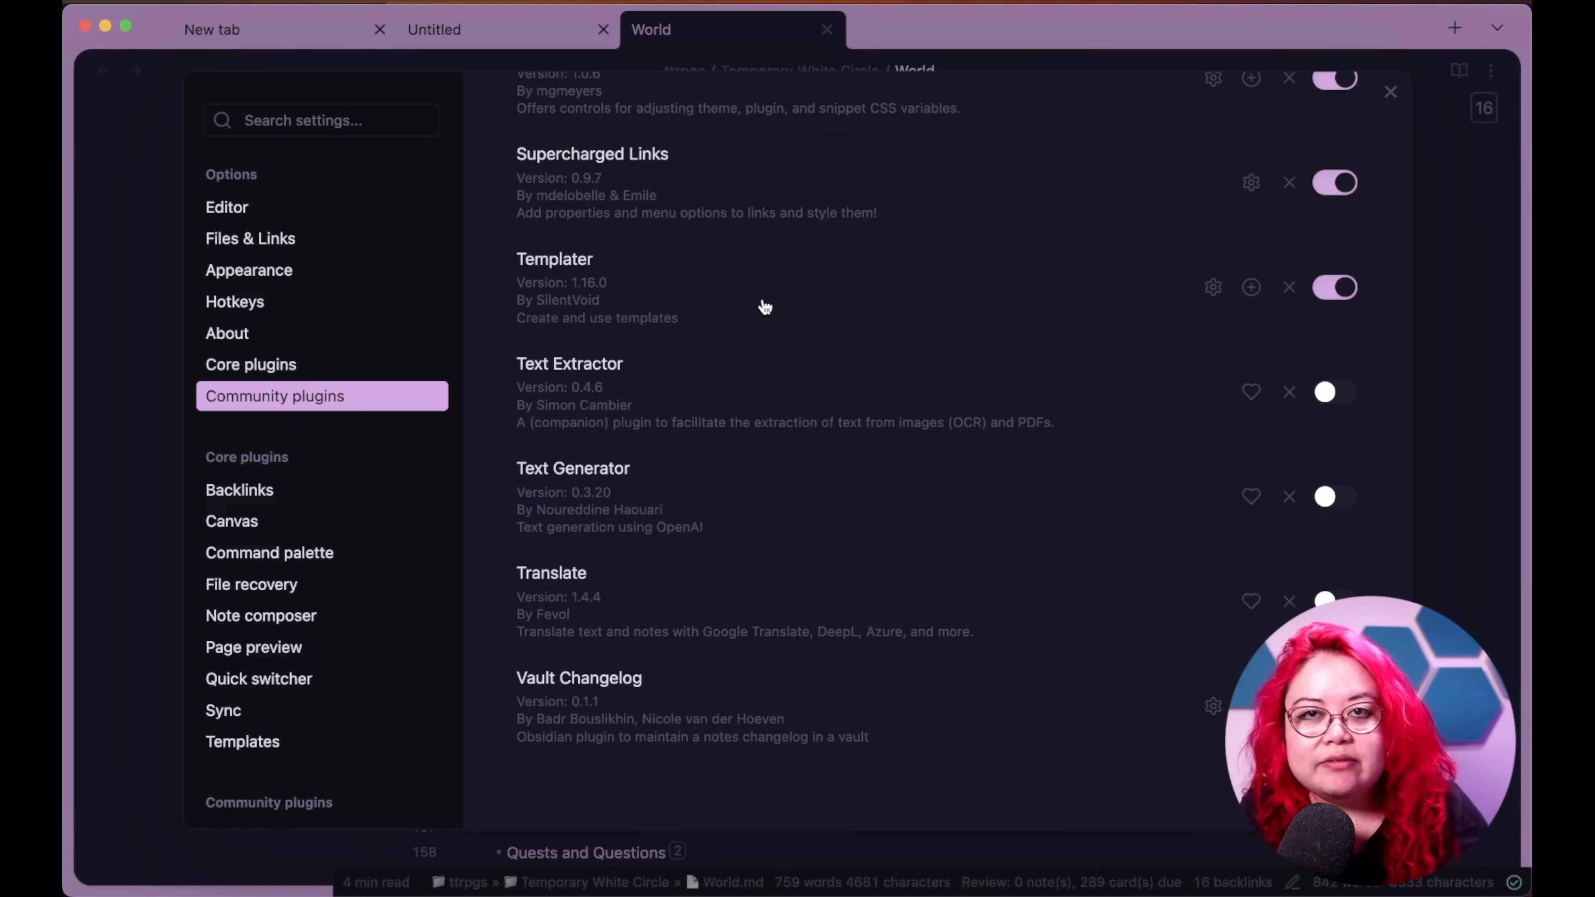
mouse_move(1104, 317)
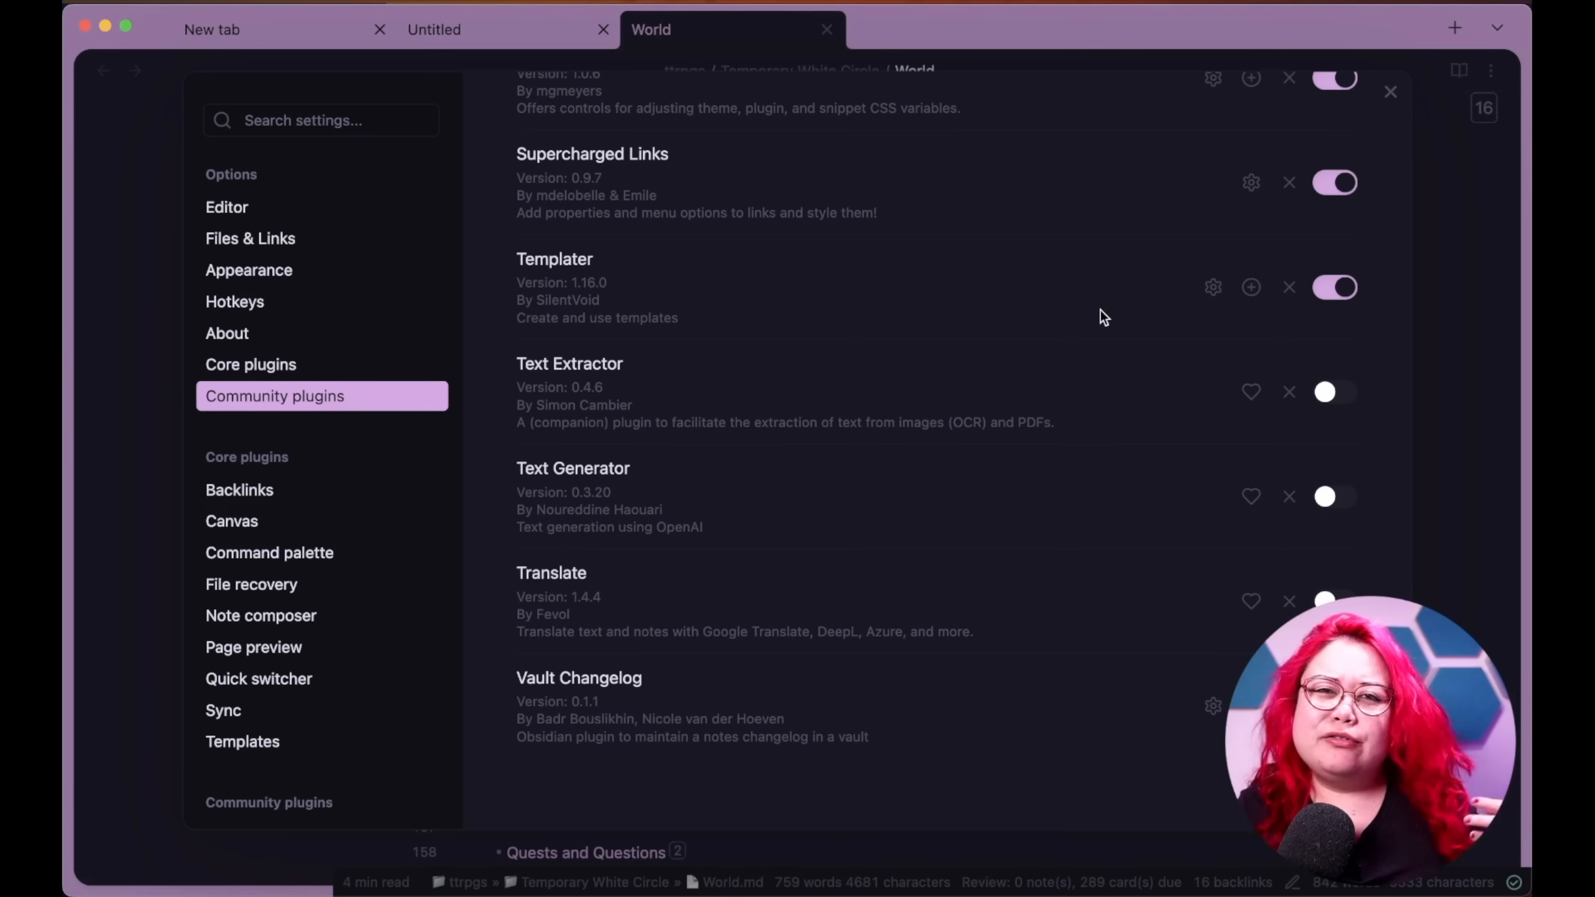
mouse_move(781, 286)
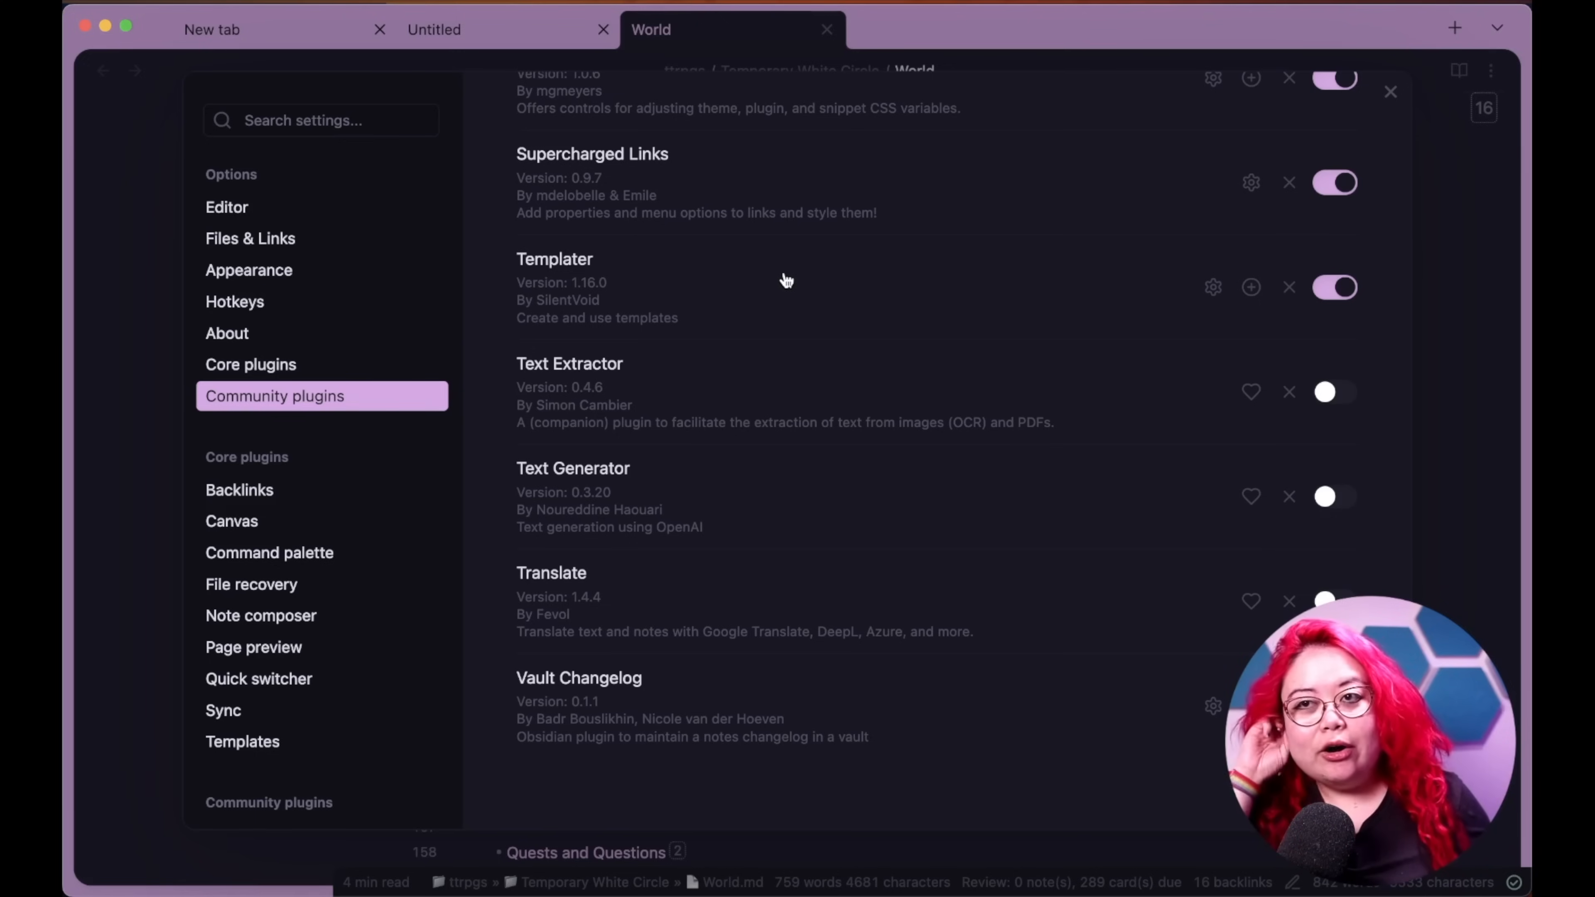
mouse_move(875, 451)
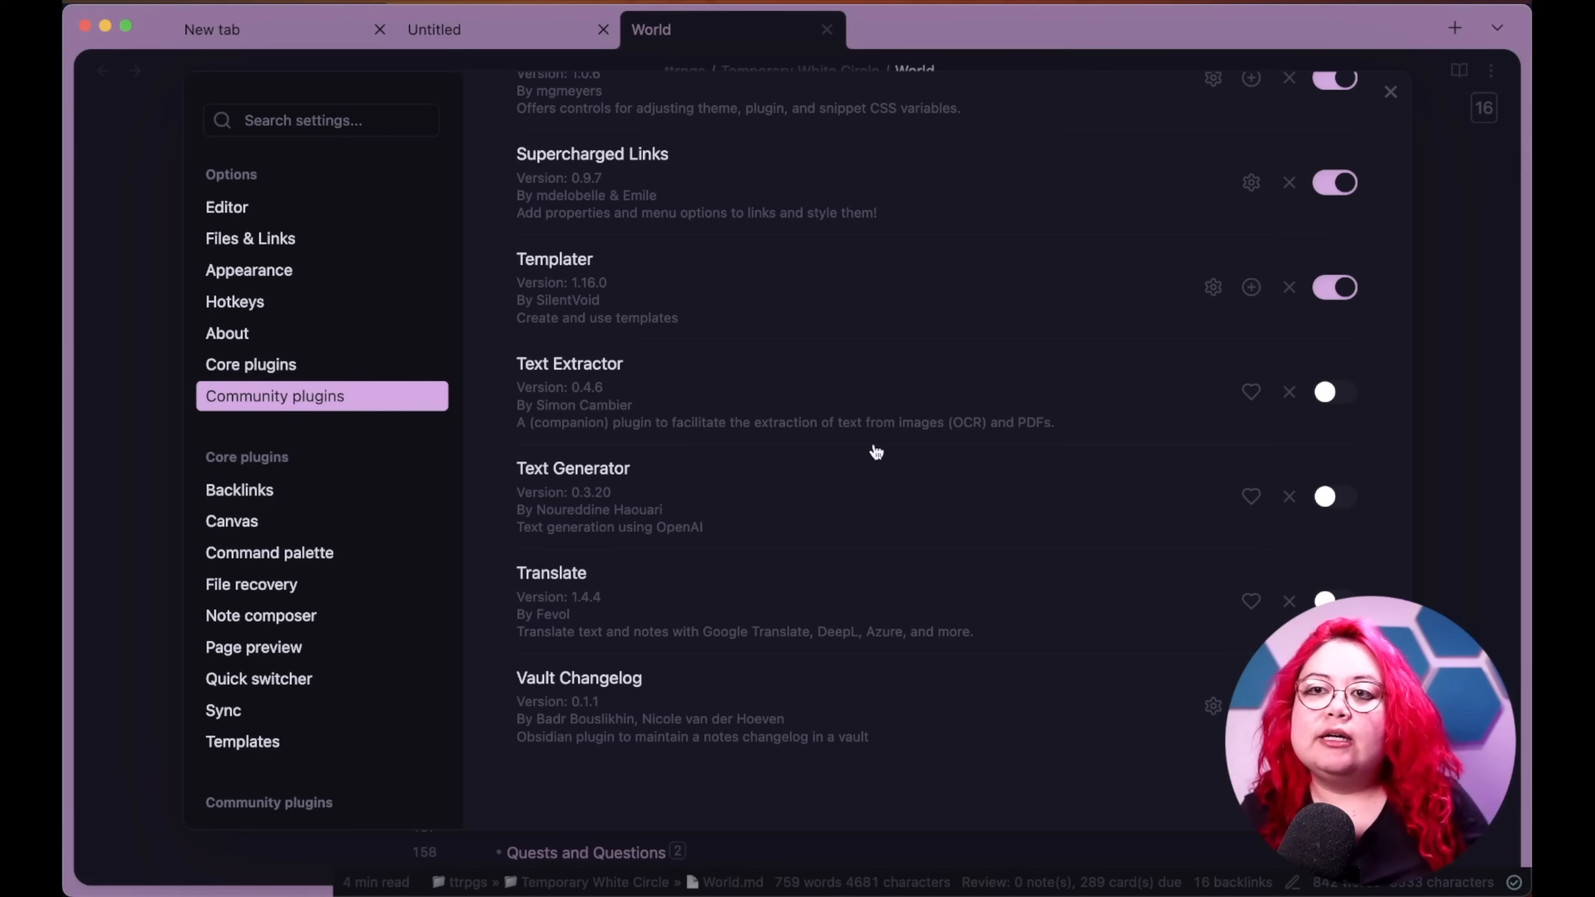
mouse_move(930, 401)
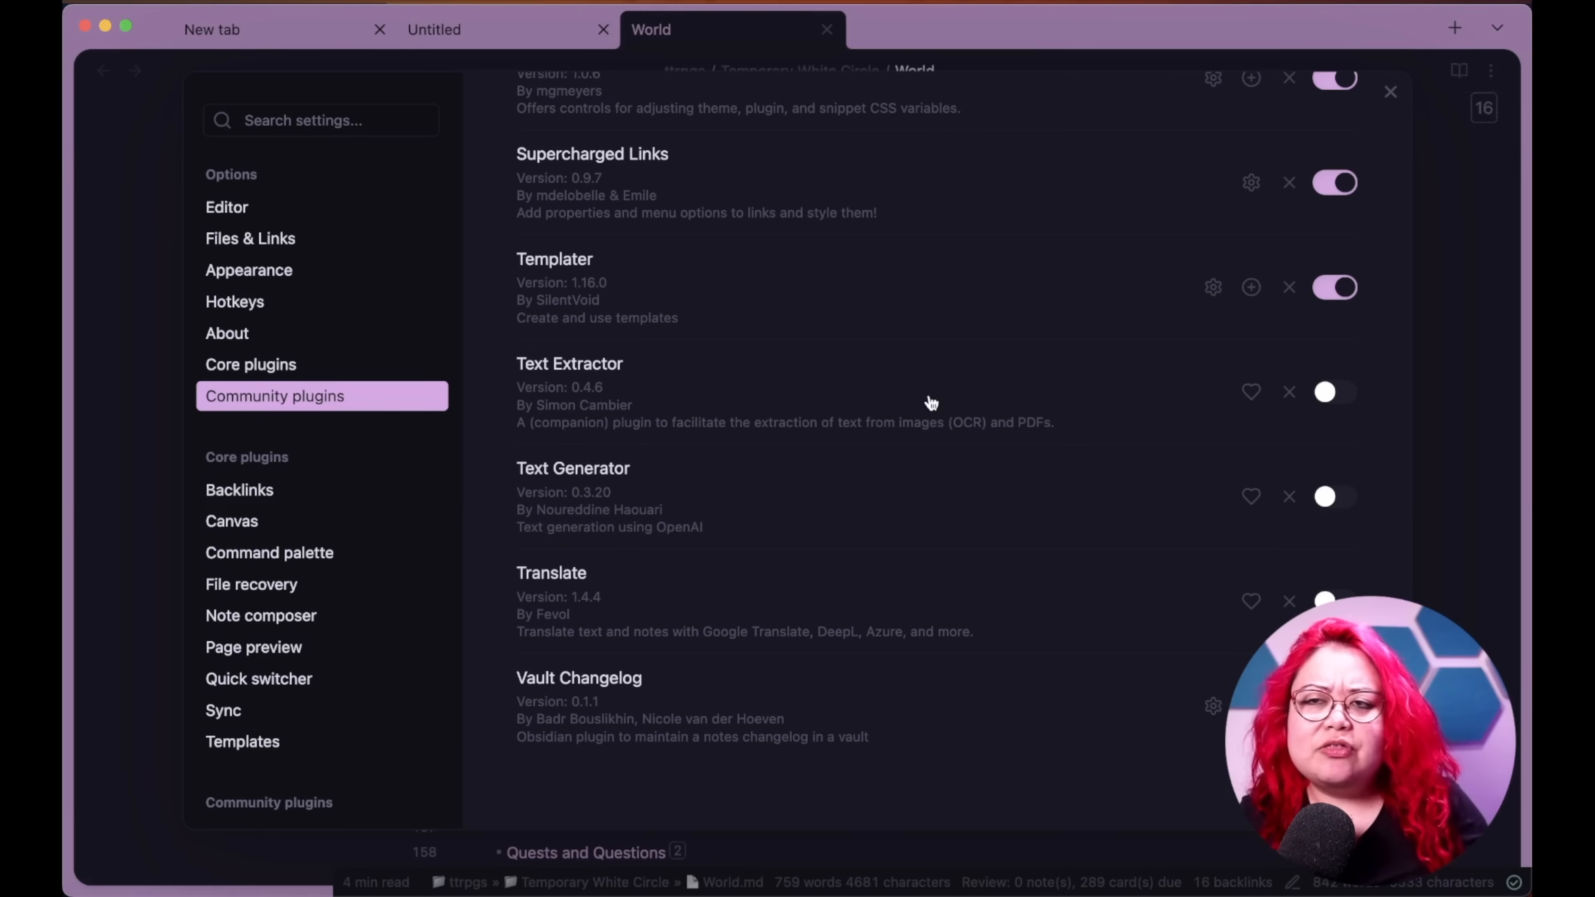
mouse_move(1169, 430)
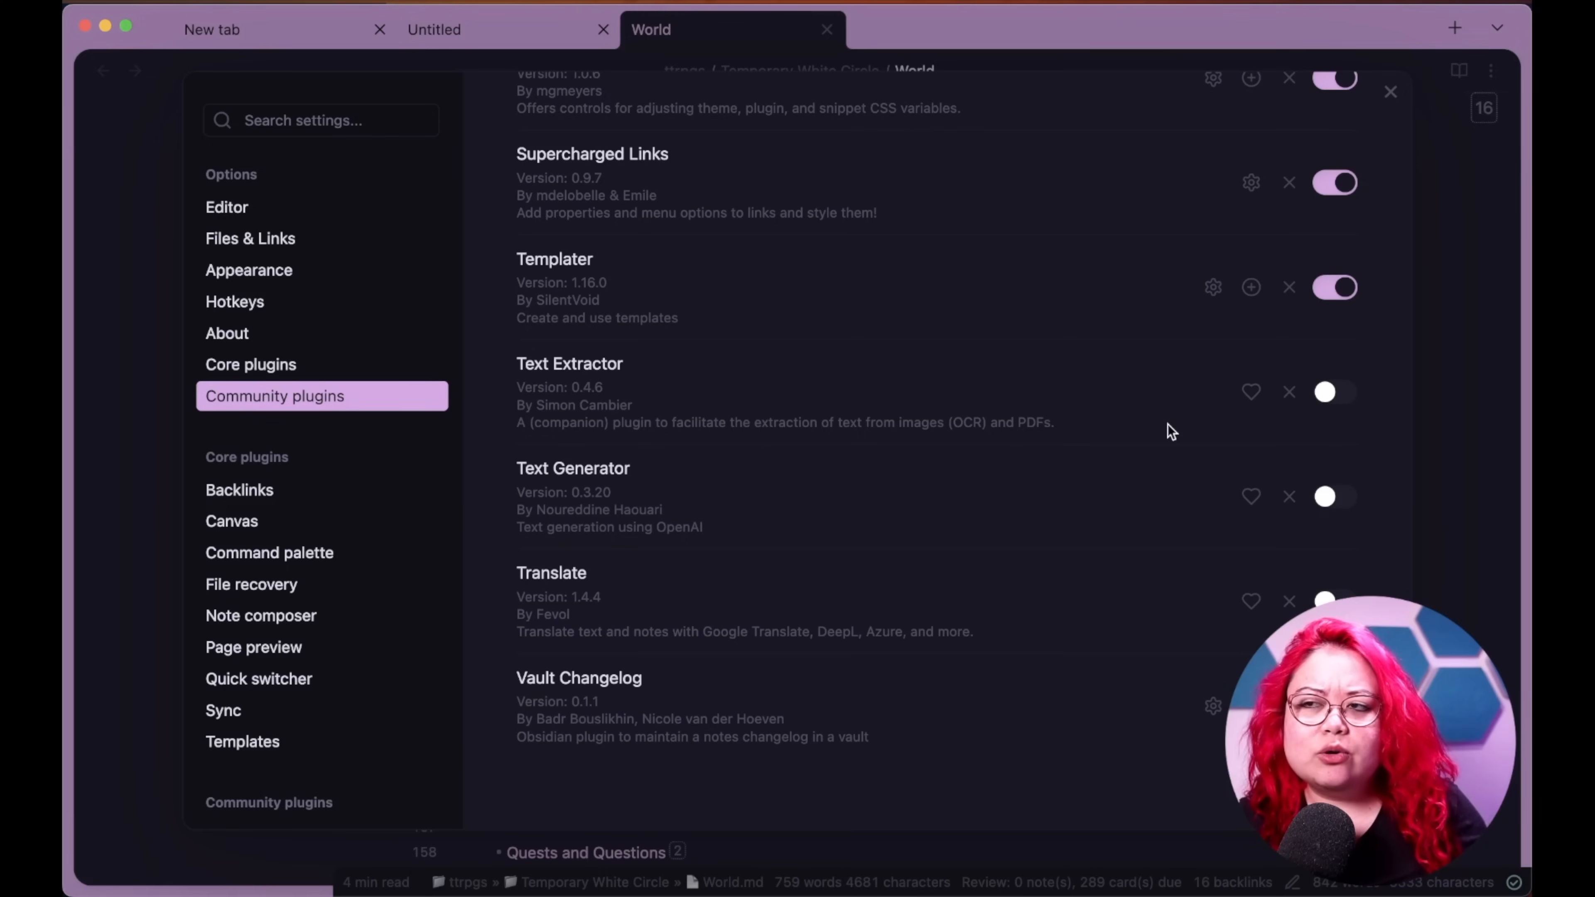
mouse_move(1002, 427)
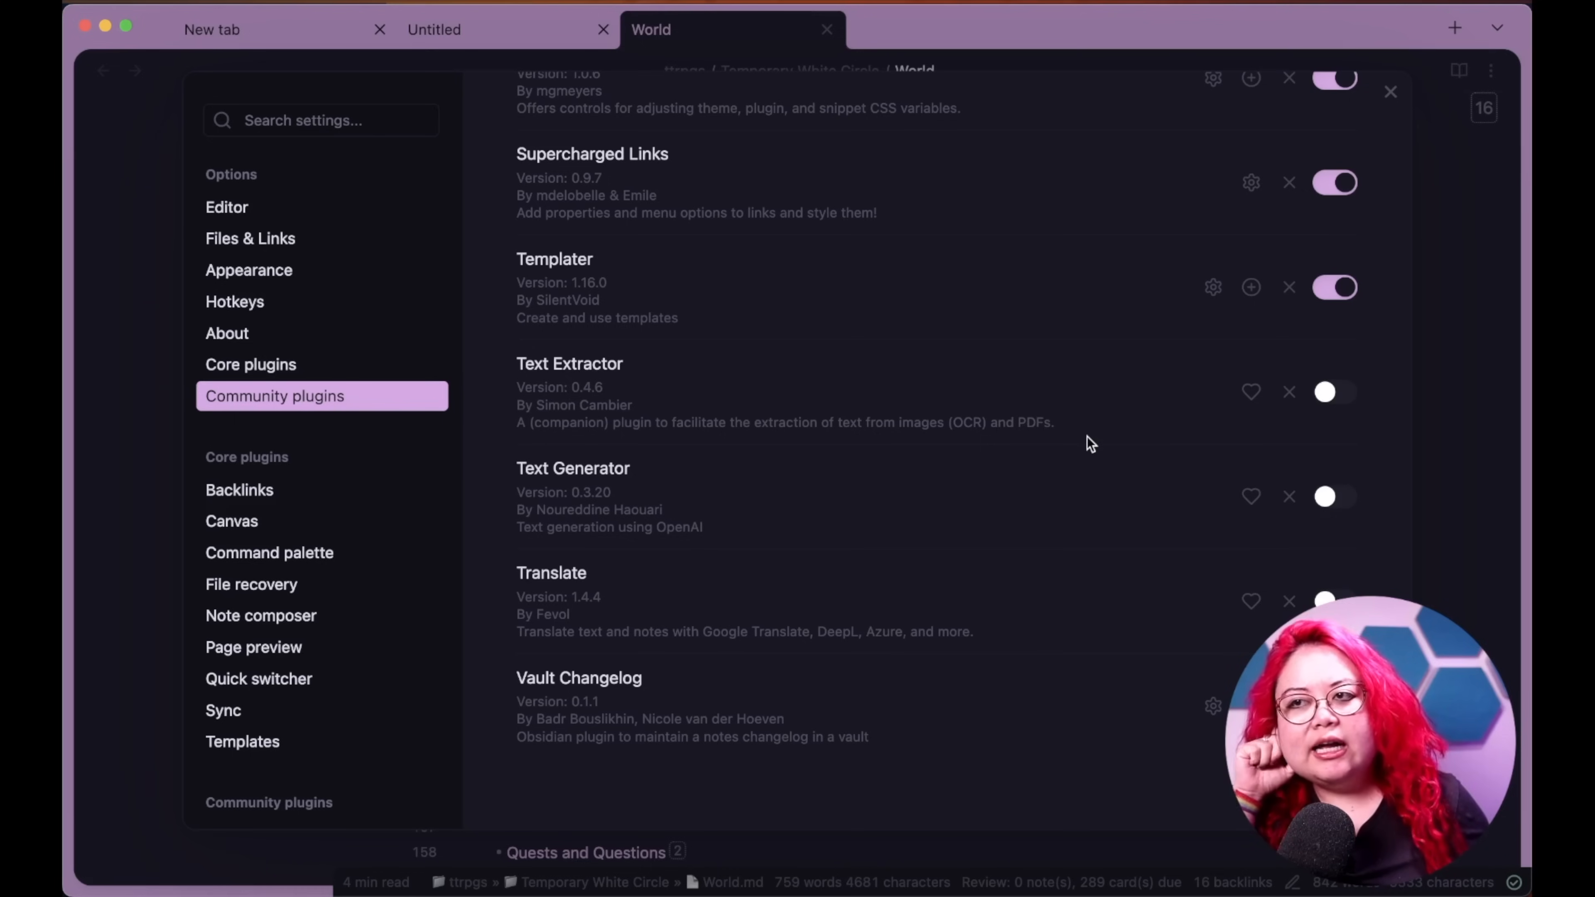
- Uninstall Text Extractor, the plugin listed just after Templater
left_click(1289, 393)
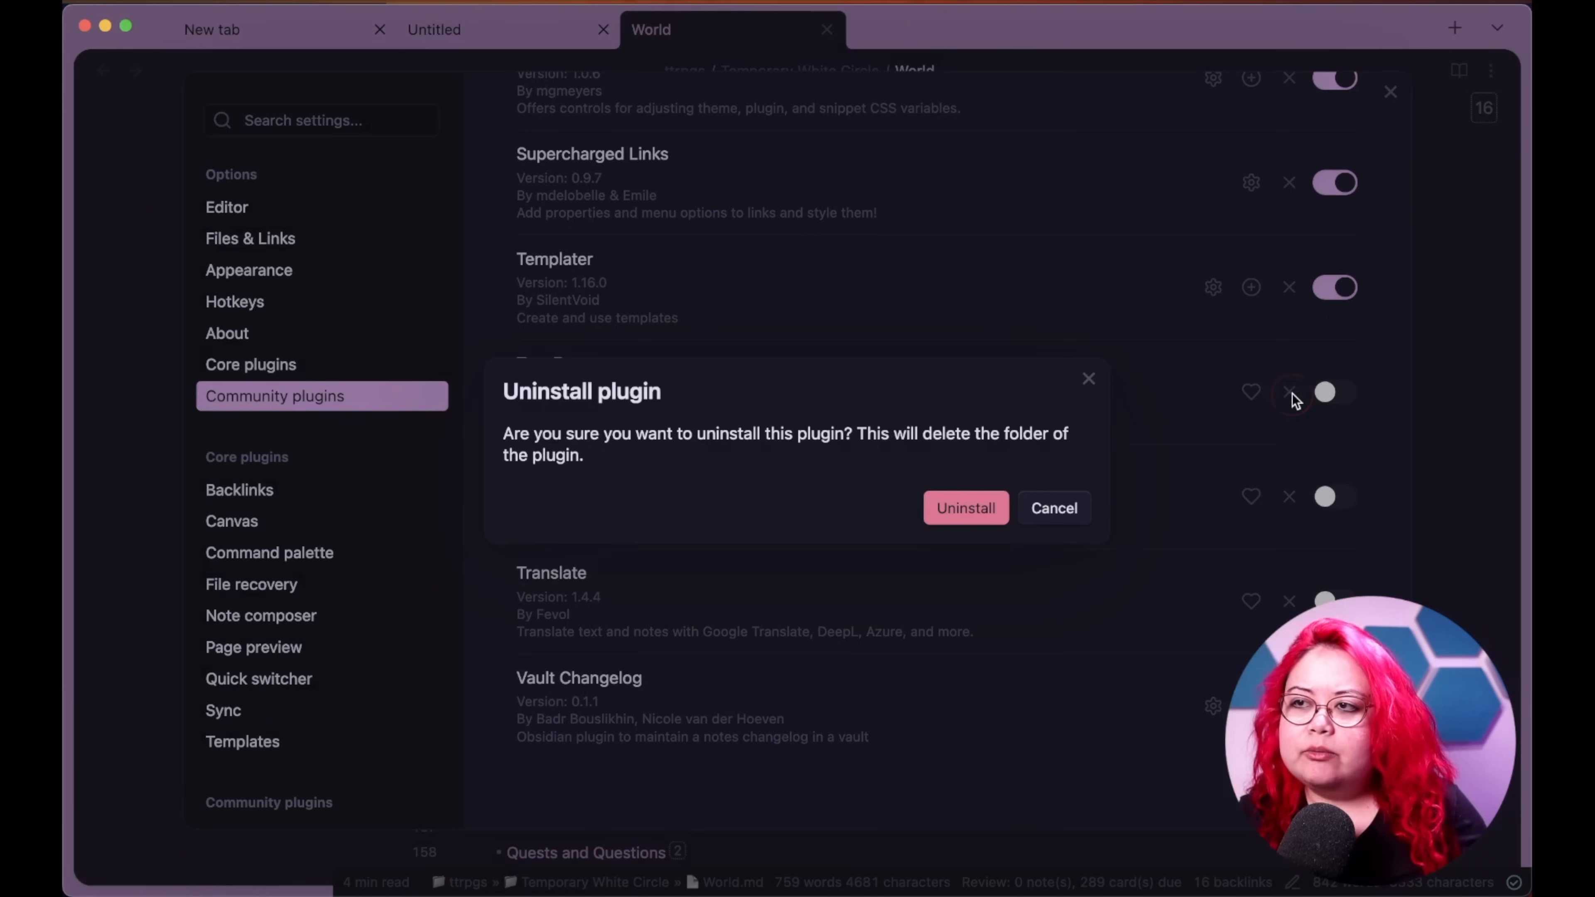
left_click(1053, 507)
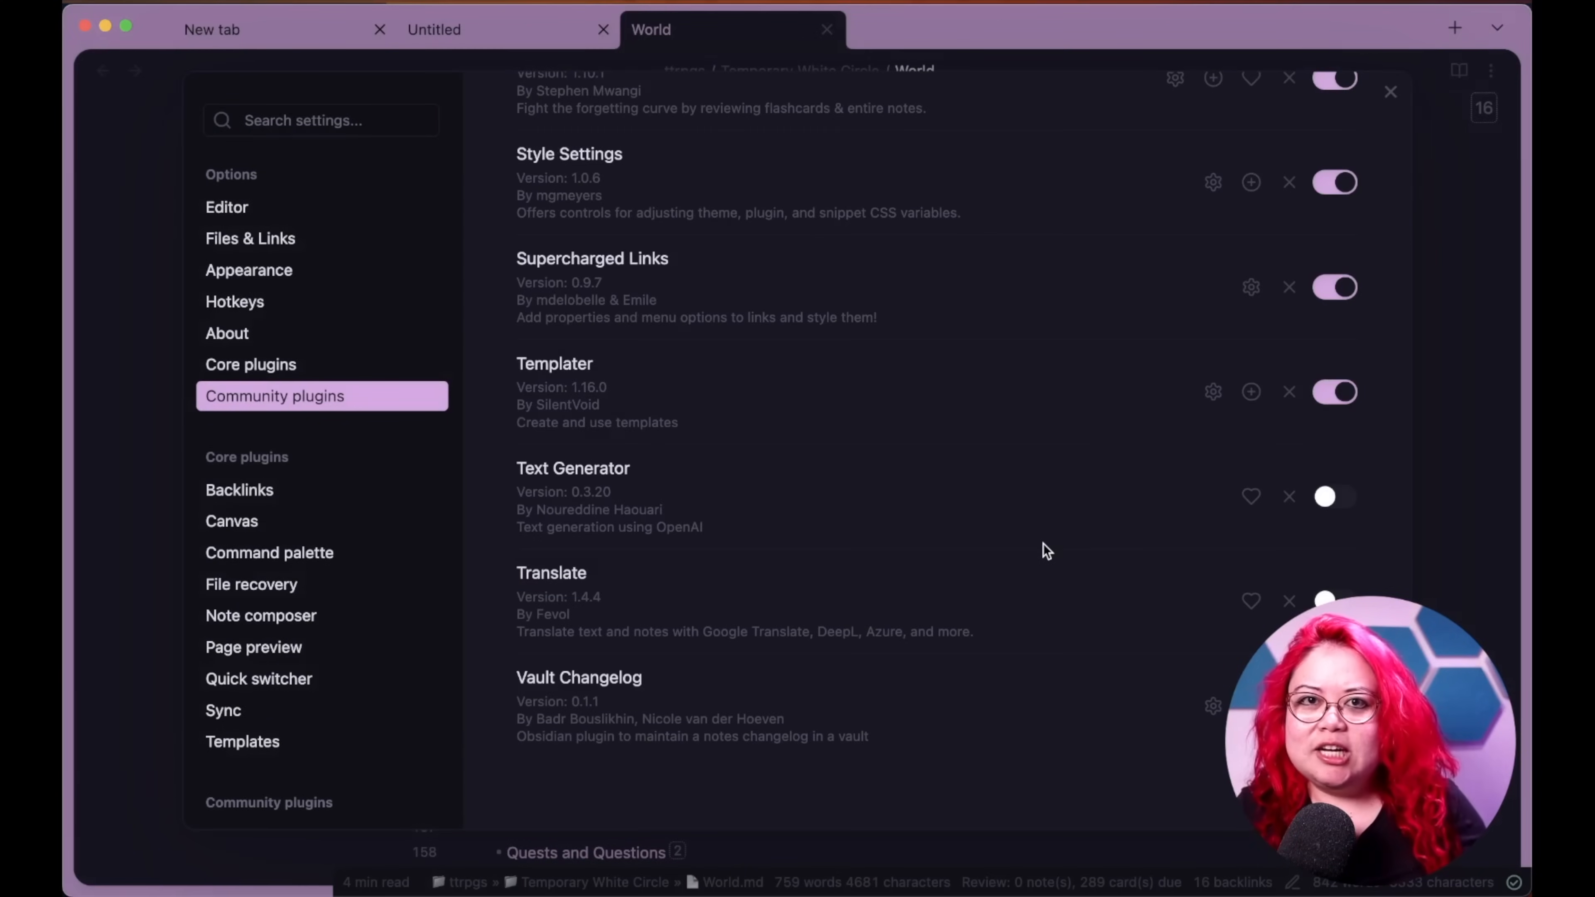
mouse_move(1063, 517)
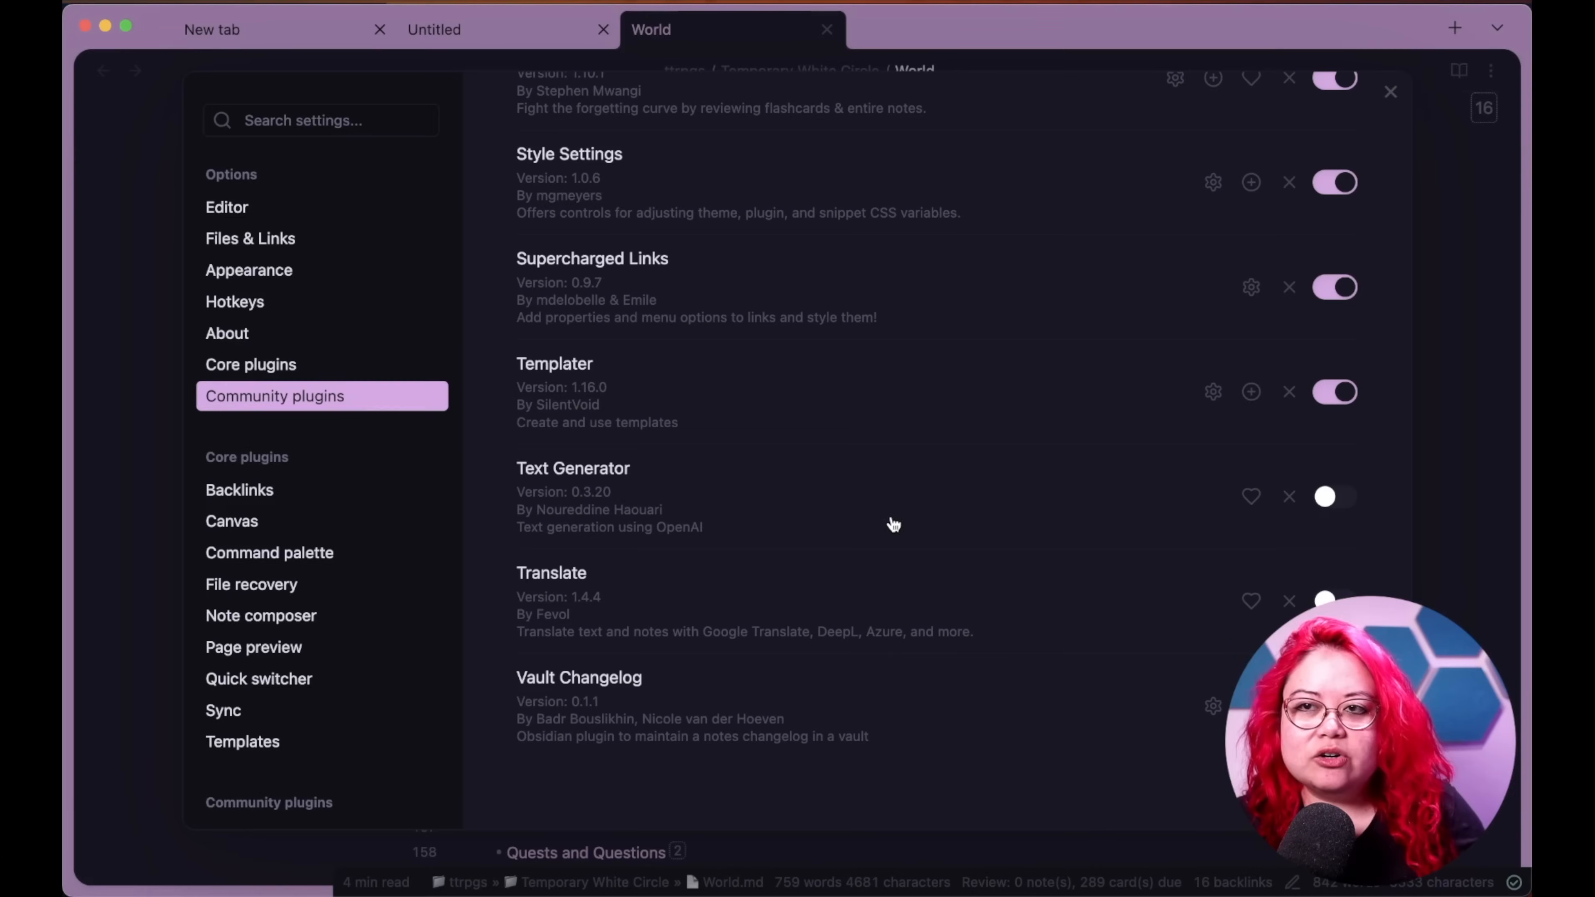
mouse_move(940, 515)
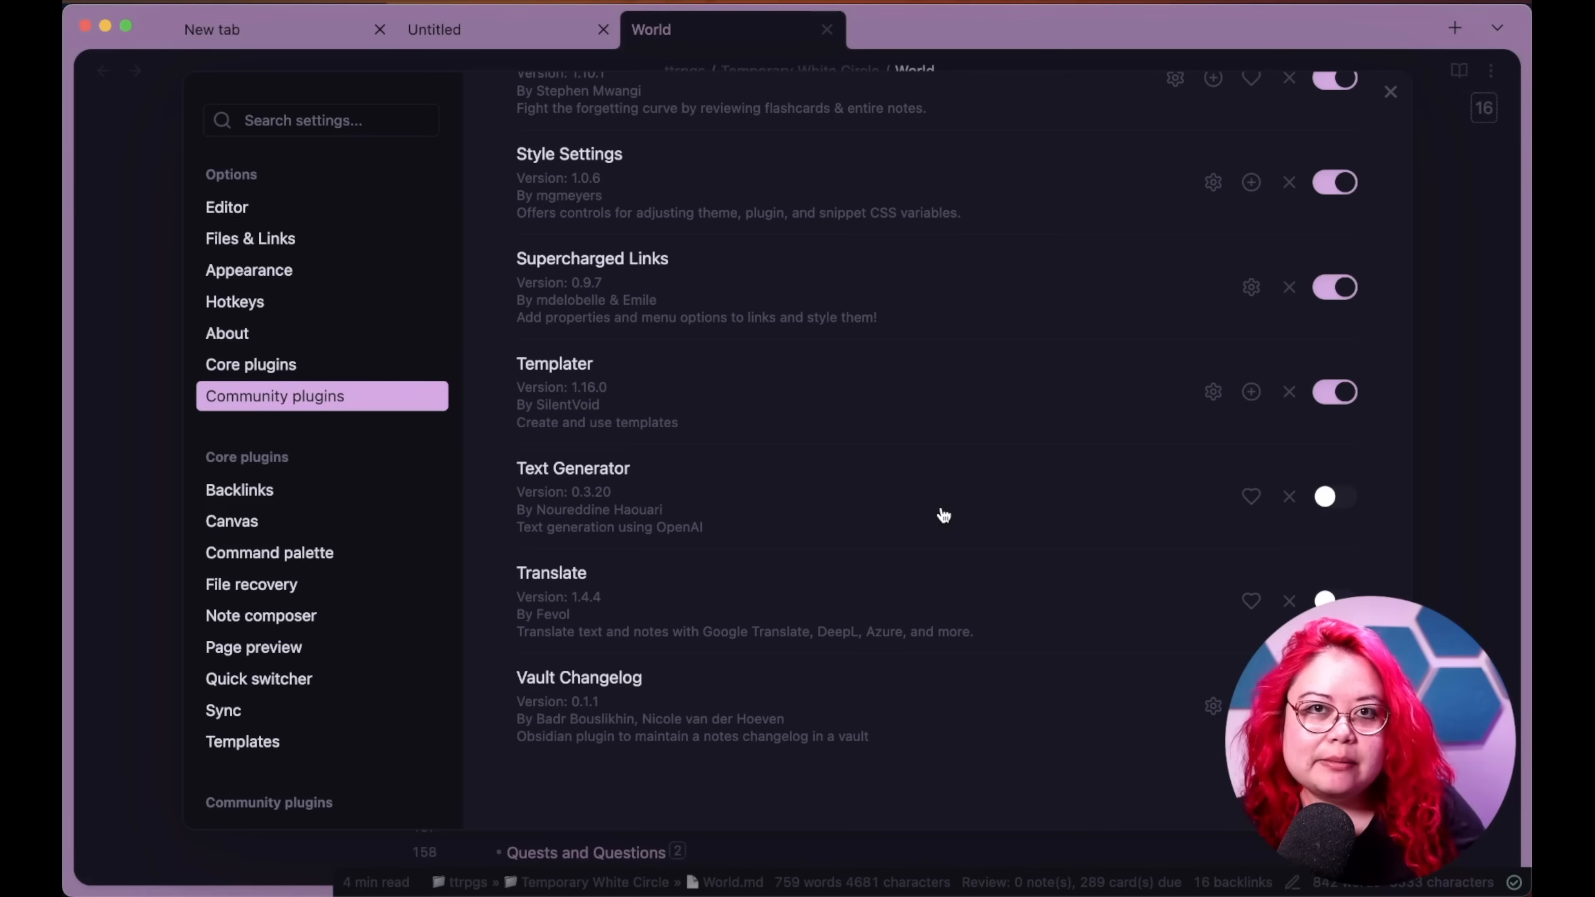
mouse_move(947, 490)
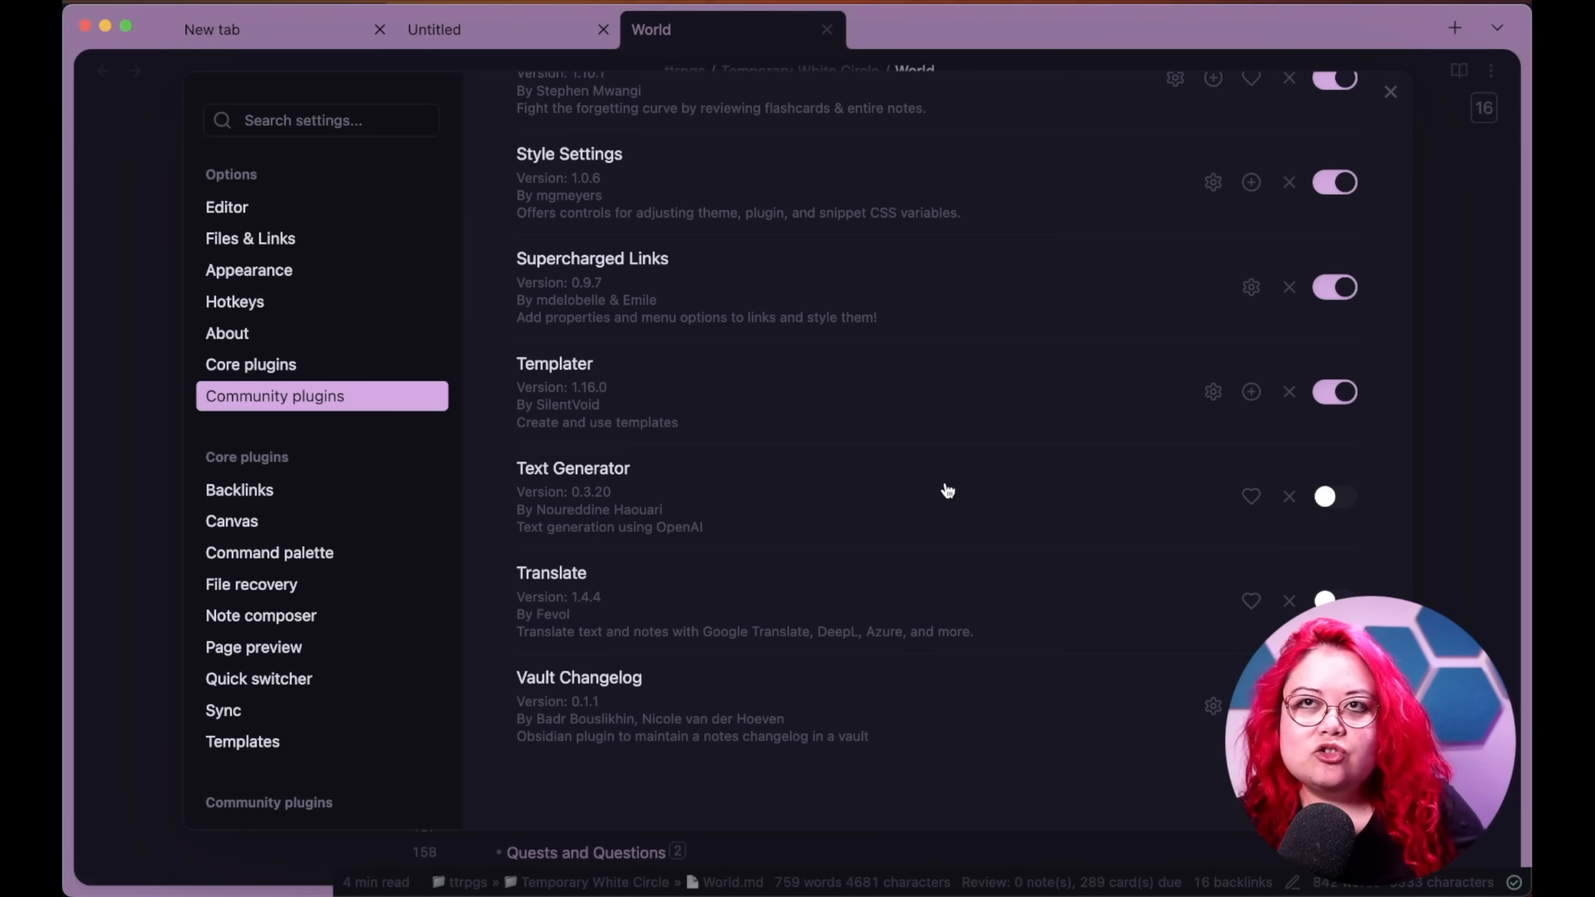
mouse_move(957, 506)
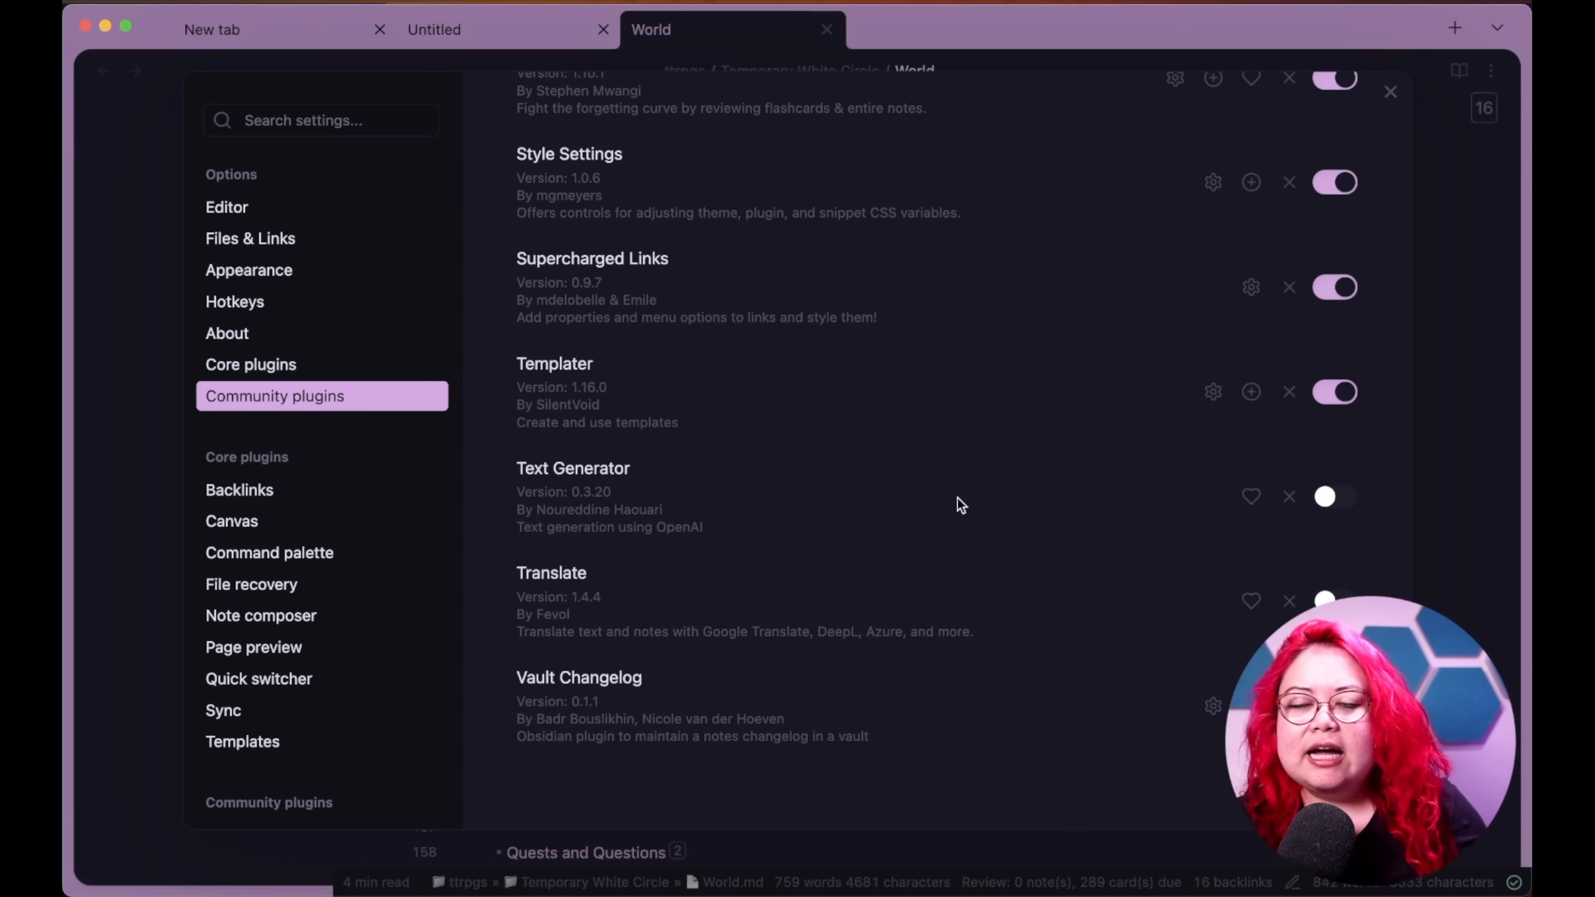
mouse_move(1033, 511)
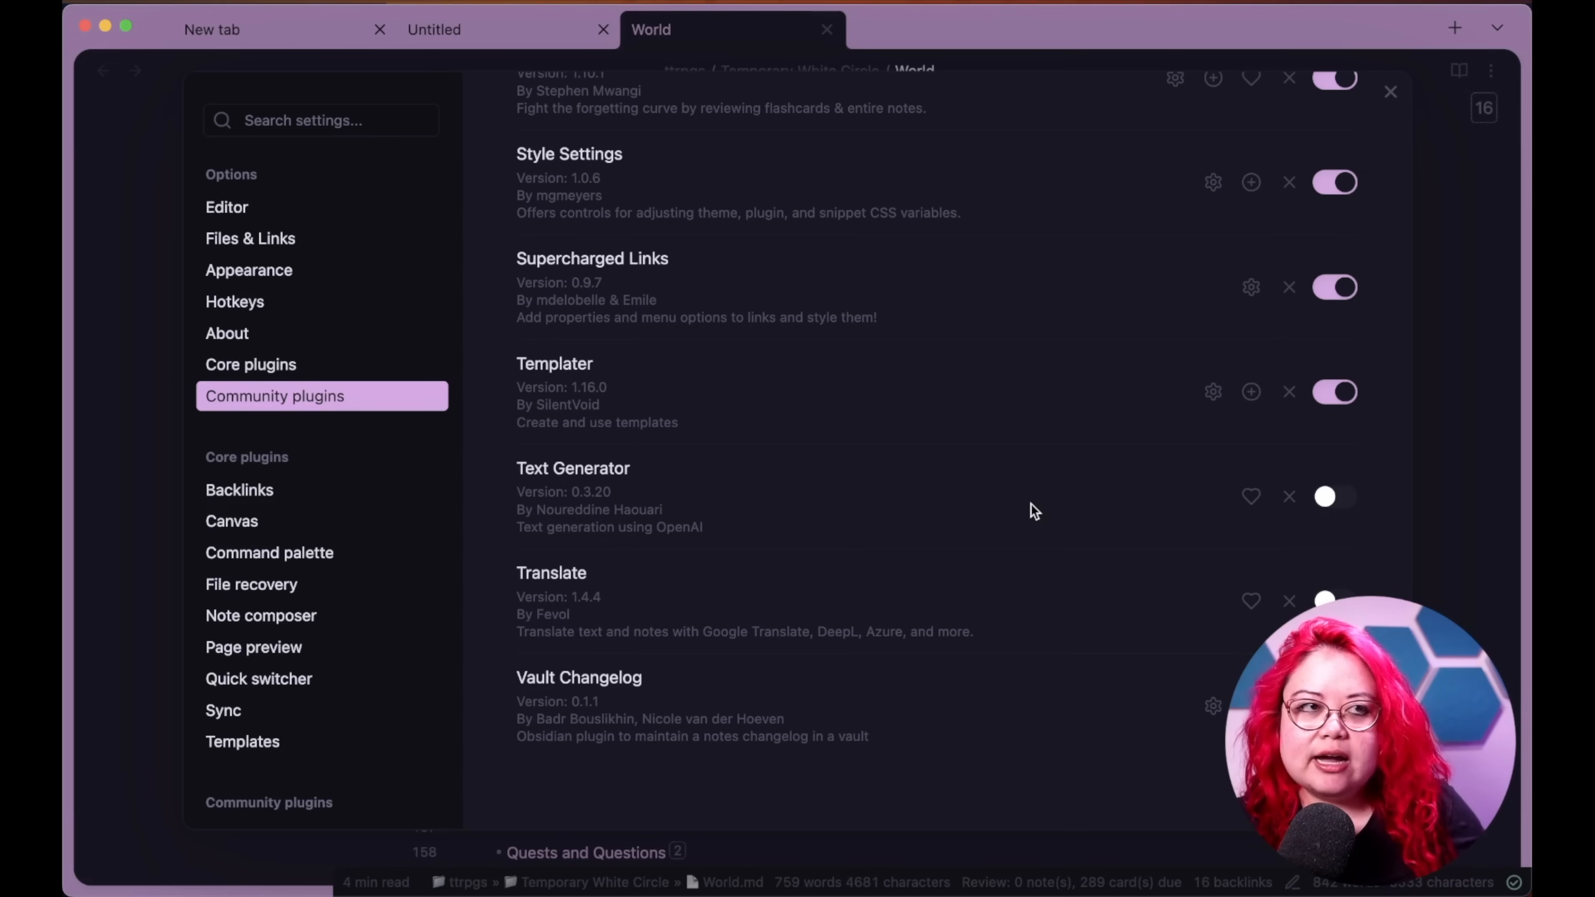
mouse_move(1198, 514)
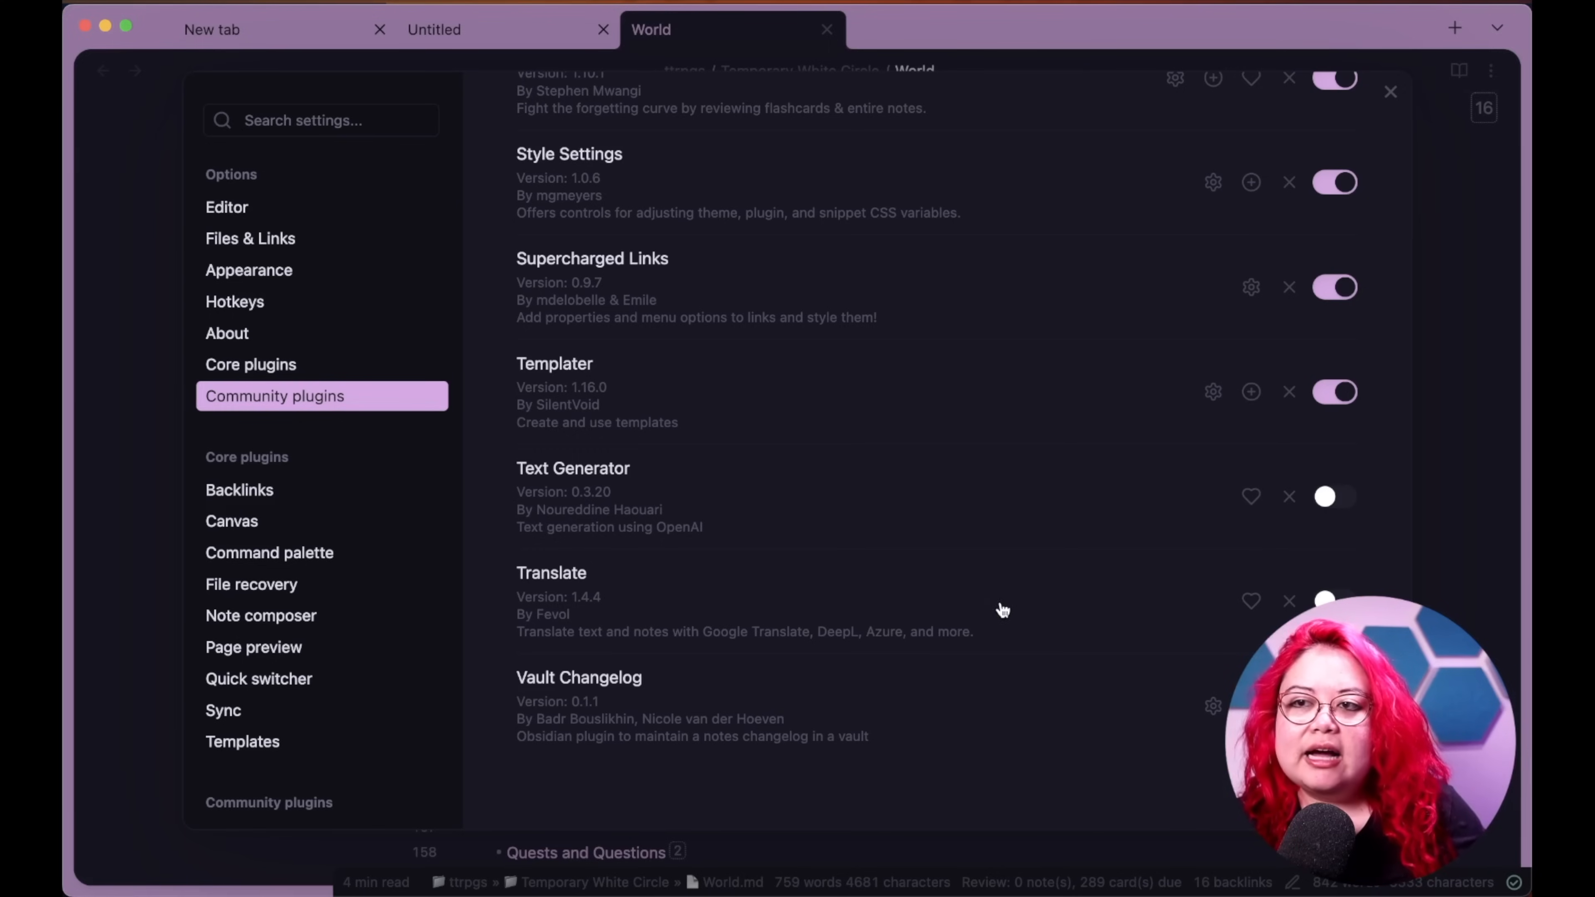
mouse_move(567, 635)
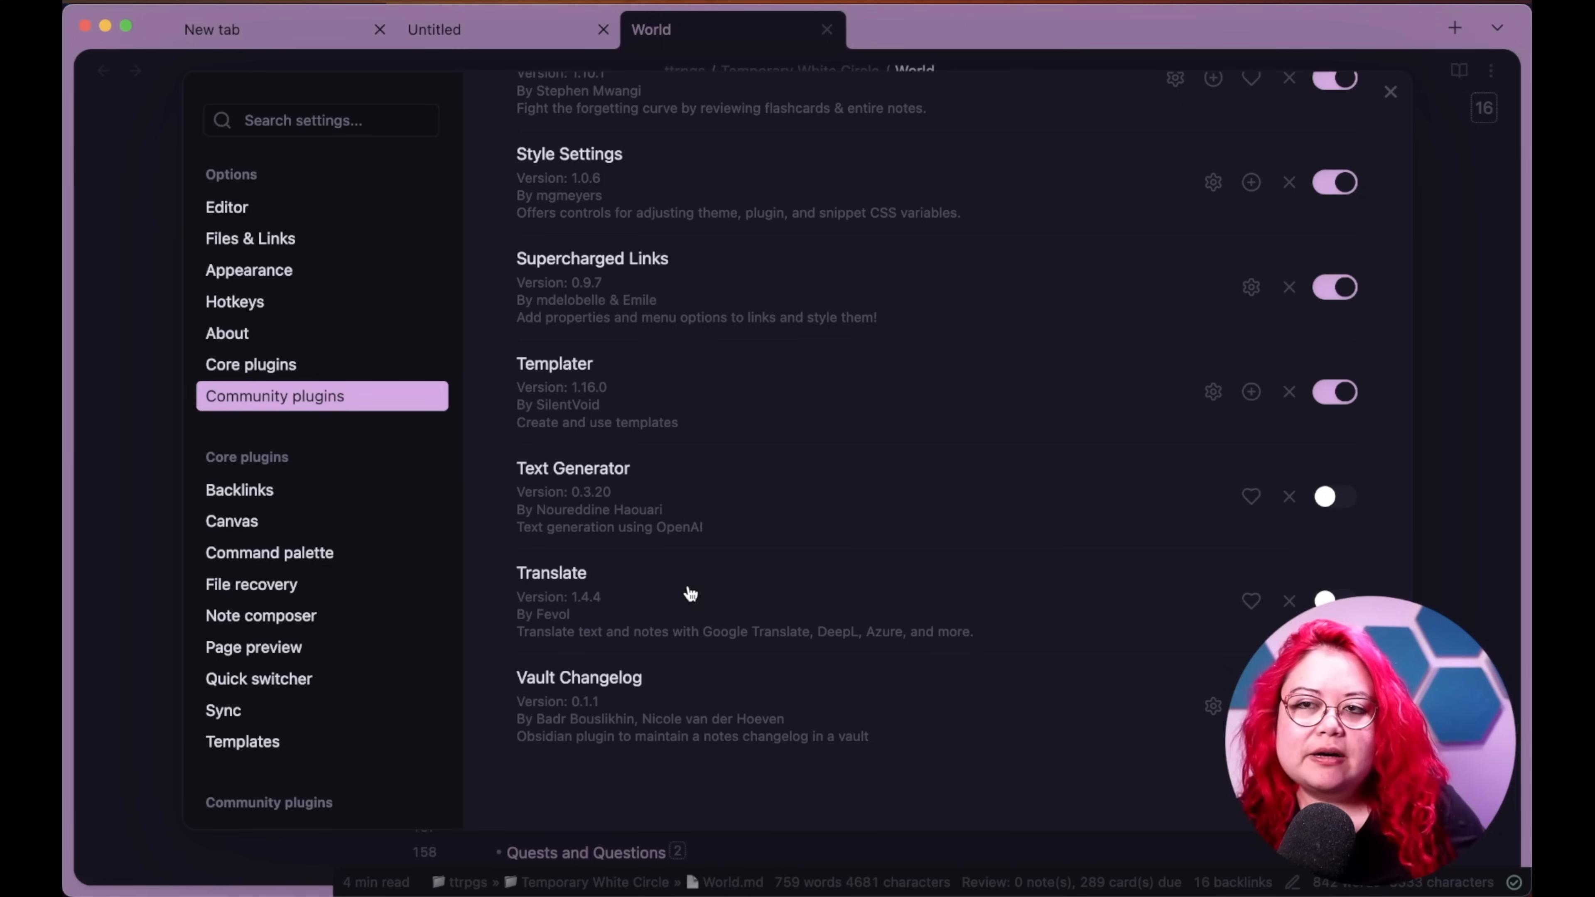
mouse_move(1062, 613)
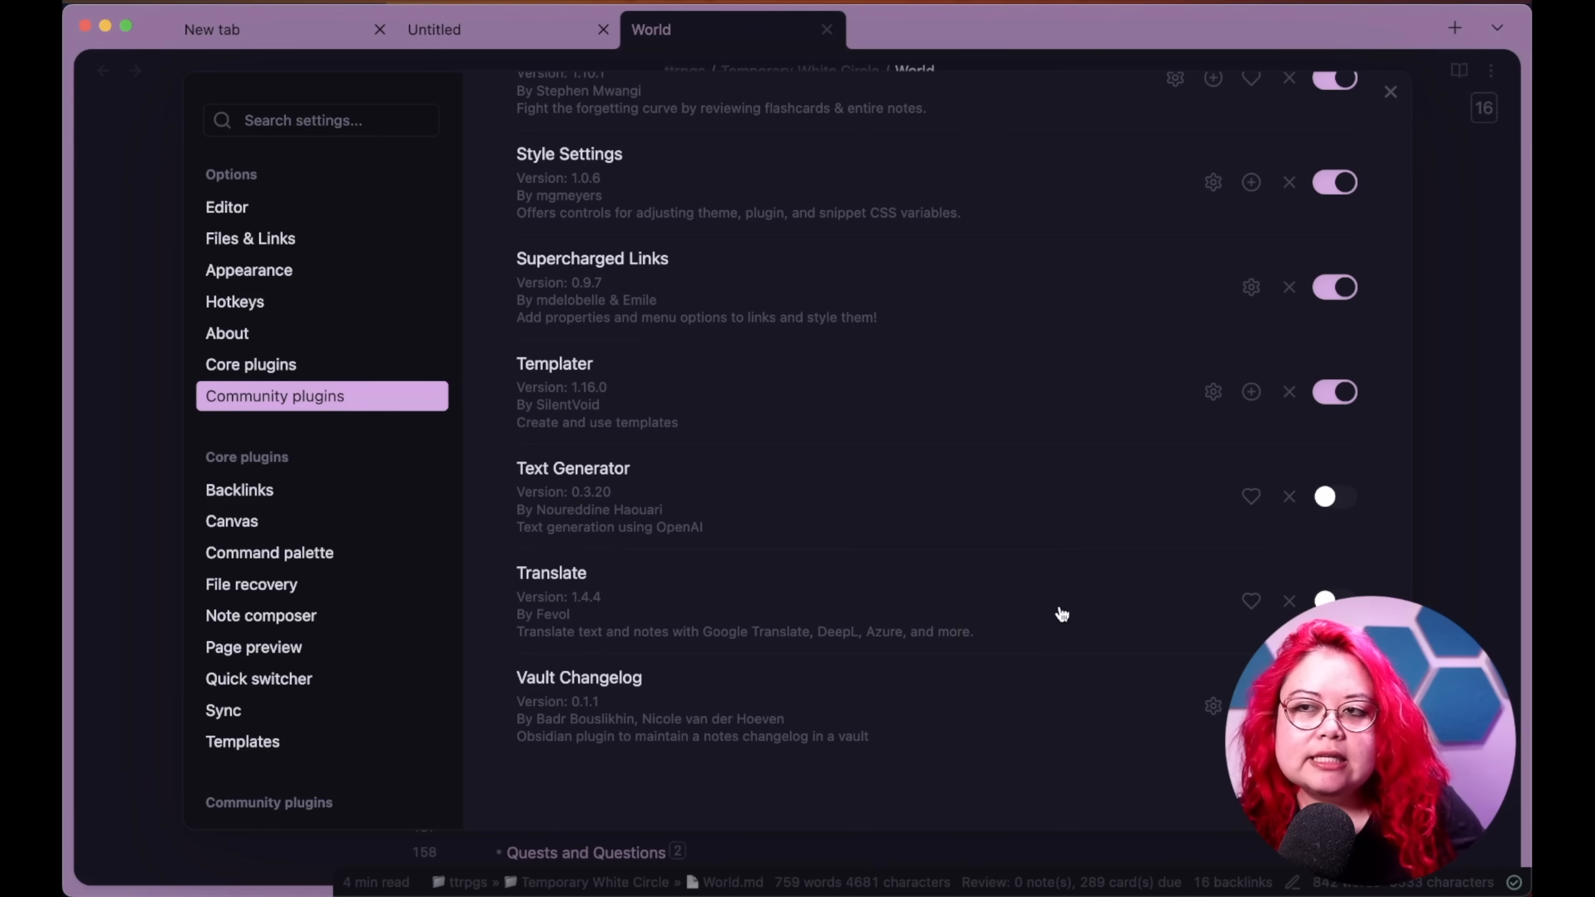
mouse_move(742, 642)
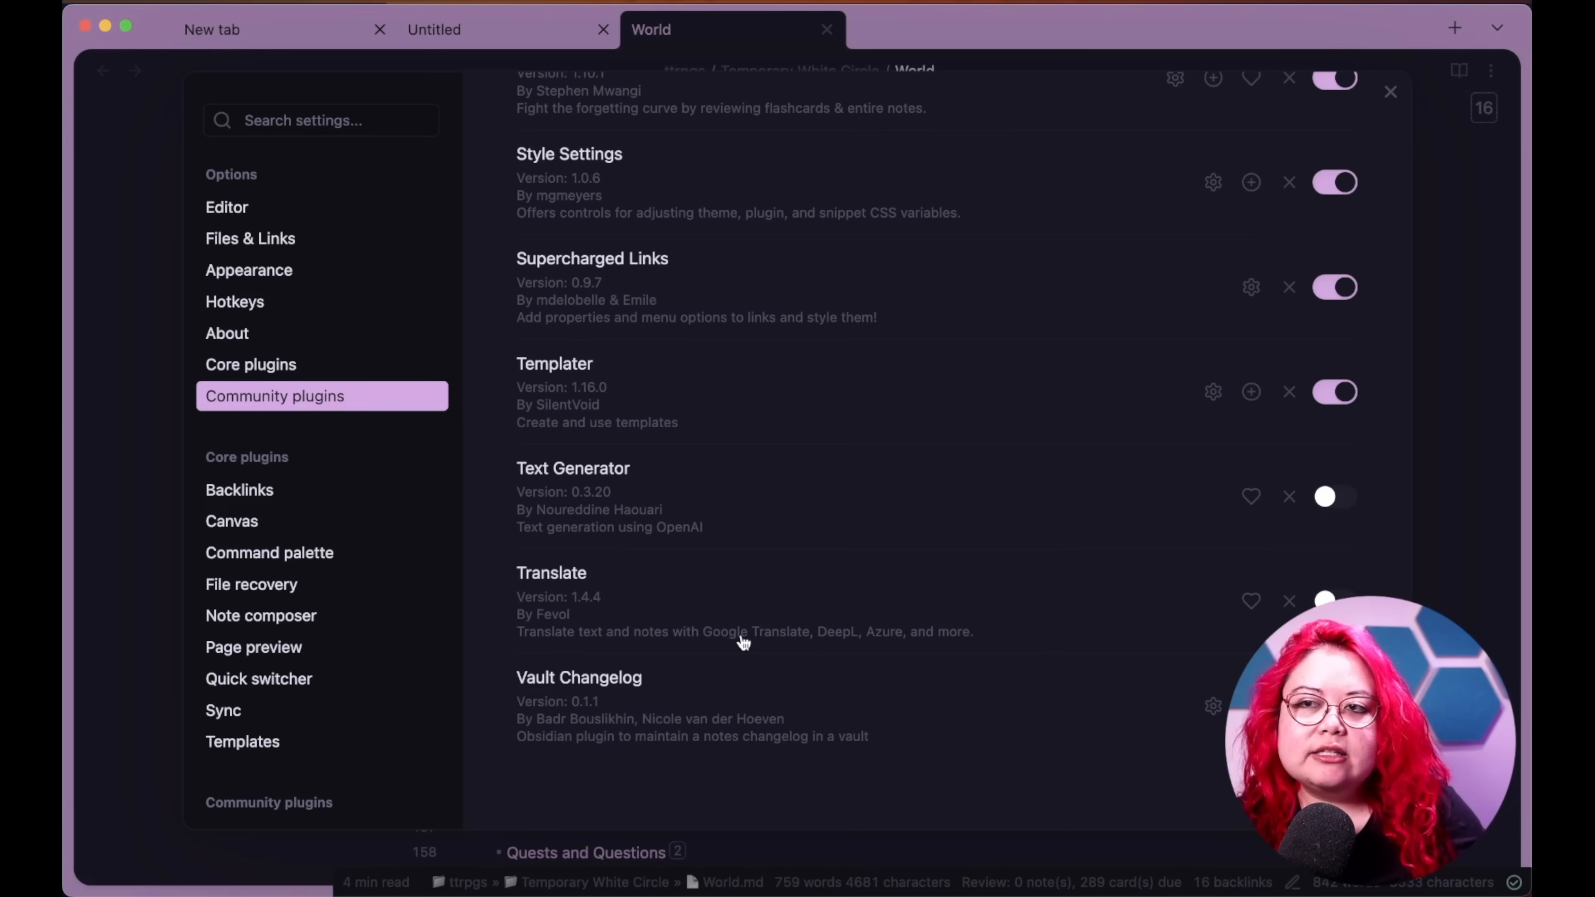
mouse_move(846, 648)
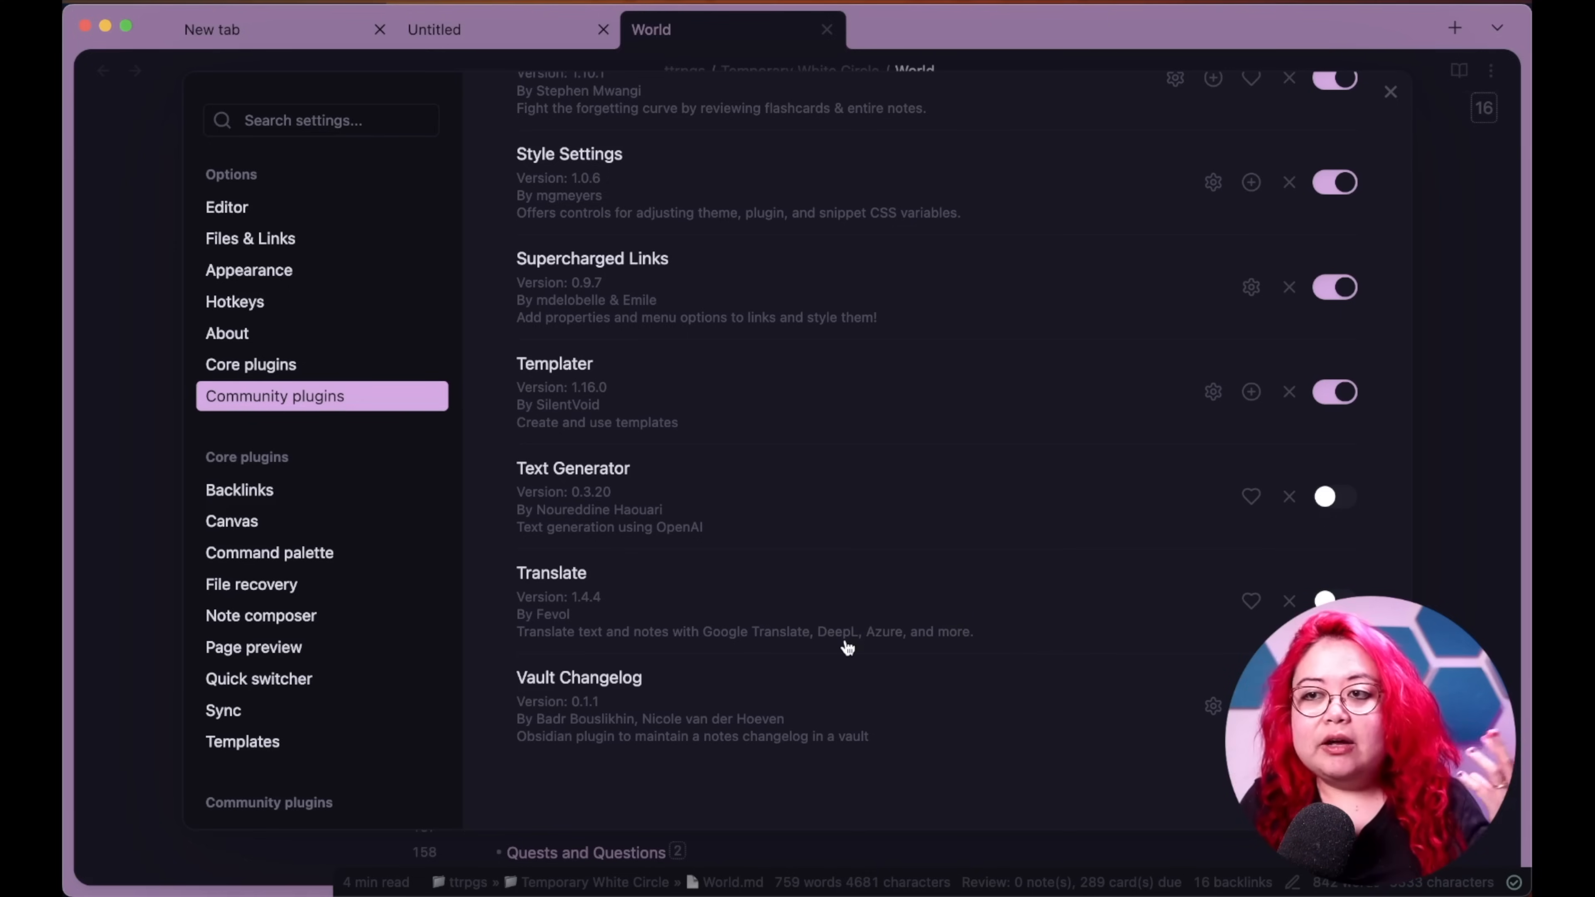
mouse_move(873, 639)
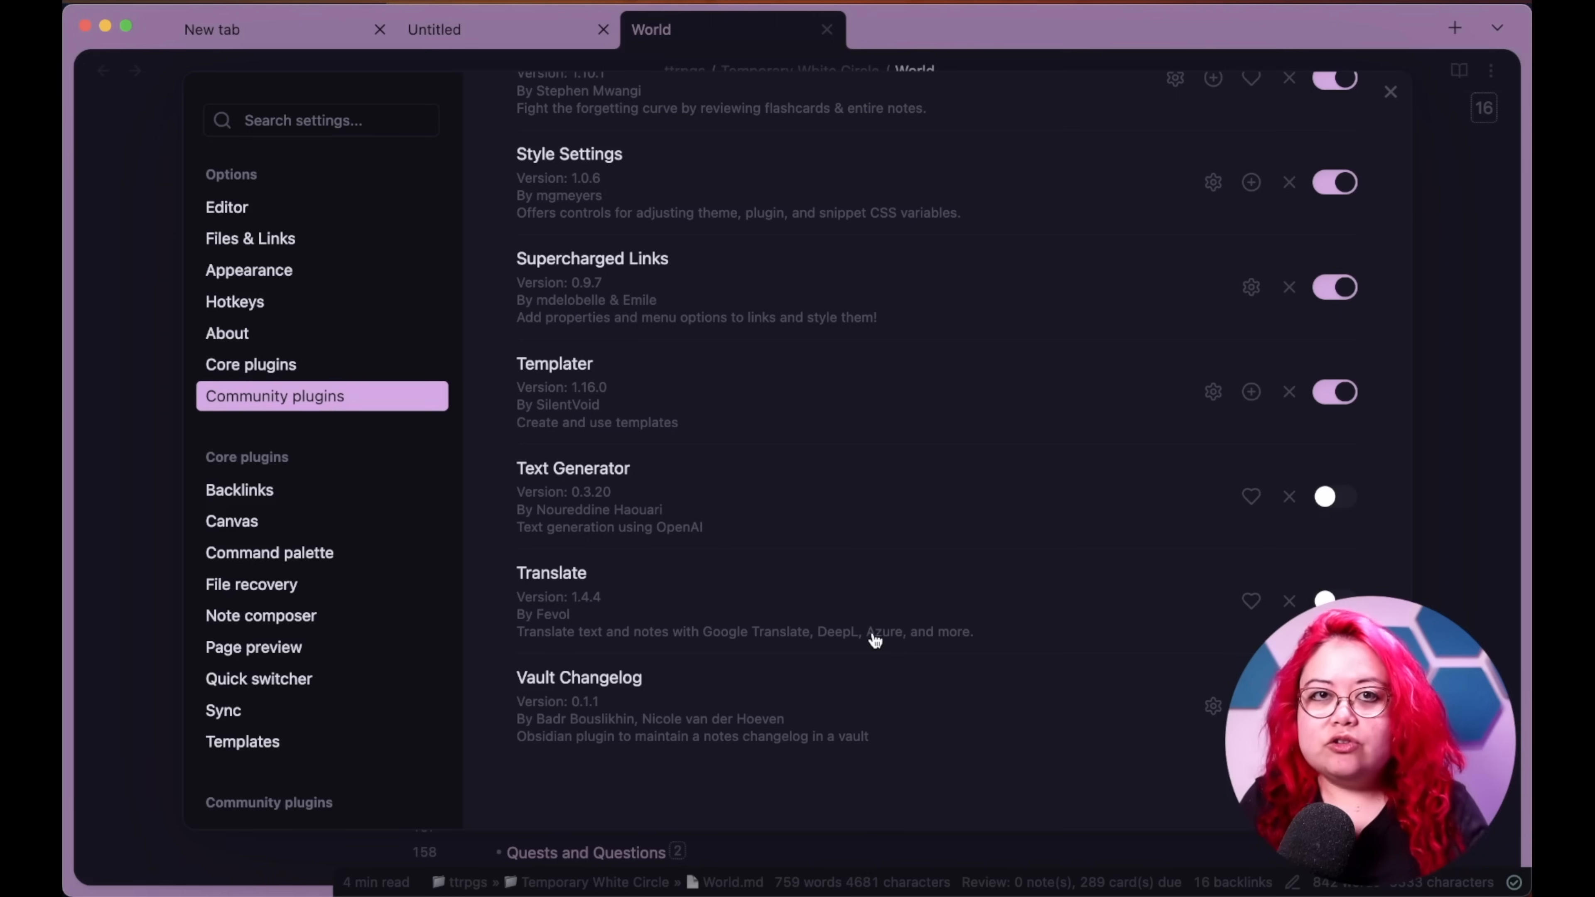
mouse_move(1046, 640)
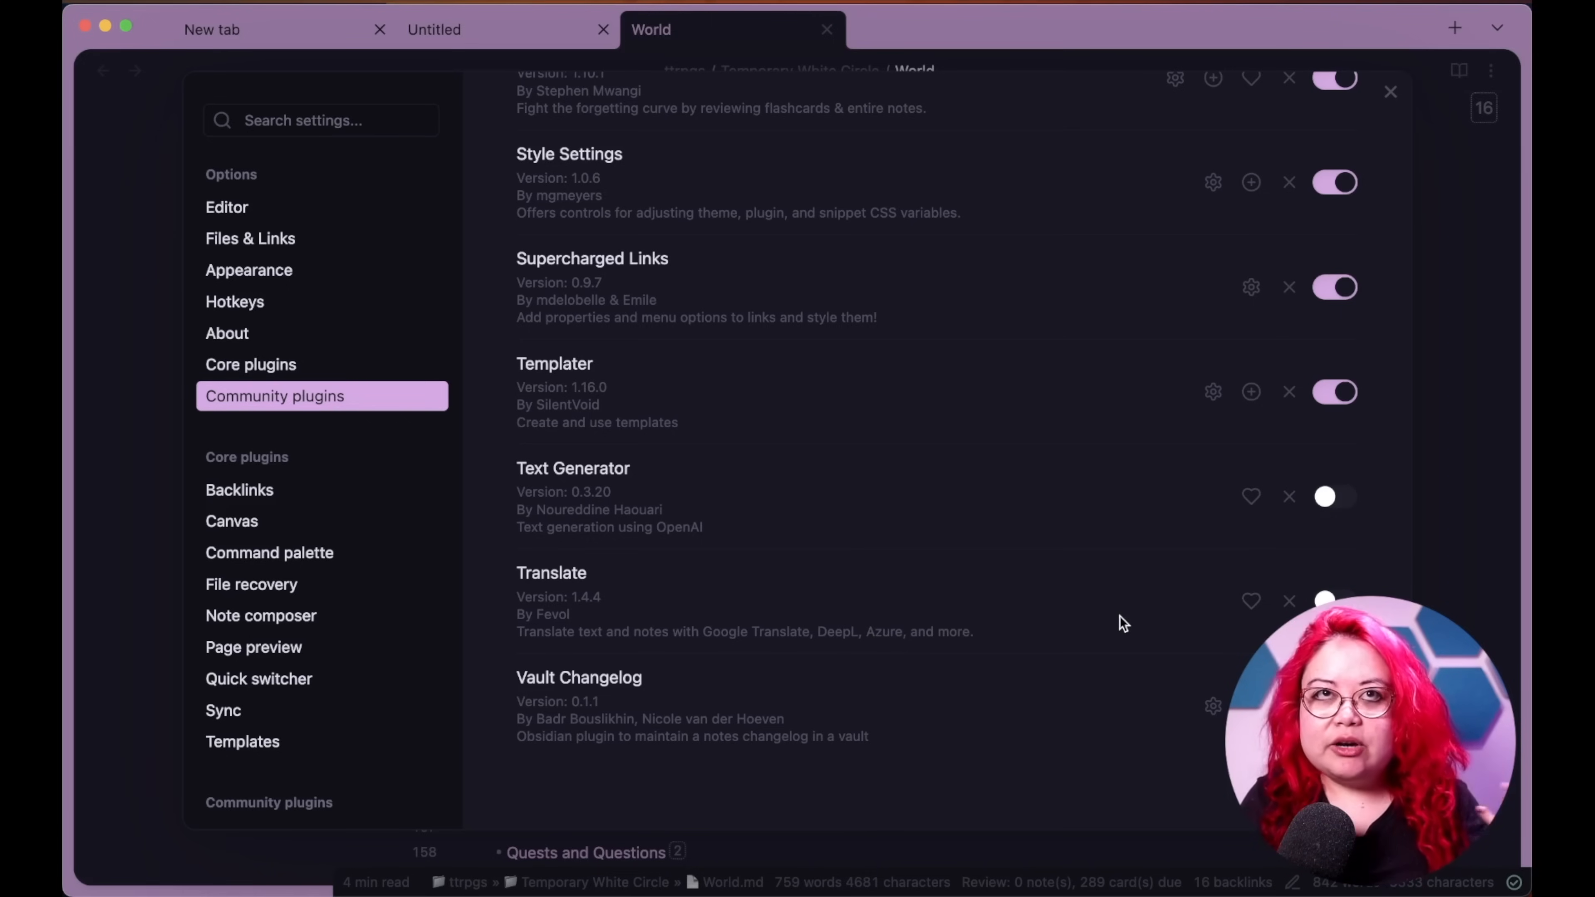
mouse_move(1118, 630)
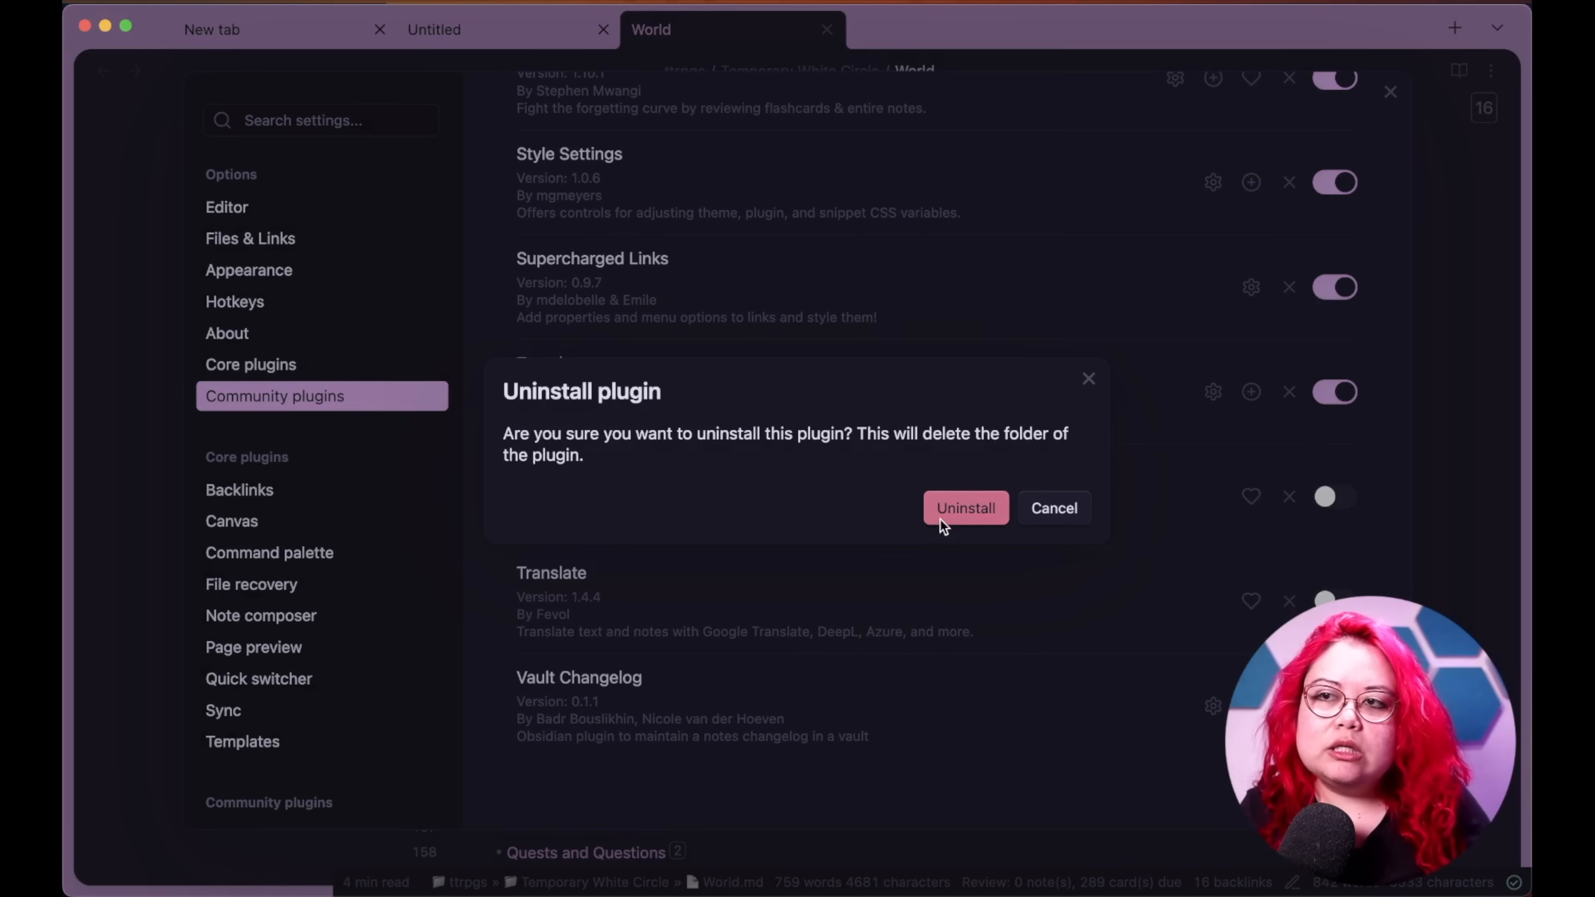
- Confirm uninstalling the Translate plugin
left_click(964, 508)
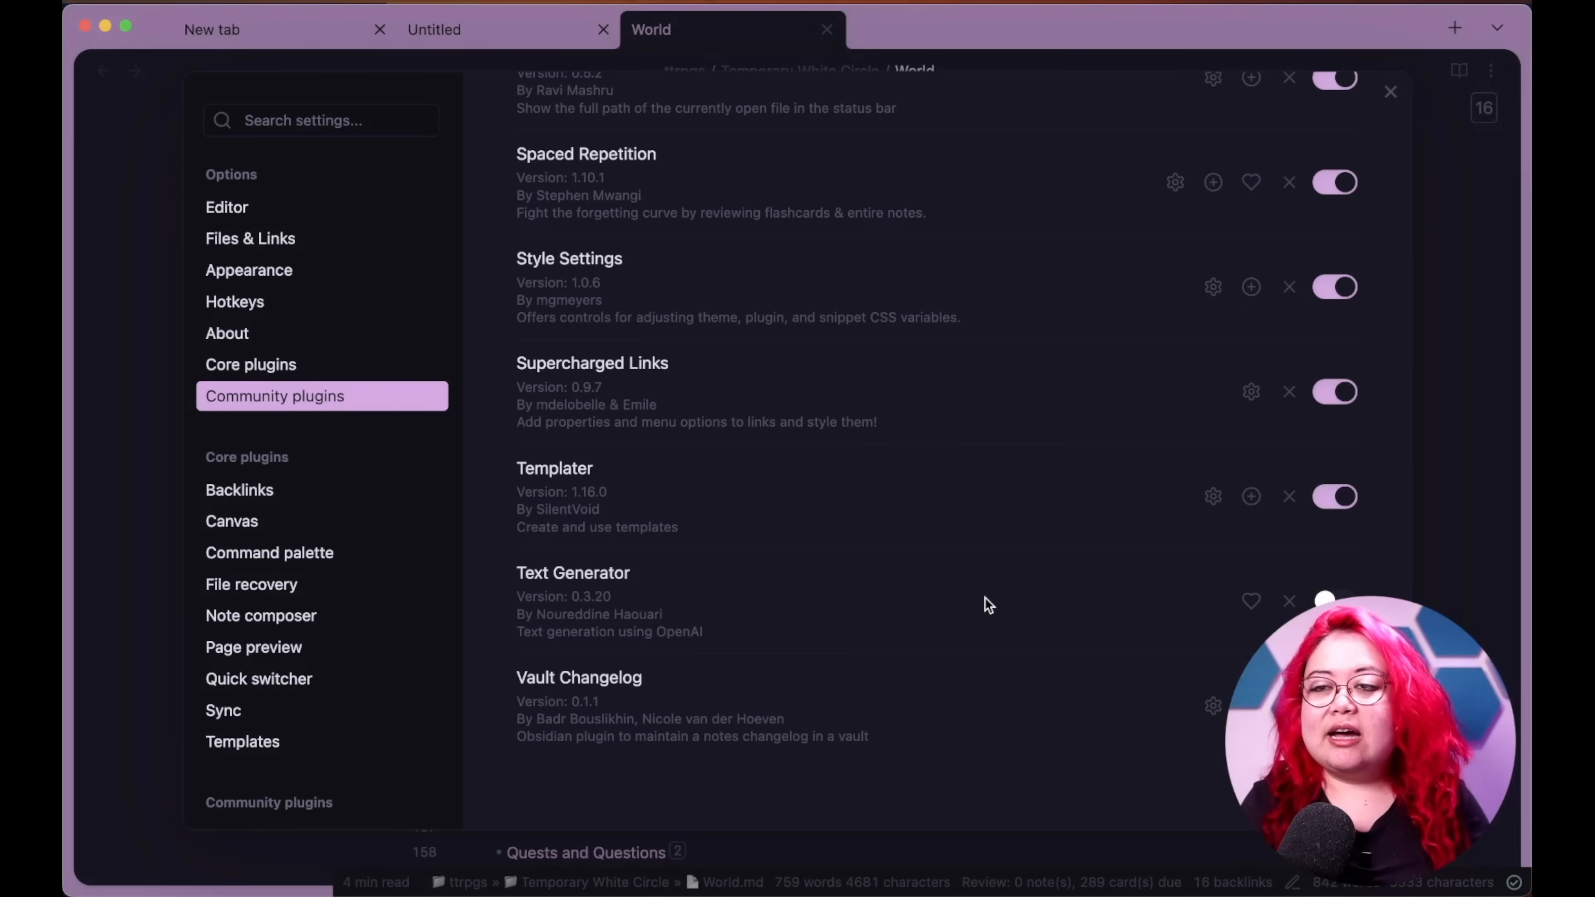
mouse_move(953, 618)
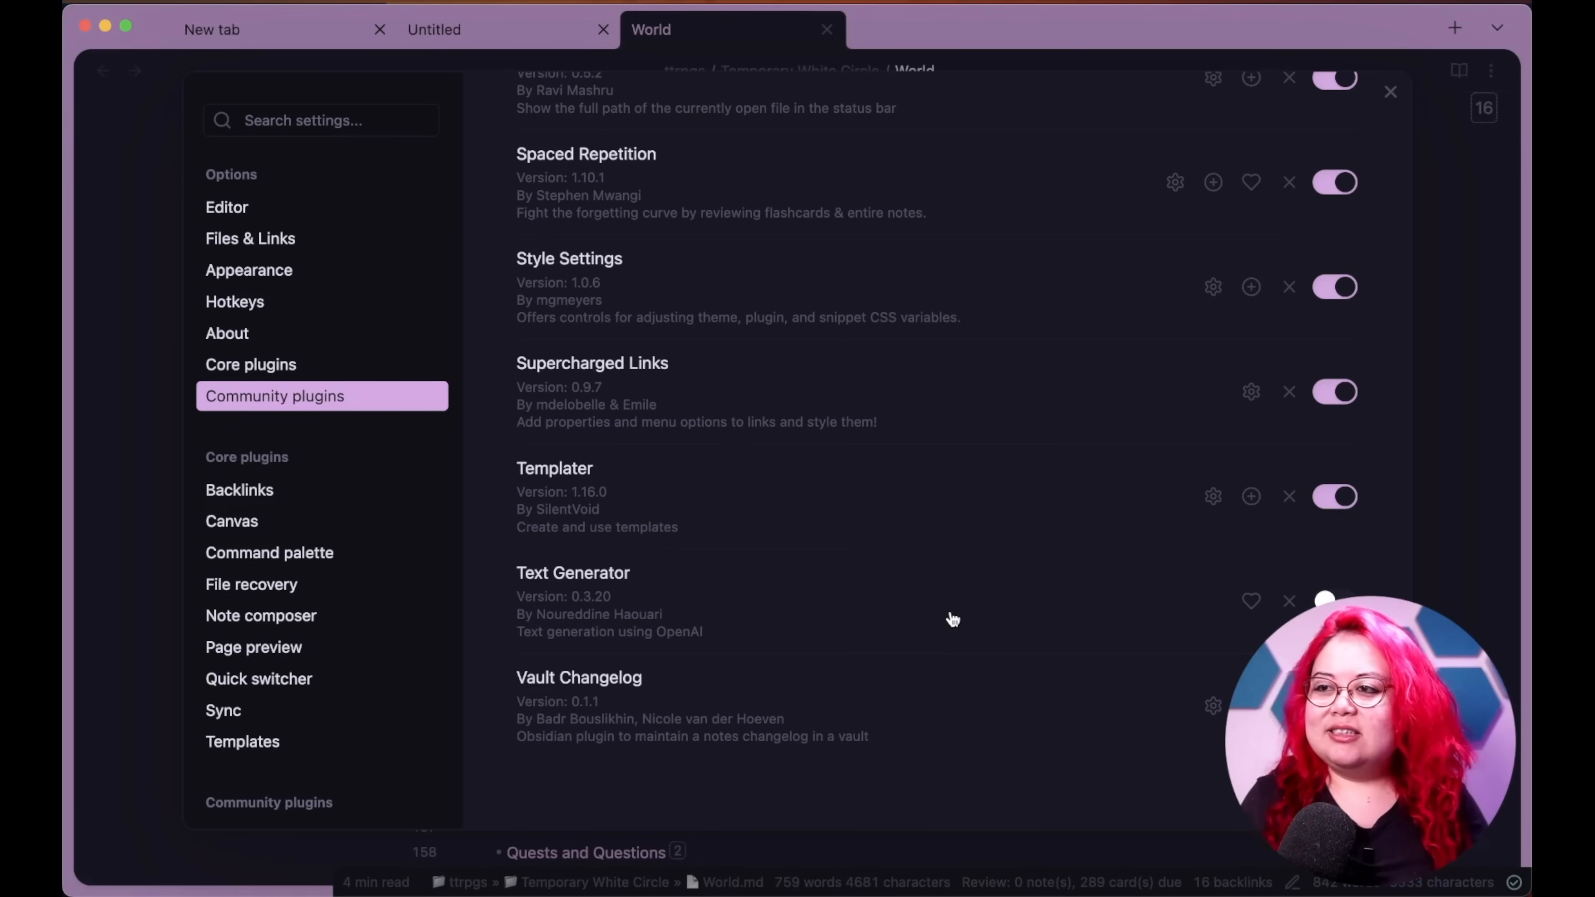
mouse_move(906, 659)
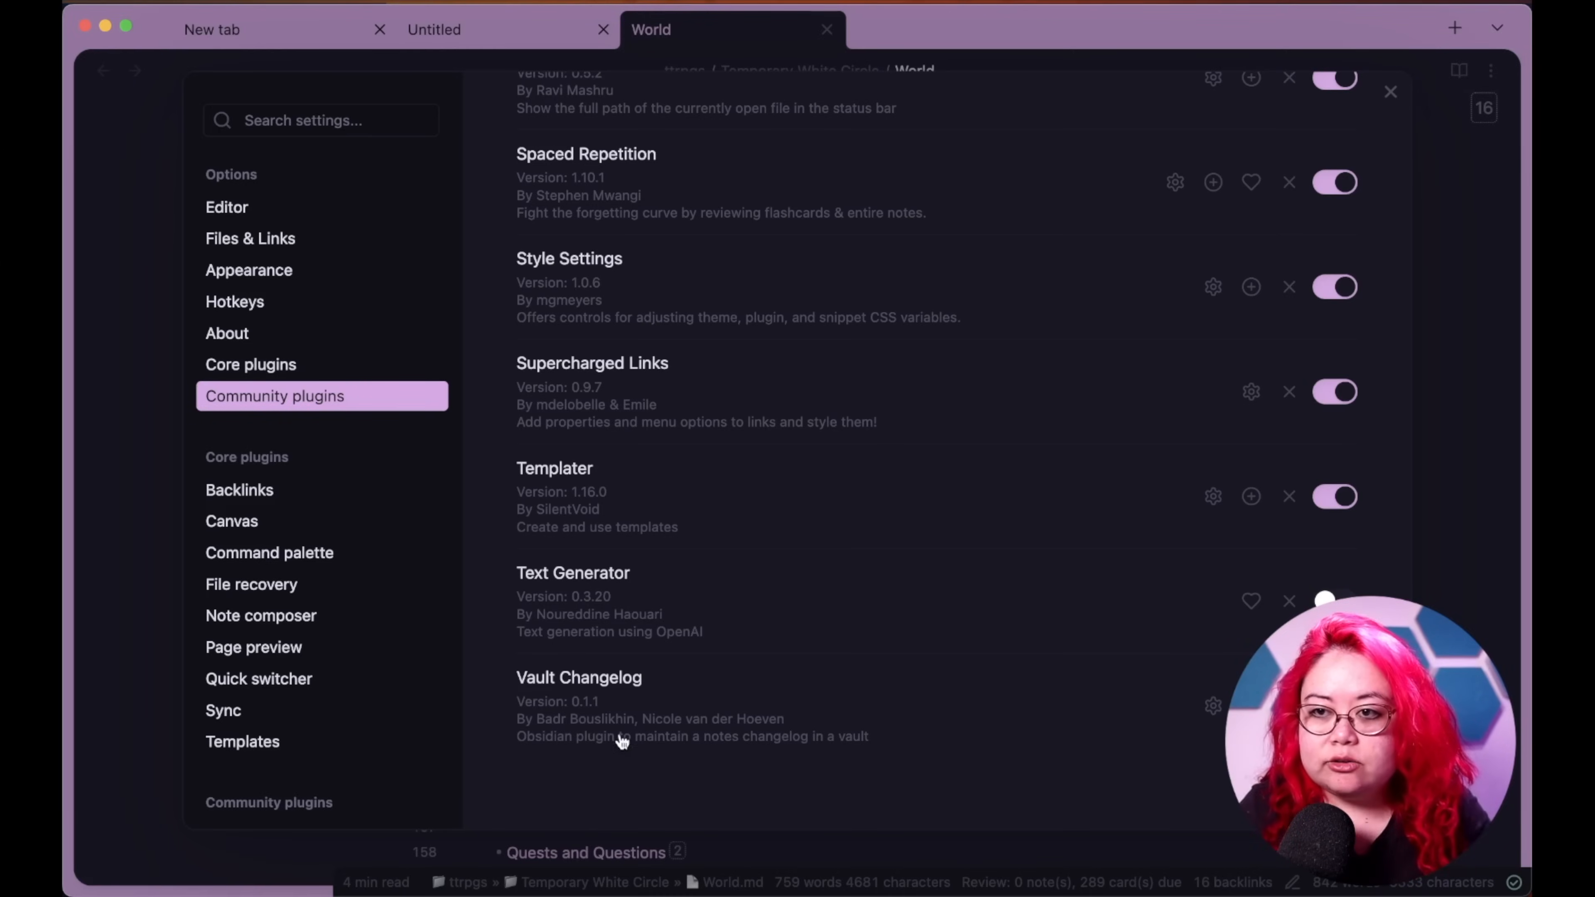
mouse_move(598, 762)
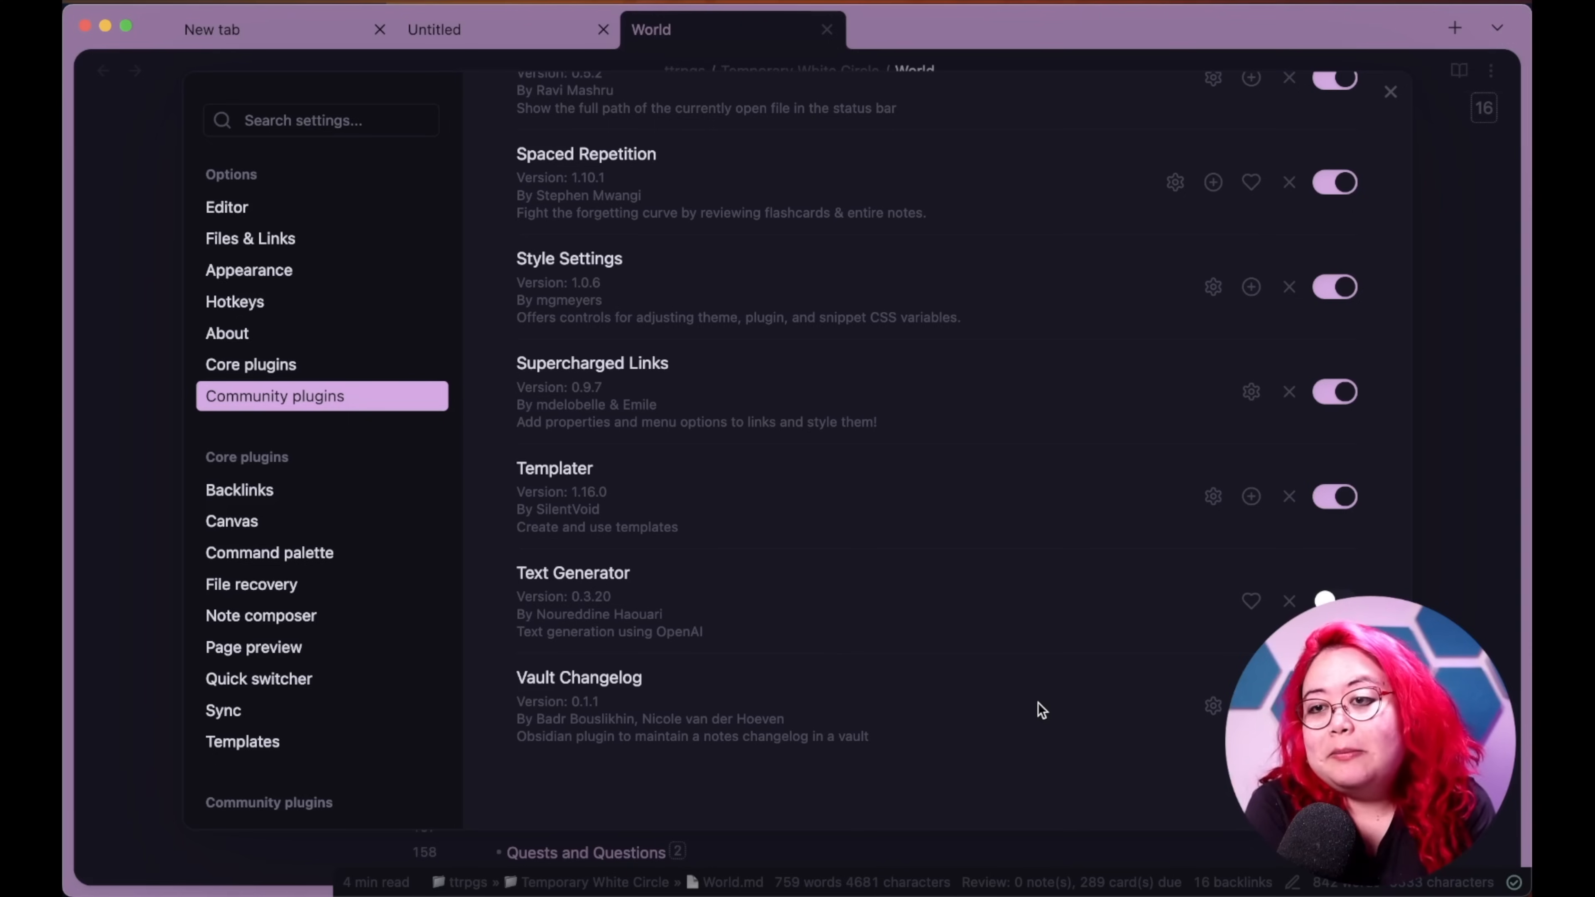
- Close Settings and search the quick switcher for 'changelog' to reach the Changelog note
left_click(1390, 91)
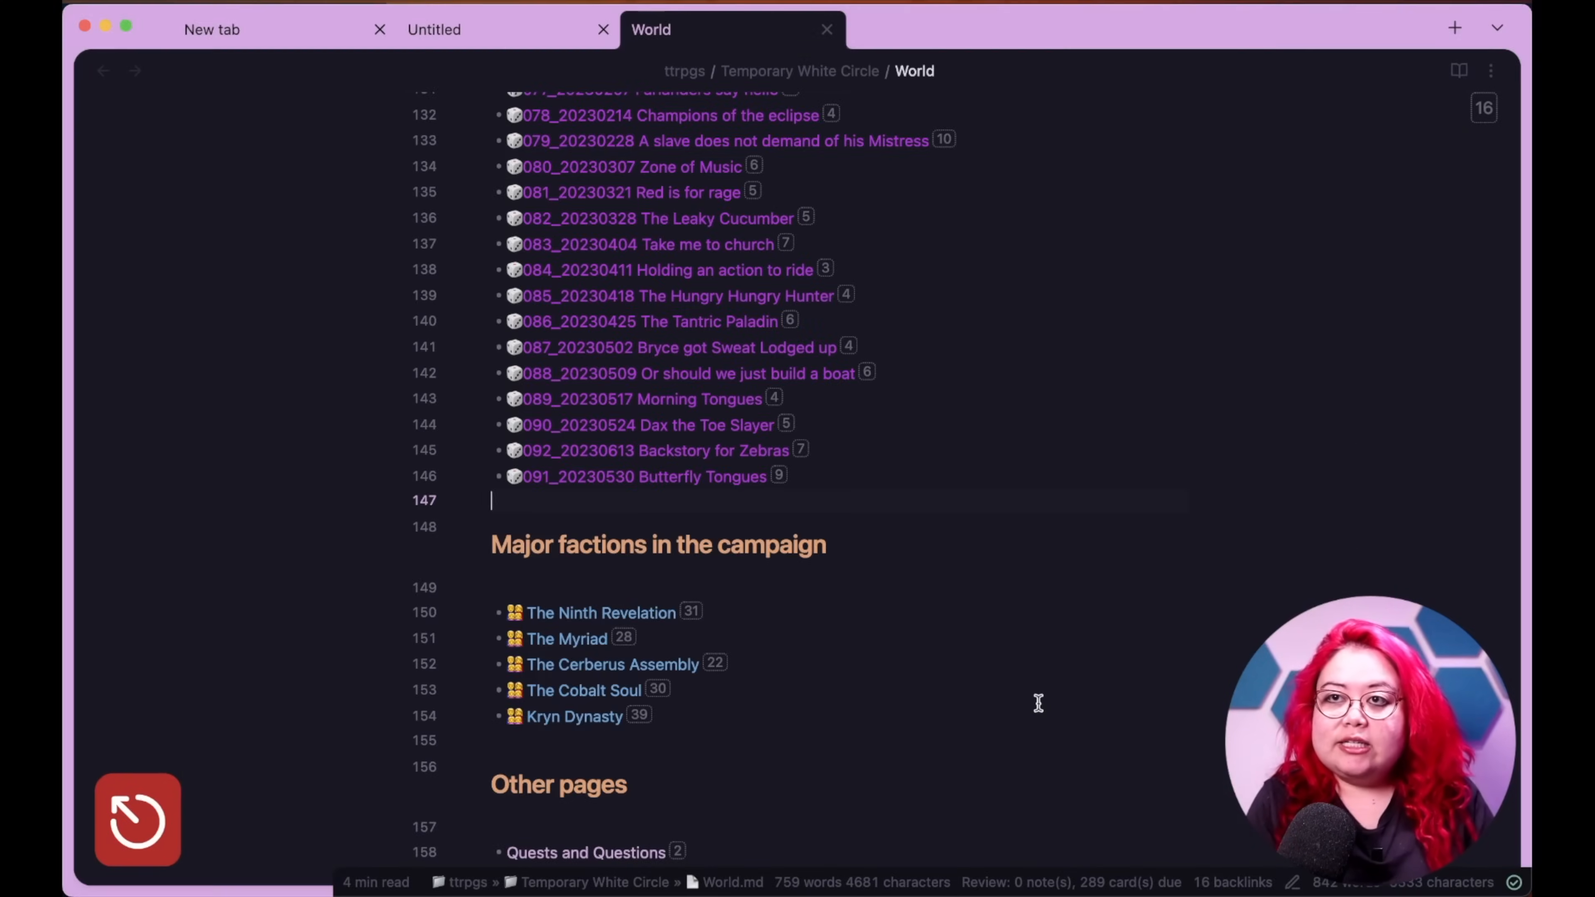
type("changelog")
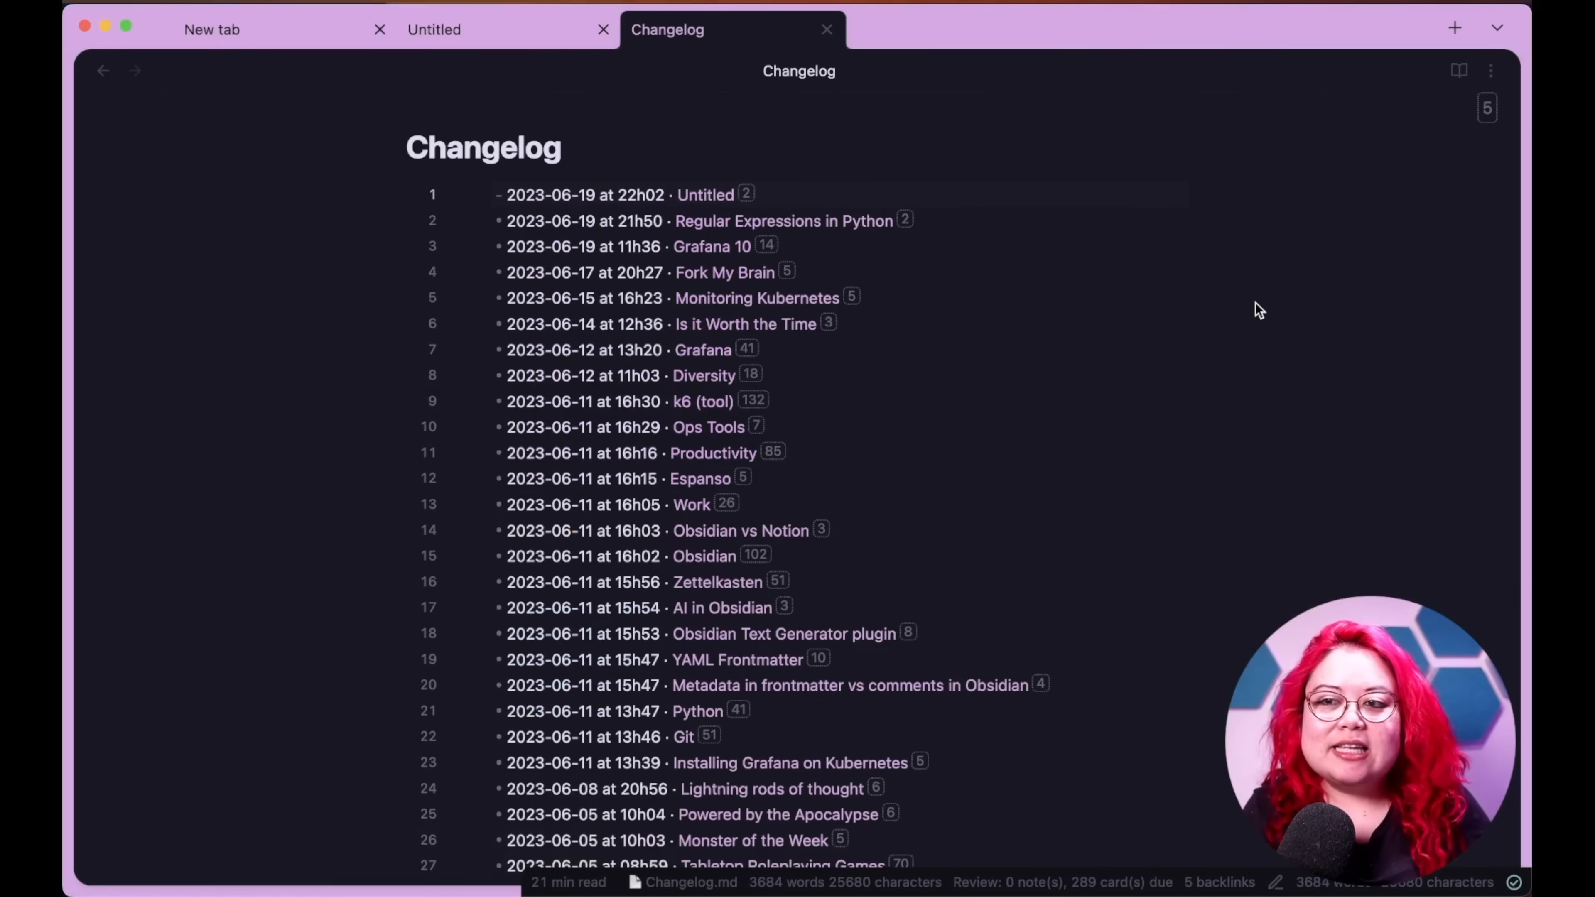
mouse_move(1179, 288)
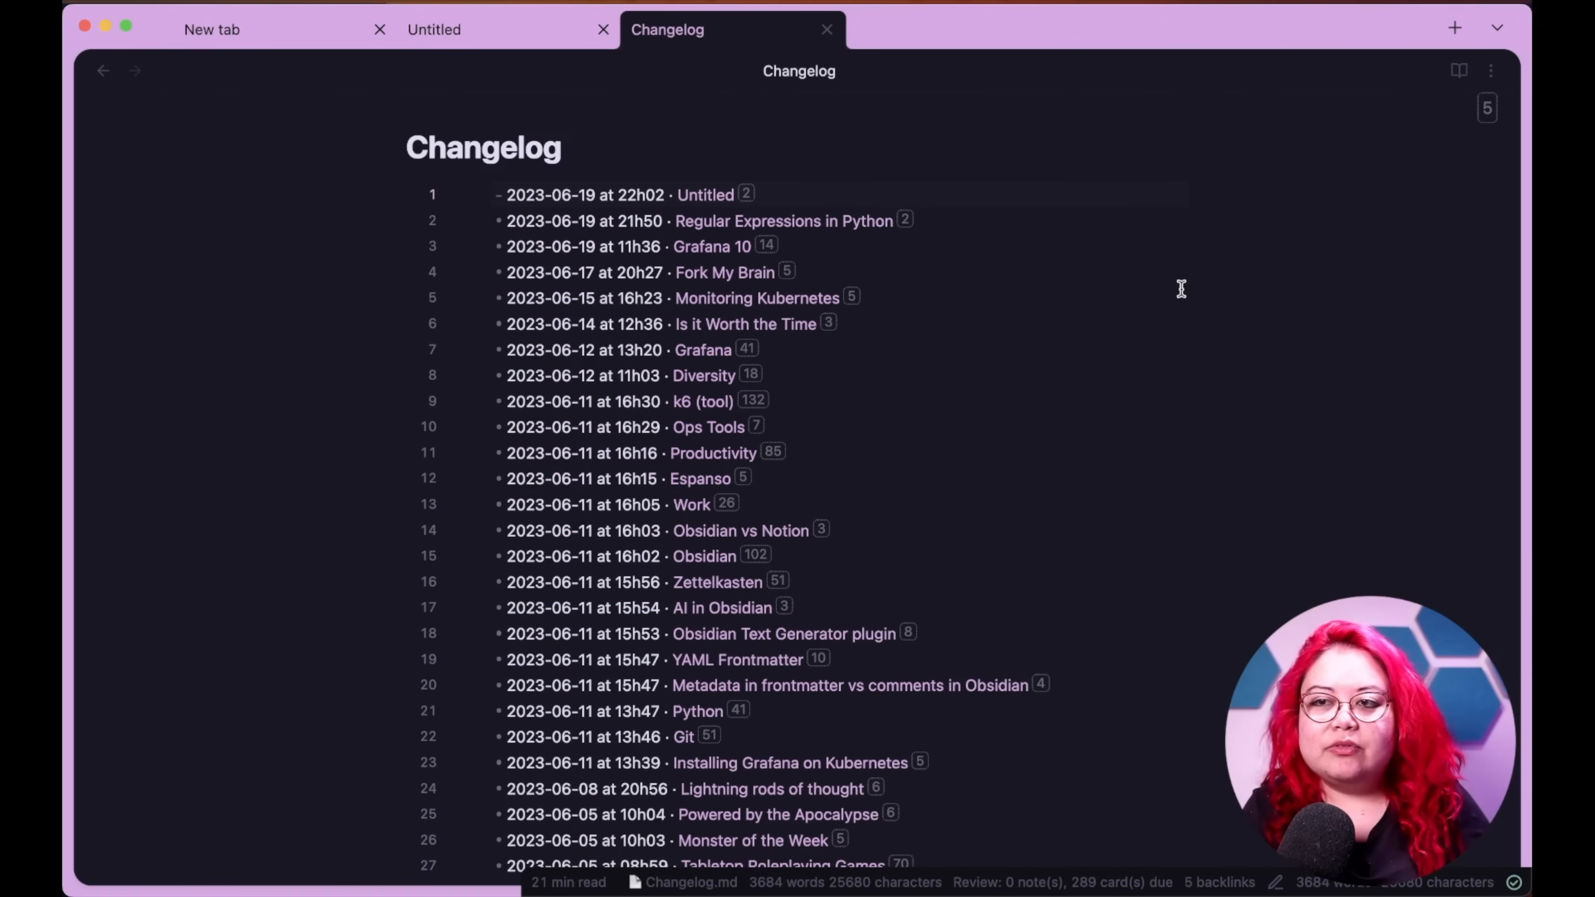
mouse_move(421, 187)
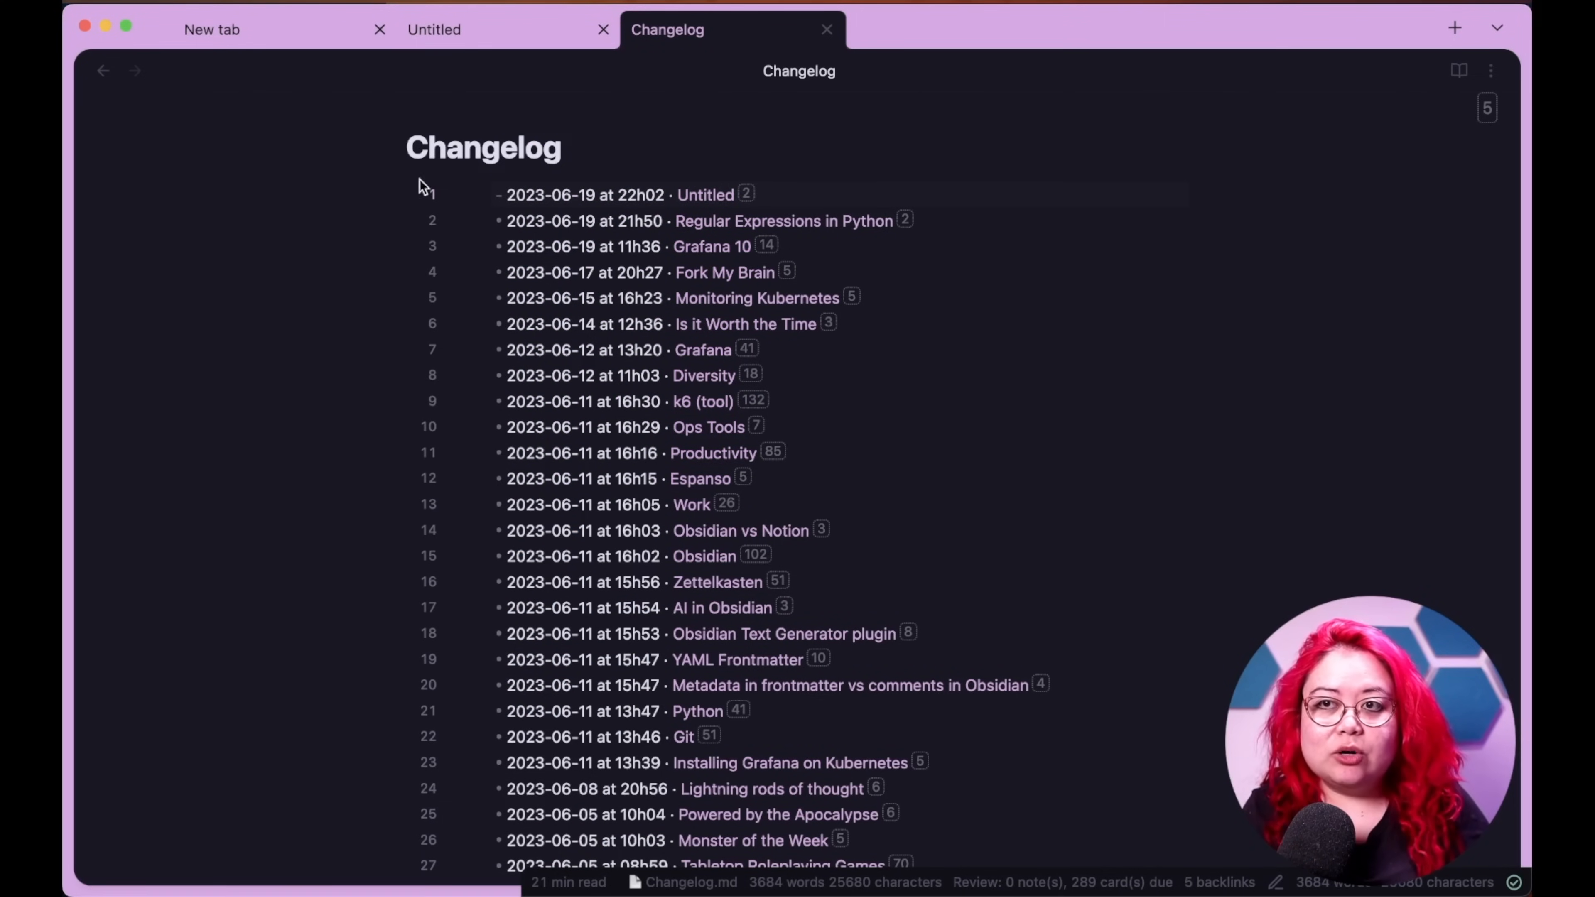
mouse_move(585, 187)
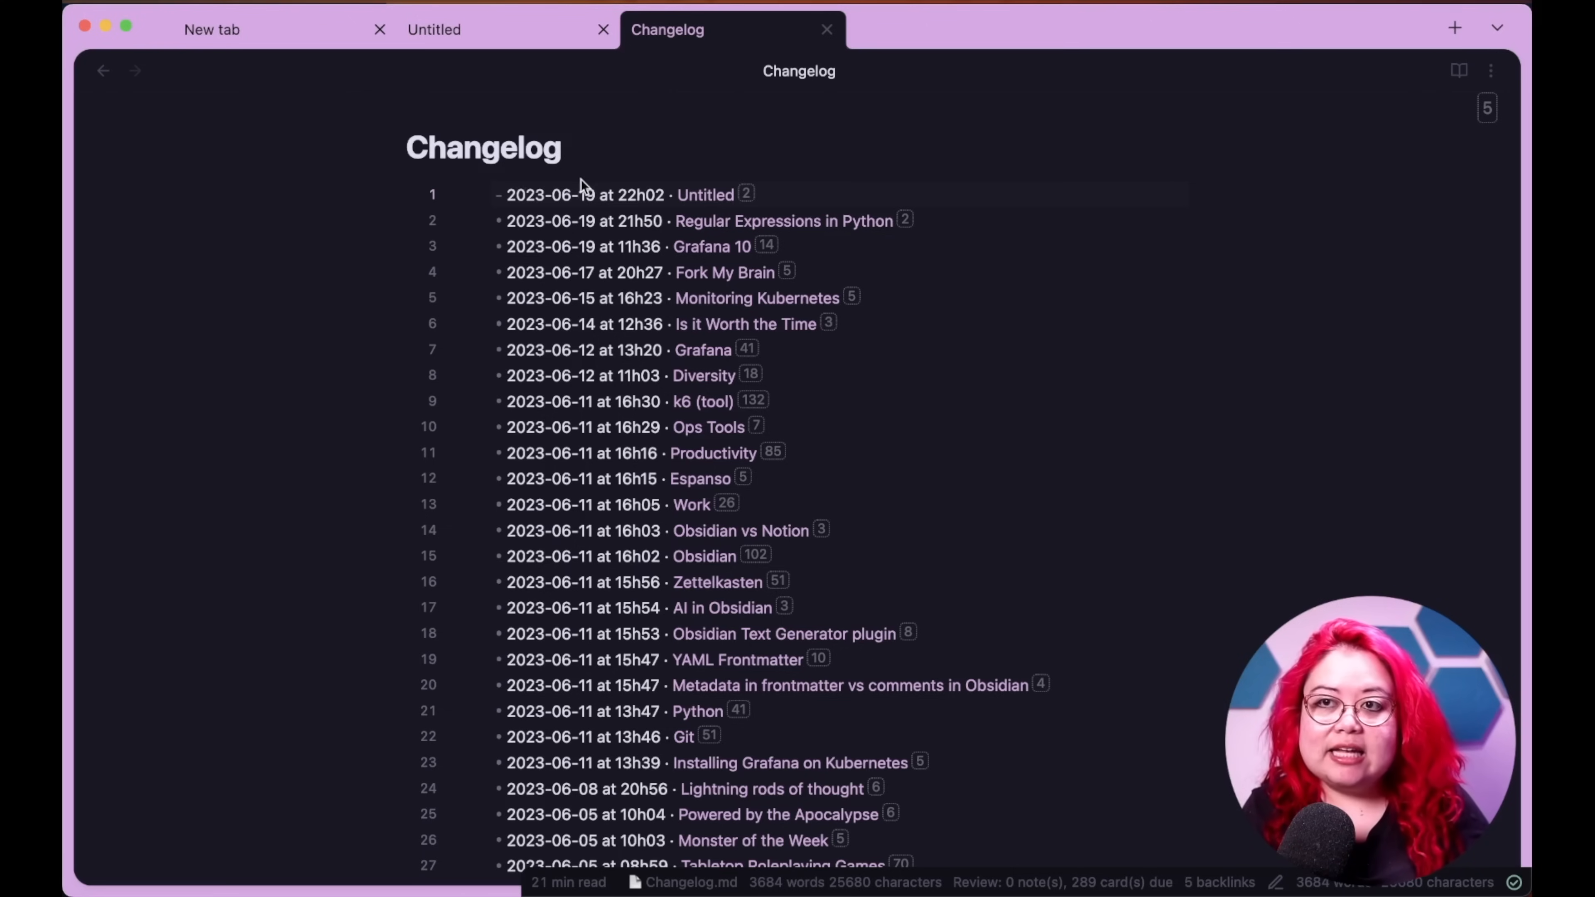